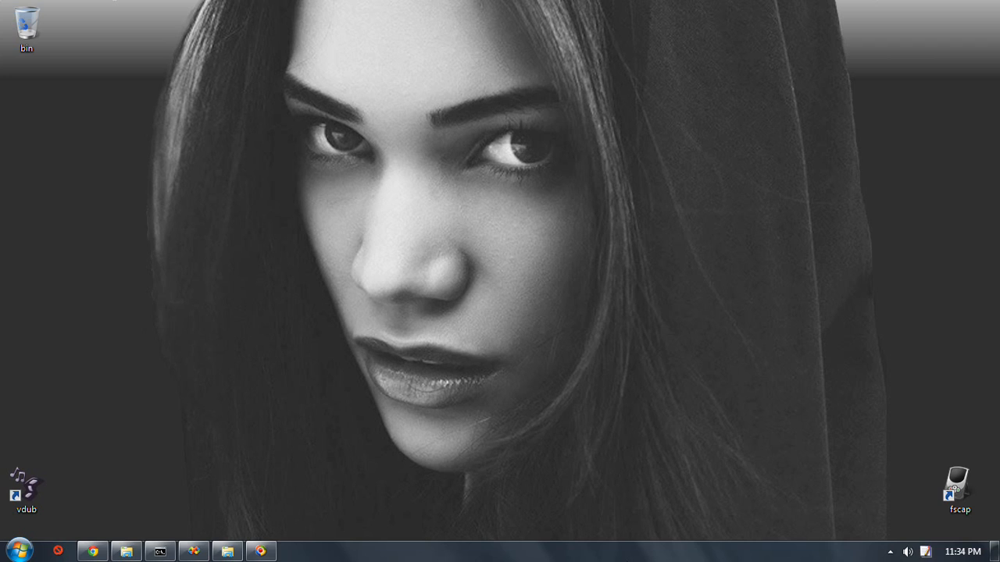
mouse_move(659, 554)
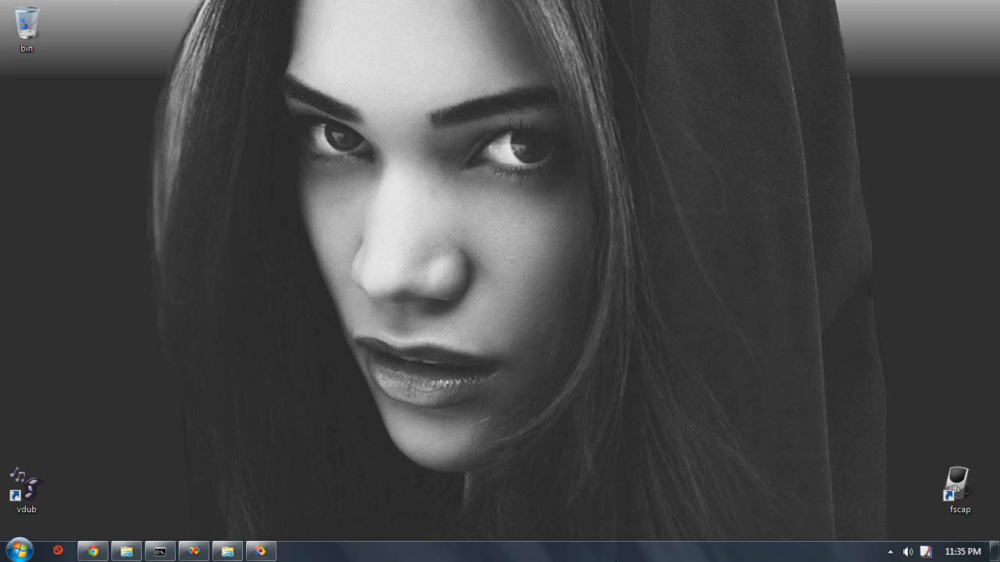
mouse_move(215, 481)
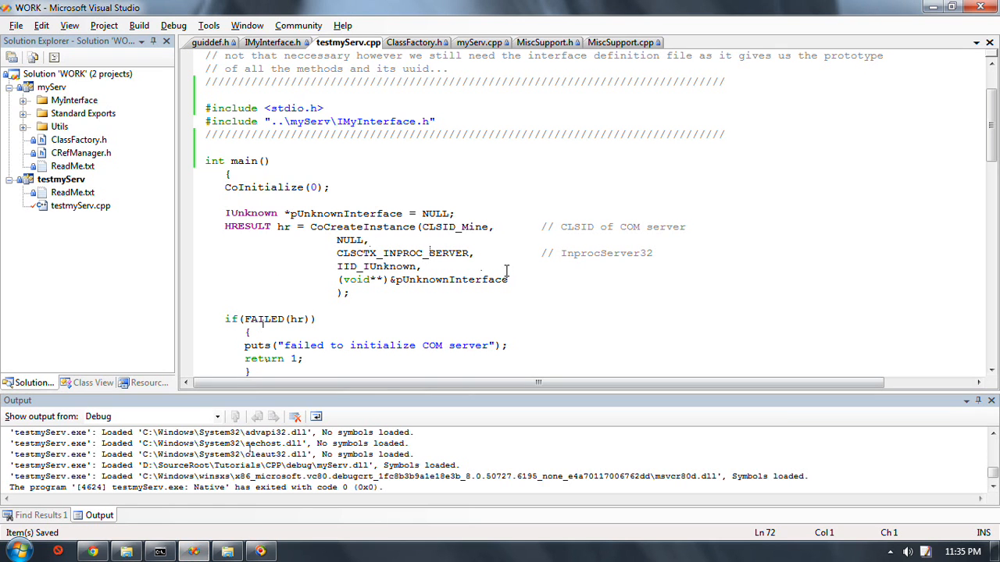
Switch the editor to myServ.cpp to read the COM server's header comment and includes
click(481, 43)
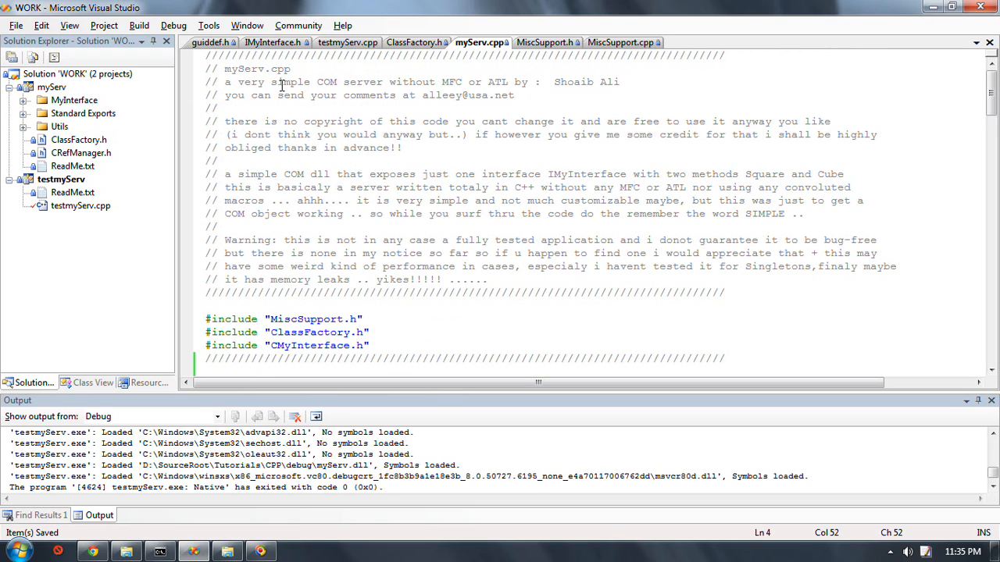
mouse_move(133, 150)
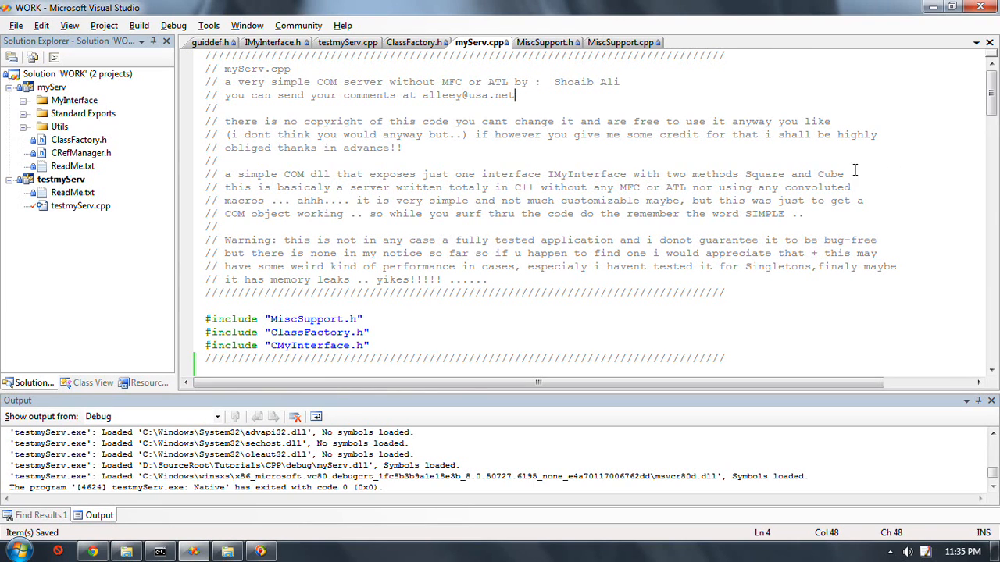
mouse_move(814, 422)
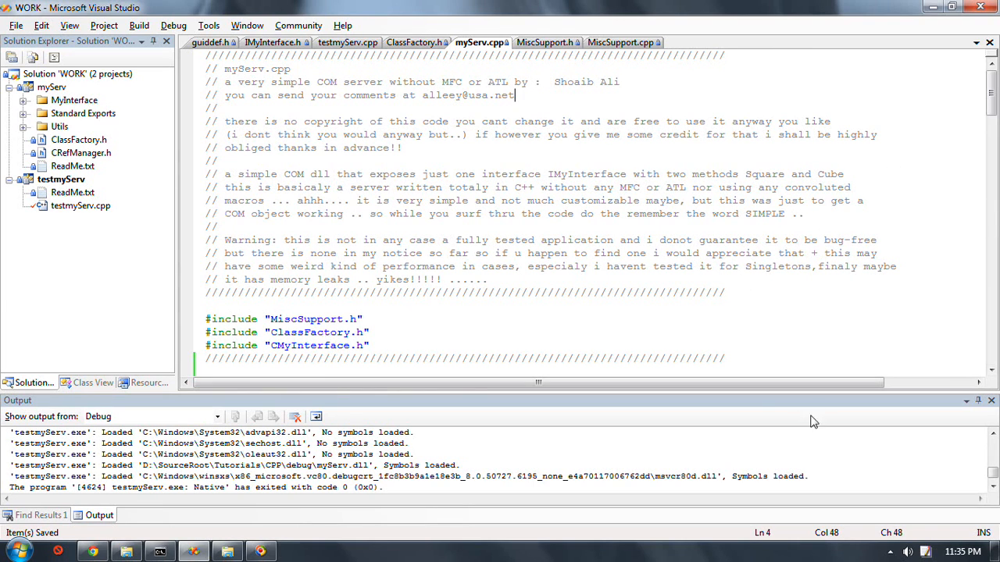
mouse_move(500, 203)
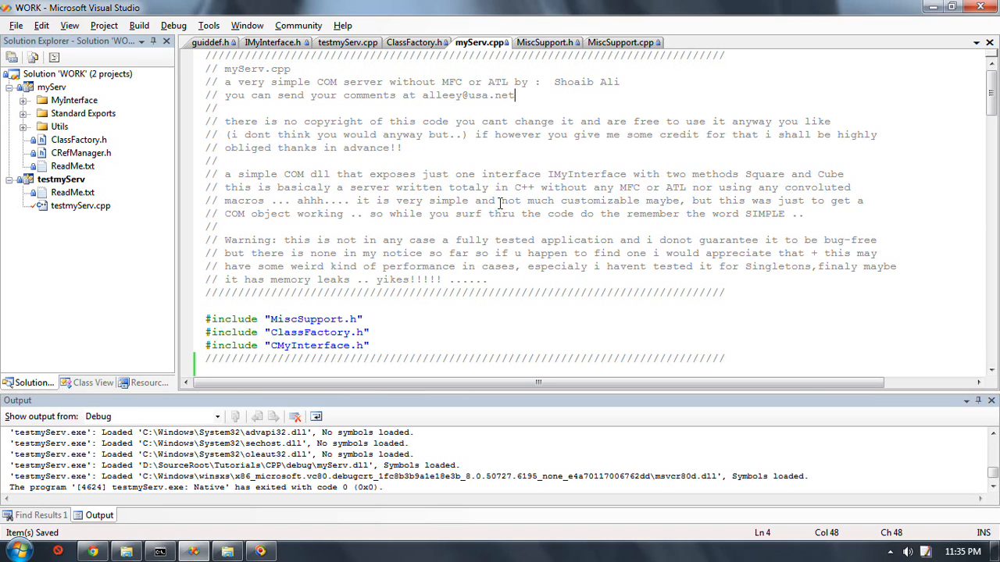
mouse_move(640, 218)
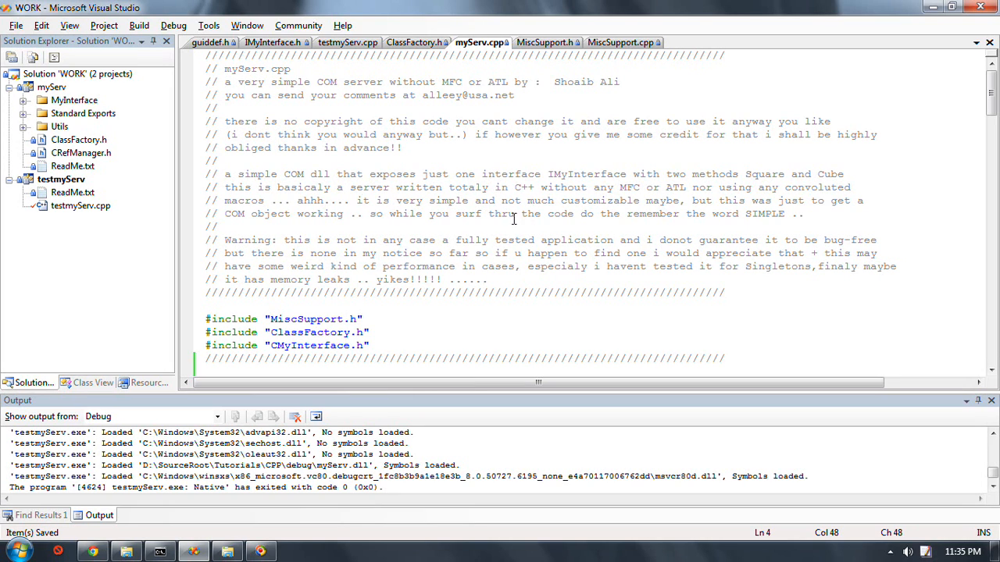
mouse_move(514, 166)
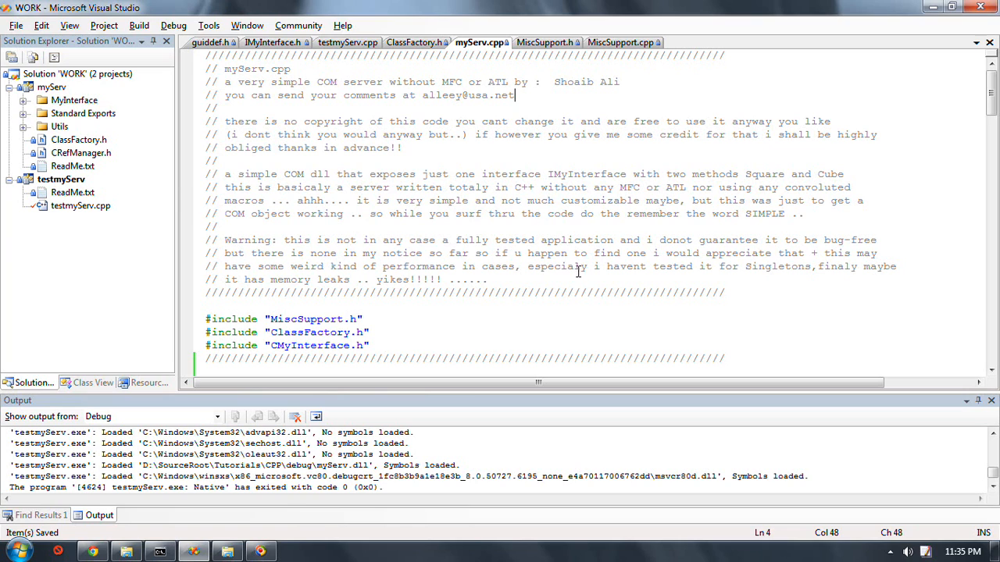
mouse_move(580, 265)
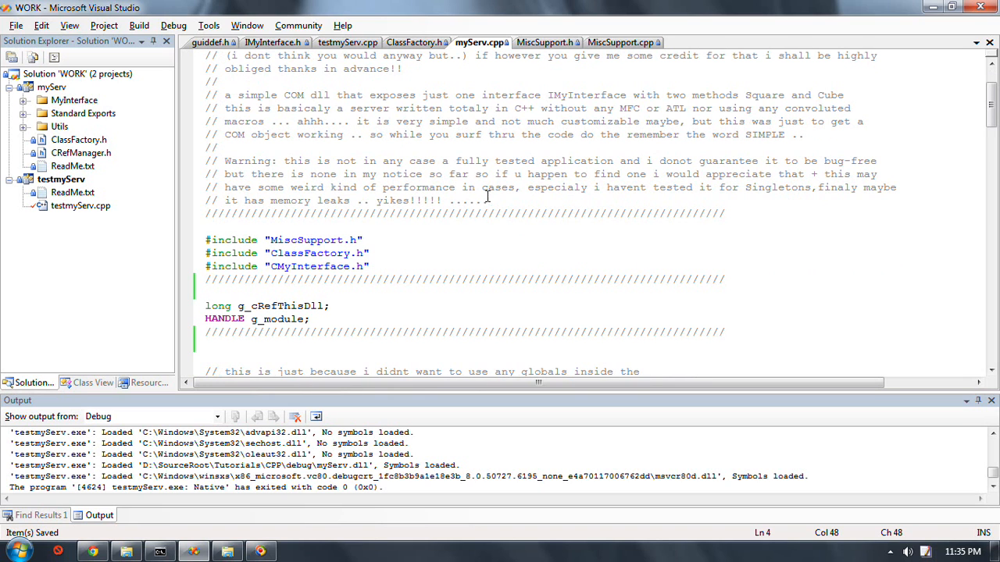
Scroll myServ.cpp to the CClassFactory printf code and select the AddressOfDynamicDispatchTable call
scroll(down, 3)
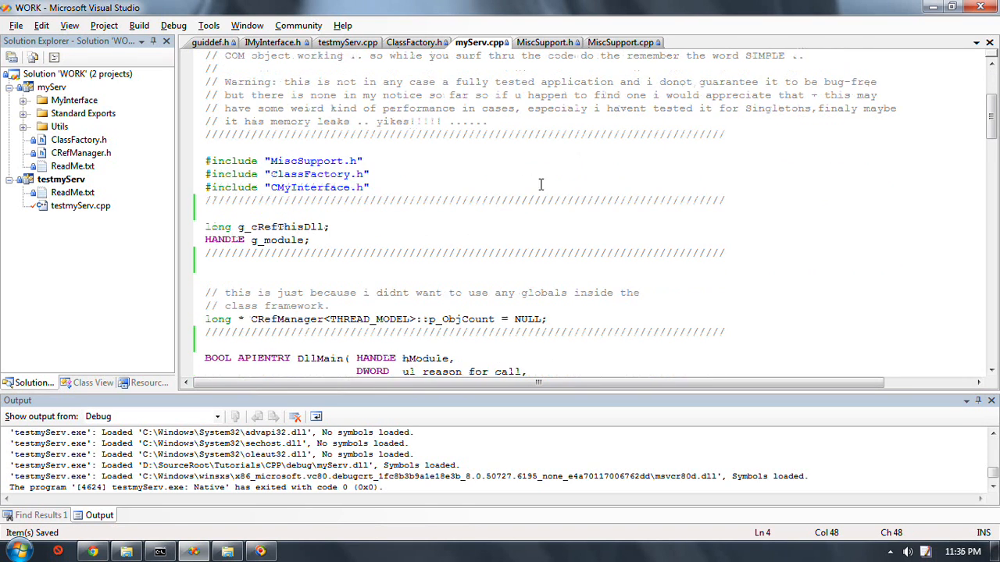
scroll(down, 3)
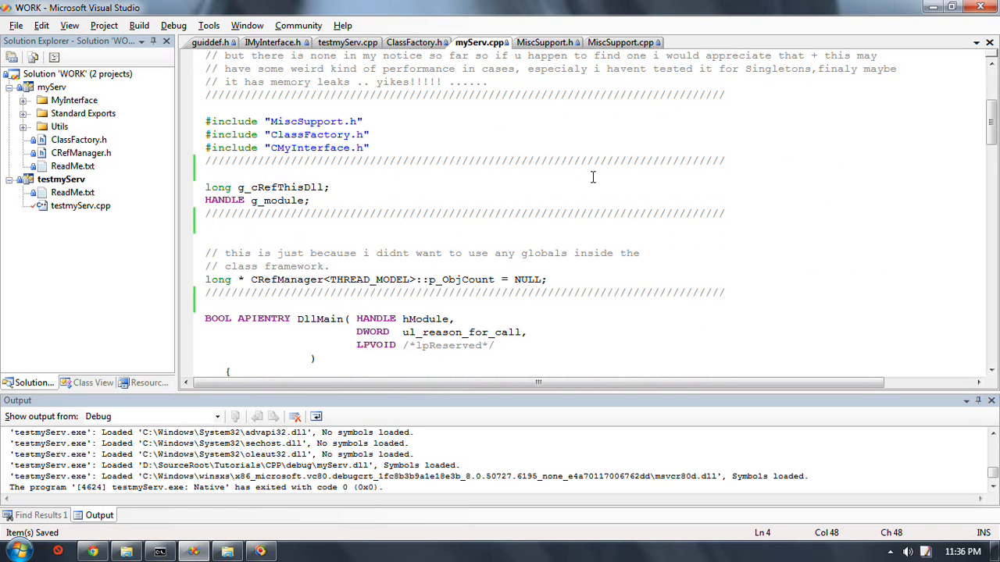
scroll(down, 3)
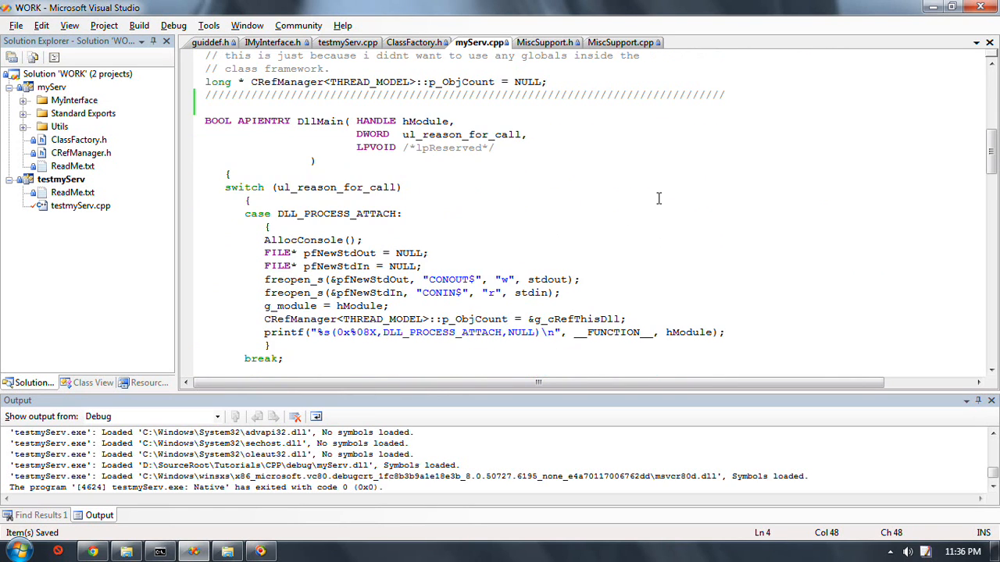
scroll(up, 3)
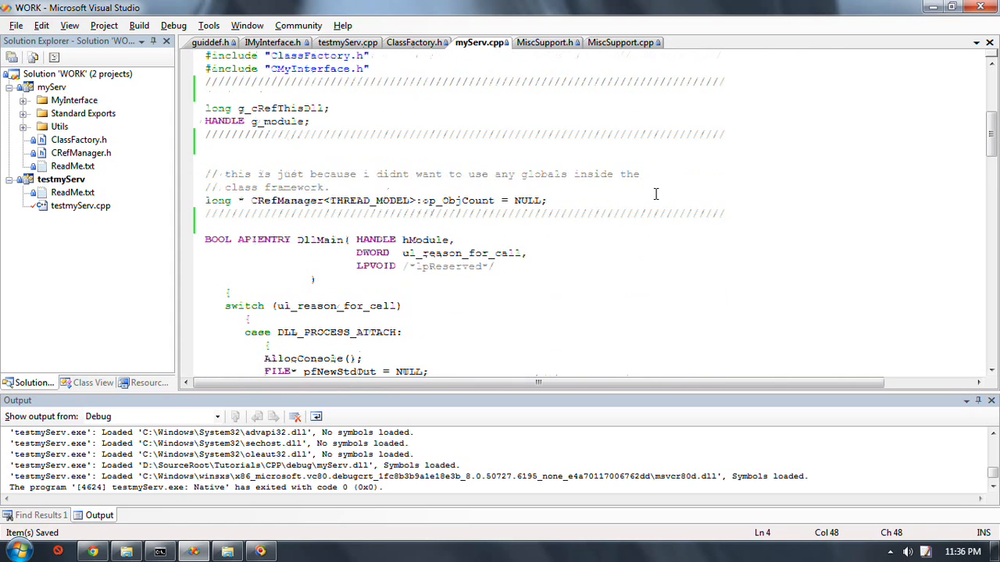
scroll(down, 3)
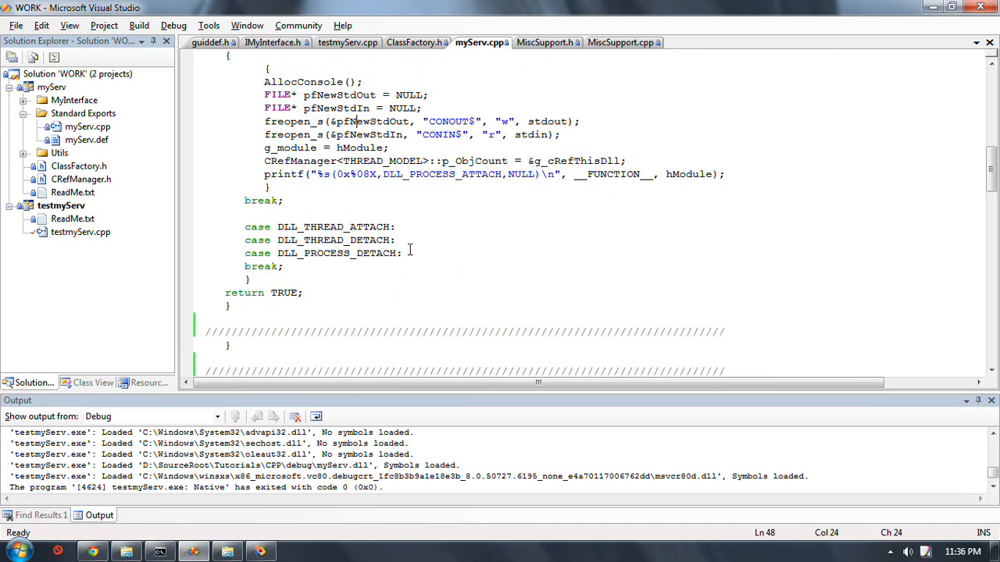
scroll(down, 3)
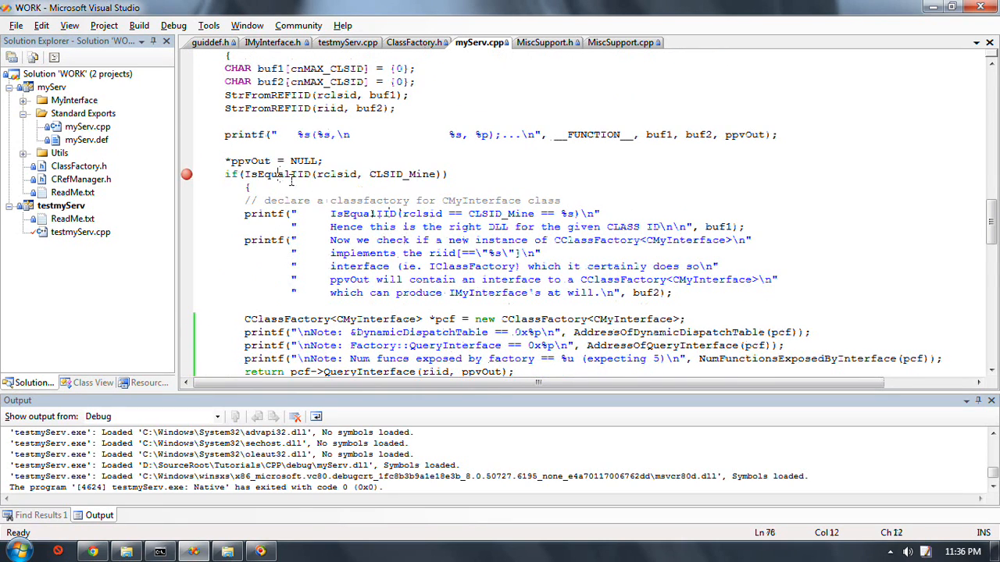
scroll(down, 3)
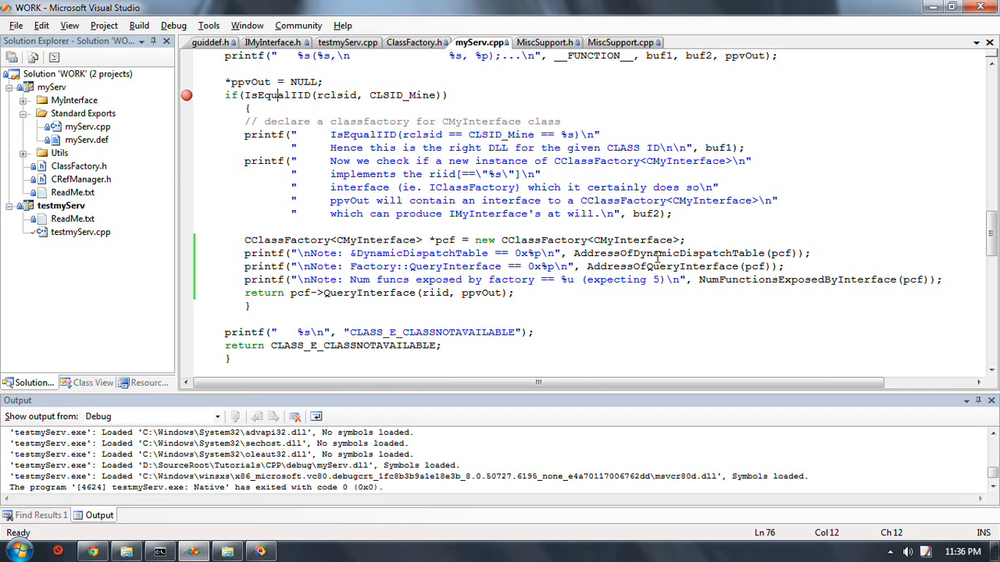
click(656, 253)
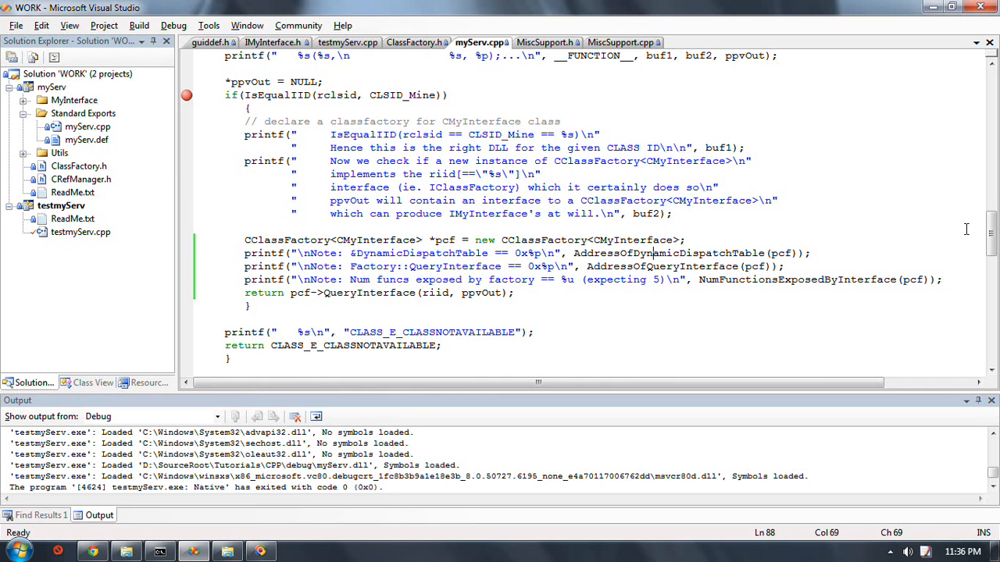
Go to the definition of AddressOfDynamicDispatchTable in MiscSupport.h
click(546, 42)
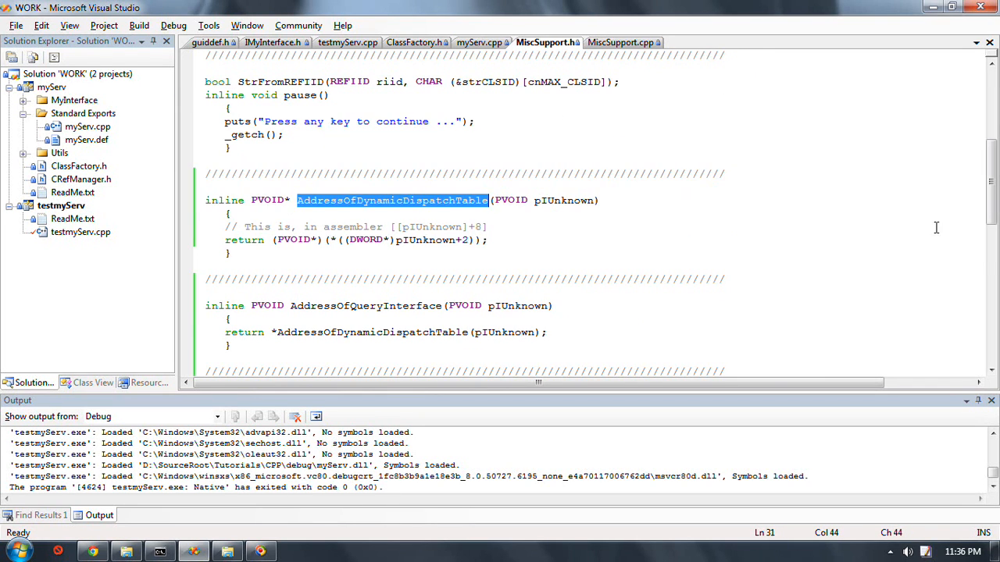
scroll(down, 3)
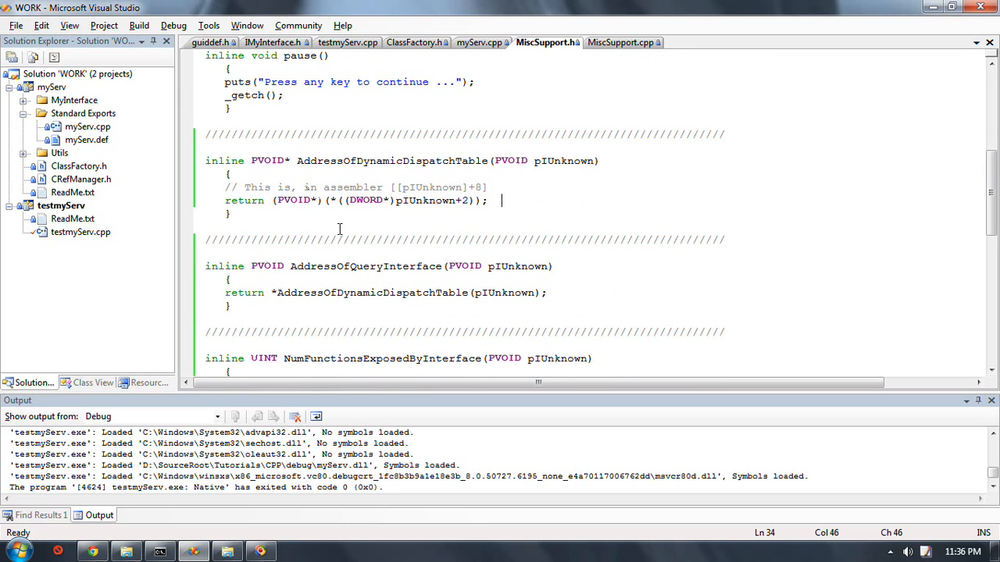
mouse_move(465, 211)
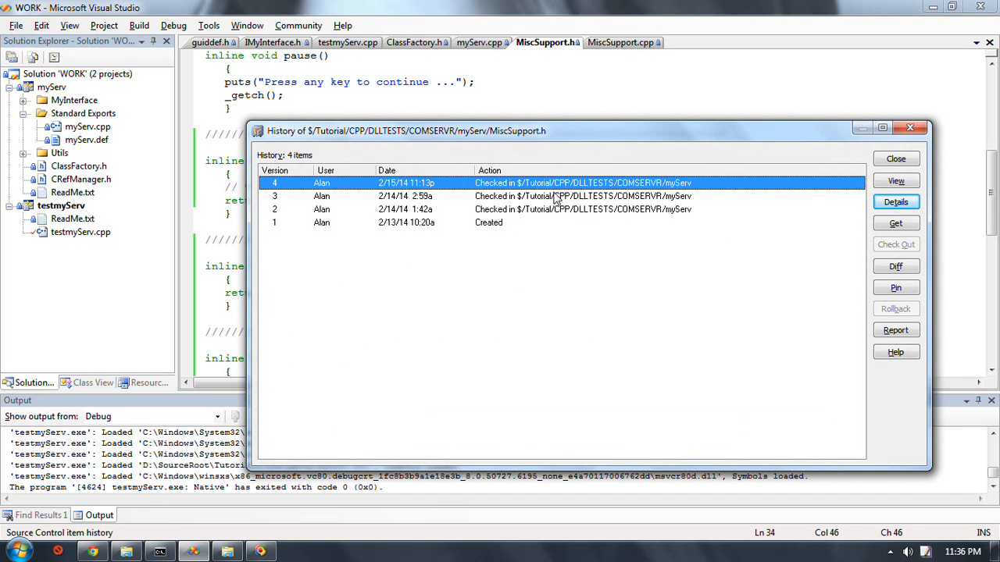
Close the MiscSupport.h History dialog and acknowledge the source control plug-in error
click(546, 196)
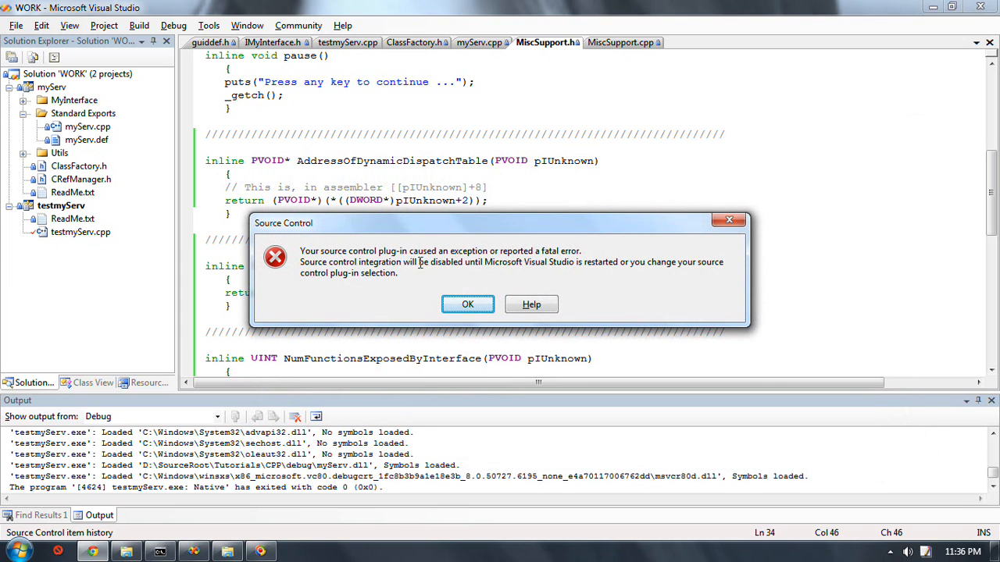
click(467, 303)
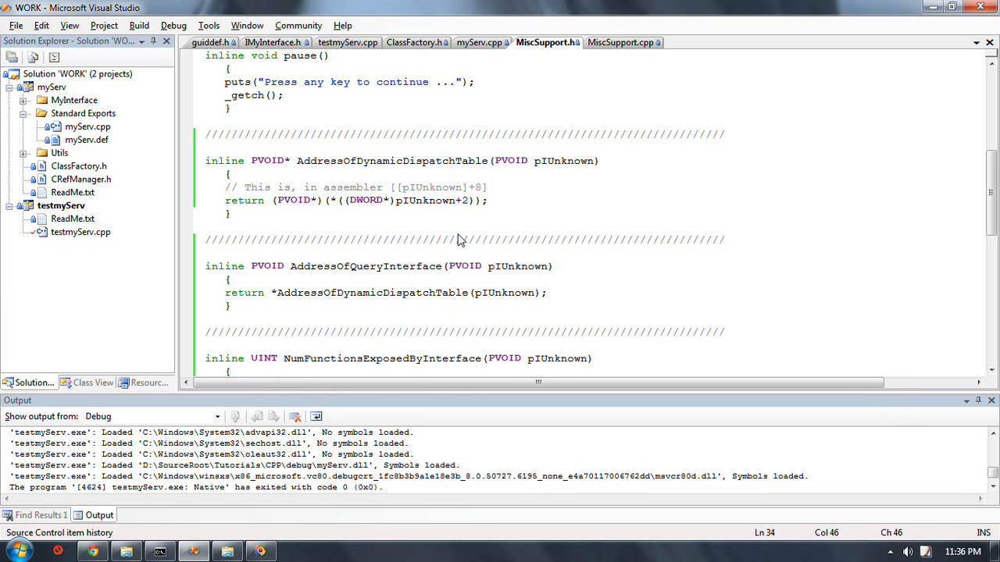
mouse_move(393, 262)
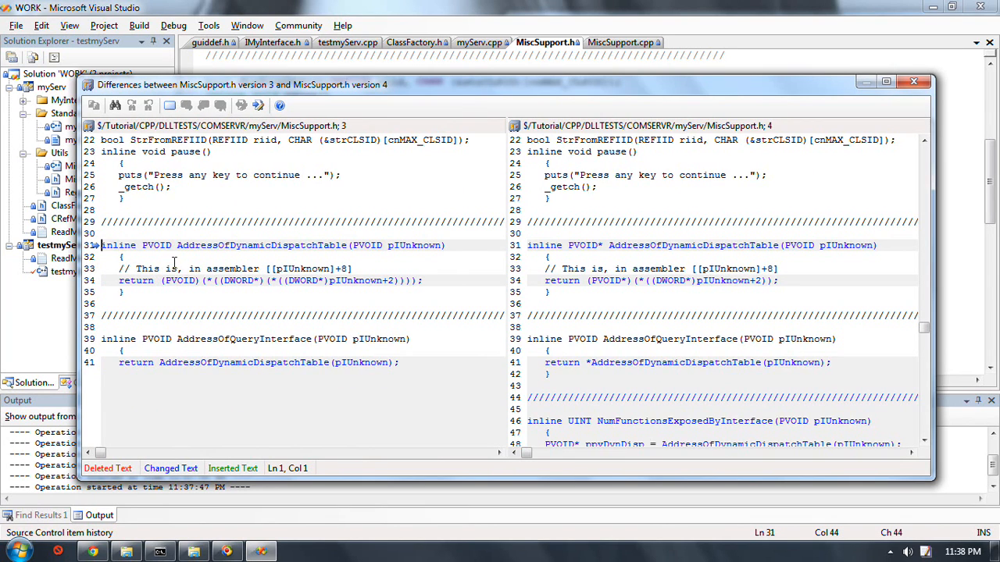
mouse_move(172, 303)
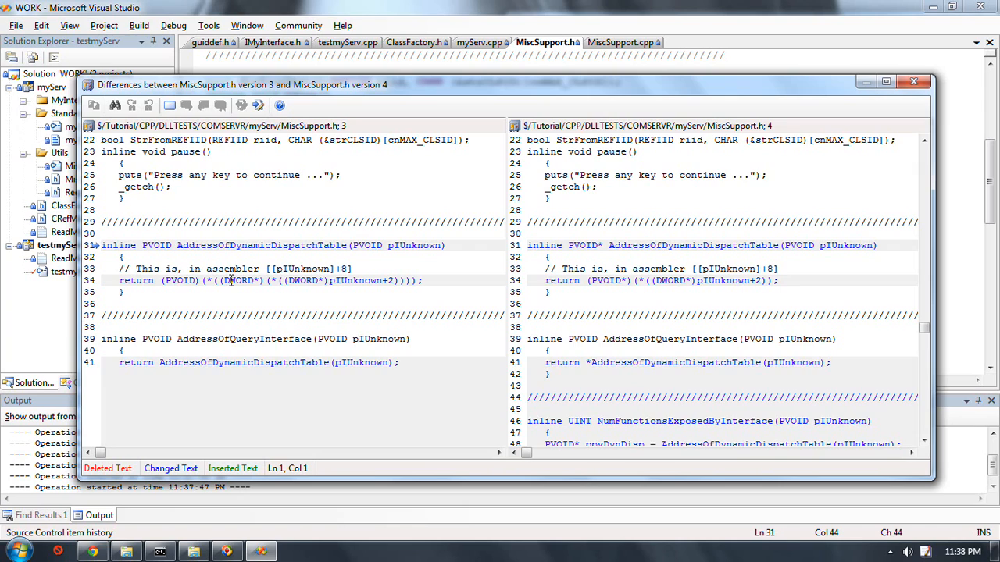
mouse_move(300, 246)
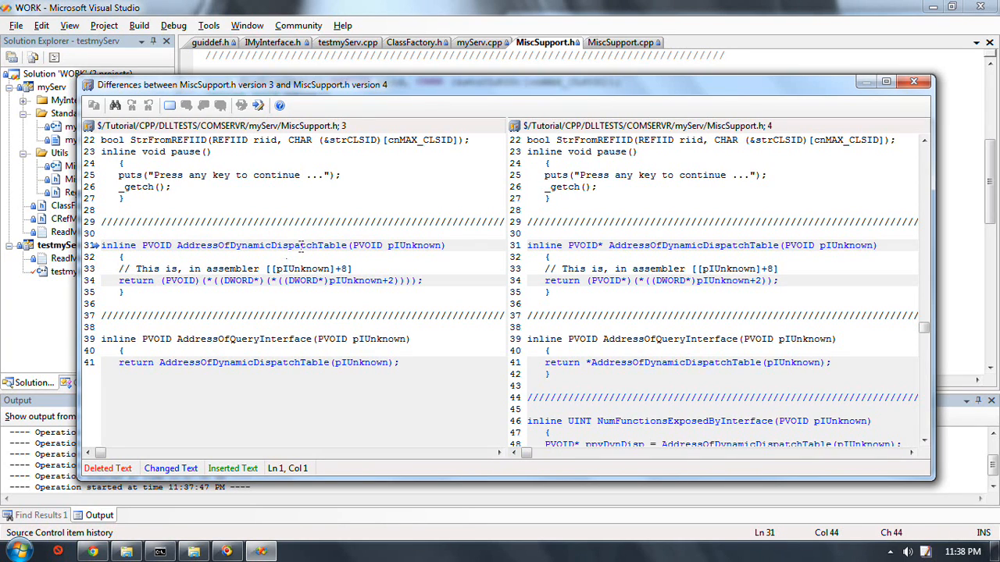
mouse_move(774, 272)
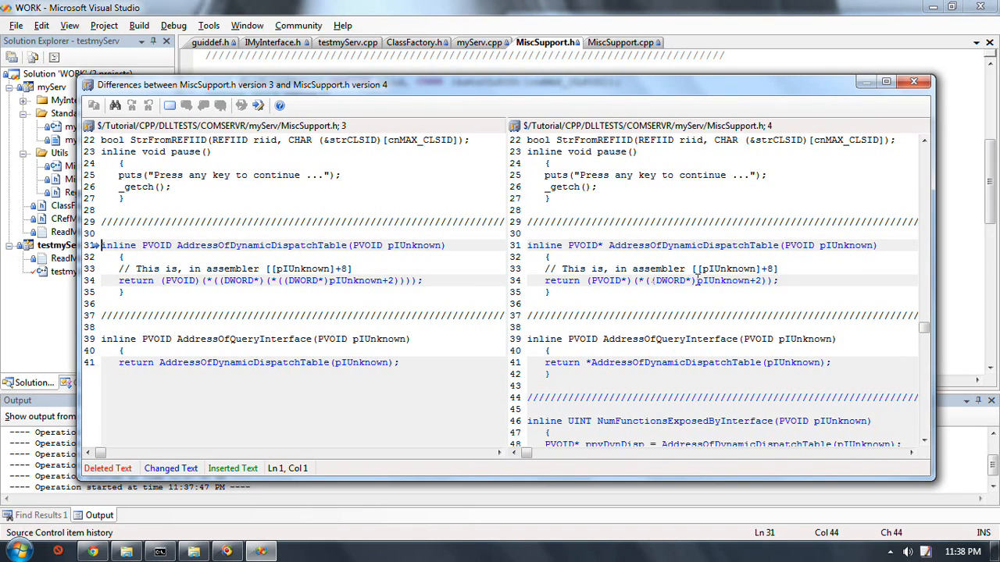
mouse_move(688, 285)
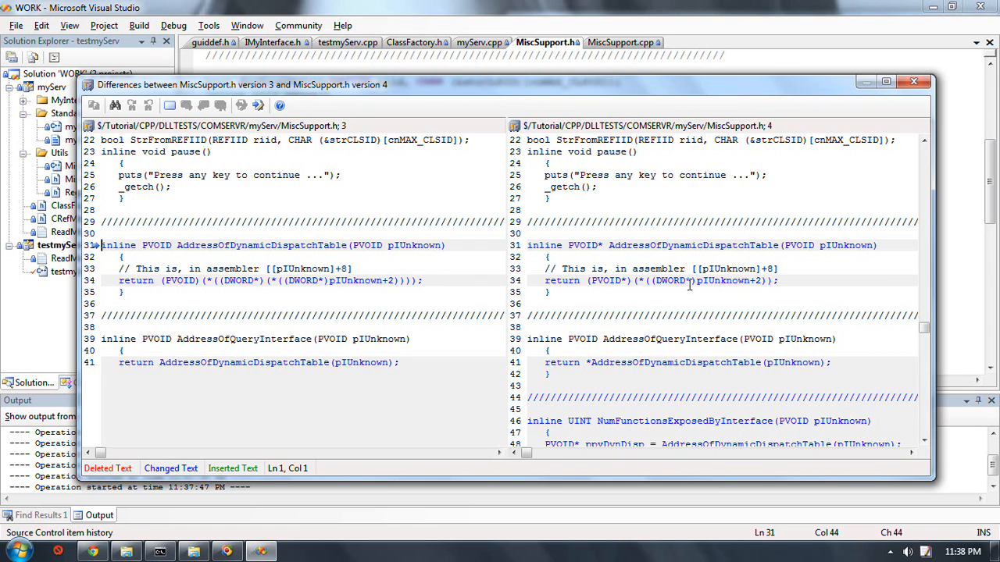
mouse_move(727, 284)
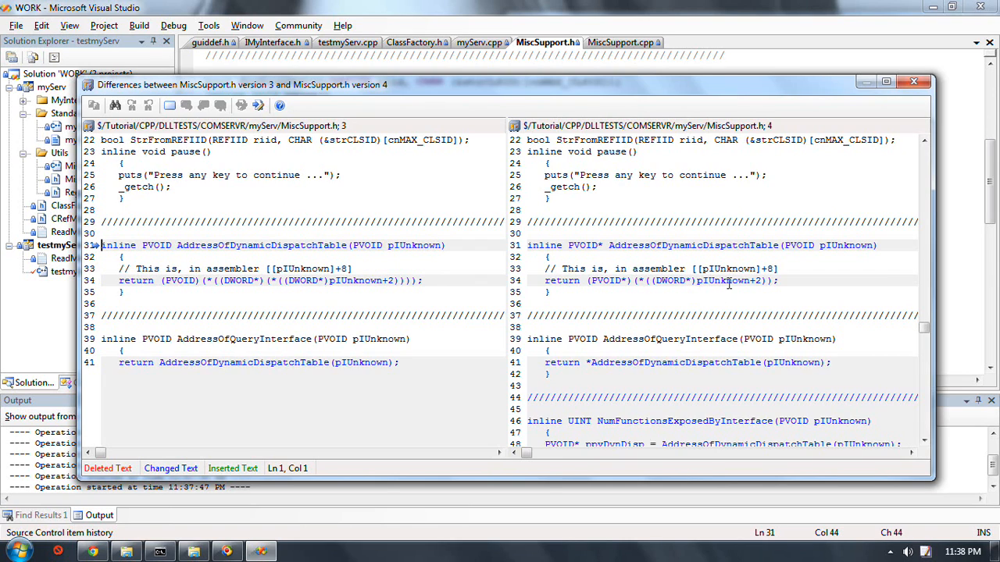
mouse_move(697, 290)
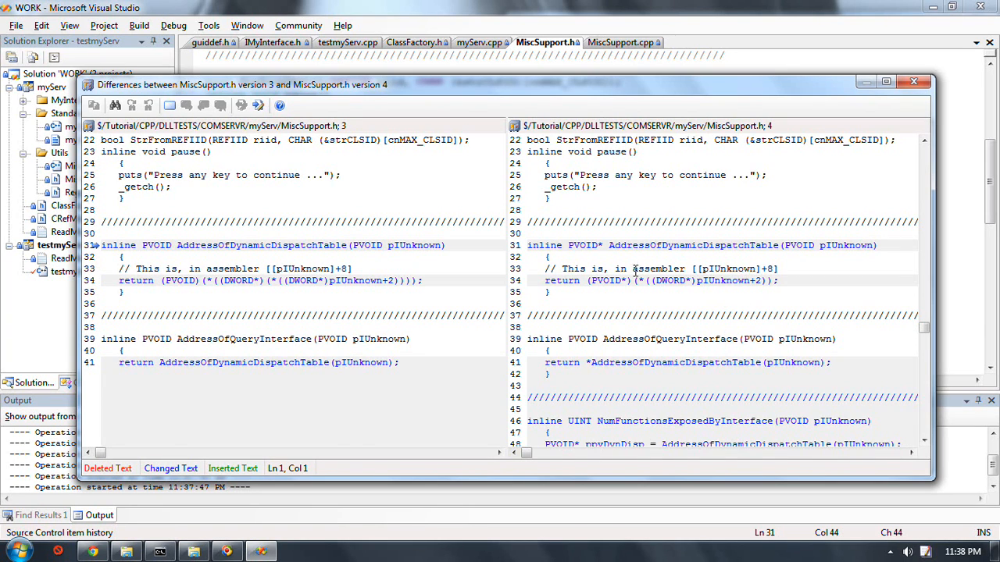
mouse_move(600, 285)
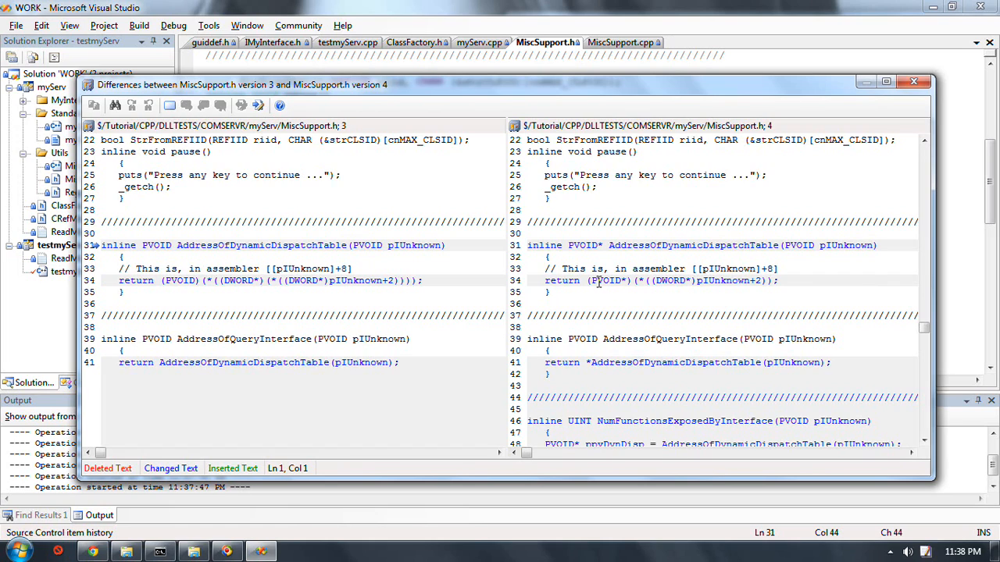
mouse_move(616, 305)
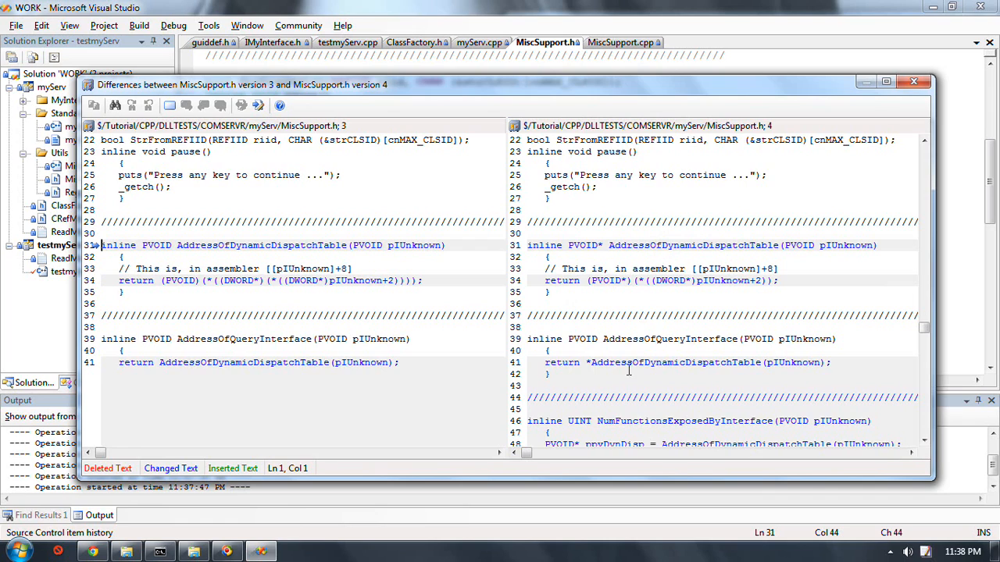
Scroll through the MiscSupport.h version 3 vs 4 differences
scroll(down, 3)
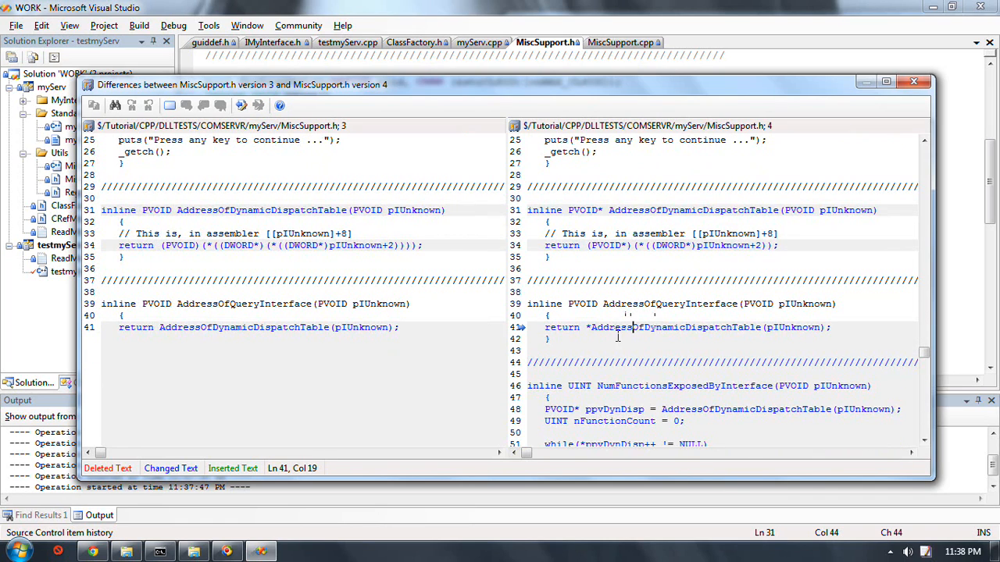
scroll(down, 3)
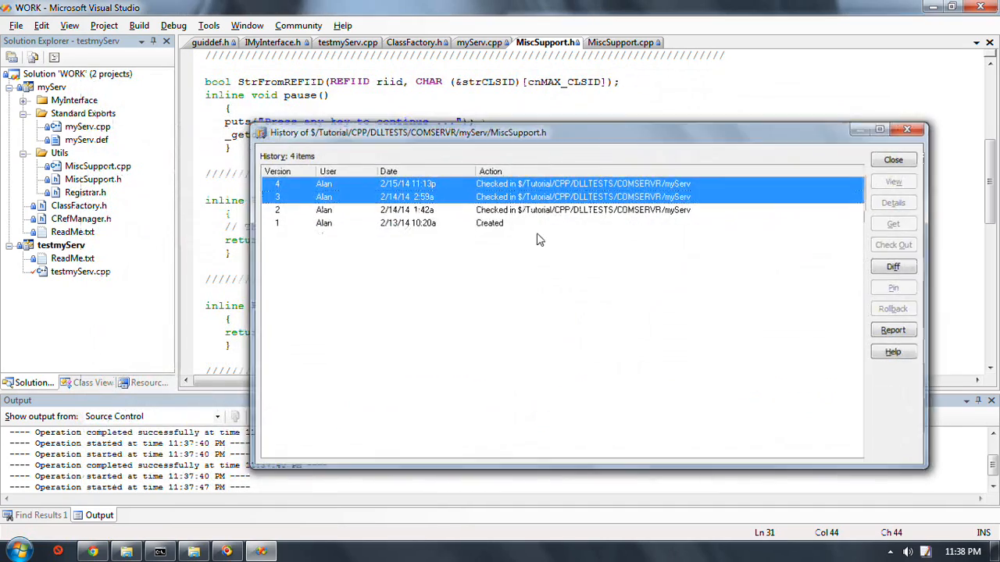
Close the history, view the NumFunctionsExposedByInterface helper, and return to myServ.cpp's DllGetClassObject
click(894, 159)
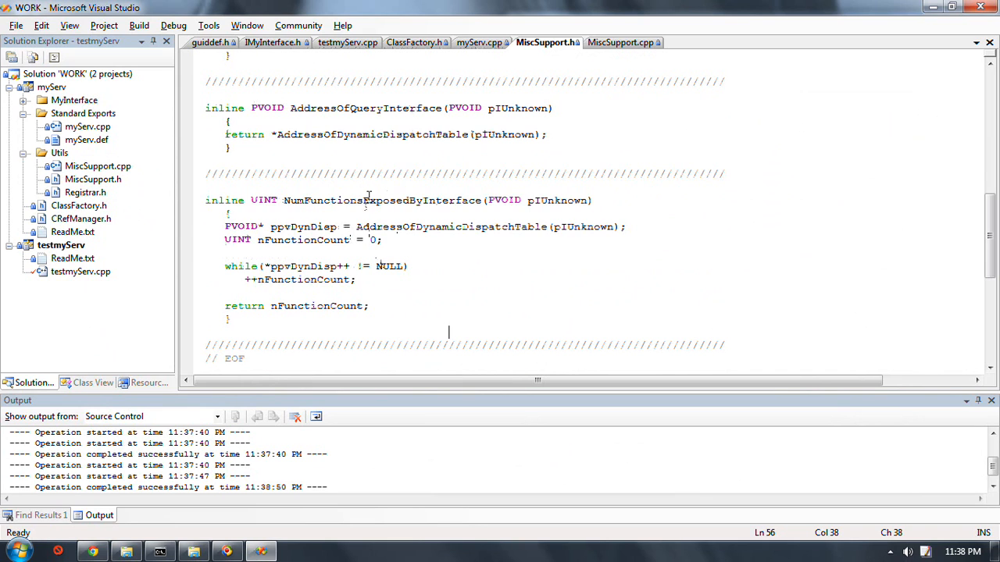
click(433, 200)
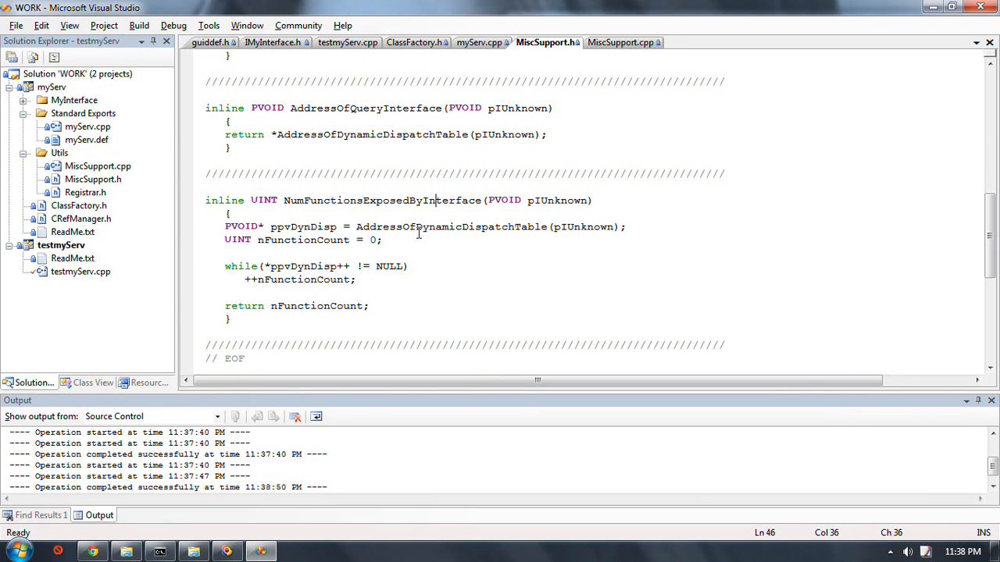
mouse_move(97, 237)
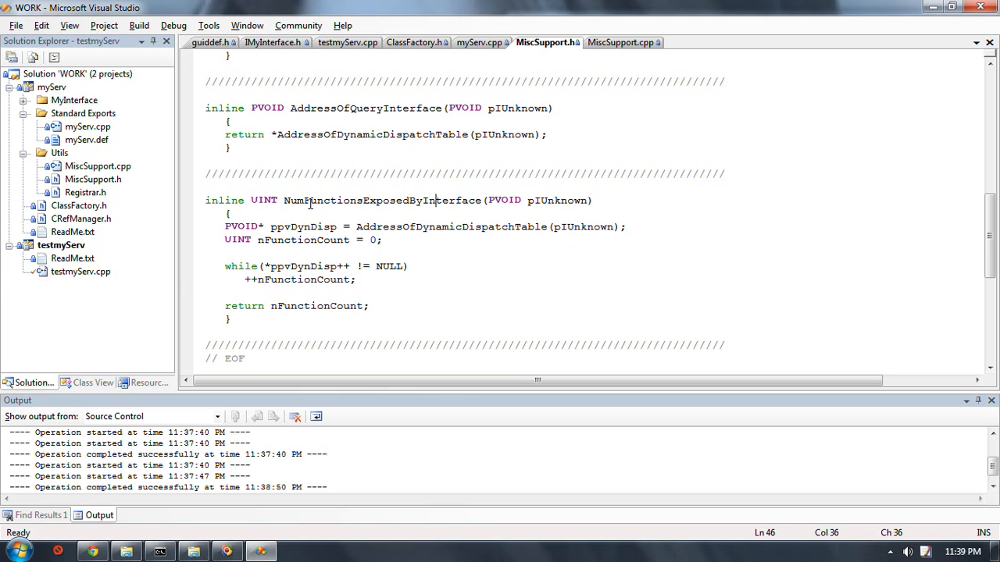
click(479, 42)
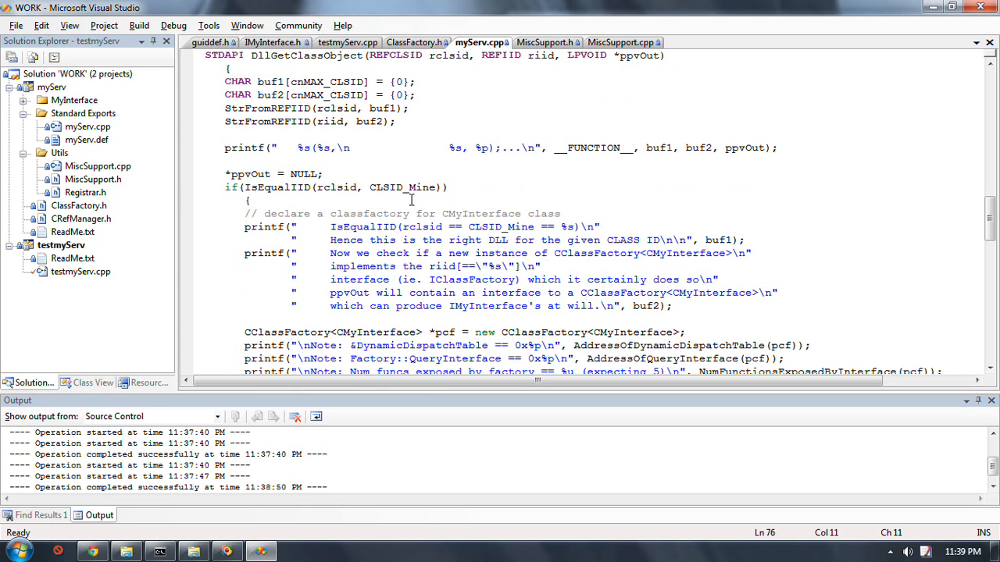
Set a breakpoint on the IsEqualIID check in DllGetClassObject and review the function
click(188, 188)
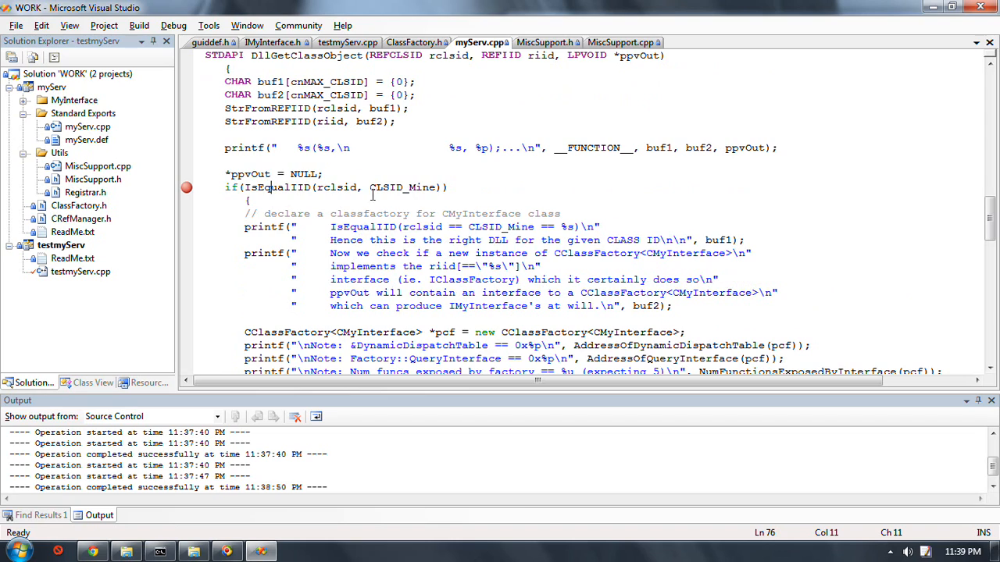
mouse_move(493, 190)
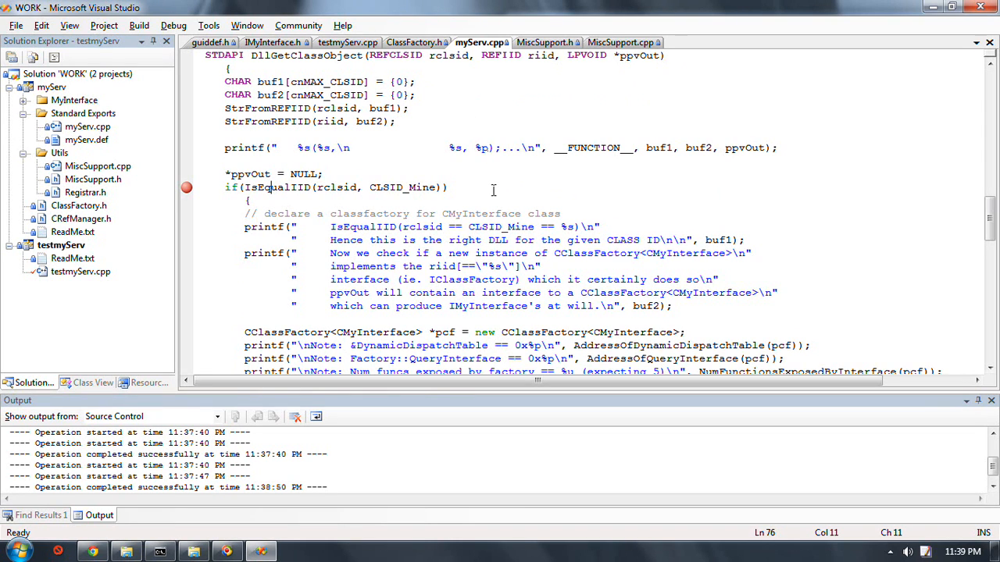
mouse_move(416, 225)
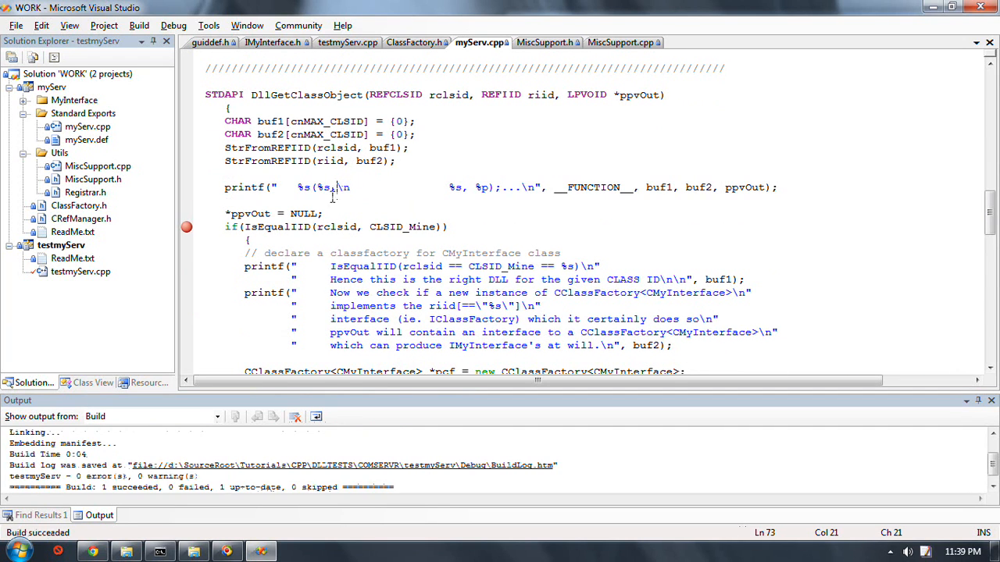
scroll(down, 3)
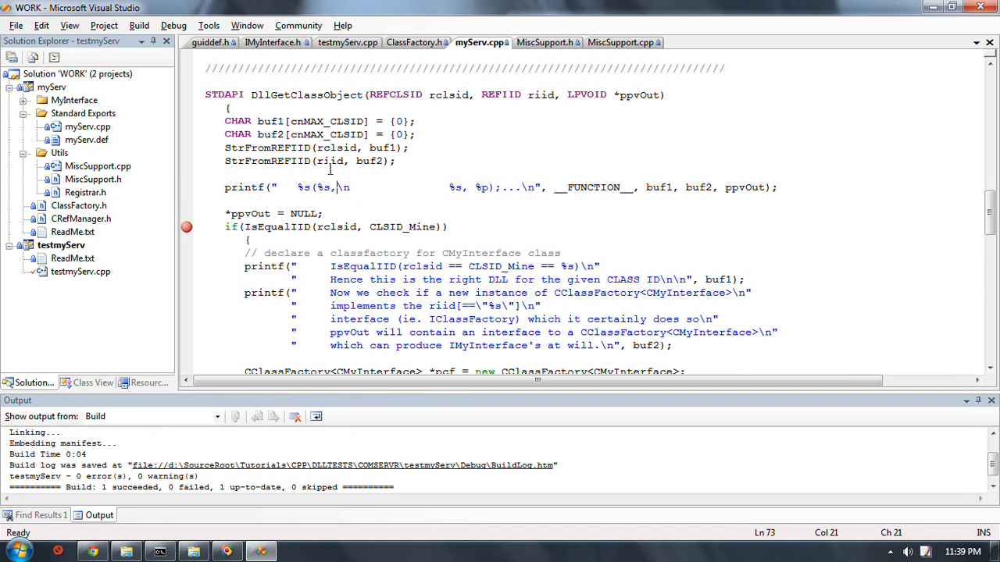
scroll(down, 3)
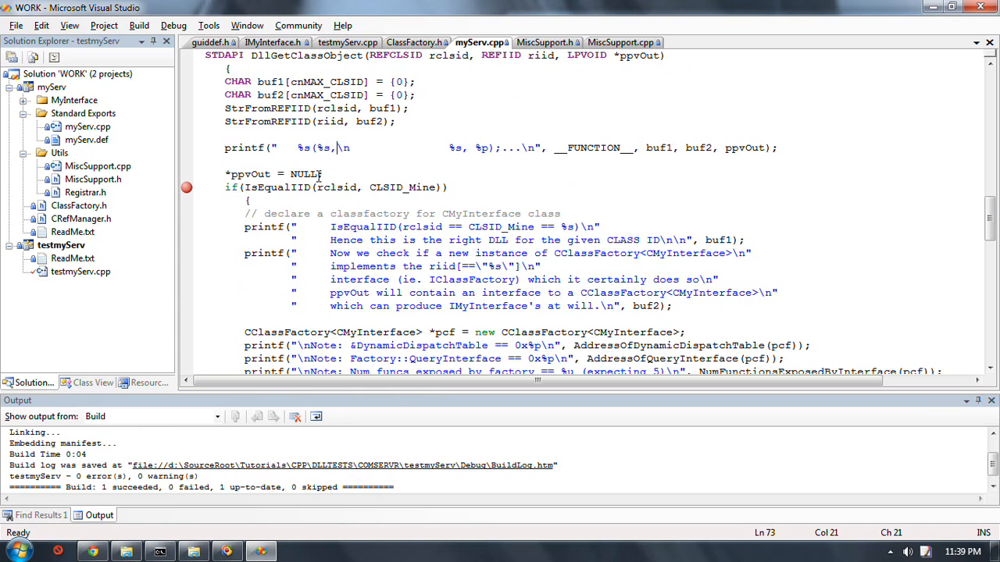
scroll(down, 3)
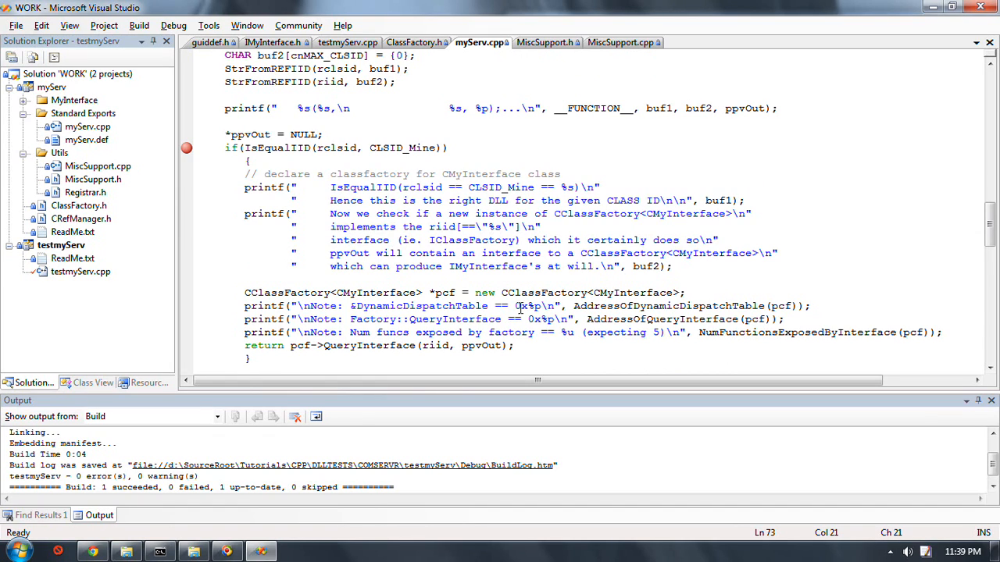
mouse_move(485, 294)
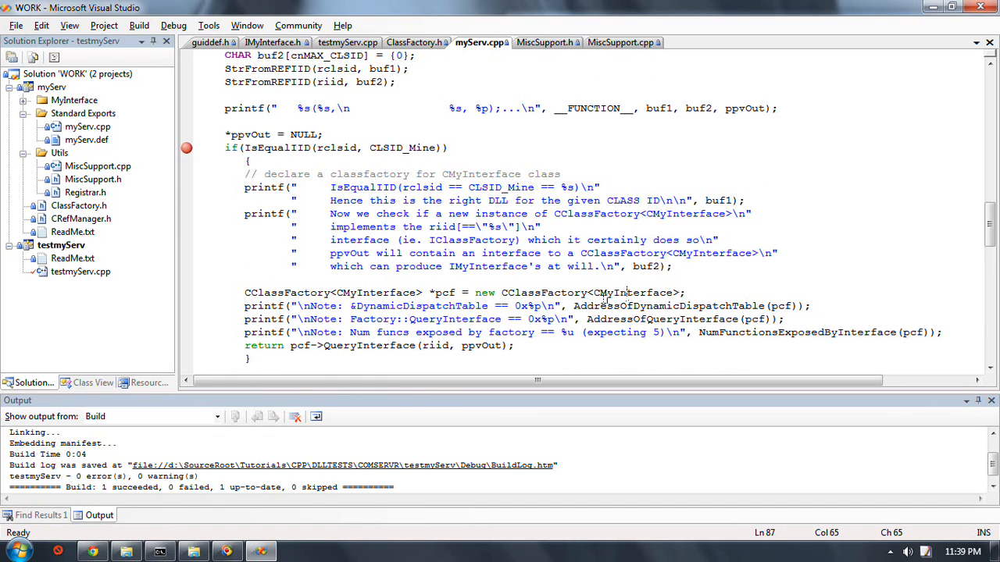
Jump from CClassFactory to the IClassFactory interface definition in unknwn.h
click(528, 292)
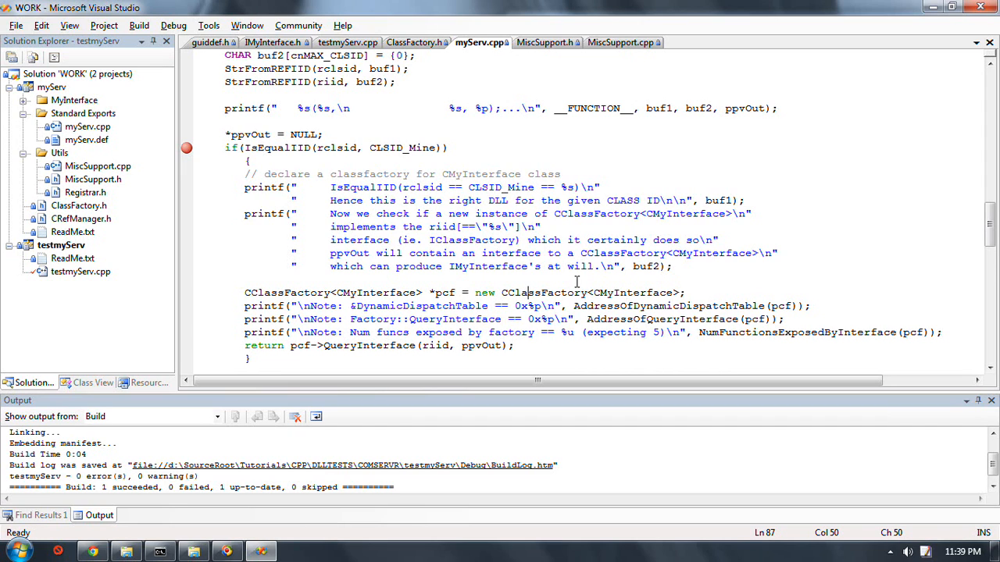
click(416, 42)
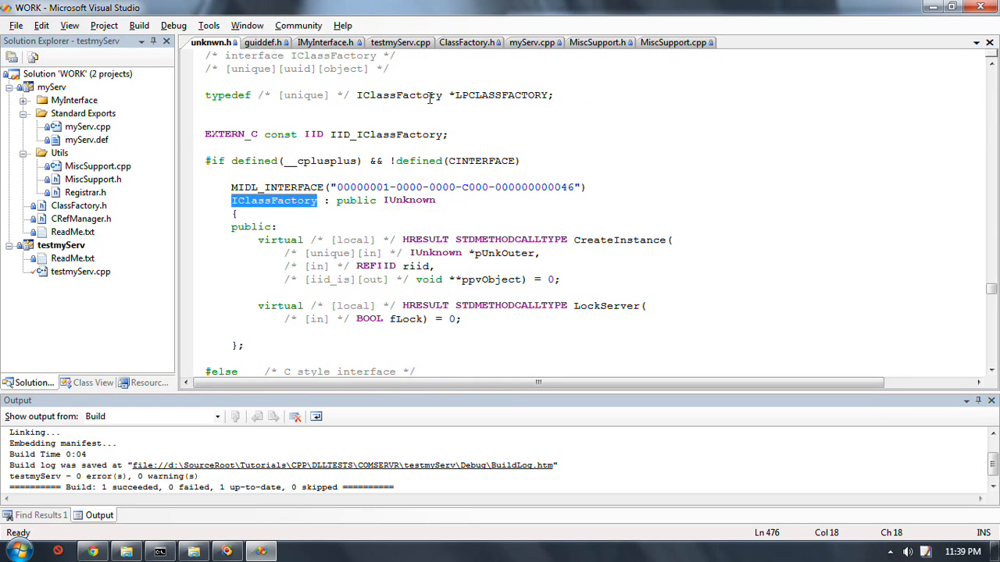
Review ClassFactory.h's CClassFactory template and IMyInterface.h's Square and Cube methods
click(519, 241)
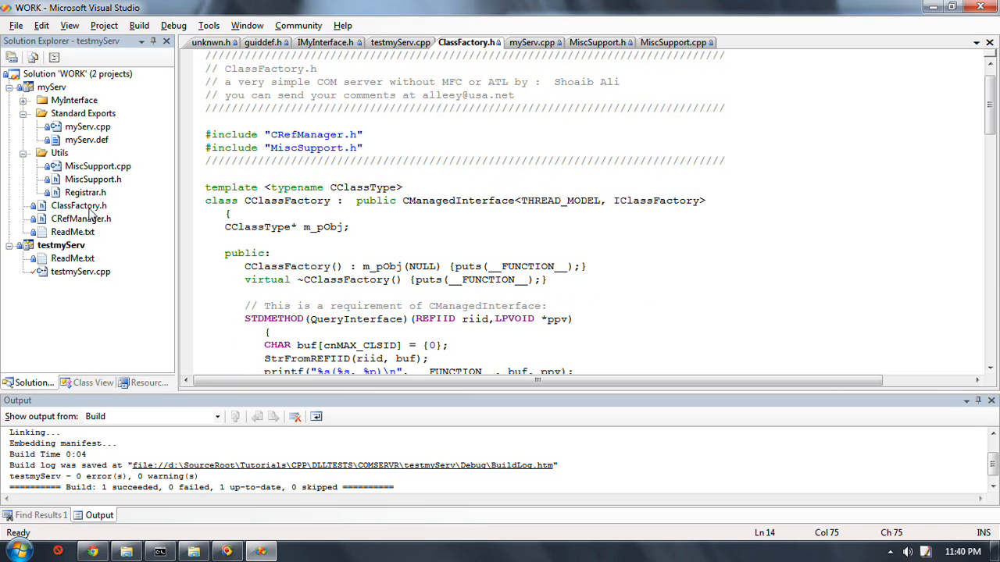
click(81, 218)
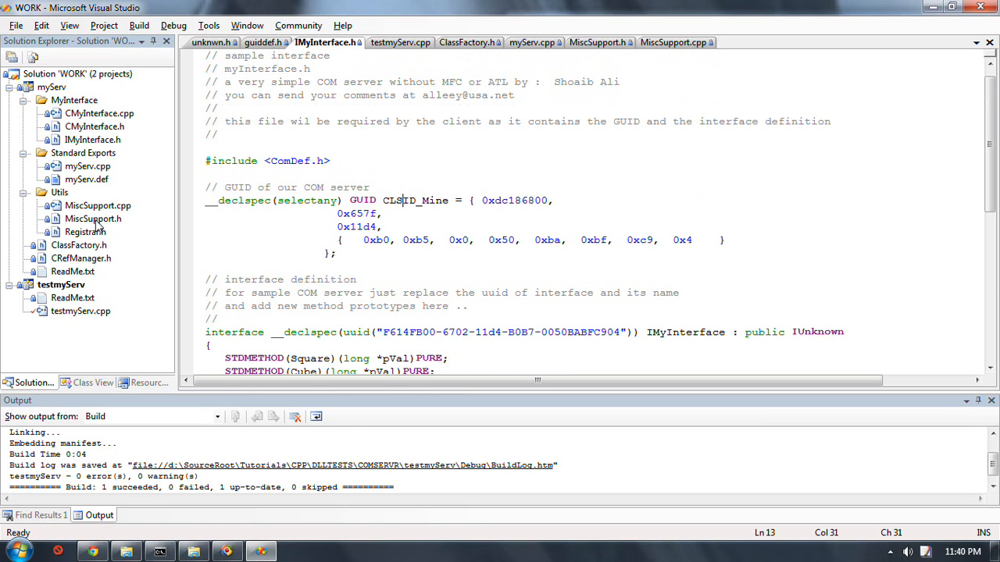
scroll(down, 3)
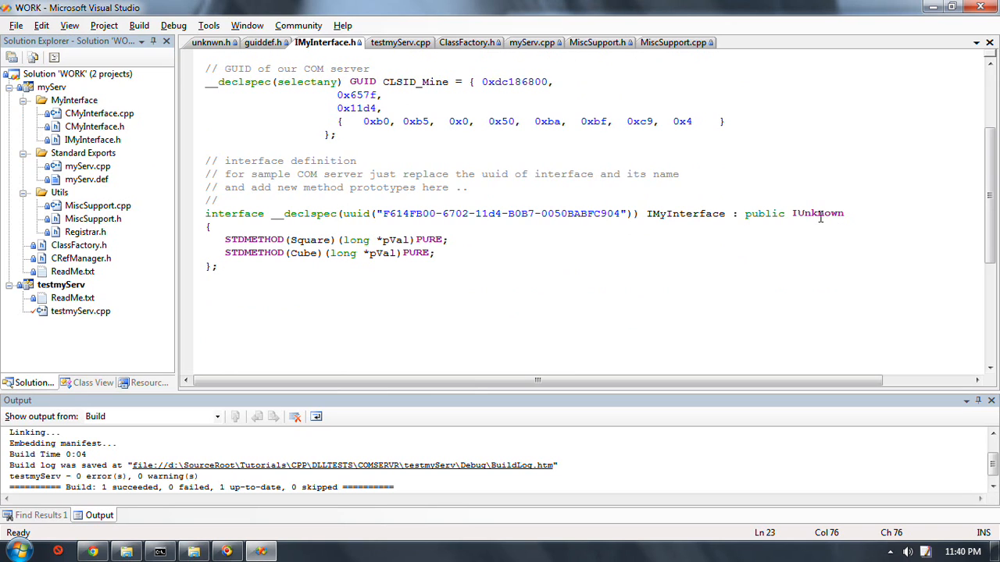
Start editing the IMyInterface method list, triggering the Check Out for Edit prompt
click(812, 212)
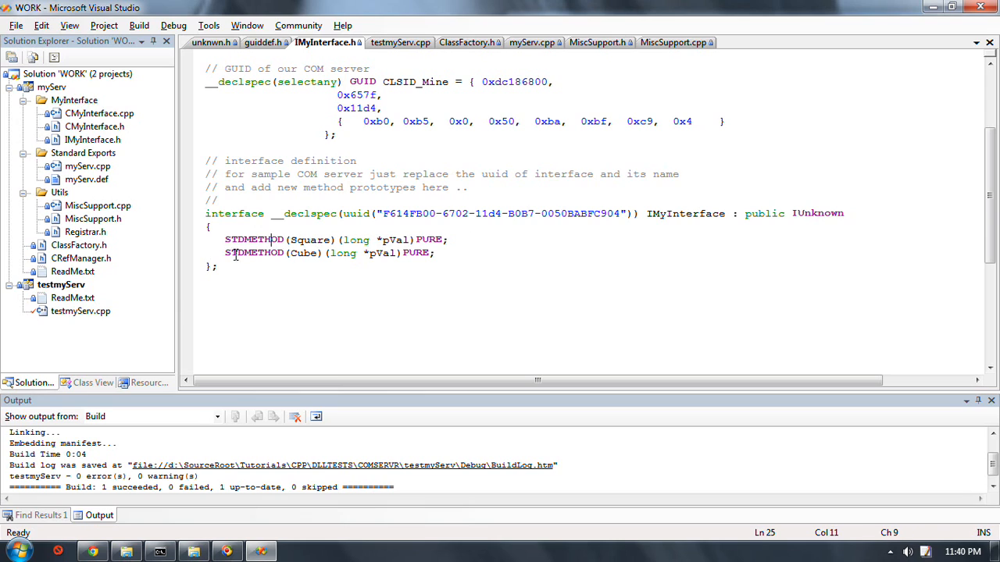
mouse_move(653, 243)
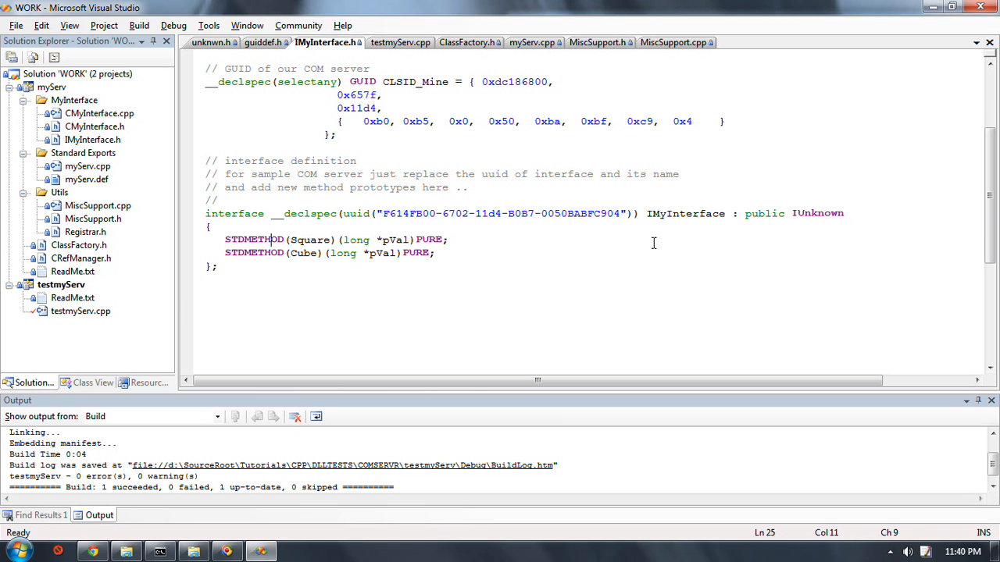
mouse_move(829, 169)
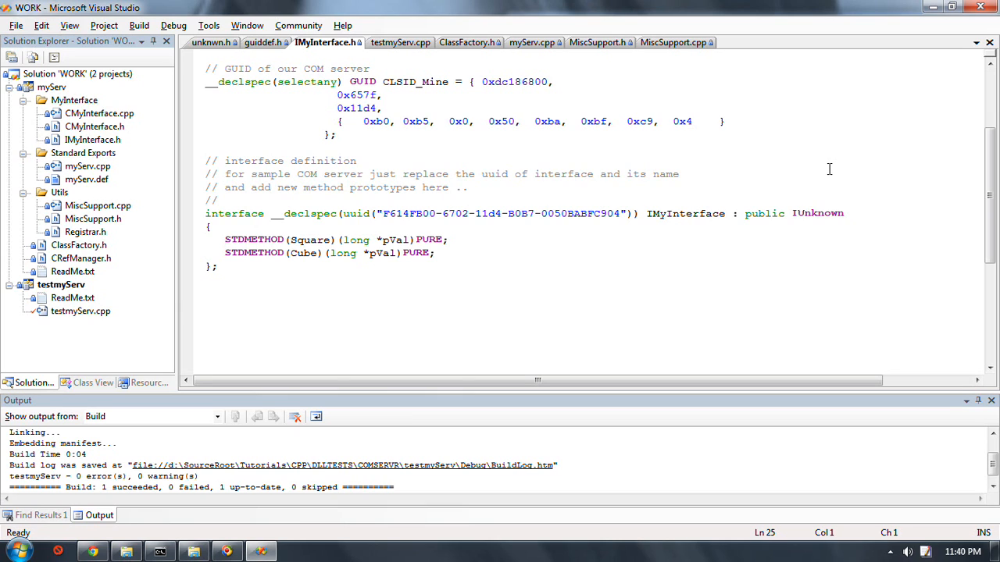
click(206, 240)
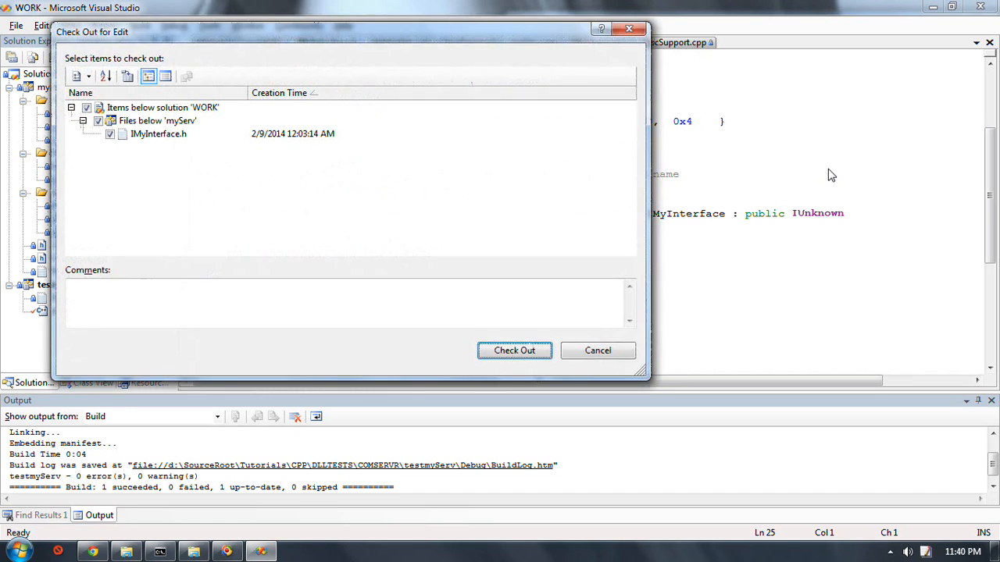
Check out IMyInterface.h, declare a new Sqrt method, and open CMyInterface.cpp
click(513, 349)
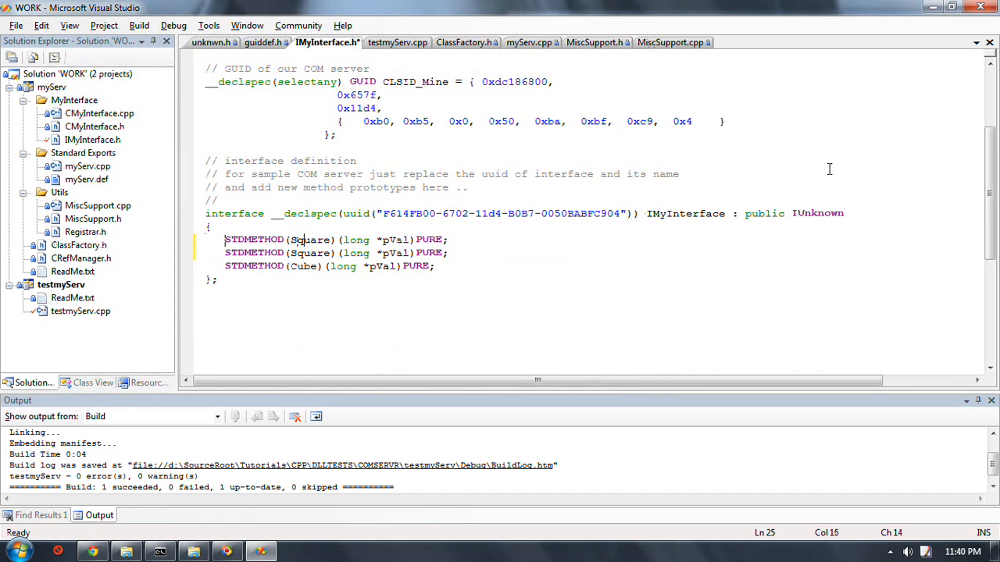
text(Sqrt)
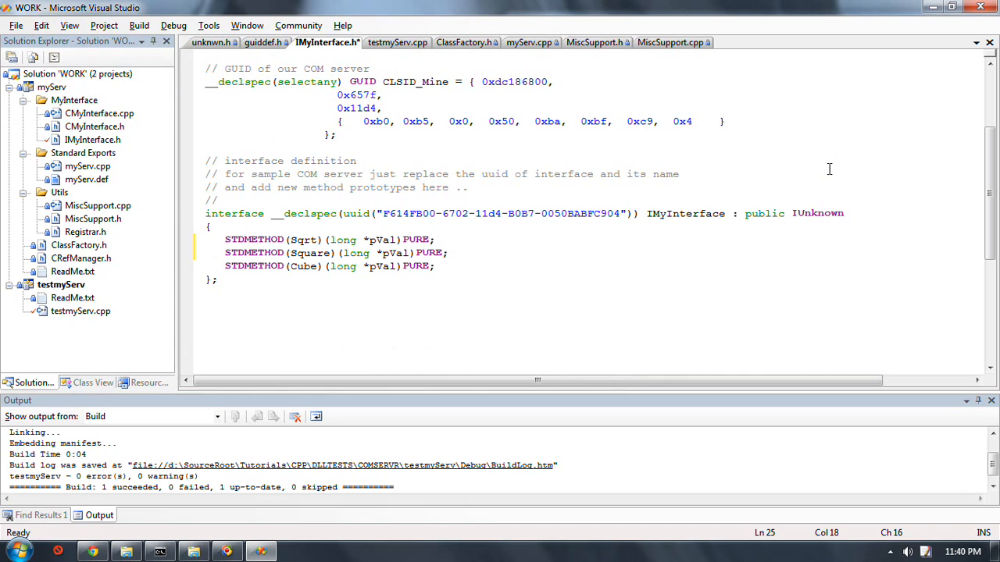
click(362, 240)
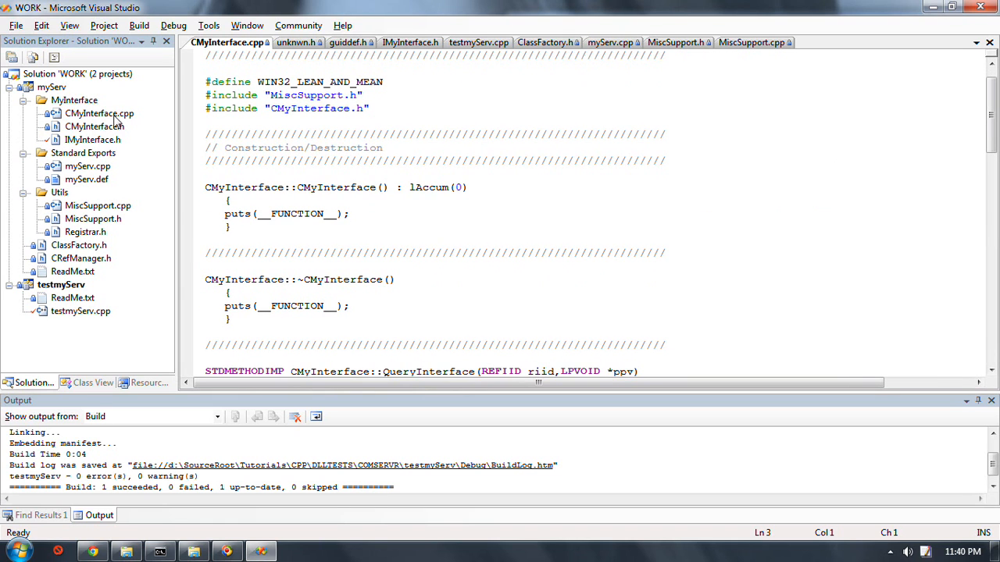
Add CMyInterface::Sqrt starting with 'if(*pVal < 0) return E_FAIL'
scroll(down, 3)
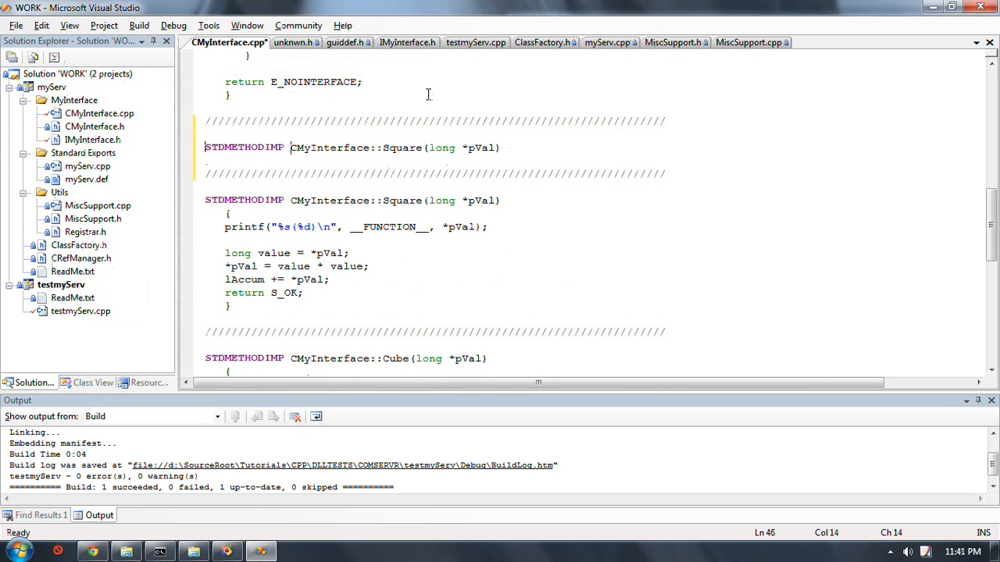
text(Sqrt)
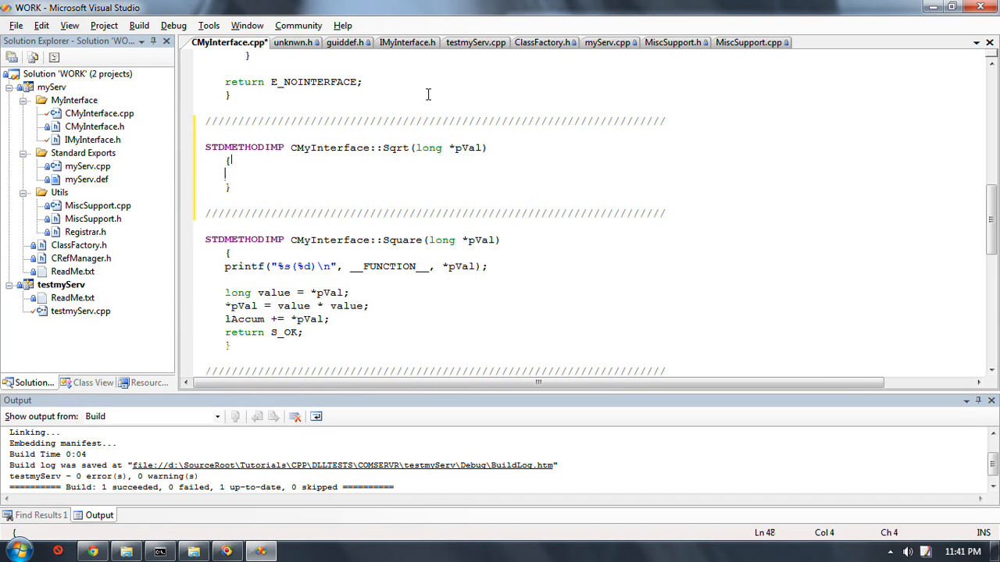
scroll(down, 3)
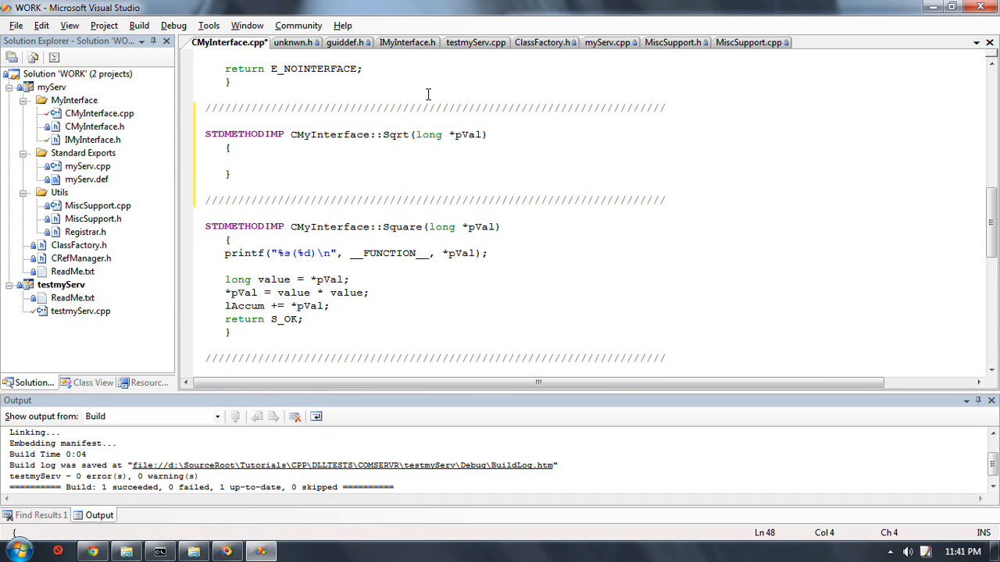
text(if()
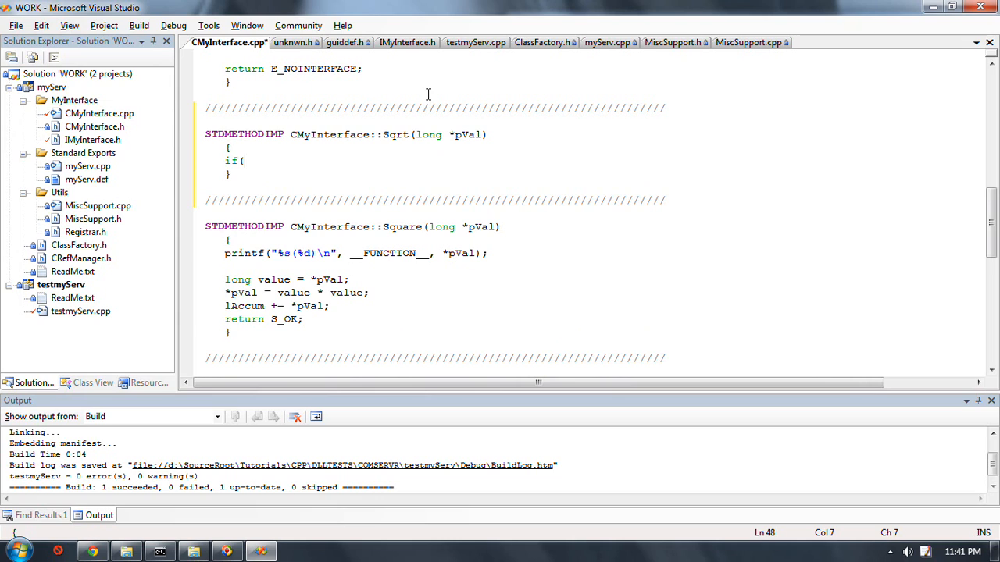
text(*p)
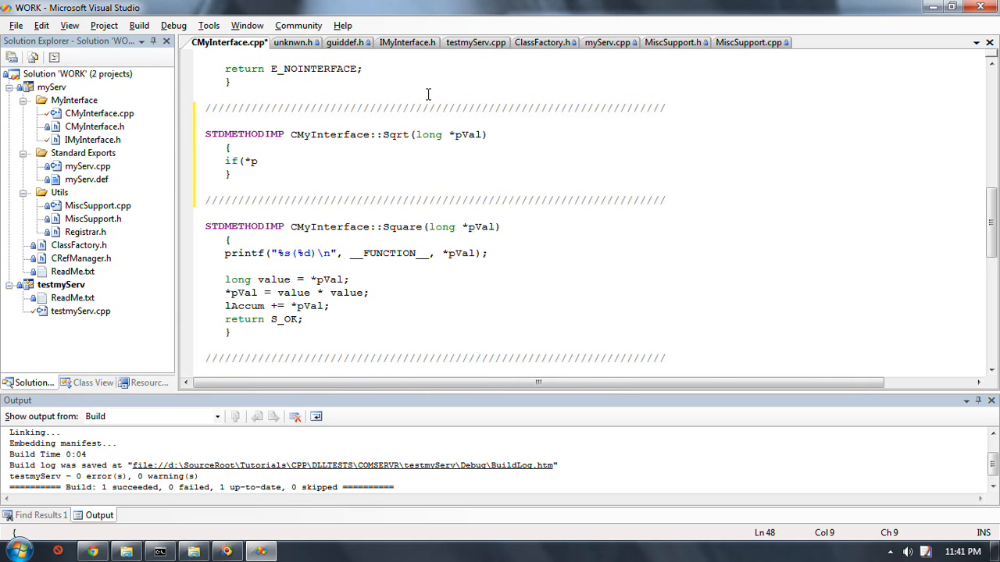
text(Val)
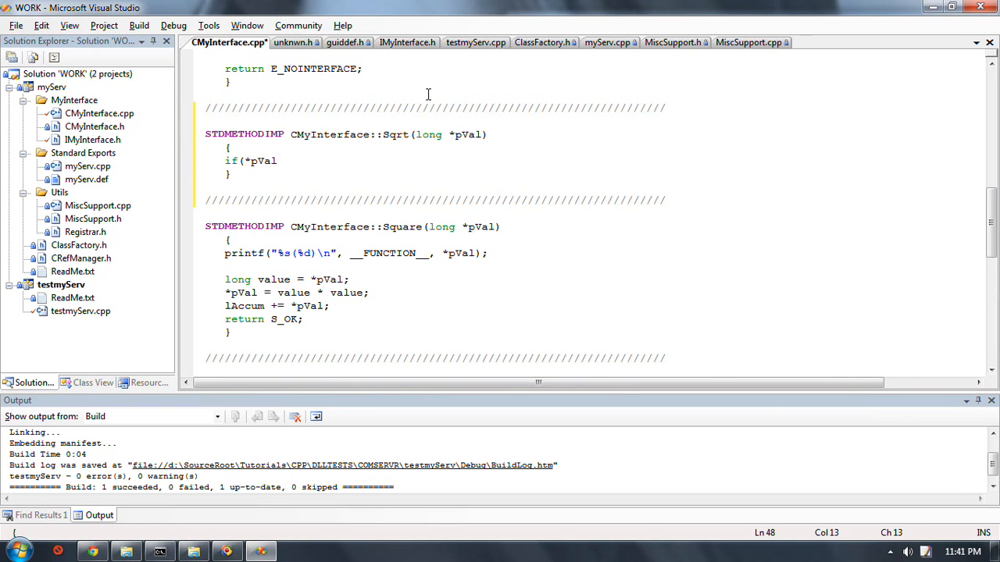
text(< 0))
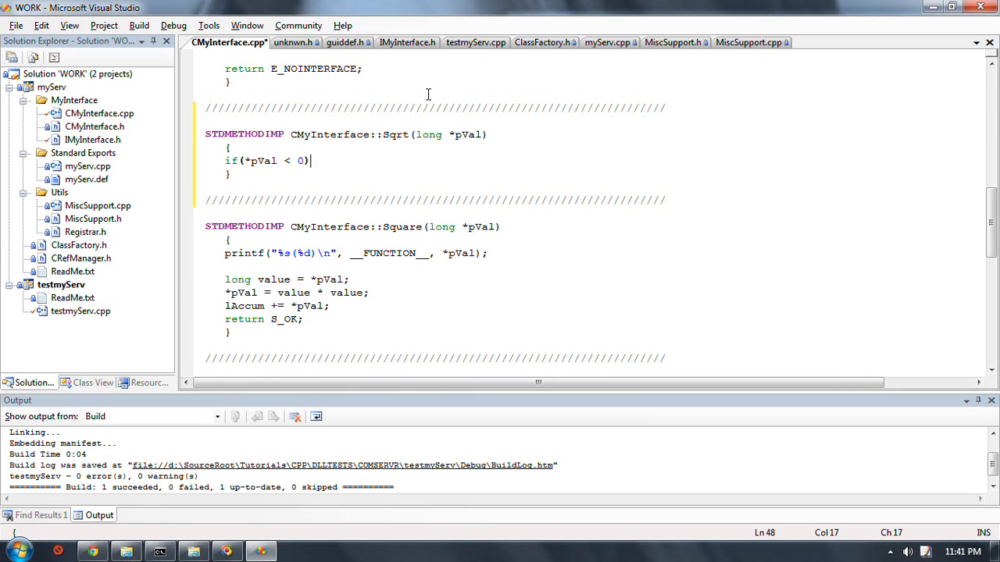
text(return E)
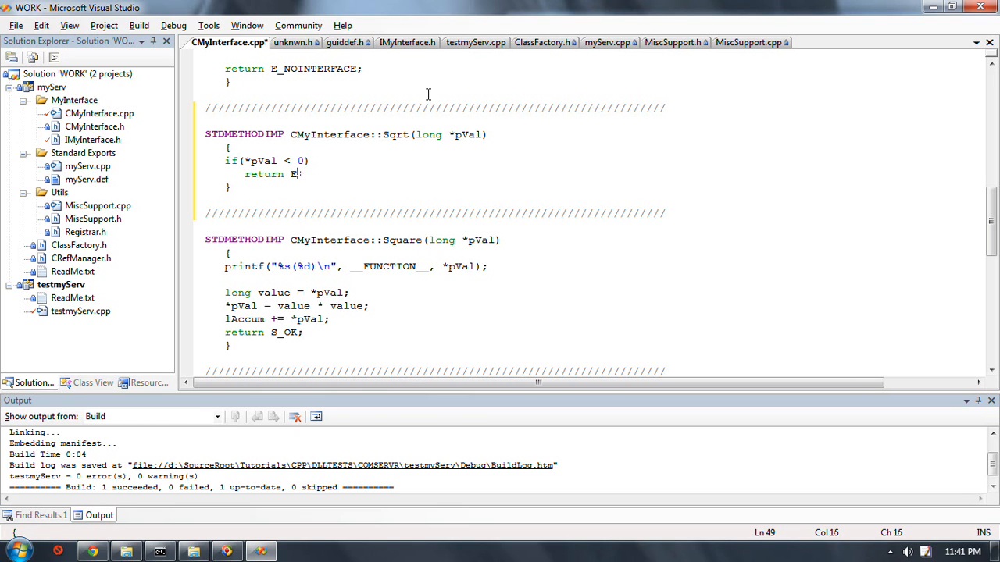
text(_FAIL/)
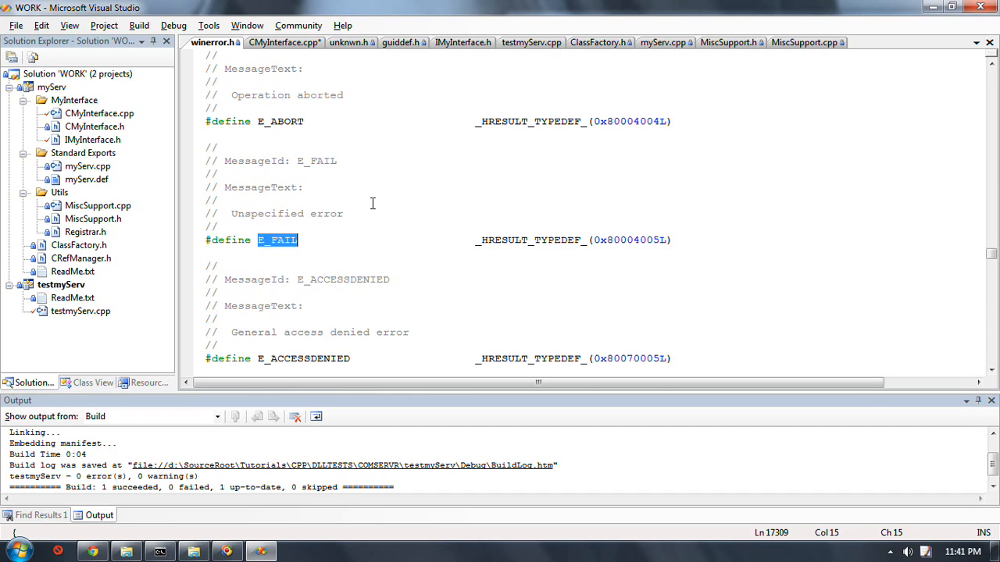
mouse_move(387, 181)
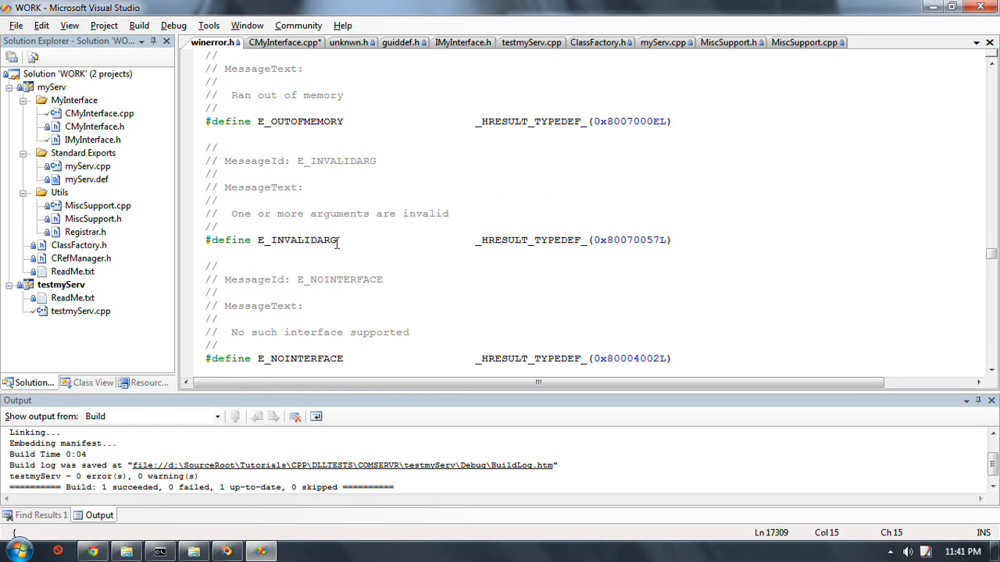
Pick E_INVALIDARG from winerror.h and return to the Sqrt implementation to use it
double_click(297, 241)
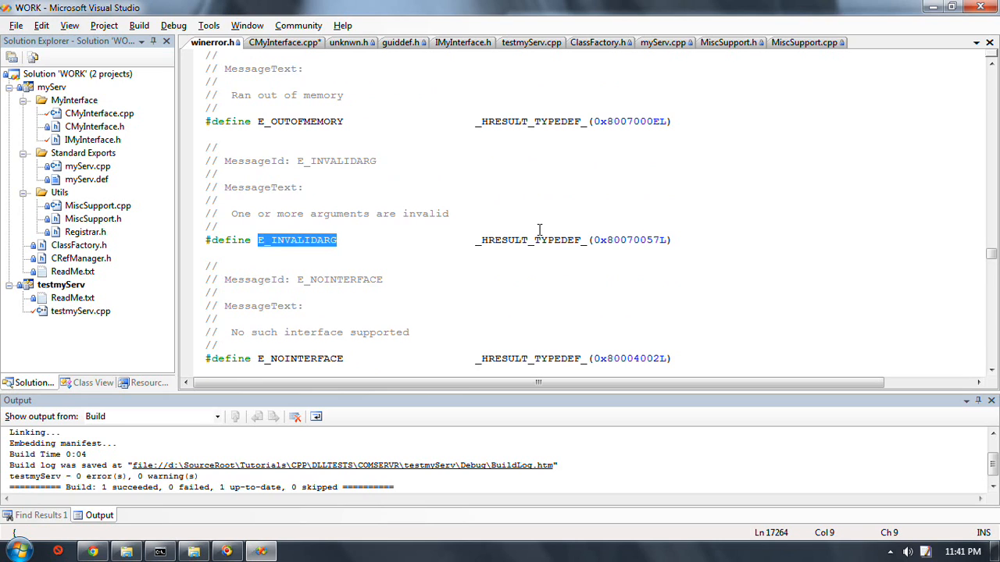
click(285, 42)
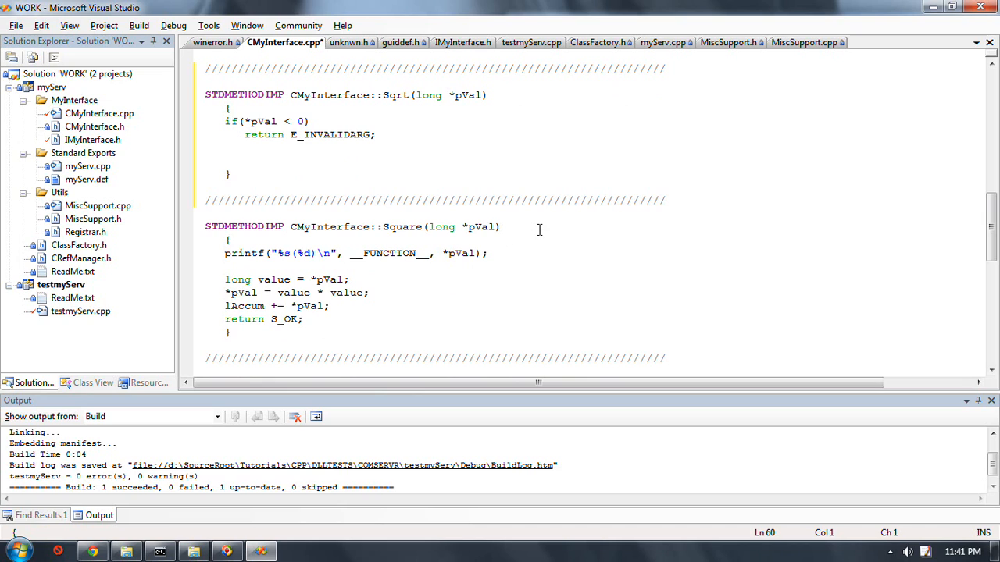
Write the Sqrt body statement computing sqrt((double)*pVal) into a long result
click(206, 174)
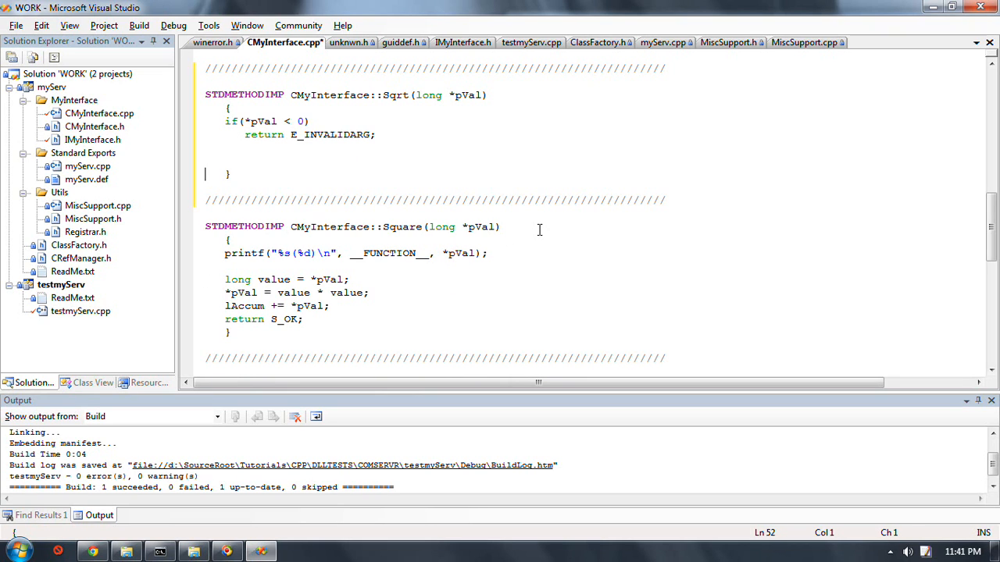
text(long)
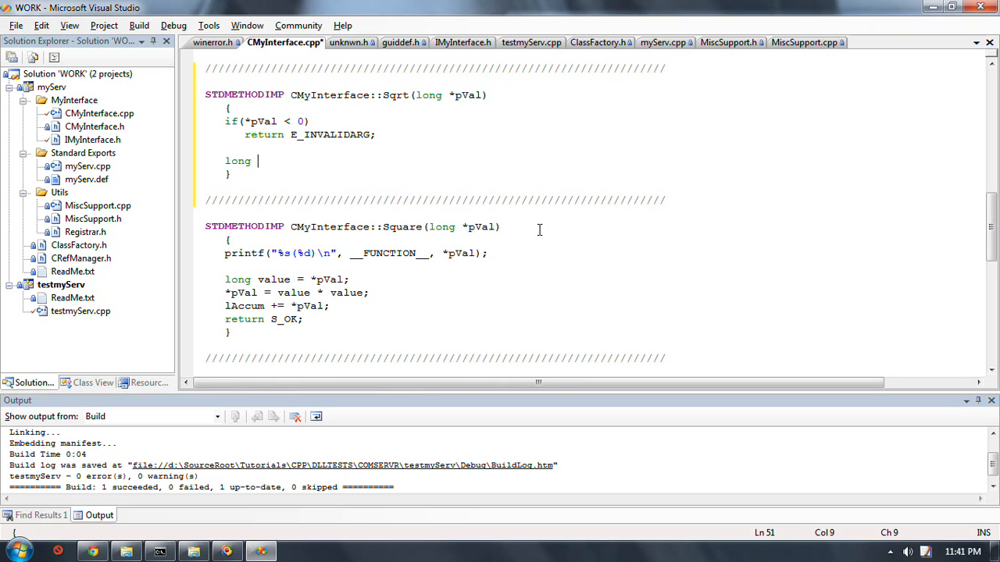
text(l)
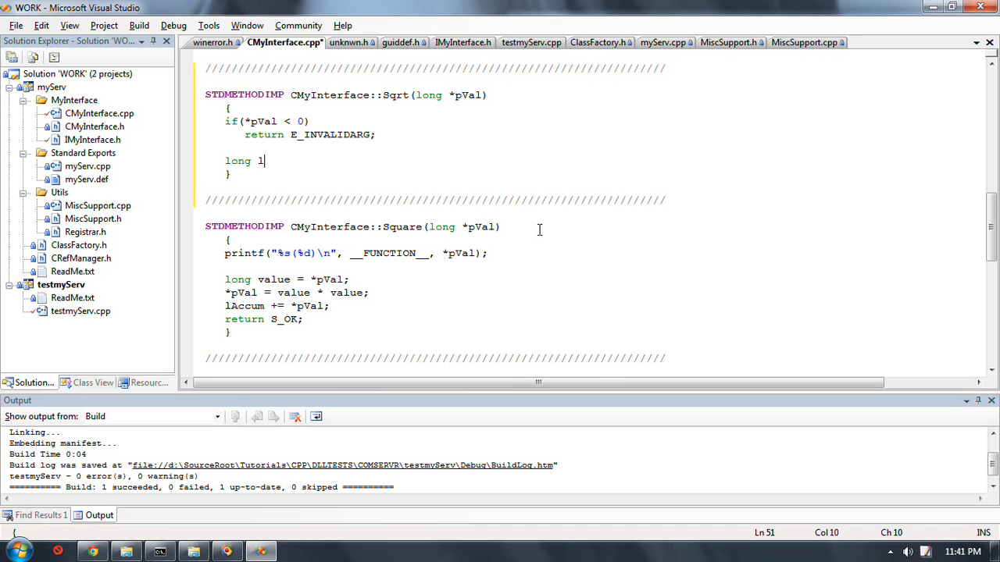
text(R)
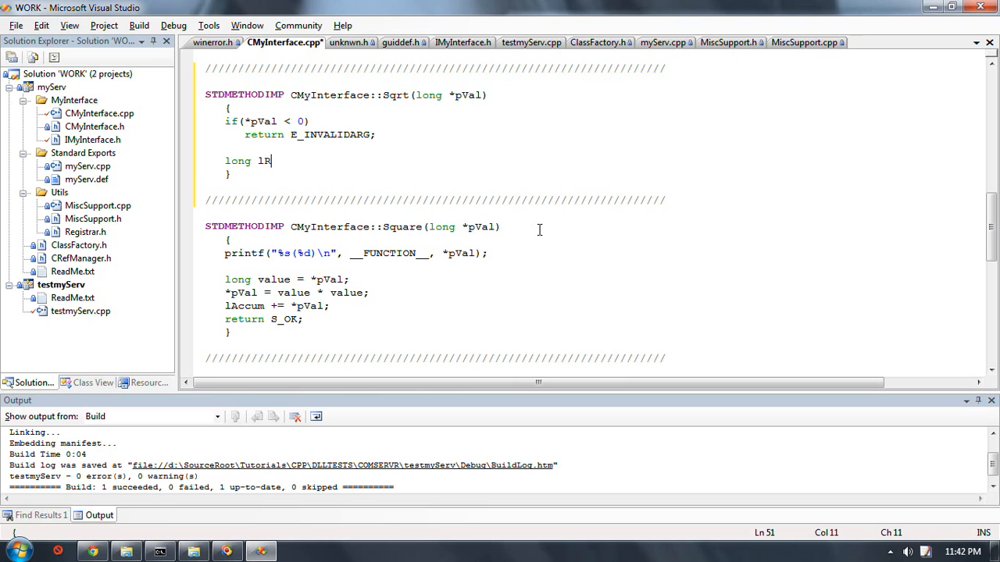
text(et =)
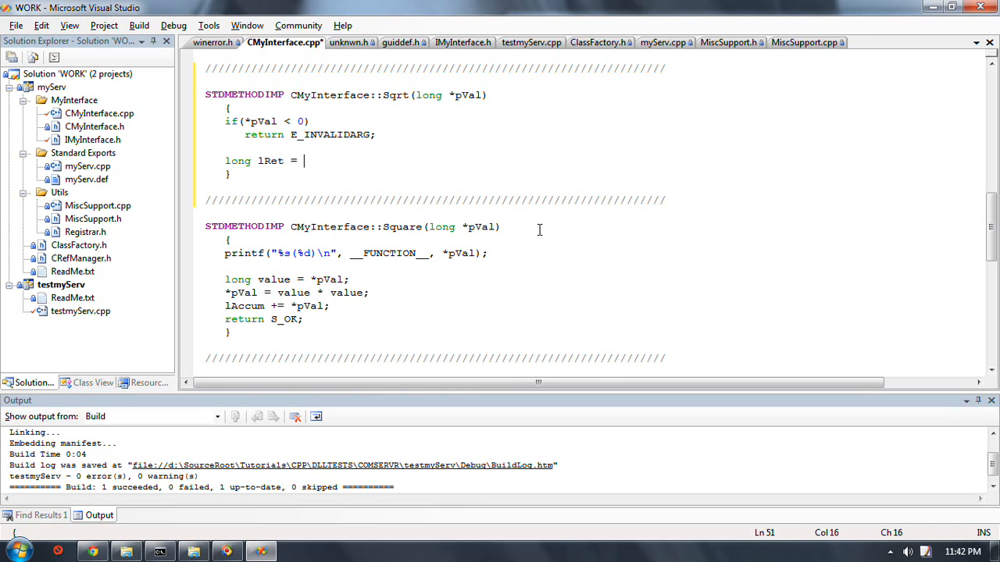
text(sqrt)
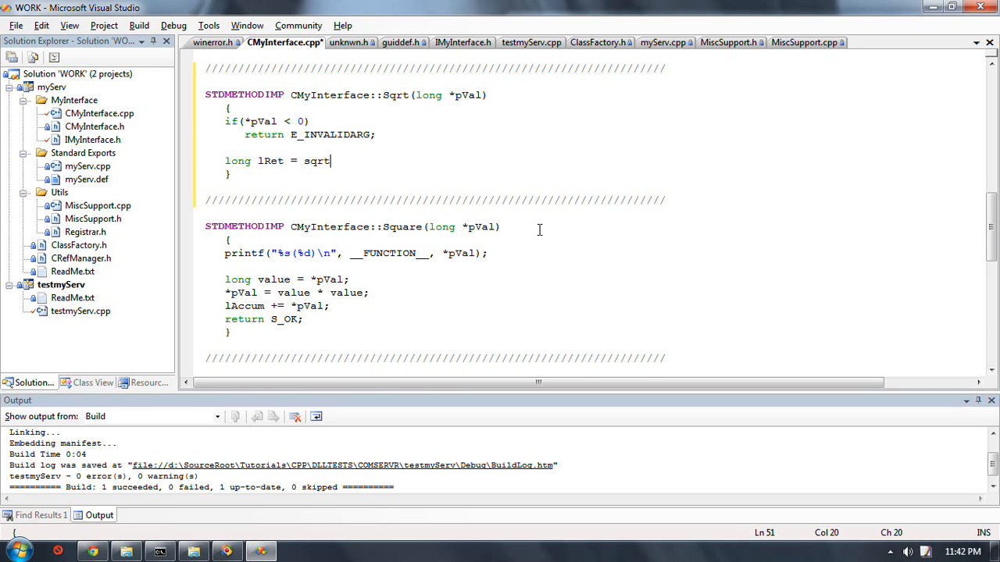
text(()
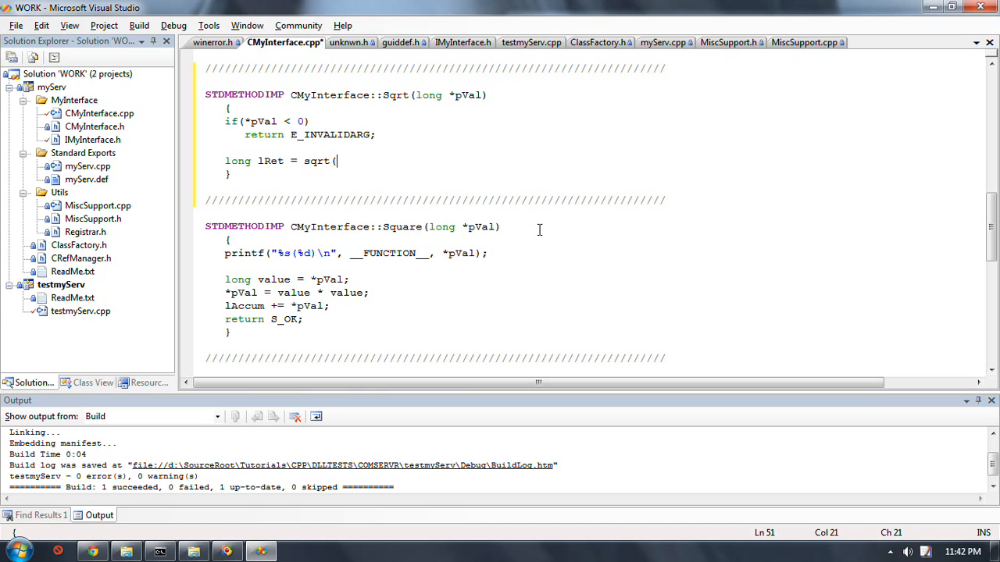
text())
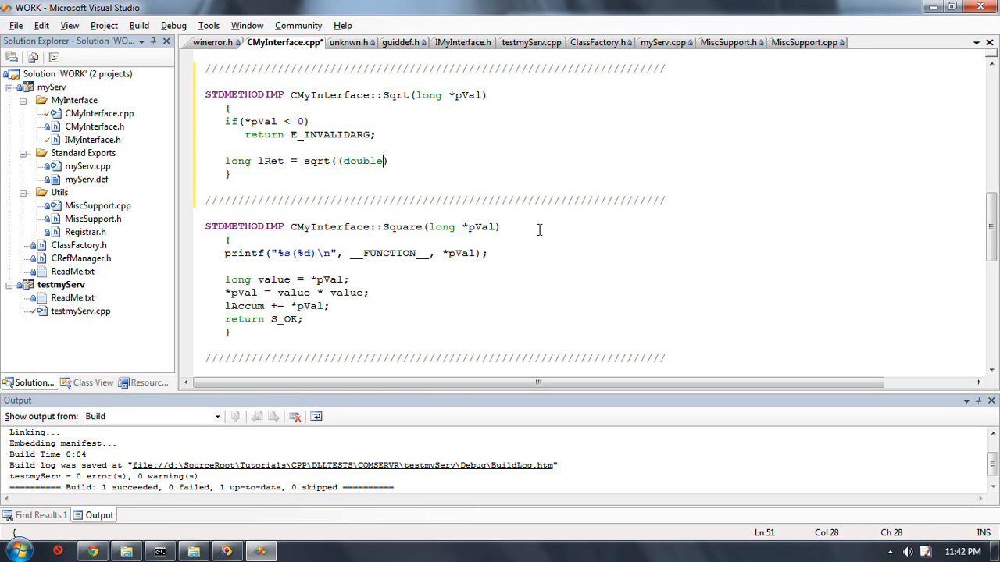
text(*[)
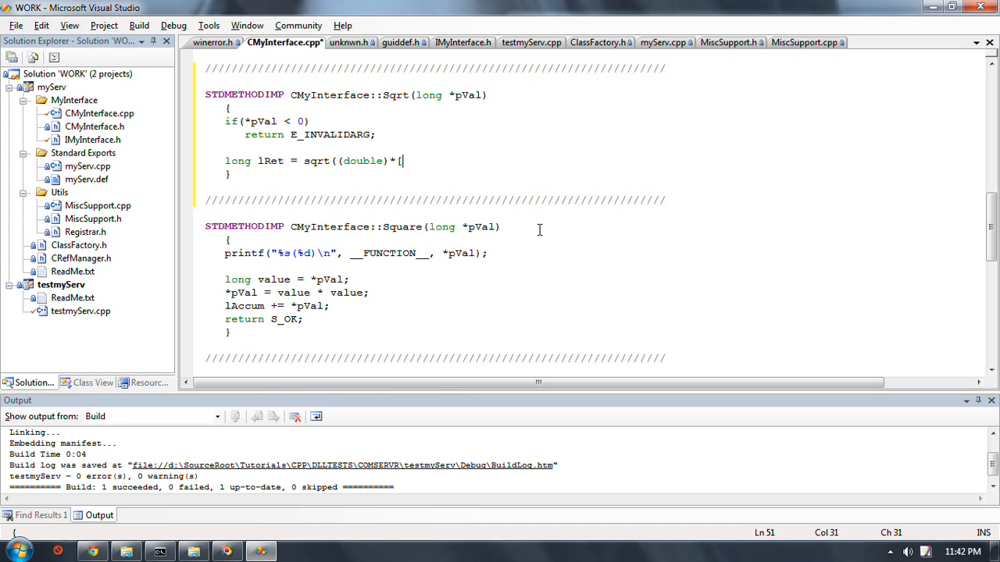
text(pVal))
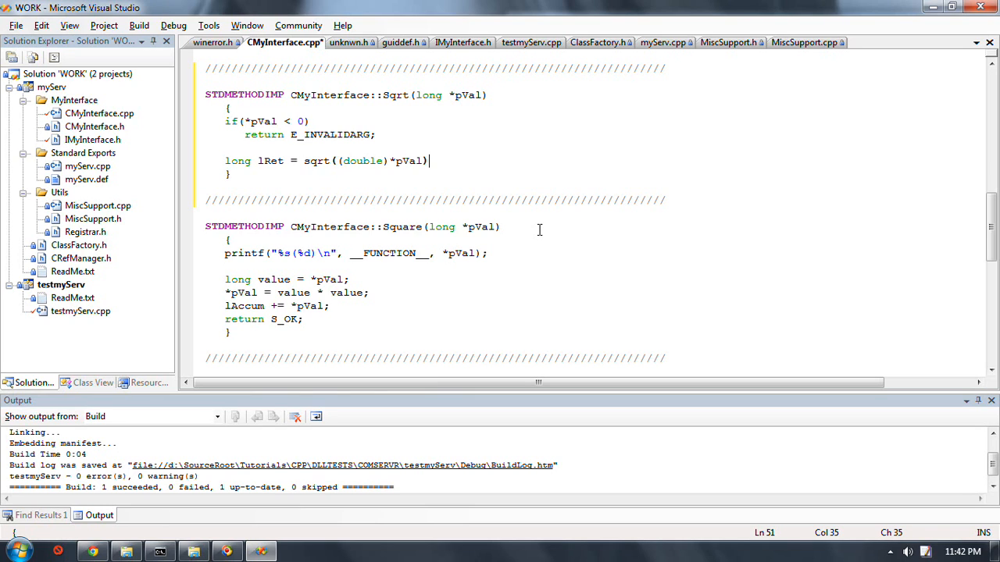
text(;)
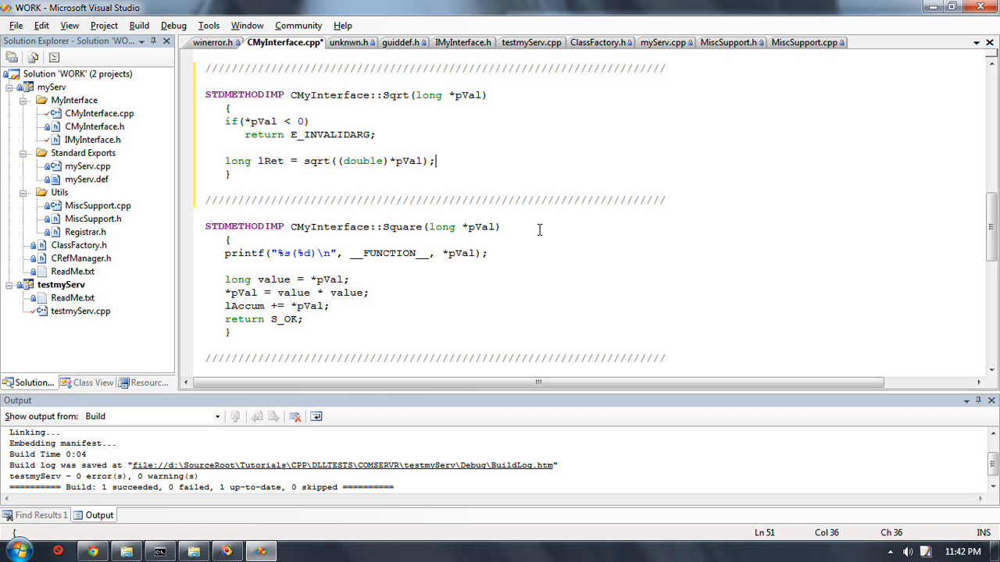
Reuse Square's lAccum update in Sqrt, add the return statement, and move to CMyInterface.h
click(435, 240)
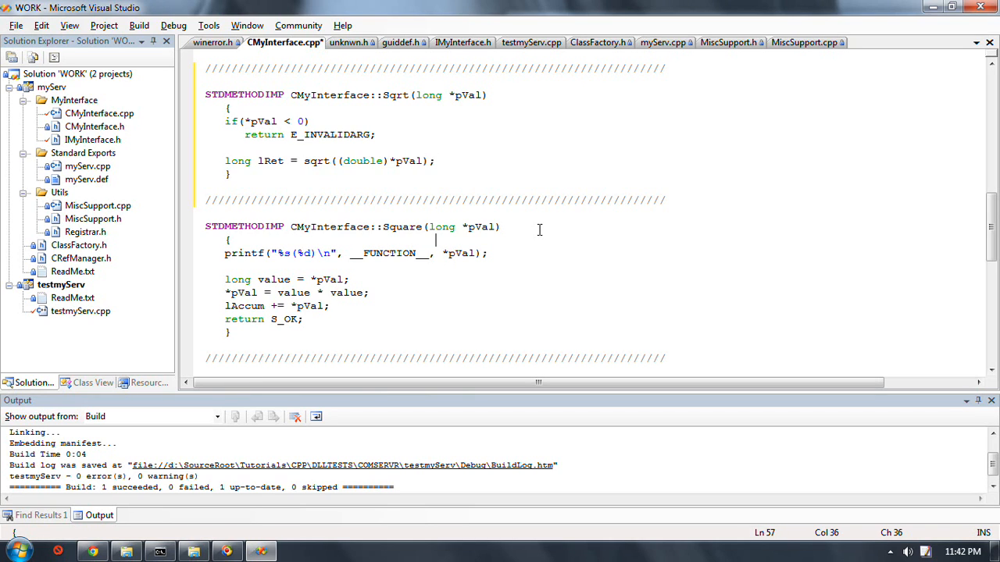
double_click(238, 161)
text(*pVa)
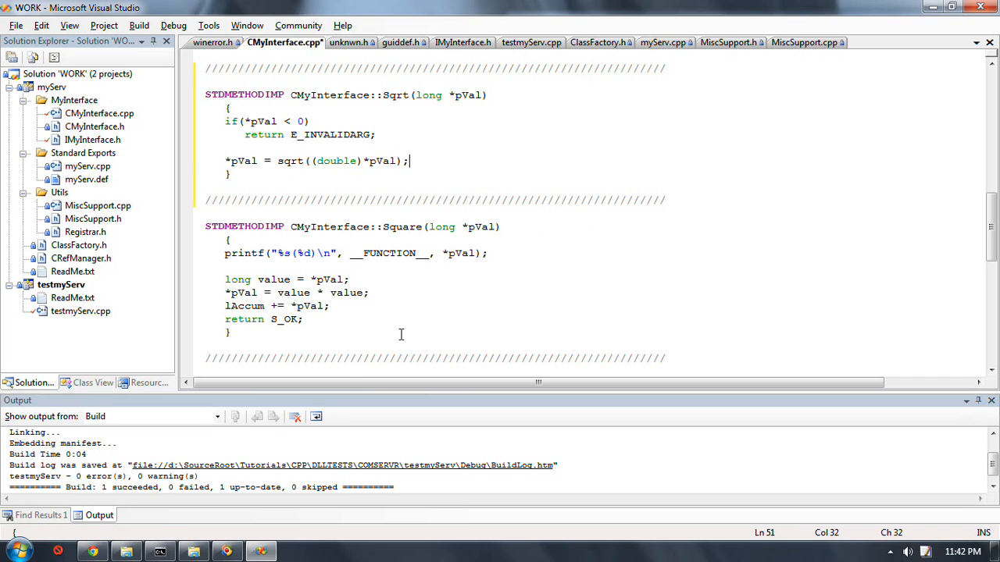
key(enter)
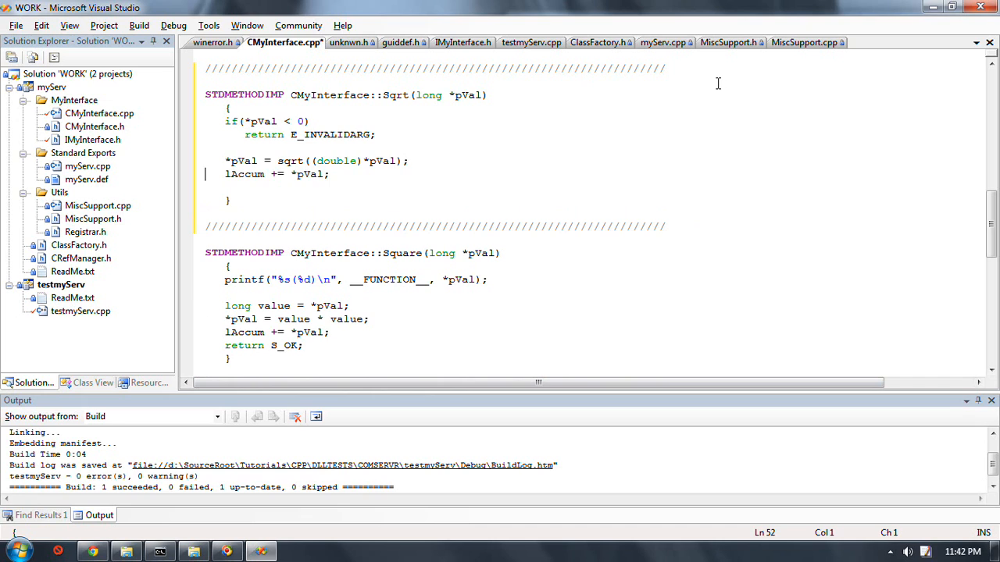
scroll(down, 3)
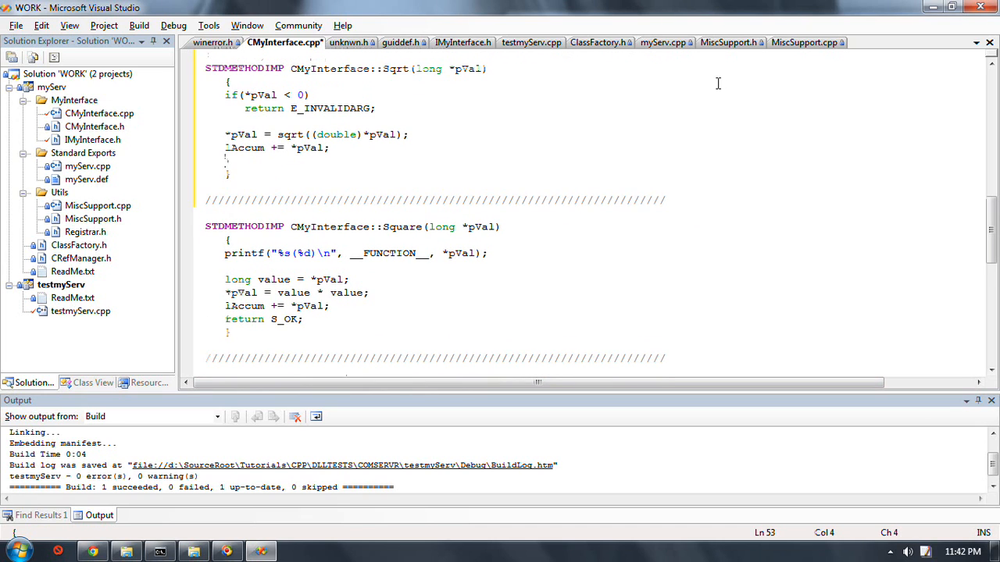
text(return S_OK;)
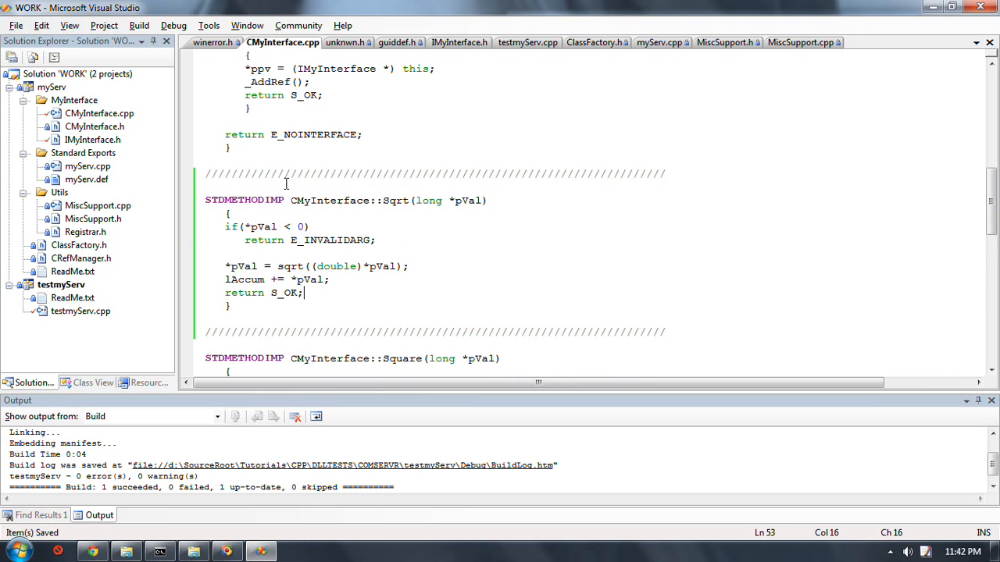
click(94, 127)
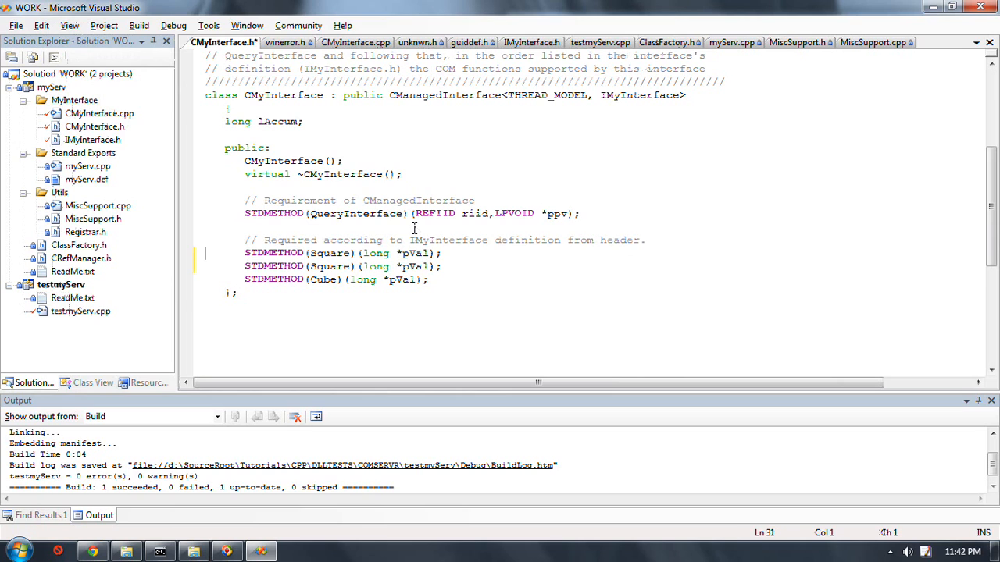
Rename the duplicated STDMETHOD(Square) declaration in CMyInterface.h to Sqrt
double_click(331, 253)
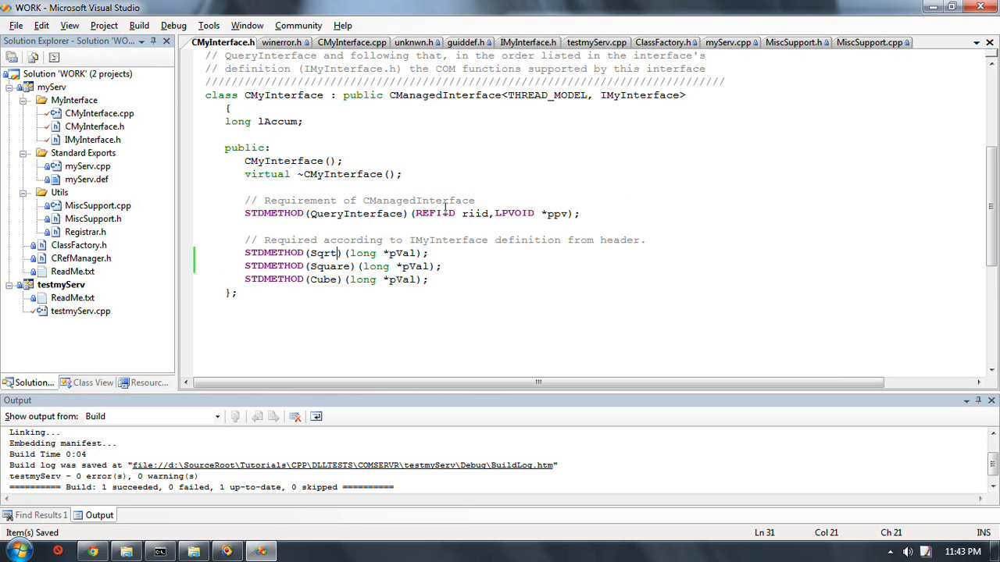
mouse_move(537, 144)
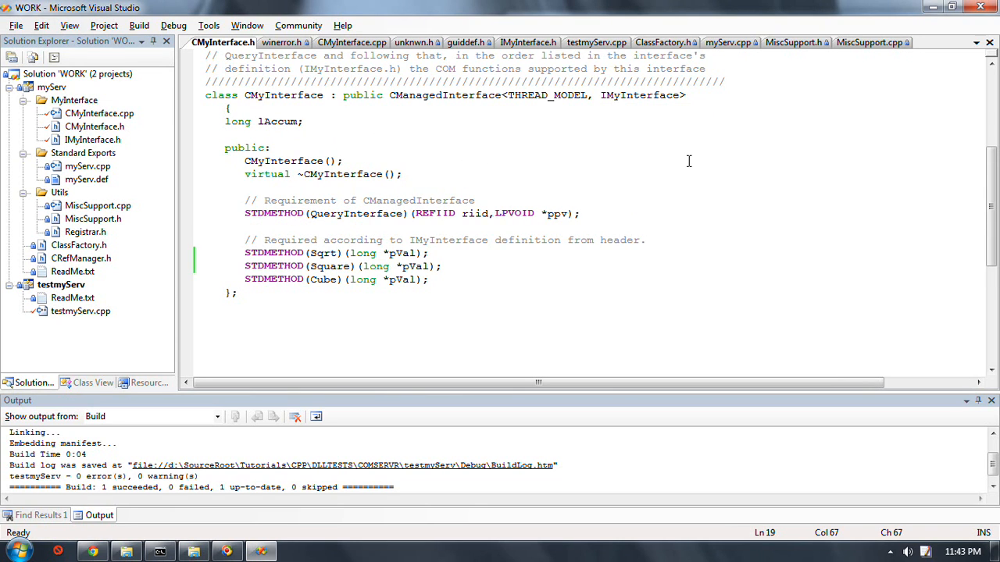
click(528, 42)
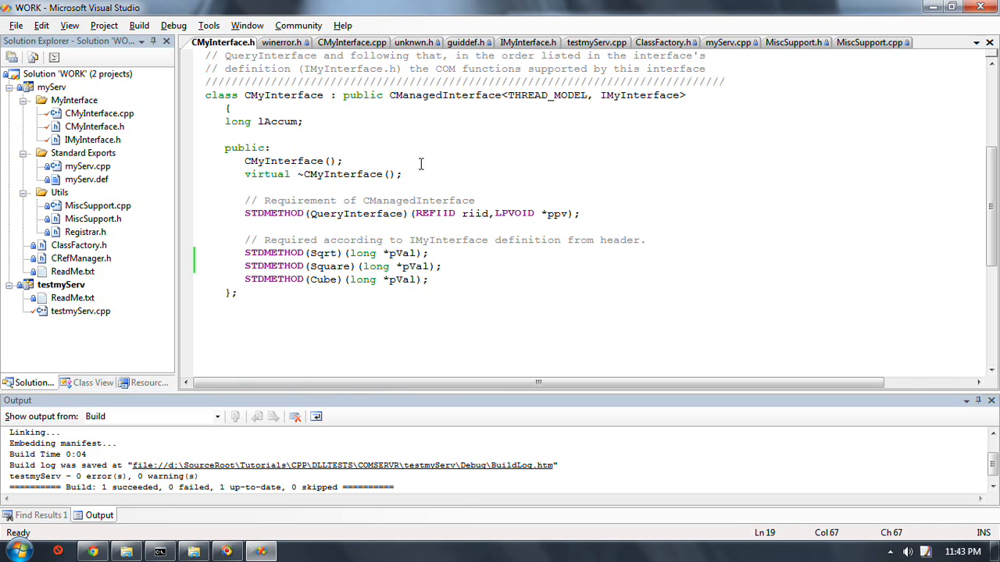
mouse_move(457, 175)
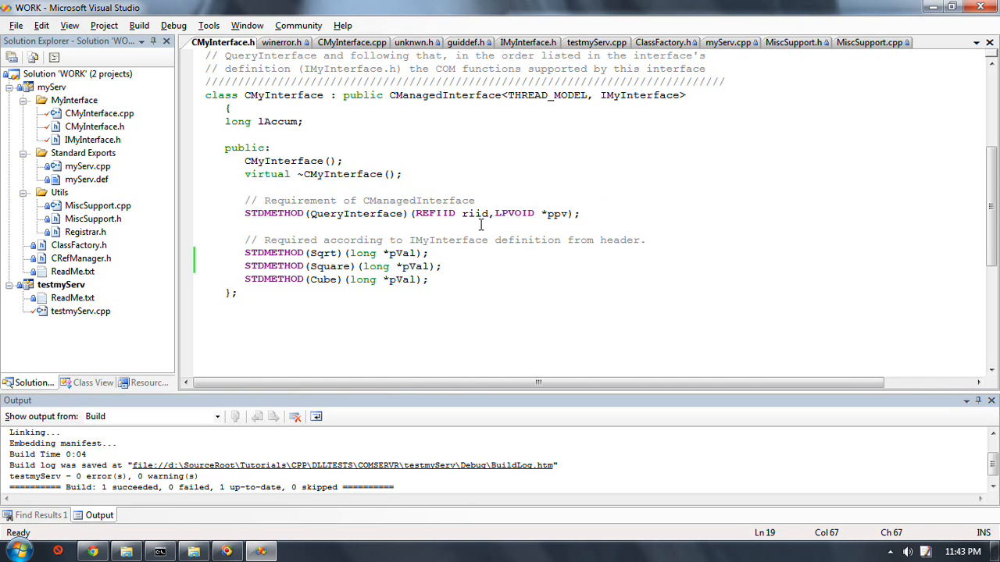
click(528, 43)
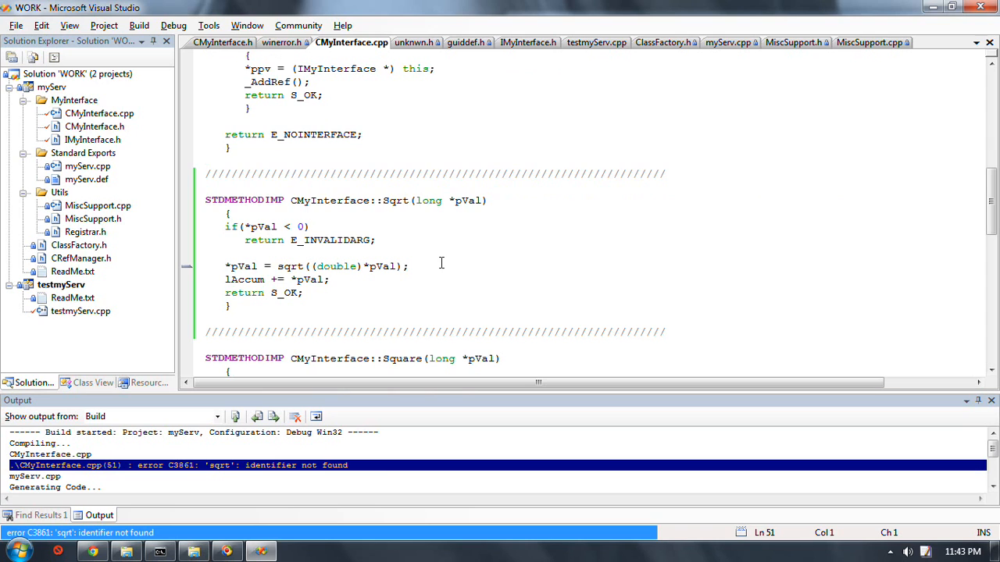
Add the needed #include at the top of CMyInterface.cpp and cast the sqrt result to long
scroll(up, 3)
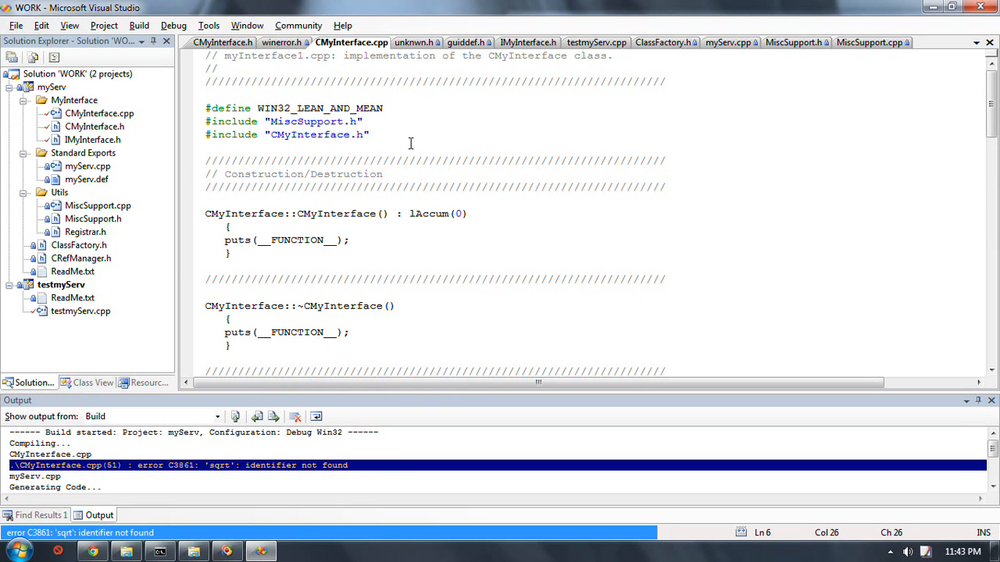
text(#include "CMyInterface.h")
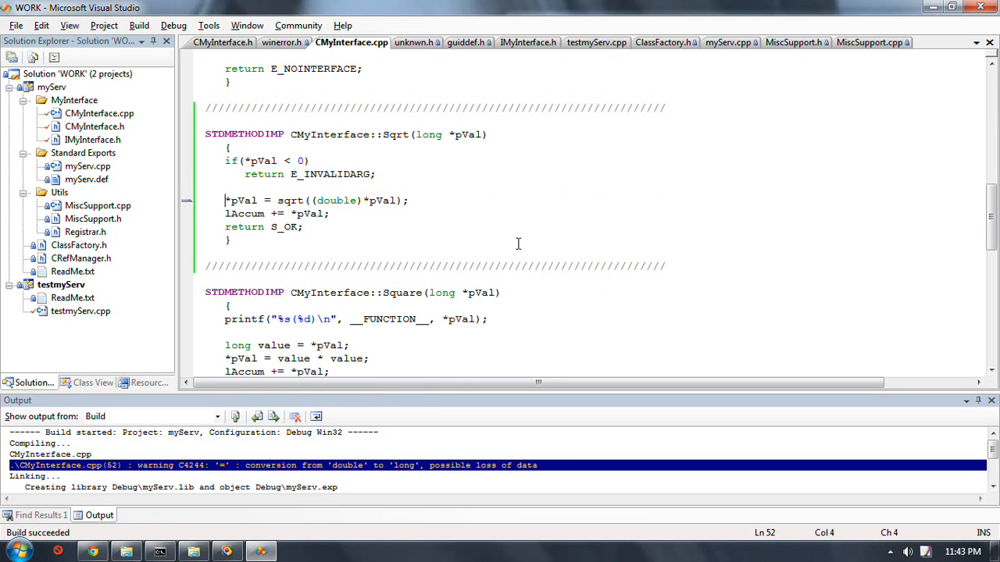
text((long)
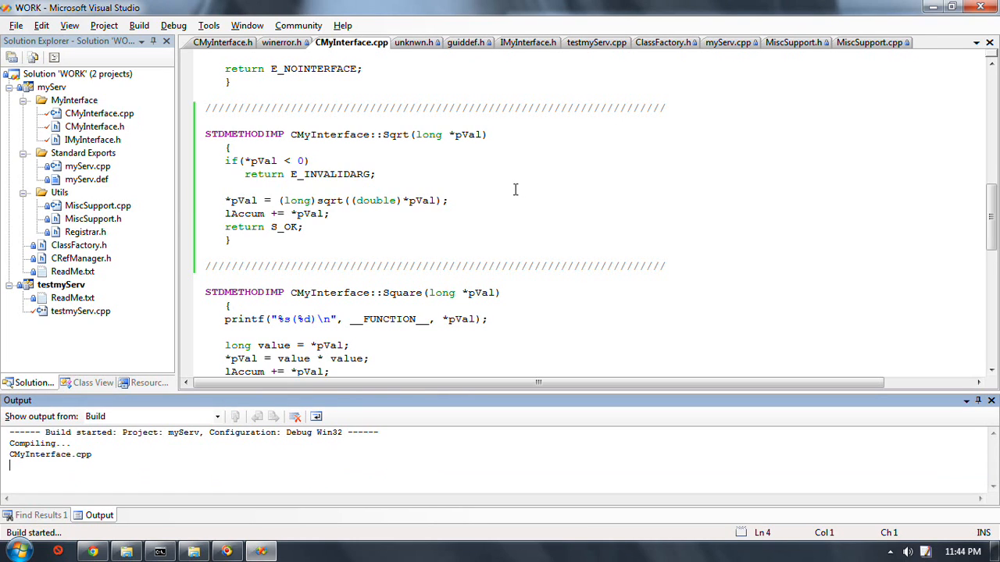
click(81, 311)
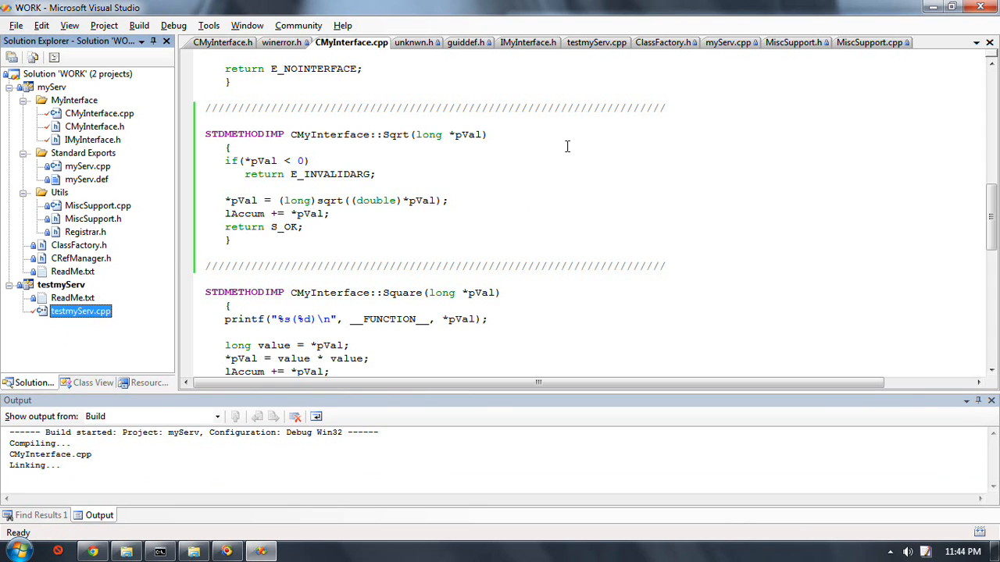
In testmyServ.cpp after the Cube test, begin a new block with iTemp = value
click(597, 42)
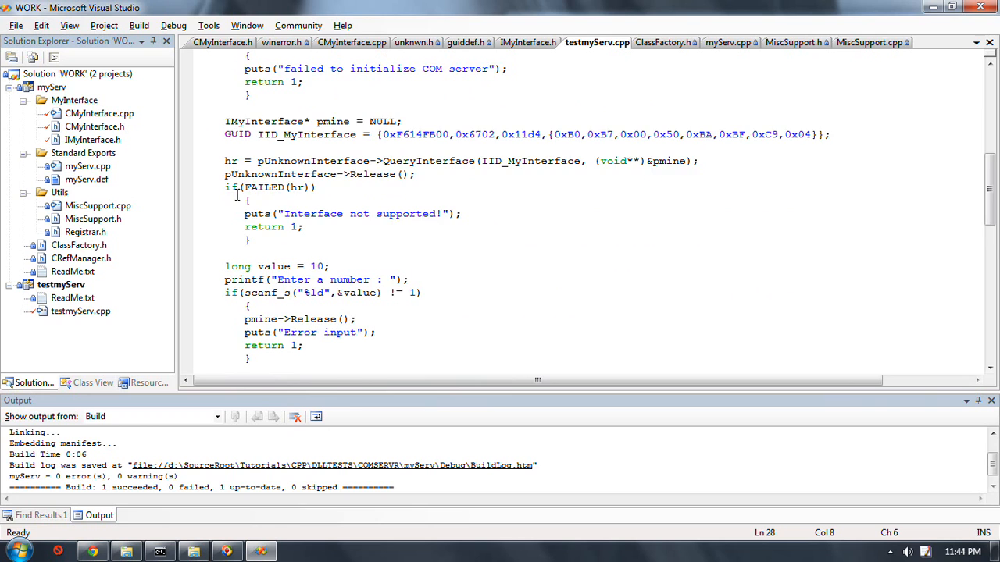
scroll(down, 3)
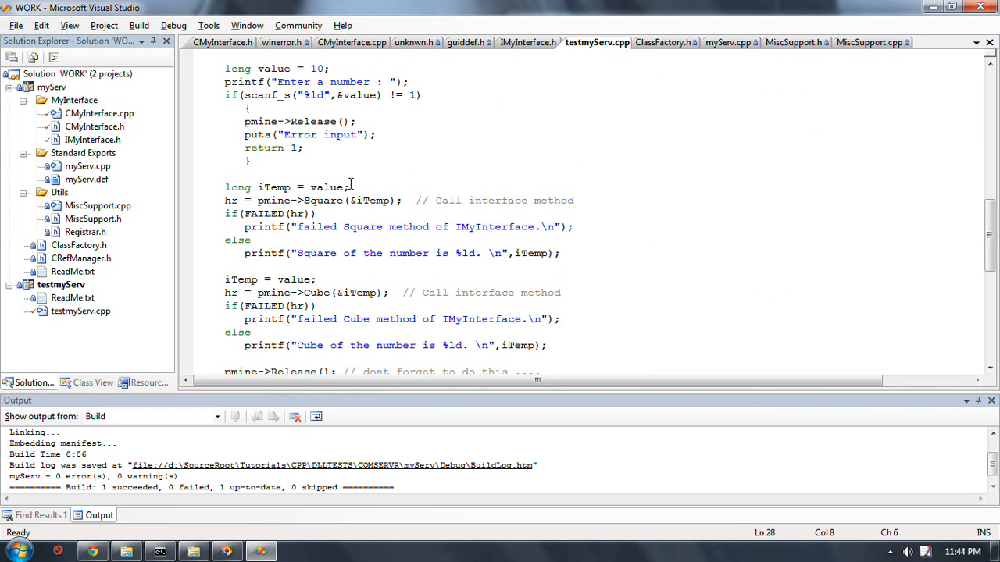
scroll(up, 3)
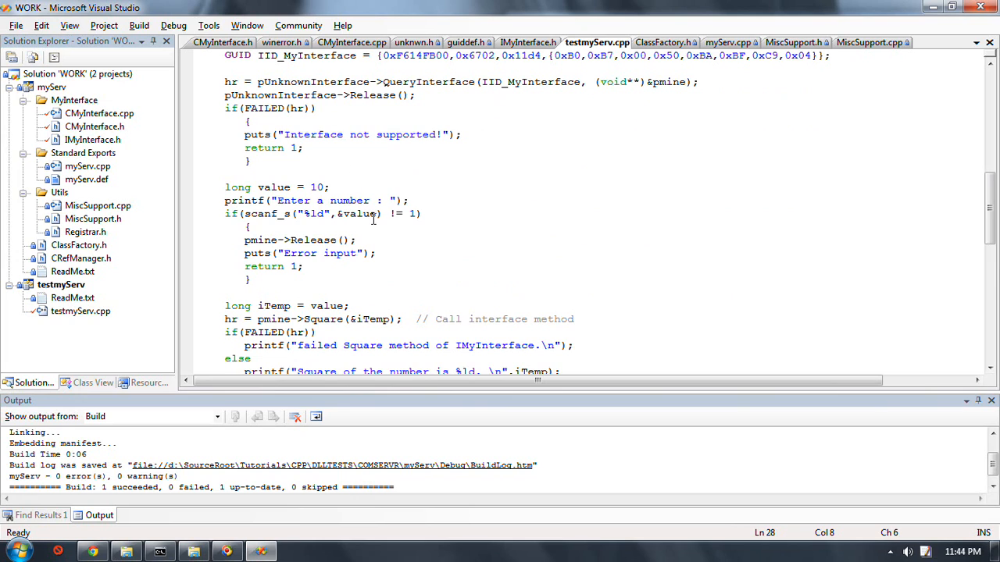
scroll(down, 3)
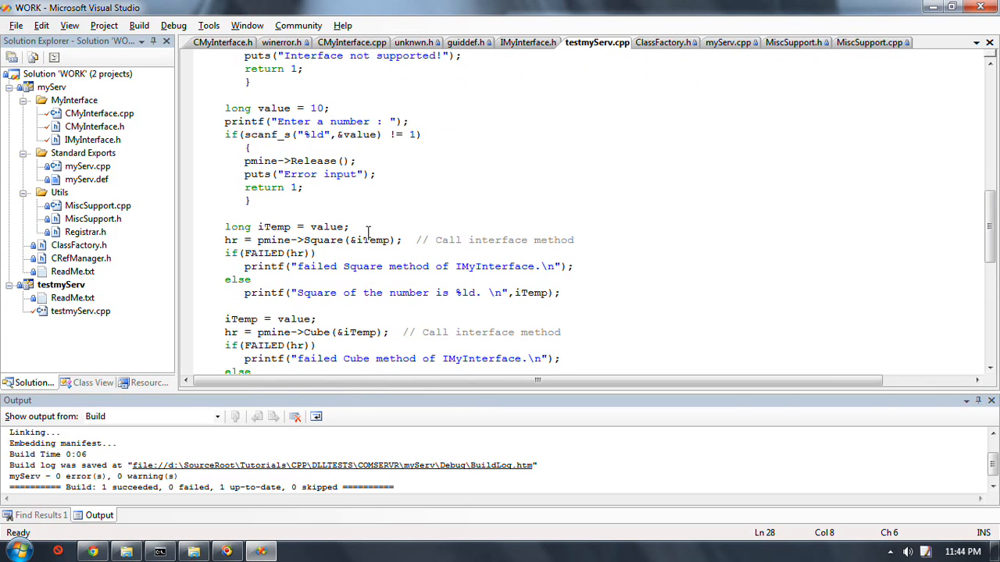
click(264, 227)
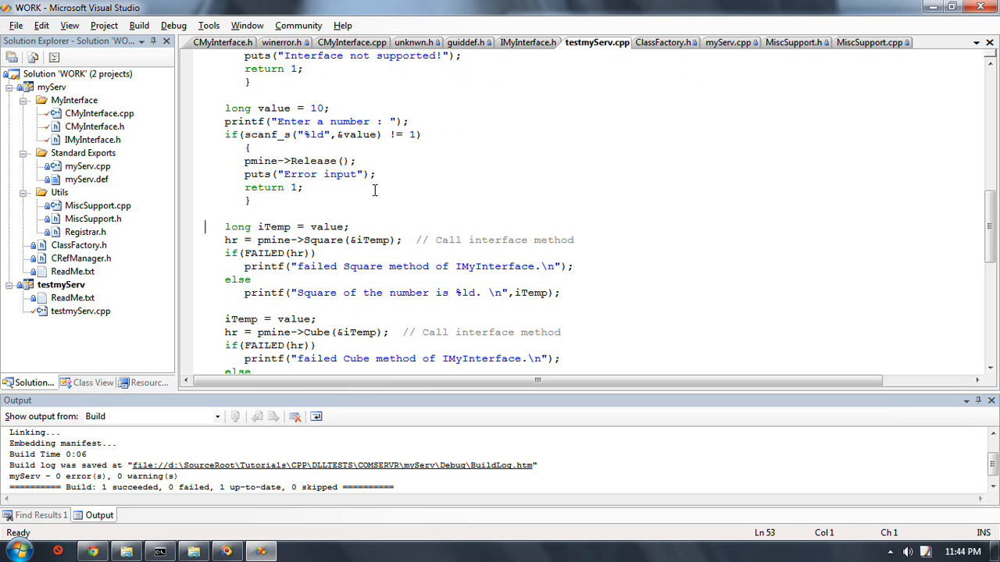
scroll(down, 3)
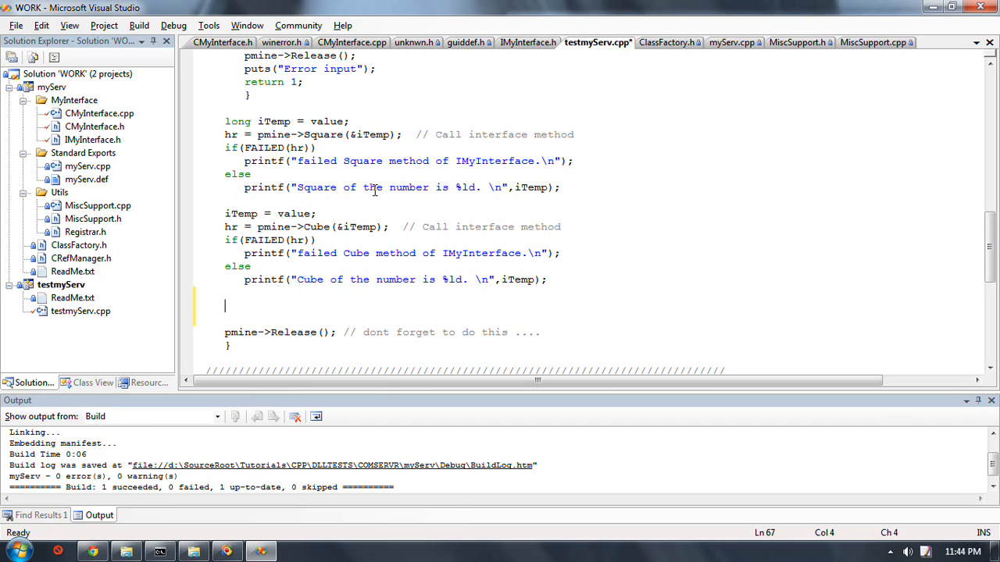
text(iTemp = value;)
text(hr =)
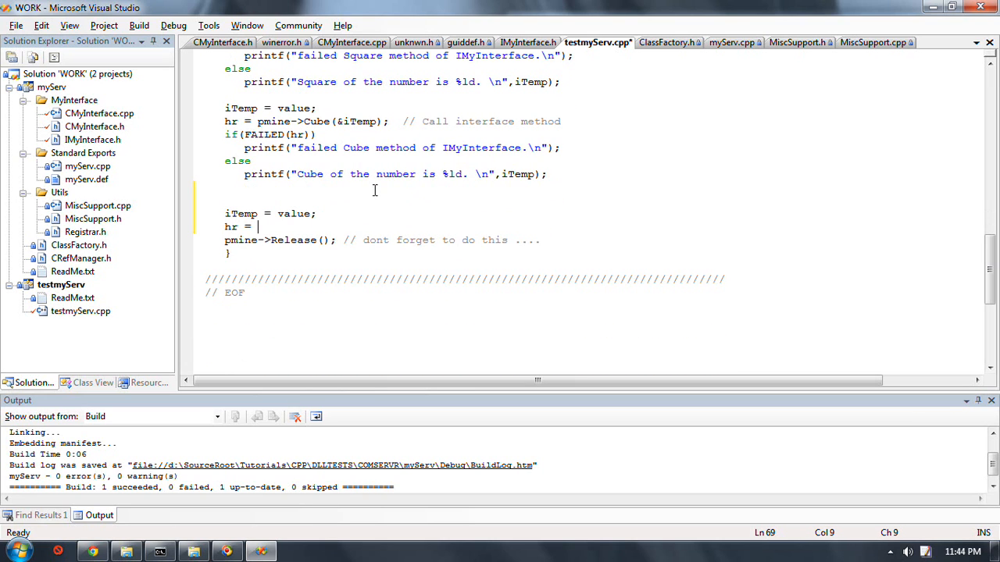
Write the call hr = pmine->Sqrt(&iTemp) in the new test block
text(p)
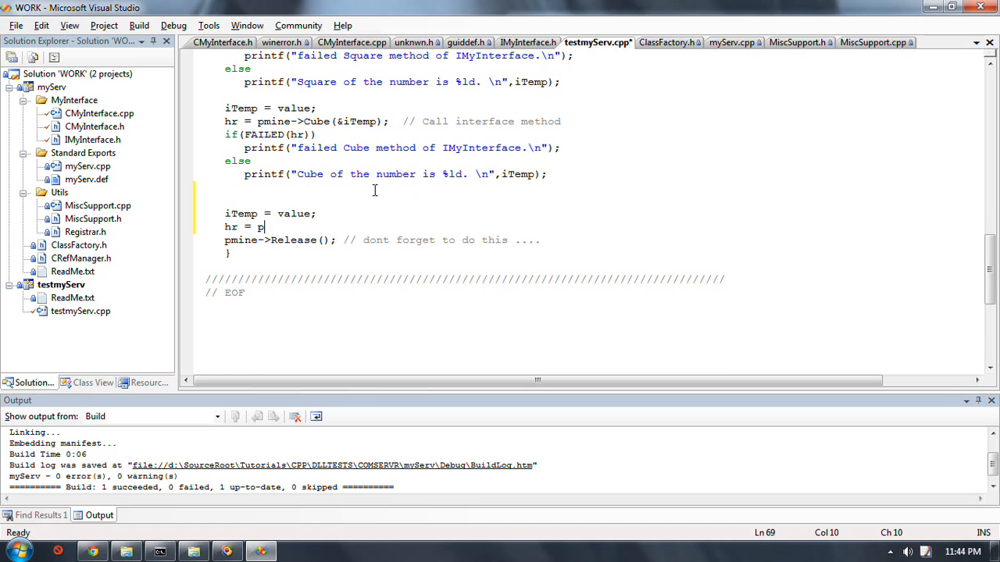
text(mine->)
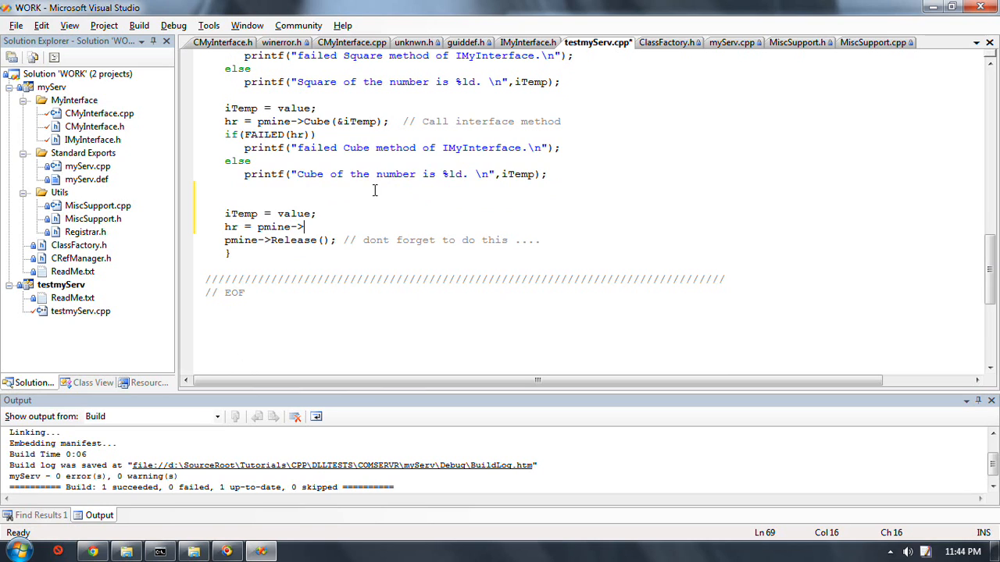
text(Sqrt)
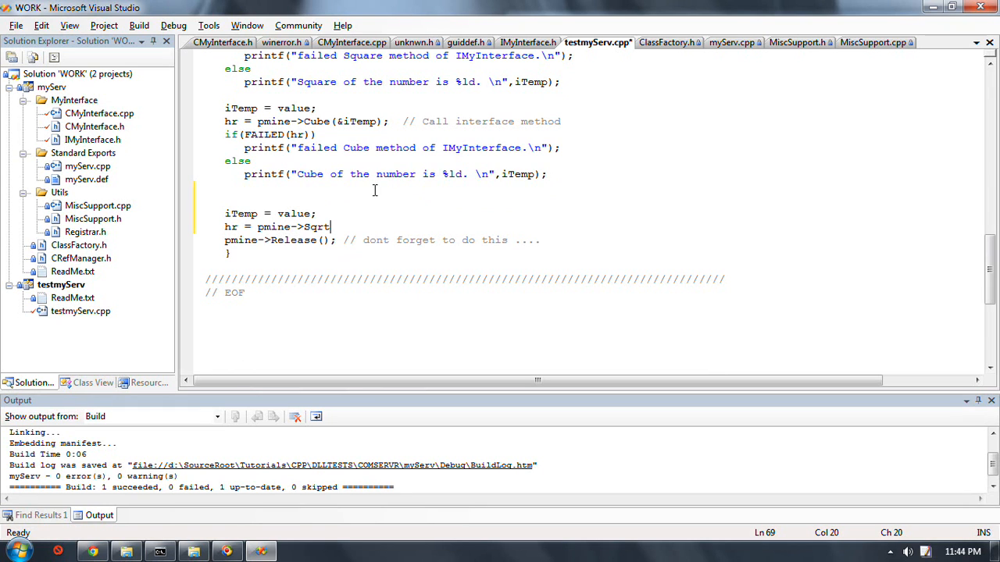
text(()
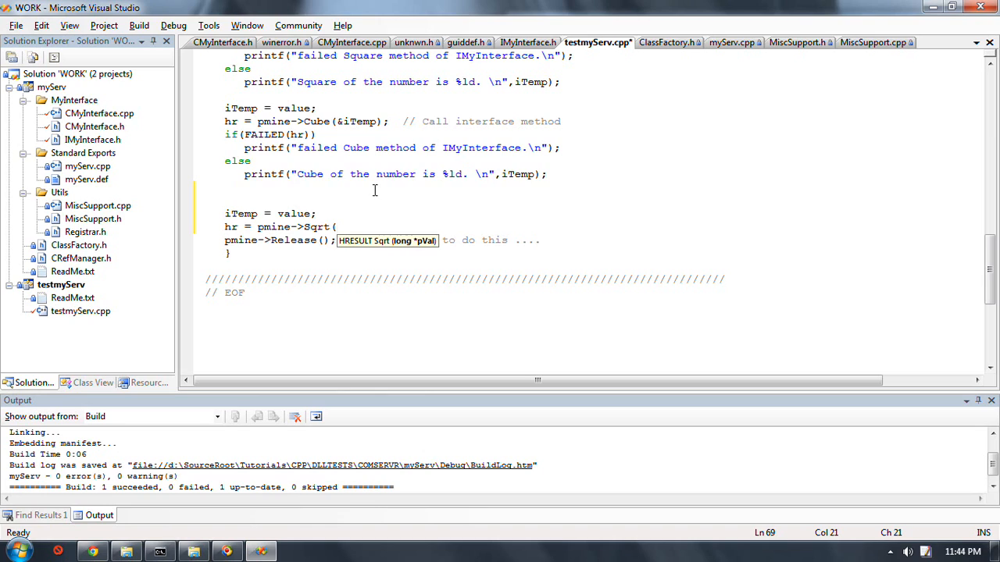
text(&)
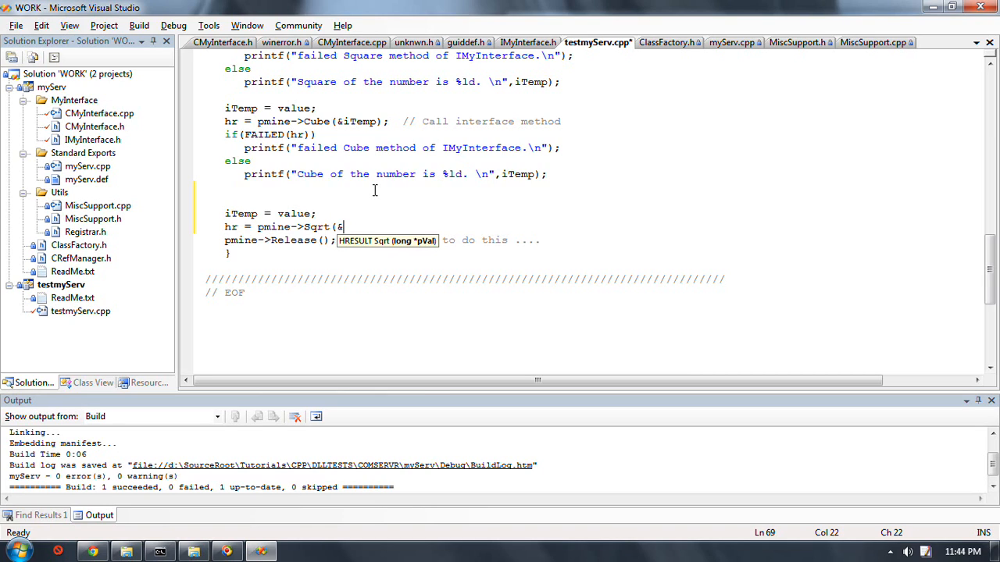
text(iTemp)
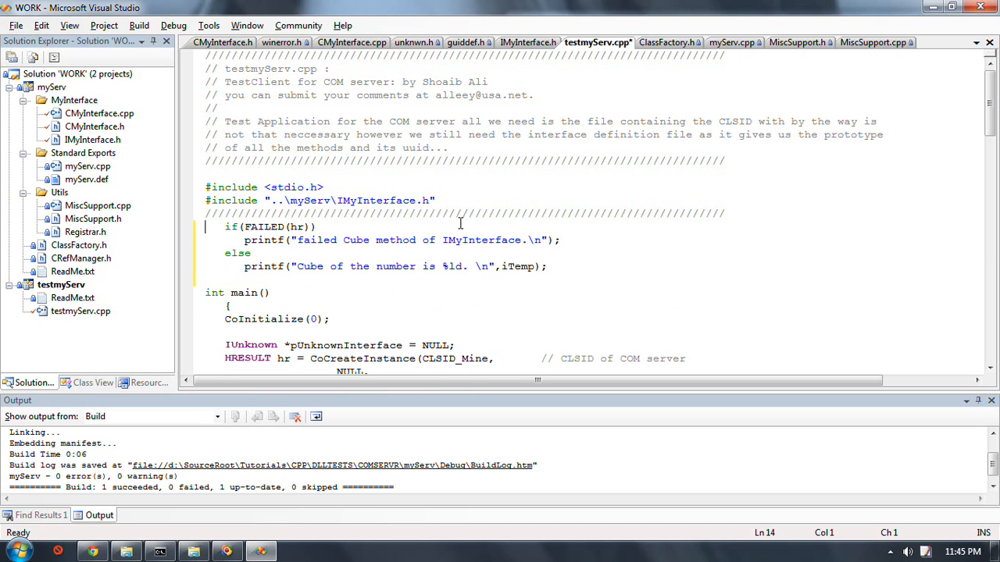
Start the #define REPORT(Op) macro and drop the hard-coded Cube from its message
text(#define REP)
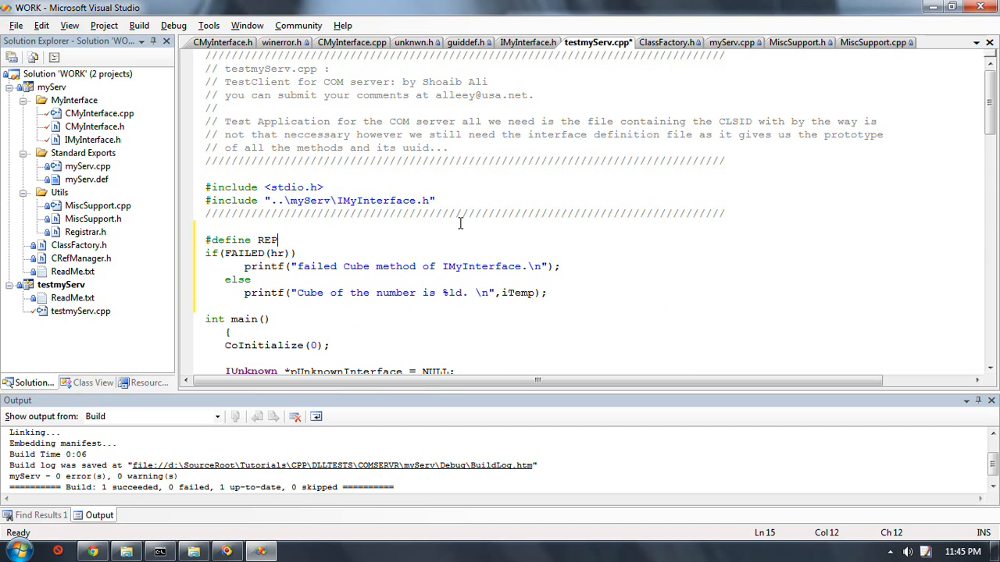
text(ORT ()
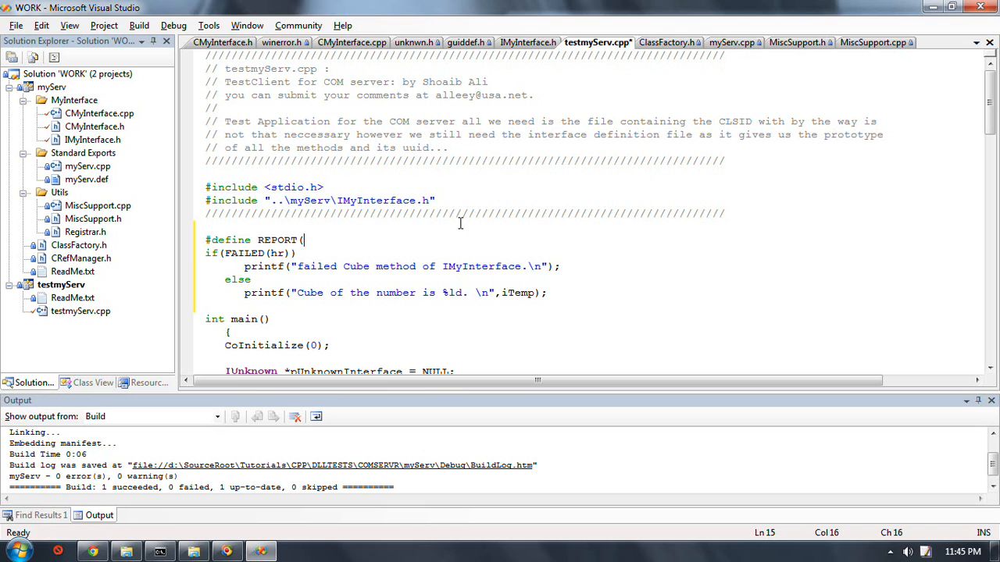
text(O)
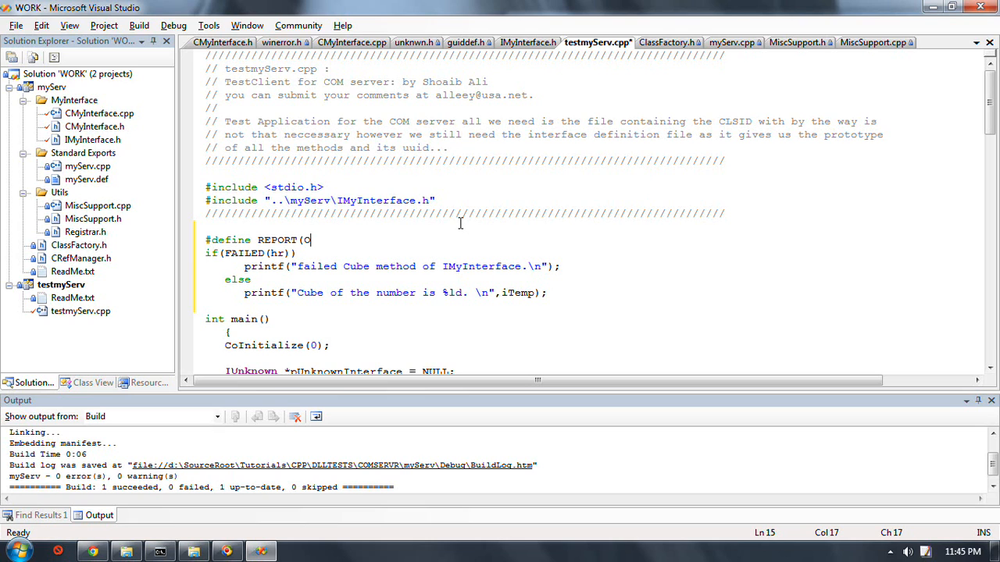
text(p)
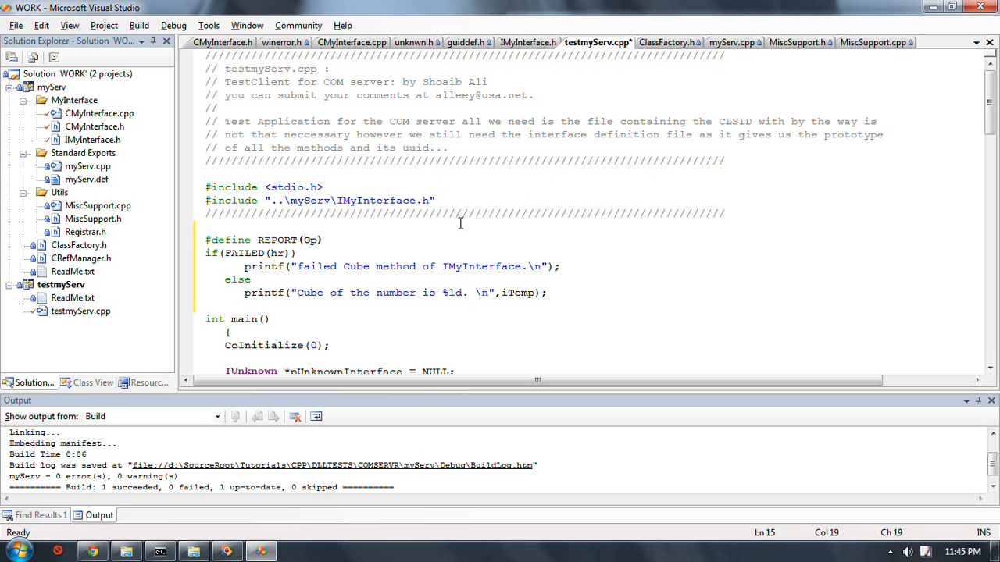
click(325, 294)
text(")
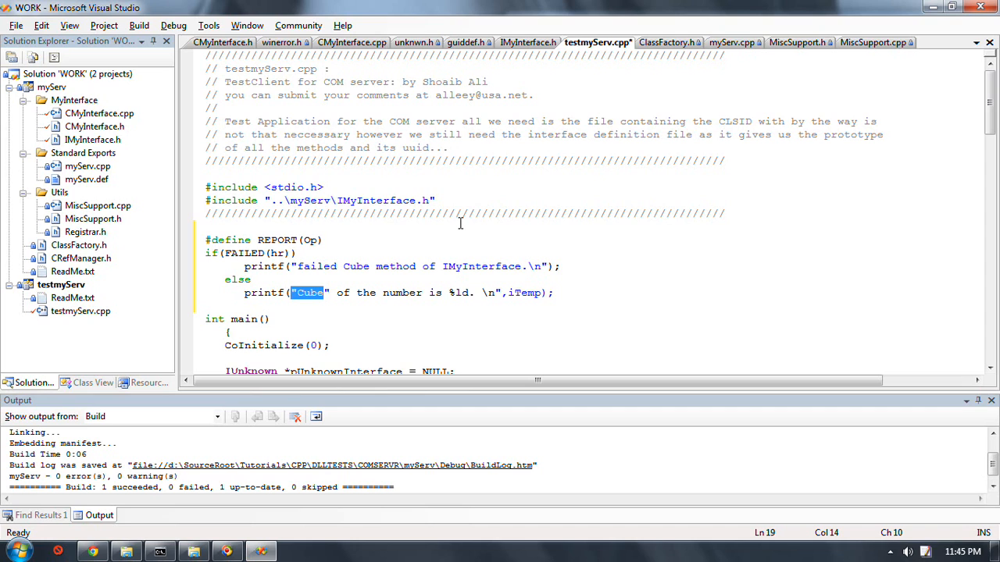
key(Delete)
text(#op )
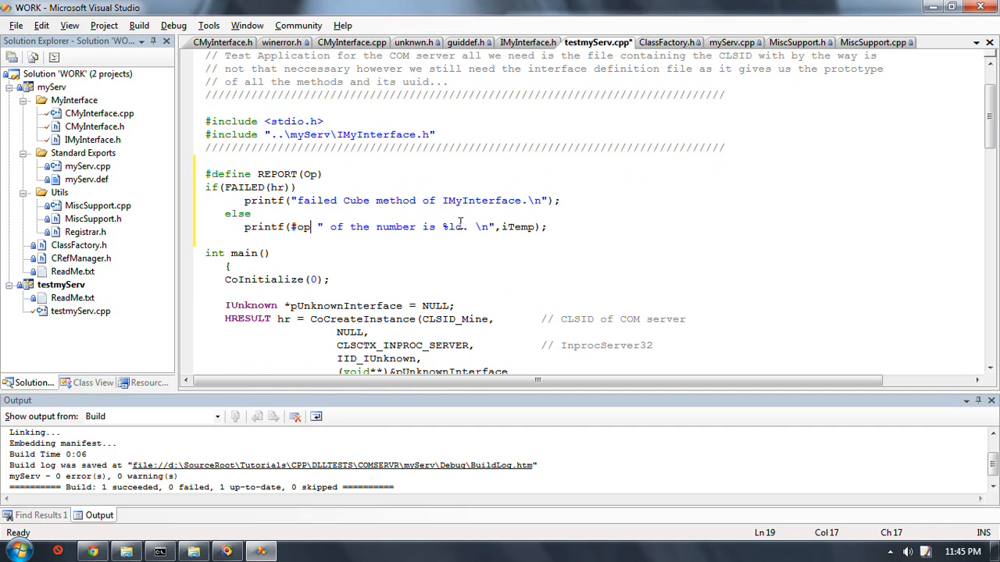
mouse_move(347, 201)
text(" #op ")
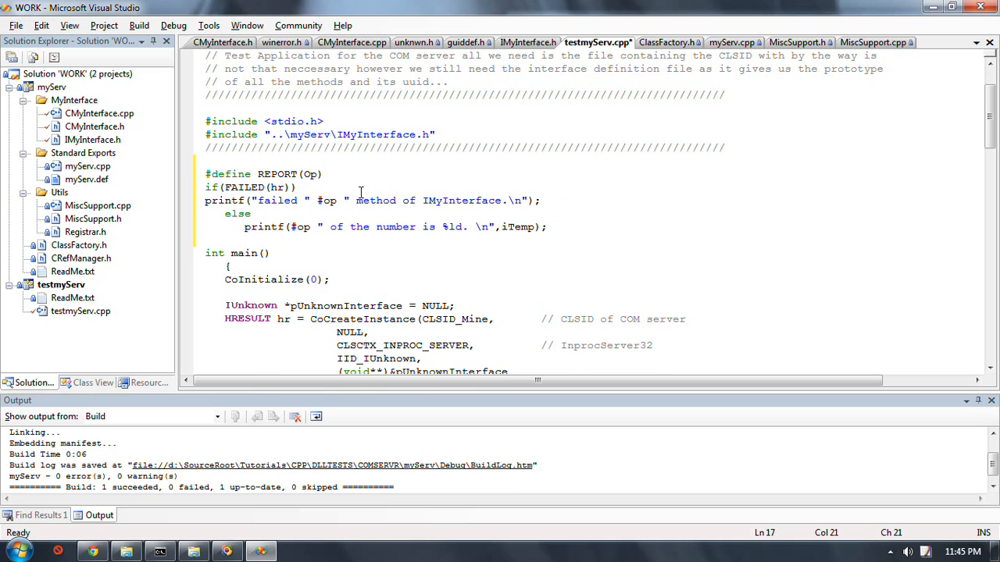
Fix the #Op parameter, add line continuations, remove the trailing semicolon and save testmyServ.cpp
click(330, 200)
text(O)
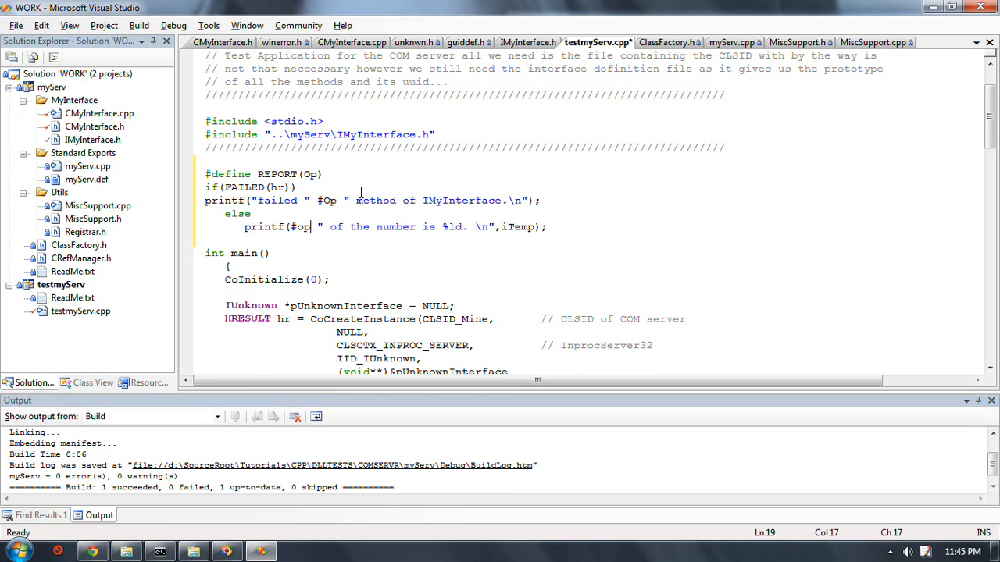
key(BackSpace)
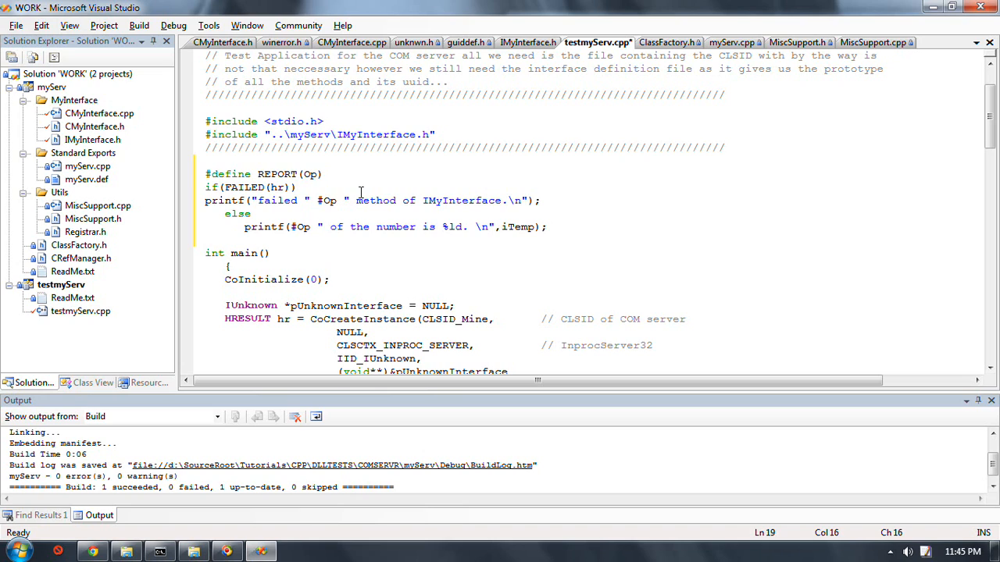
click(303, 188)
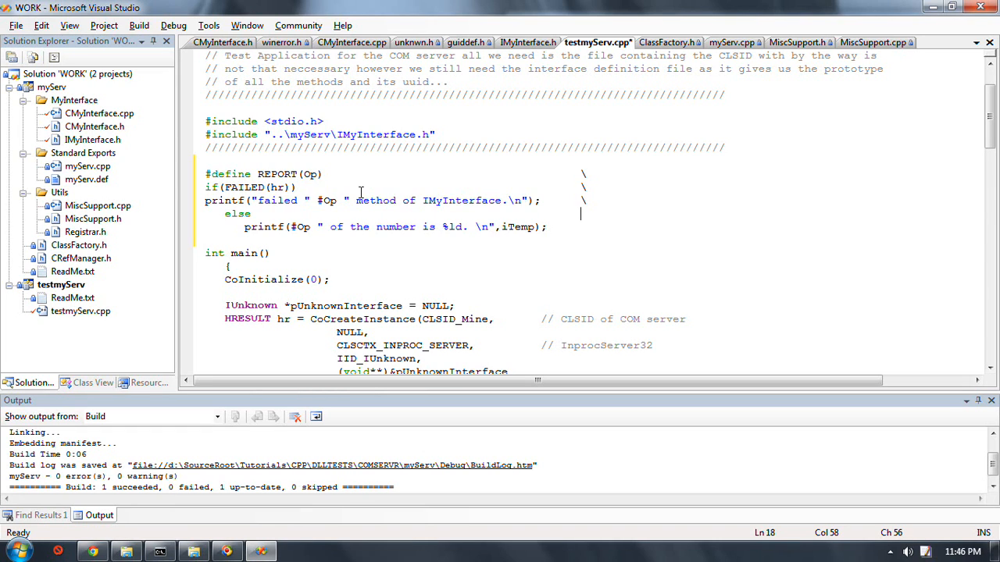
click(549, 227)
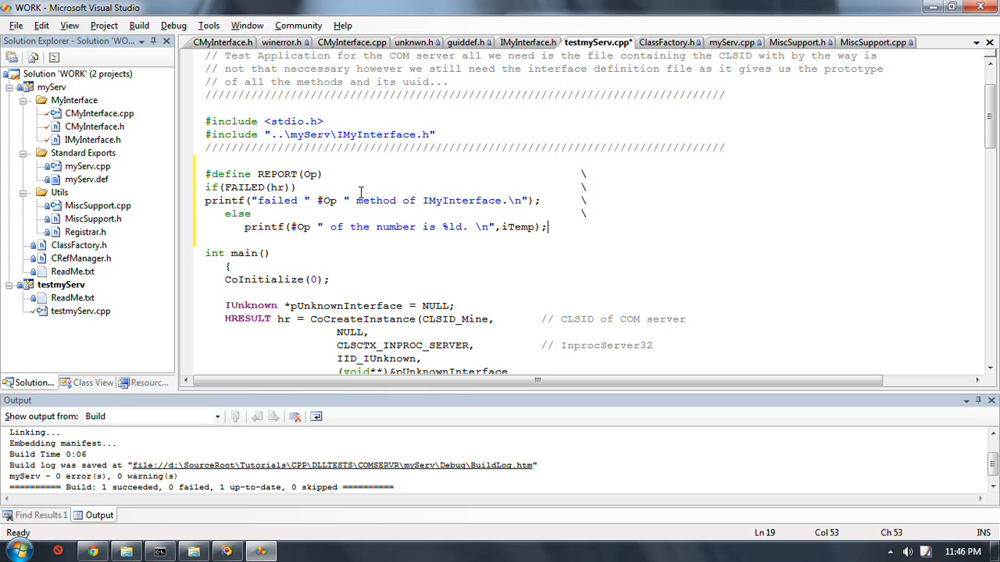
key(BackSpace)
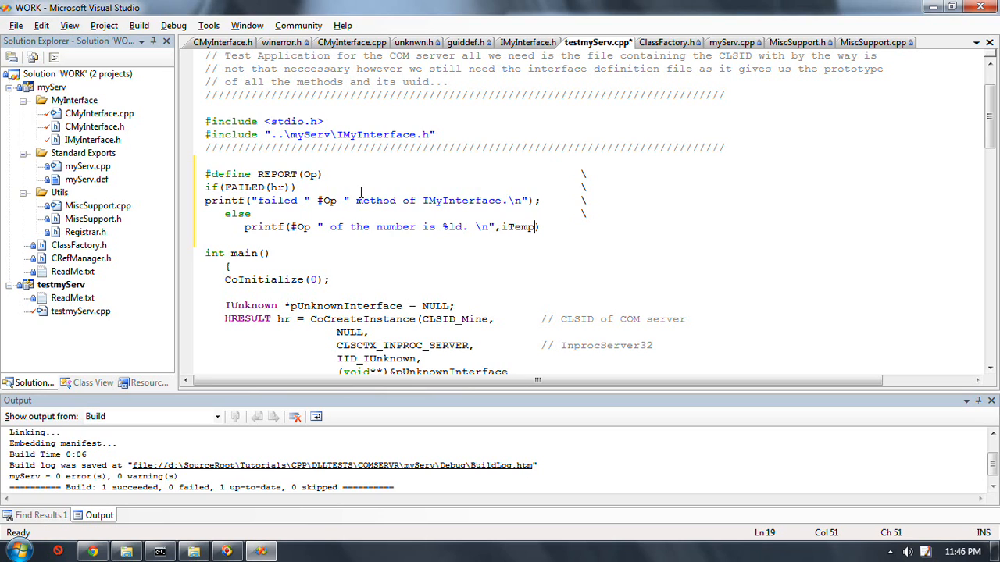
click(225, 212)
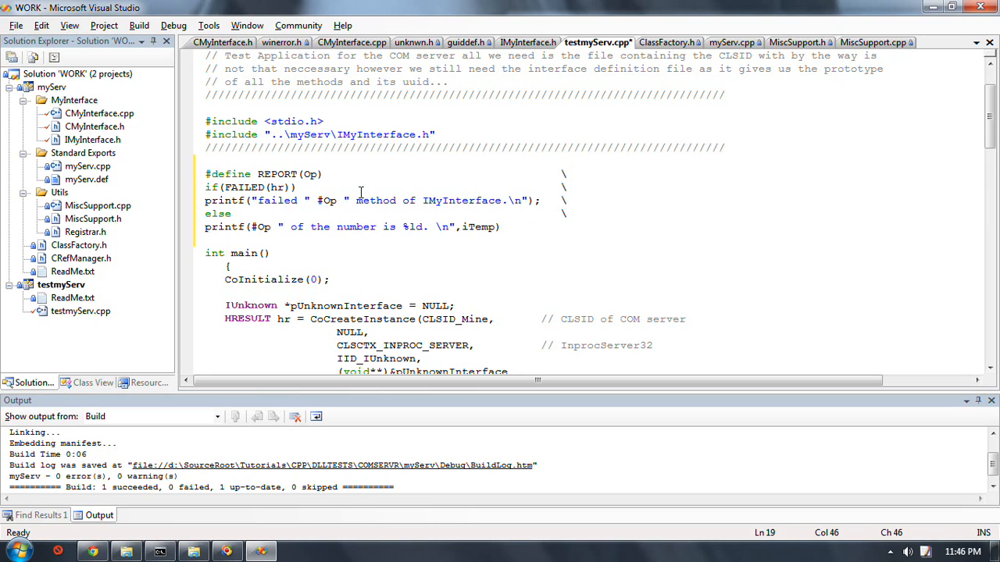
key(ctrl+s)
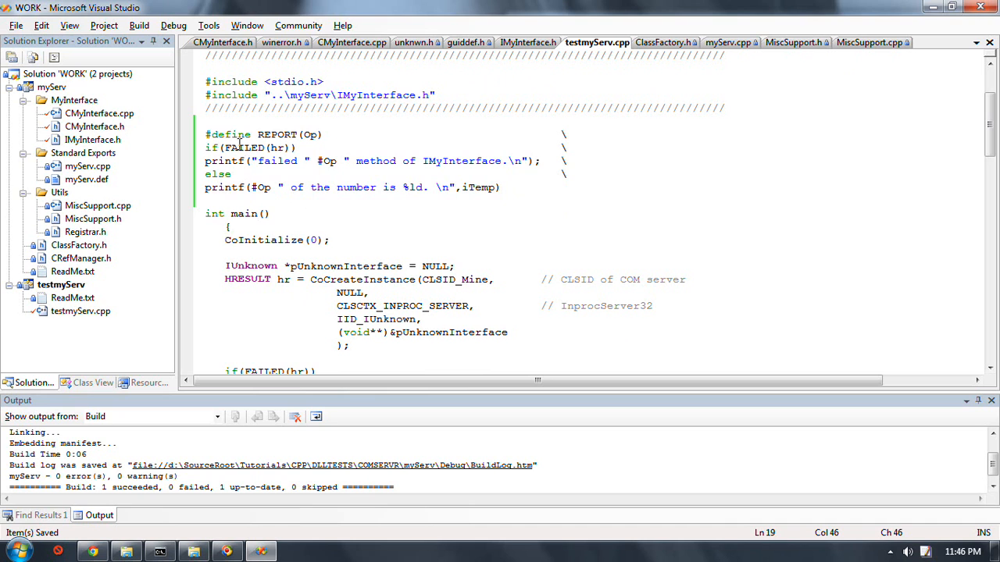
click(258, 134)
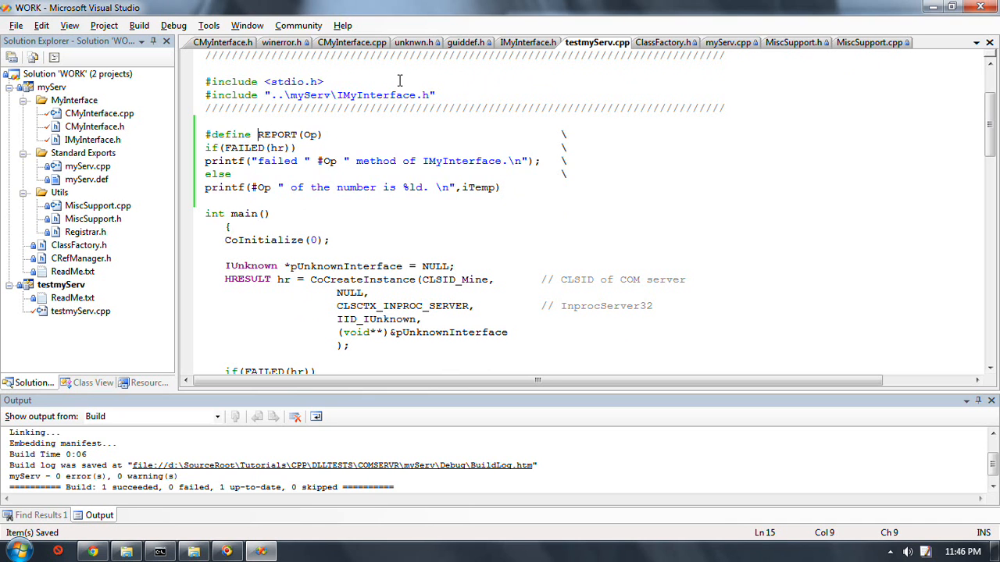
Replace the Square and Cube printf checks with REPORT(Square); and REPORT(Cube);
scroll(down, 3)
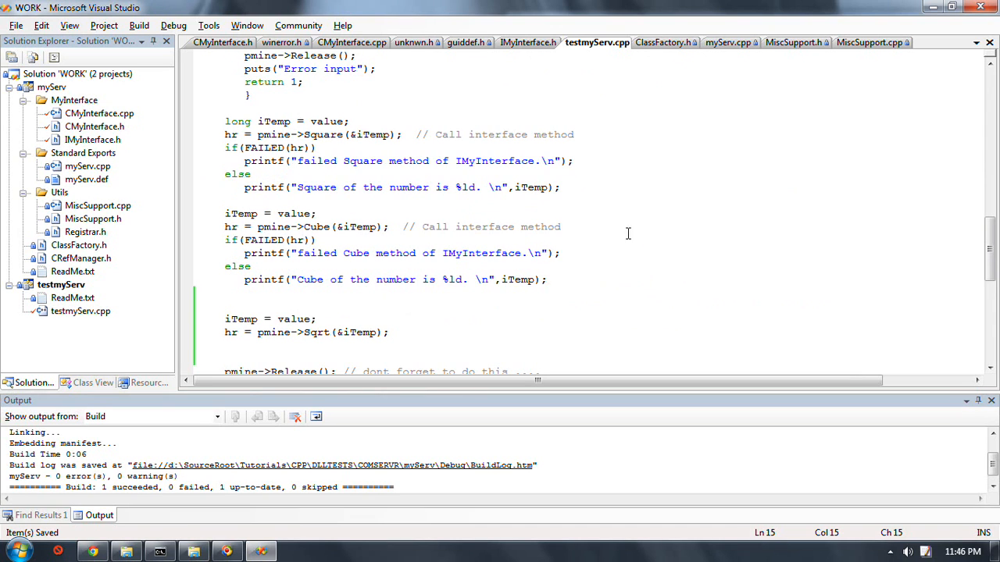
text(REPORT)
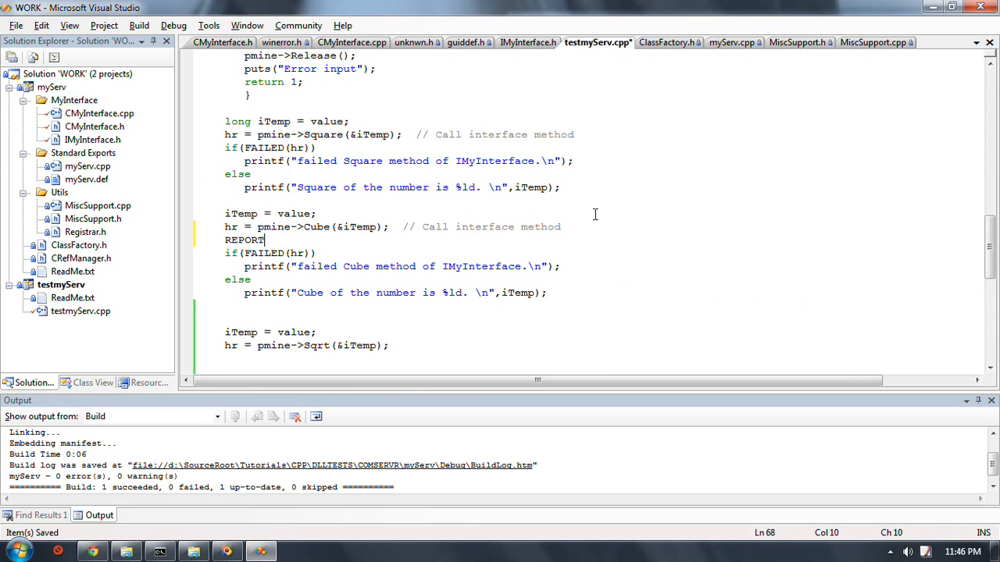
text((Cube);)
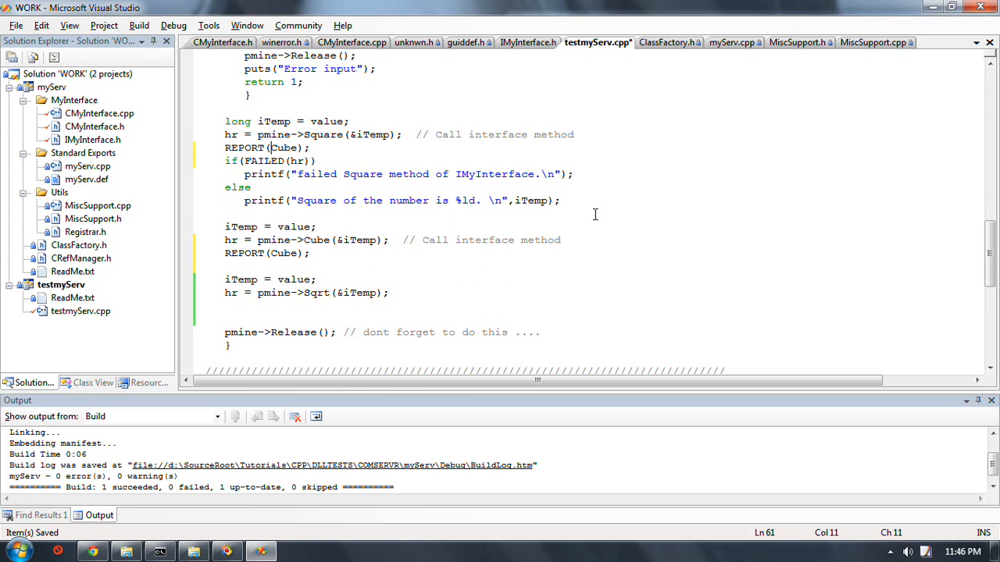
text(Square)
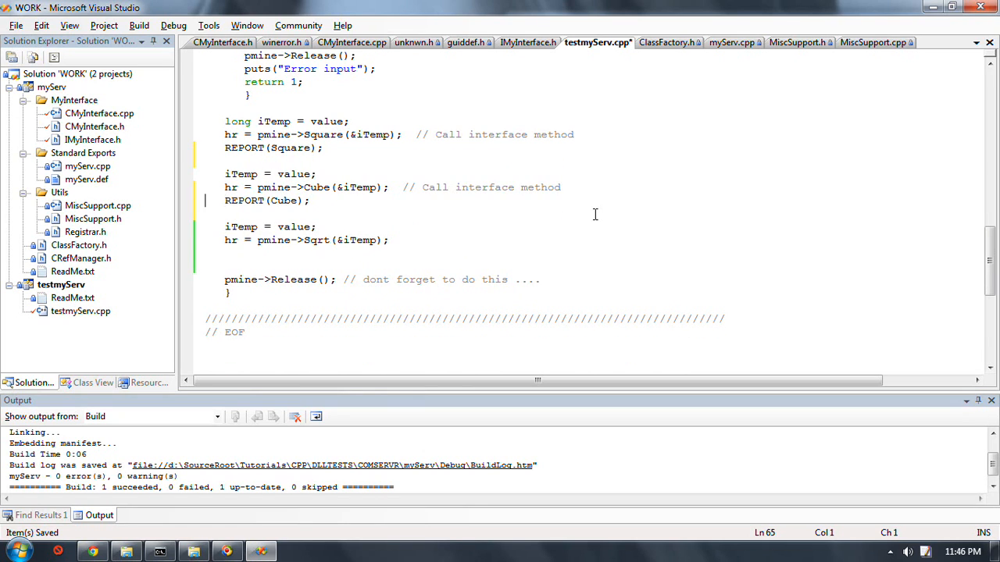
text(REPORT(Cube);)
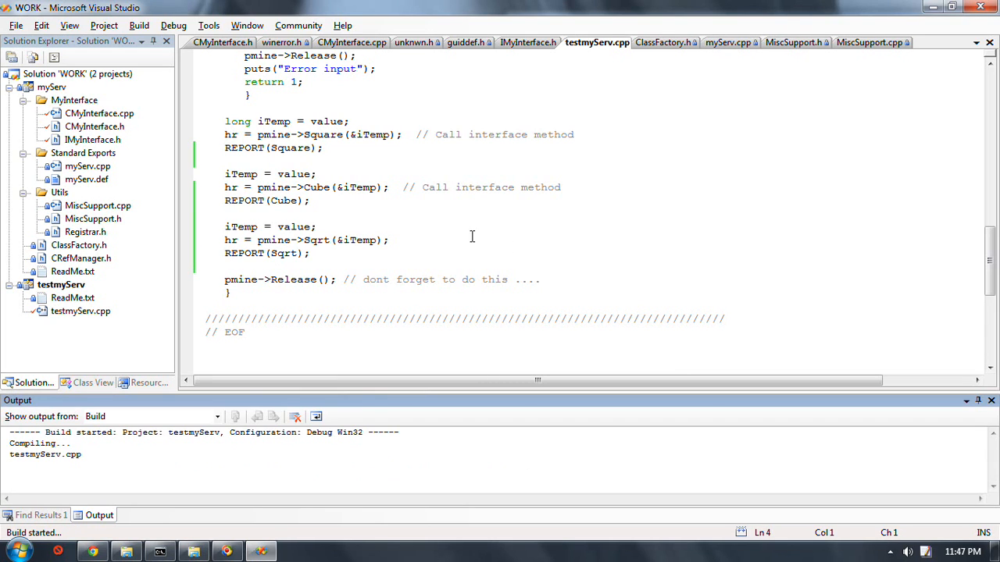
mouse_move(434, 214)
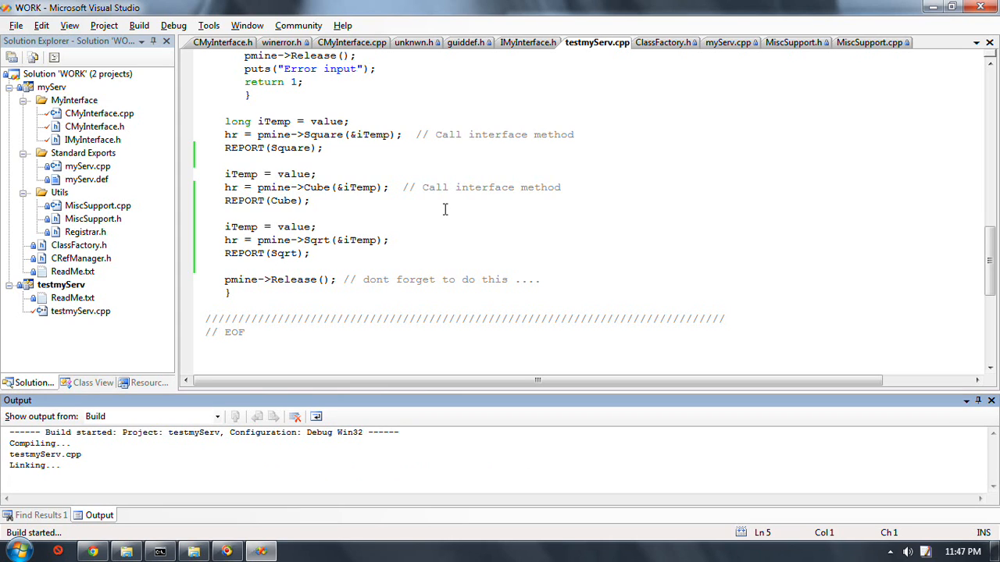
mouse_move(308, 117)
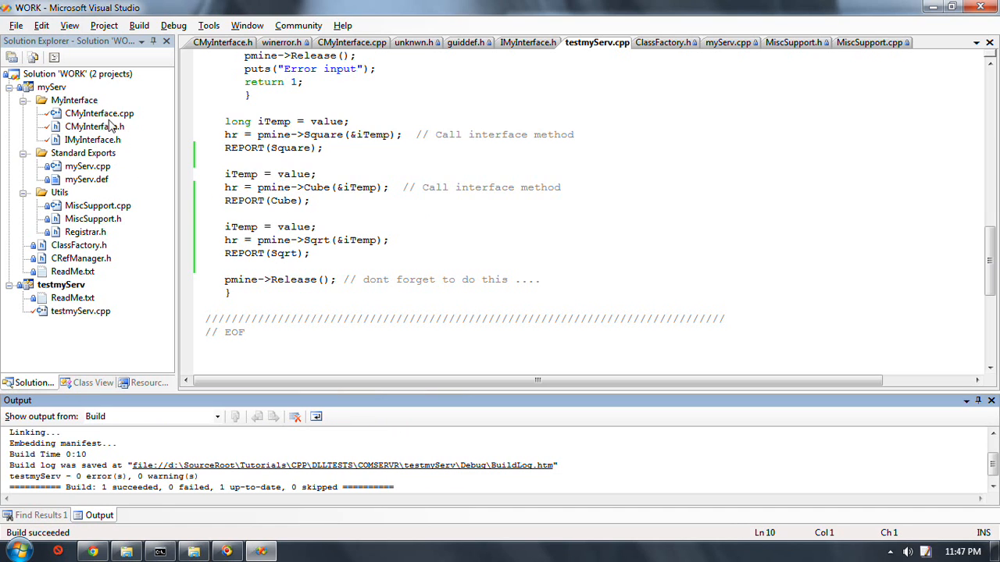
Review CMyInterface.cpp's methods, then bring up DllGetClassObject in myServ.cpp
click(352, 42)
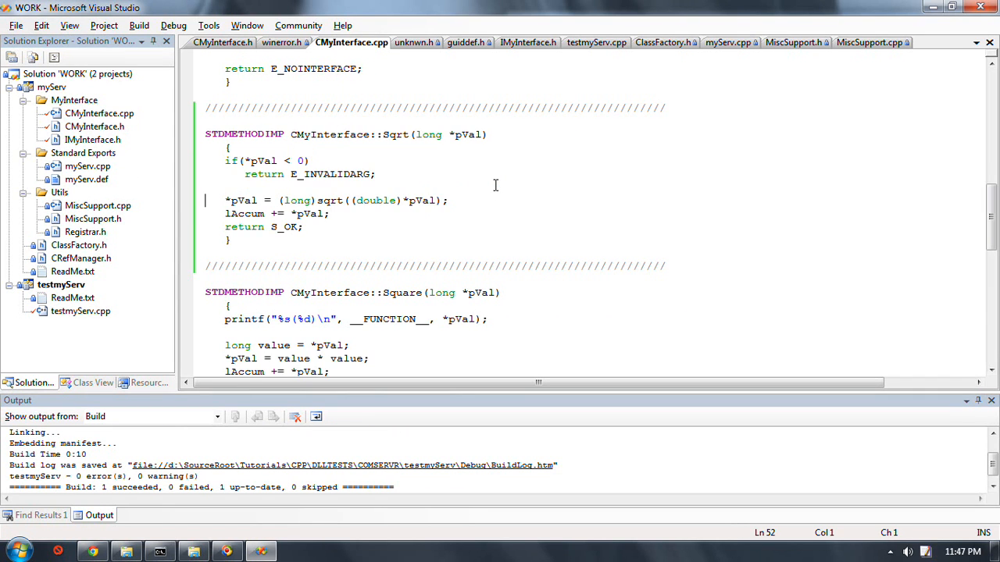
scroll(down, 3)
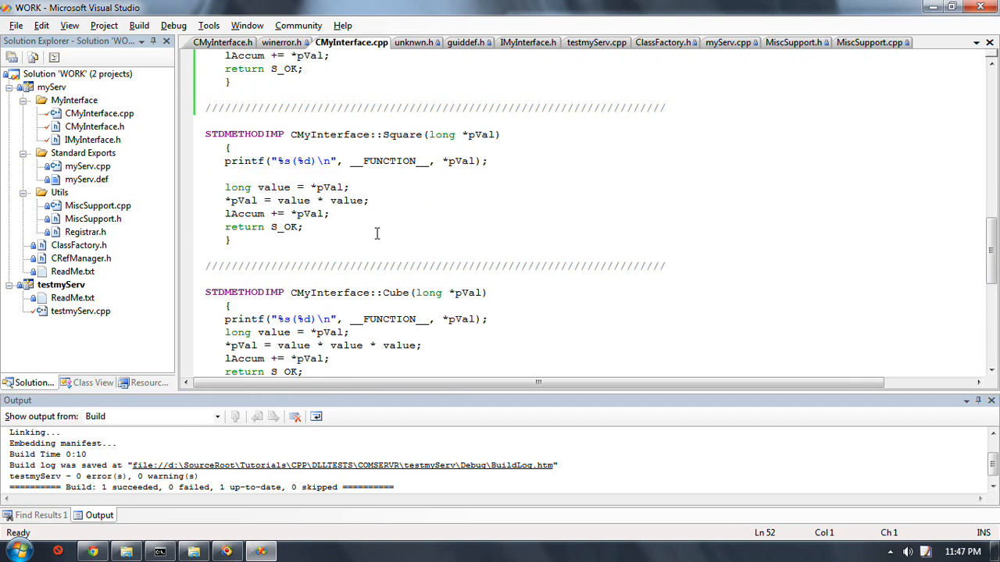
click(728, 43)
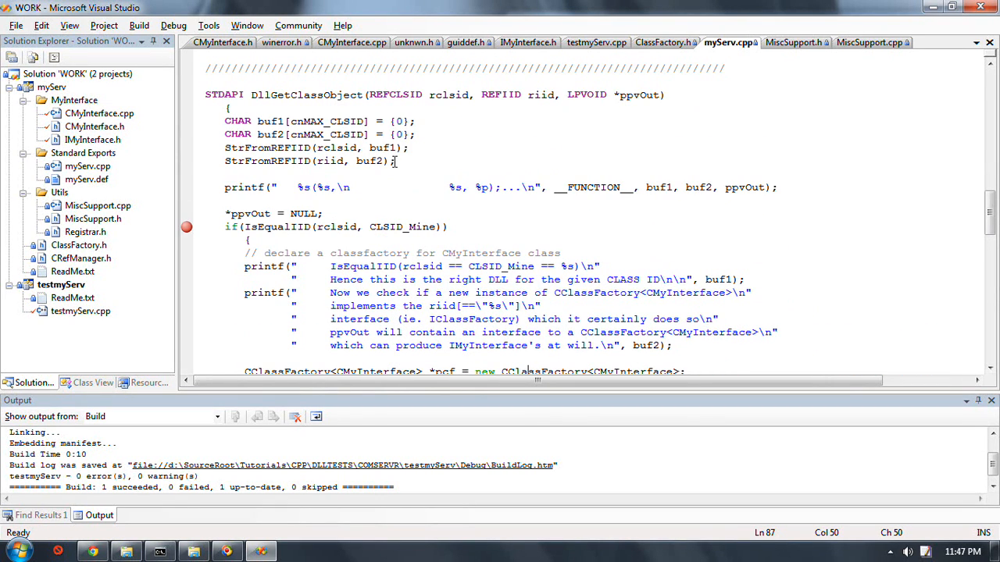
Debug testmyServ with F5 and step through DllGetClassObject, checking the console's CLSID messages
key(F5)
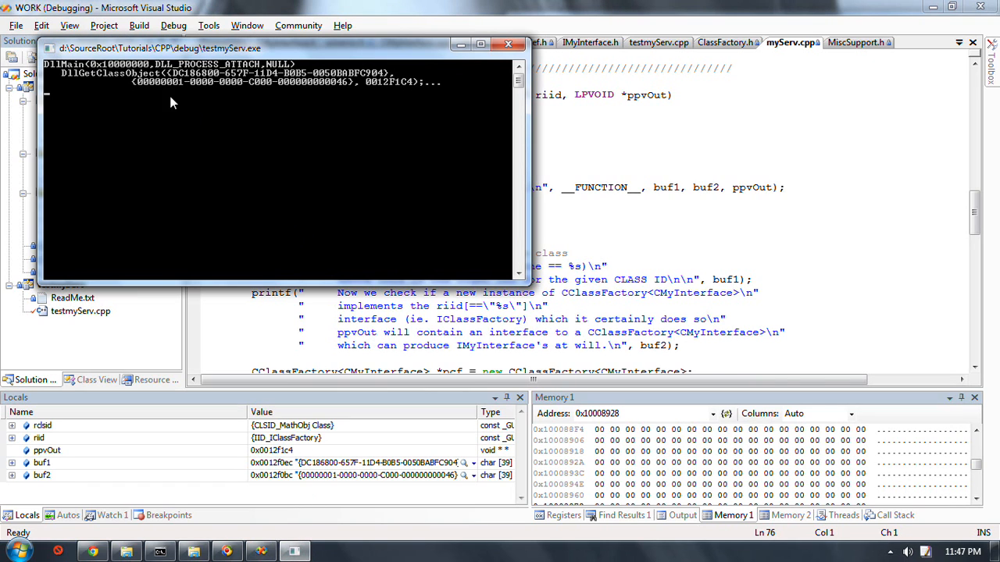
mouse_move(81, 76)
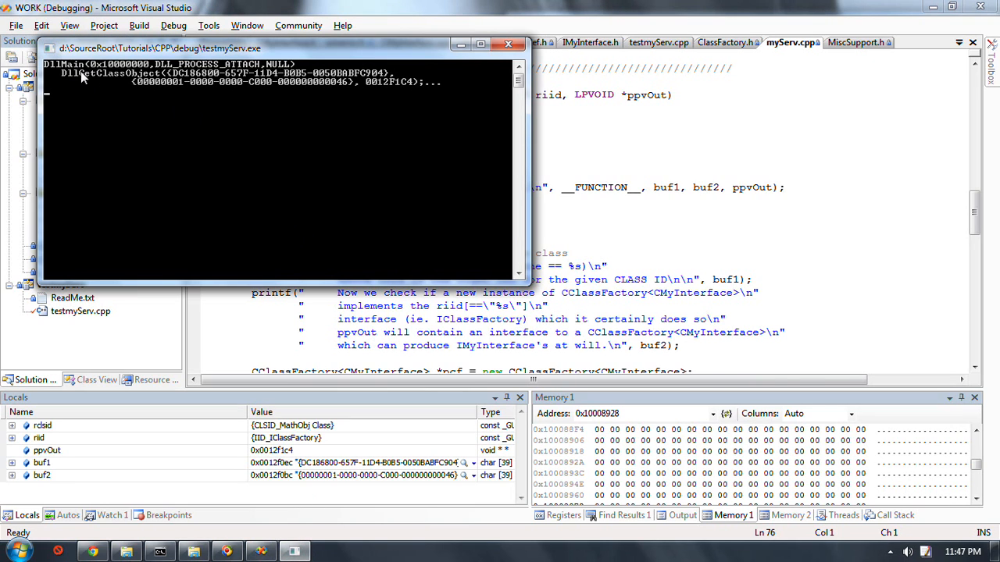
mouse_move(137, 81)
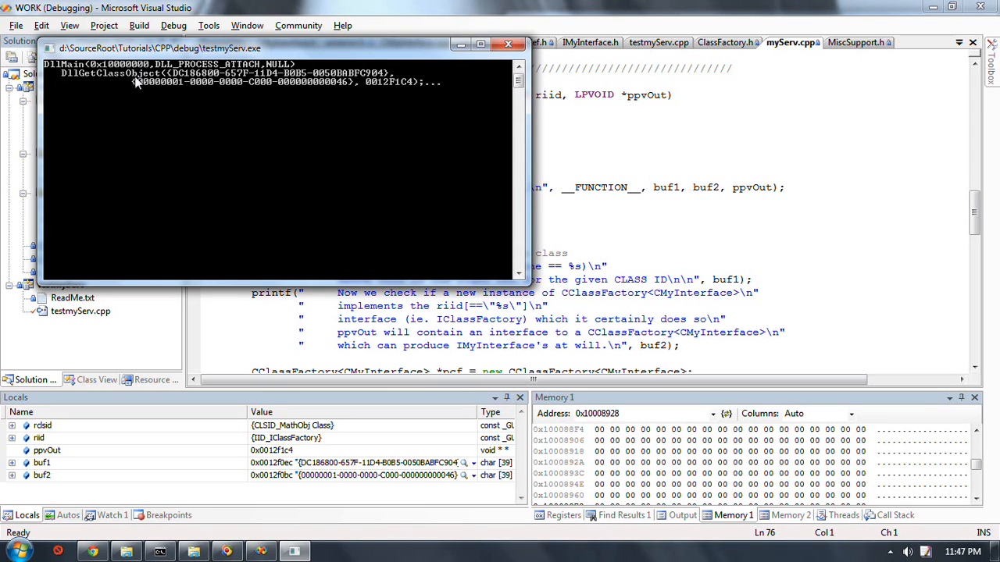
mouse_move(305, 97)
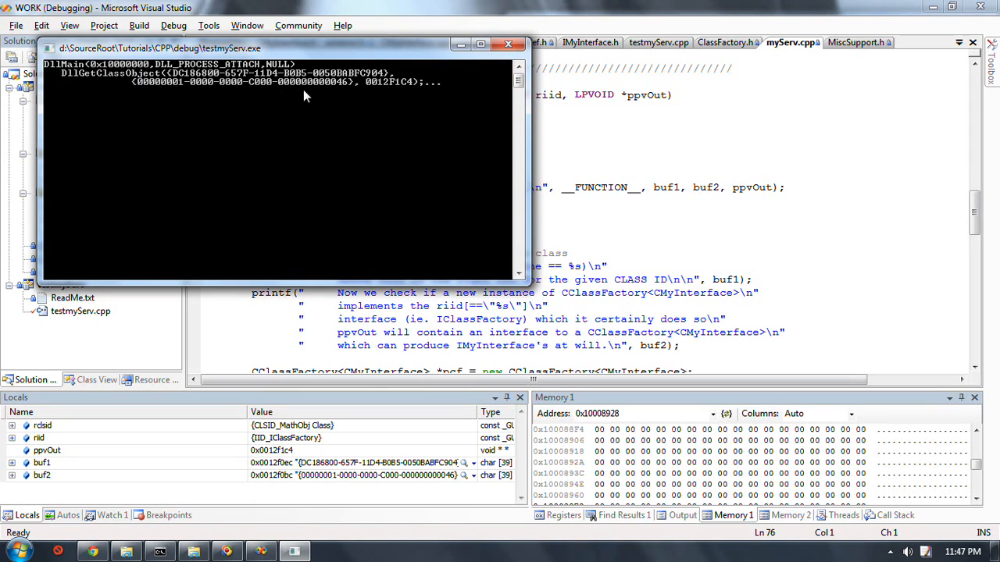
mouse_move(171, 102)
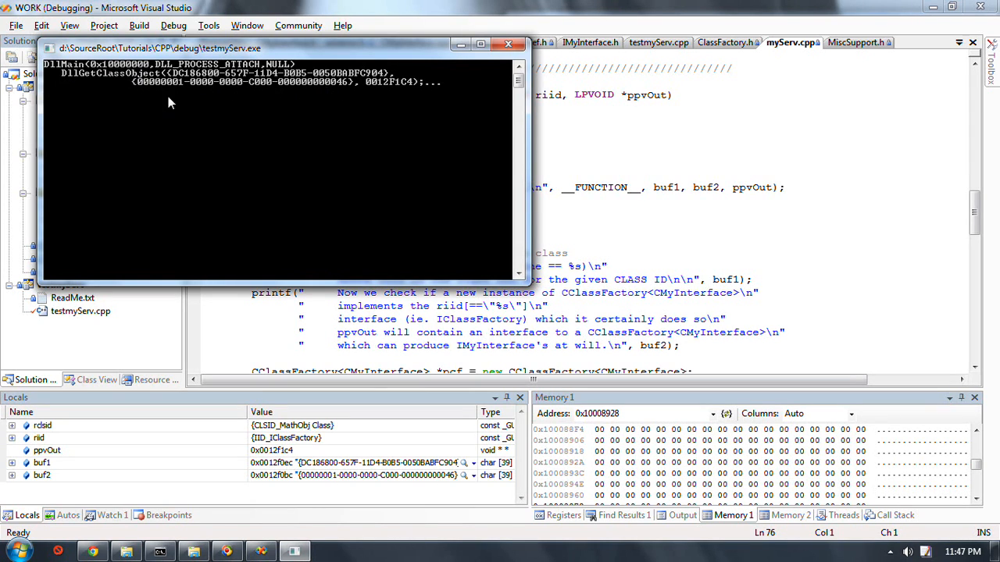
mouse_move(318, 89)
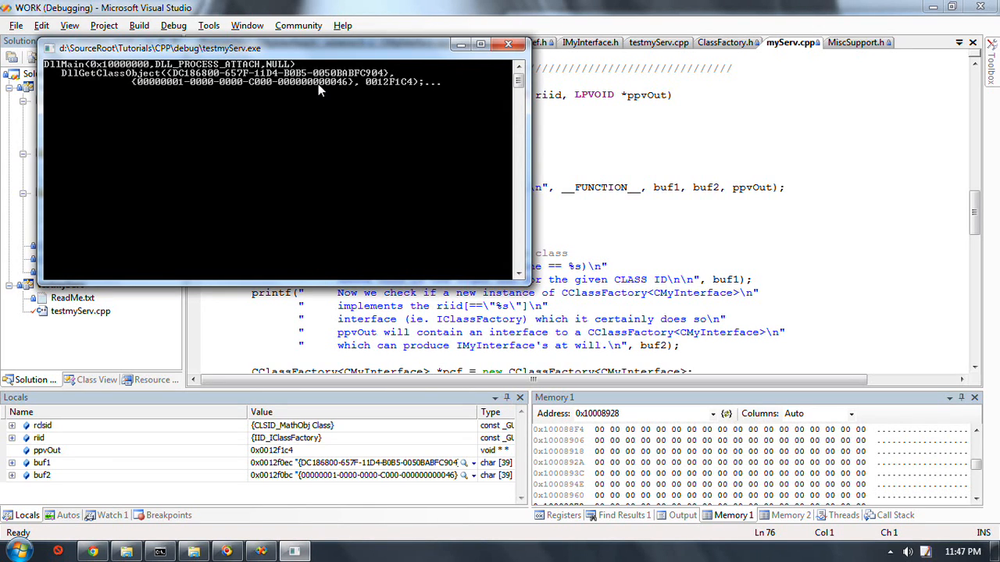
mouse_move(558, 134)
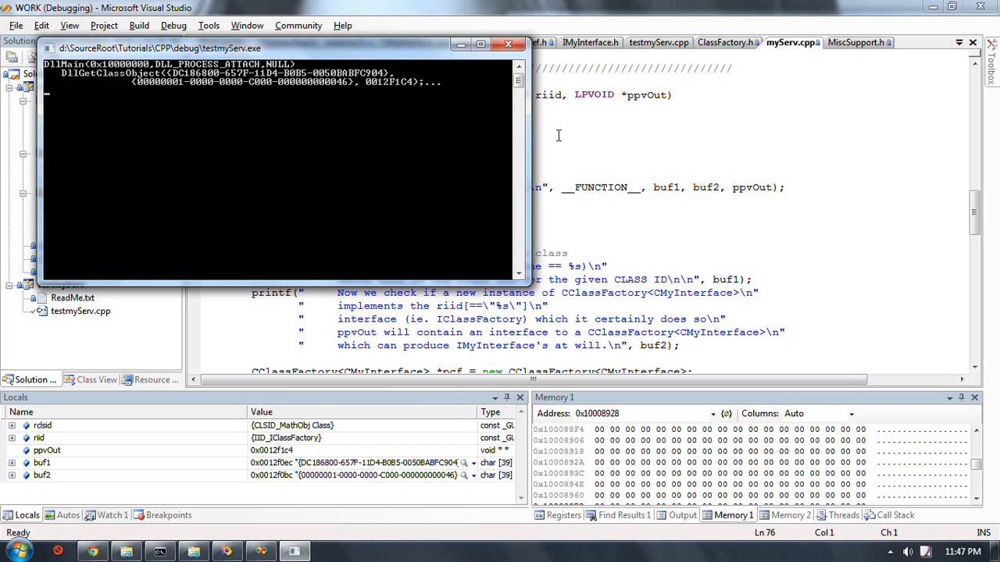
mouse_move(188, 86)
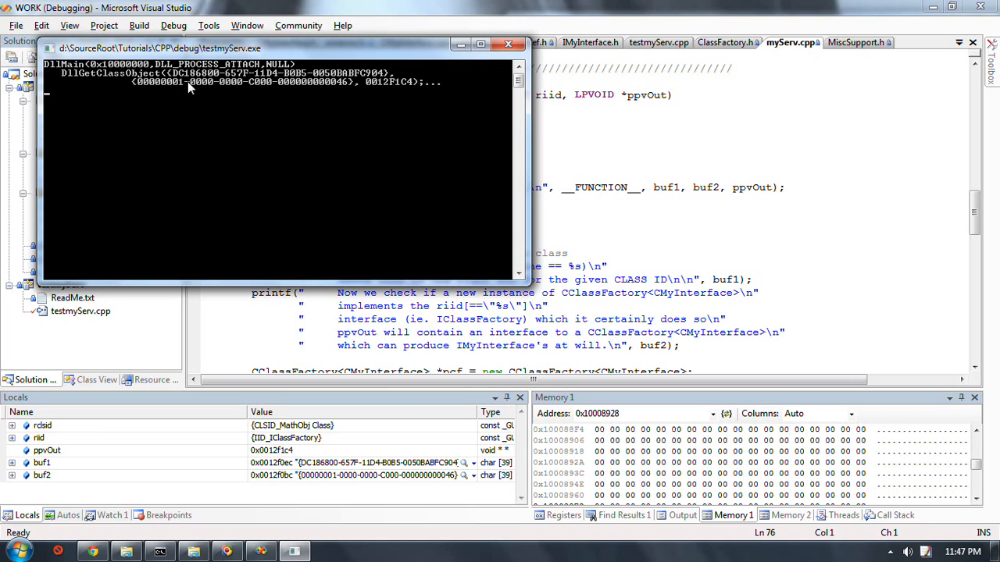
mouse_move(243, 97)
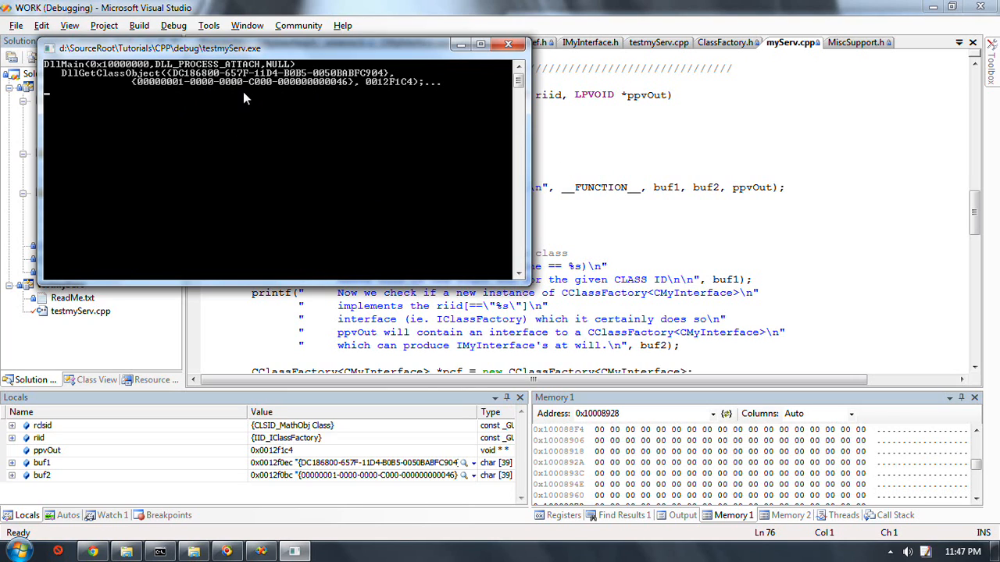
mouse_move(271, 96)
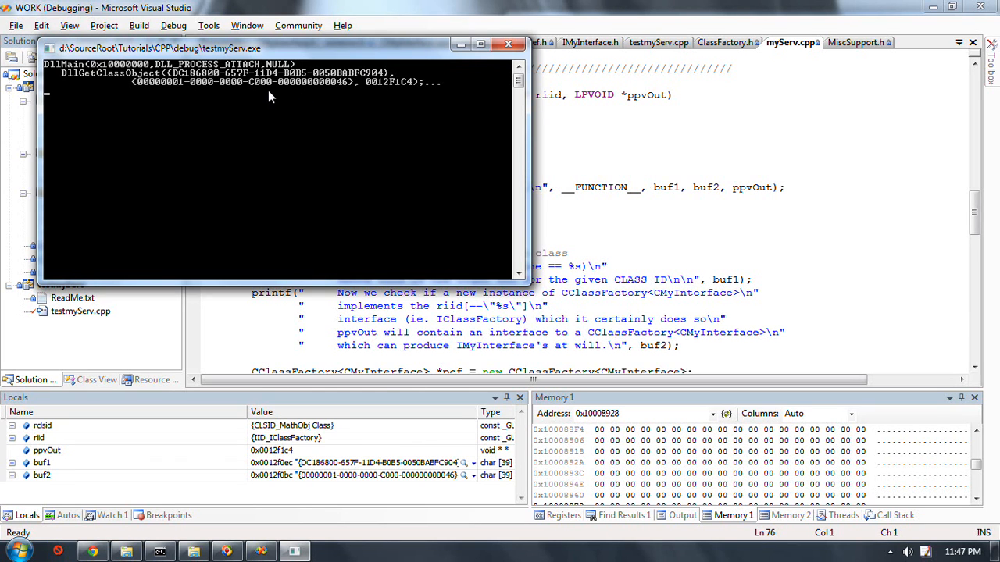
mouse_move(601, 252)
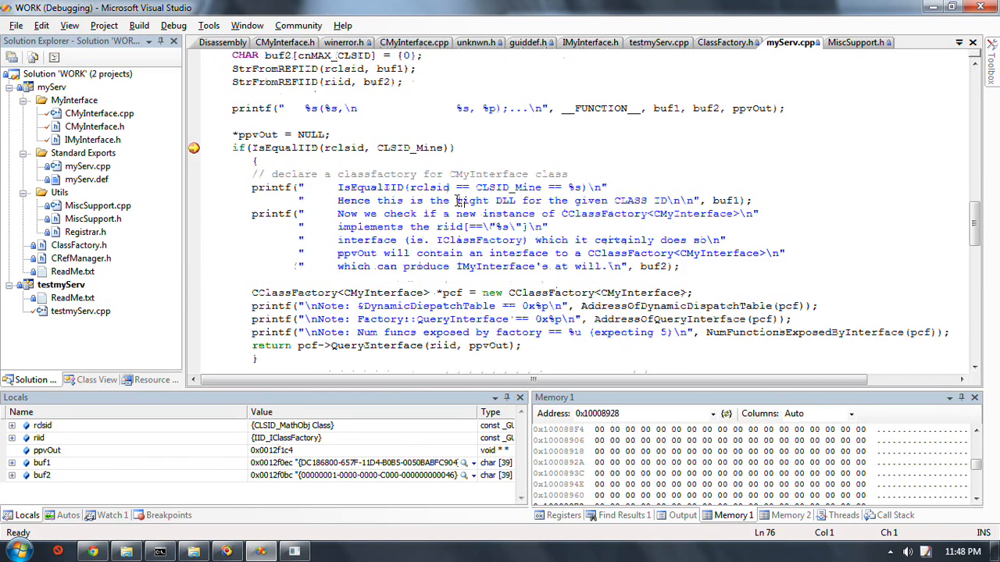
mouse_move(344, 147)
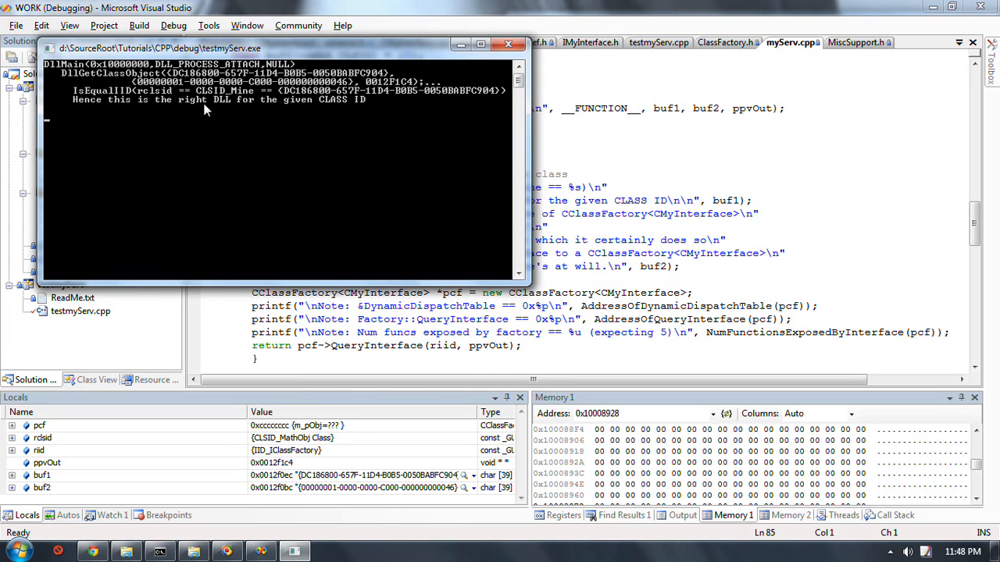
mouse_move(633, 231)
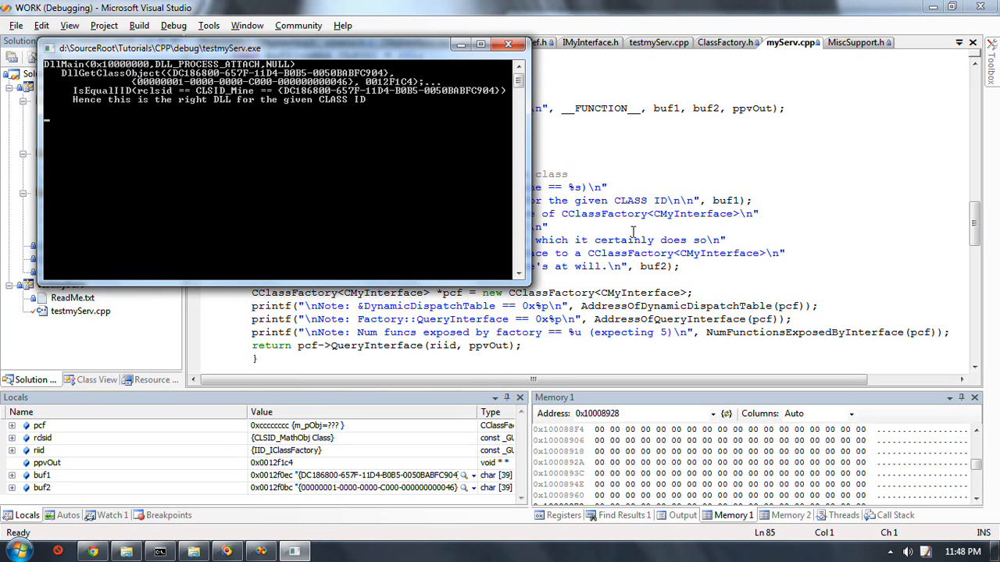
click(508, 44)
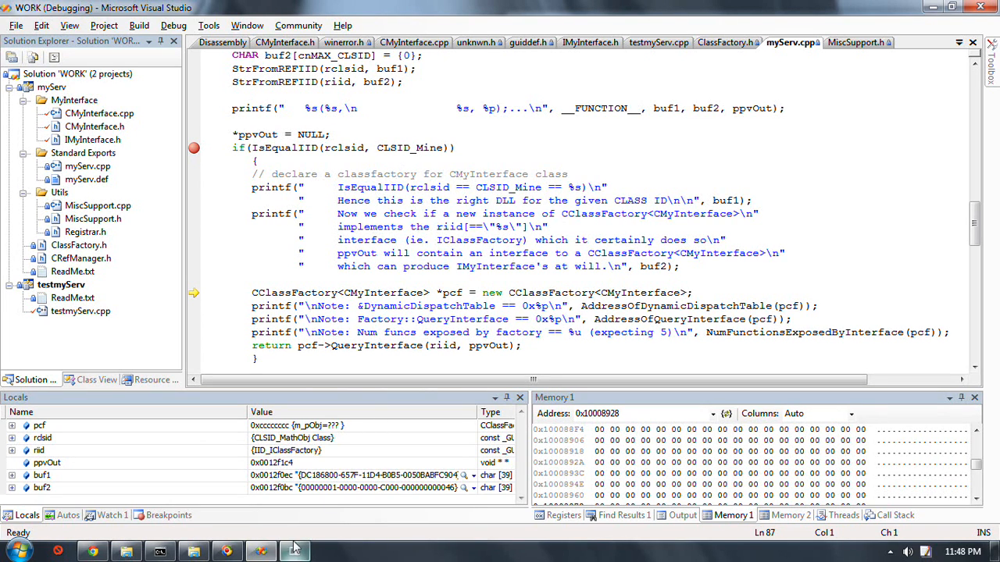
click(293, 550)
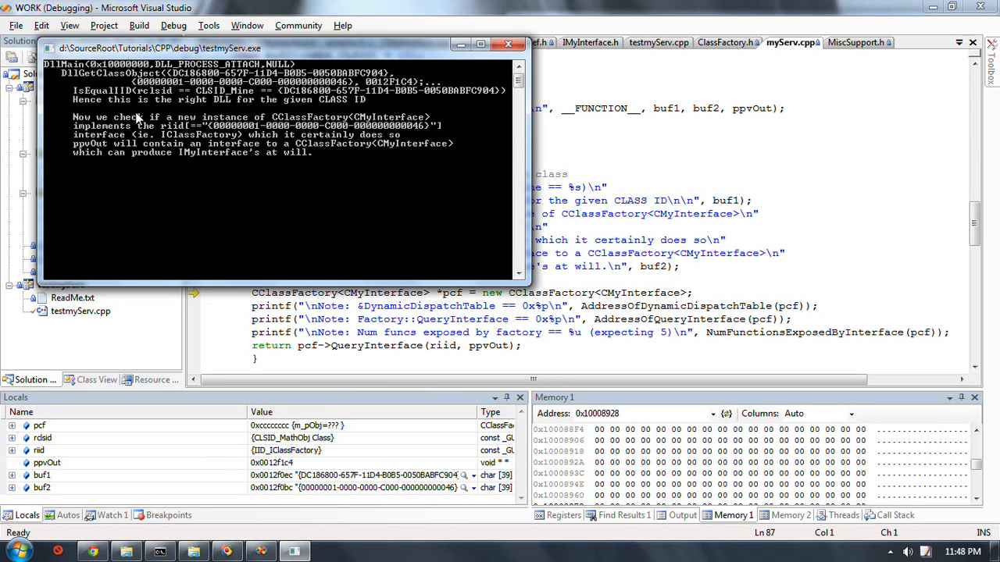
mouse_move(237, 139)
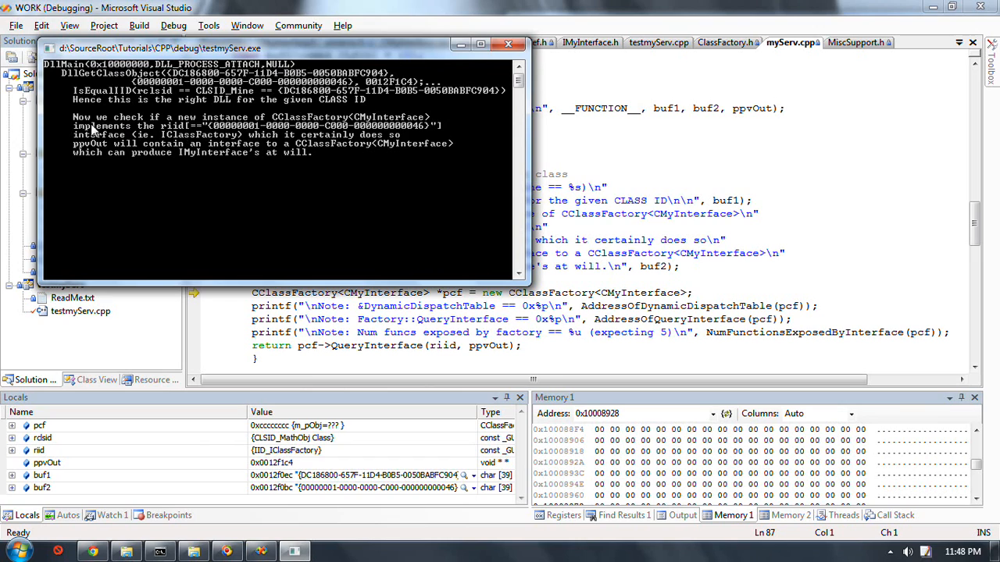
mouse_move(300, 124)
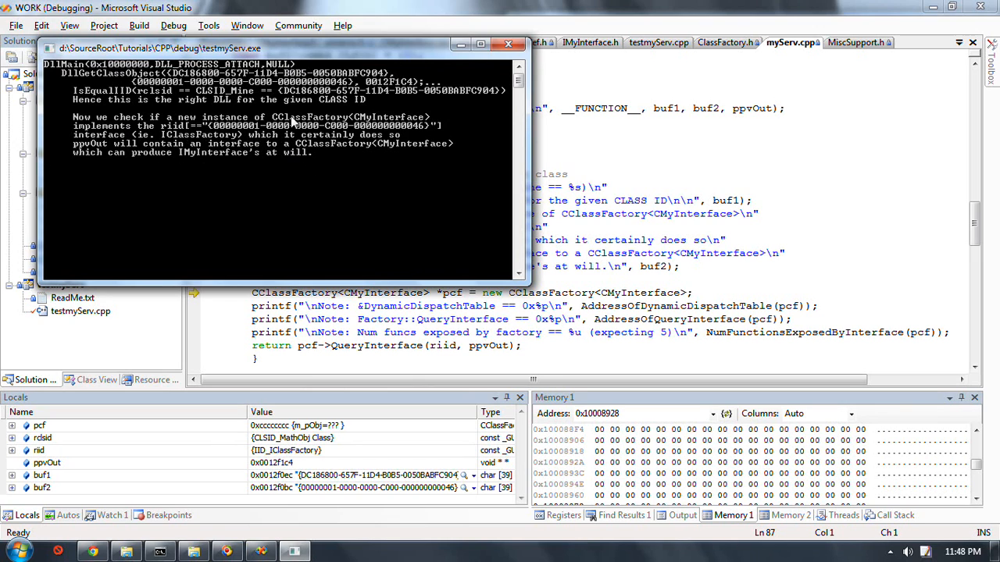
mouse_move(328, 124)
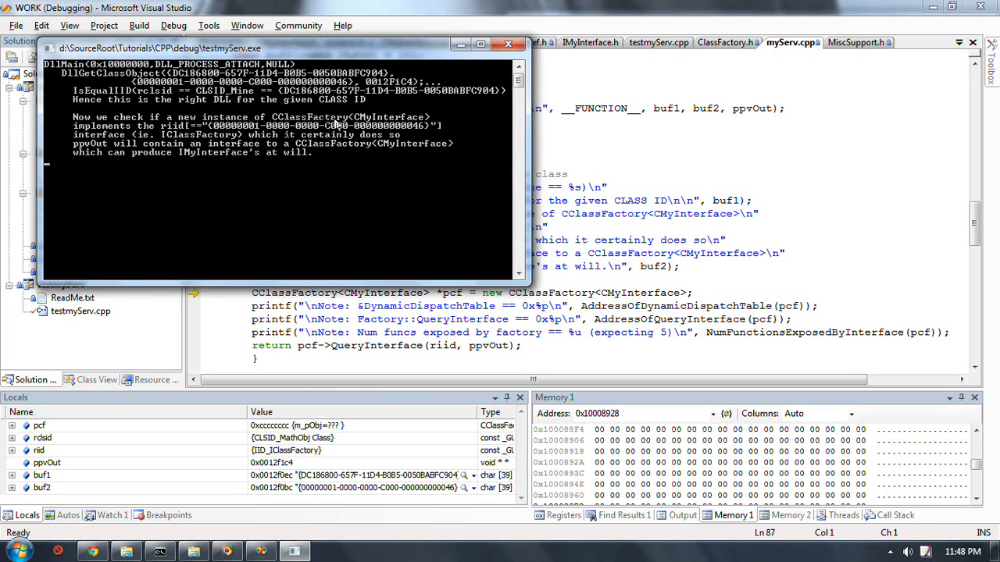
mouse_move(133, 148)
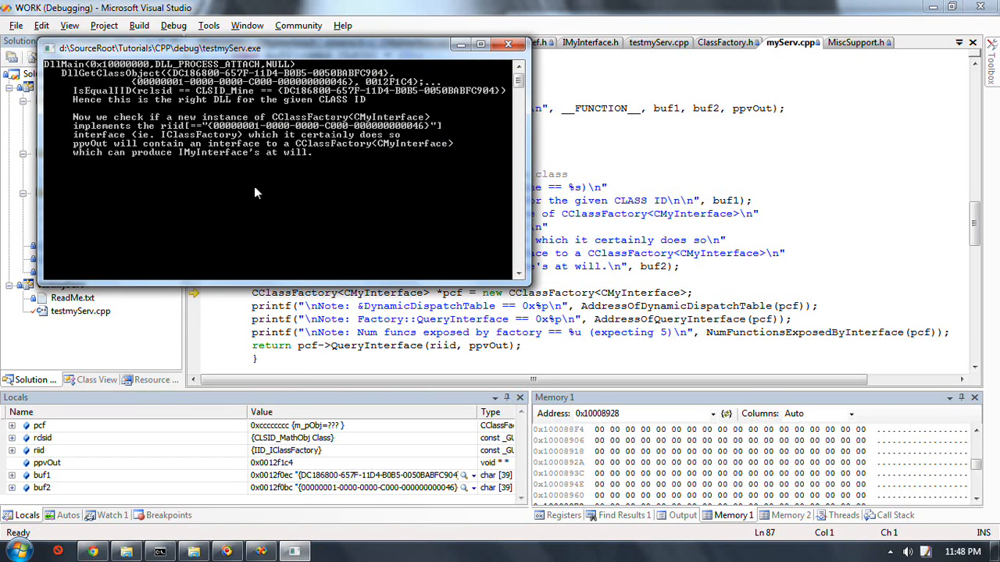
mouse_move(272, 171)
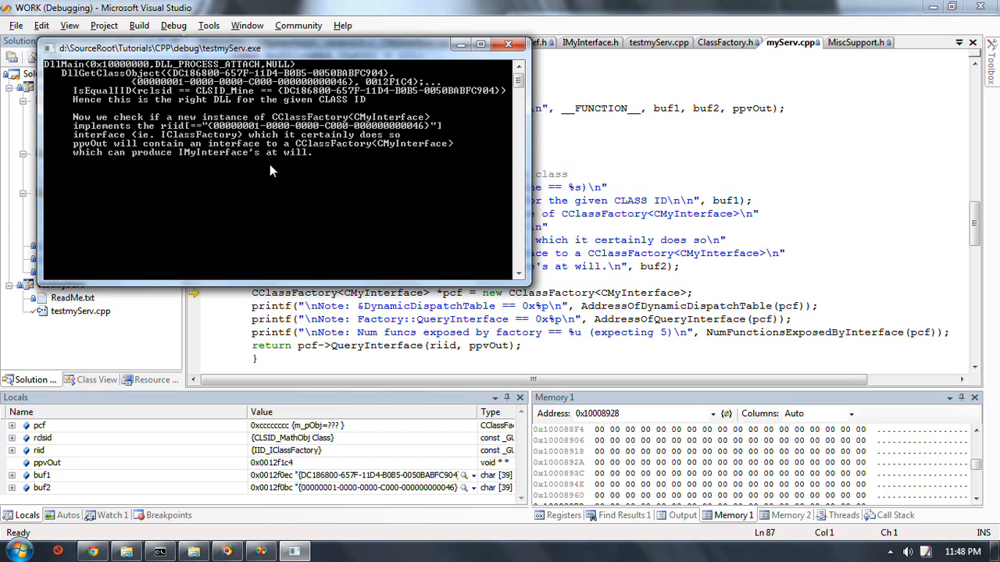
click(509, 44)
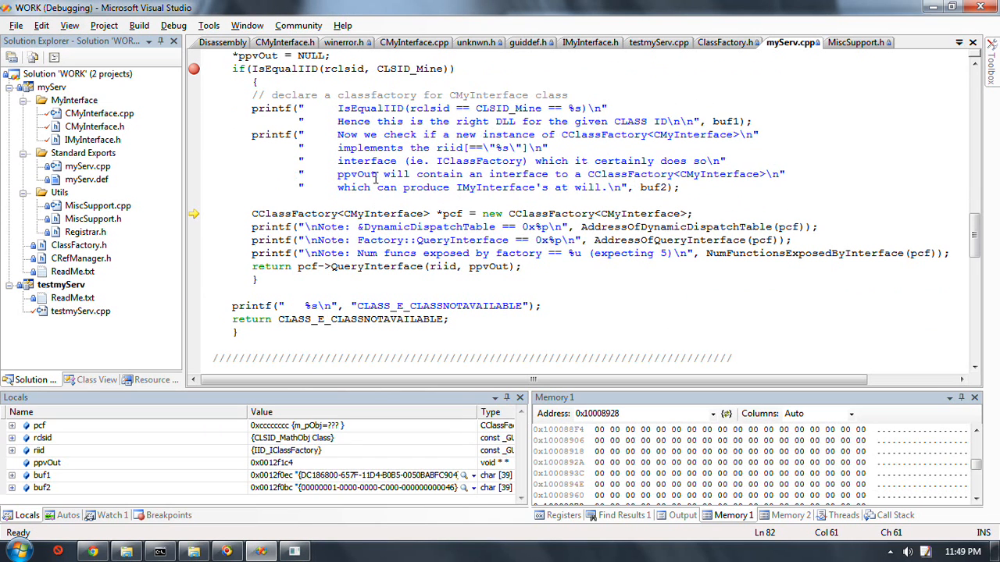
Step over the printf reporting &DynamicDispatchTable so the console shows 0x10009A88
click(550, 212)
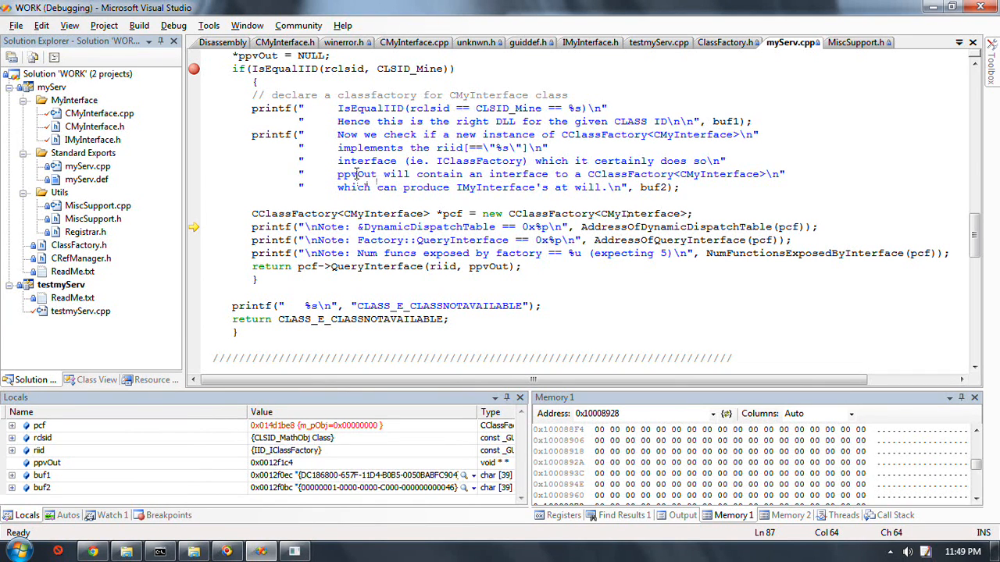
mouse_move(400, 147)
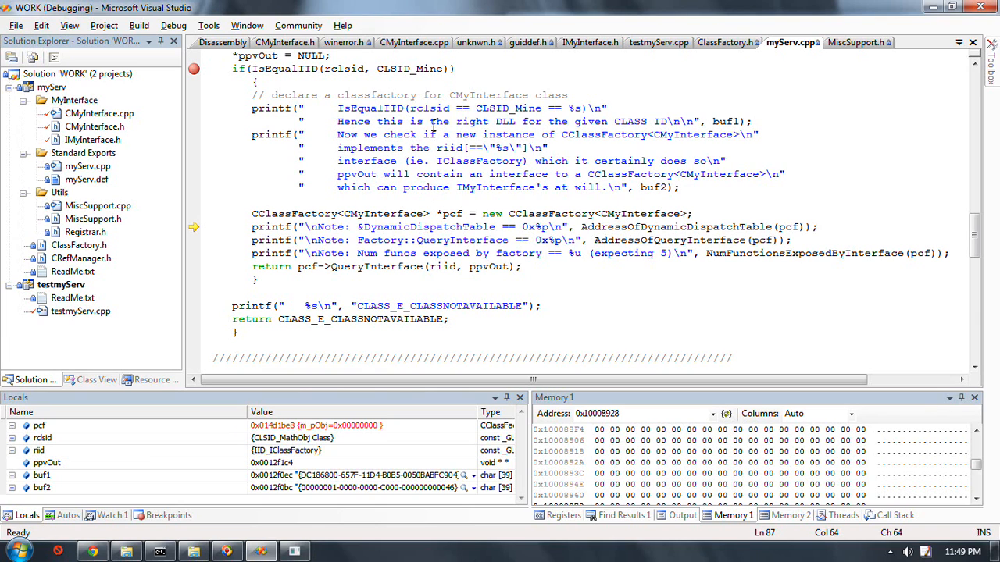
mouse_move(466, 201)
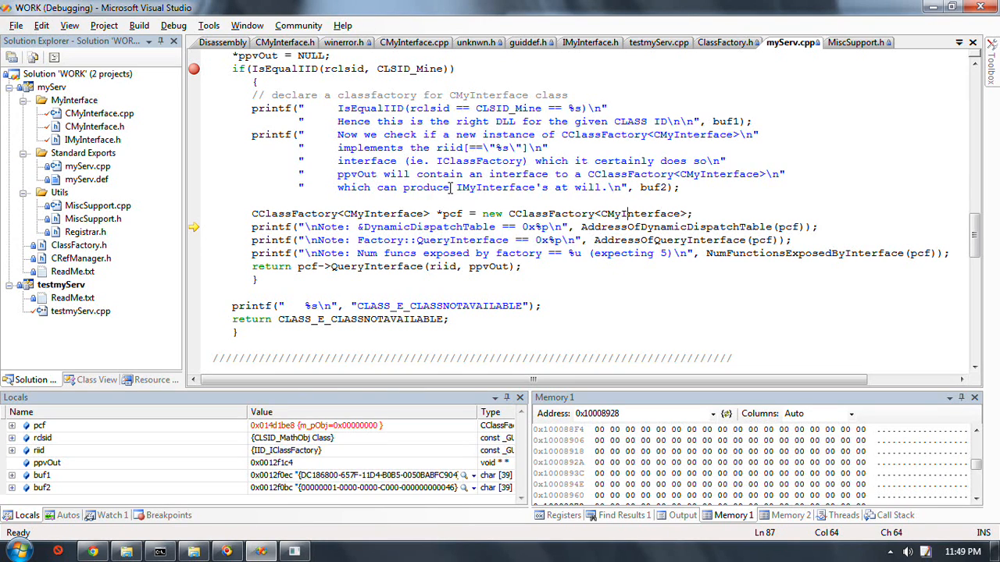
mouse_move(412, 202)
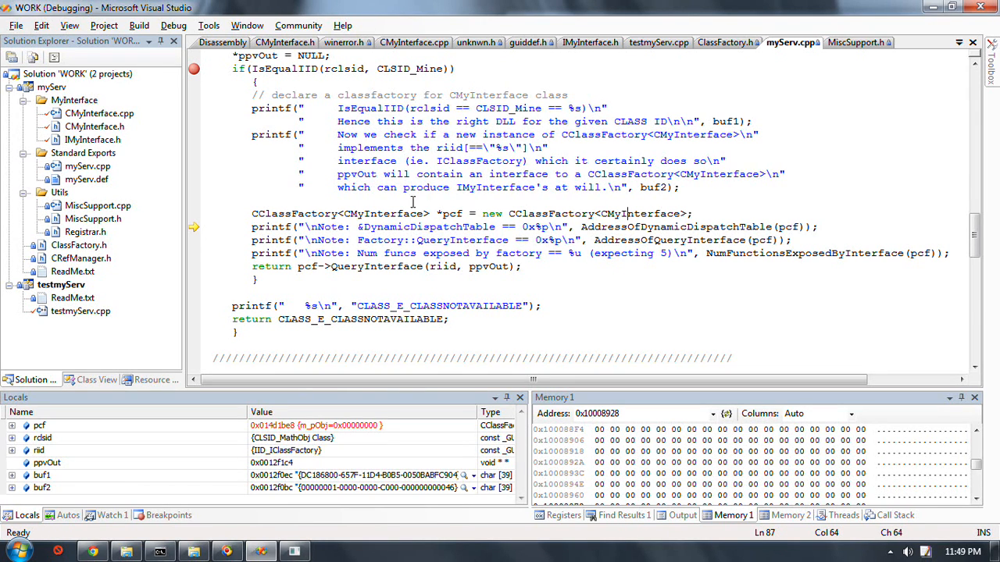
mouse_move(456, 166)
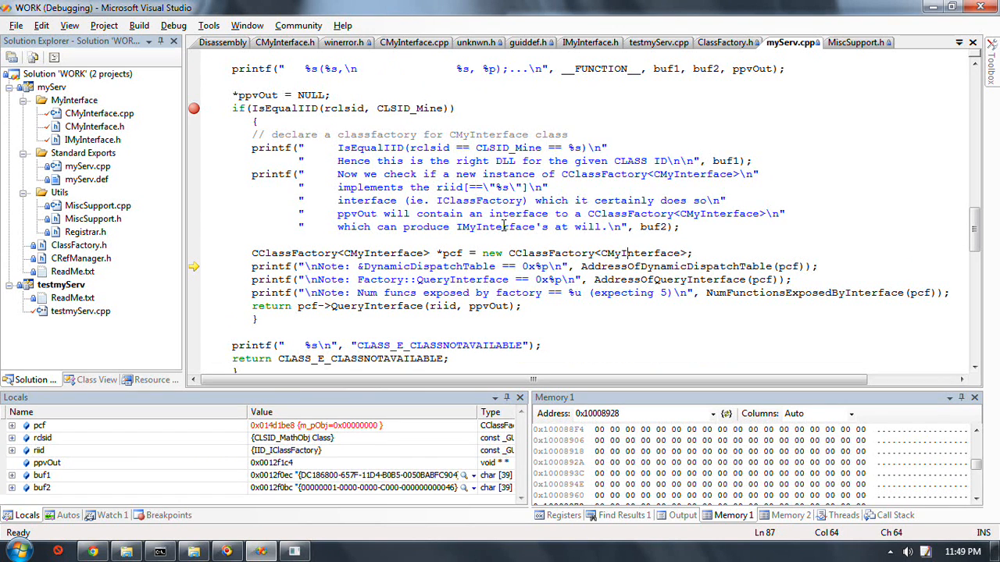
scroll(down, 3)
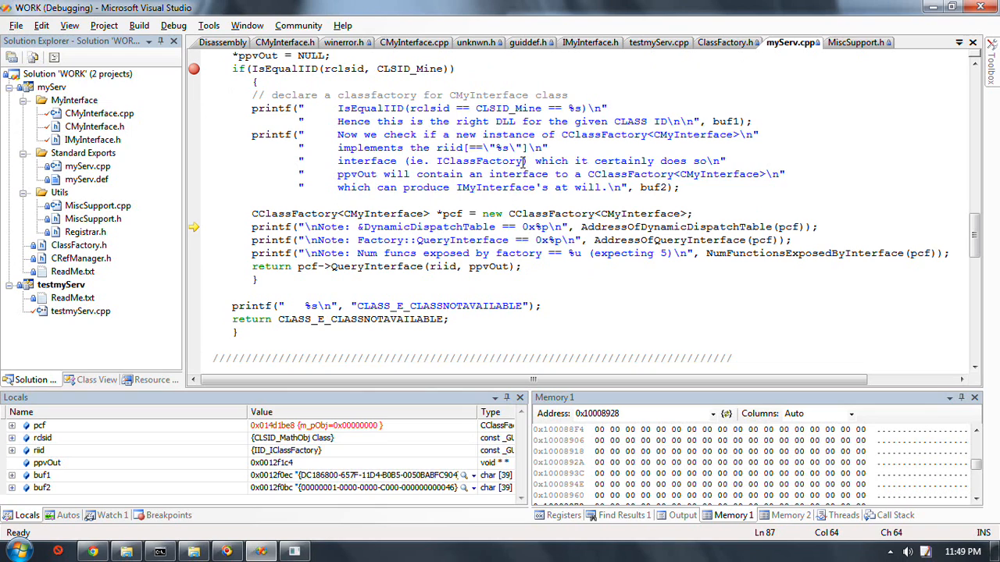
mouse_move(579, 220)
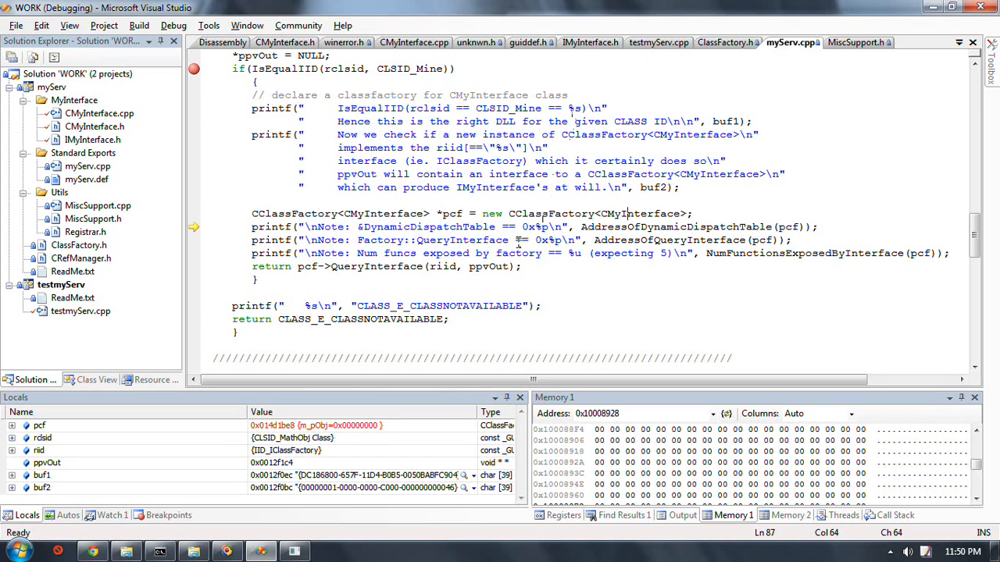
mouse_move(625, 319)
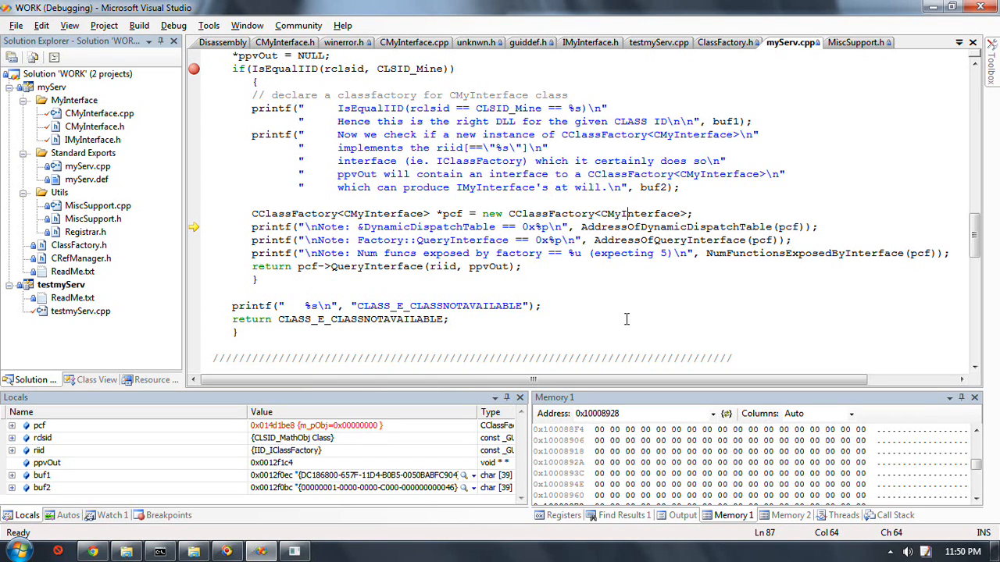
mouse_move(503, 281)
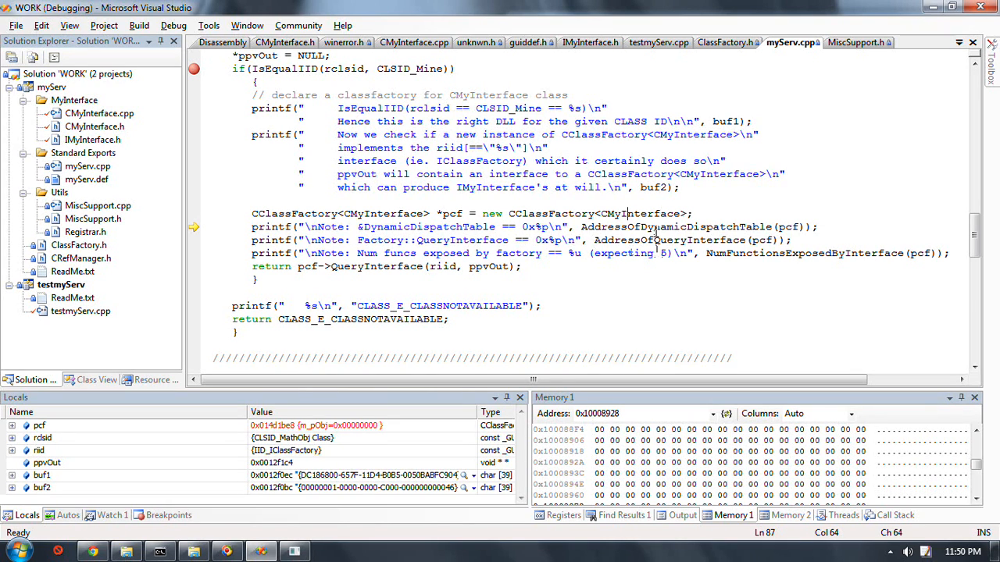
mouse_move(659, 328)
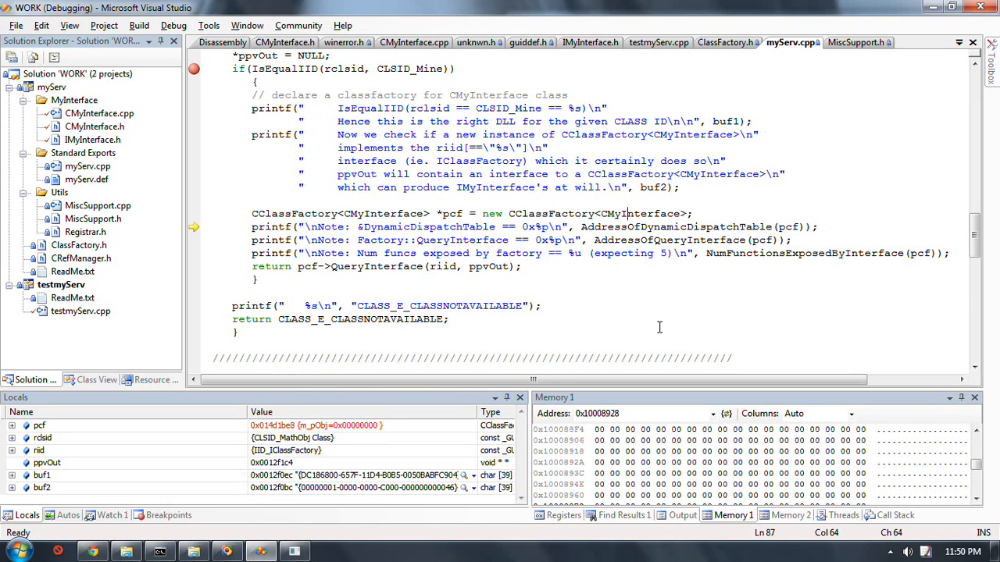
mouse_move(589, 316)
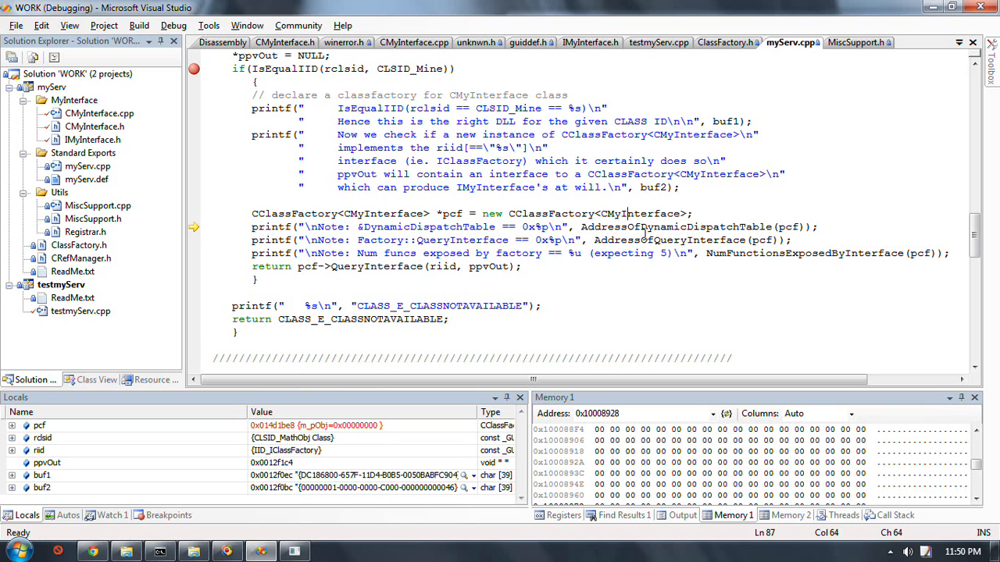
click(664, 334)
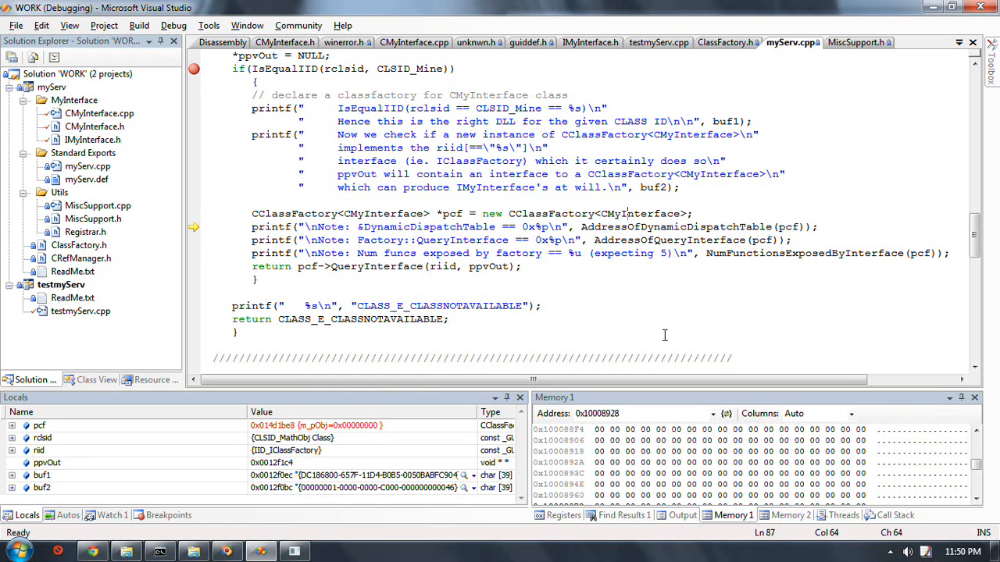
key(F10)
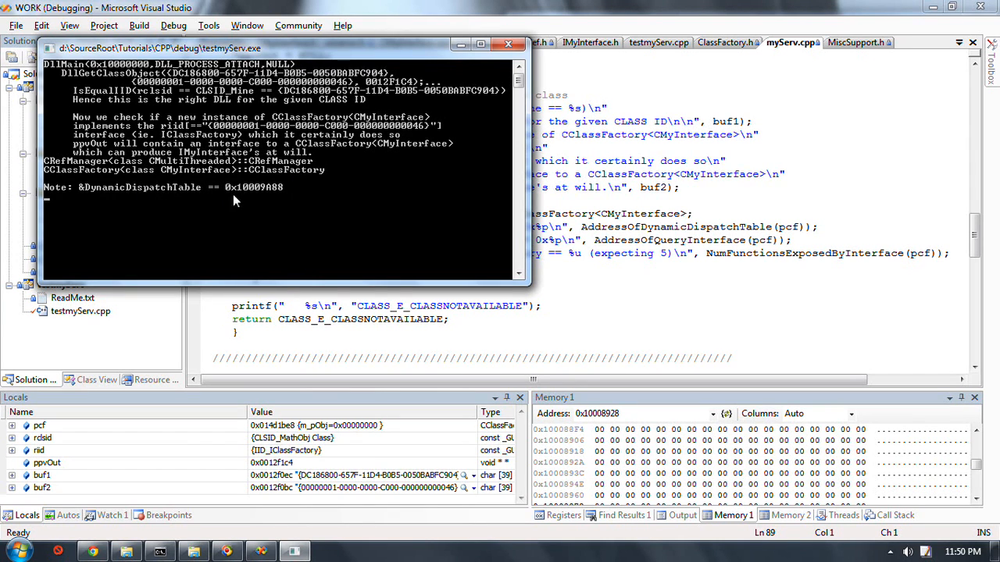
Check the console output, then load Memory 1 at the dispatch table address 0x10009A88
click(509, 44)
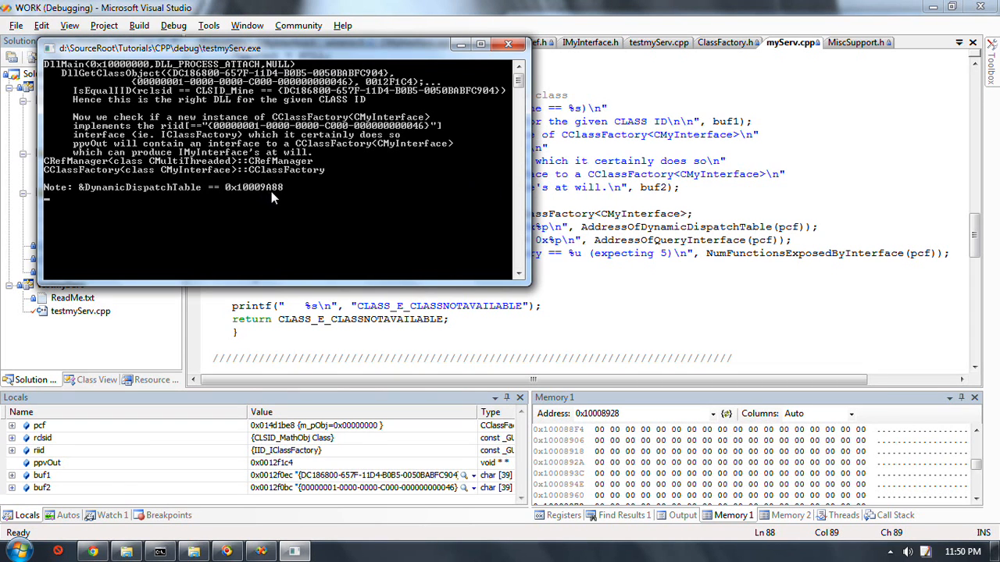
mouse_move(673, 322)
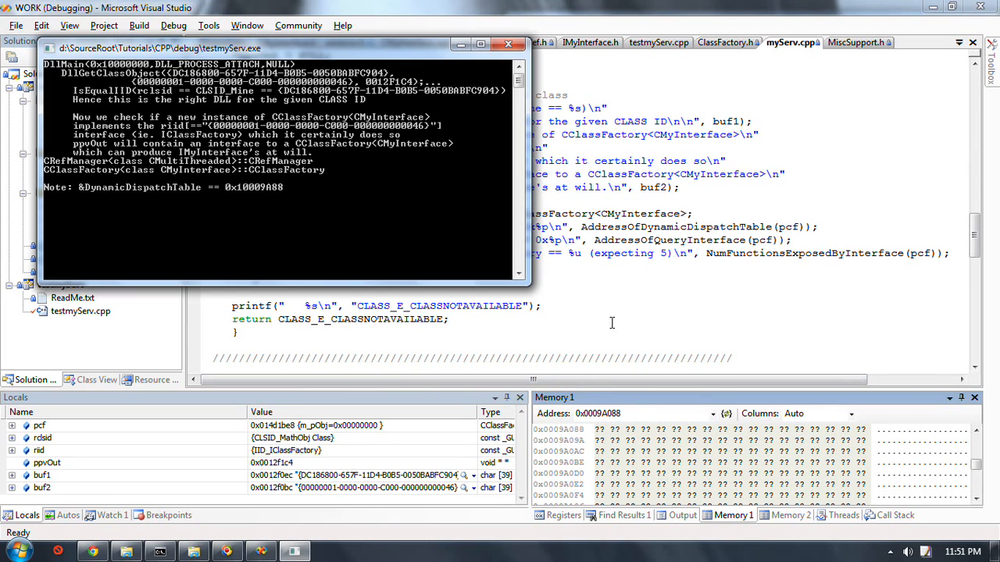
mouse_move(248, 203)
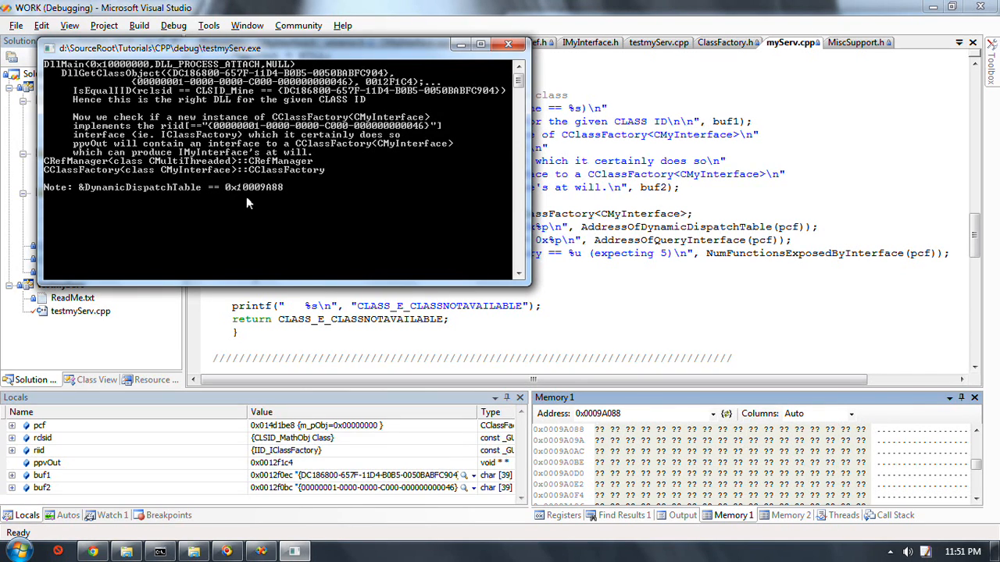
click(633, 412)
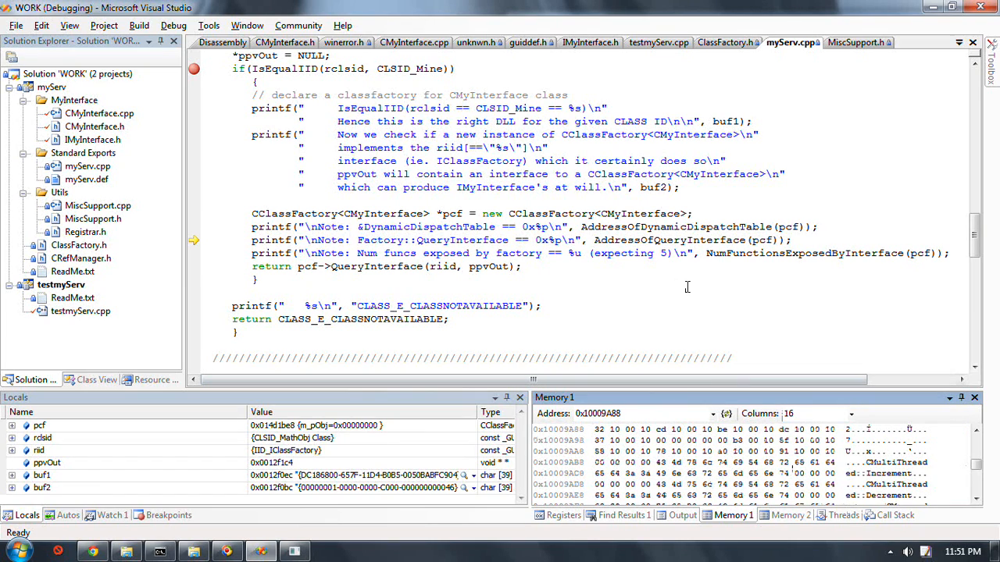
Refocus the myServ.cpp editor to continue stepping past the QueryInterface report line
click(632, 413)
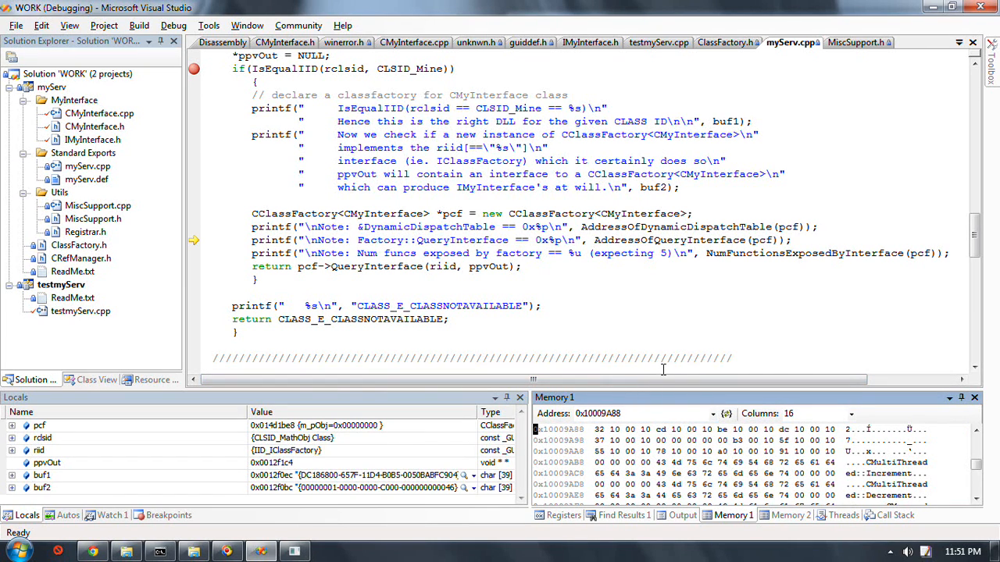
click(638, 412)
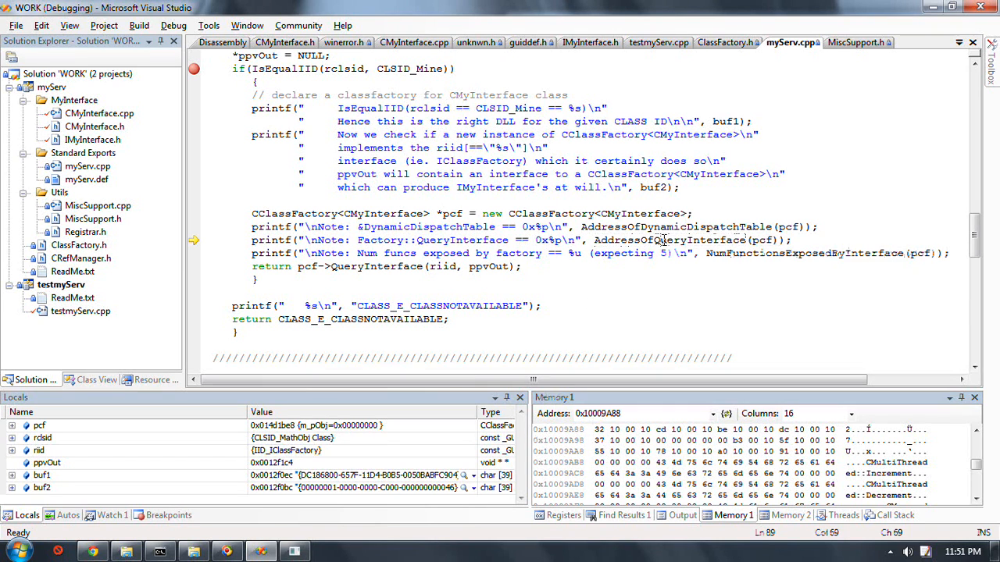
mouse_move(662, 287)
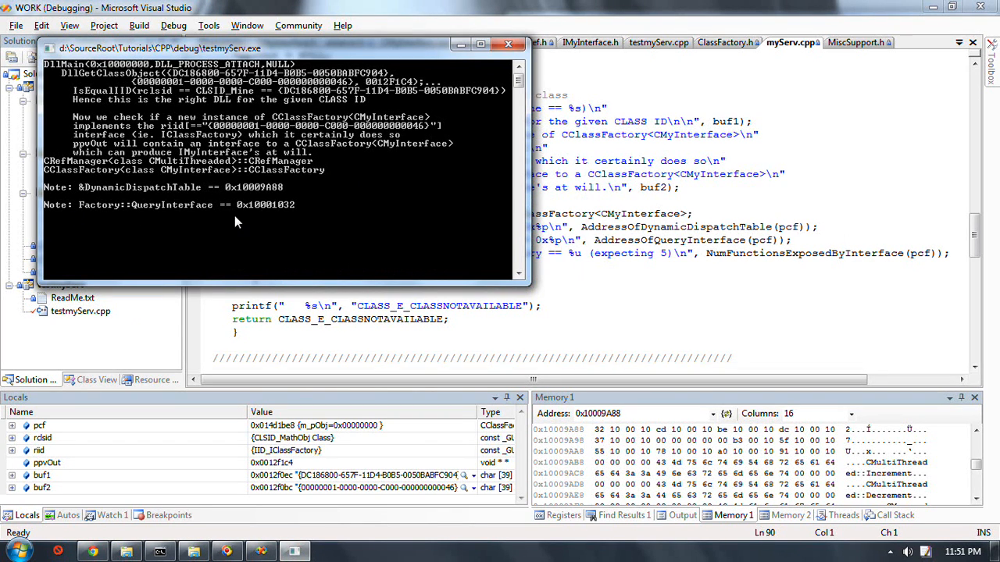
mouse_move(280, 215)
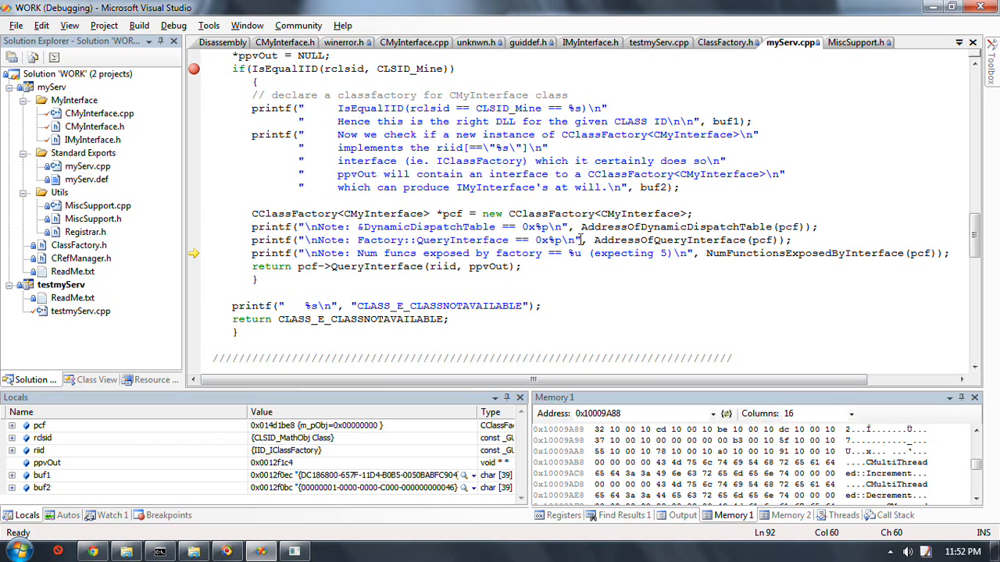
mouse_move(594, 322)
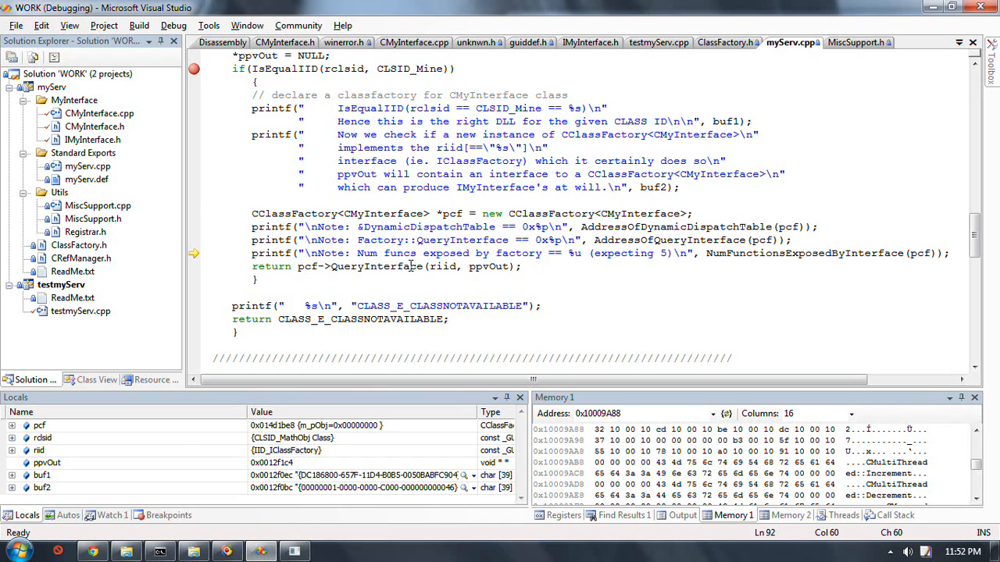
click(222, 42)
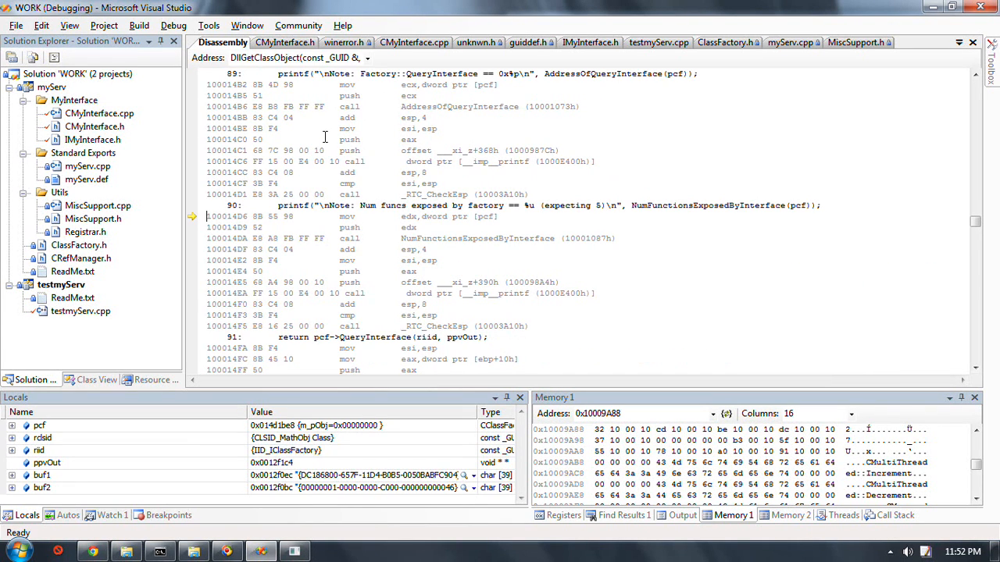
click(297, 57)
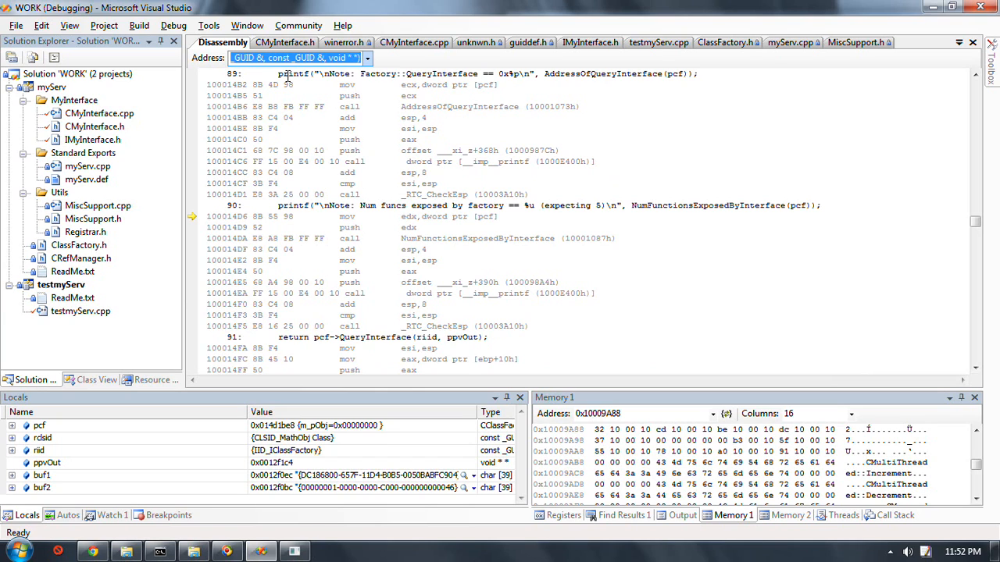
text(10001032)
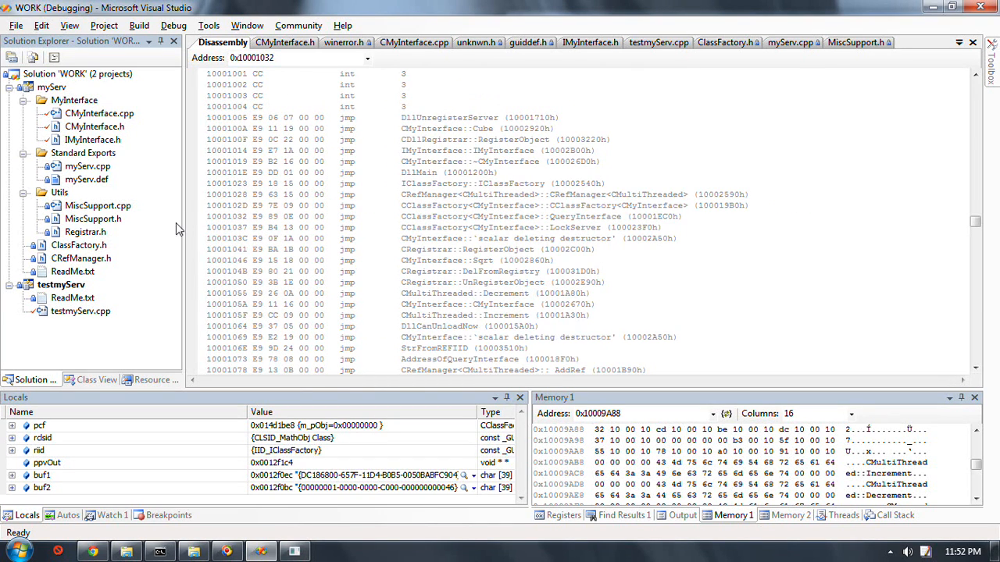
mouse_move(593, 225)
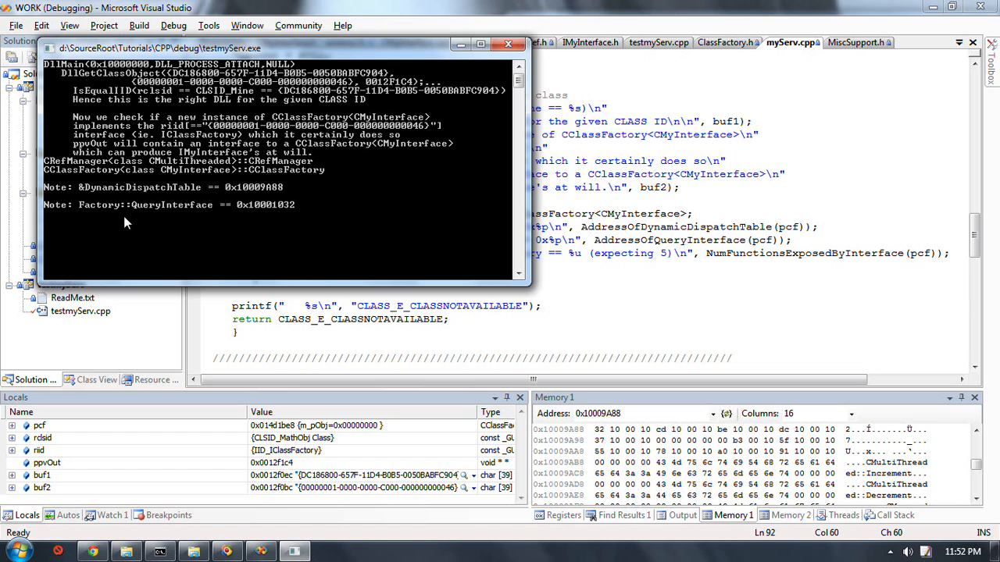
mouse_move(172, 217)
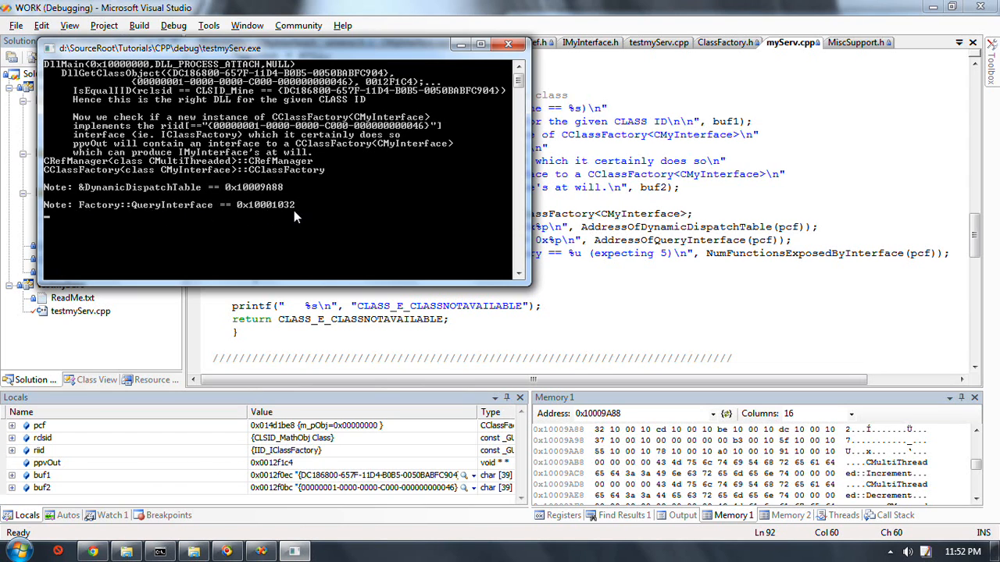
click(509, 44)
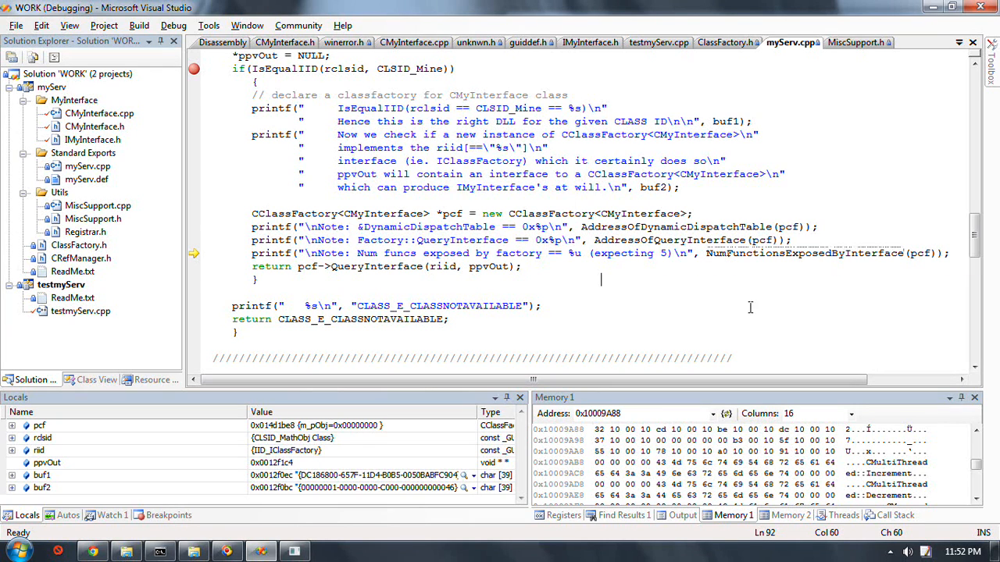
Step into NumFunctionsExposedByInterface and run the line fetching ppvDynDisp (0x10009A88)
click(852, 42)
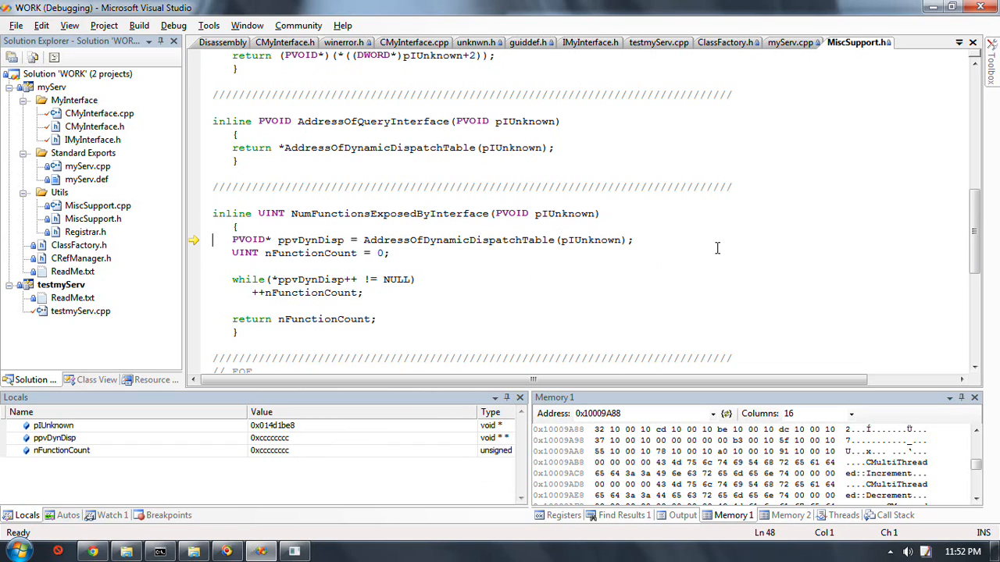
key(F10)
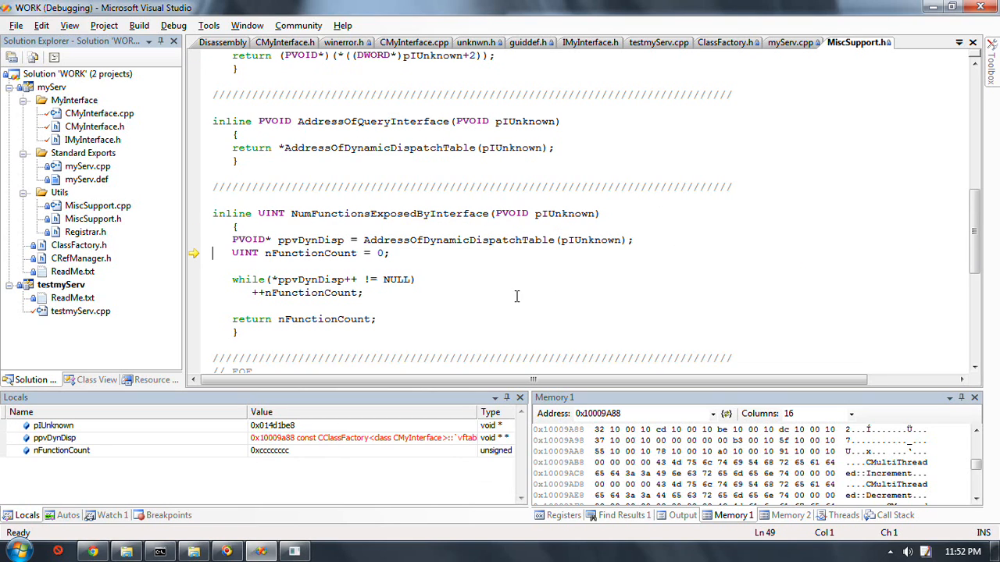
mouse_move(478, 284)
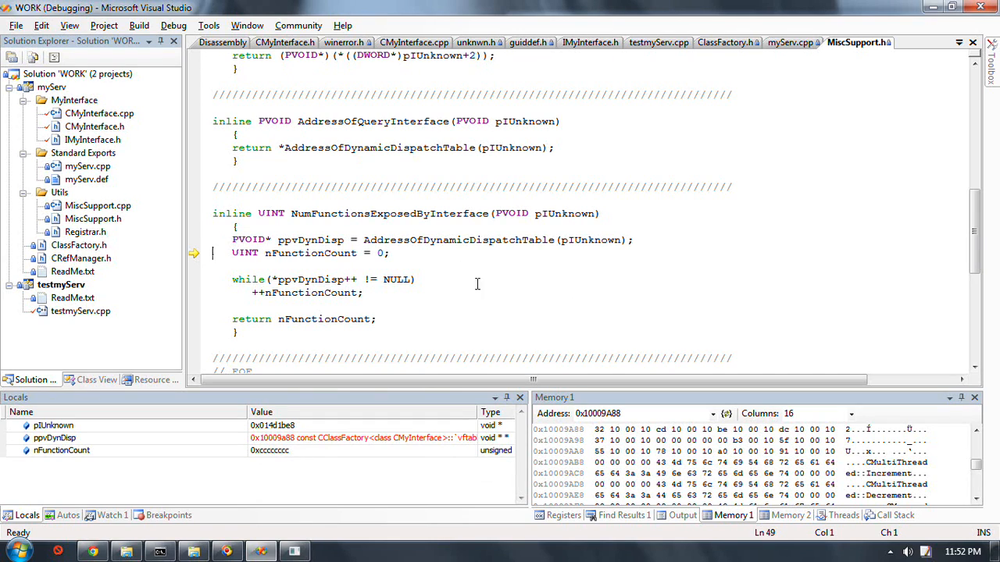
mouse_move(400, 238)
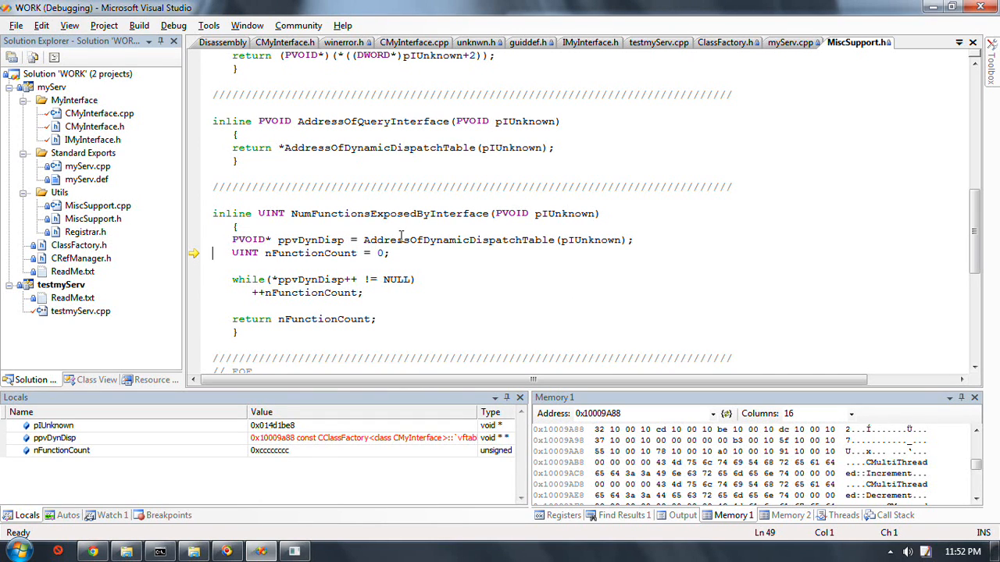
mouse_move(393, 446)
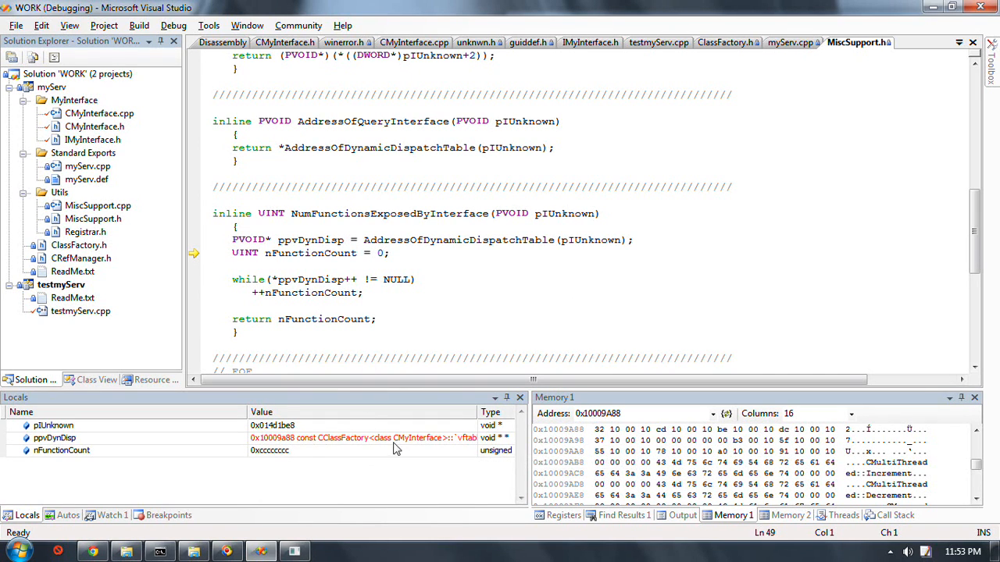
mouse_move(418, 437)
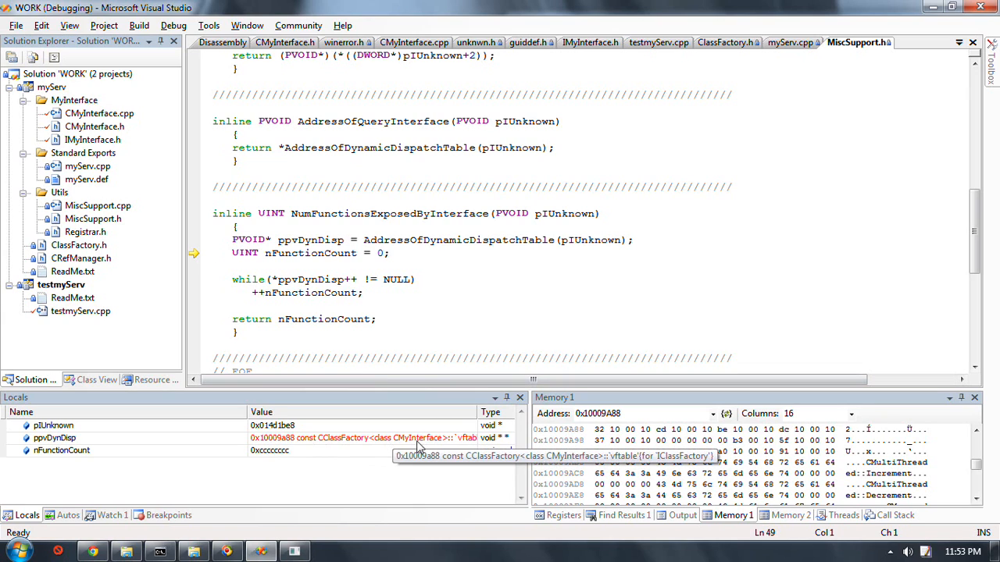
mouse_move(381, 447)
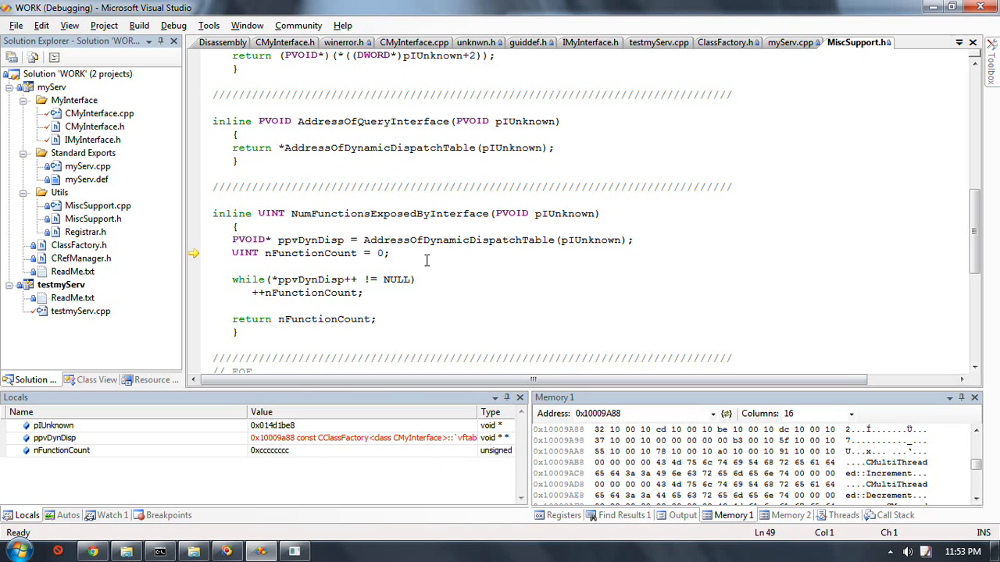
mouse_move(559, 326)
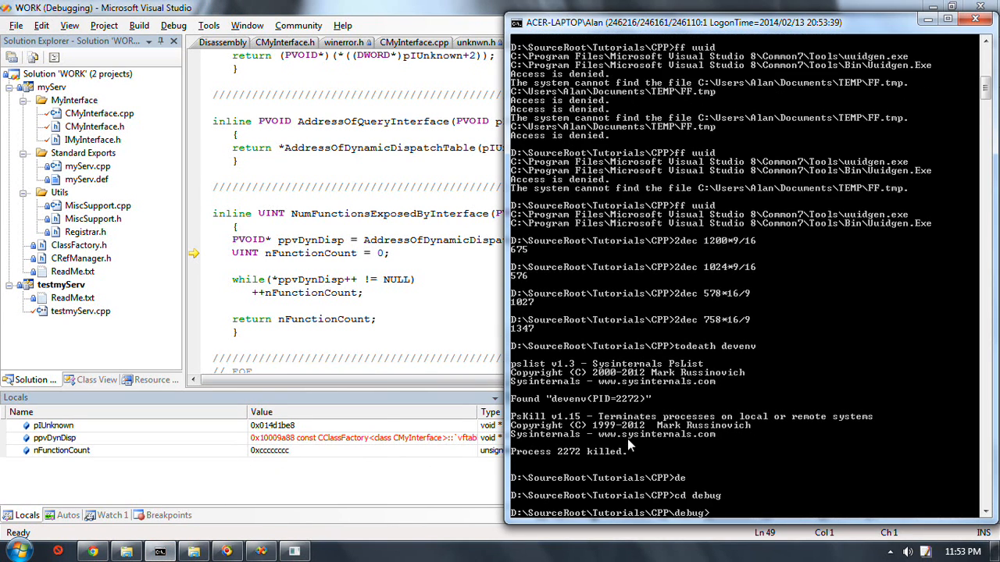
Run a bare dumpbin, then dismiss the summary-only output in Notepad
text(dumpbin /all |clip)
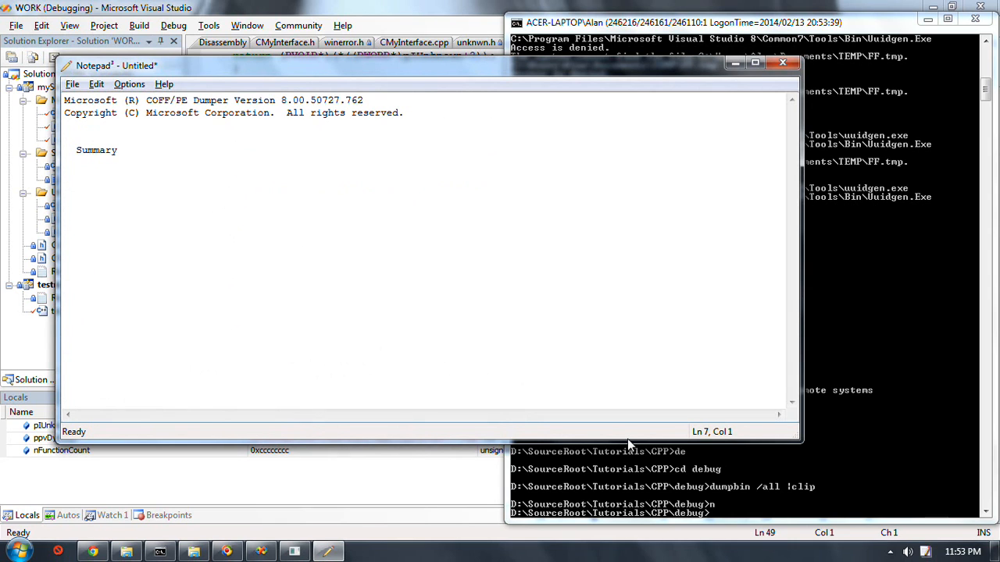
click(781, 62)
text(dumpbin /myServ.dll)
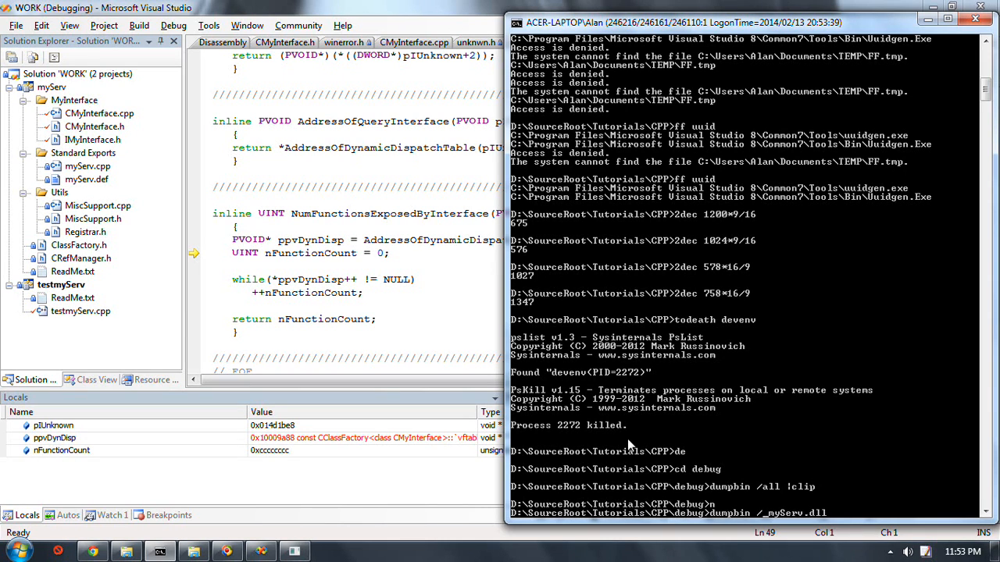
Pipe dumpbin /all myServ.dll into Notepad and find 'read' to reach the .rdata section
text(/all myServ.dll)
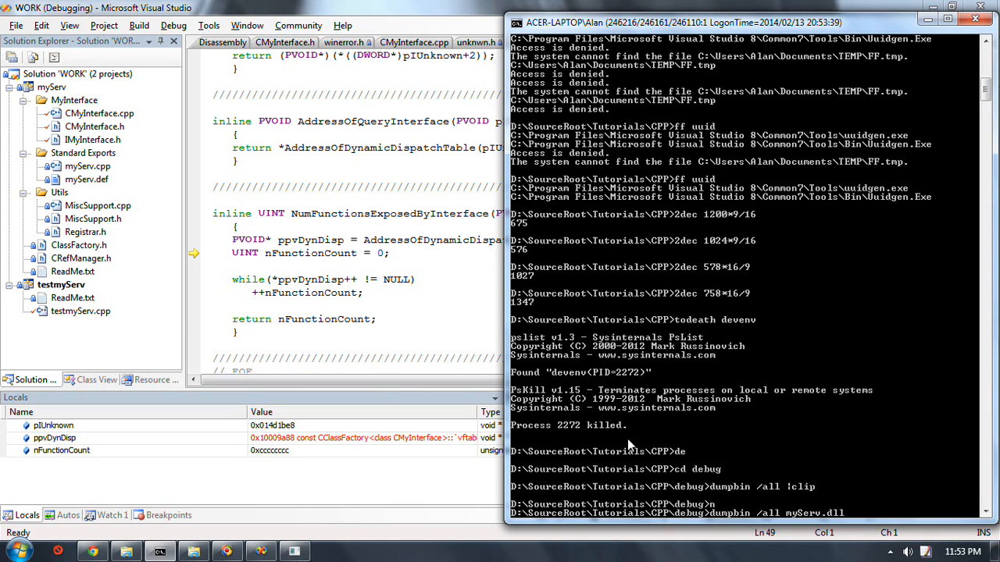
text(!clip)
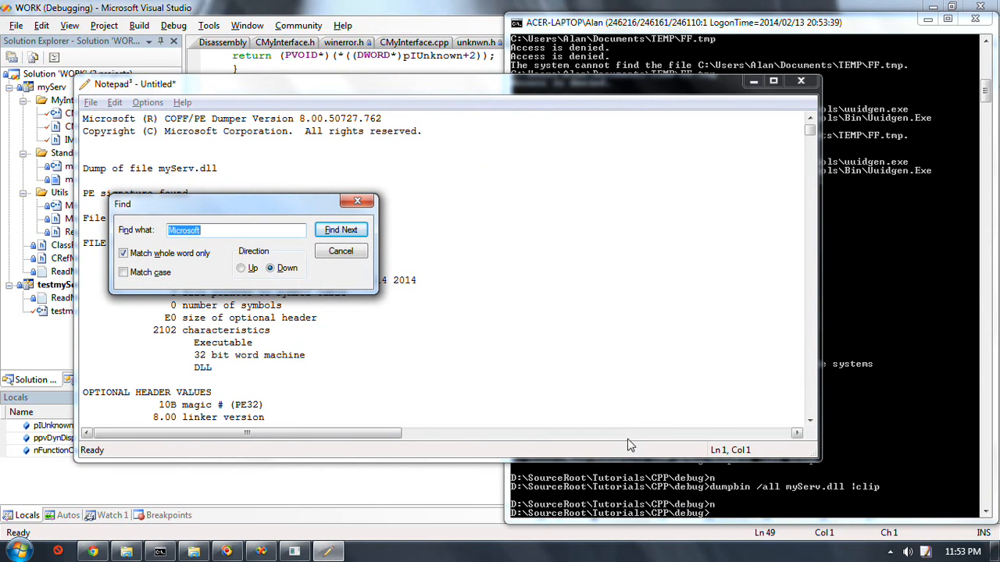
text(read)
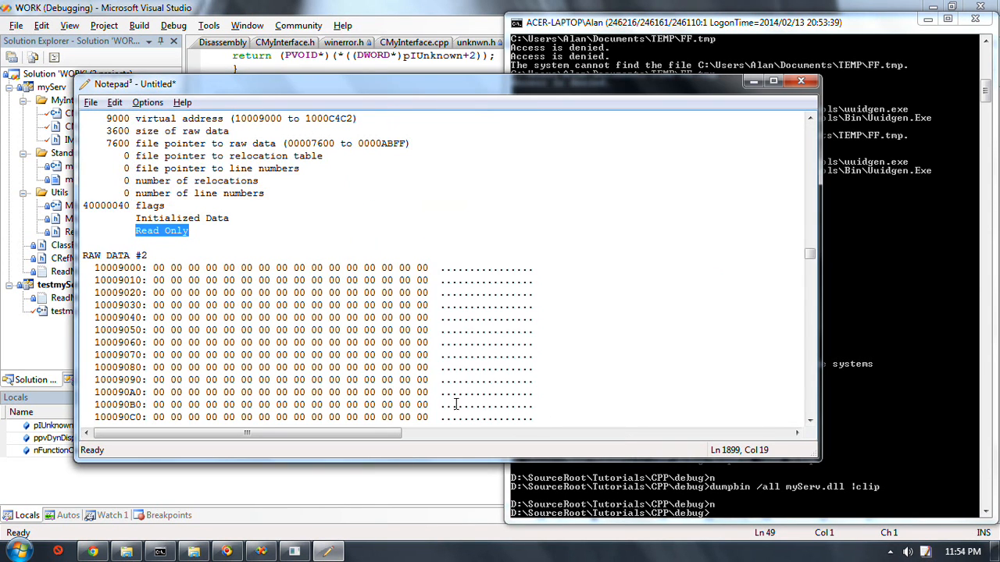
Scroll through RAW DATA #2 to the bytes holding the class factory's function addresses
scroll(down, 3)
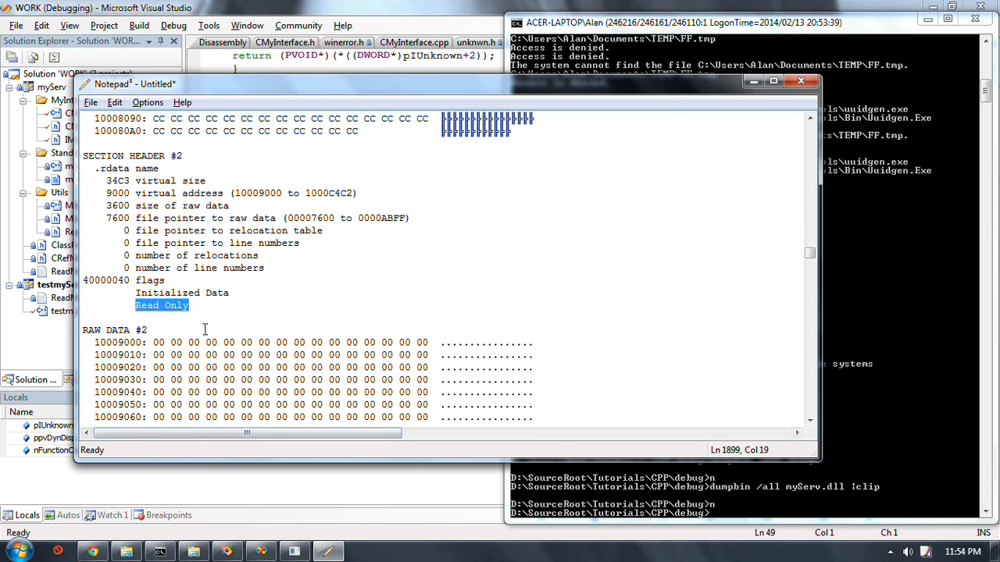
scroll(down, 3)
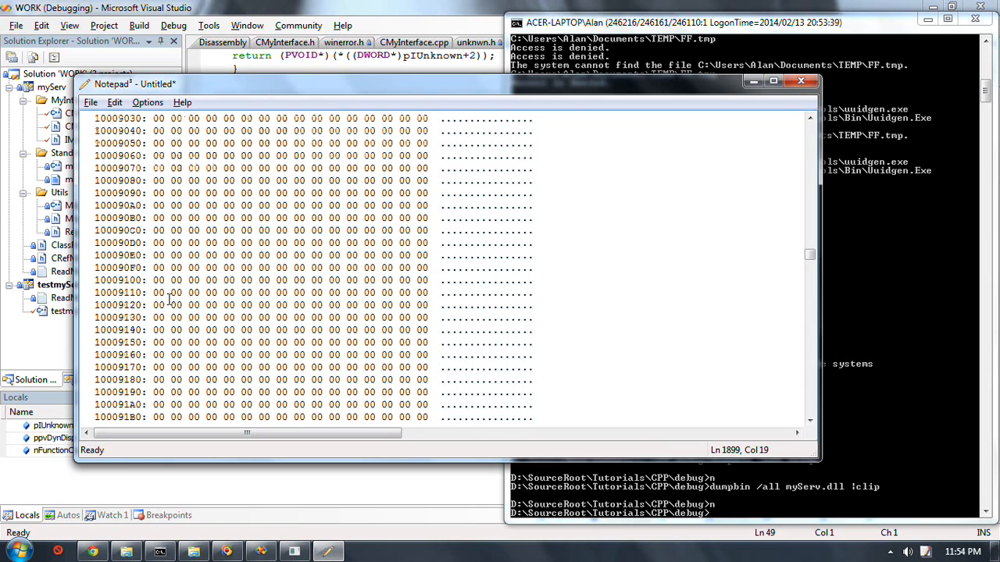
scroll(down, 3)
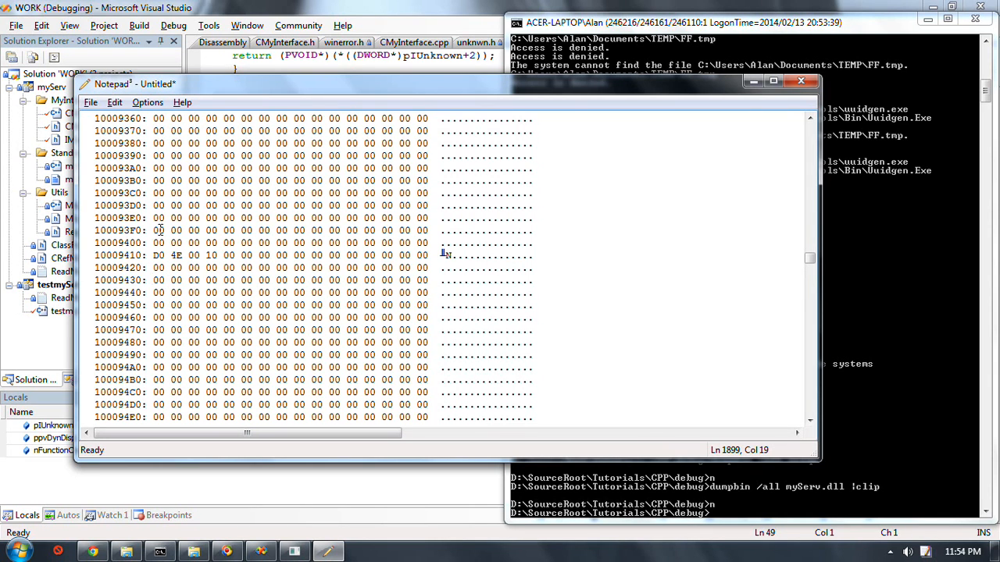
scroll(down, 3)
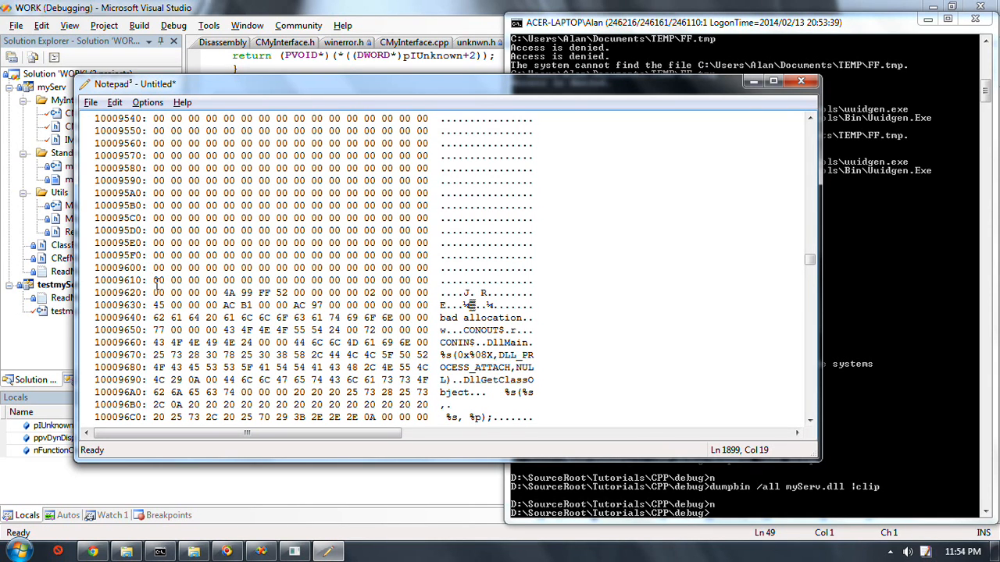
mouse_move(356, 6)
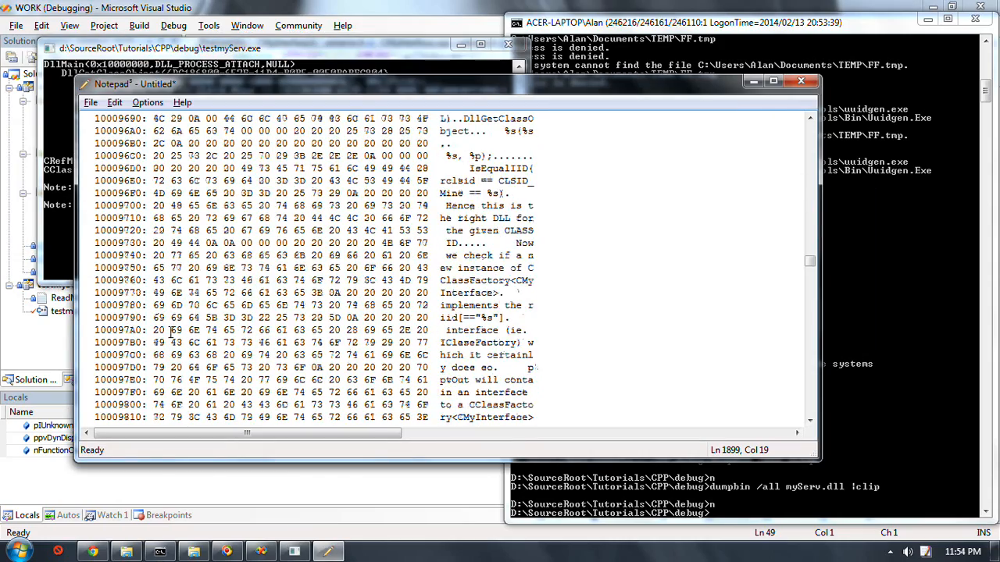
scroll(down, 3)
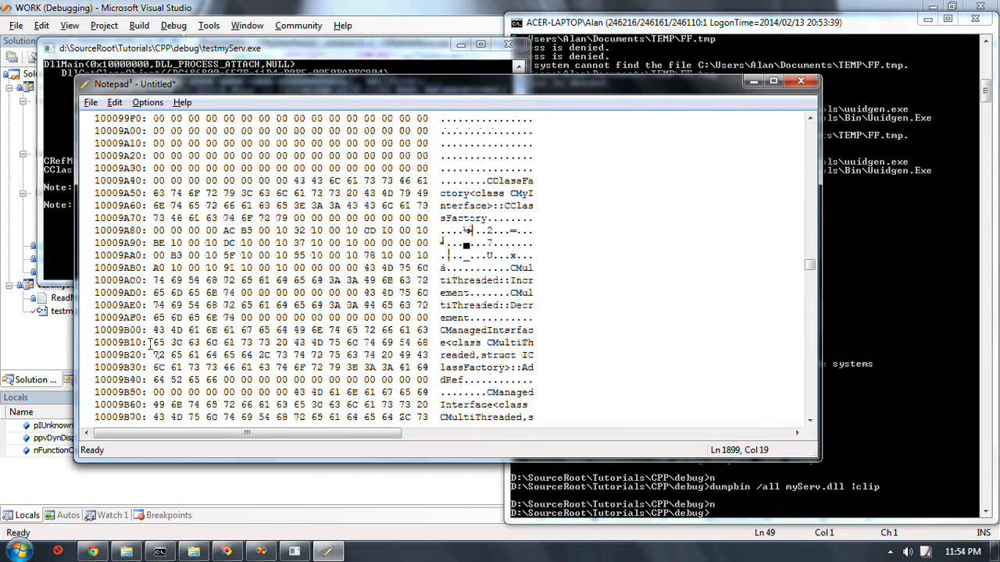
scroll(down, 3)
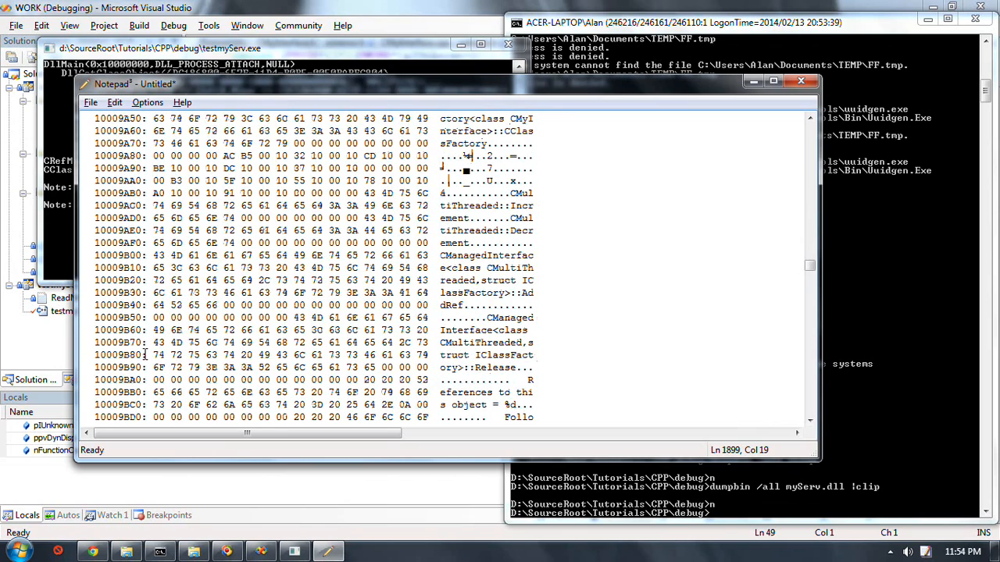
mouse_move(257, 383)
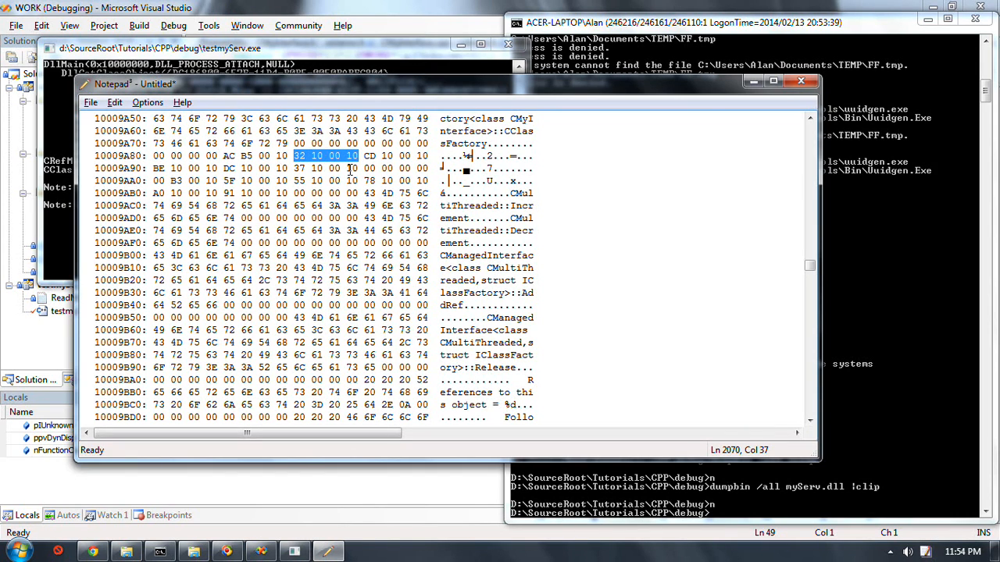
mouse_move(293, 226)
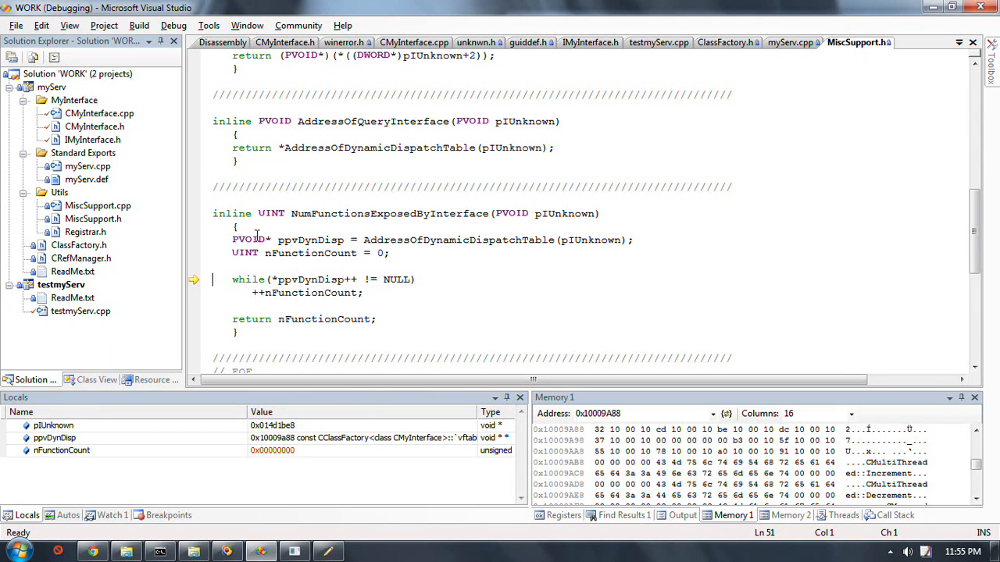
mouse_move(399, 293)
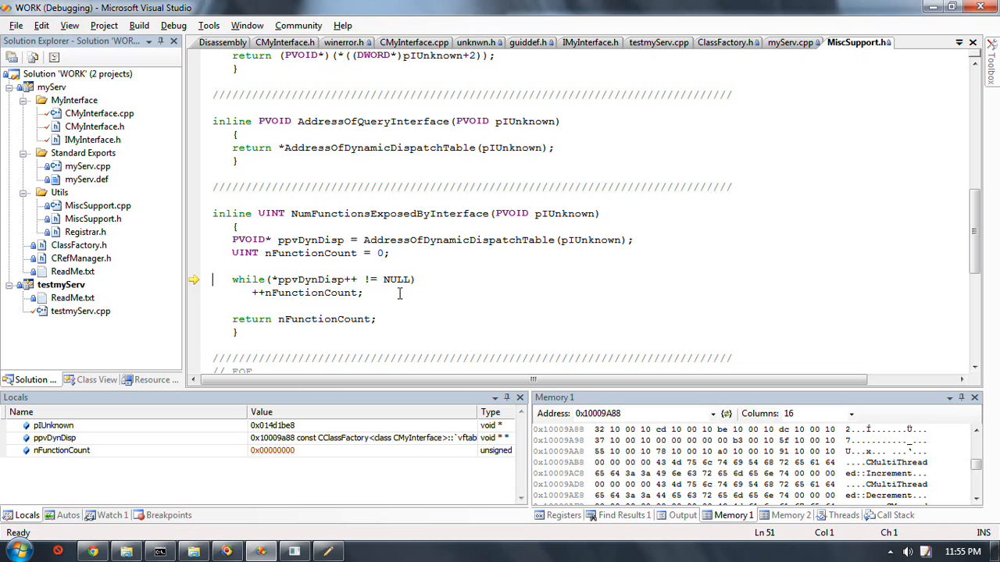
mouse_move(310, 292)
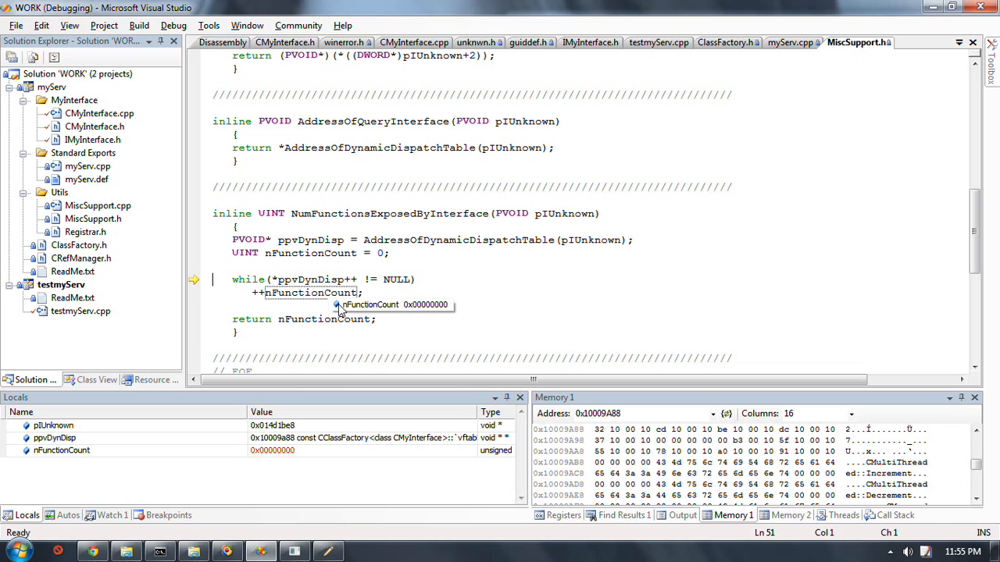
Step through the while loop so nFunctionCount increments, then bring the dump listing forward
key(F10)
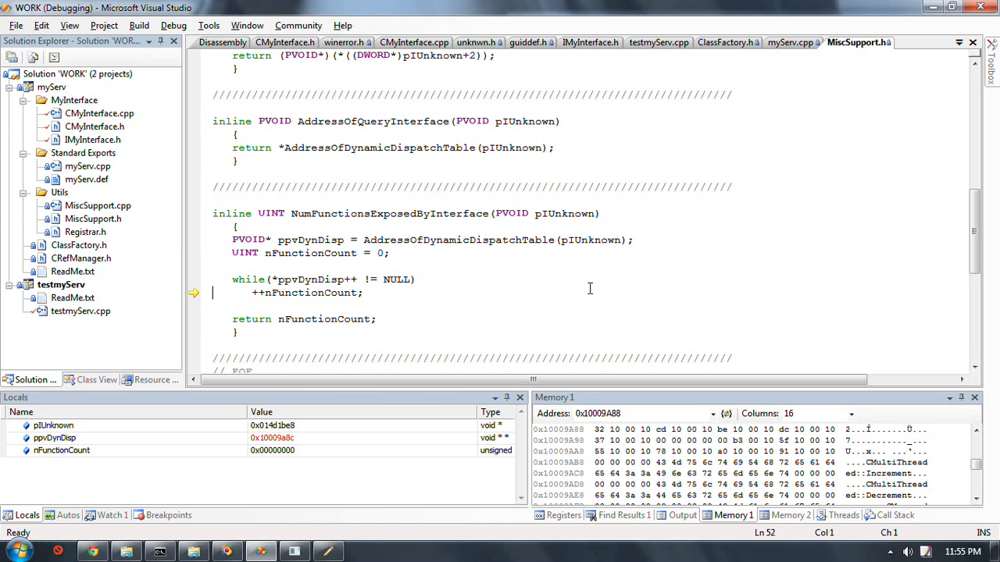
key(F10)
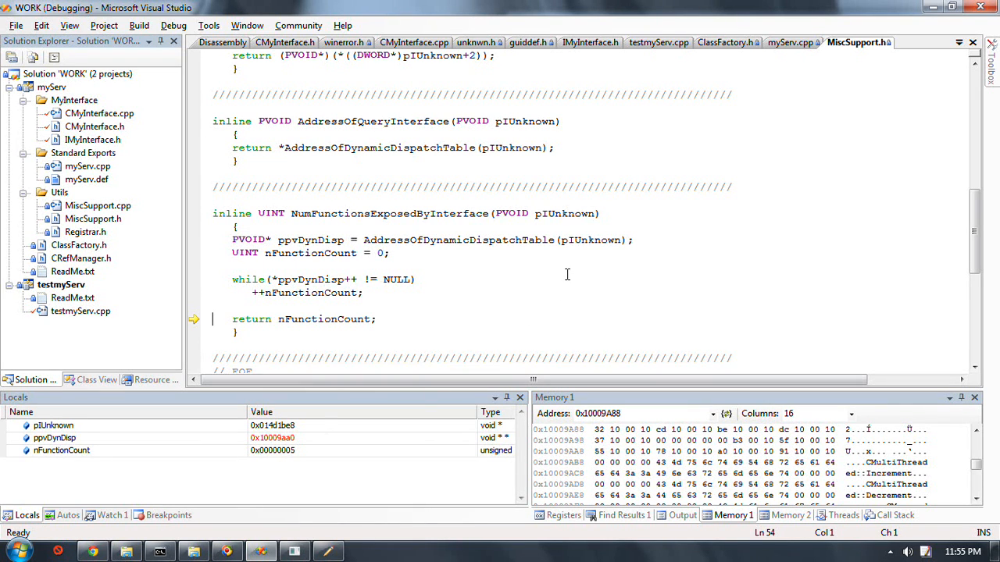
mouse_move(553, 275)
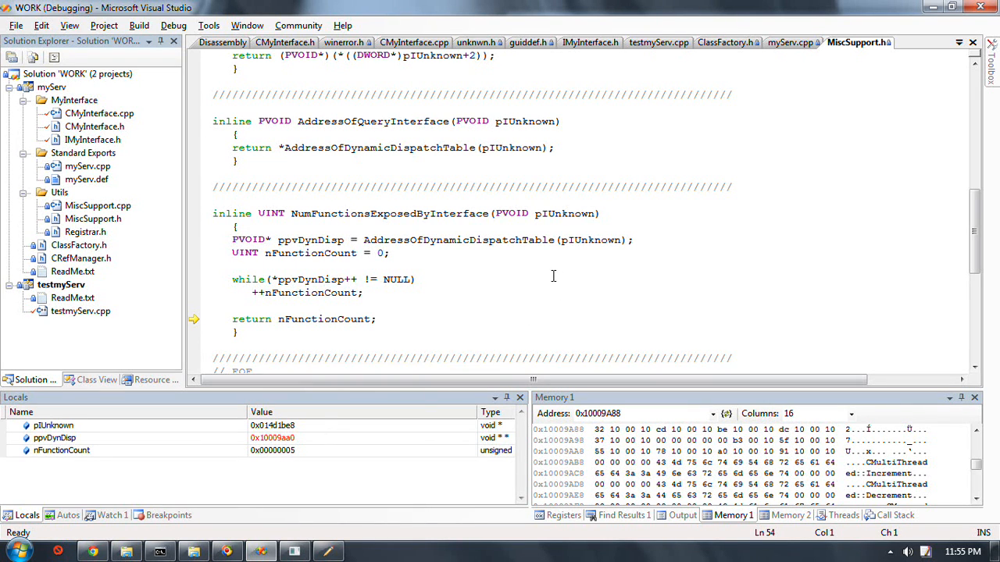
click(791, 42)
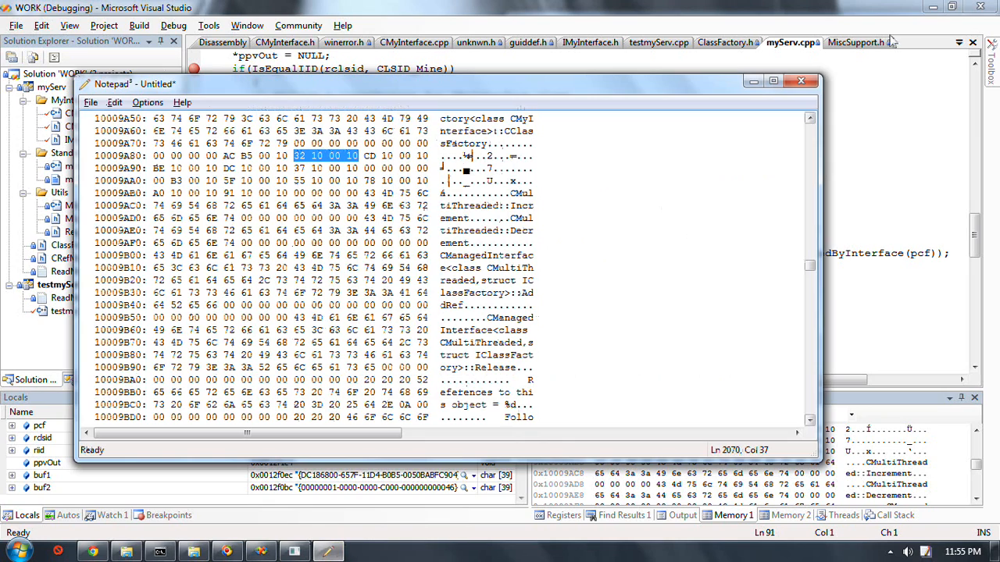
Close Notepad discarding the dump and return to the debugger after the console reports 5 functions
click(800, 81)
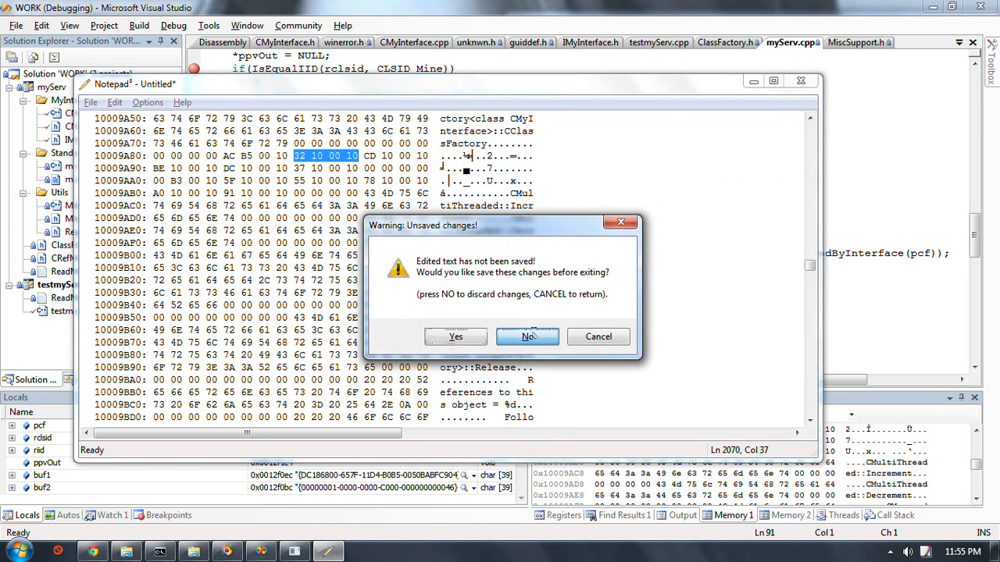
click(528, 337)
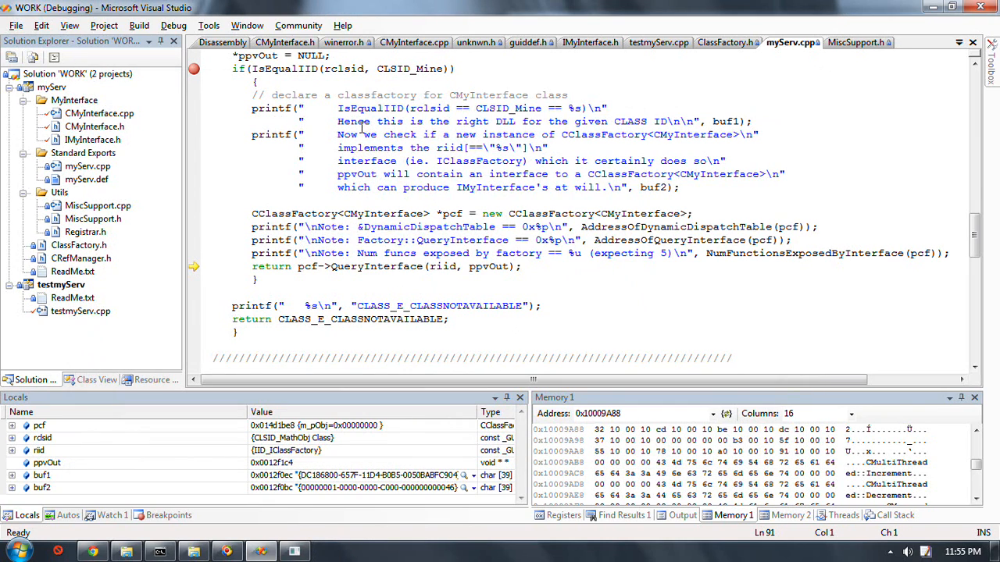
mouse_move(601, 147)
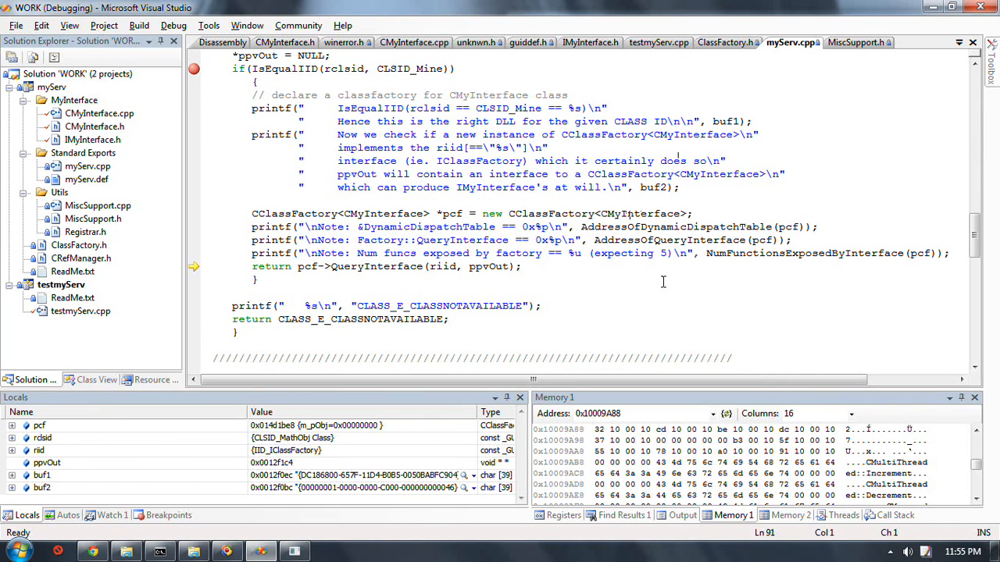
mouse_move(581, 275)
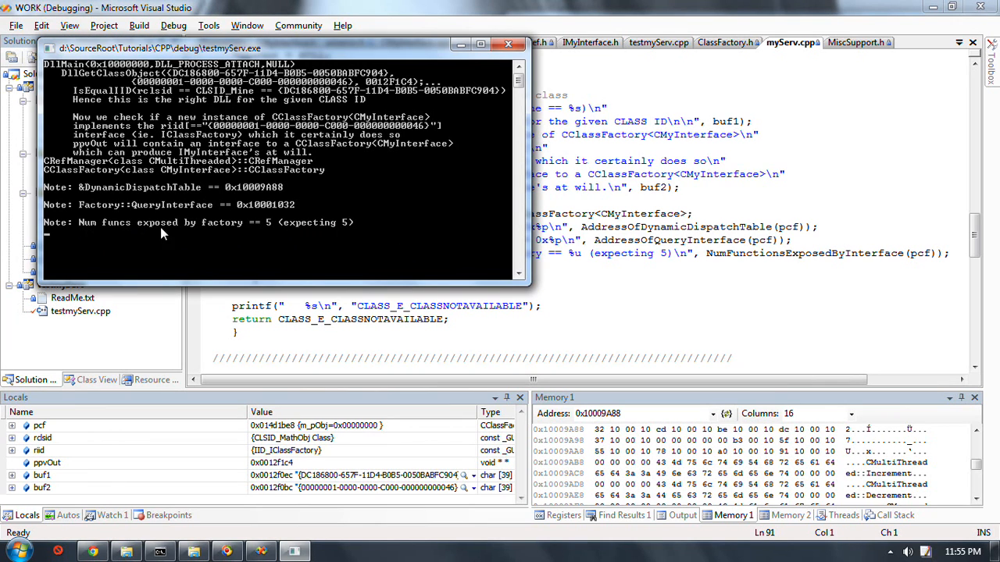
mouse_move(225, 234)
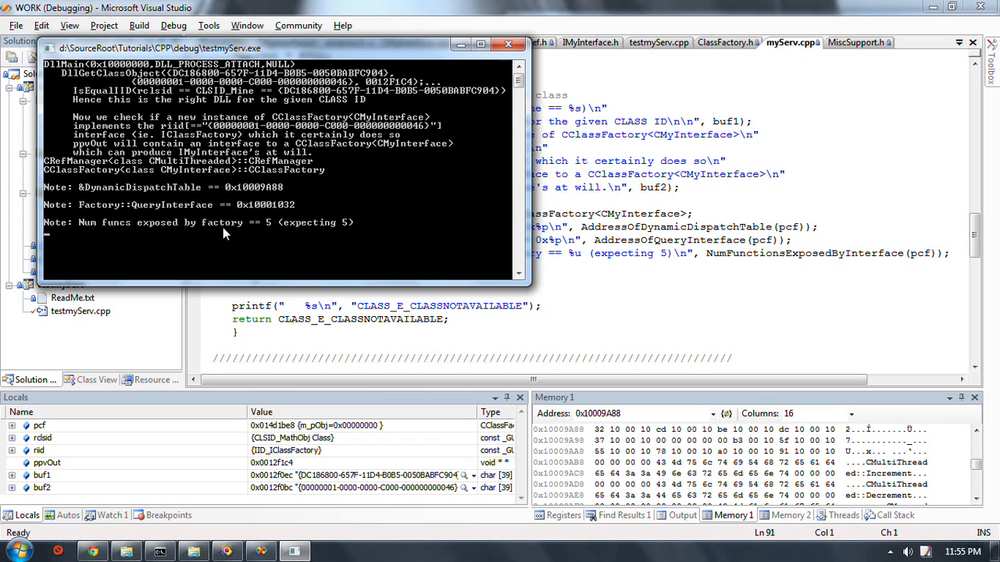
mouse_move(318, 225)
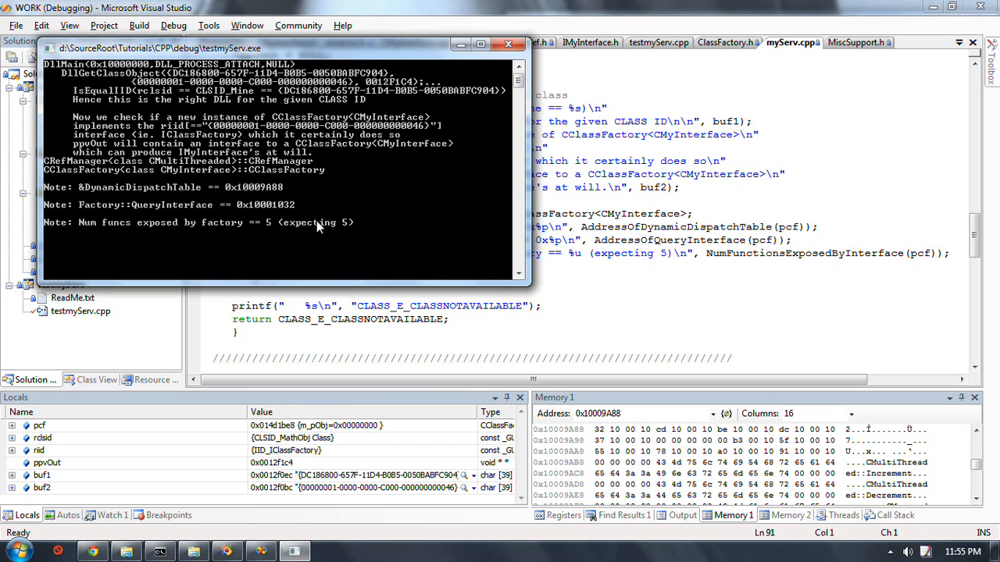
click(509, 43)
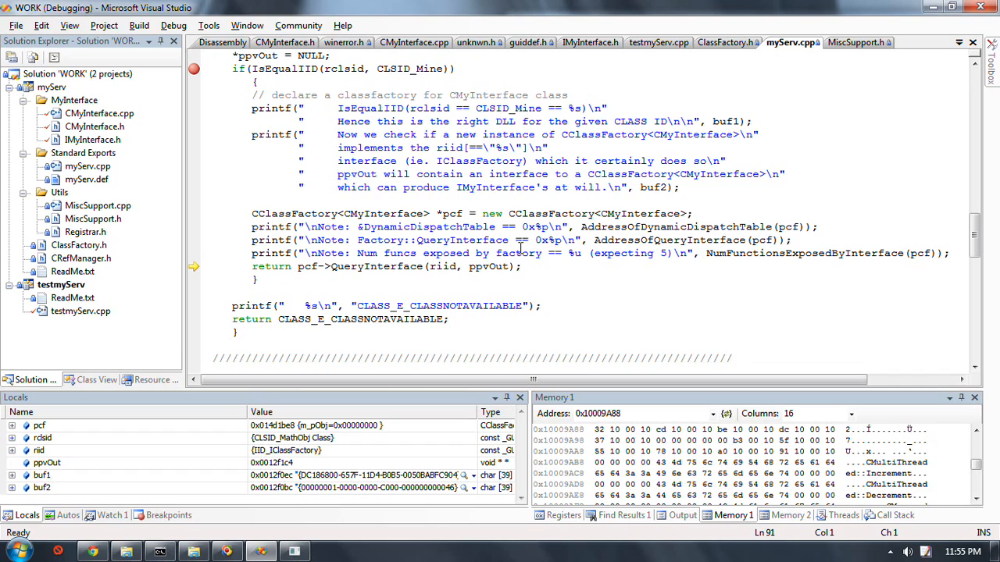
Select pcf in Locals and set Memory 1 to the factory object's address 0x014D1B68
scroll(down, 3)
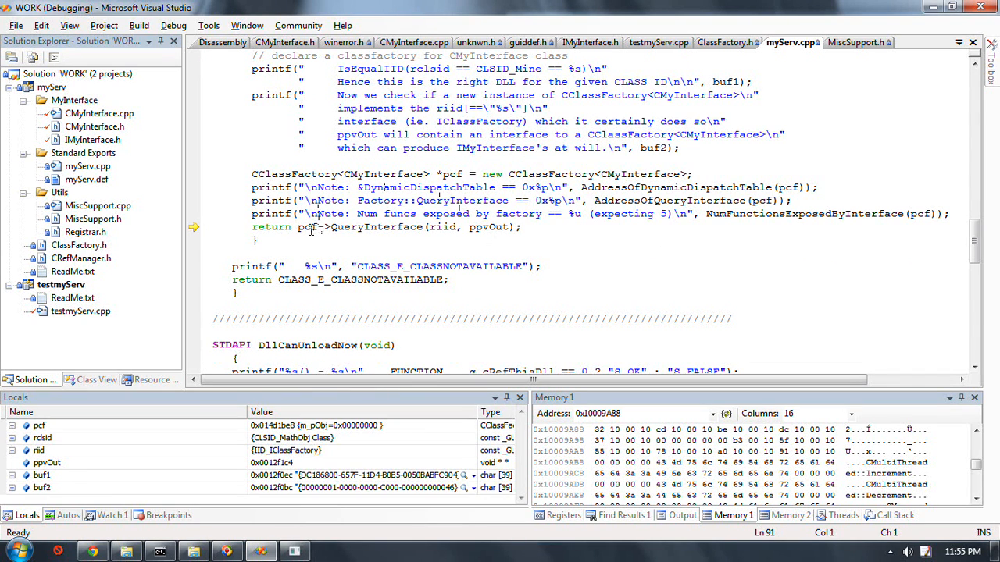
mouse_move(310, 228)
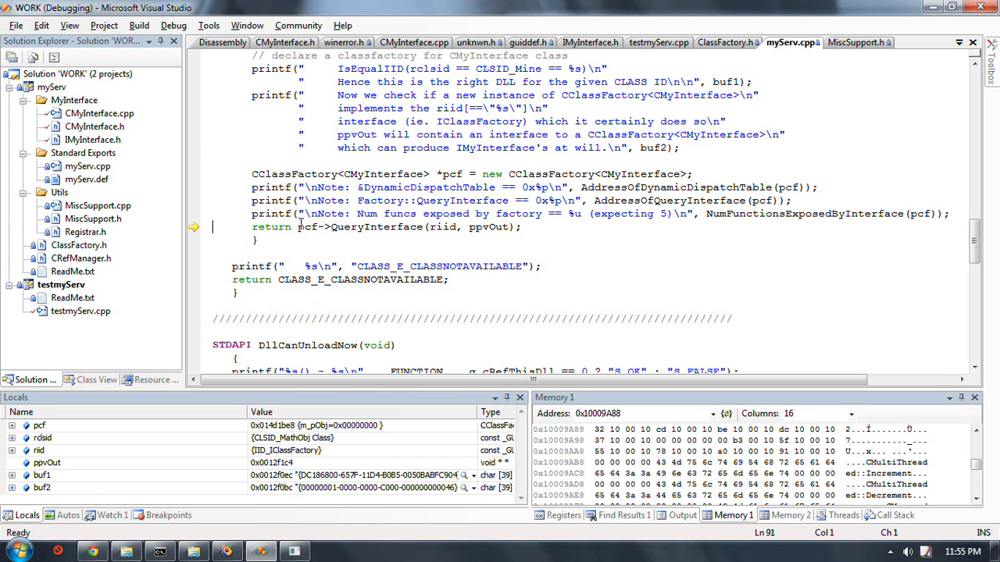
mouse_move(349, 160)
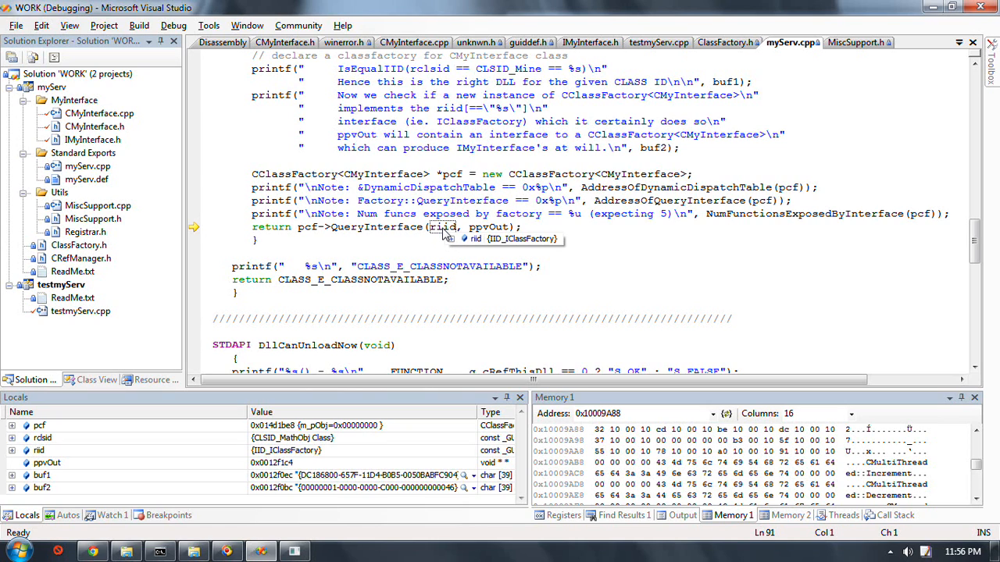
mouse_move(623, 256)
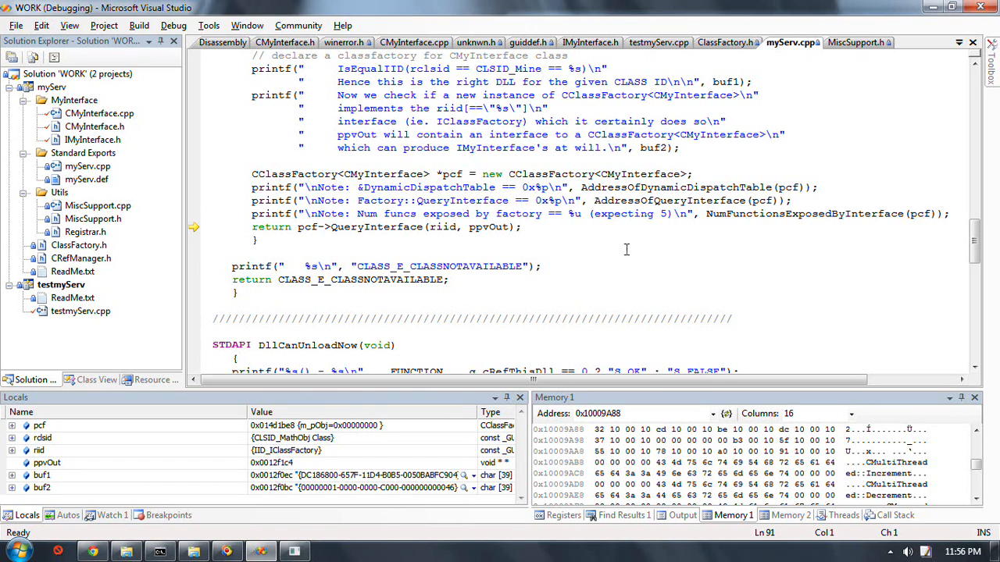
mouse_move(559, 253)
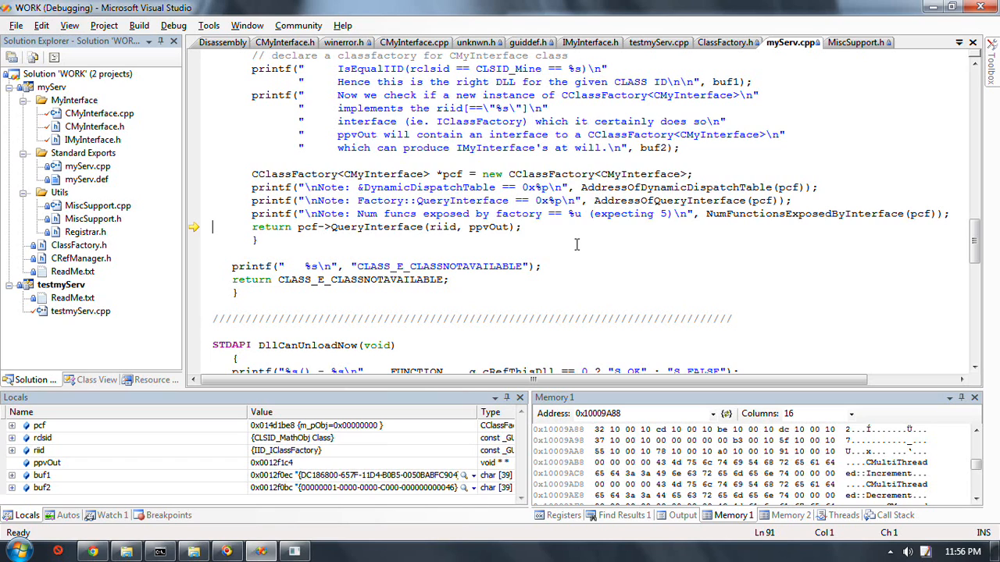
mouse_move(600, 264)
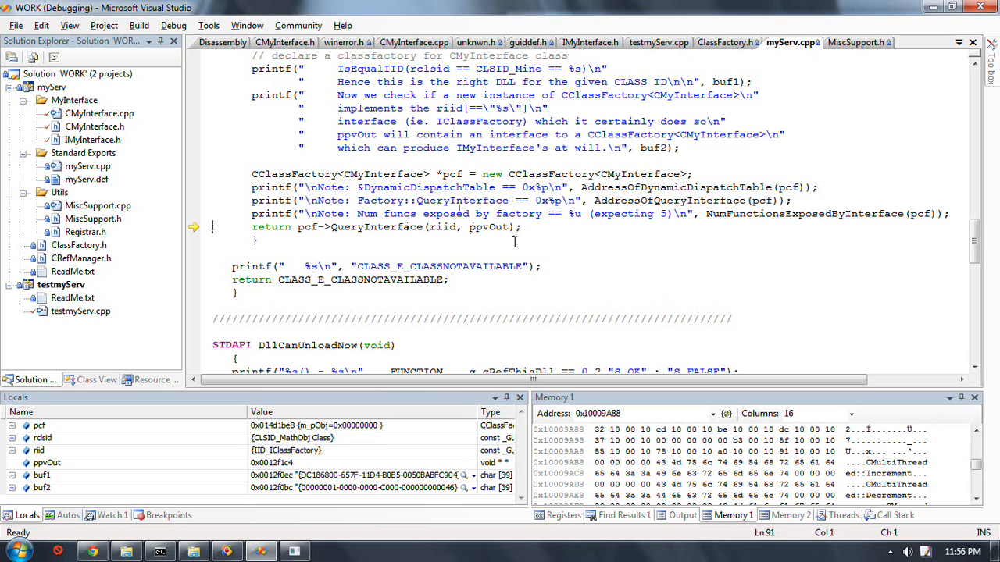
mouse_move(484, 226)
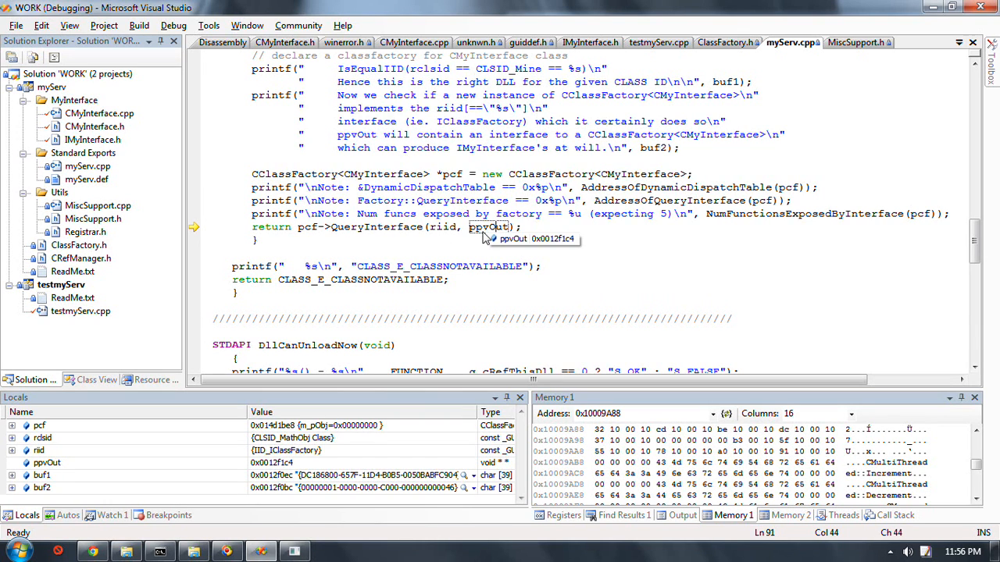
mouse_move(594, 312)
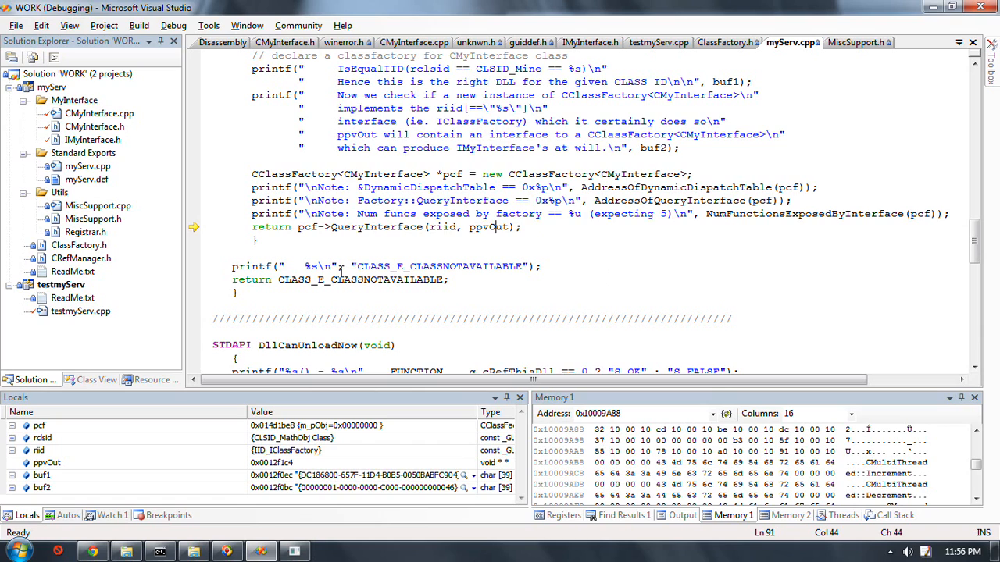
double_click(306, 226)
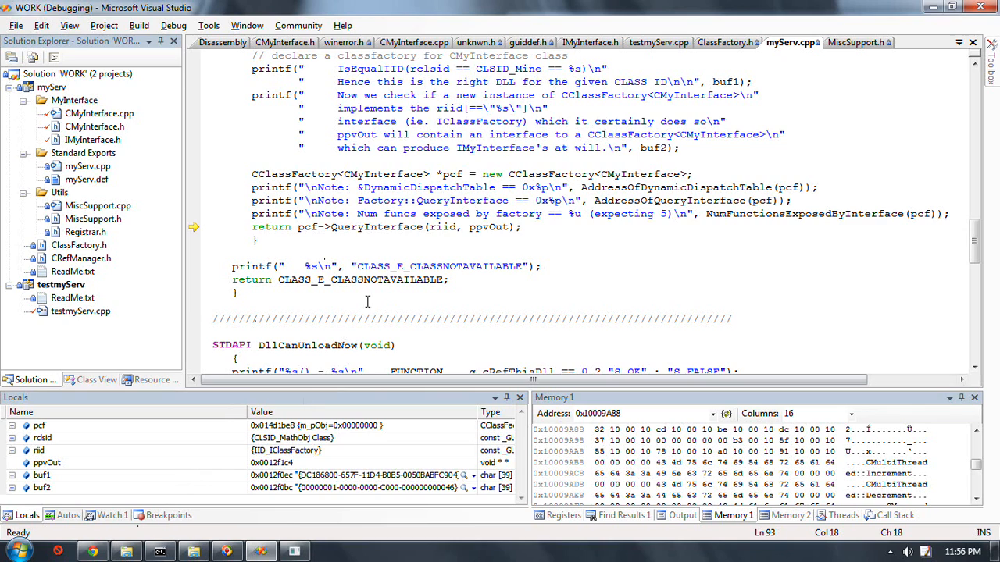
mouse_move(475, 362)
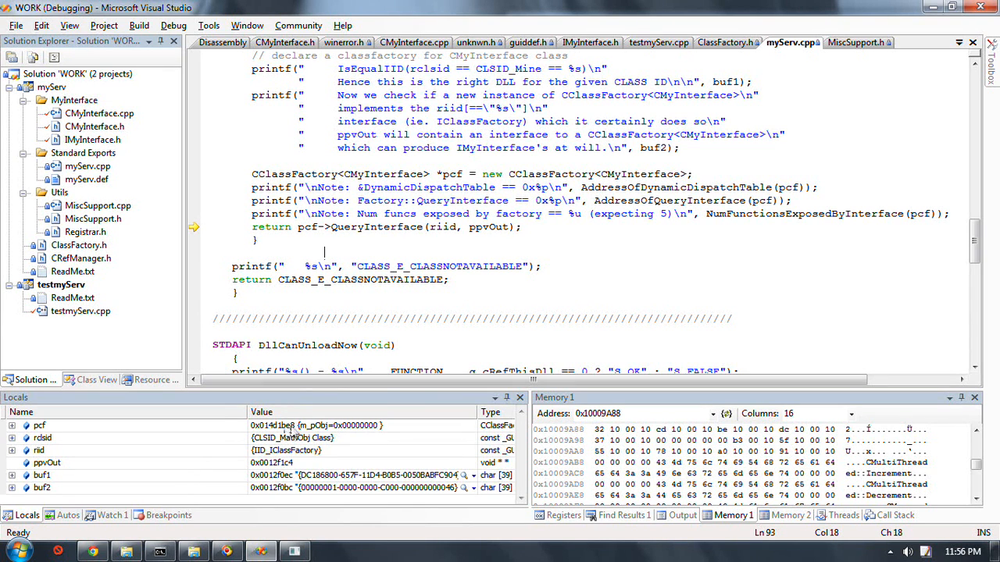
mouse_move(293, 394)
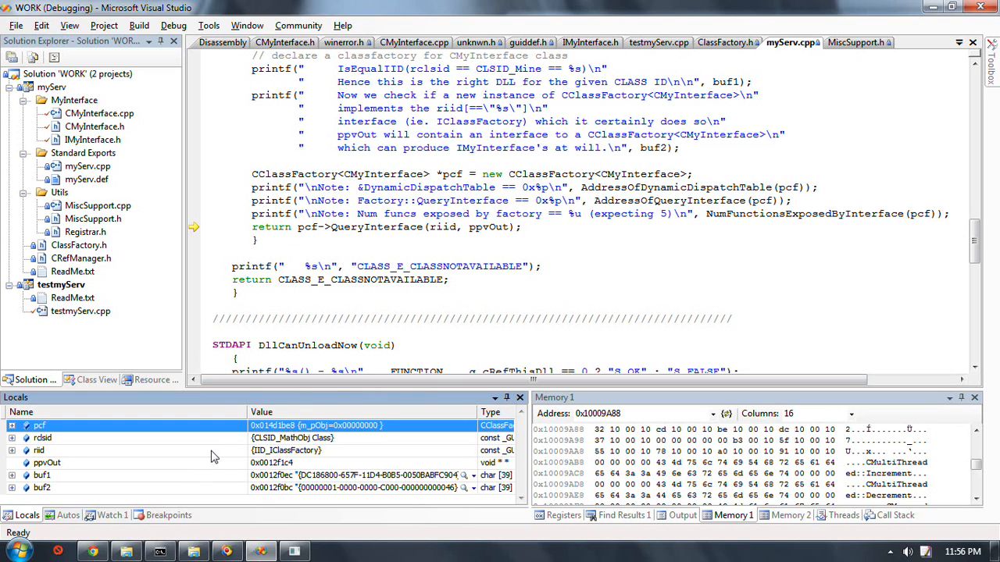
click(69, 515)
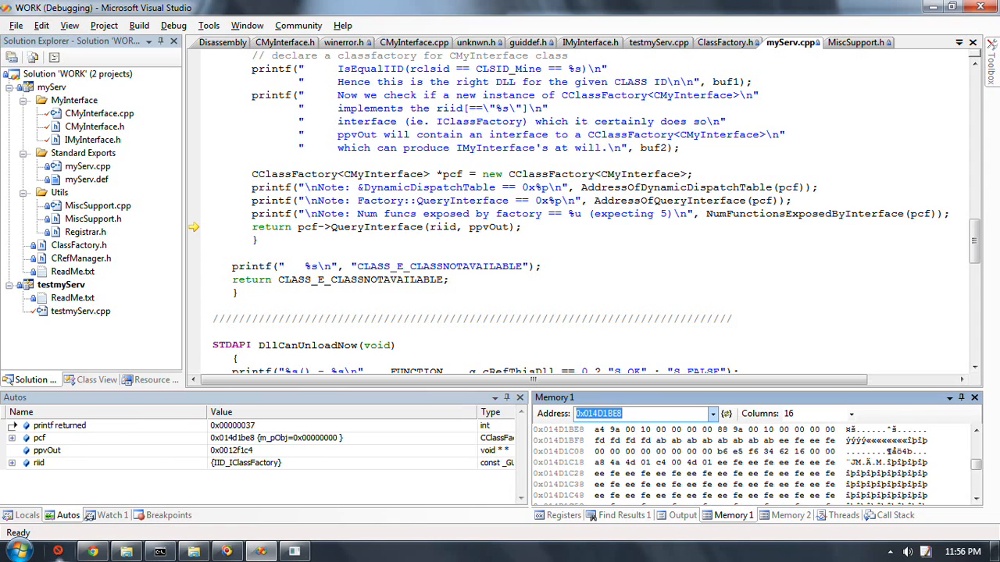
click(160, 553)
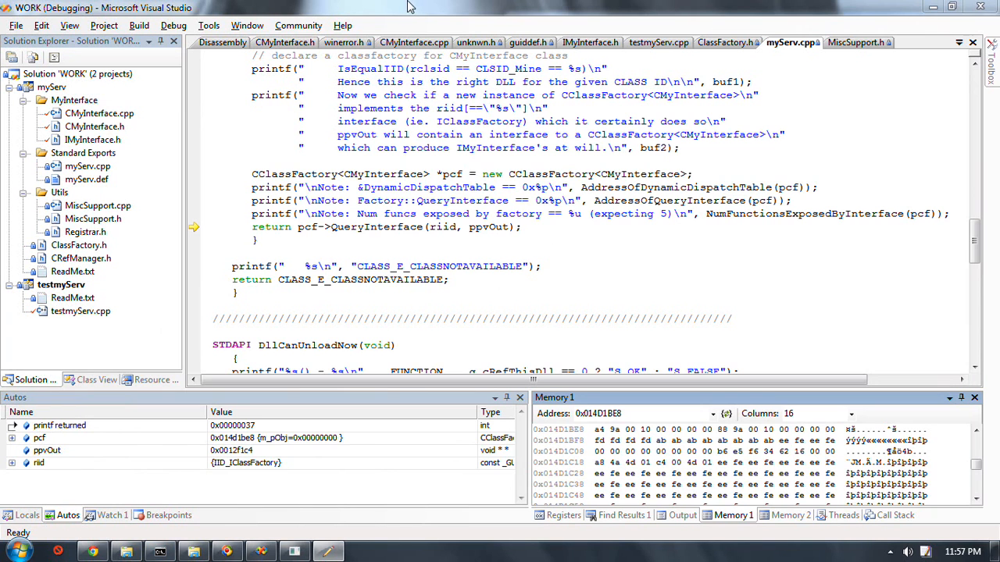
double_click(375, 226)
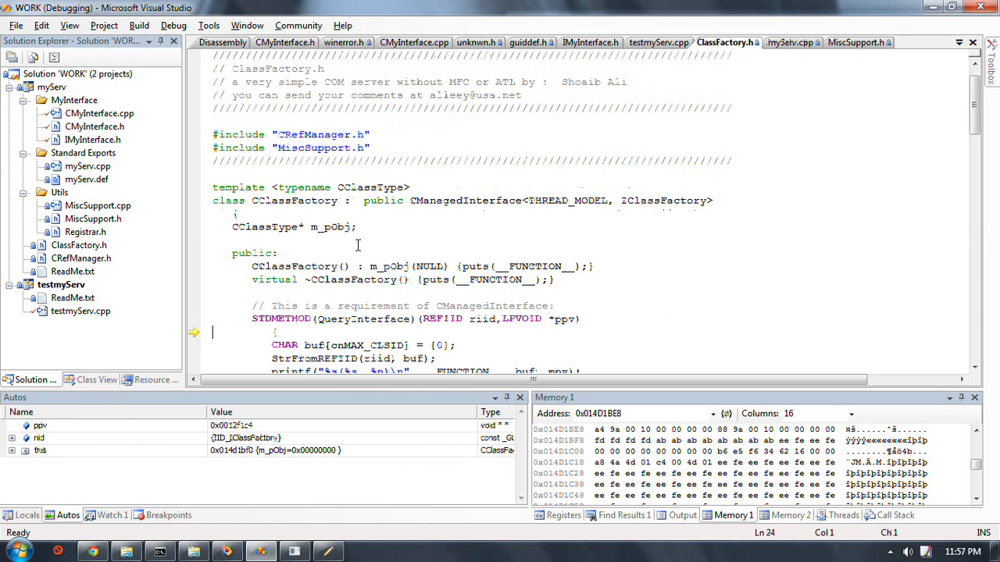
Step inside CClassFactory::QueryInterface past the IClassFactory match, checking the console confirms support
scroll(down, 3)
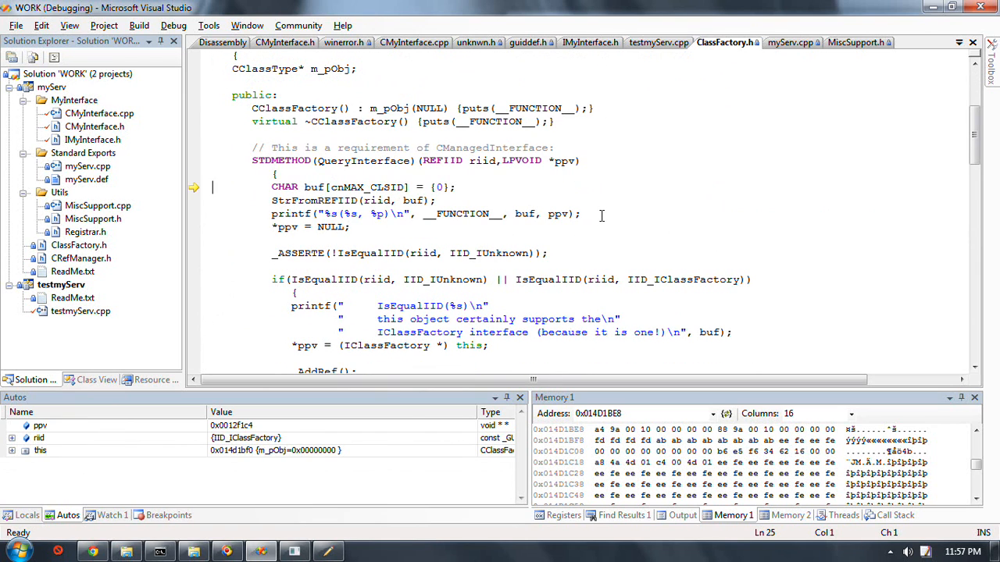
key(F10)
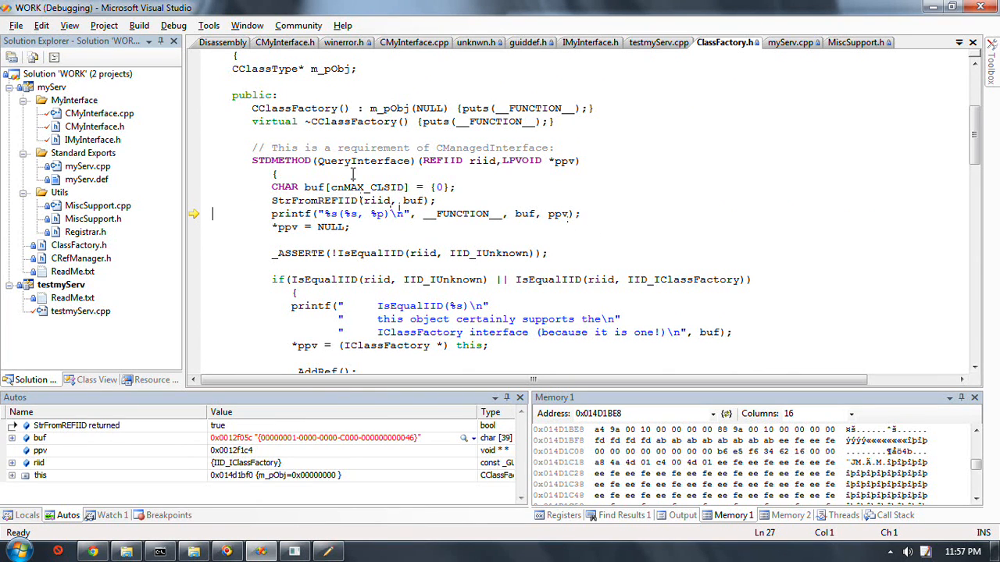
click(328, 551)
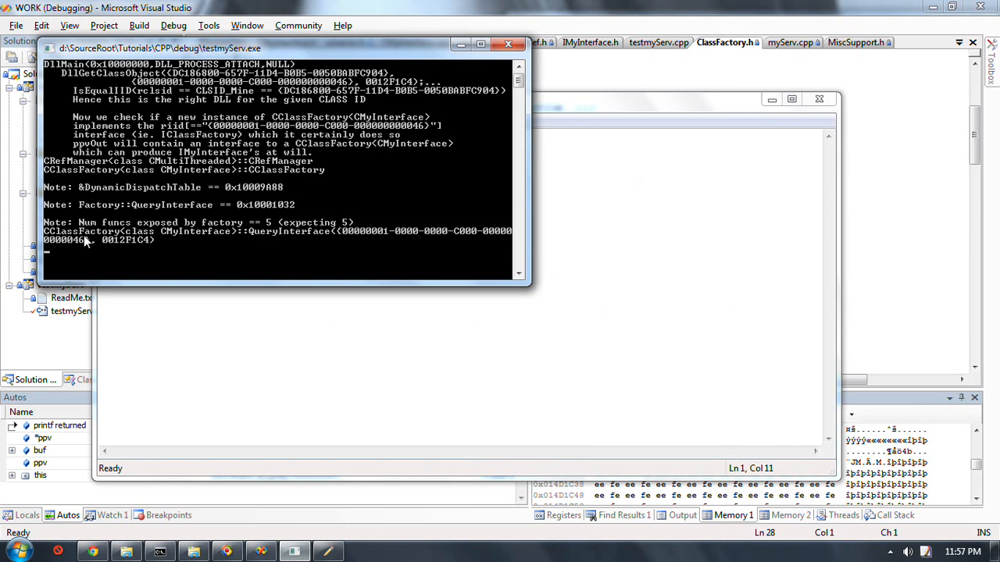
mouse_move(119, 241)
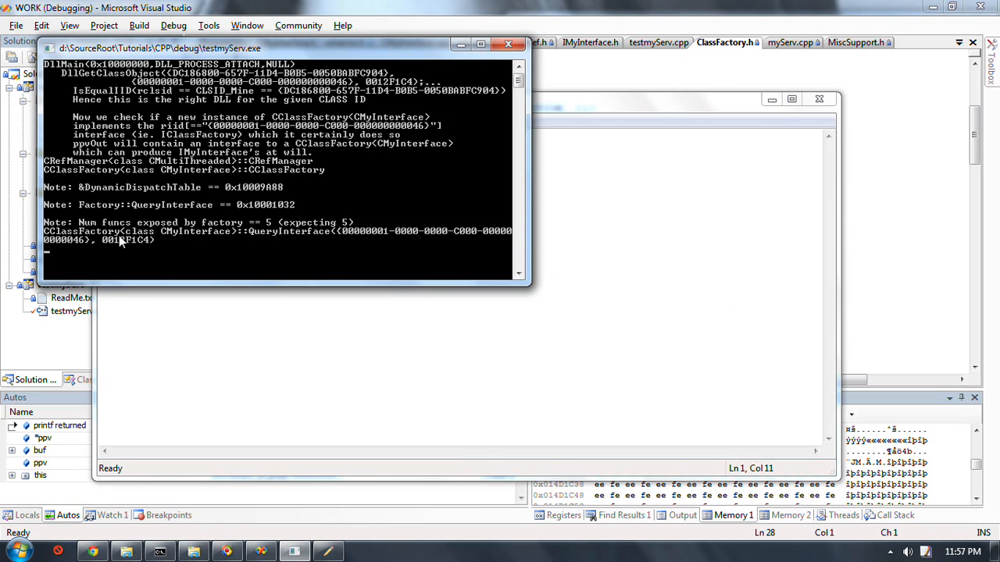
mouse_move(341, 242)
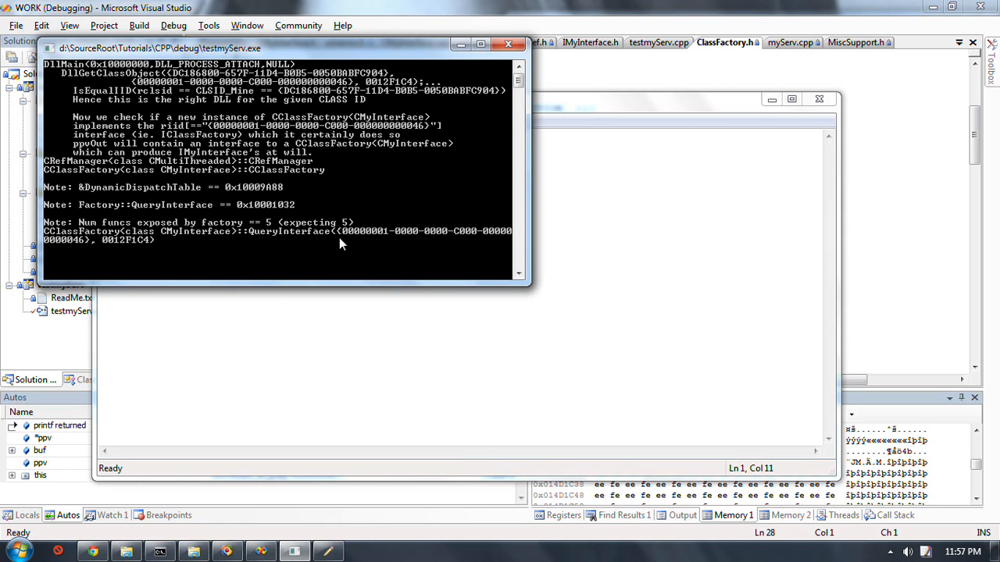
mouse_move(378, 244)
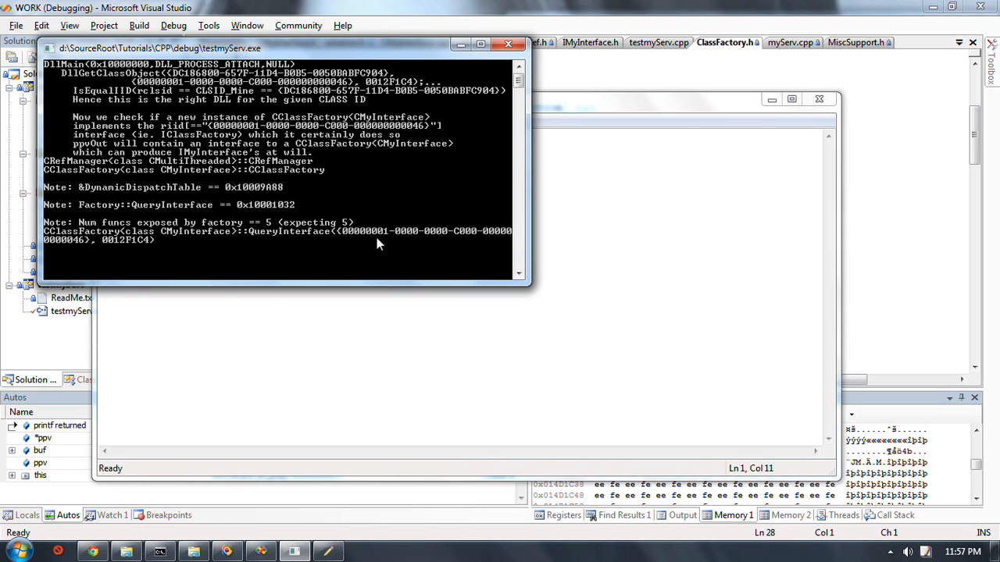
mouse_move(372, 242)
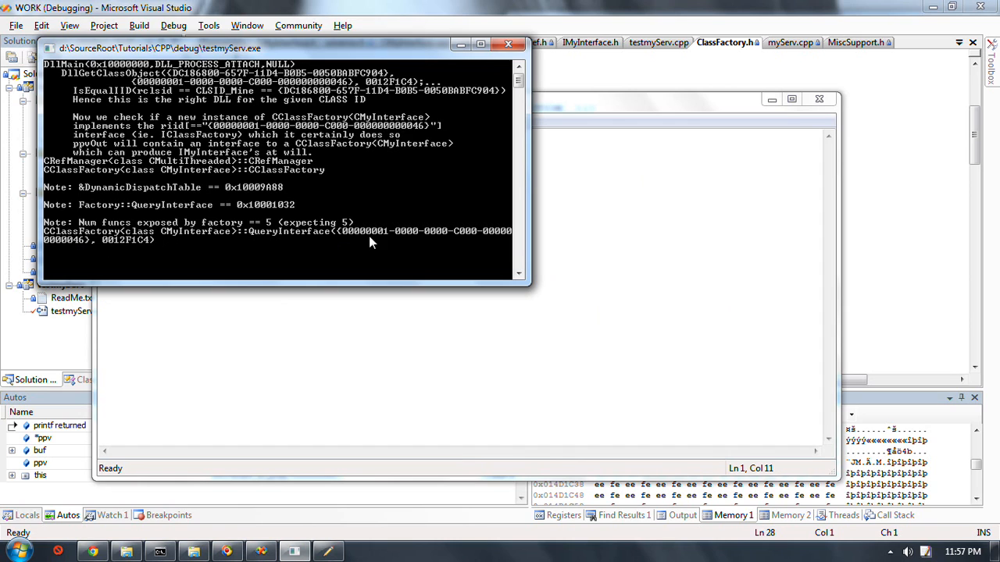
mouse_move(383, 239)
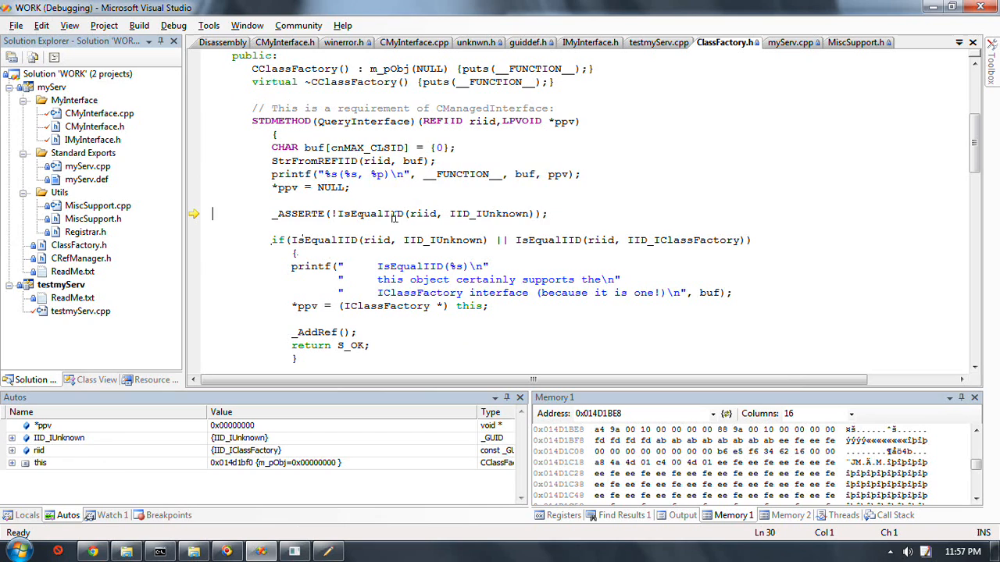
mouse_move(425, 213)
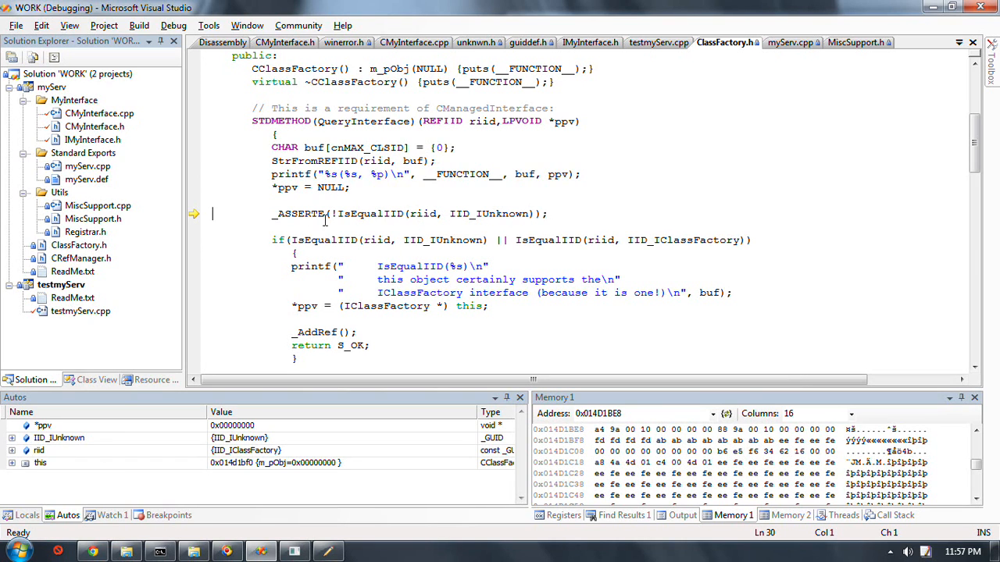
mouse_move(423, 212)
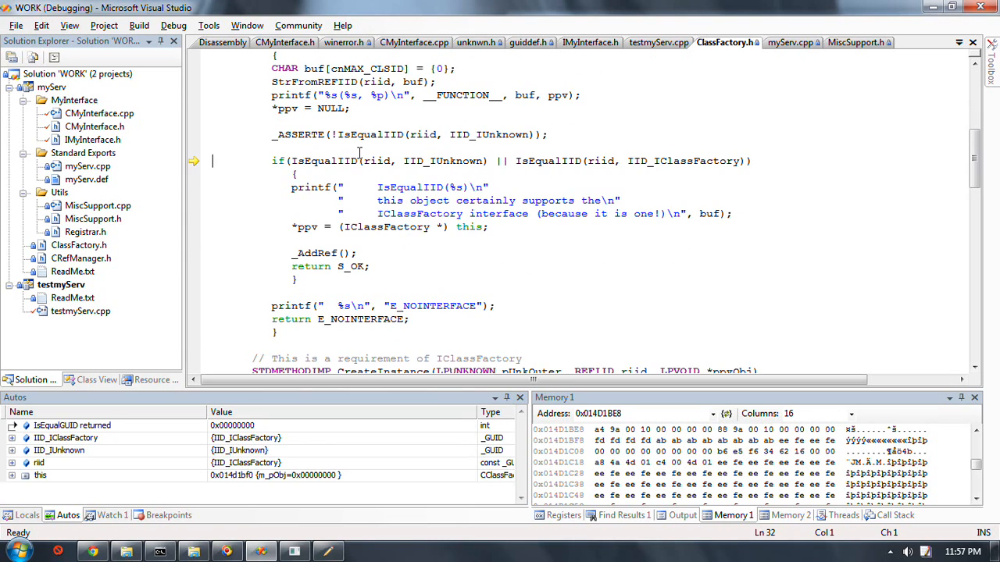
mouse_move(444, 161)
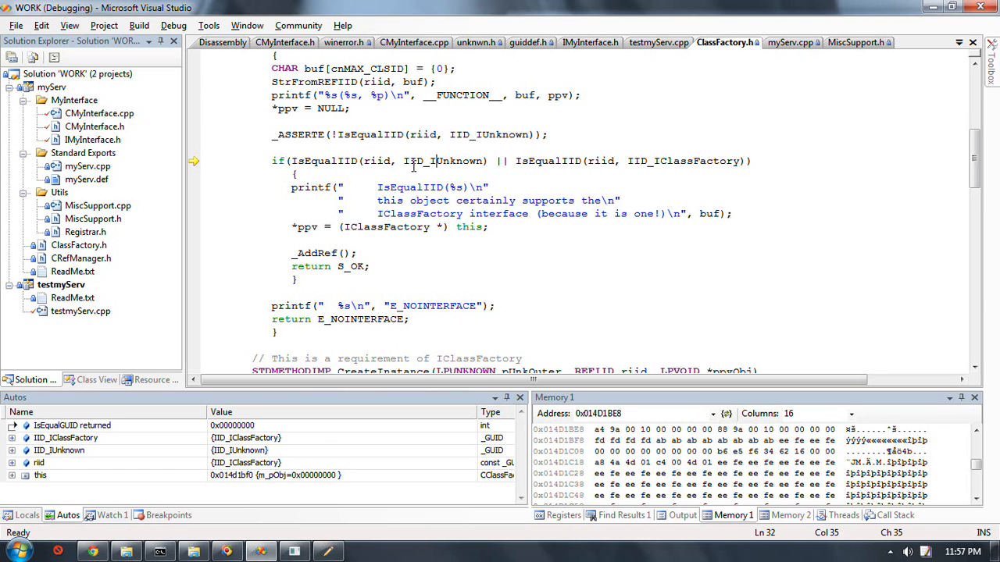
mouse_move(687, 169)
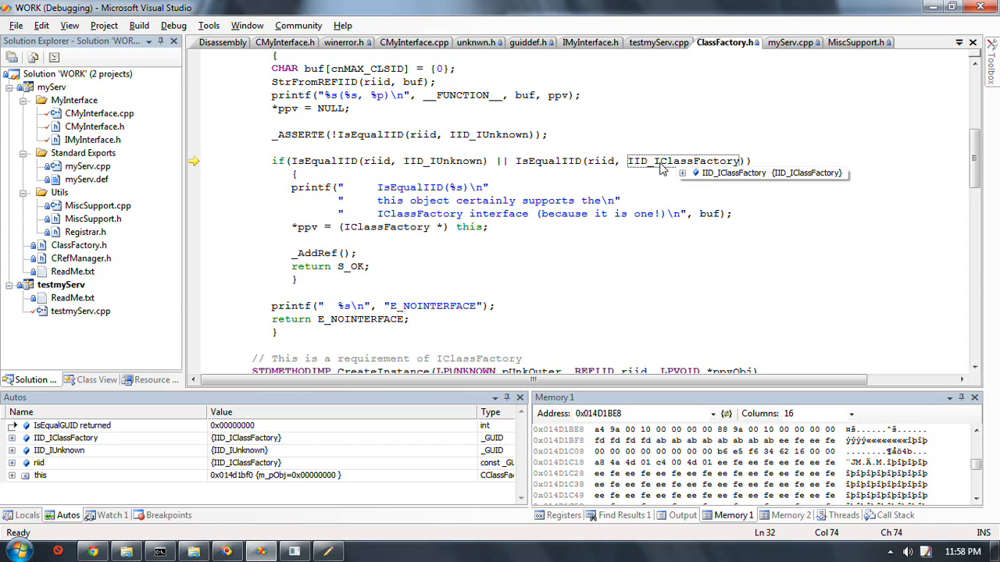
mouse_move(515, 141)
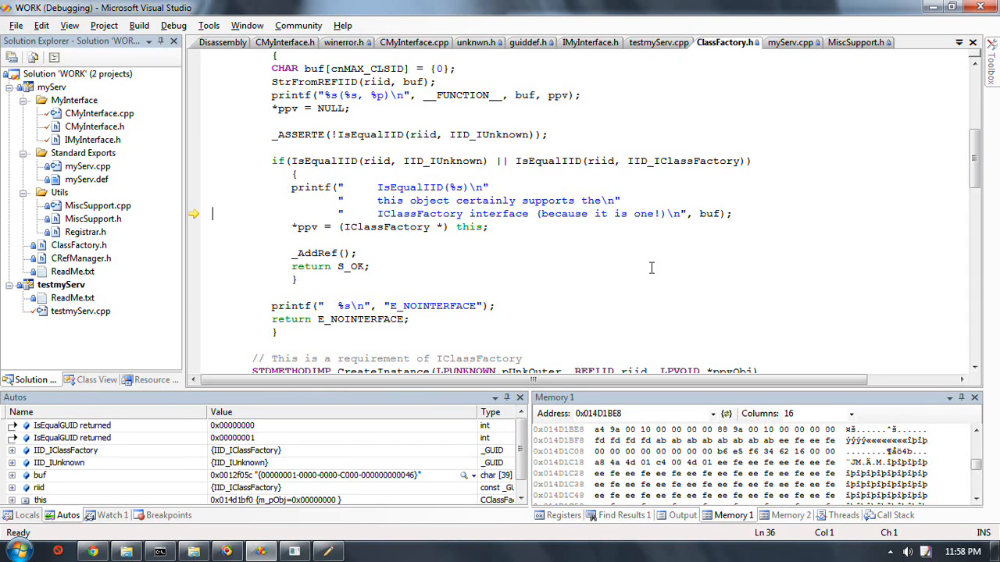
mouse_move(653, 295)
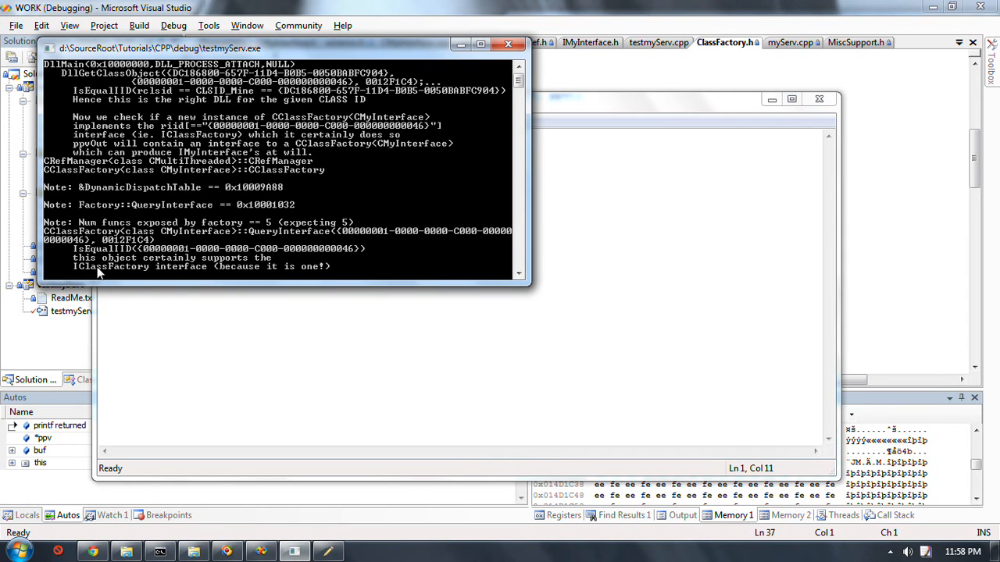
mouse_move(153, 263)
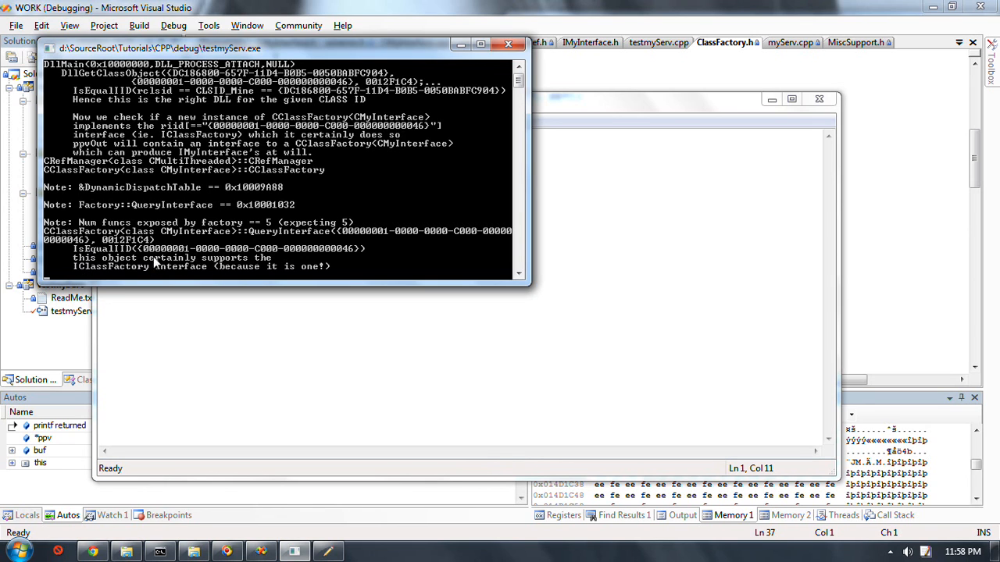
mouse_move(418, 207)
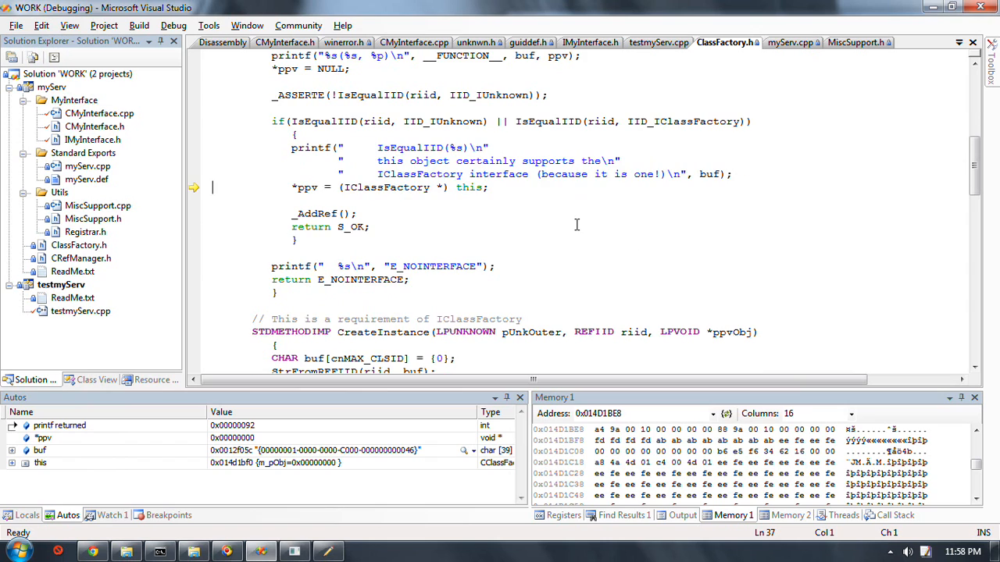
key(F10)
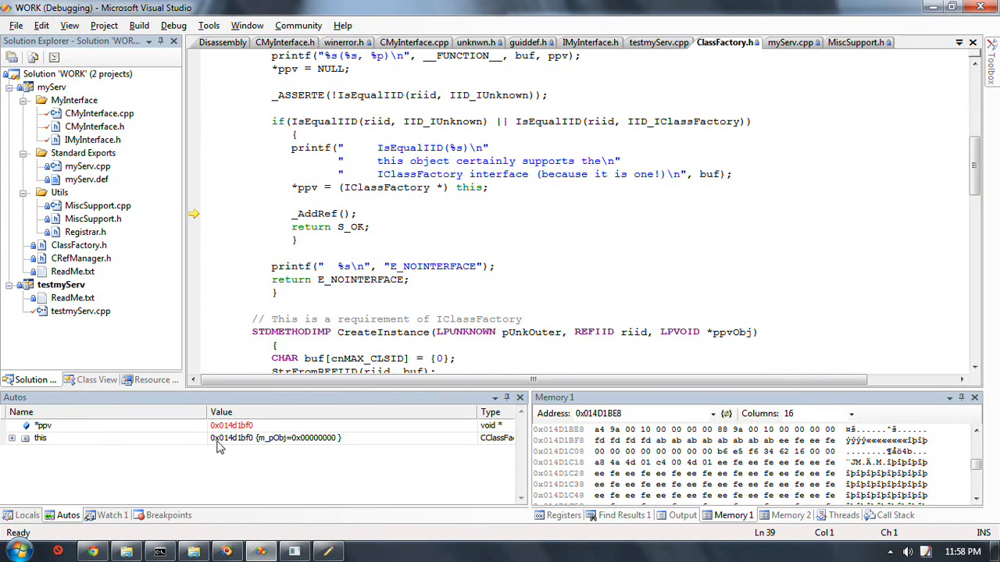
mouse_move(253, 443)
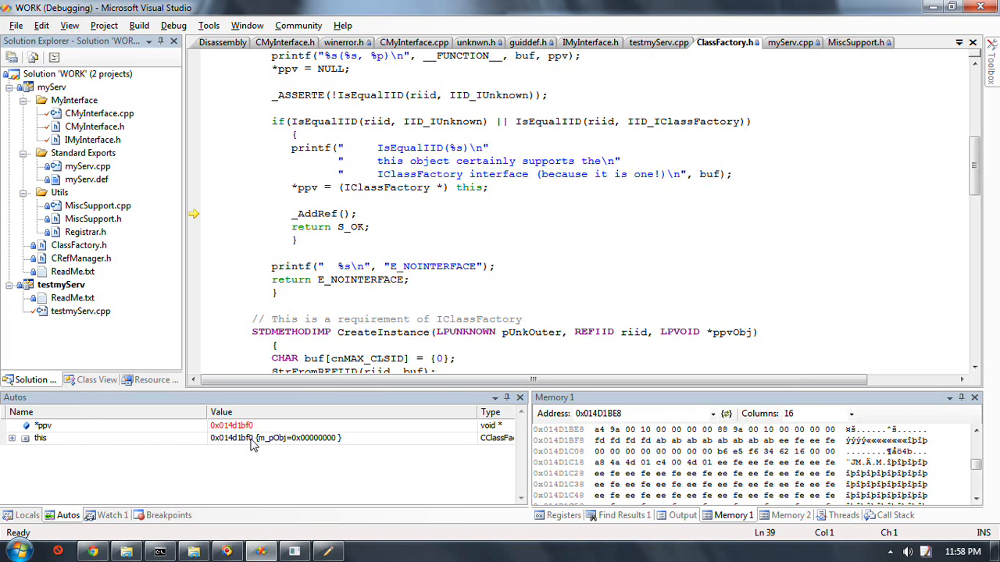
click(293, 551)
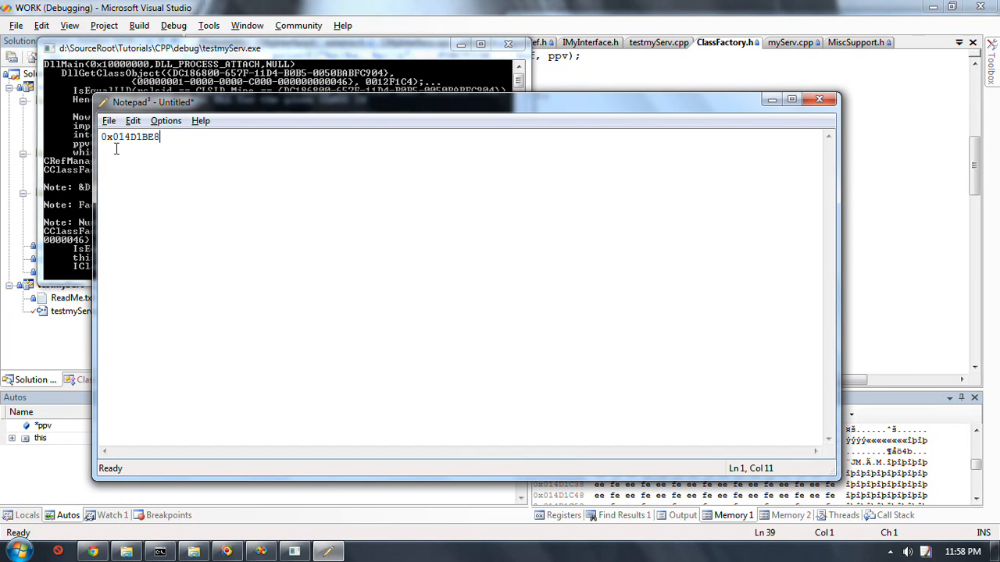
mouse_move(240, 527)
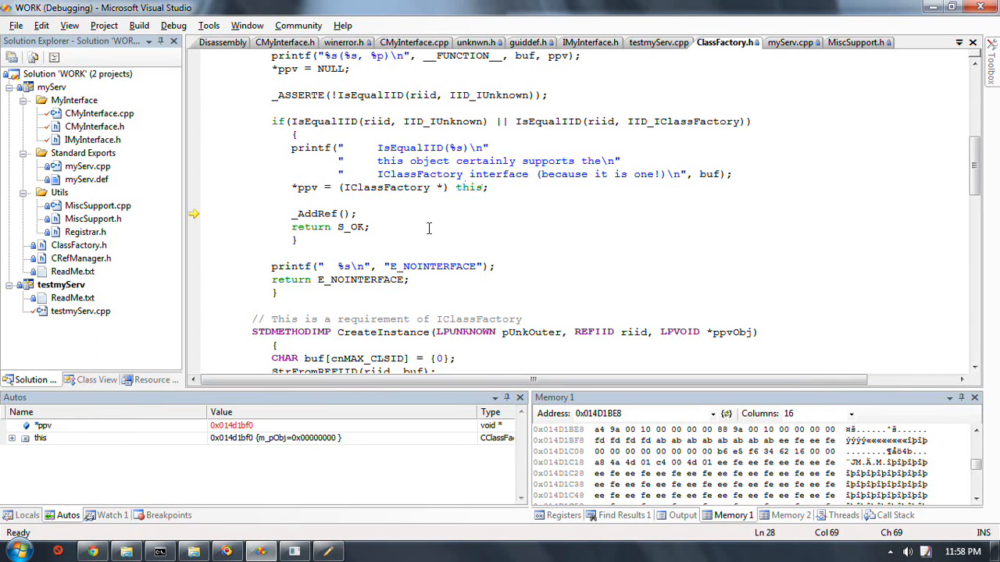
mouse_move(468, 188)
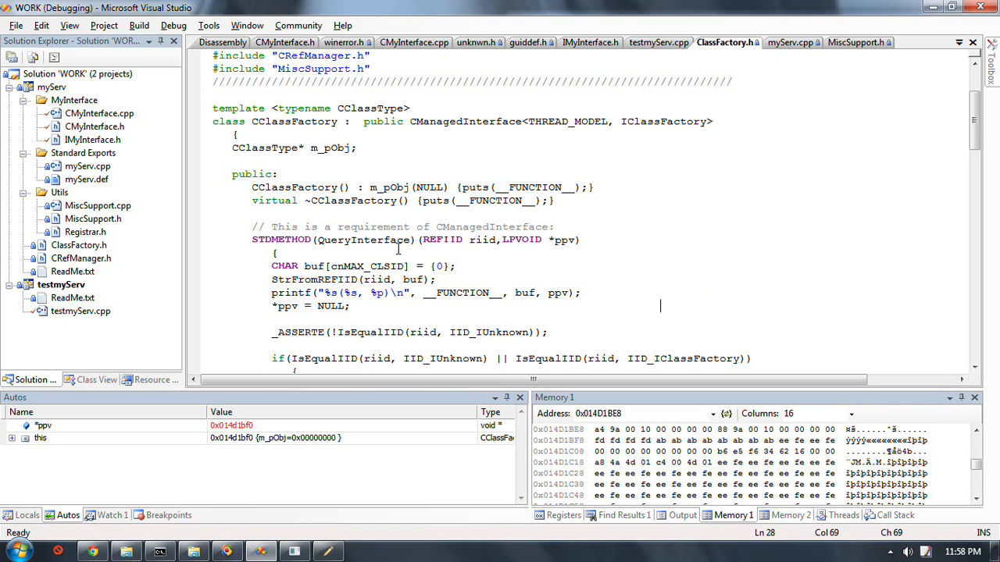
mouse_move(326, 550)
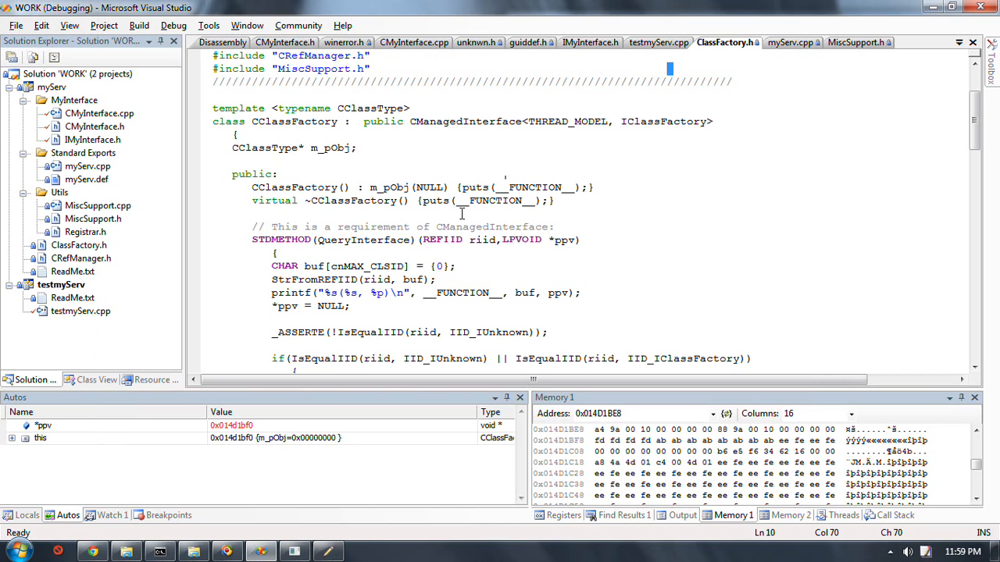
mouse_move(362, 331)
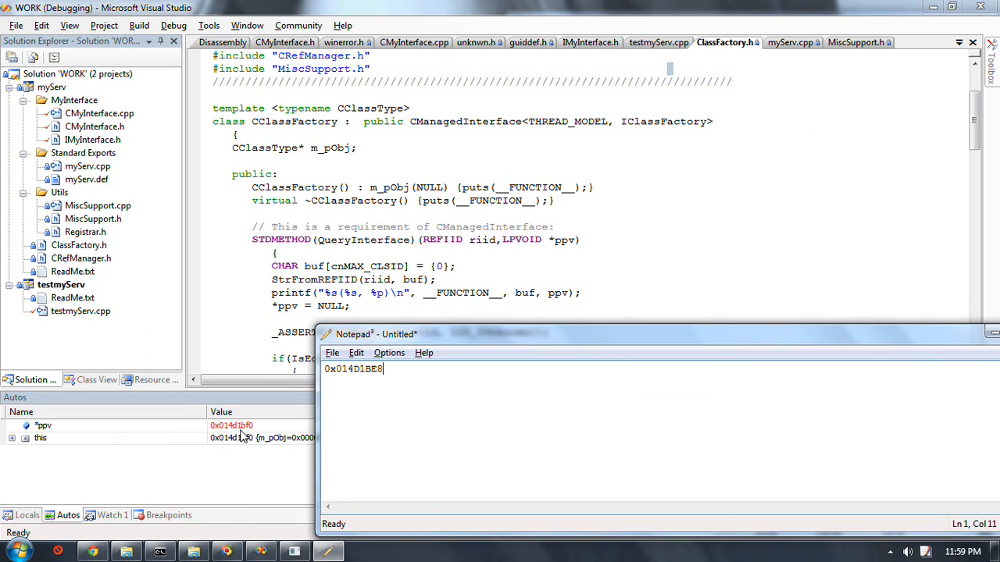
mouse_move(244, 434)
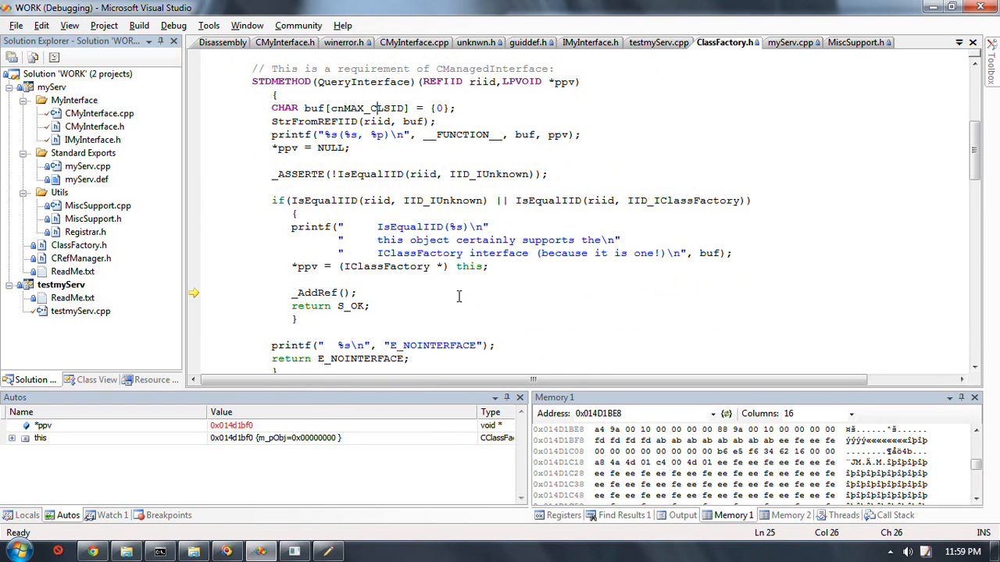
mouse_move(409, 306)
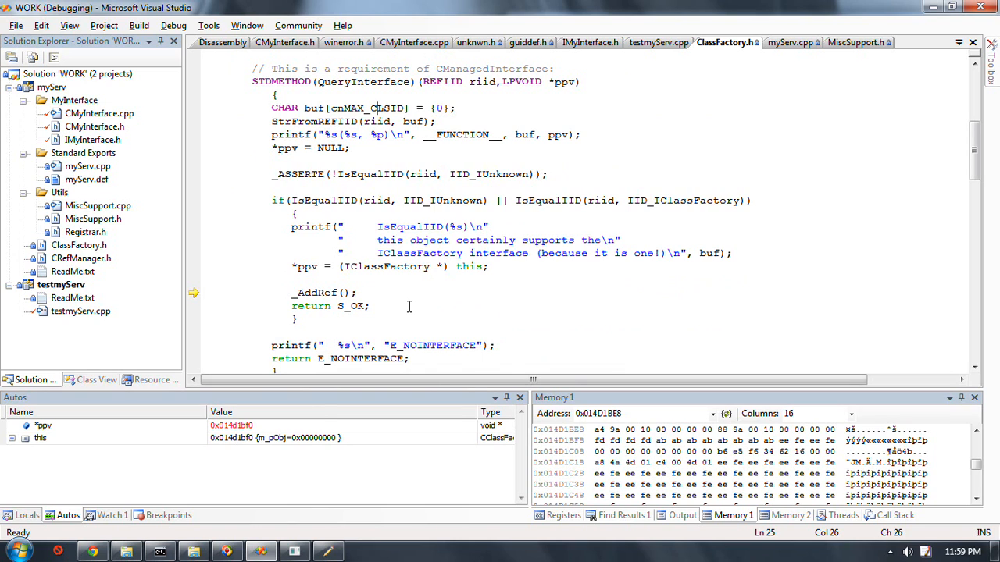
mouse_move(487, 265)
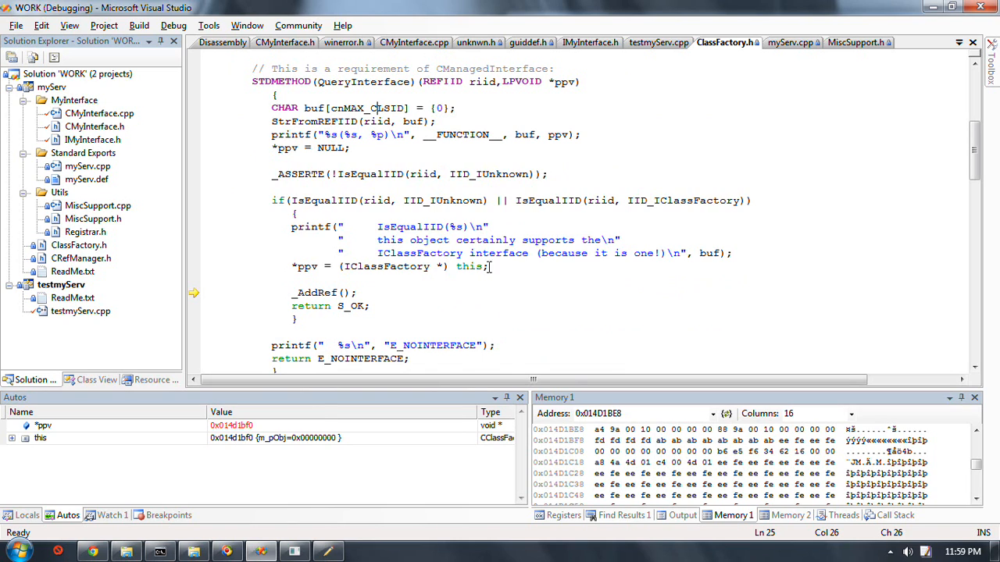
mouse_move(469, 266)
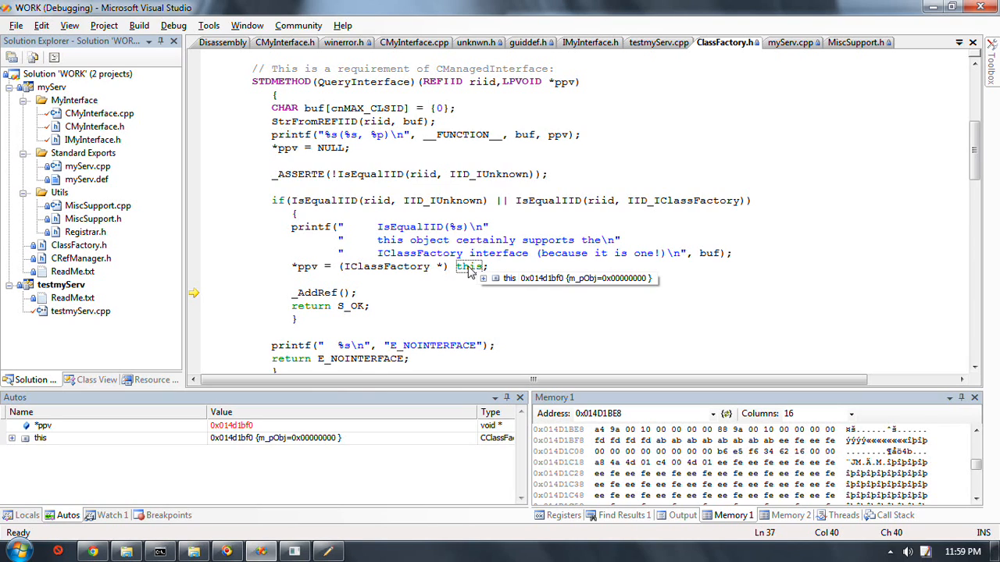
mouse_move(703, 269)
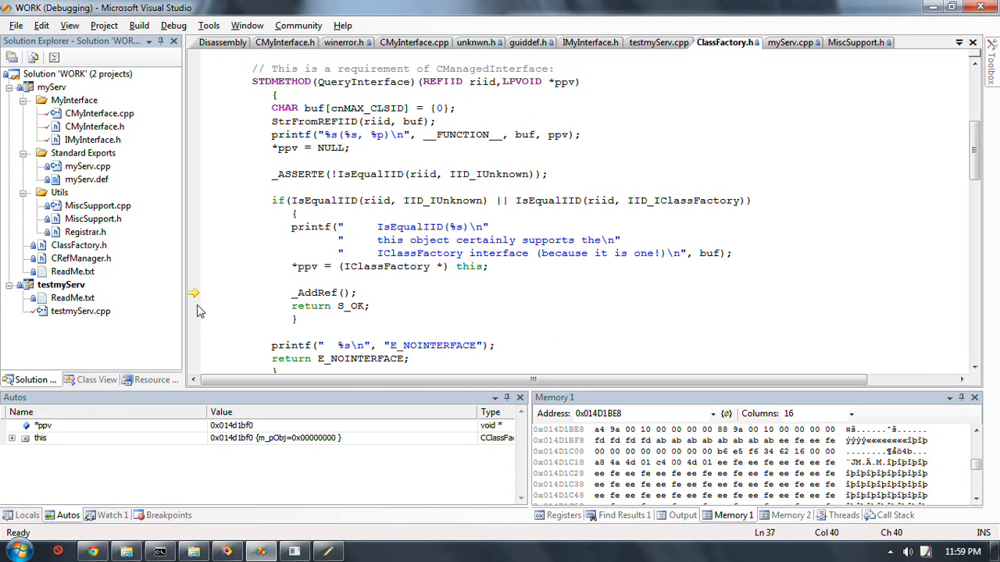
click(539, 283)
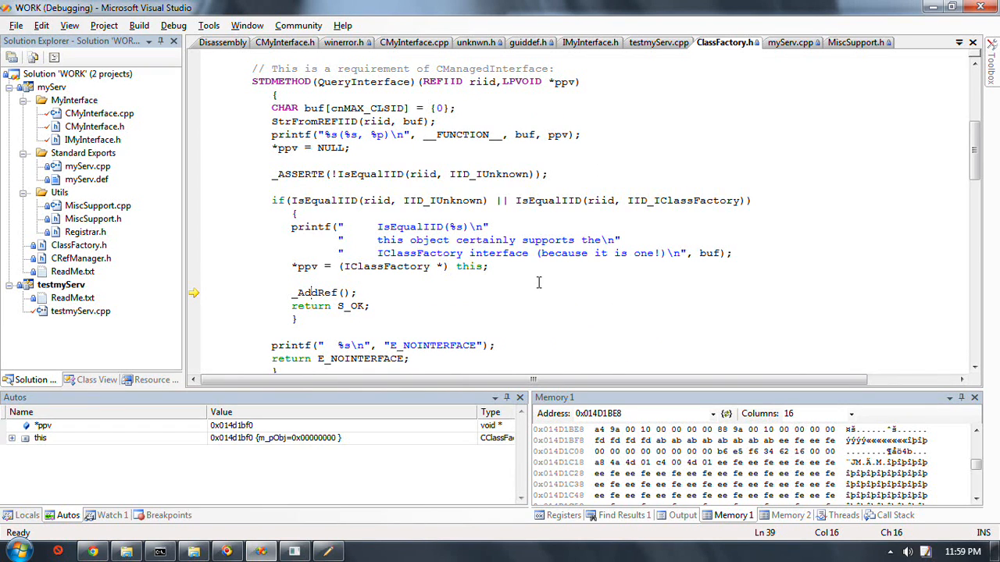
scroll(down, 3)
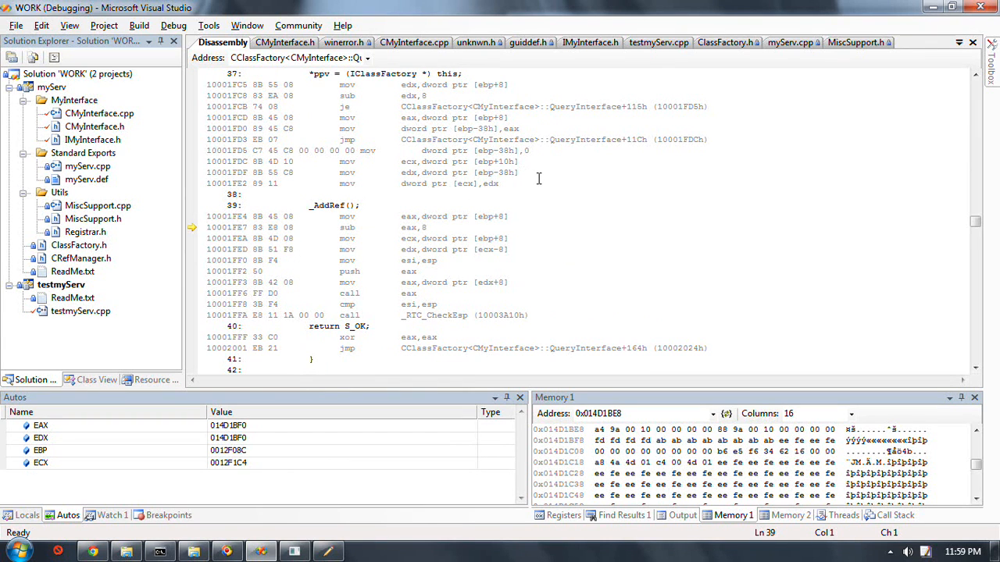
mouse_move(512, 195)
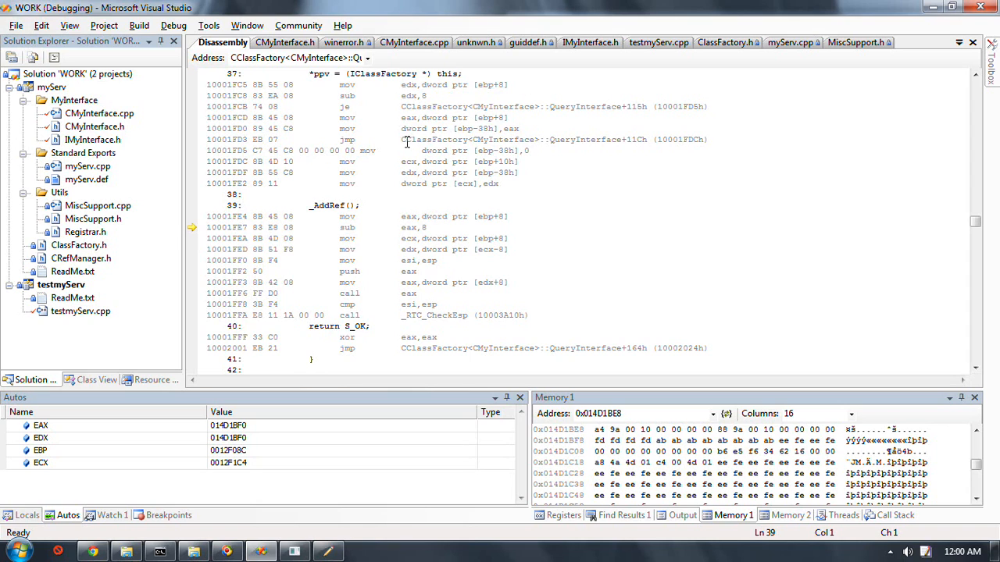
mouse_move(595, 152)
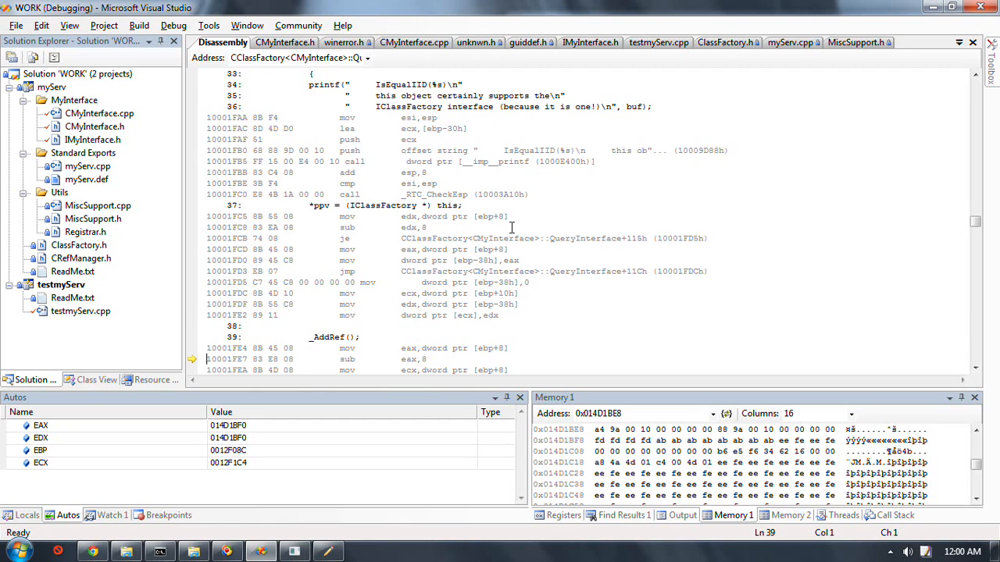
mouse_move(513, 216)
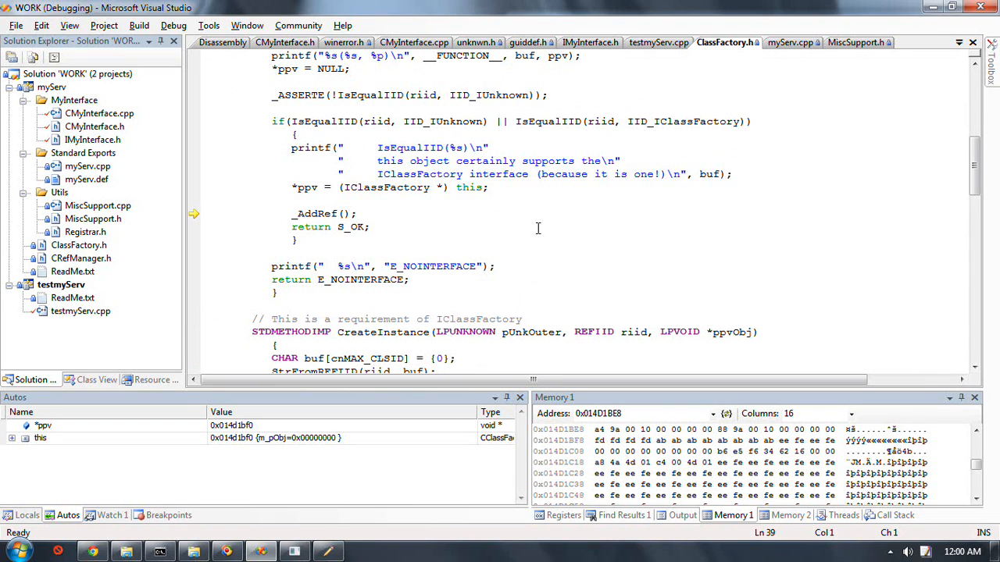
mouse_move(541, 236)
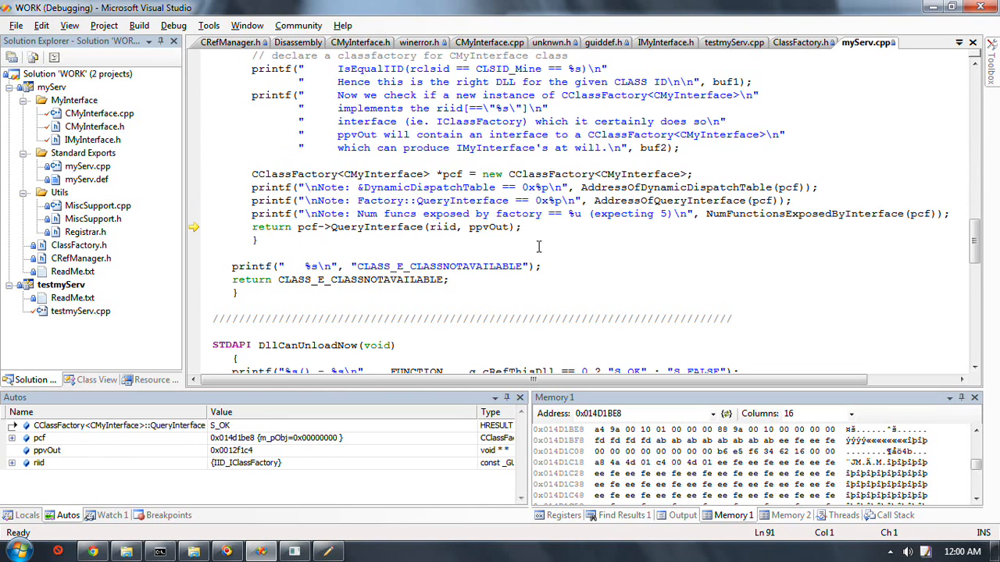
mouse_move(484, 227)
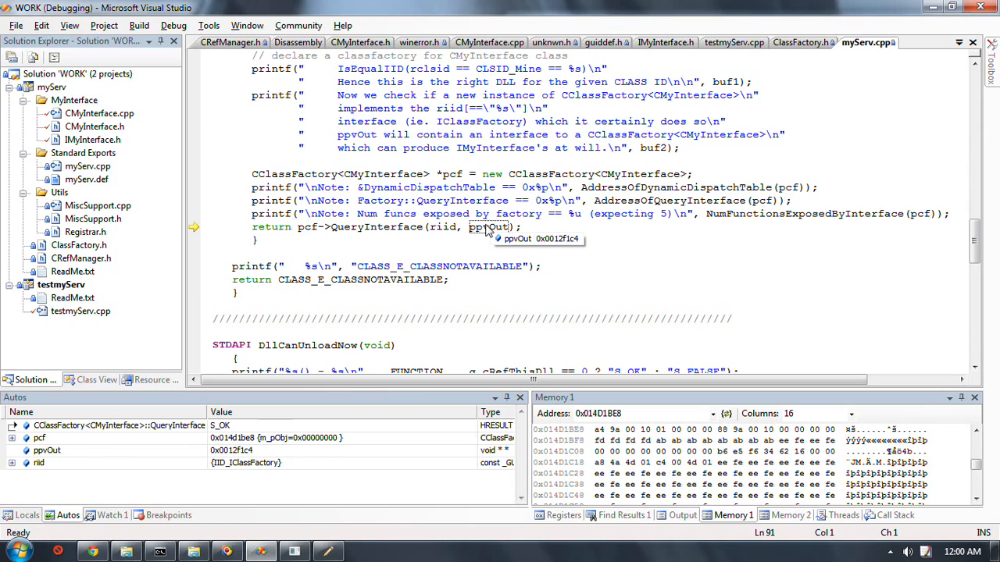
mouse_move(85, 481)
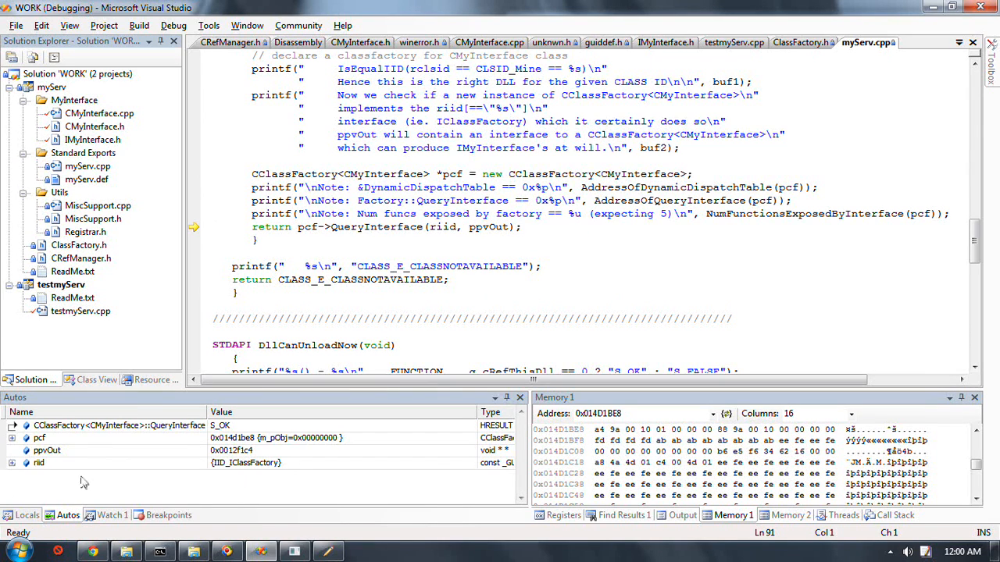
Add ppvOut from the locals to Watch 1, showing 0x0012f5c4 at DllGetClassObject's return
click(47, 450)
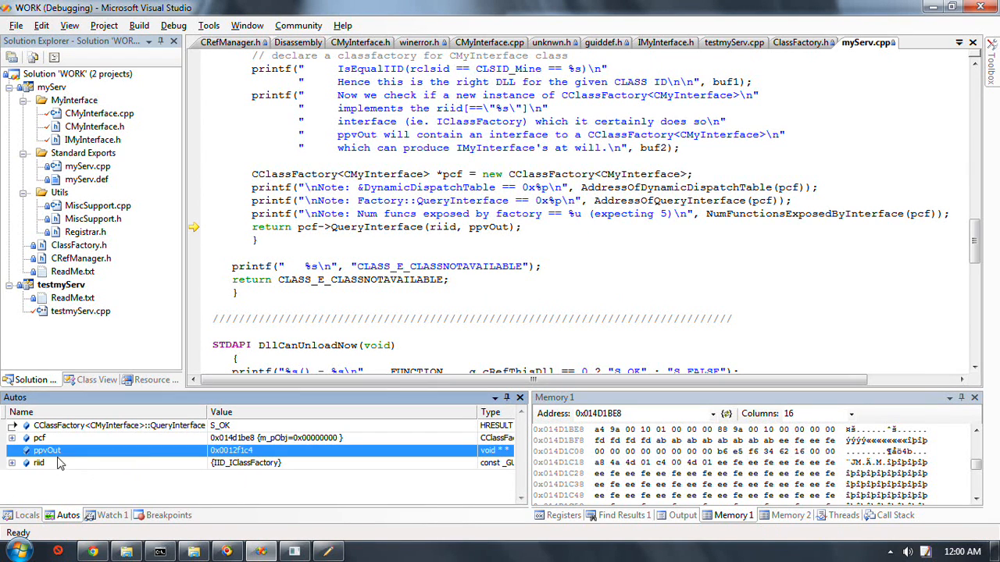
mouse_move(69, 456)
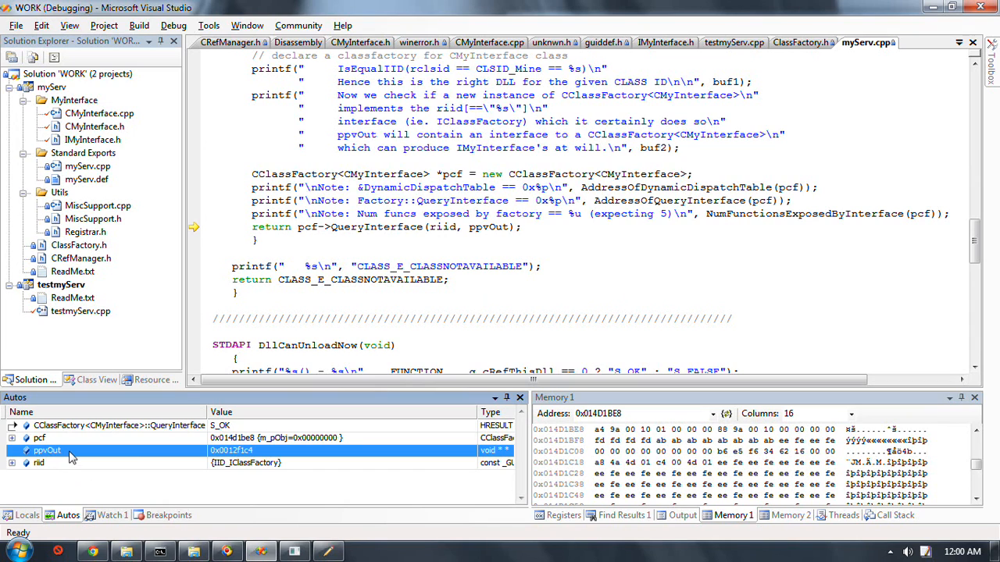
click(113, 515)
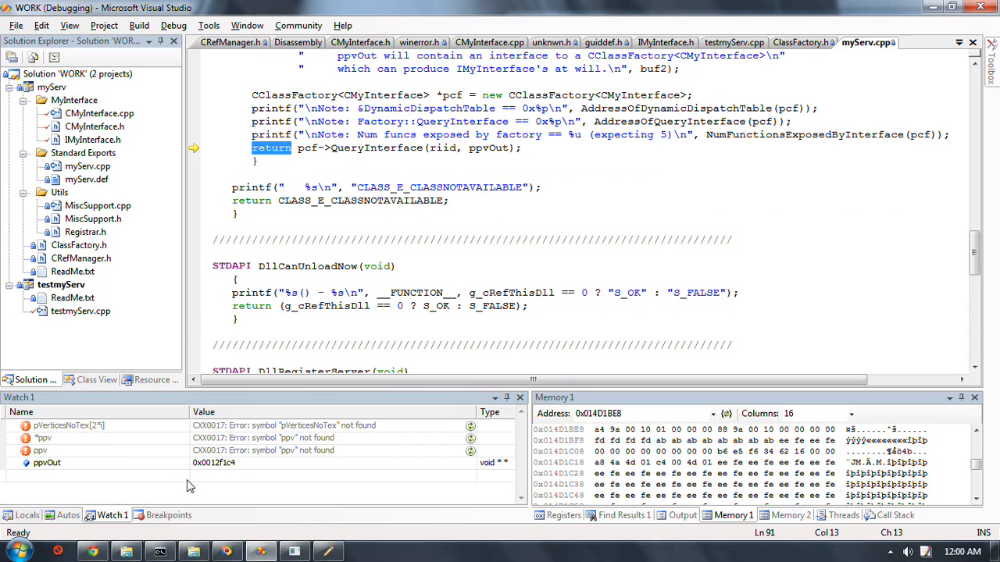
Add a *ppvOut watch expression reading the class factory address 0x014d1bf0
click(47, 462)
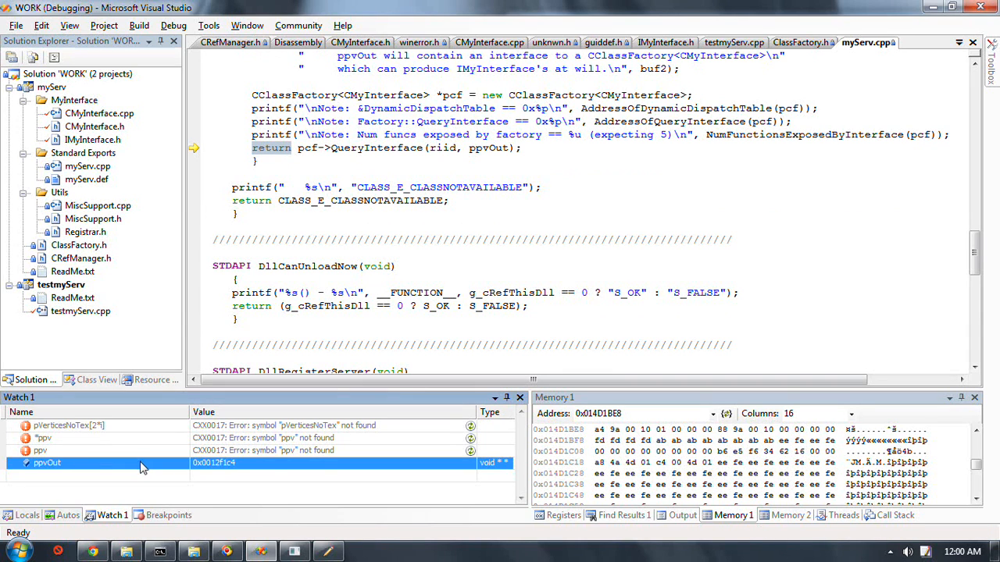
click(117, 474)
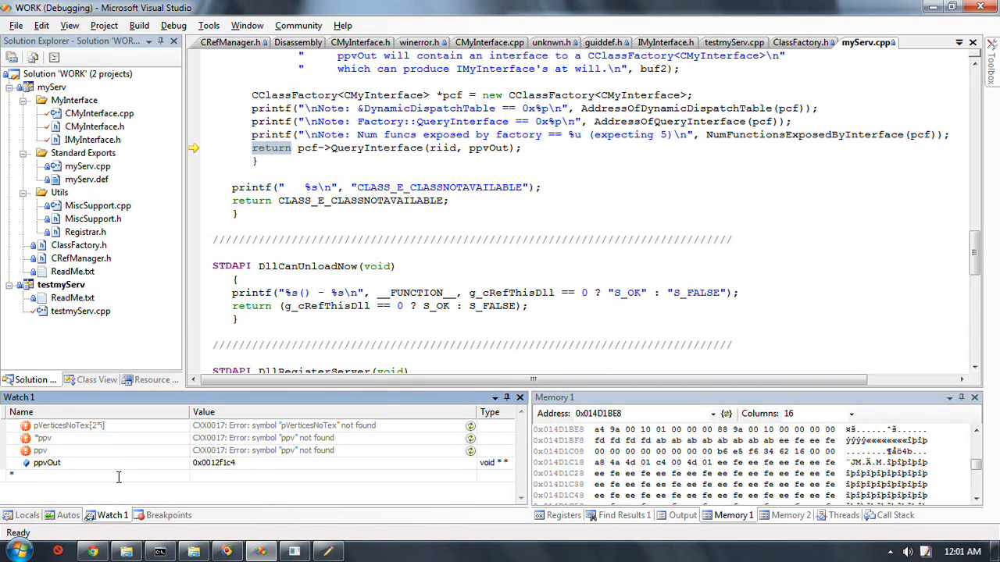
text(*ppvOut)
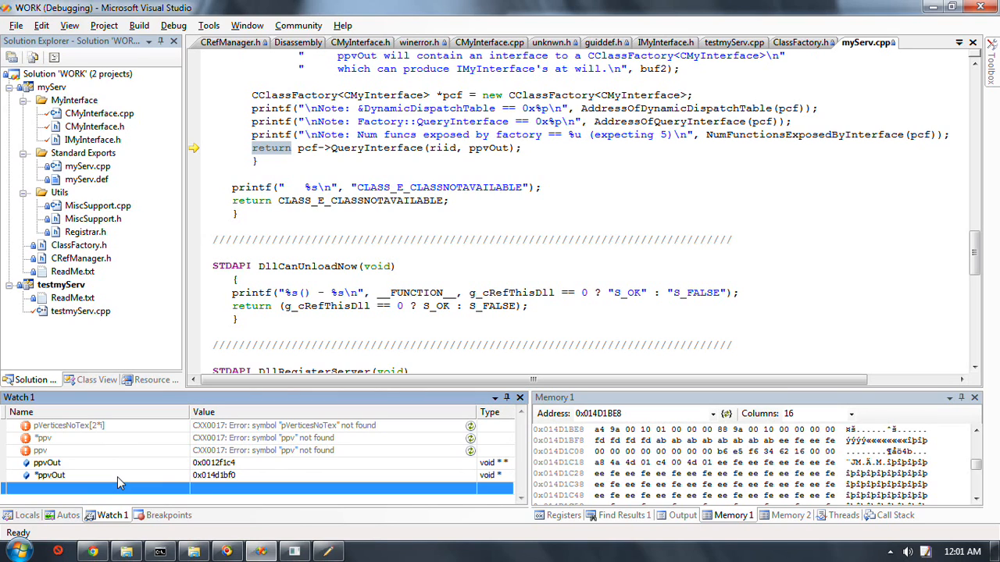
click(50, 475)
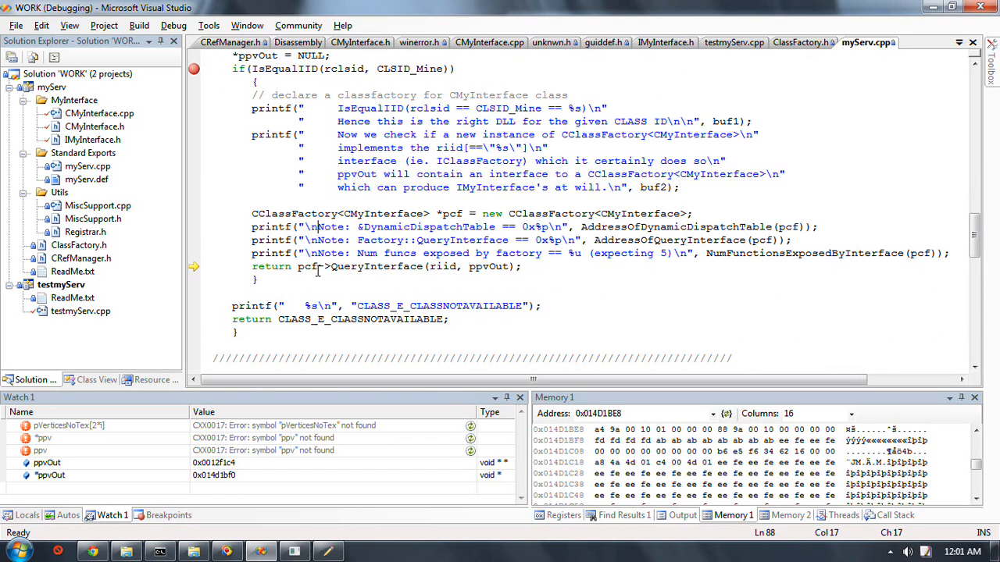
mouse_move(361, 203)
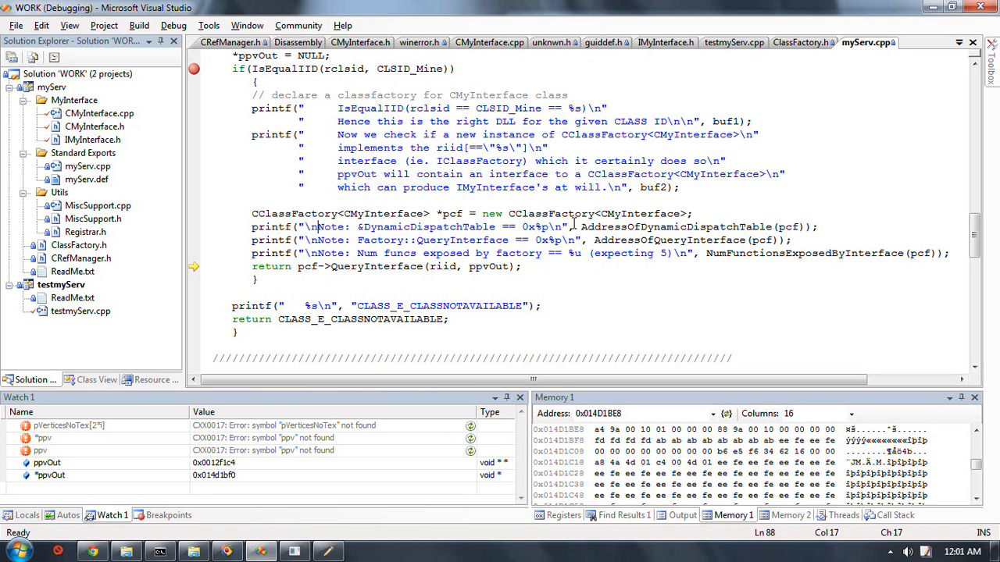
mouse_move(617, 212)
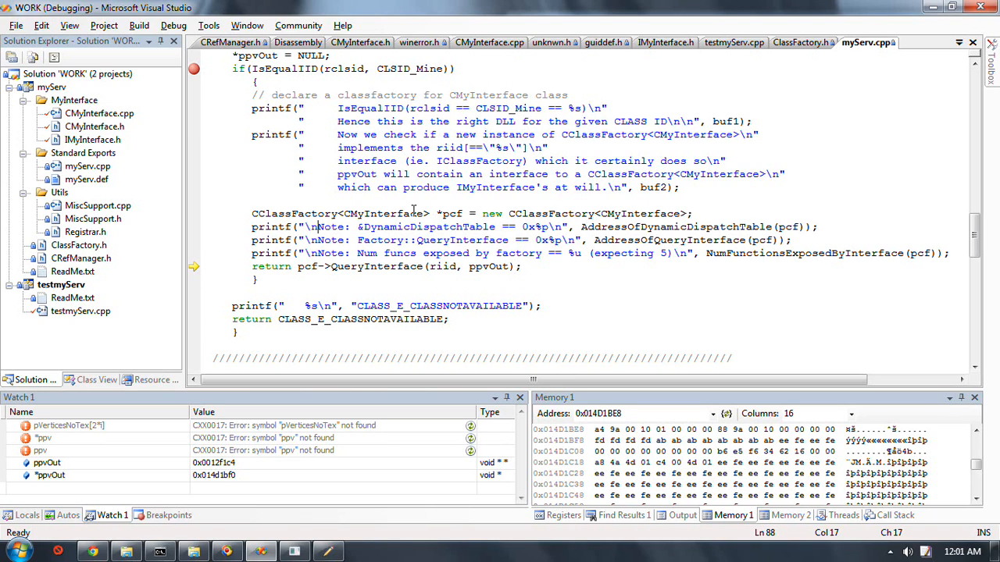
click(457, 213)
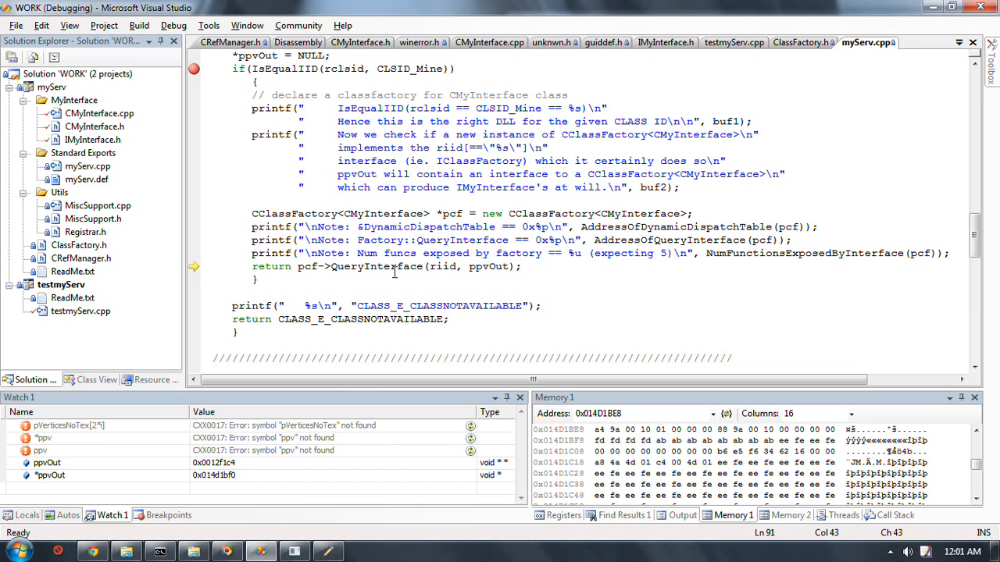
mouse_move(487, 265)
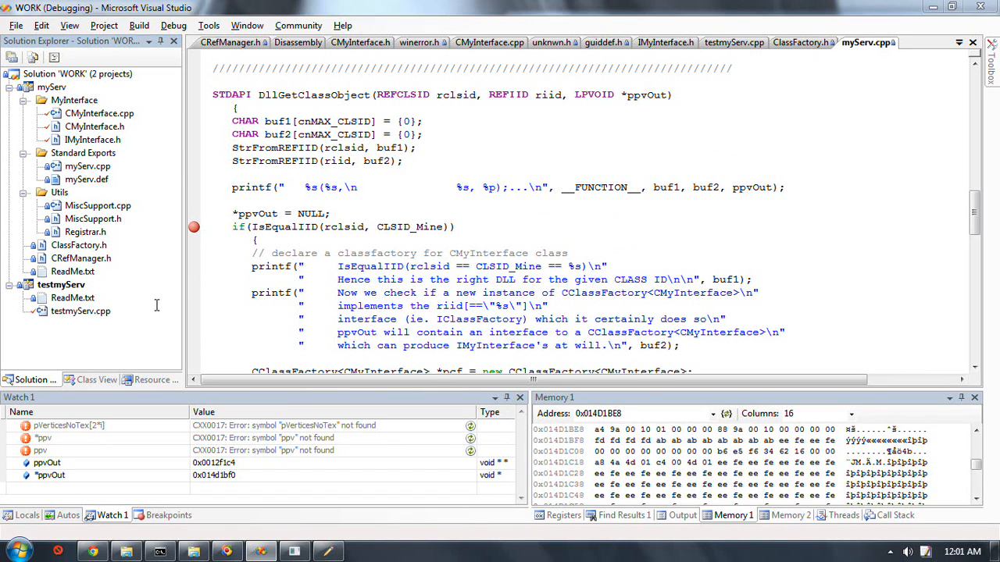
Review main() in testmyServ.cpp around the class factory calls
click(79, 310)
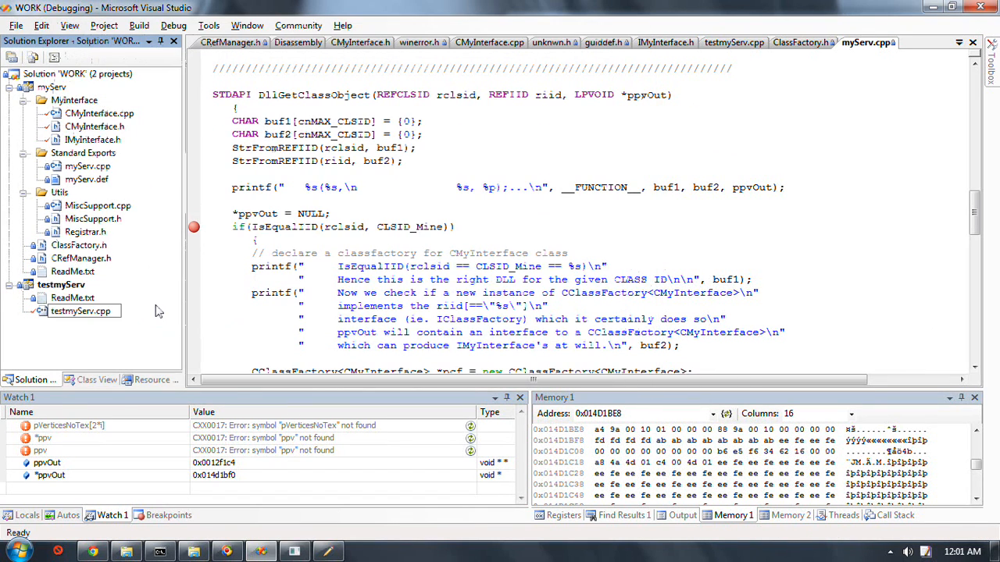
click(734, 42)
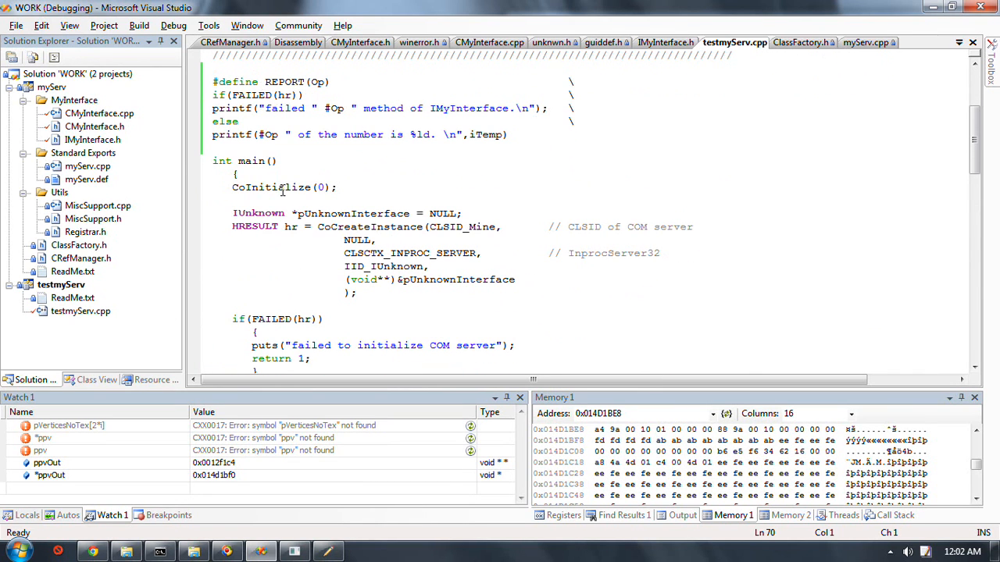
drag(231, 212, 241, 297)
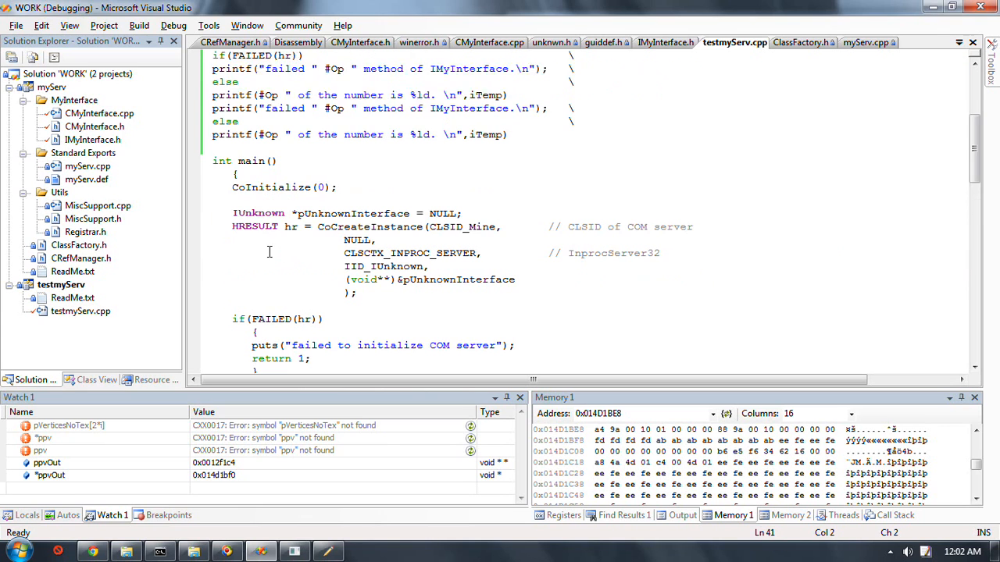
scroll(down, 3)
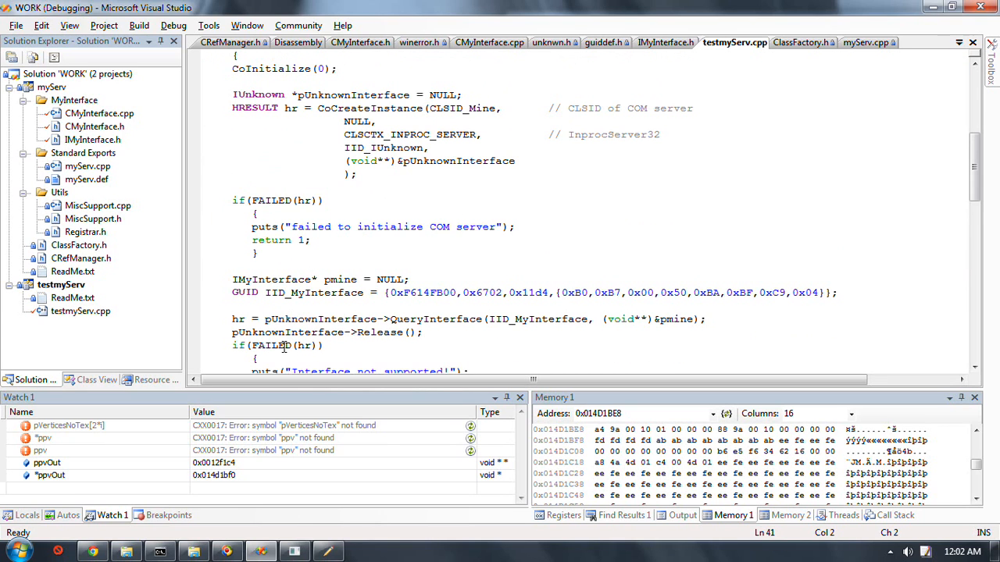
scroll(down, 3)
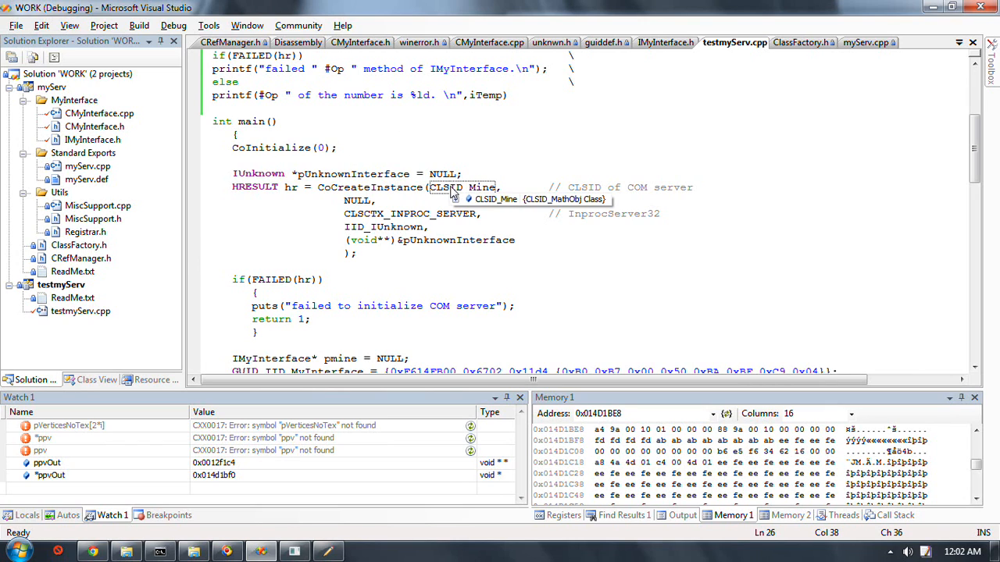
mouse_move(467, 227)
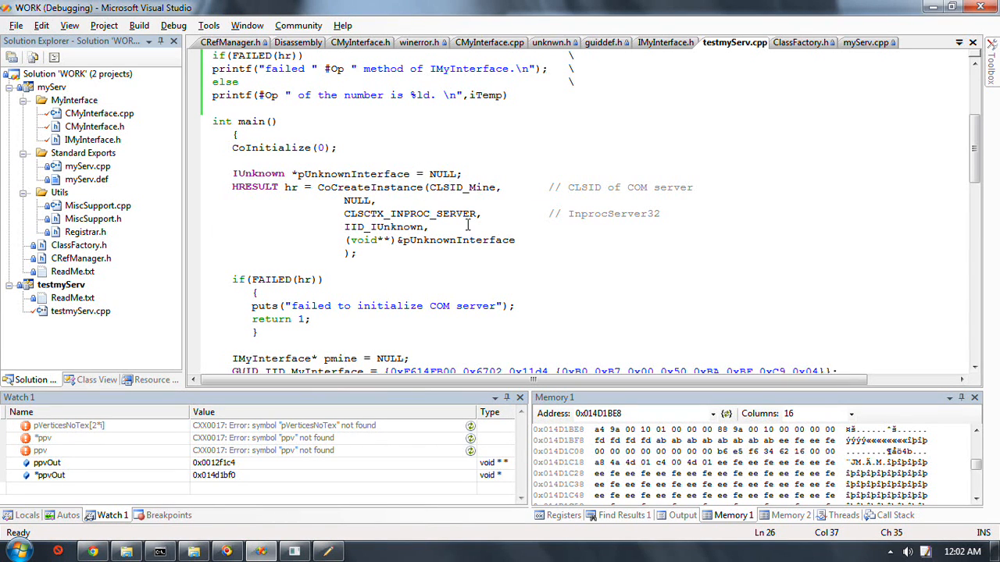
mouse_move(445, 226)
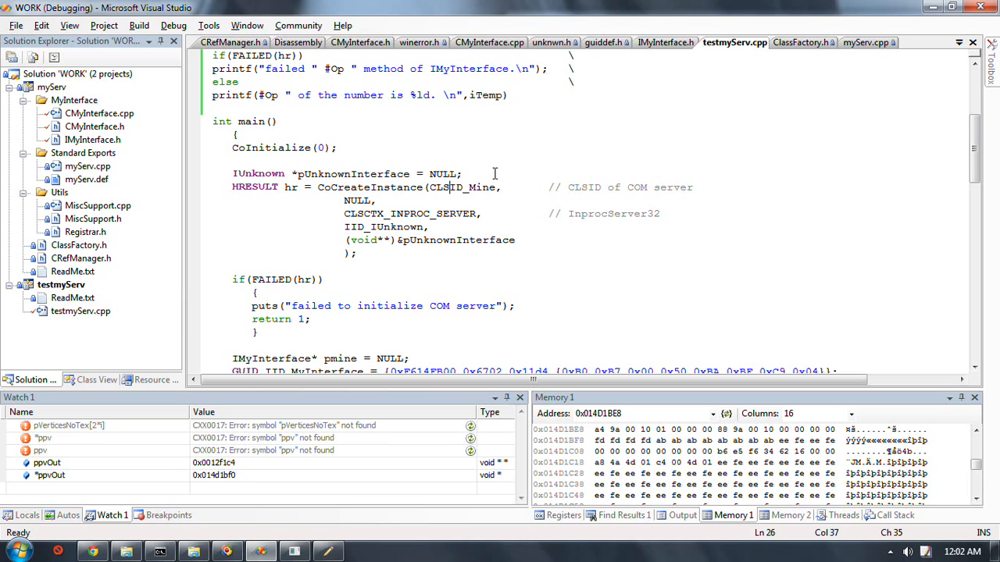
Compare DllGetClassObject's CClassFactory creation and QueryInterface in myServ.cpp against main()
click(862, 43)
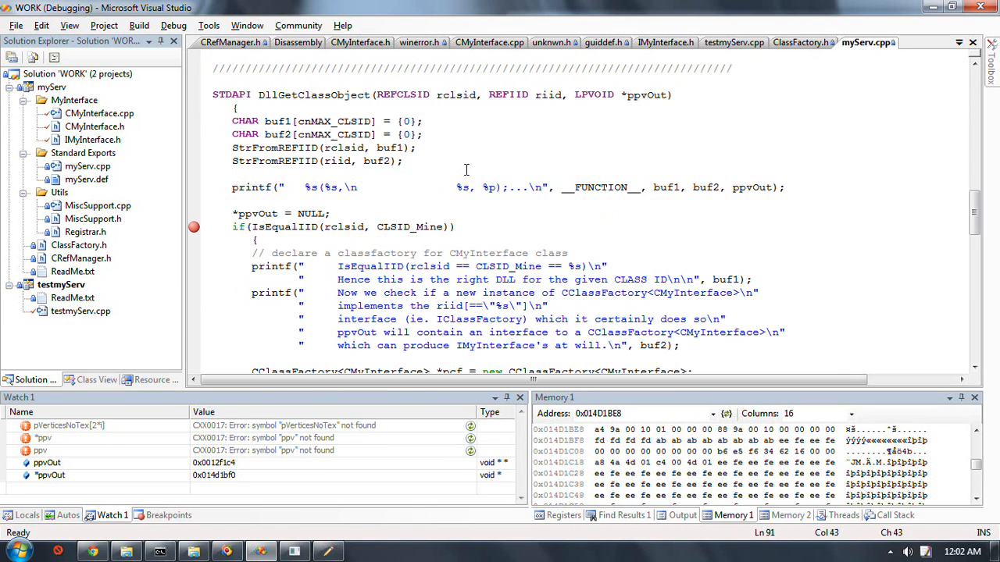
mouse_move(316, 96)
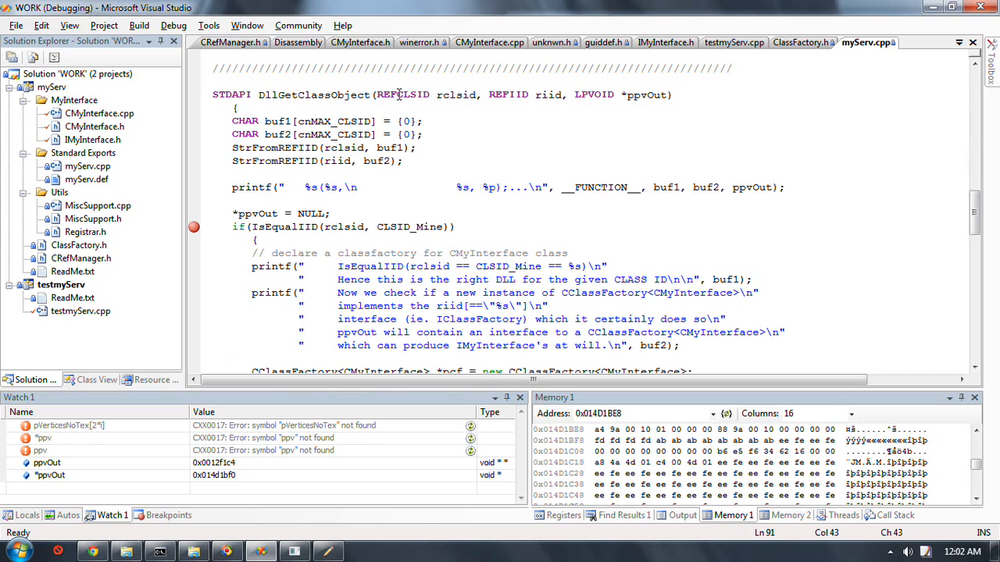
mouse_move(456, 128)
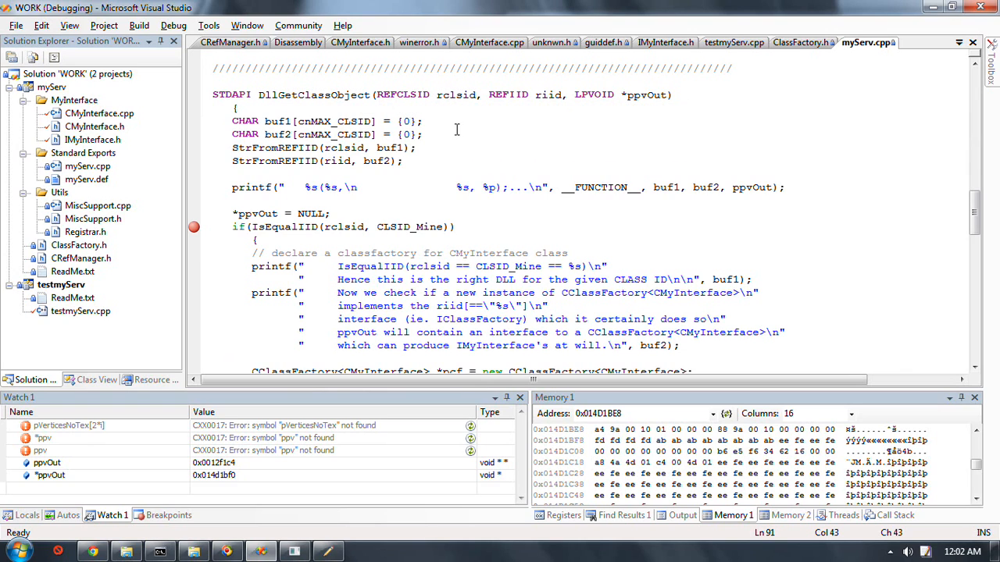
scroll(down, 3)
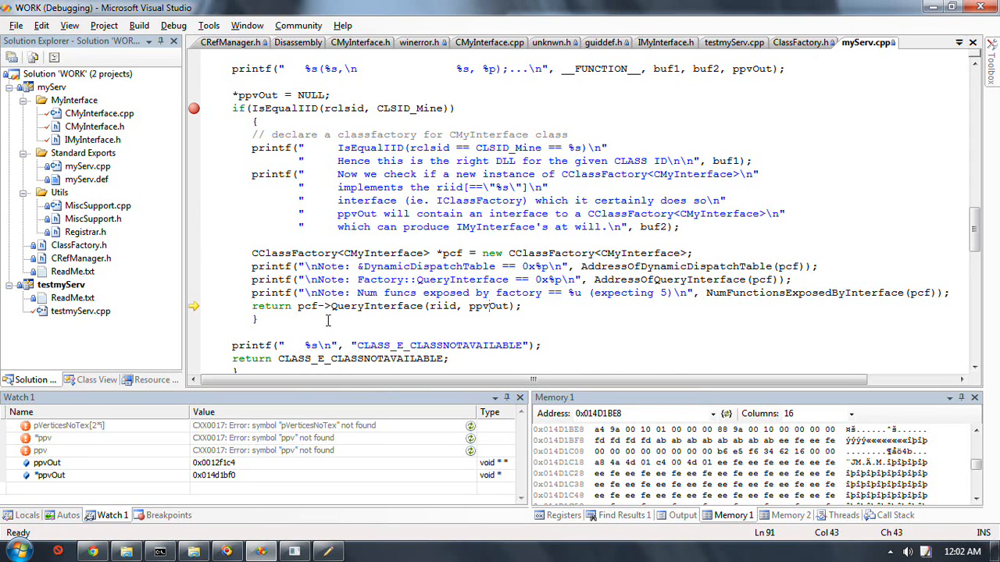
click(732, 42)
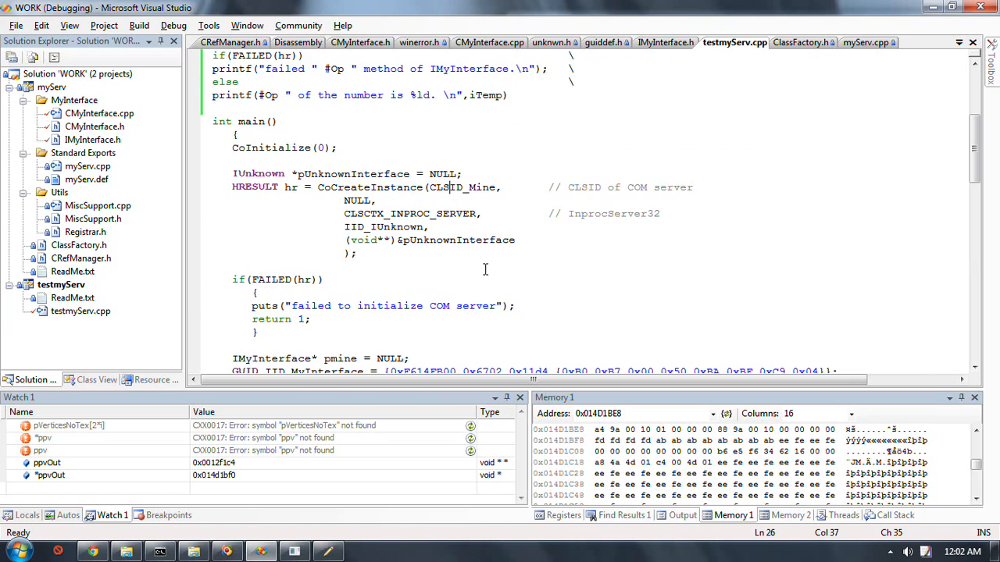
scroll(down, 3)
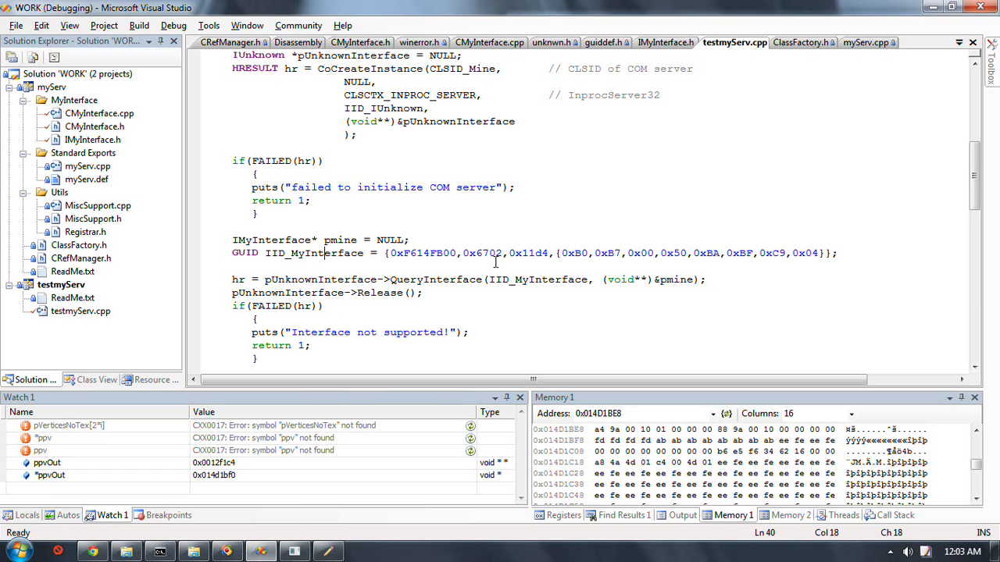
click(866, 42)
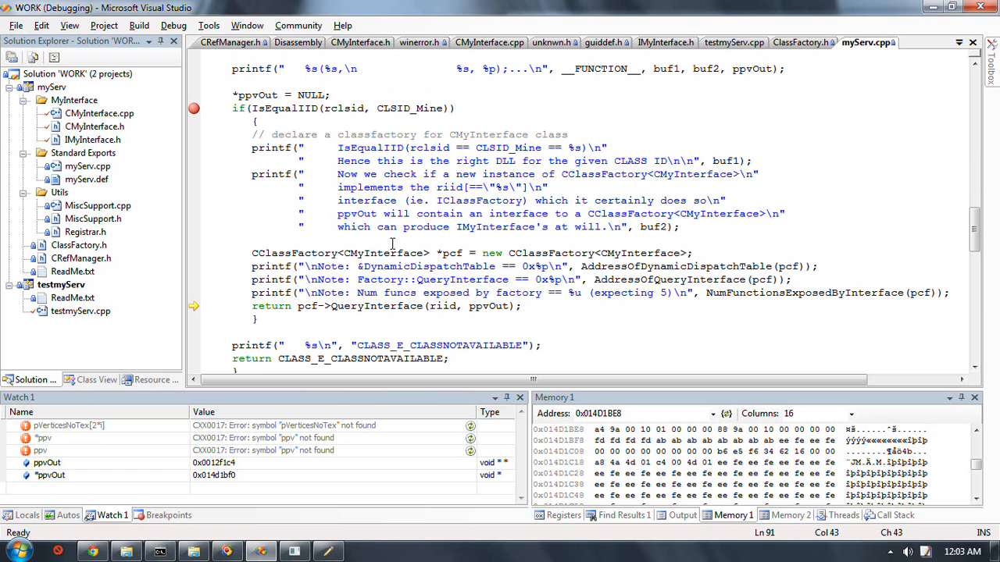
scroll(down, 3)
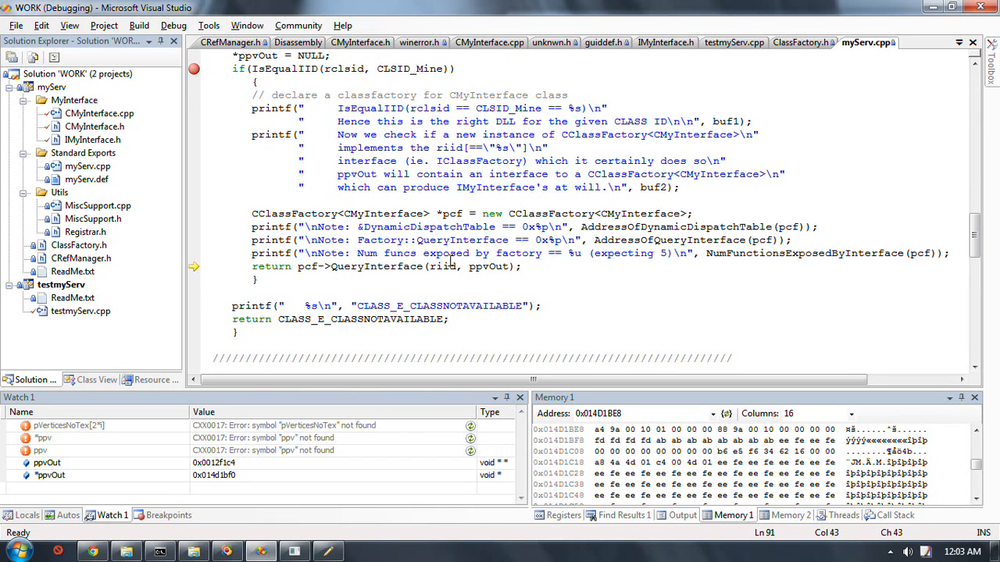
scroll(up, 3)
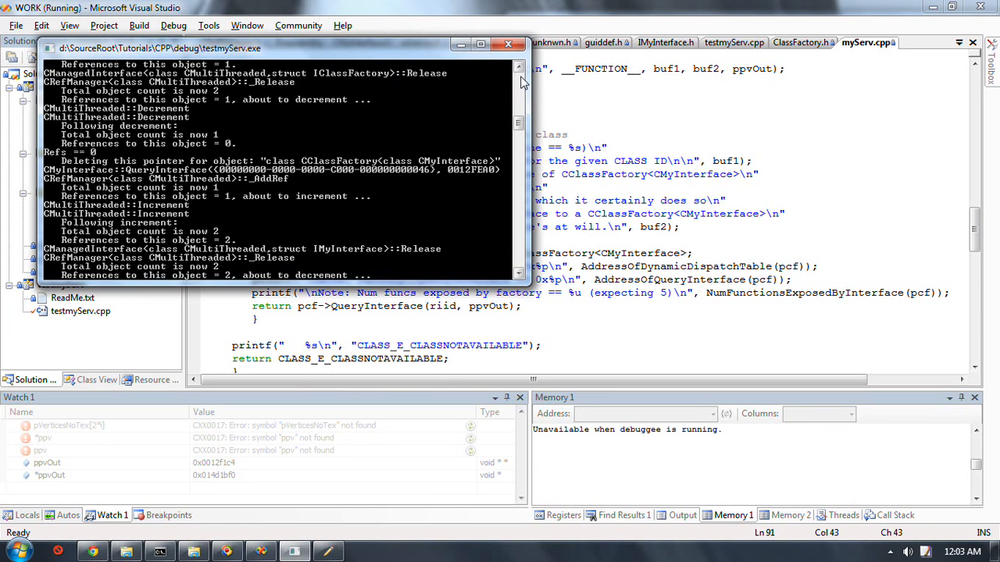
mouse_move(515, 141)
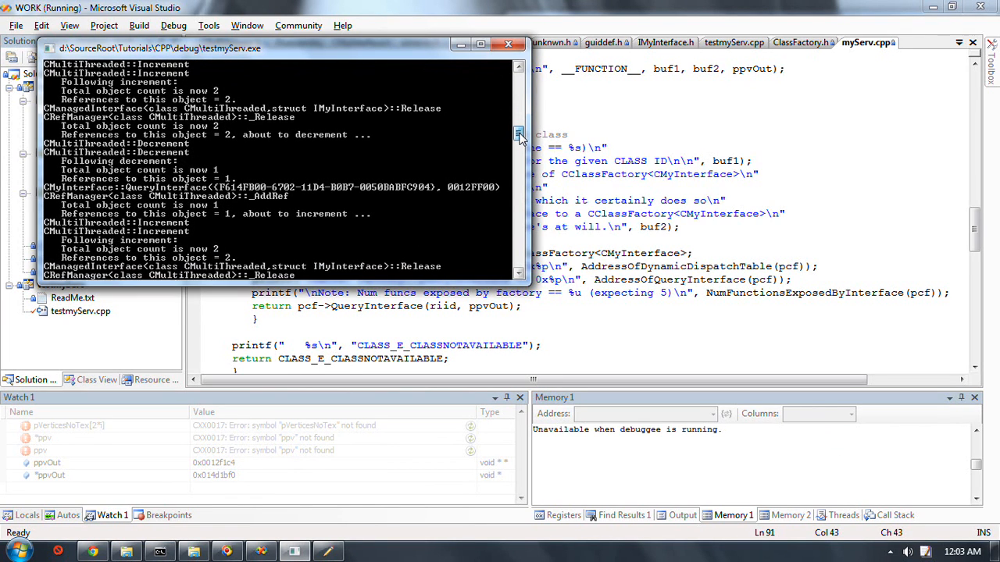
Resume testmyServ and page through its console AddRef/Release reference-count trace
click(518, 133)
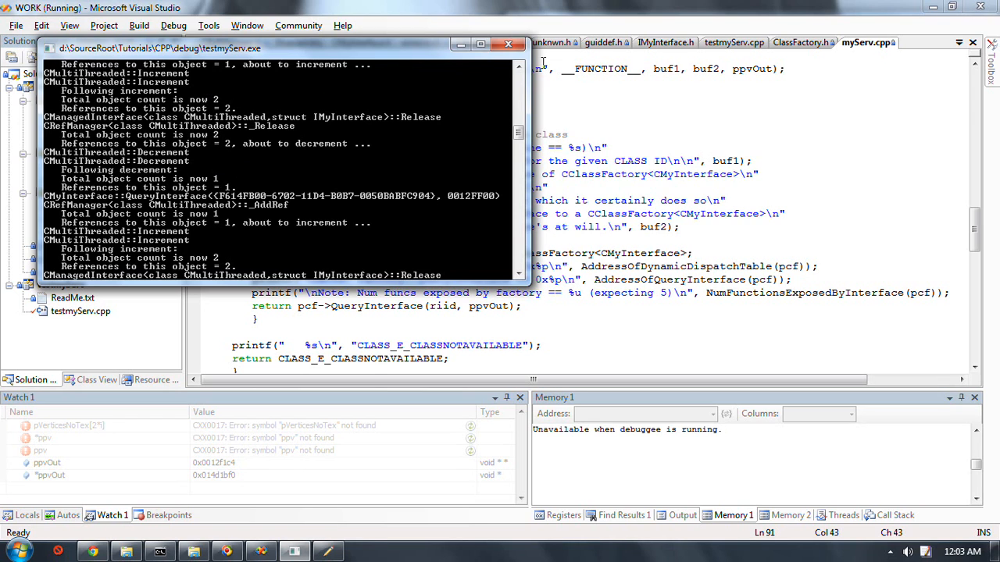
click(518, 69)
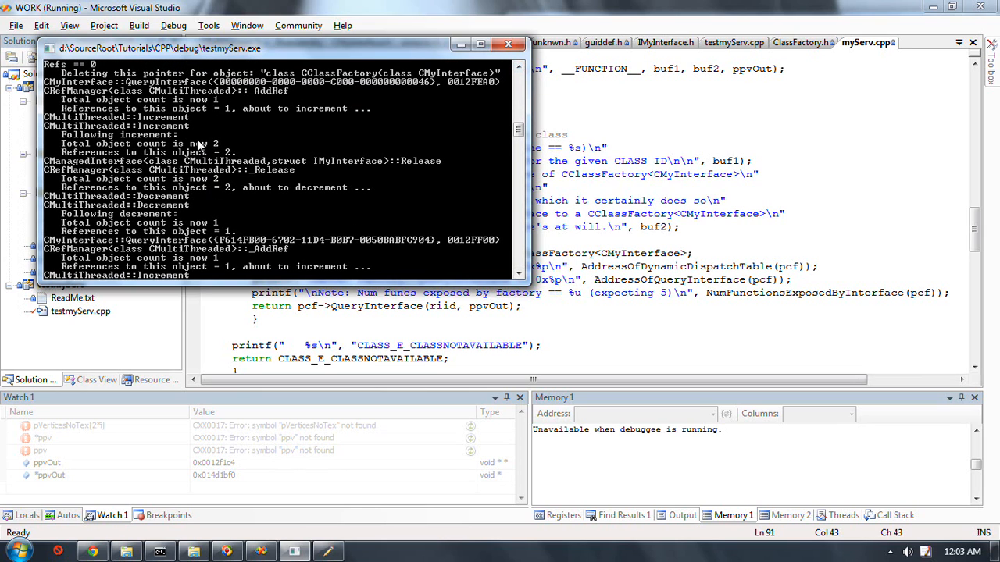
mouse_move(187, 143)
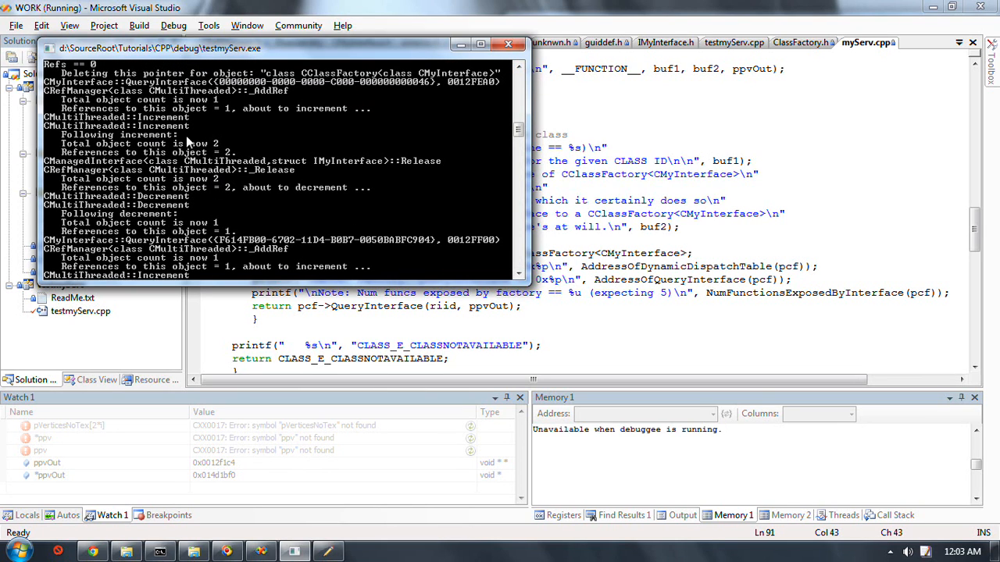
mouse_move(215, 203)
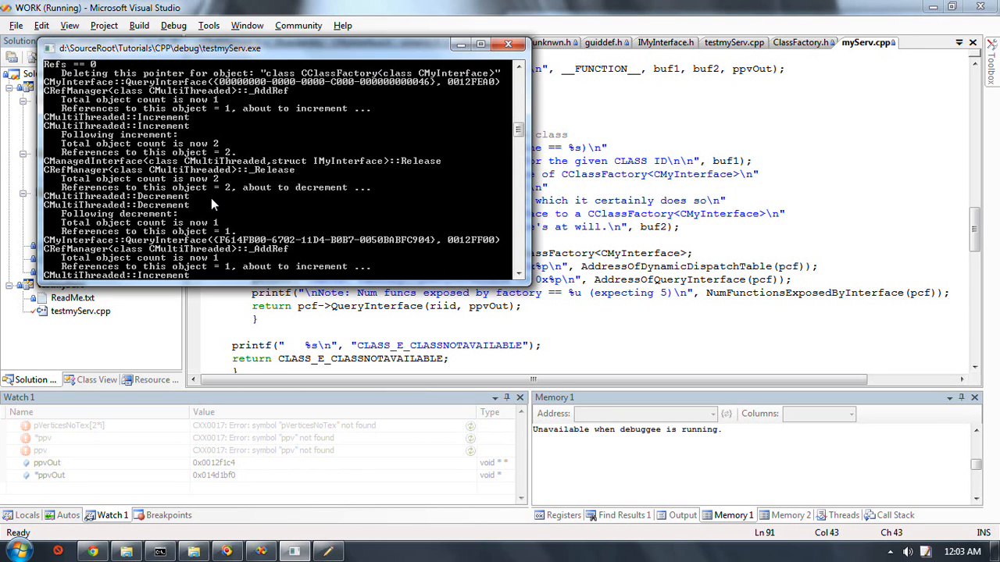
mouse_move(398, 250)
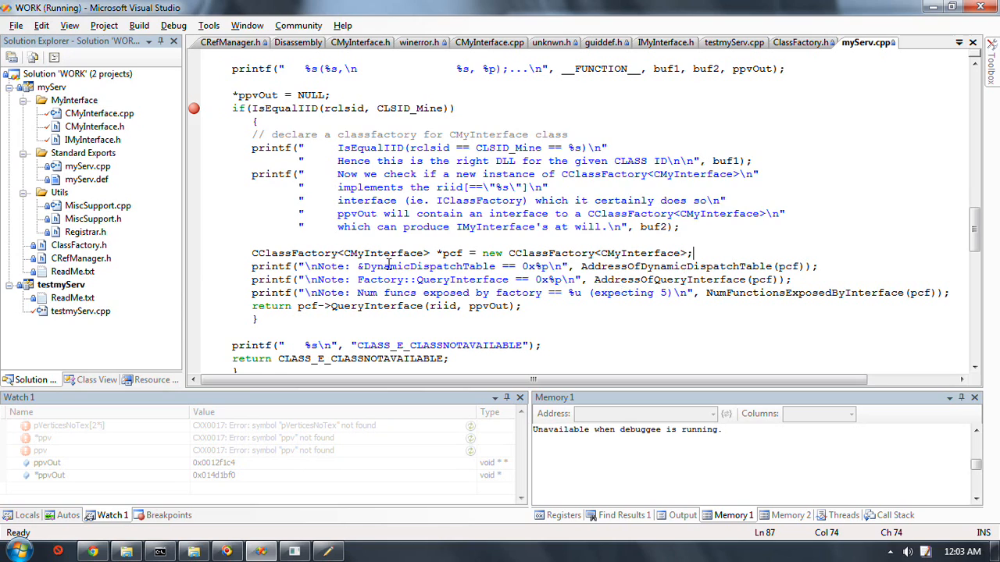
Stop the testmyServ debug session and bring up CMyInterface.cpp and CRefManager.h
click(173, 25)
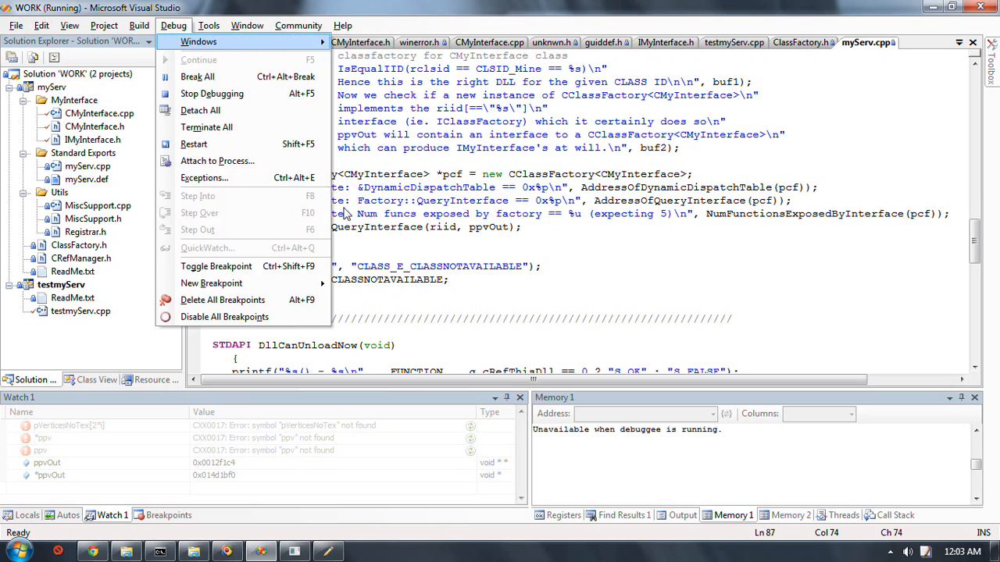
click(212, 93)
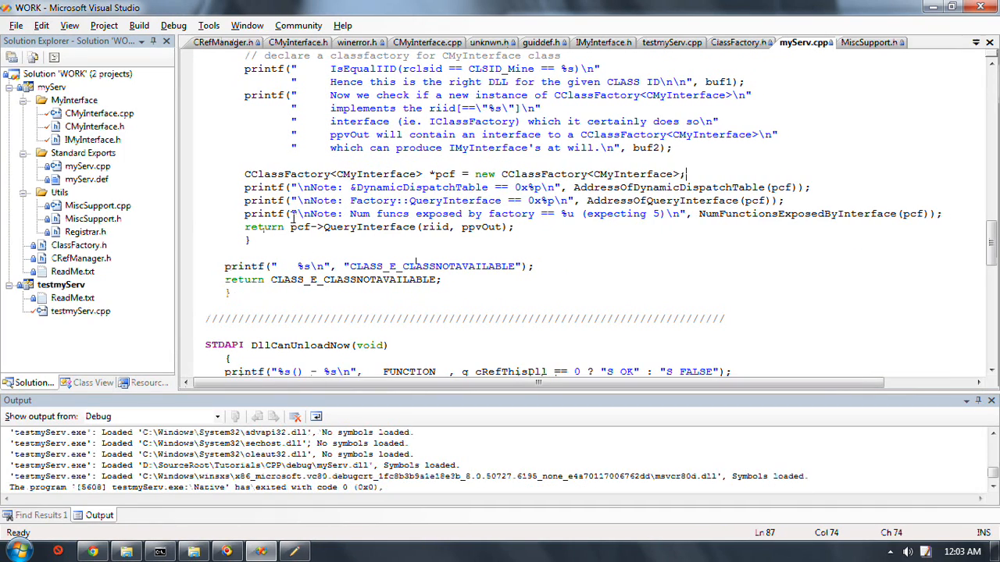
scroll(down, 3)
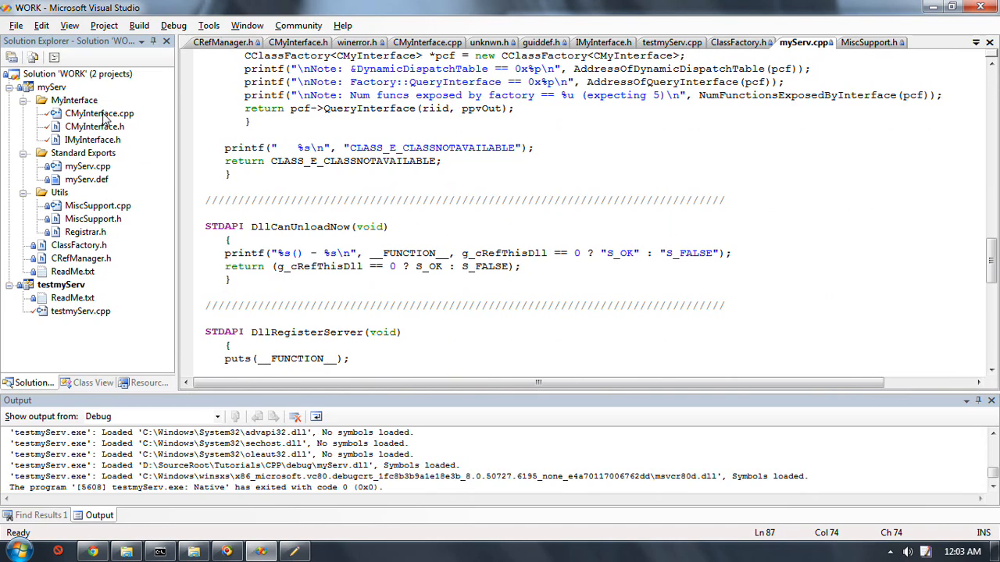
click(99, 113)
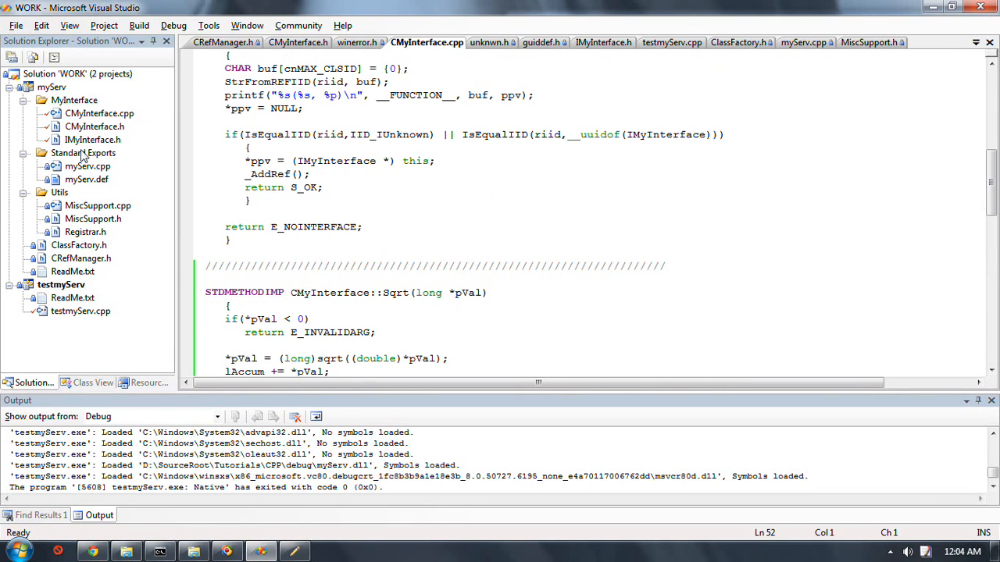
click(92, 139)
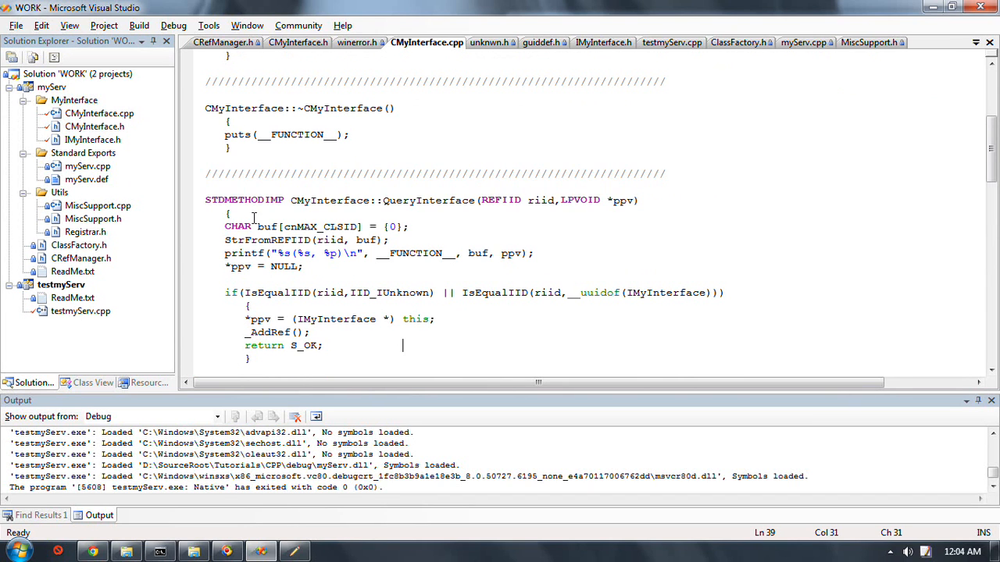
Set a breakpoint on puts in CRefManager's _AddRef and restart debugging with F5
scroll(down, 3)
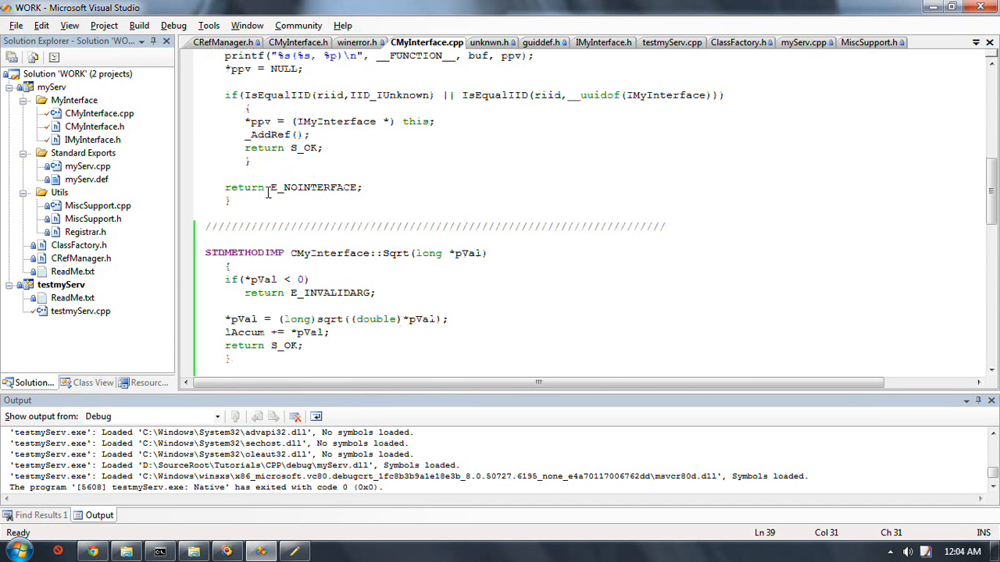
mouse_move(315, 187)
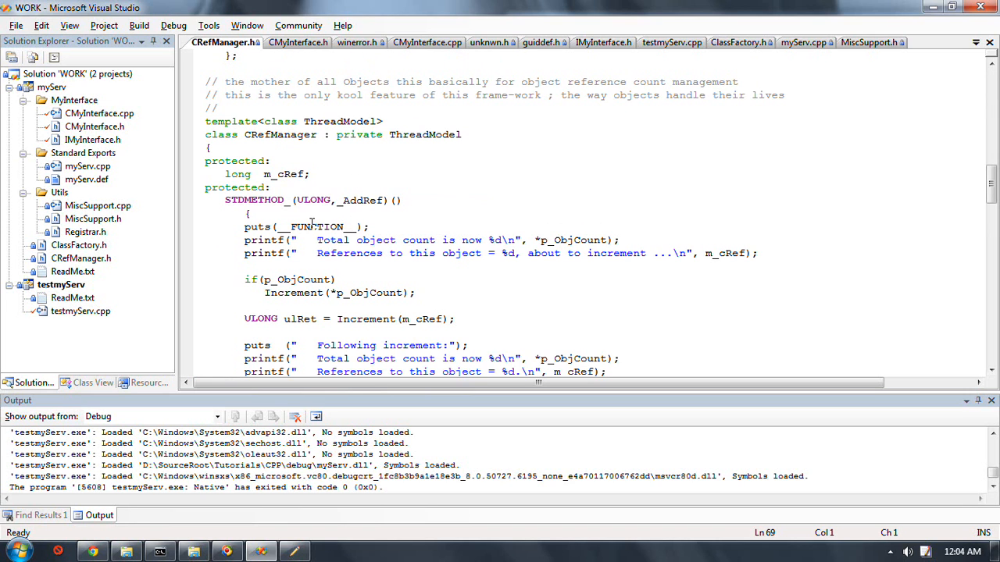
scroll(down, 3)
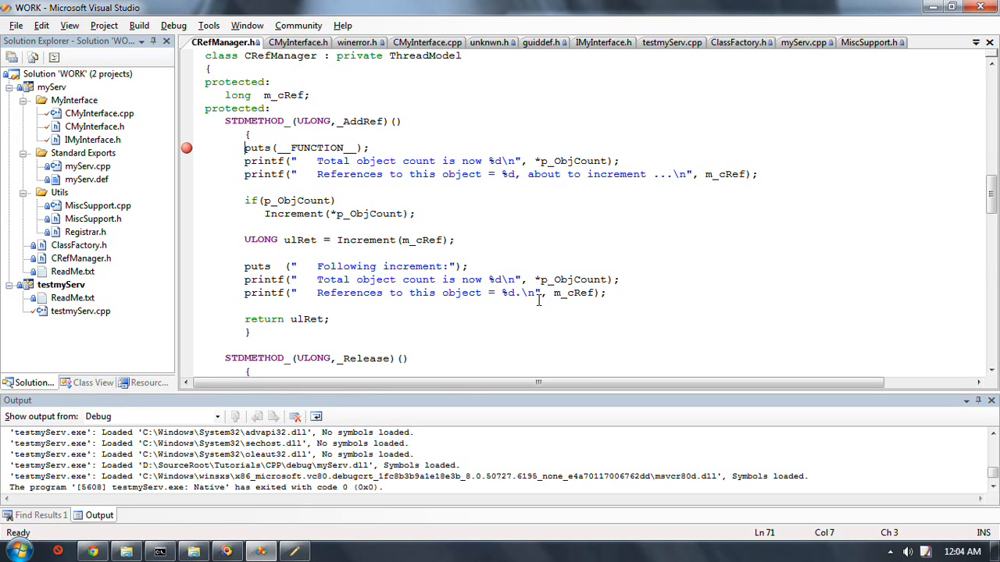
key(F5)
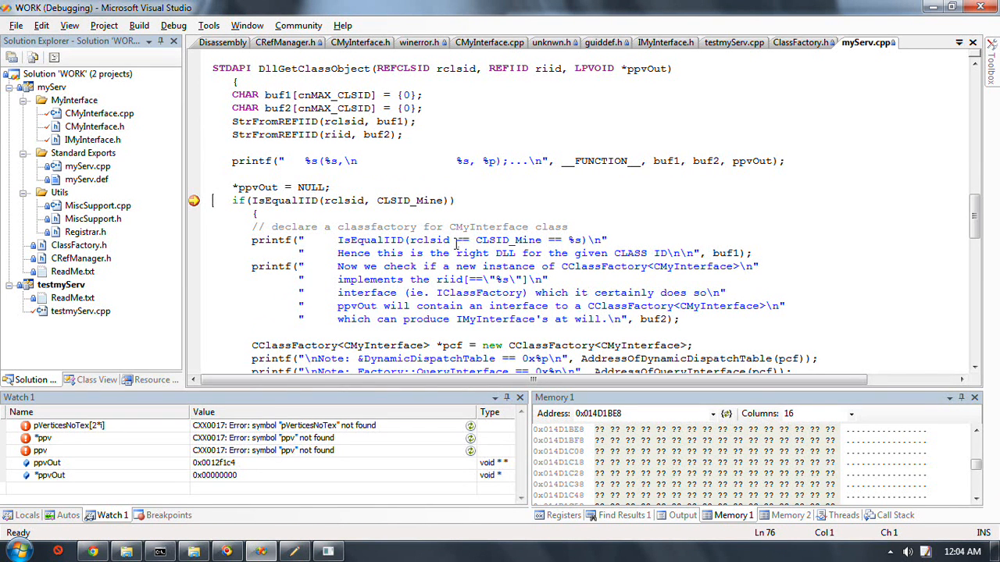
Continue to the _AddRef breakpoint and inspect the CreateInstance and ole32 call stack frames
click(286, 42)
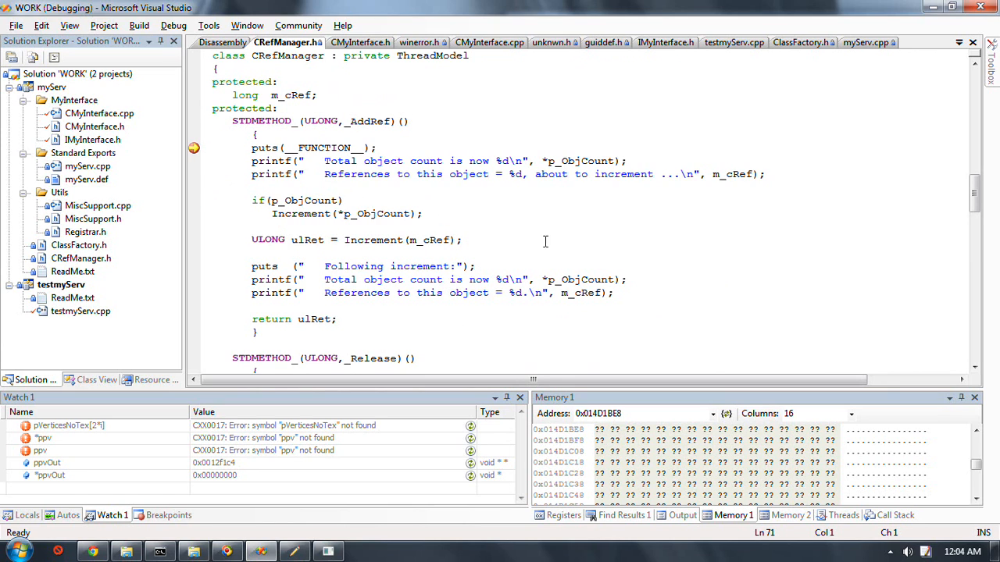
click(895, 515)
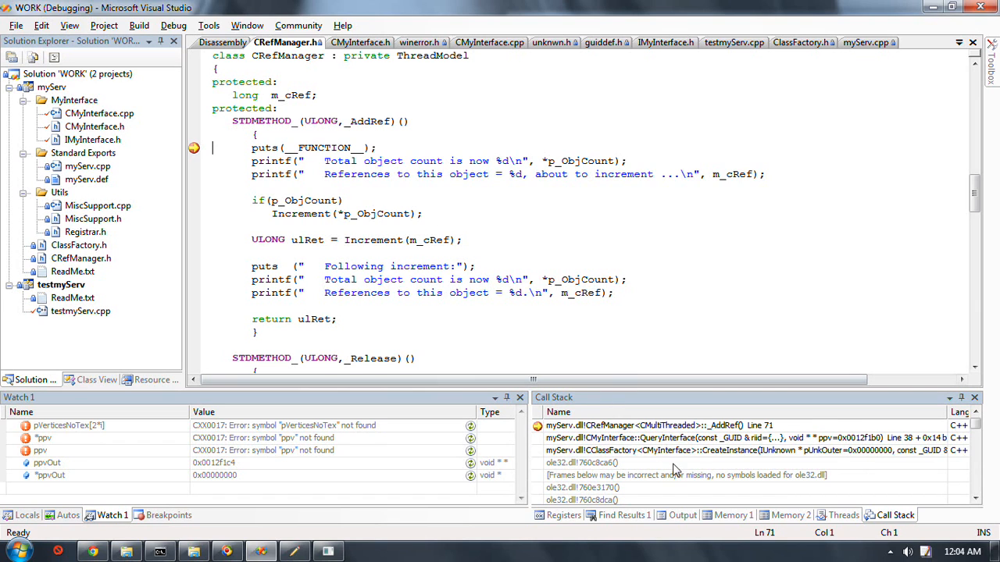
click(749, 450)
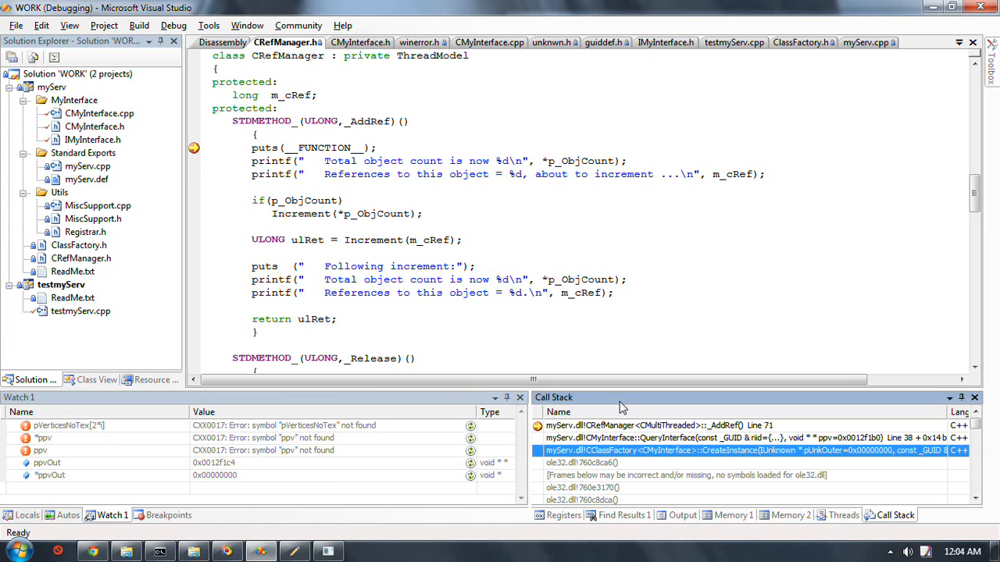
mouse_move(603, 234)
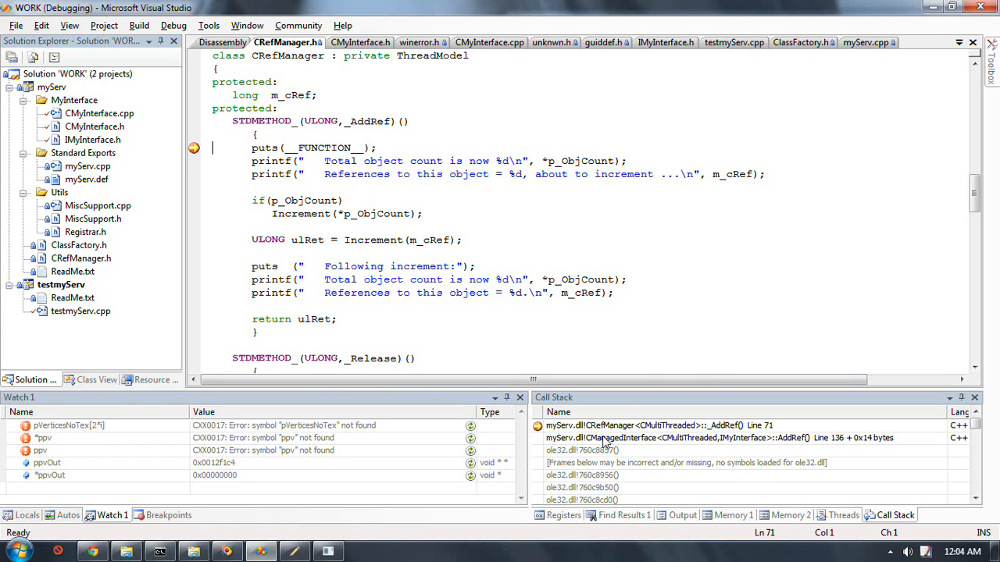
click(581, 450)
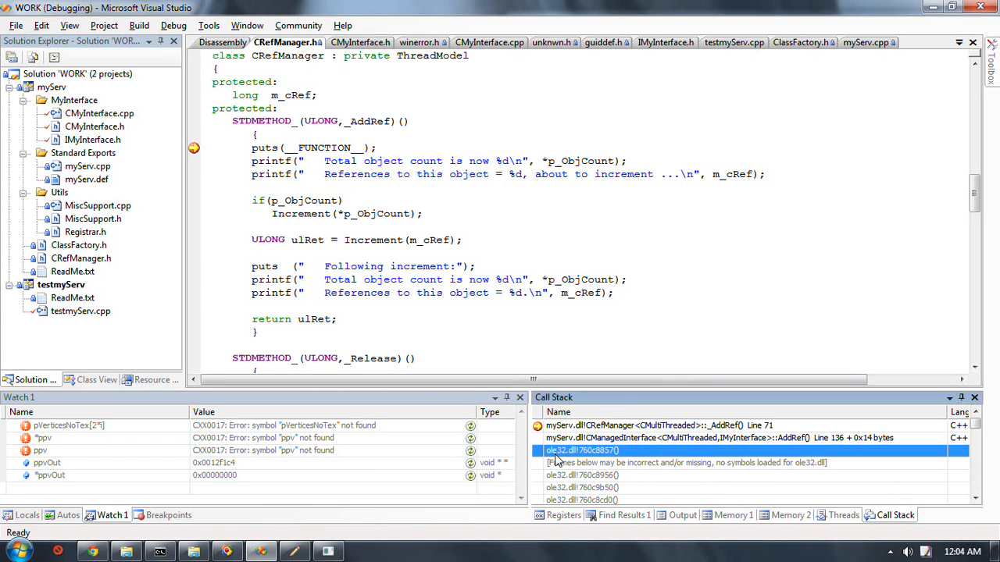
mouse_move(593, 451)
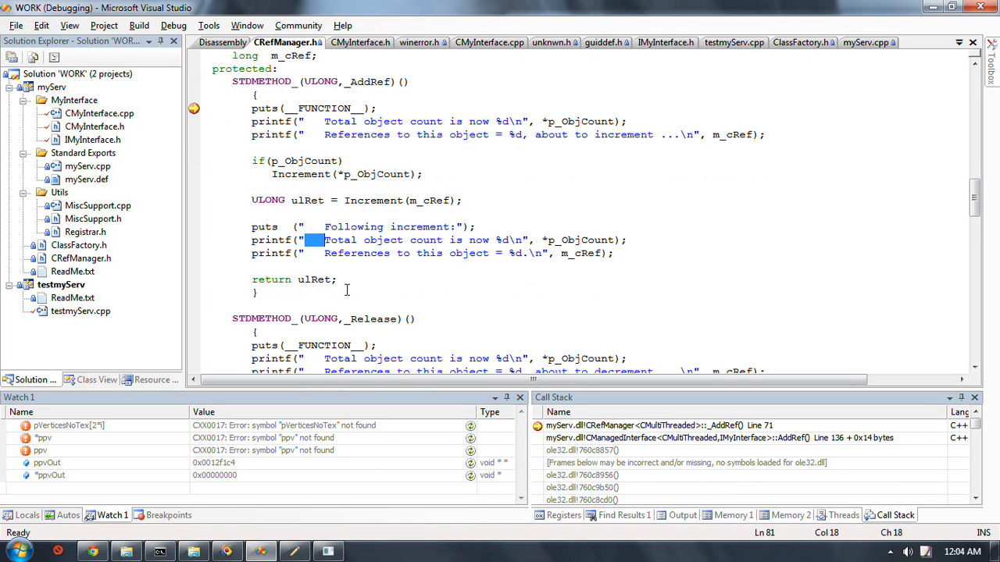
Step through CRefManager's Release with F10 until its return Value line
scroll(down, 3)
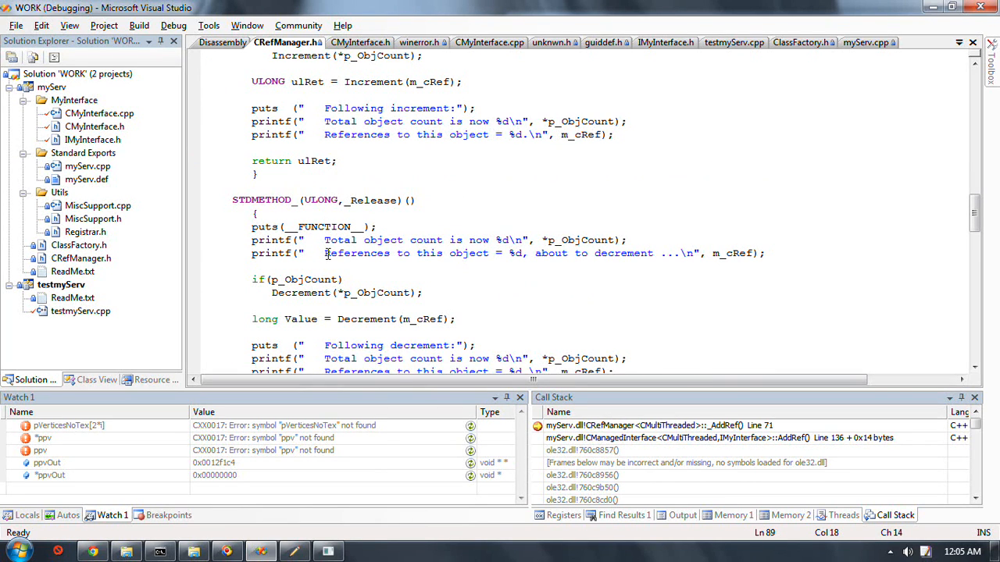
click(193, 227)
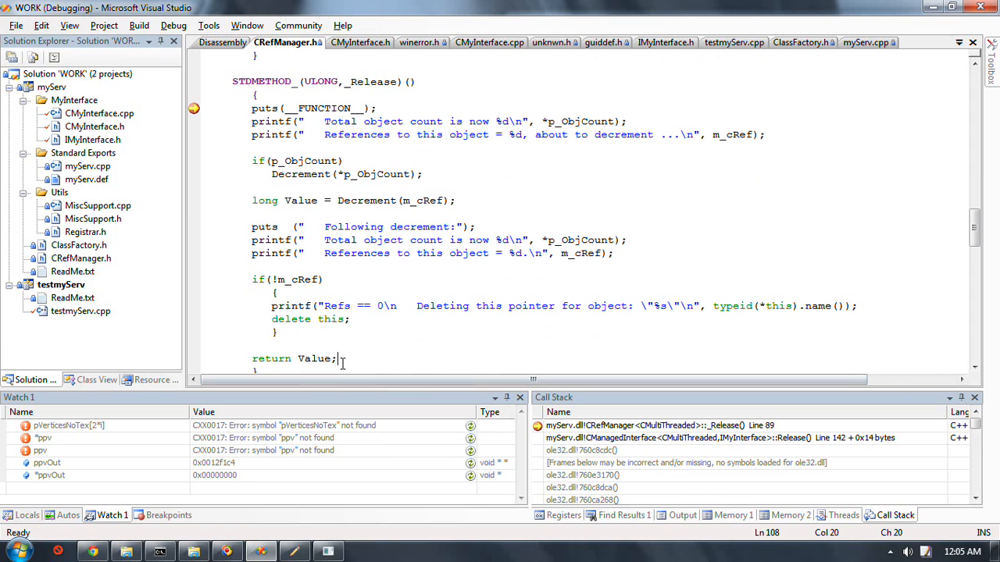
scroll(down, 3)
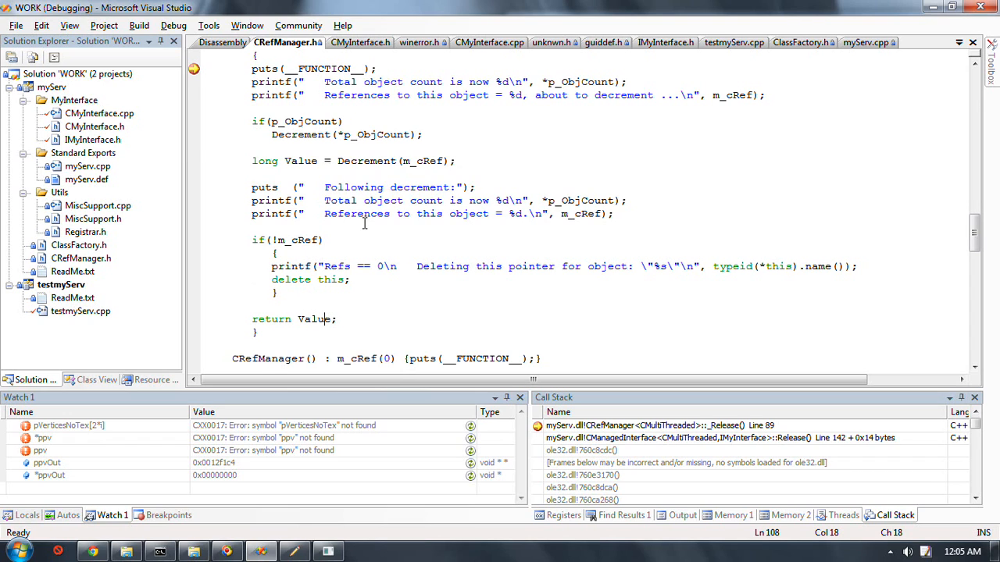
scroll(down, 3)
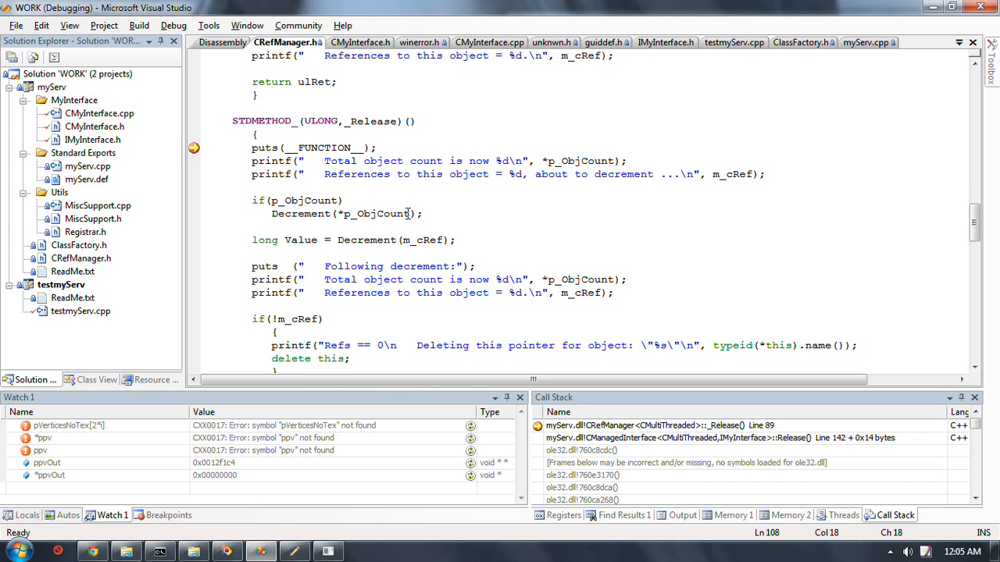
mouse_move(378, 212)
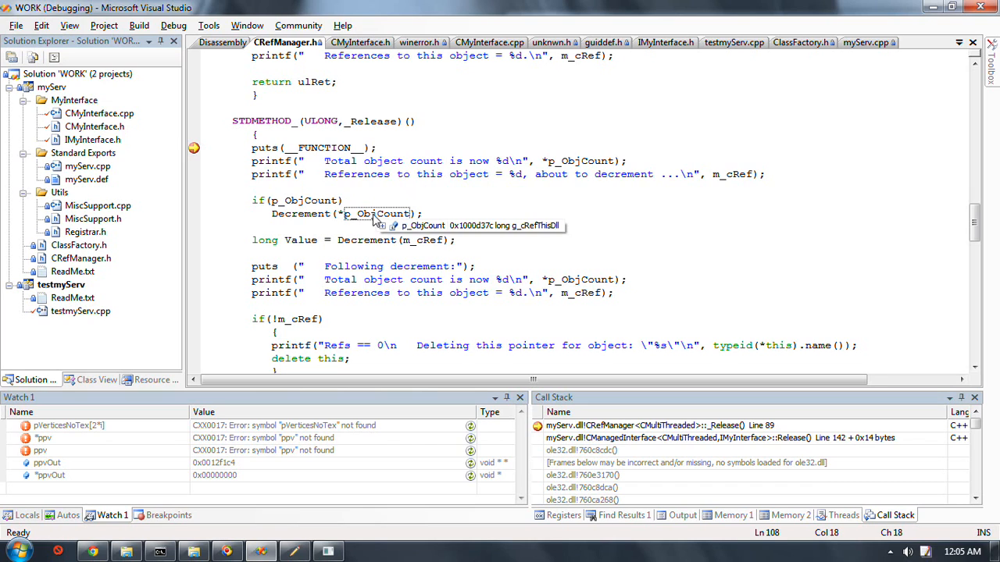
mouse_move(297, 222)
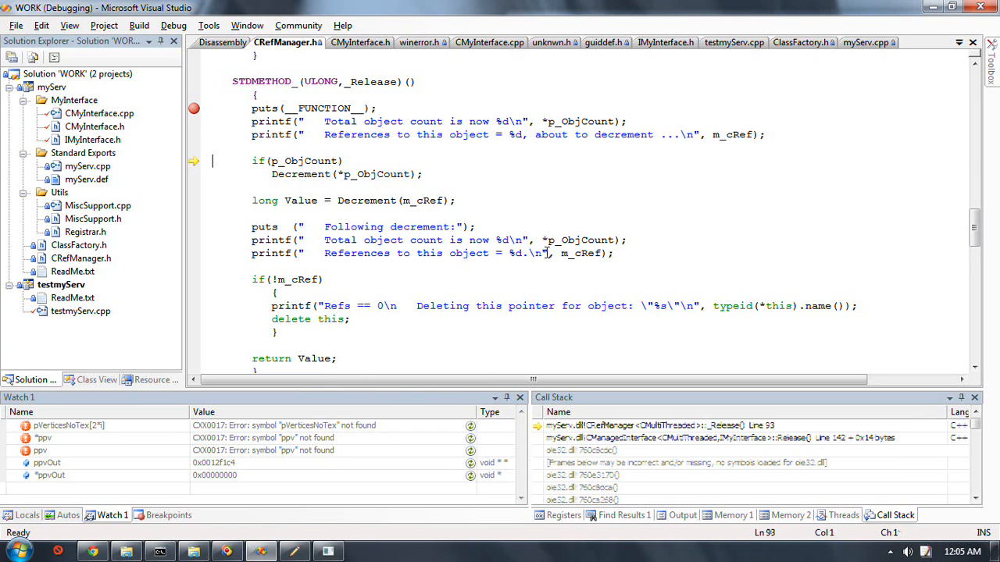
key(F10)
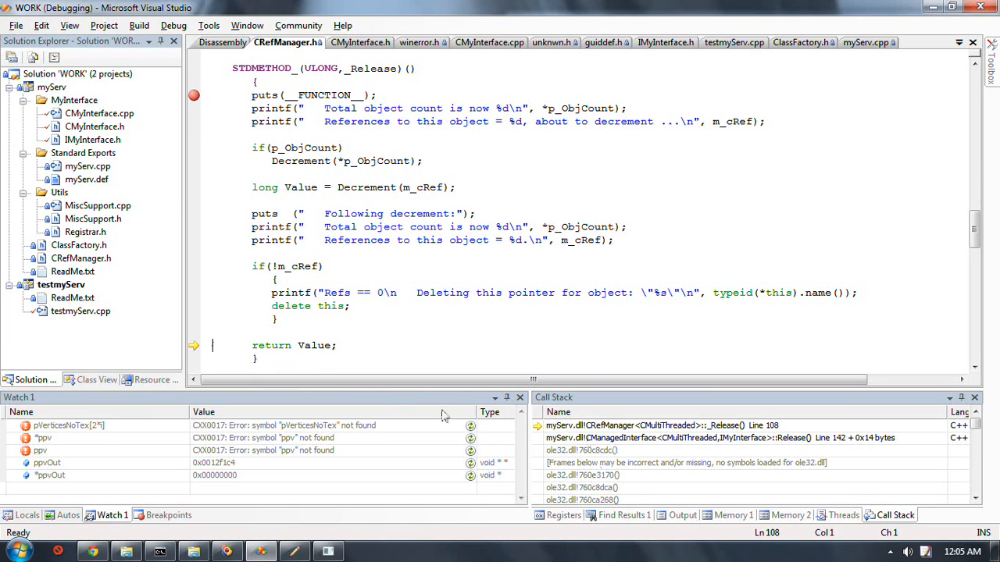
mouse_move(312, 345)
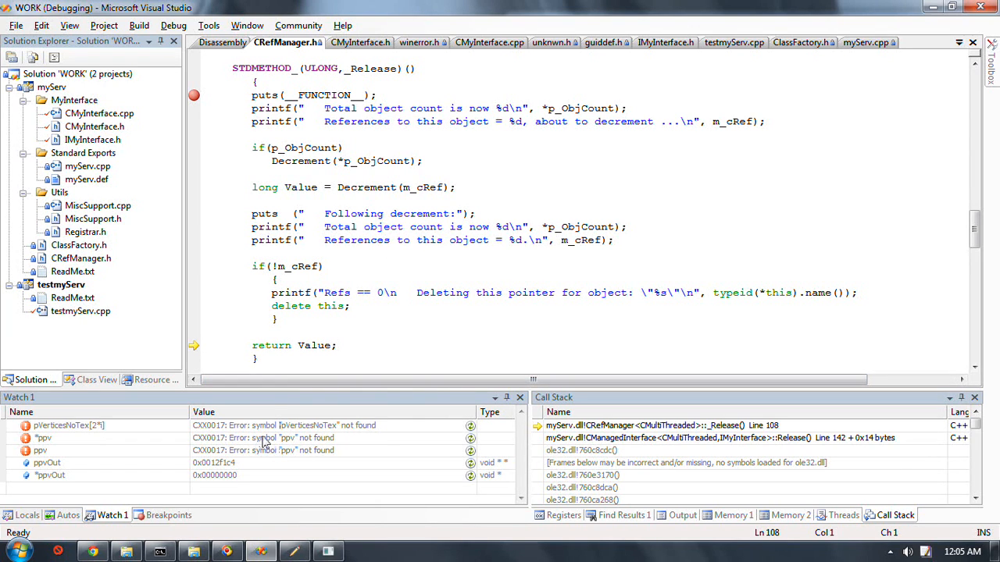
mouse_move(347, 285)
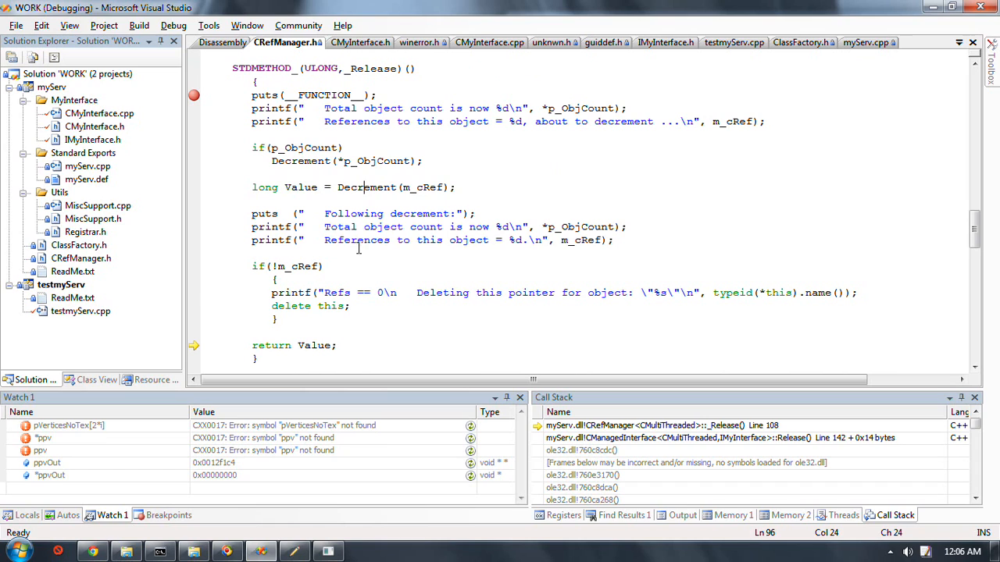
scroll(down, 3)
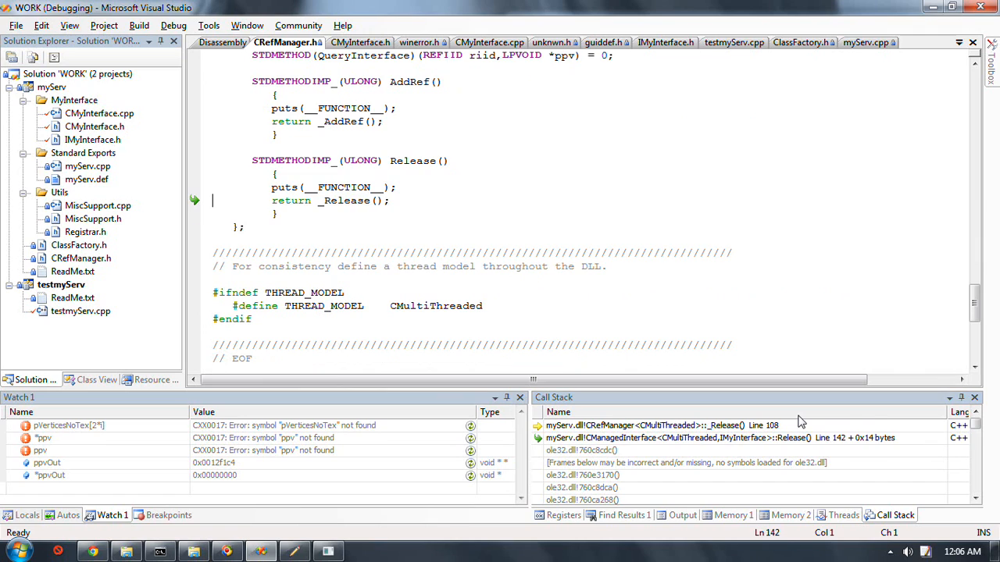
Back in CManagedInterface's Release at return _Release(), point at Release for help lookup
click(415, 148)
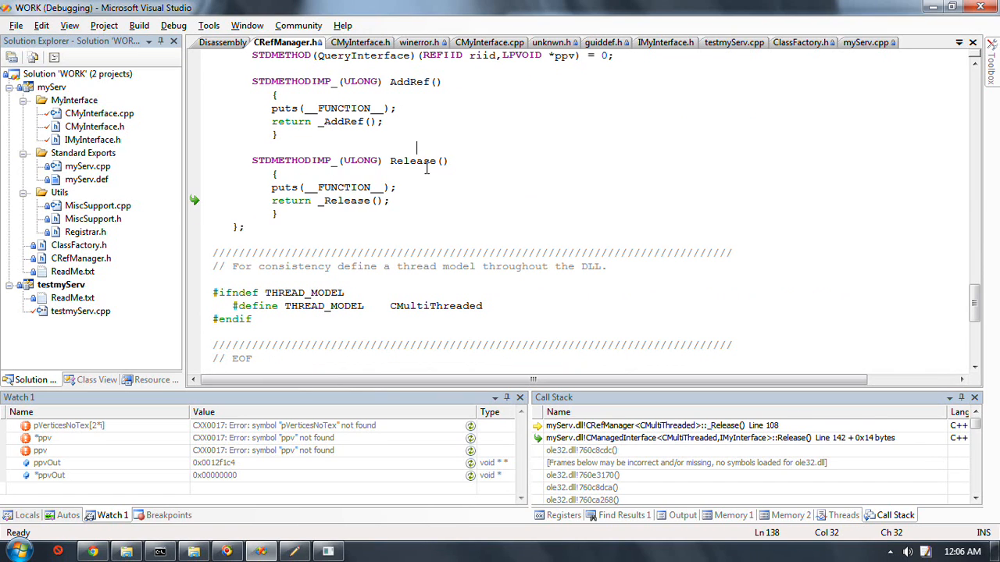
click(425, 160)
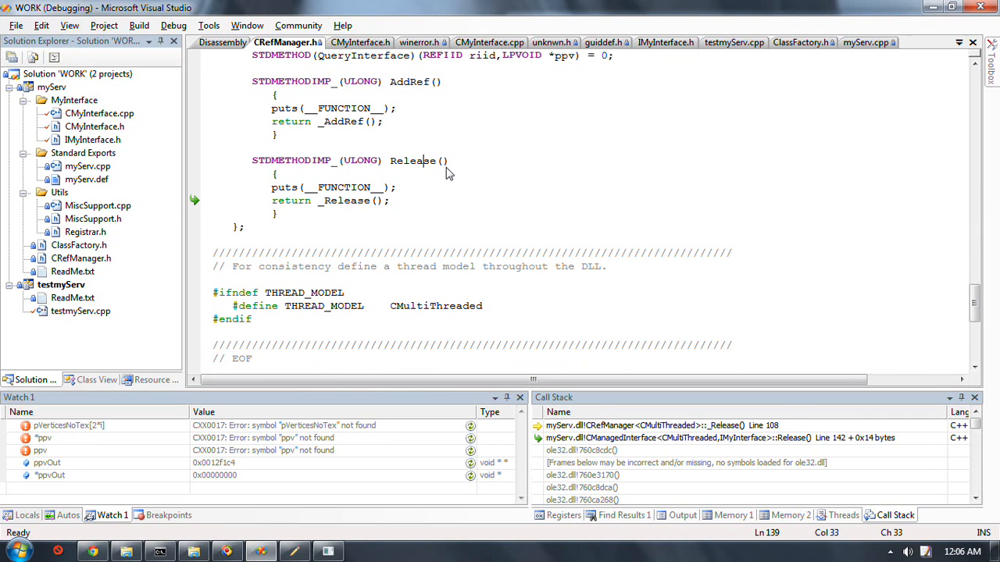
mouse_move(500, 188)
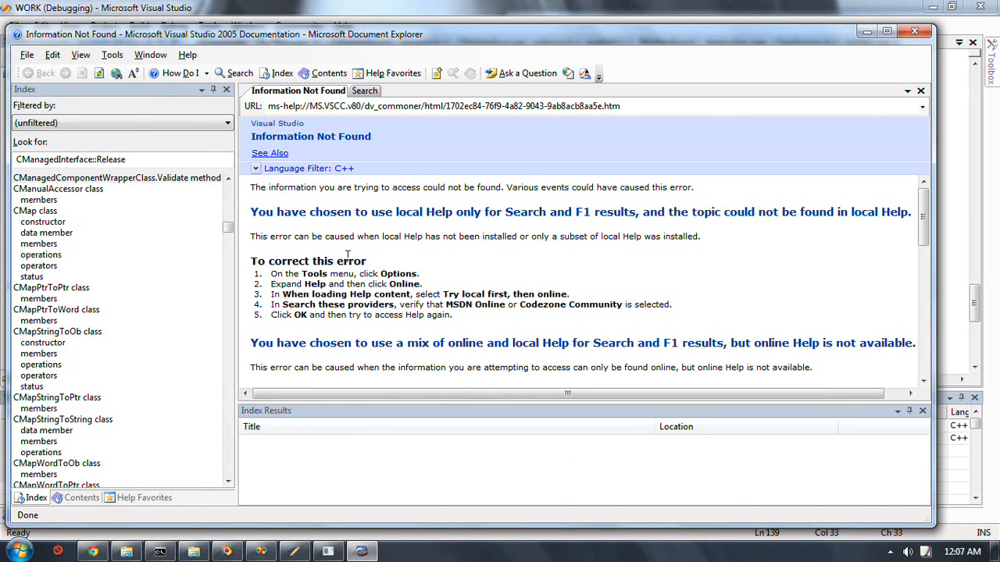
mouse_move(367, 246)
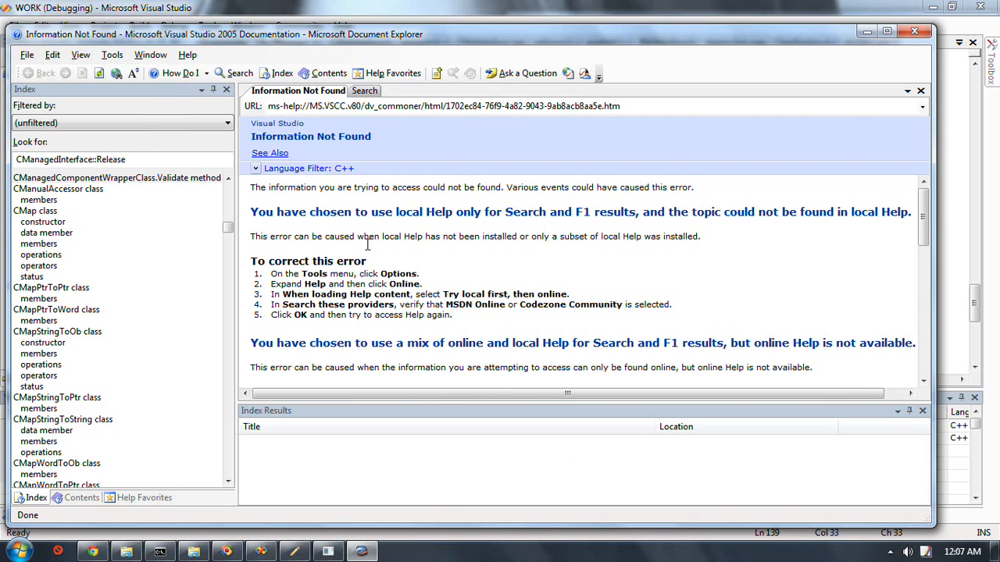
mouse_move(392, 282)
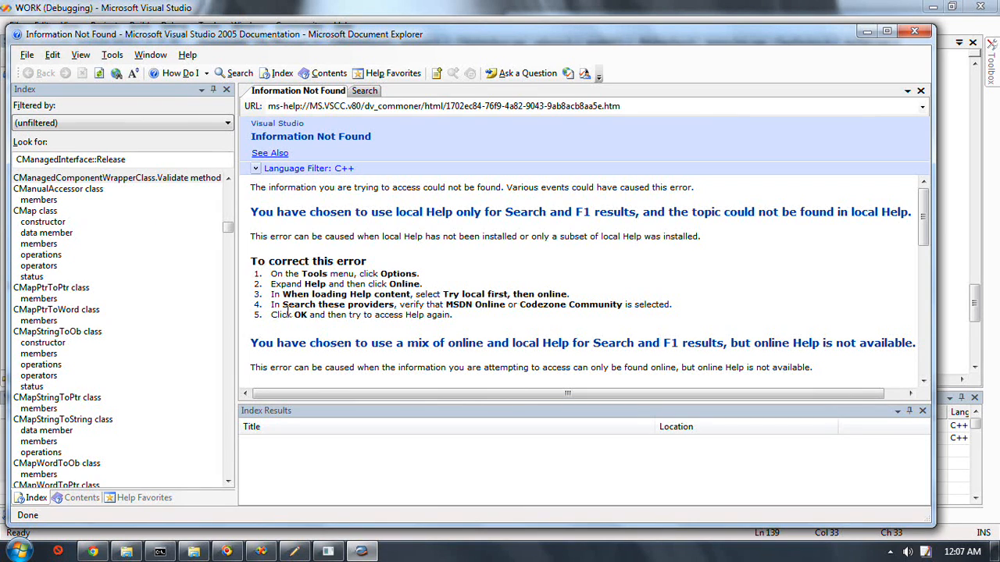
mouse_move(369, 282)
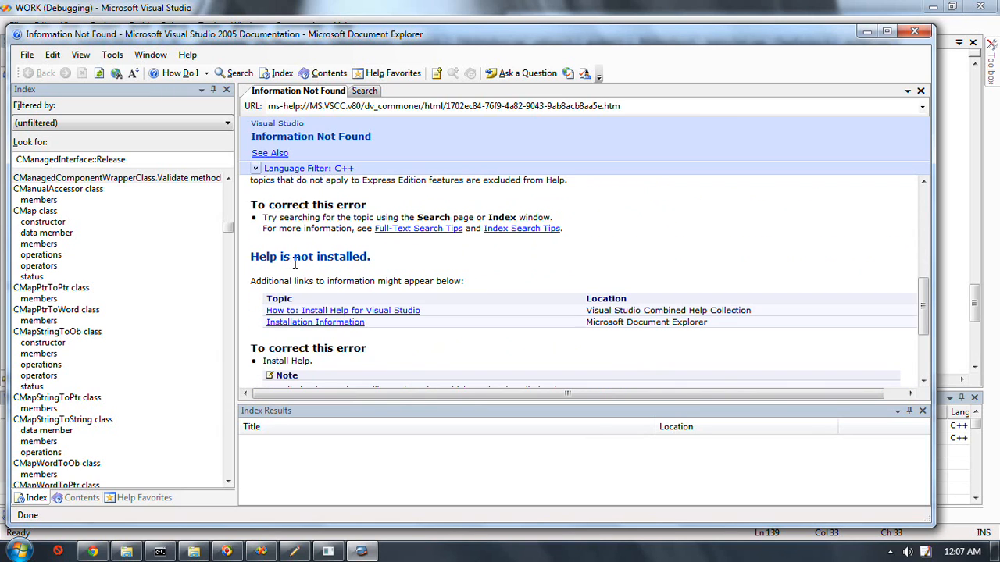
mouse_move(537, 259)
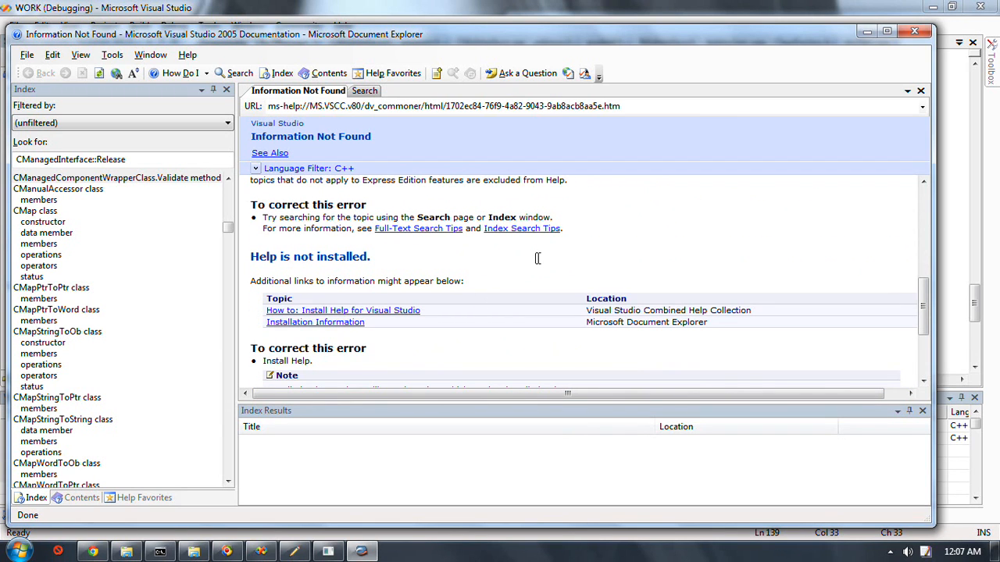
mouse_move(320, 243)
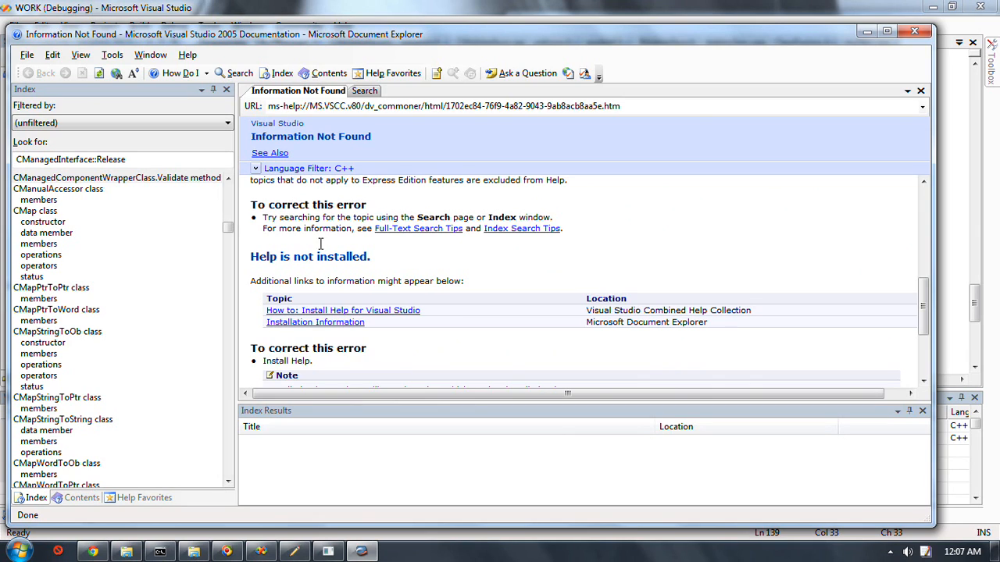
Read IUnknown::Release and search the Help Index for 'Release method'
scroll(down, 3)
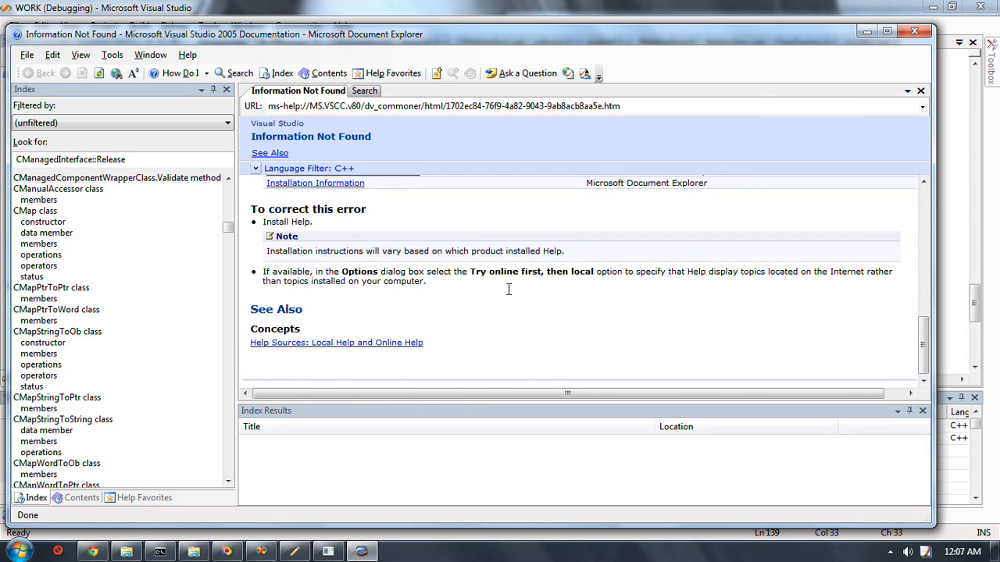
click(115, 159)
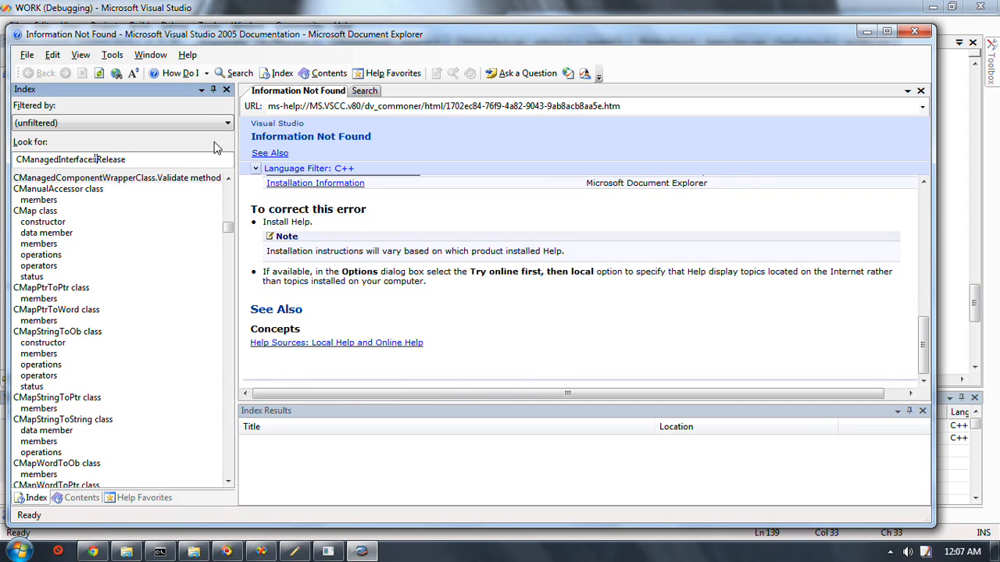
text(Release, IUnknown)
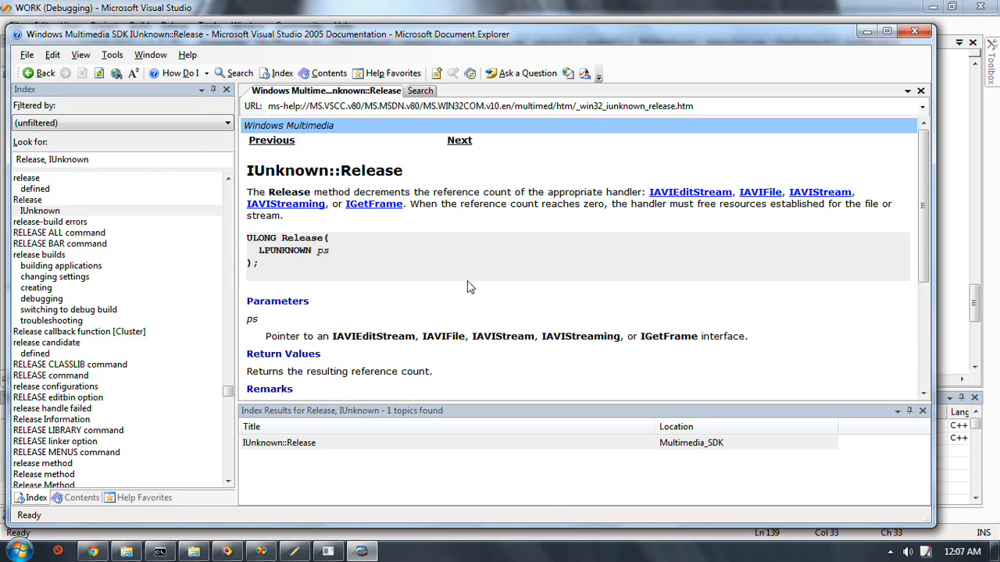
scroll(down, 3)
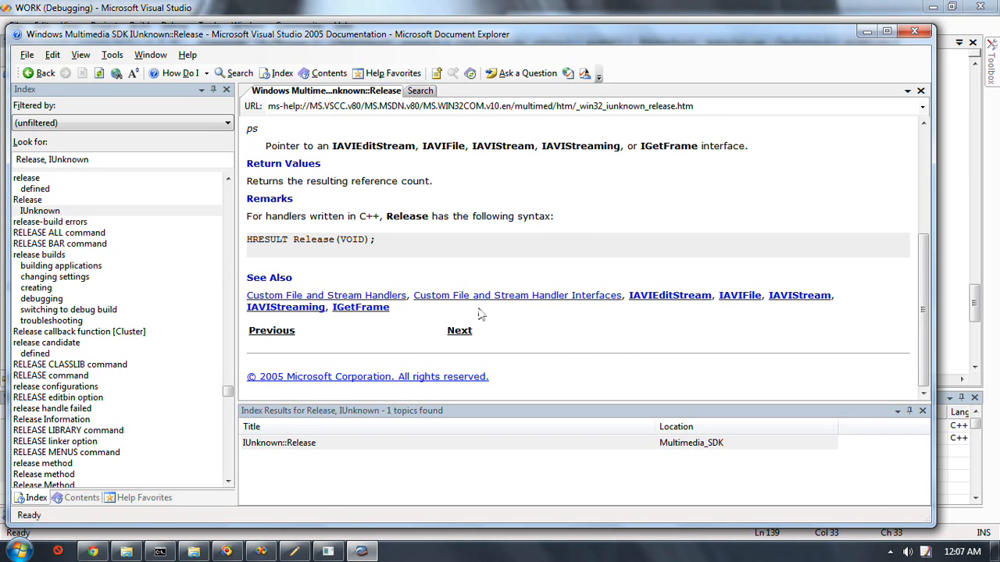
mouse_move(84, 330)
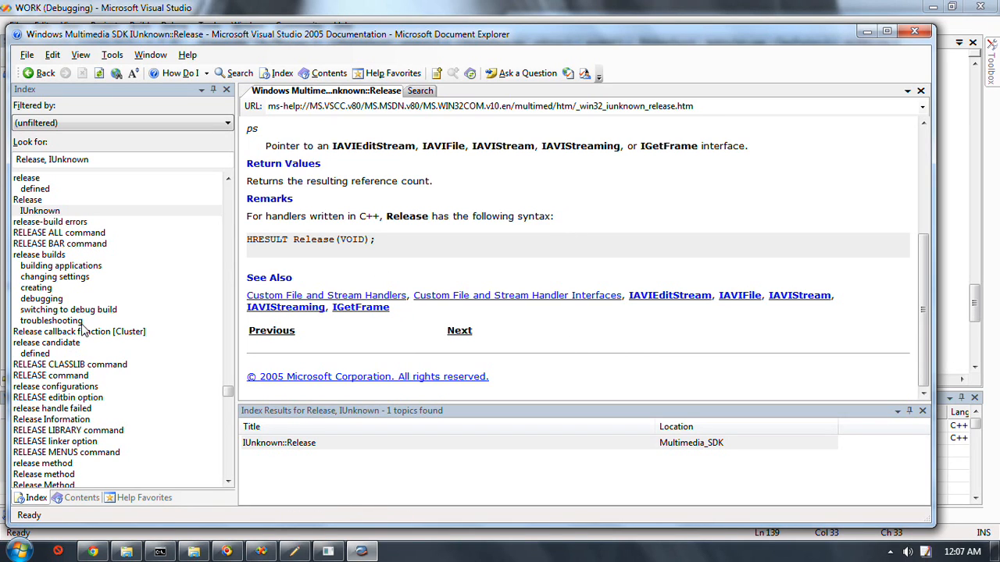
mouse_move(122, 228)
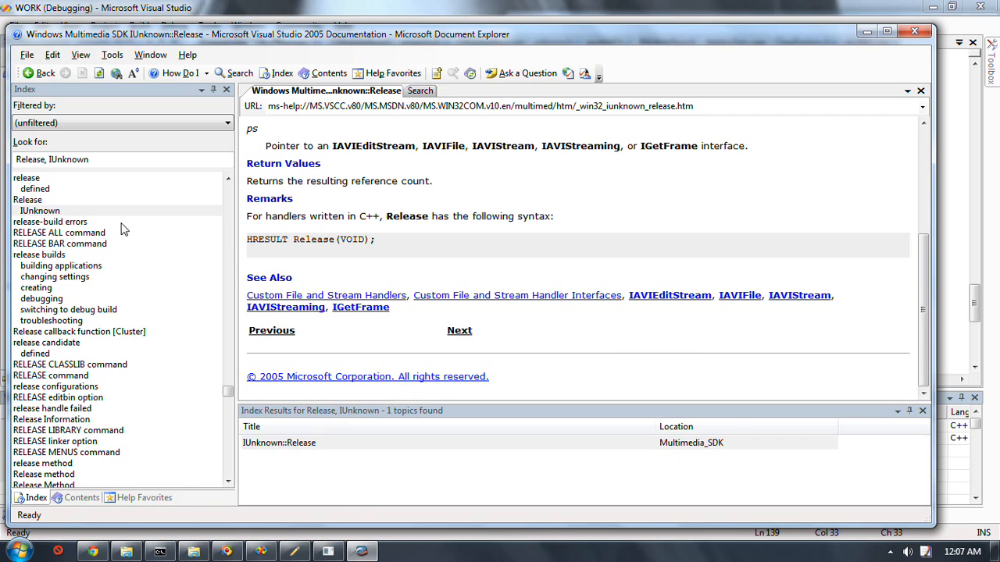
mouse_move(234, 500)
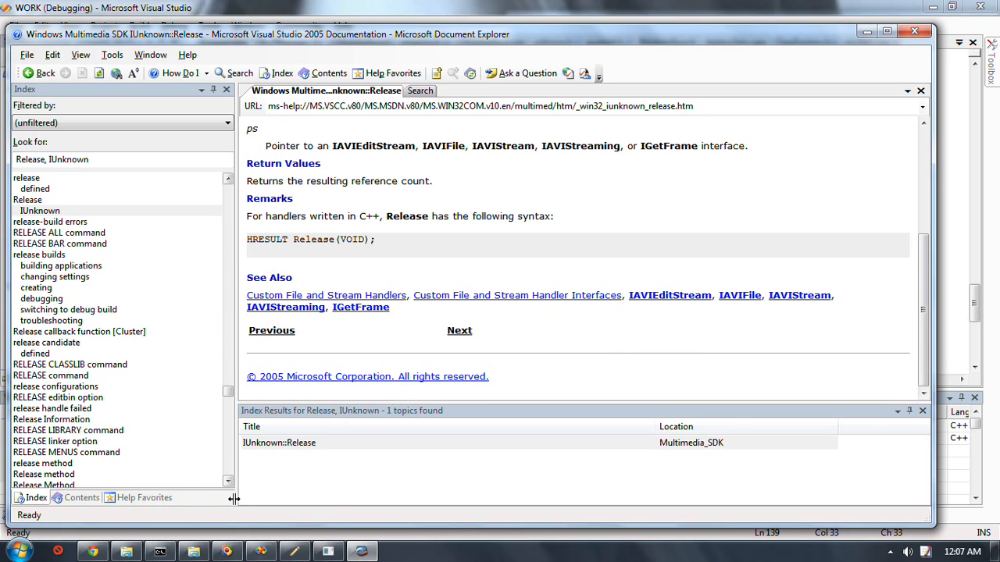
mouse_move(378, 211)
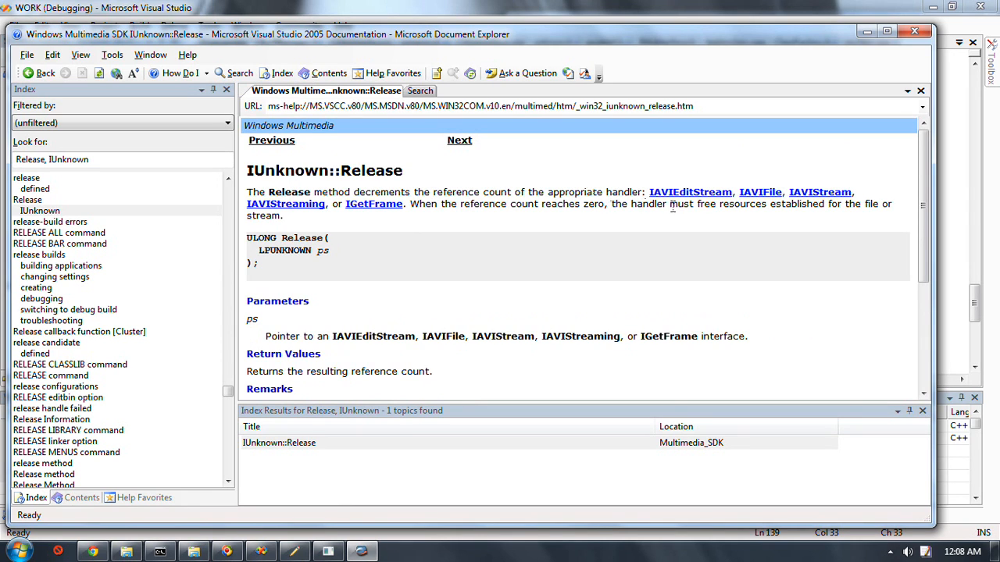
mouse_move(390, 283)
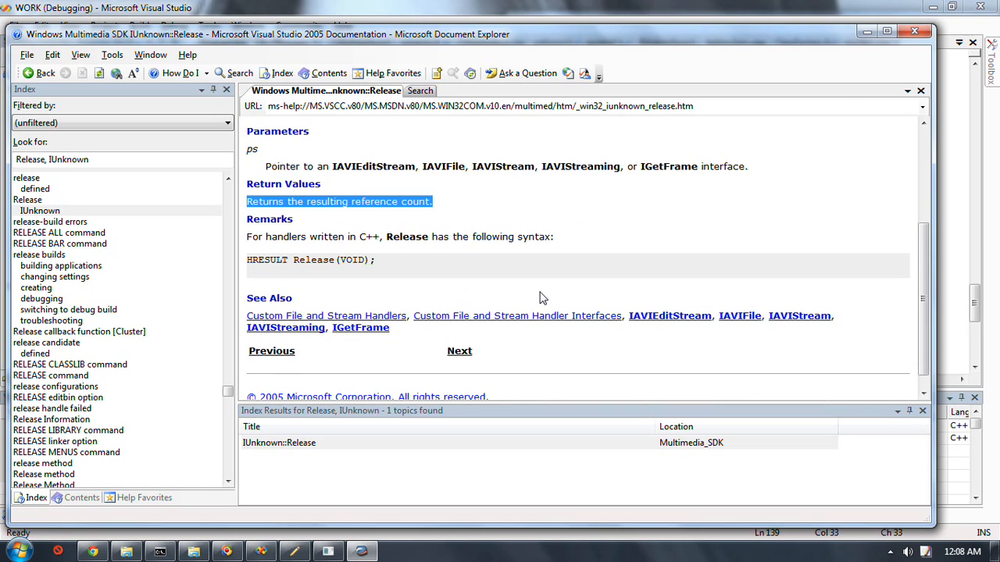
mouse_move(369, 233)
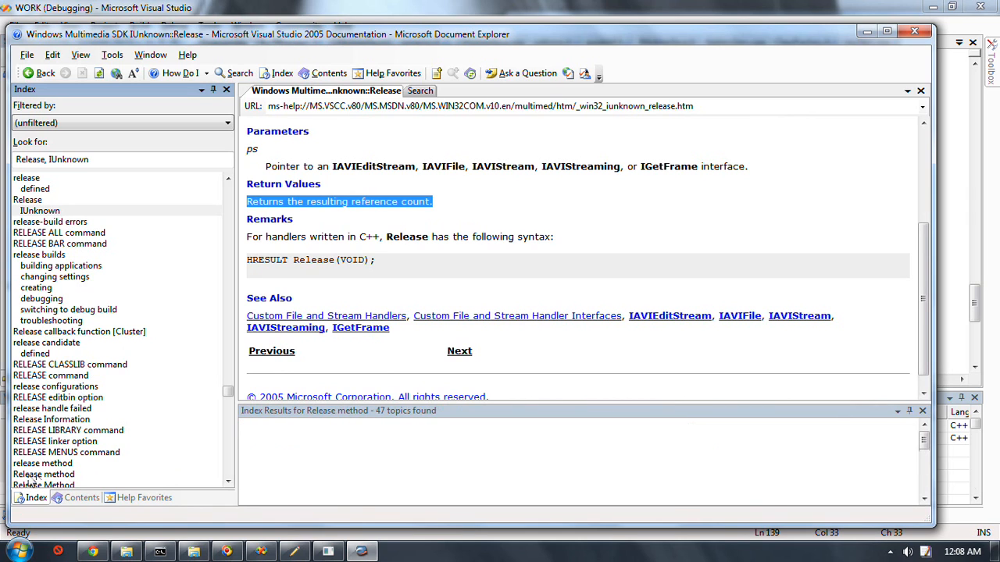
View _com_ptr_t::Release and scroll through the 47 Release method topics
click(44, 474)
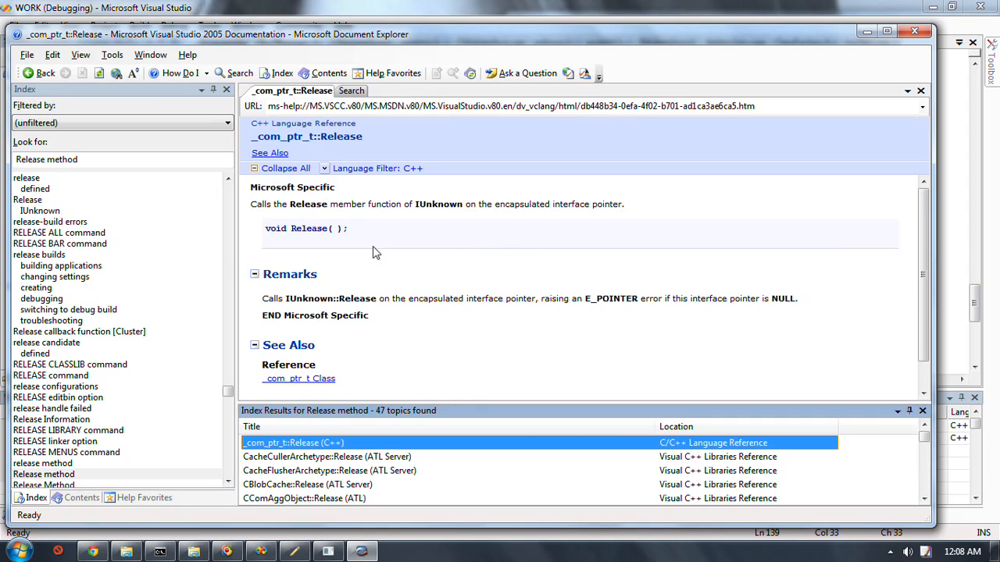
scroll(down, 3)
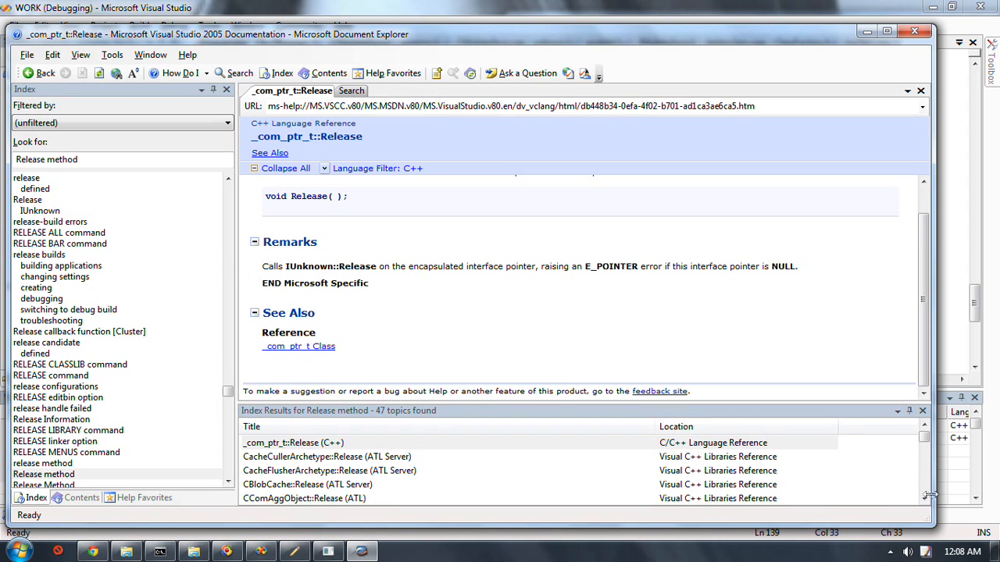
scroll(down, 3)
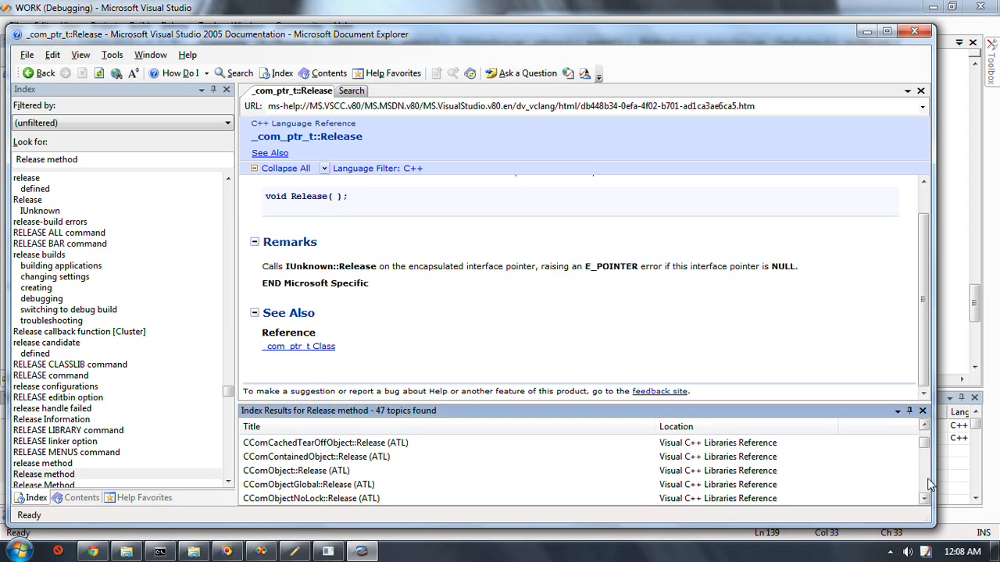
scroll(down, 3)
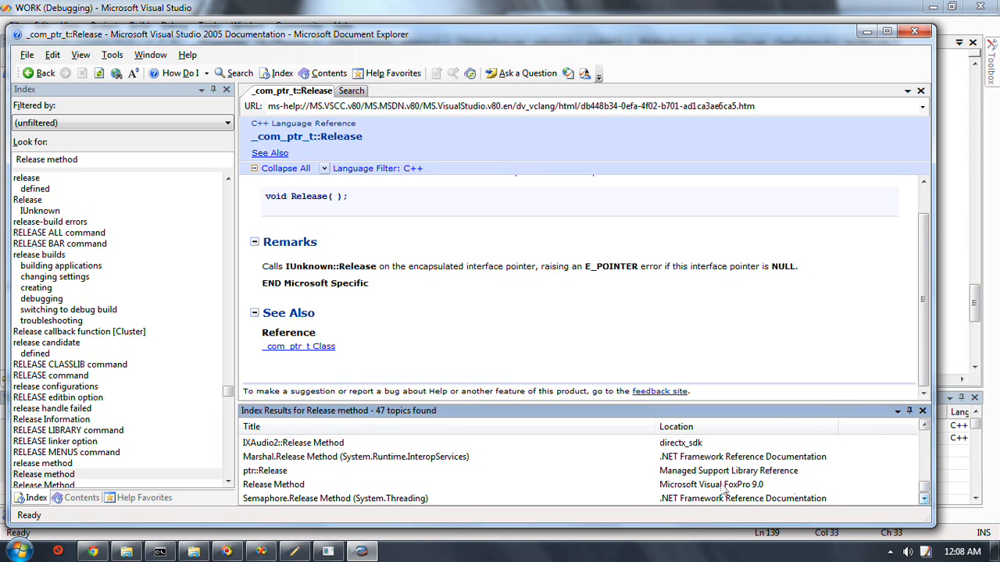
mouse_move(281, 477)
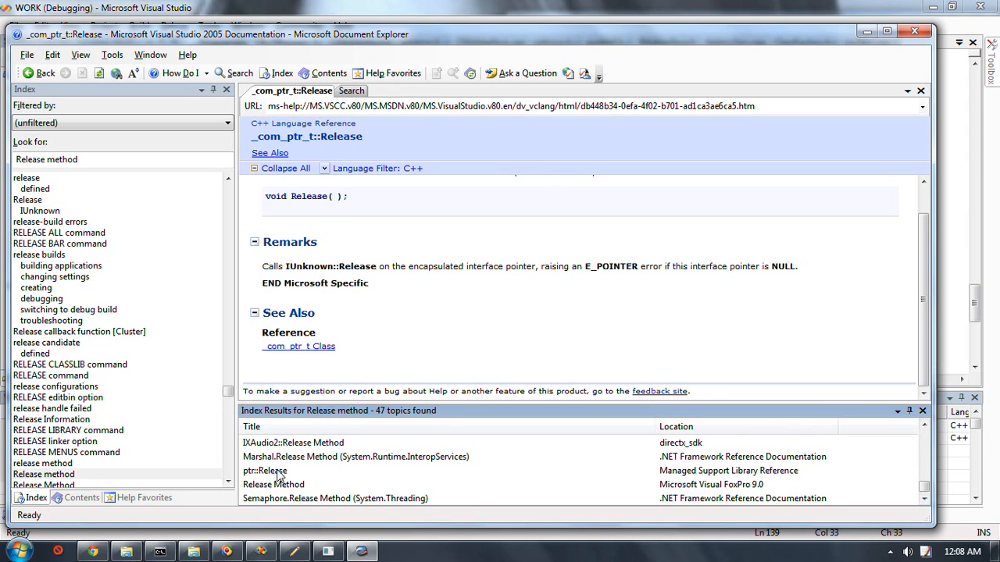
mouse_move(393, 509)
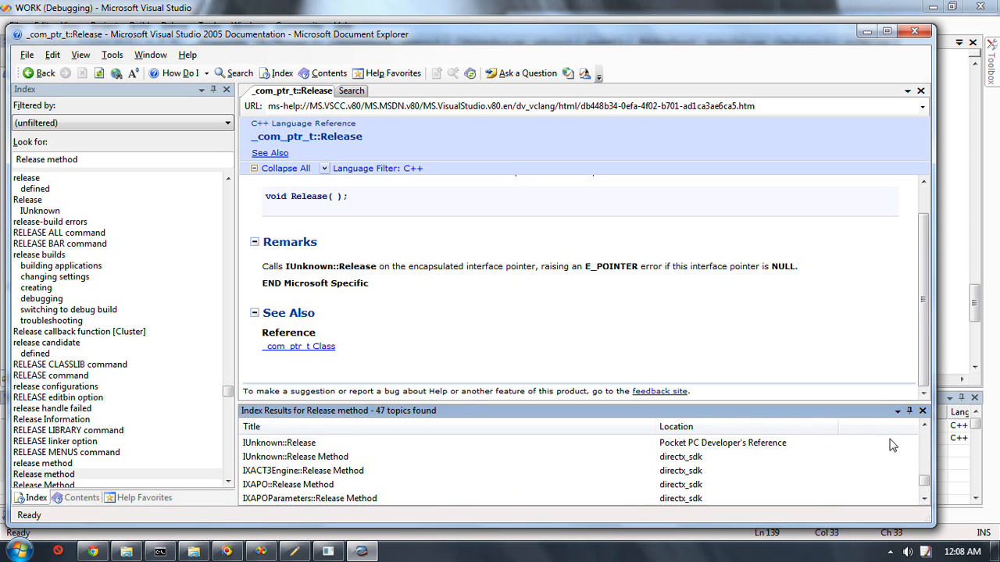
mouse_move(766, 456)
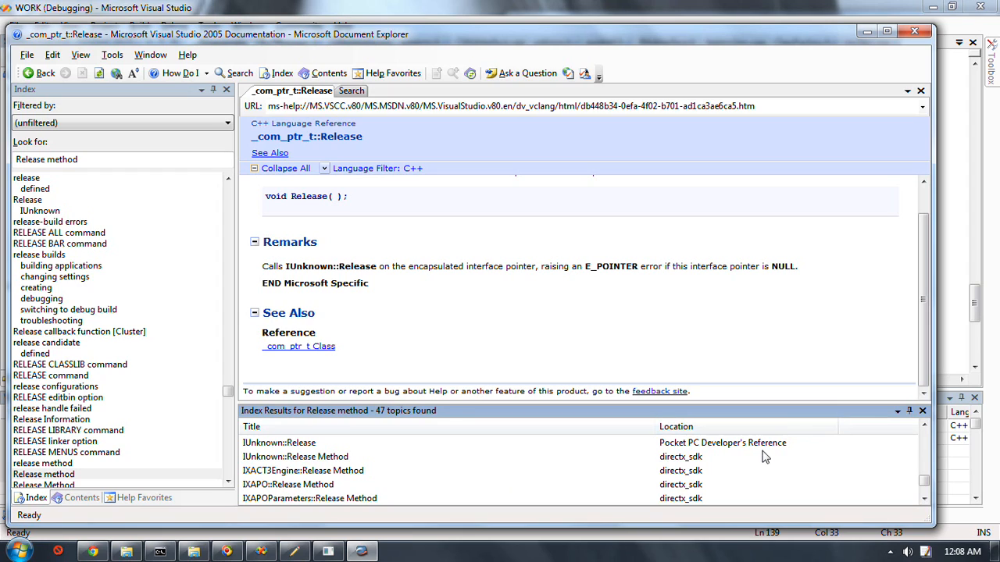
scroll(down, 3)
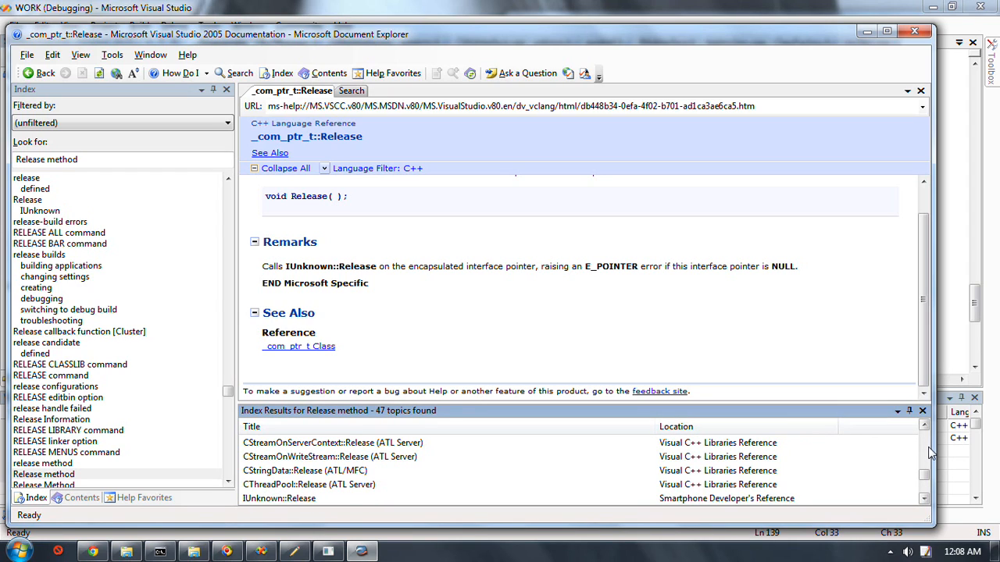
scroll(down, 3)
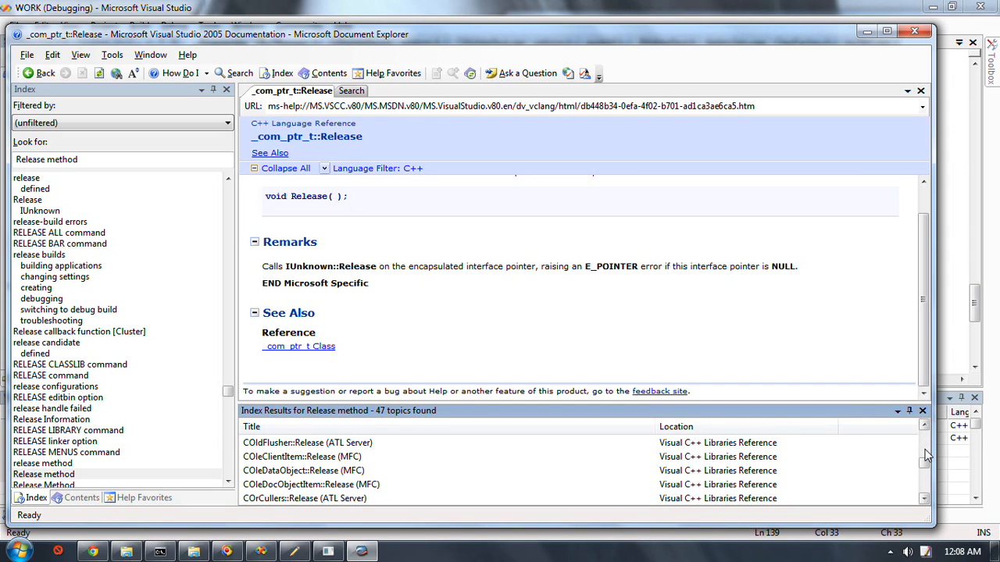
scroll(down, 3)
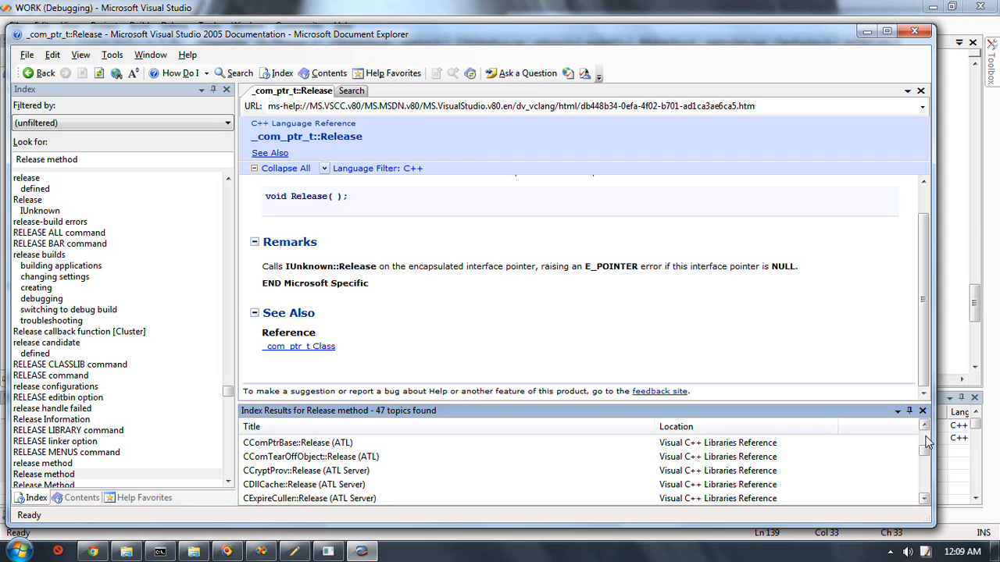
scroll(down, 3)
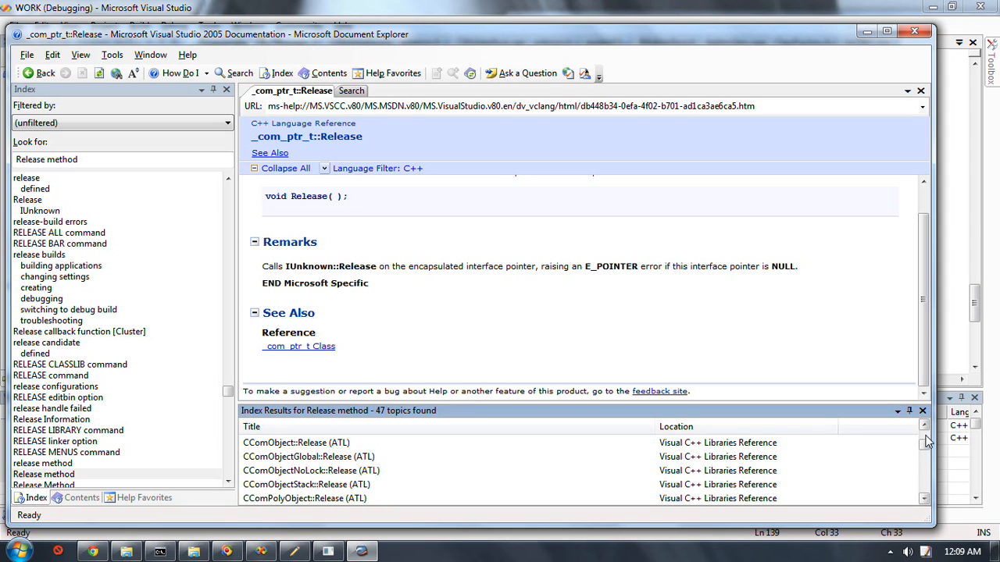
Return via the taskbar to Visual Studio's debugger at CRefManager.h's Release wrapper
click(925, 442)
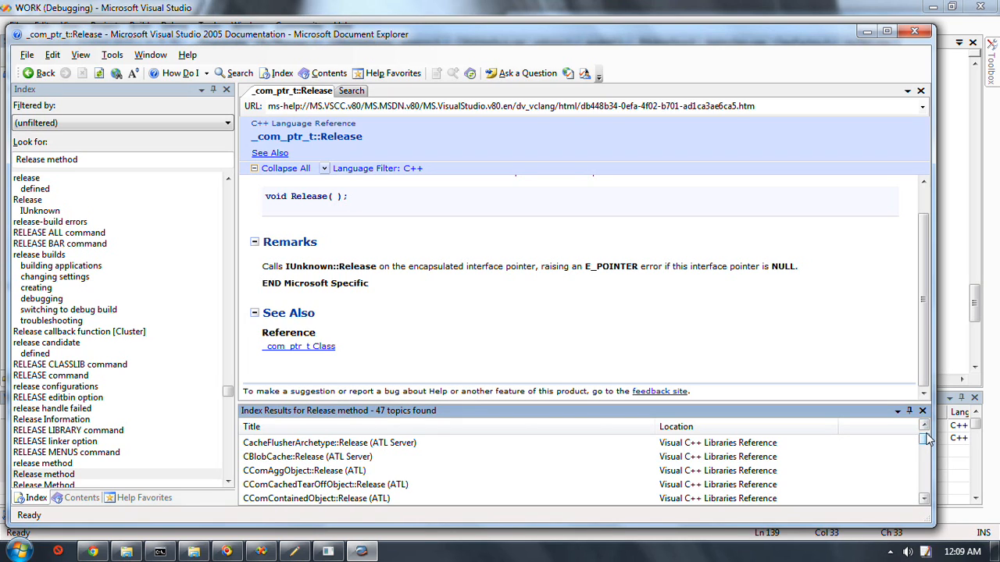
click(925, 425)
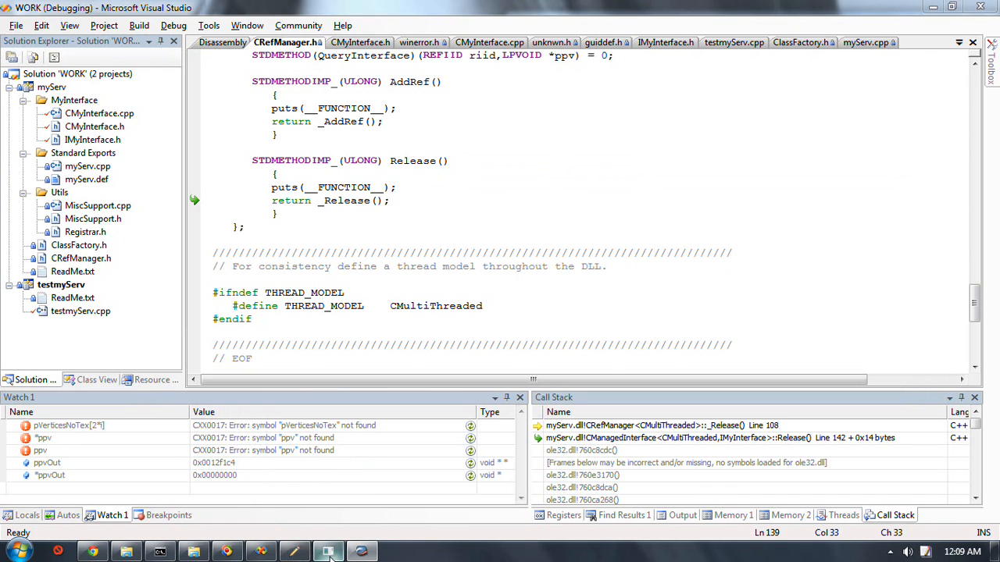
Bring the testmyServ console forward to read its reference-count traces, then return to CRefManager.h
click(328, 553)
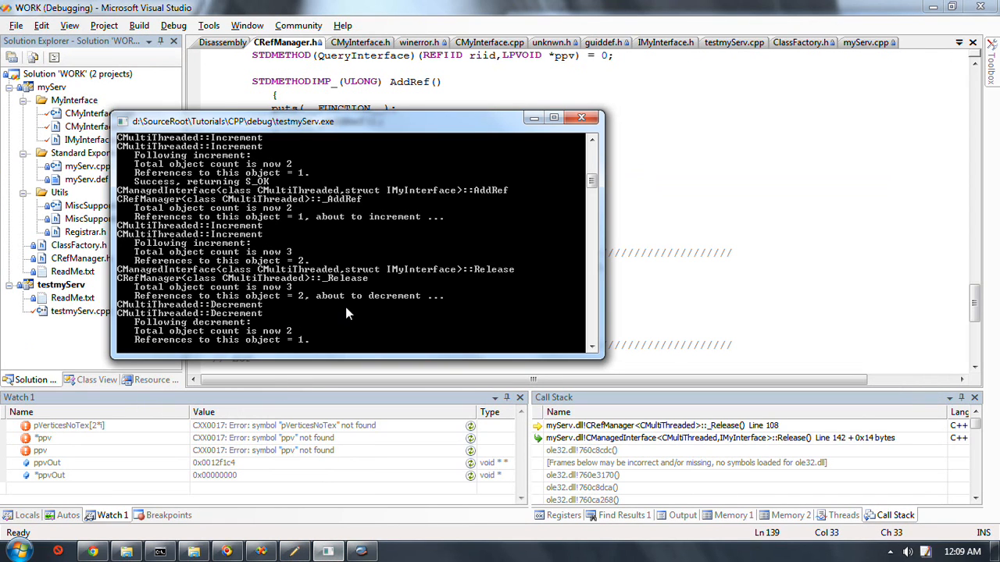
mouse_move(278, 278)
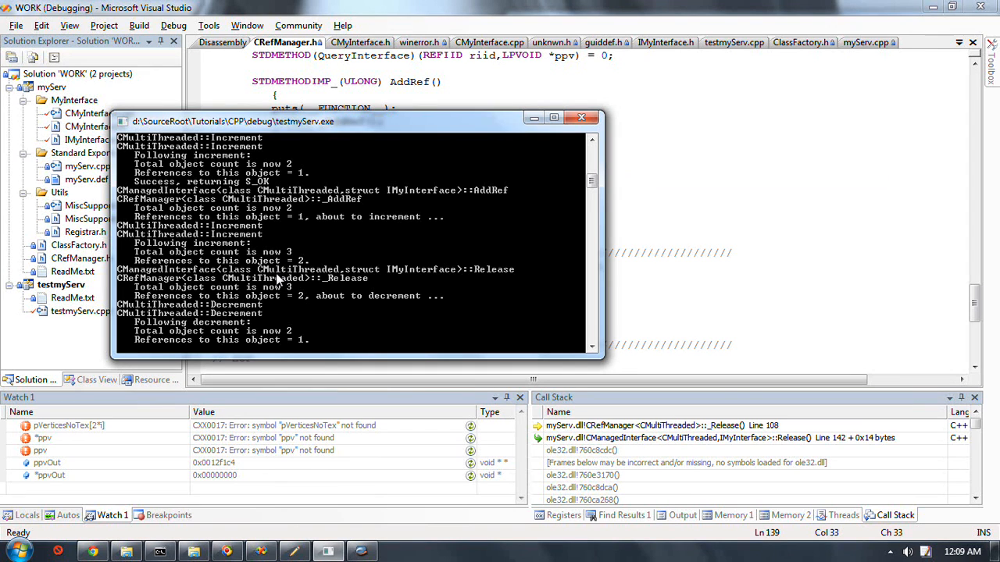
mouse_move(334, 225)
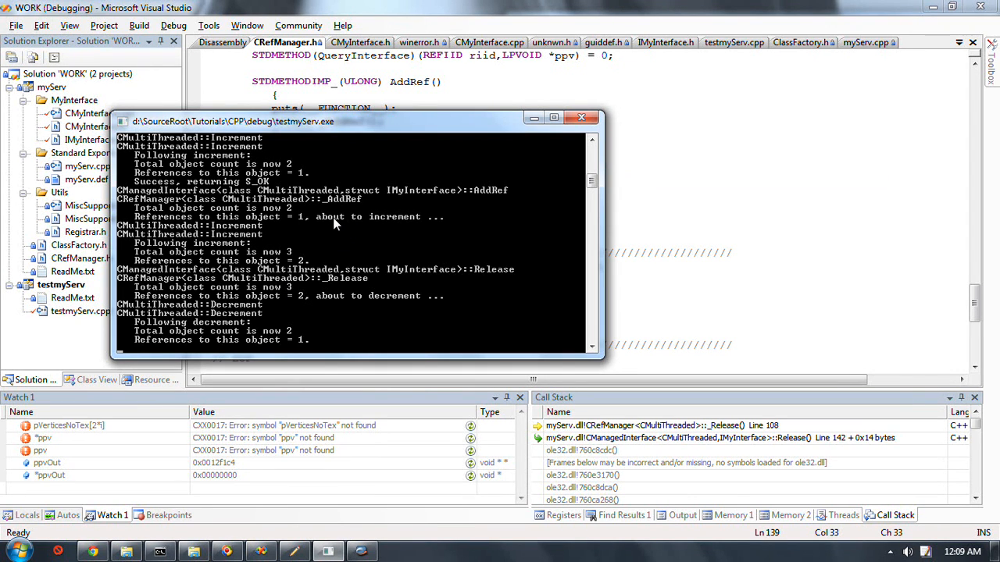
mouse_move(537, 315)
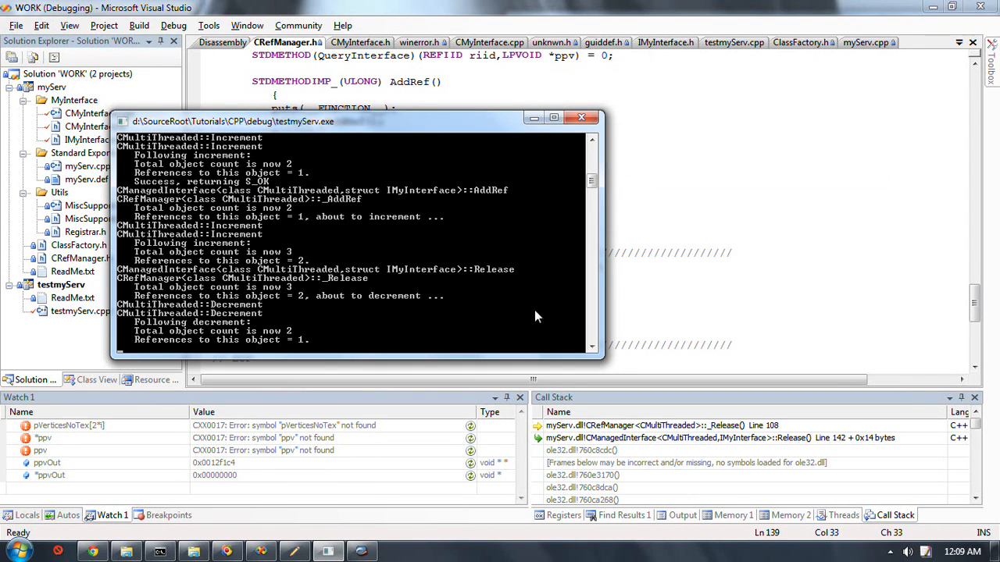
mouse_move(669, 323)
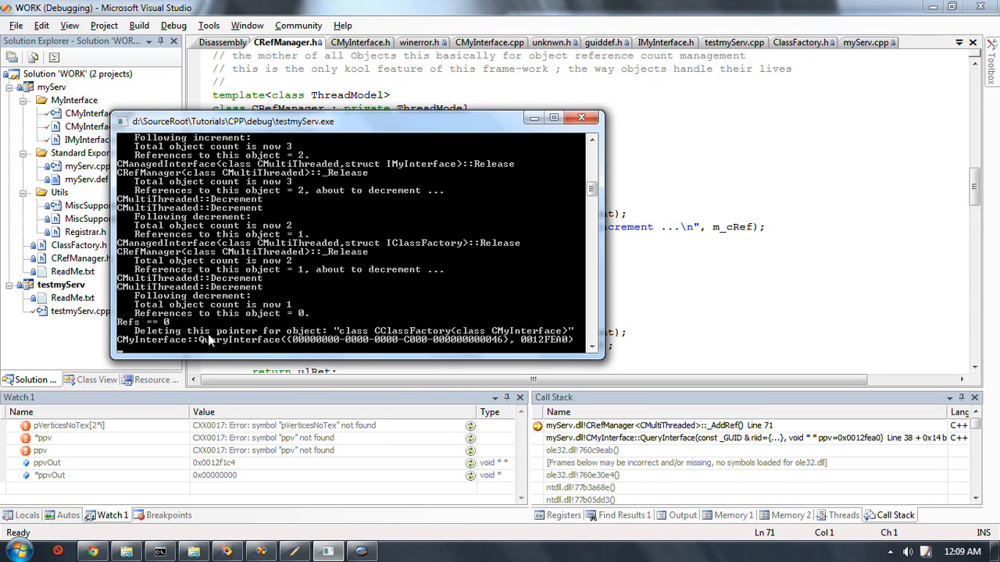
mouse_move(393, 344)
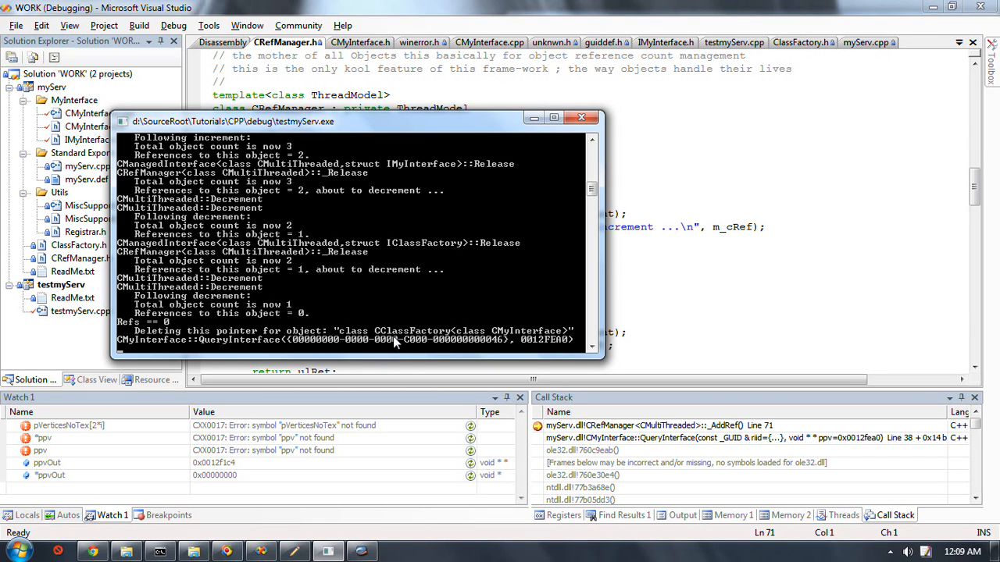
mouse_move(306, 340)
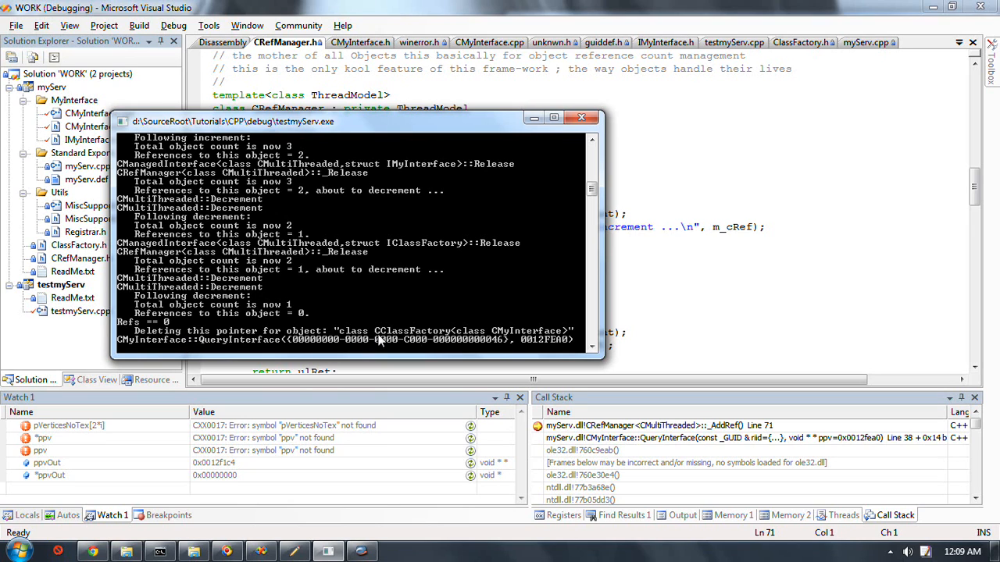
mouse_move(398, 206)
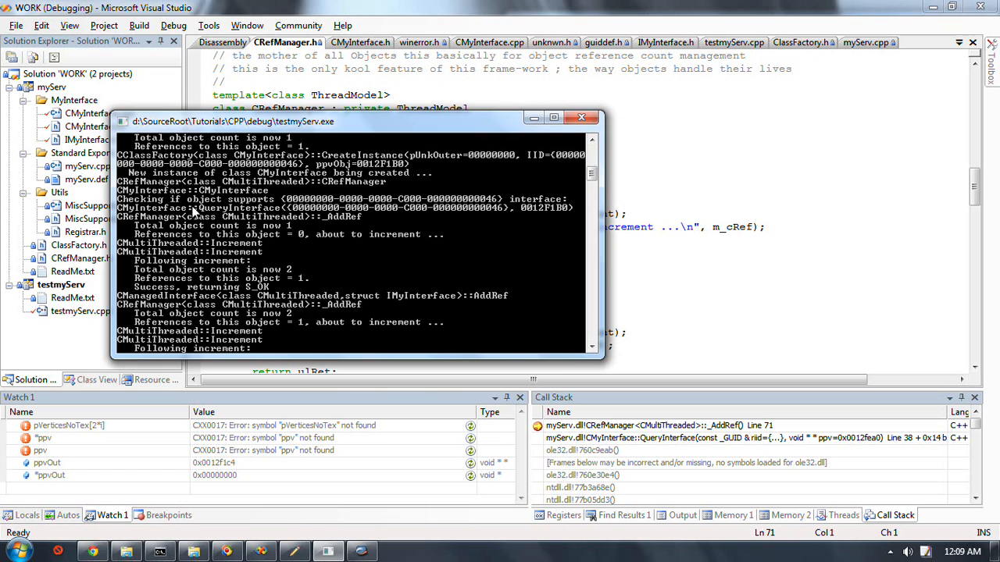
mouse_move(193, 212)
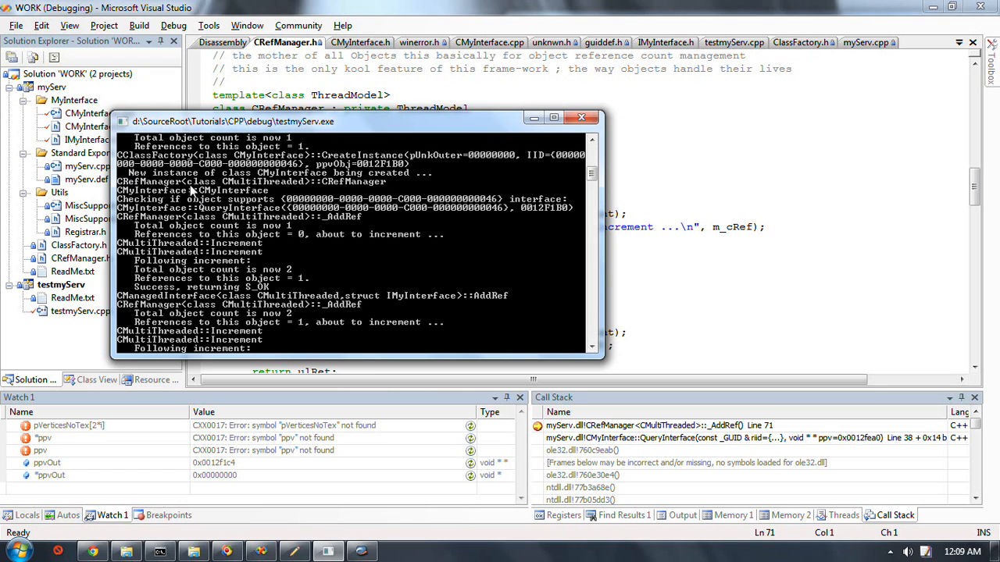
mouse_move(225, 181)
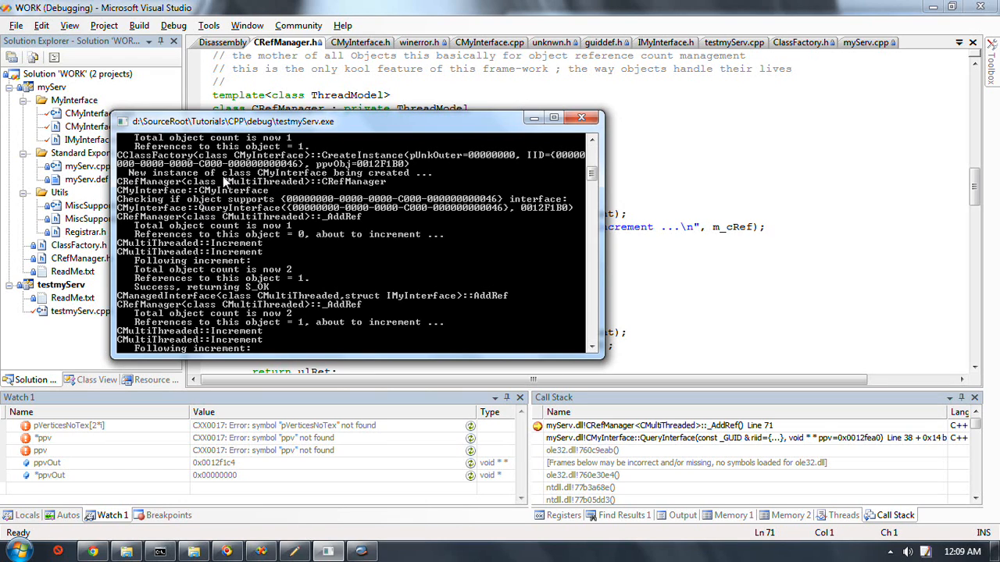
mouse_move(463, 169)
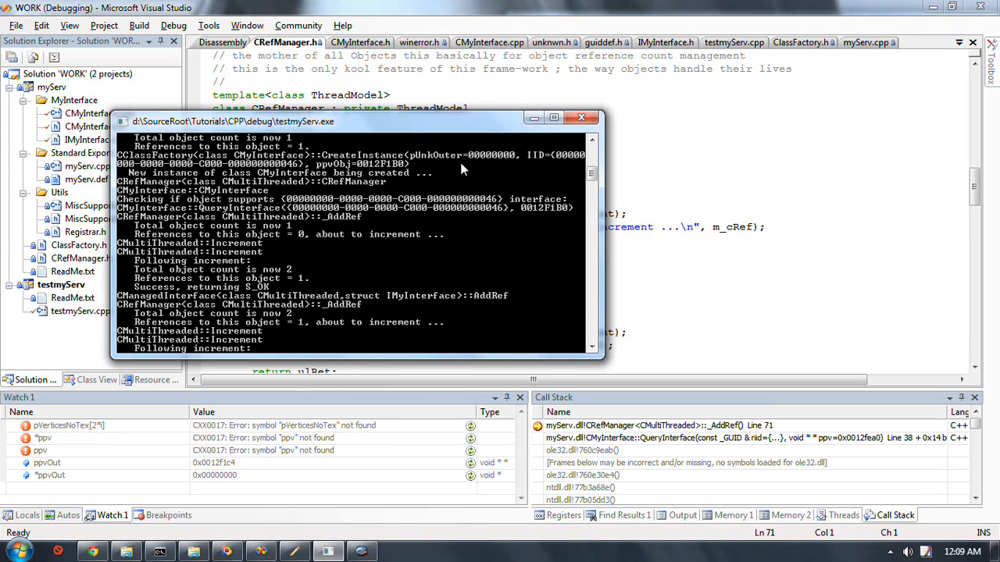
mouse_move(453, 168)
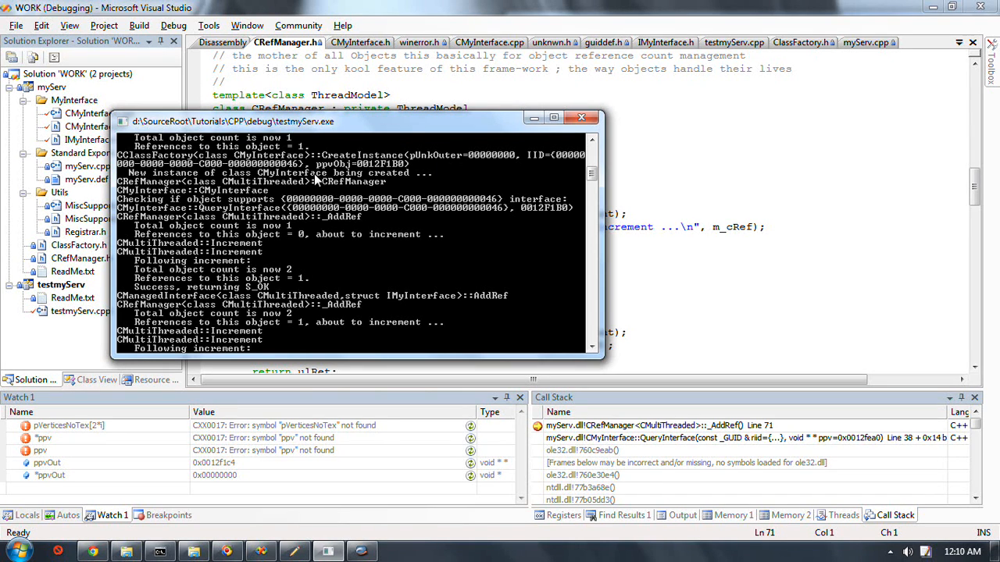
click(592, 141)
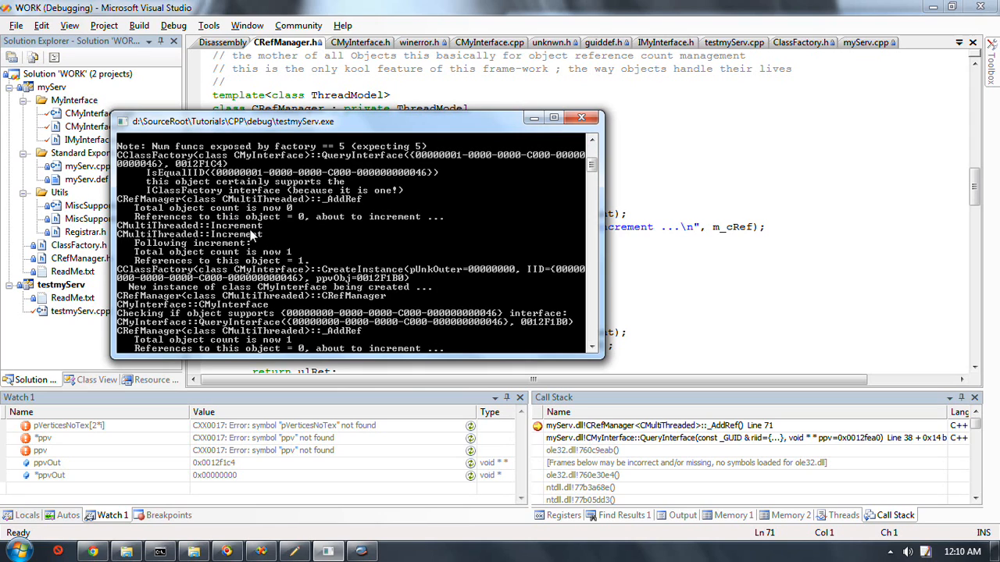
mouse_move(277, 264)
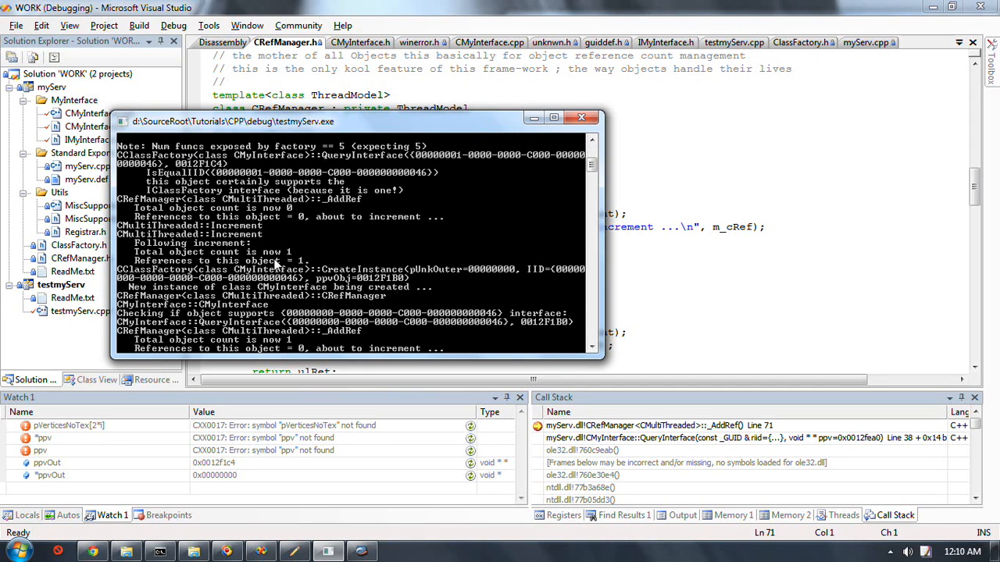
mouse_move(393, 285)
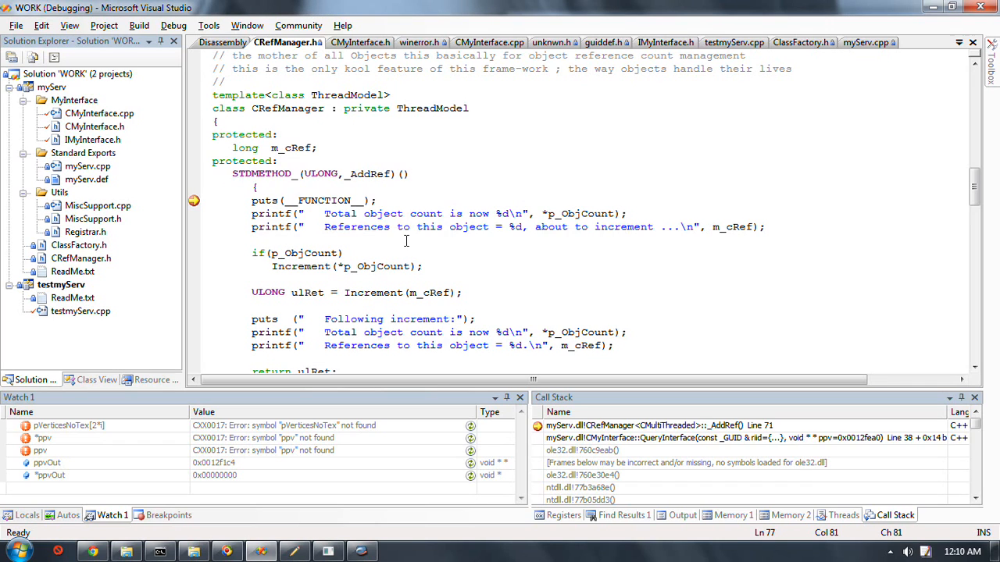
Review CreateInstance in ClassFactory.h and the console output from the paused session
click(98, 112)
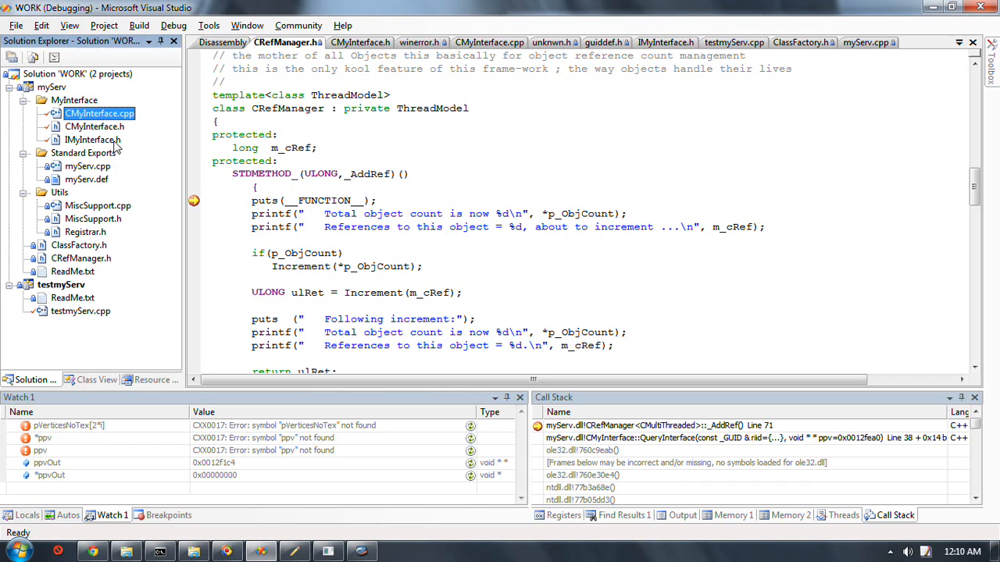
click(78, 244)
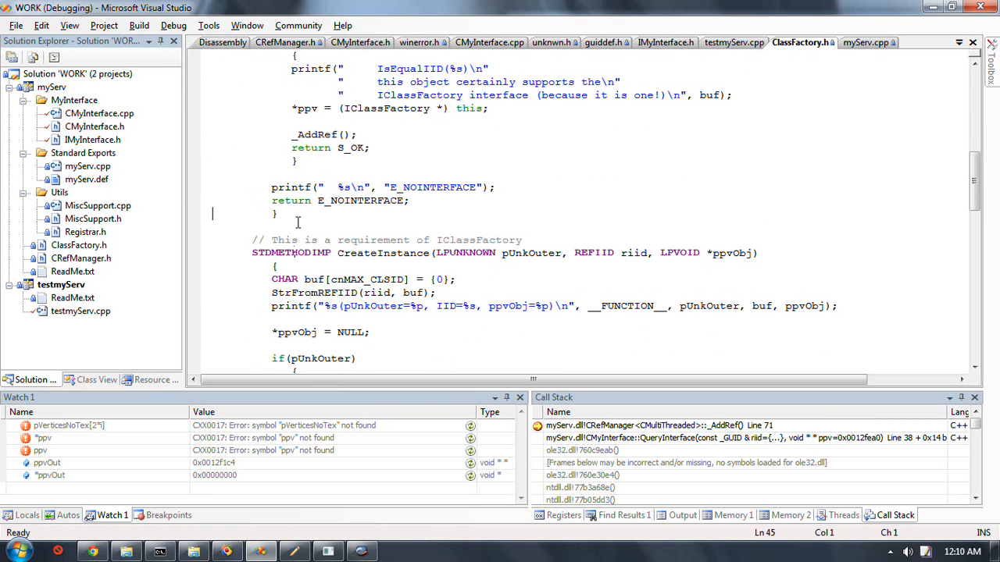
scroll(down, 3)
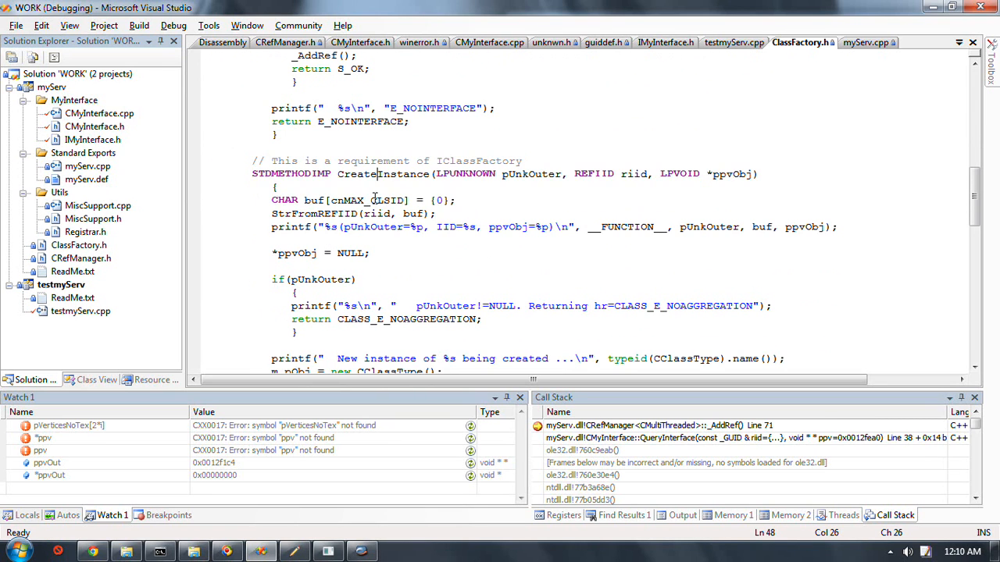
scroll(down, 3)
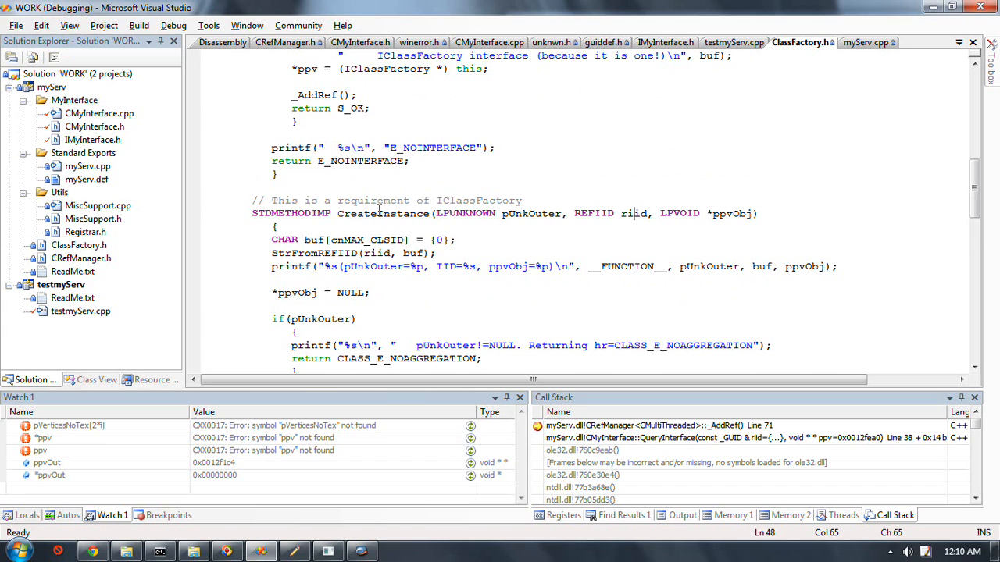
scroll(down, 3)
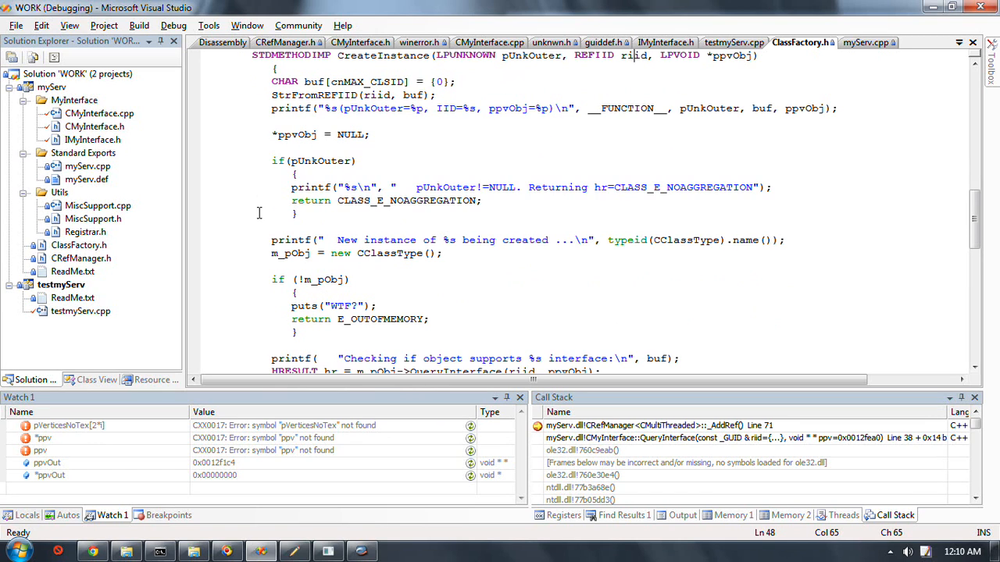
click(374, 253)
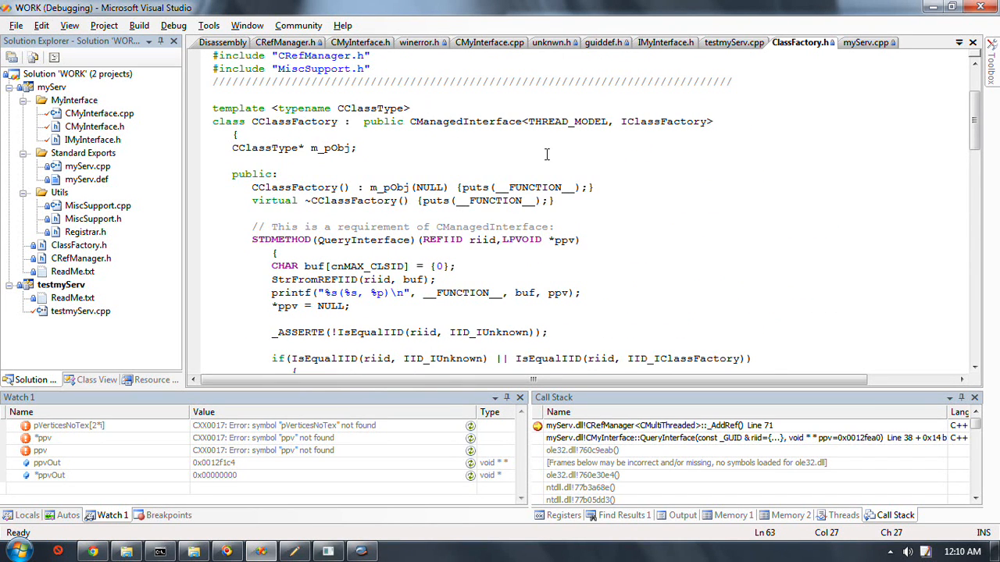
Continue the debug run and show testmyServ.cpp's CoCreateInstance and QueryInterface client code
scroll(down, 3)
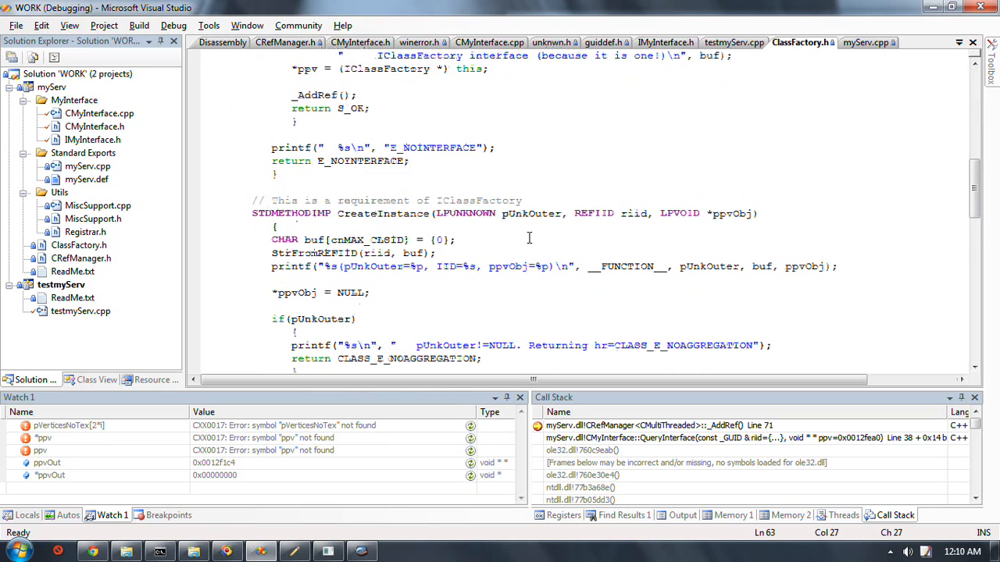
scroll(down, 3)
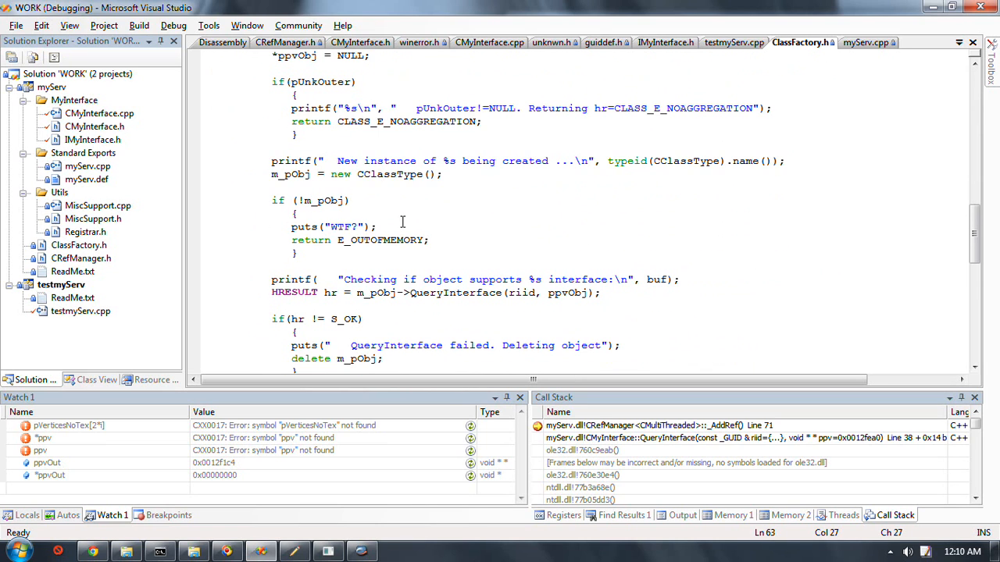
scroll(down, 3)
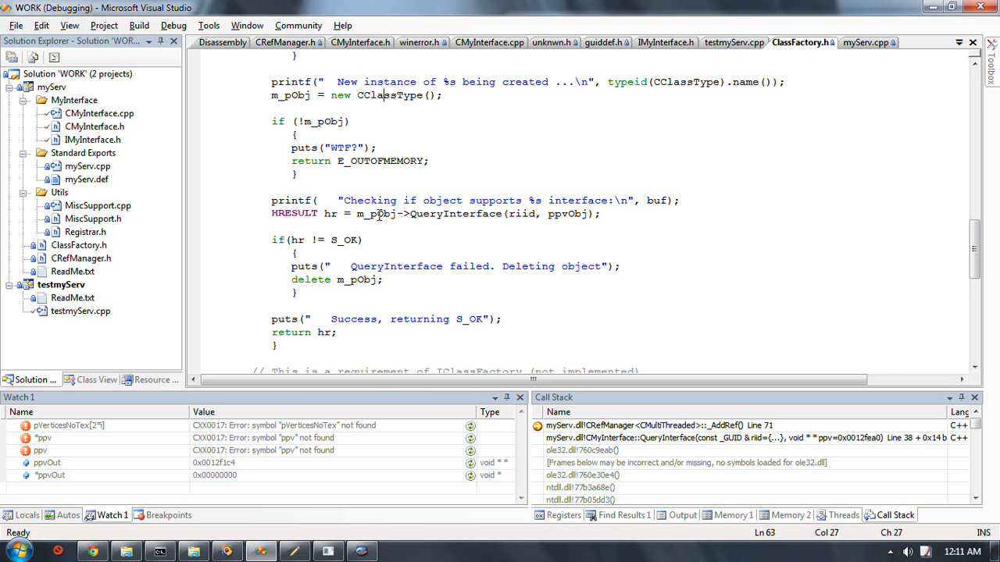
mouse_move(383, 193)
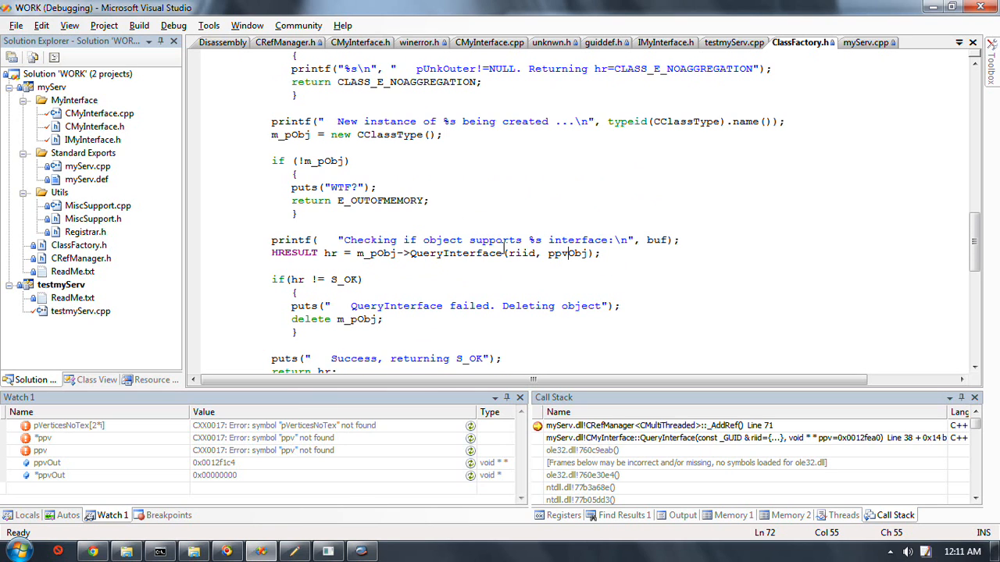
scroll(down, 3)
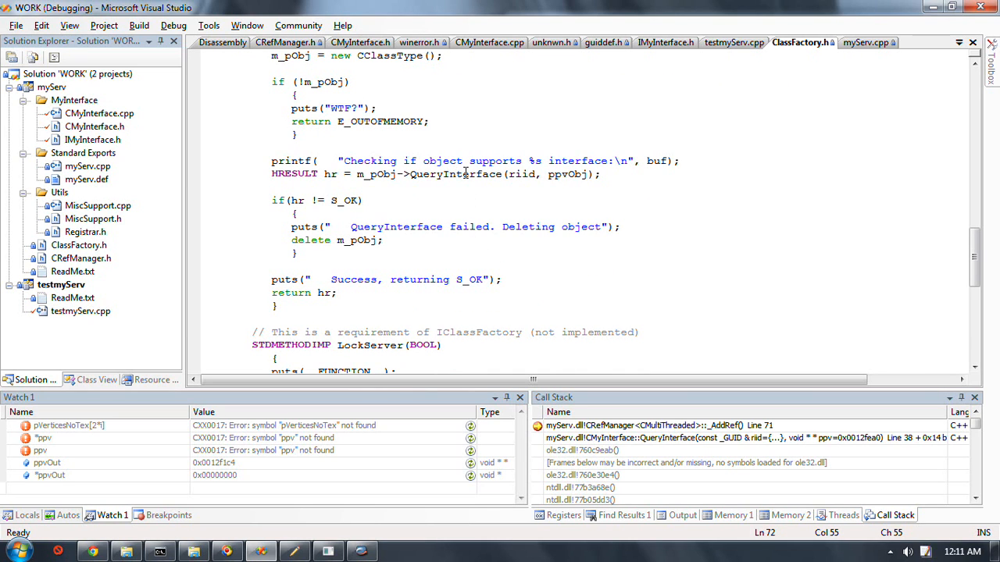
mouse_move(572, 216)
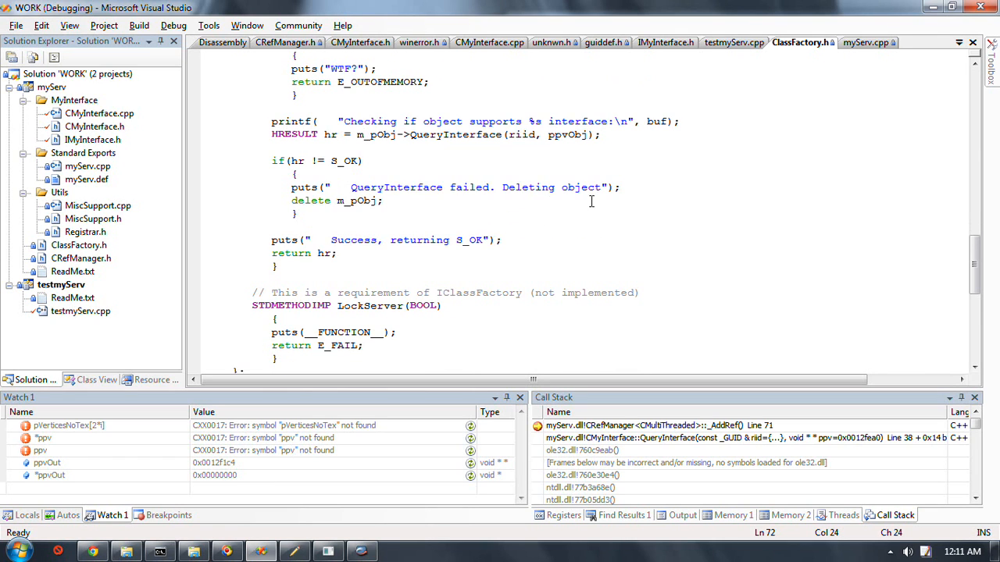
scroll(down, 3)
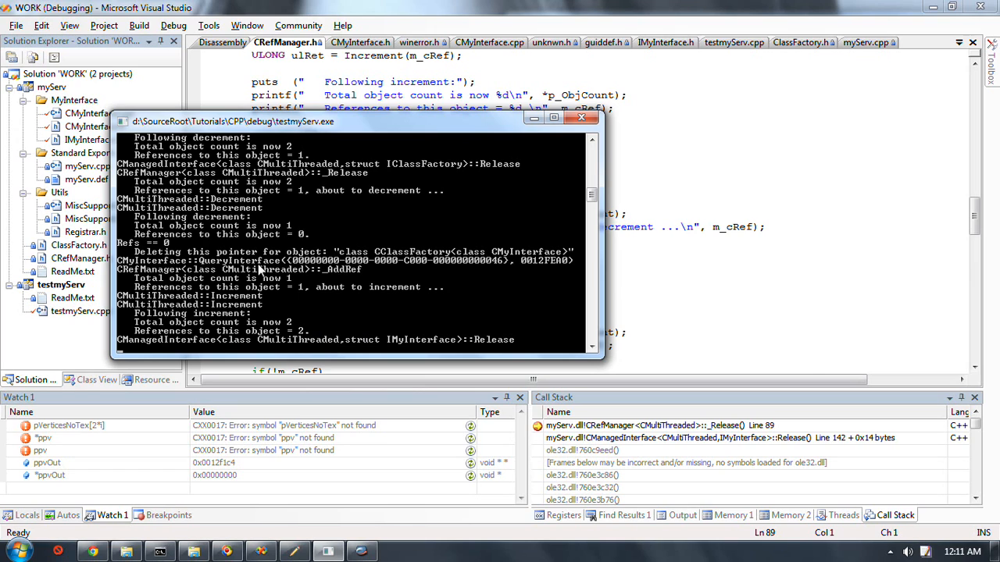
mouse_move(422, 269)
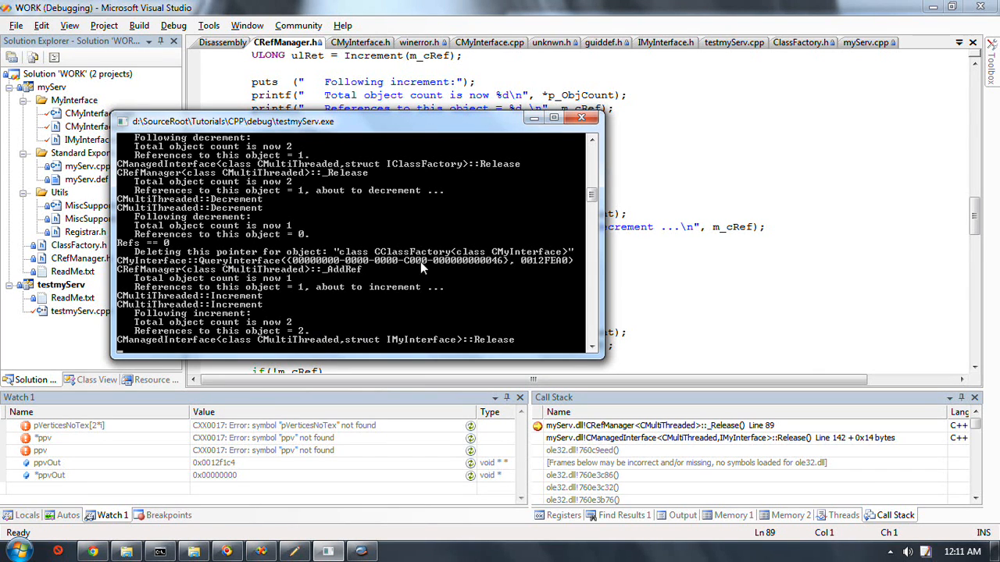
mouse_move(262, 300)
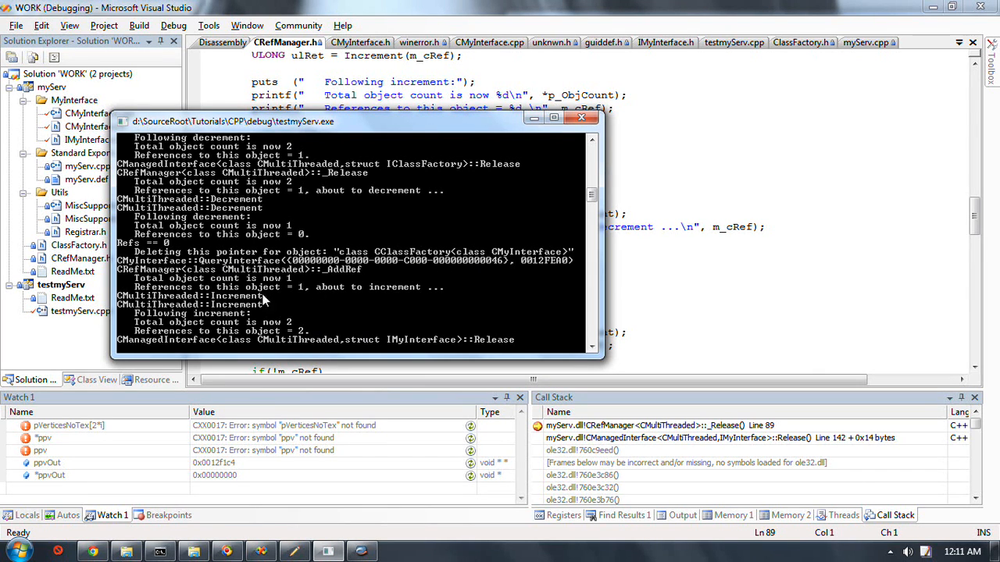
mouse_move(210, 331)
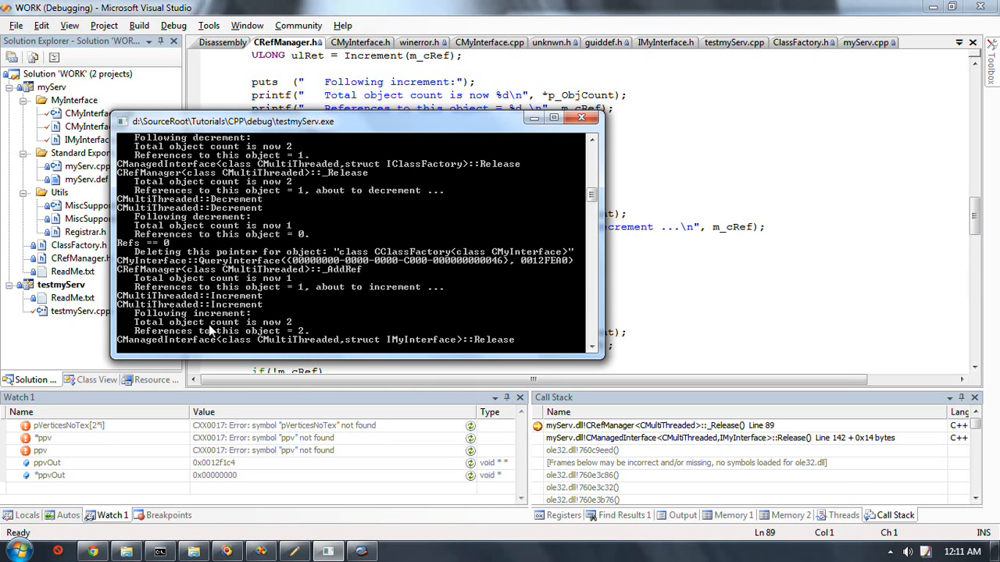
mouse_move(300, 311)
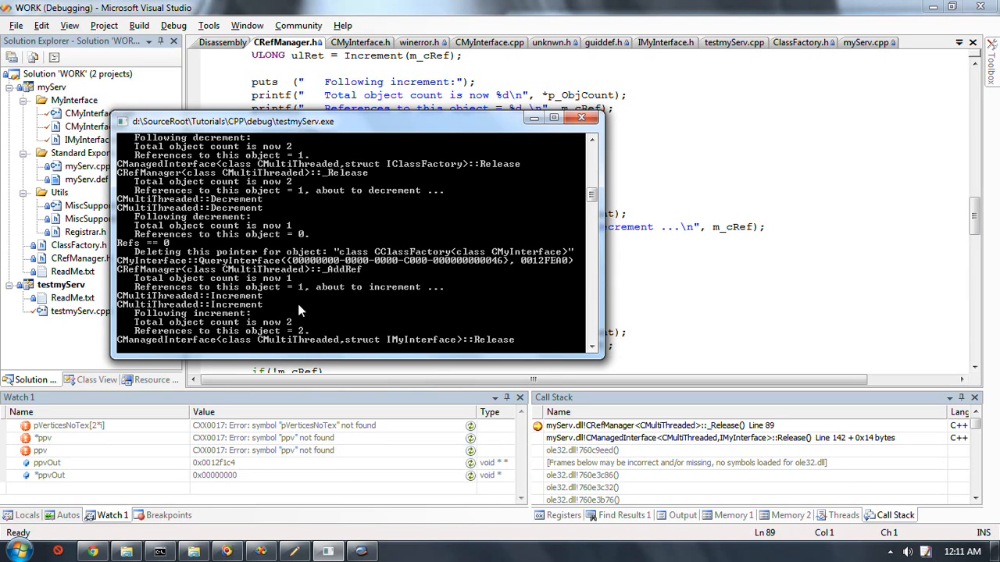
mouse_move(387, 337)
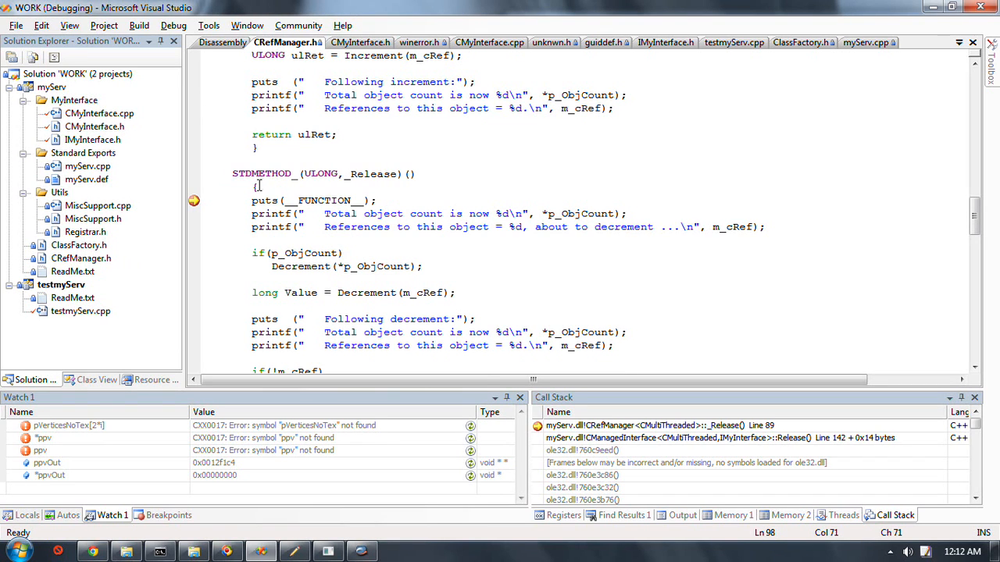
click(265, 200)
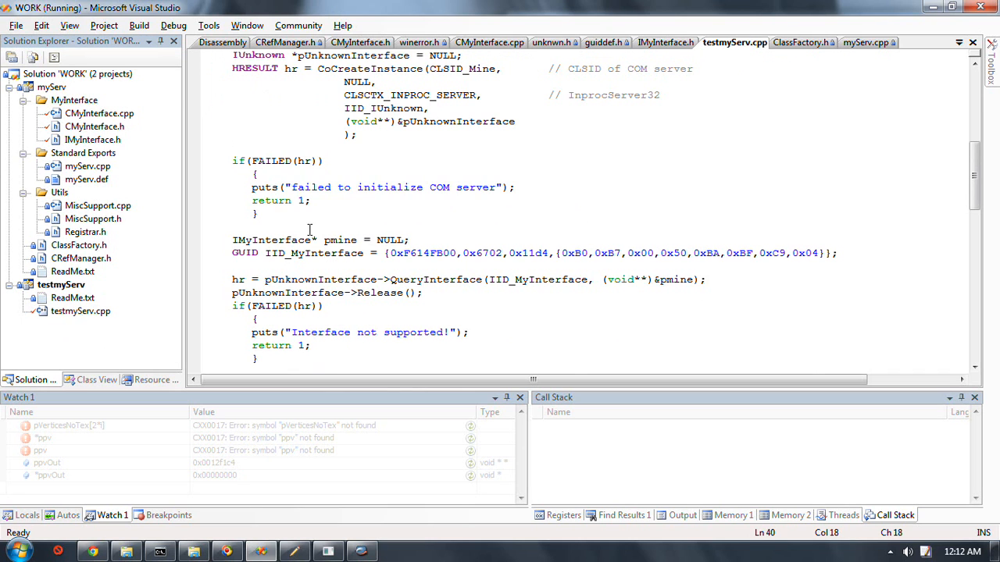
Enter a number at the test client's console prompt so it prints Square, Cube and Sqrt and finishes
scroll(down, 3)
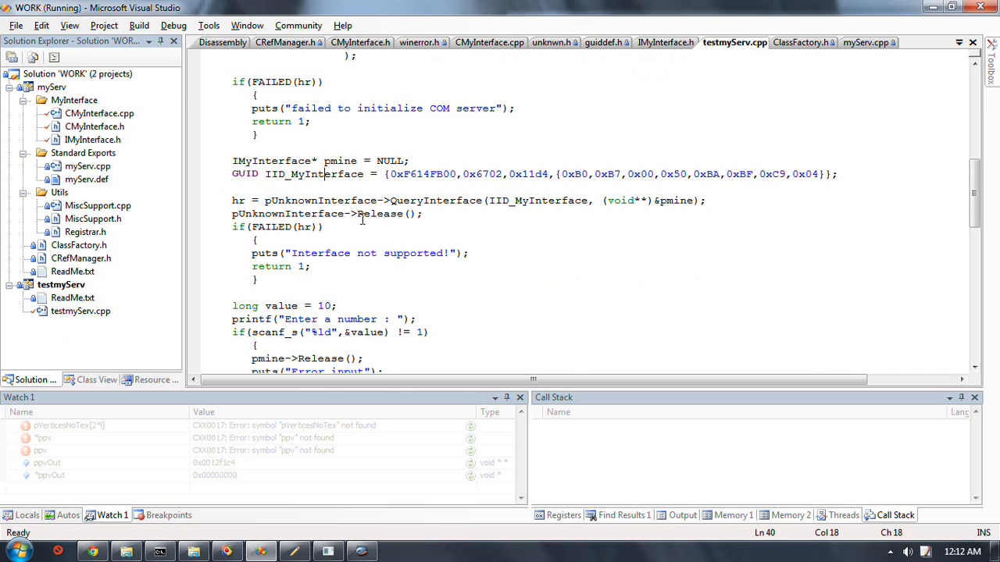
scroll(down, 3)
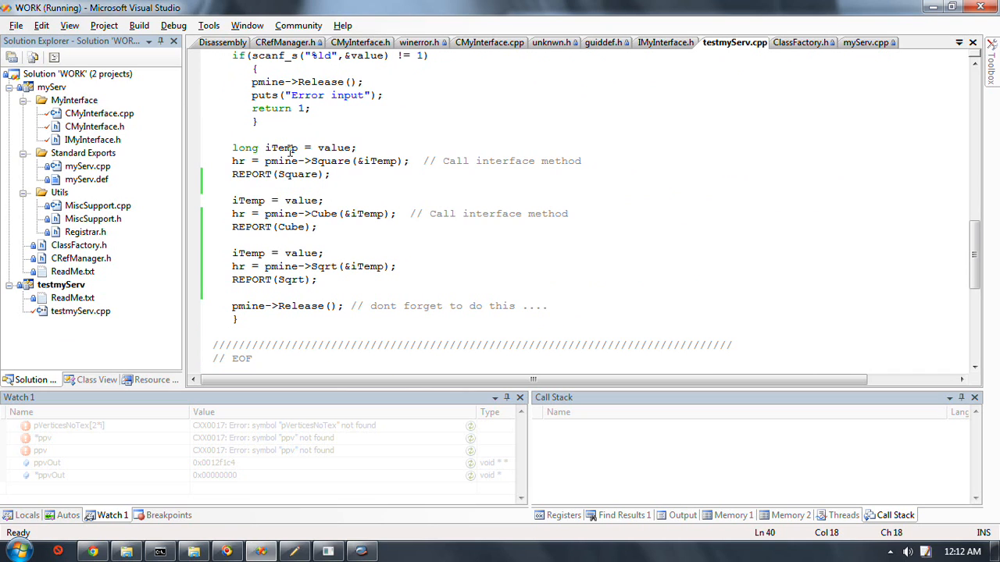
click(476, 195)
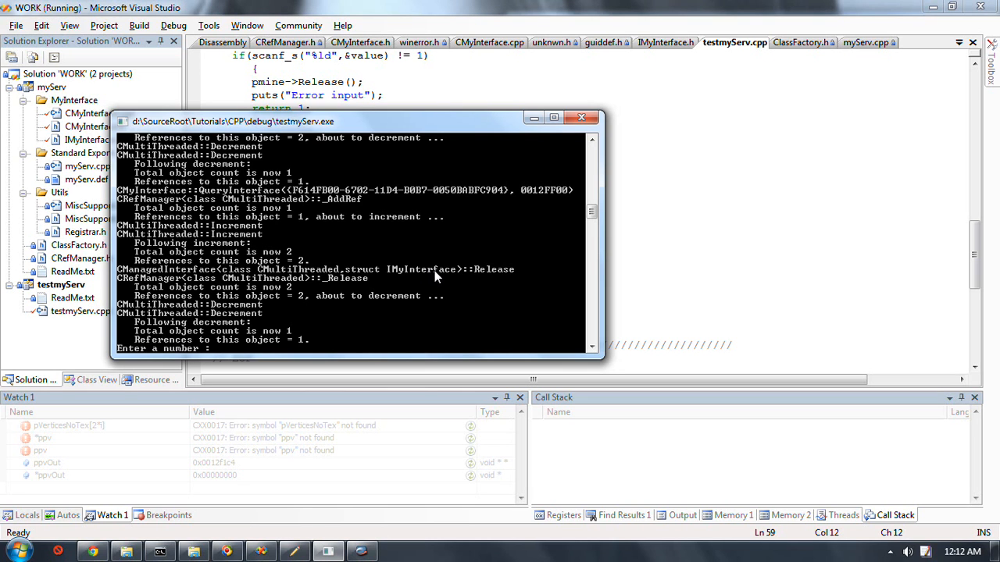
text(254)
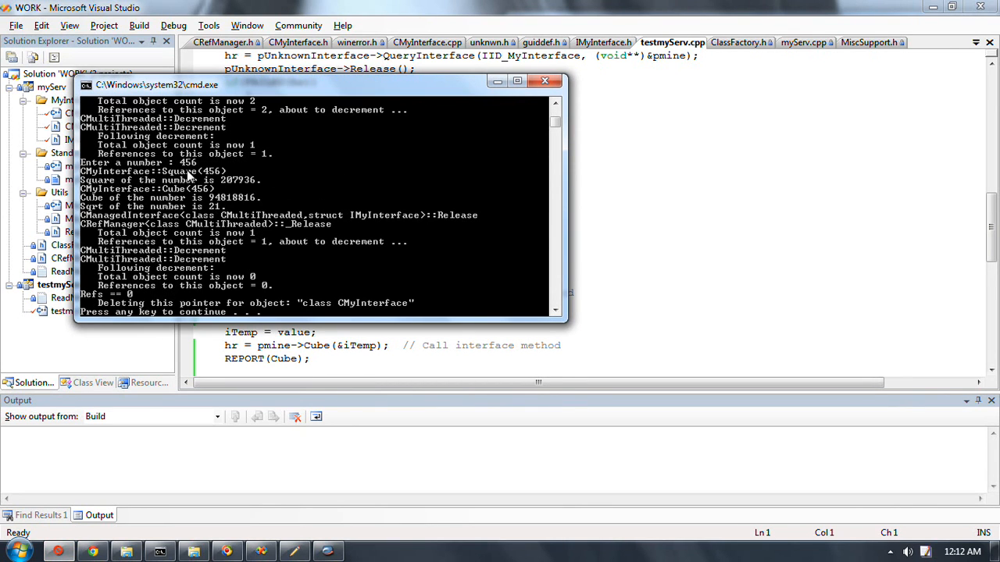
mouse_move(96, 173)
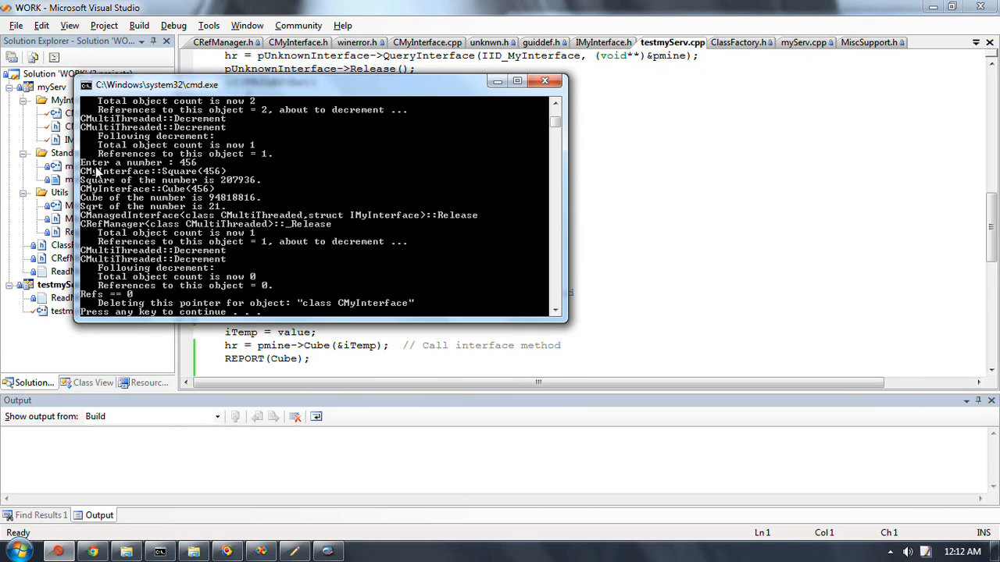
mouse_move(227, 180)
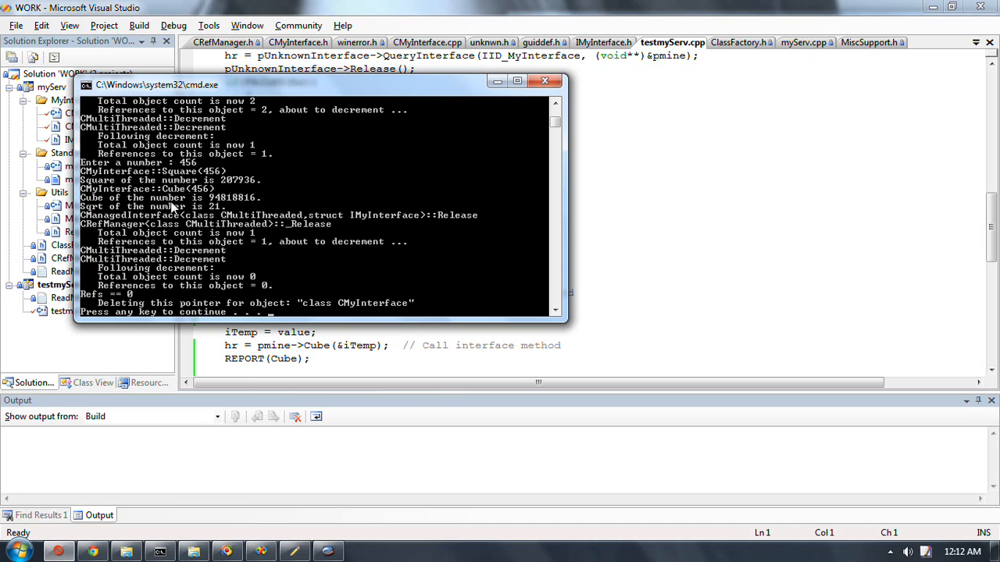
mouse_move(246, 196)
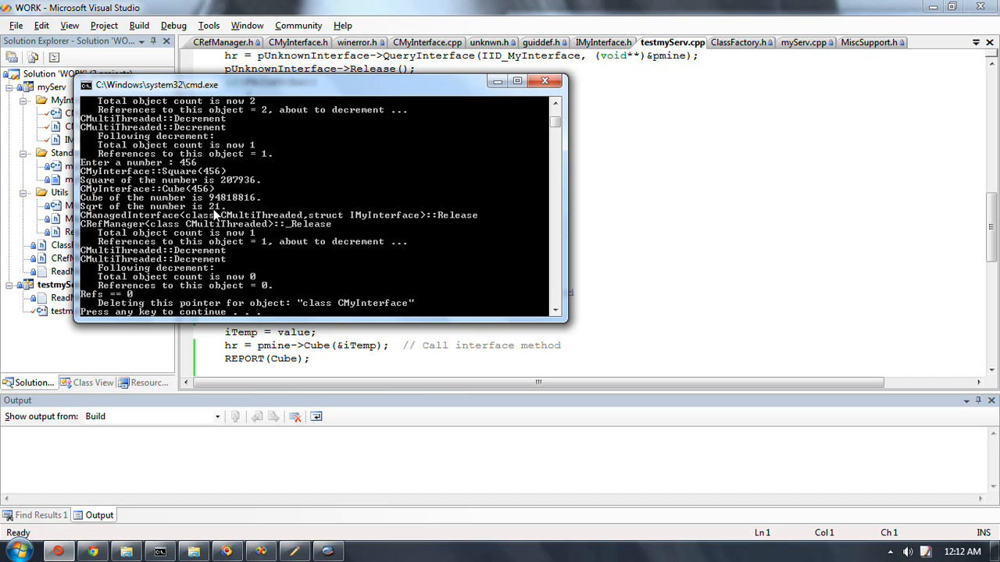
mouse_move(217, 217)
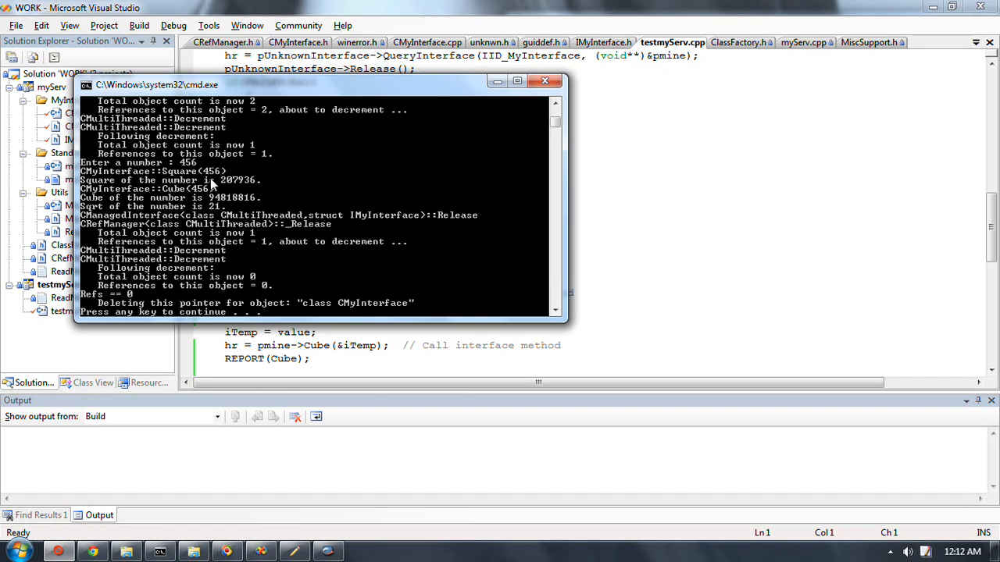
mouse_move(406, 175)
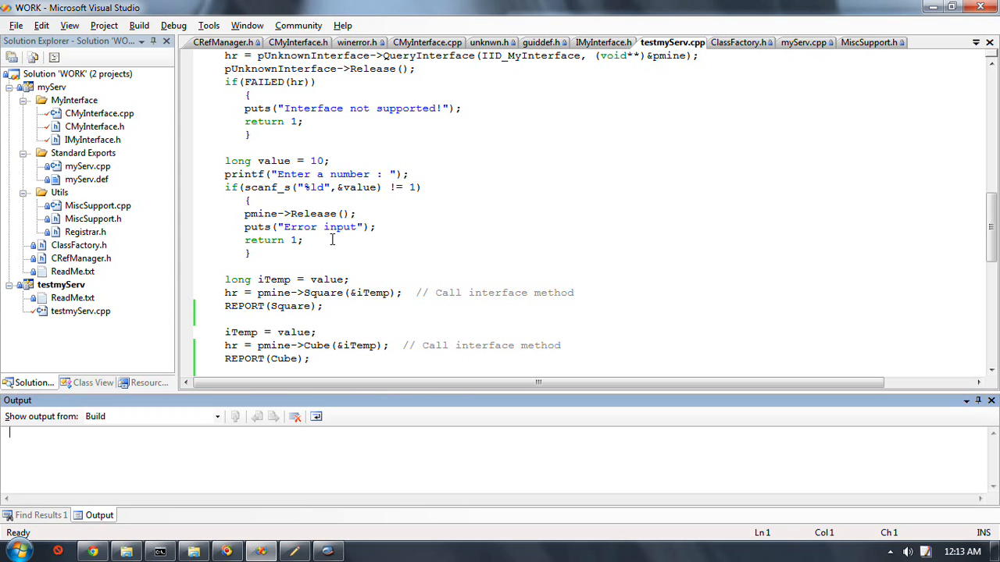
mouse_move(383, 280)
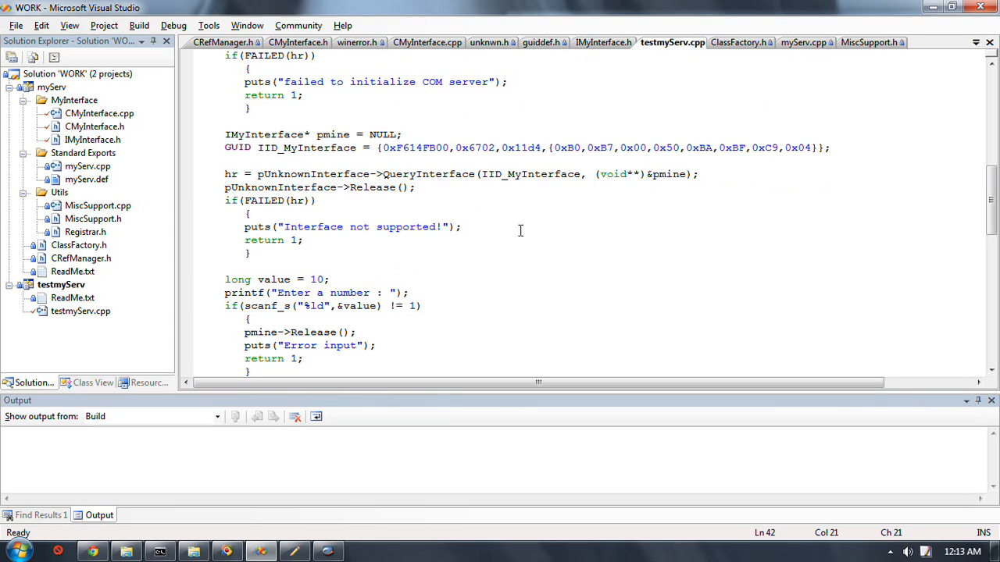
Write printf("The number of funcs exposed by pmine is: %d\n", in testmyServ.cpp after the interface check
scroll(down, 3)
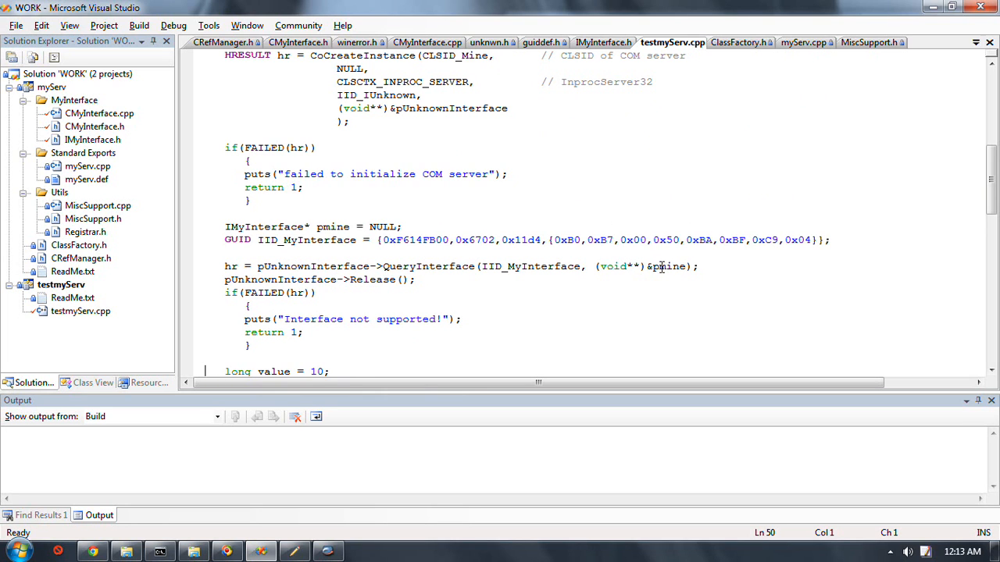
scroll(down, 3)
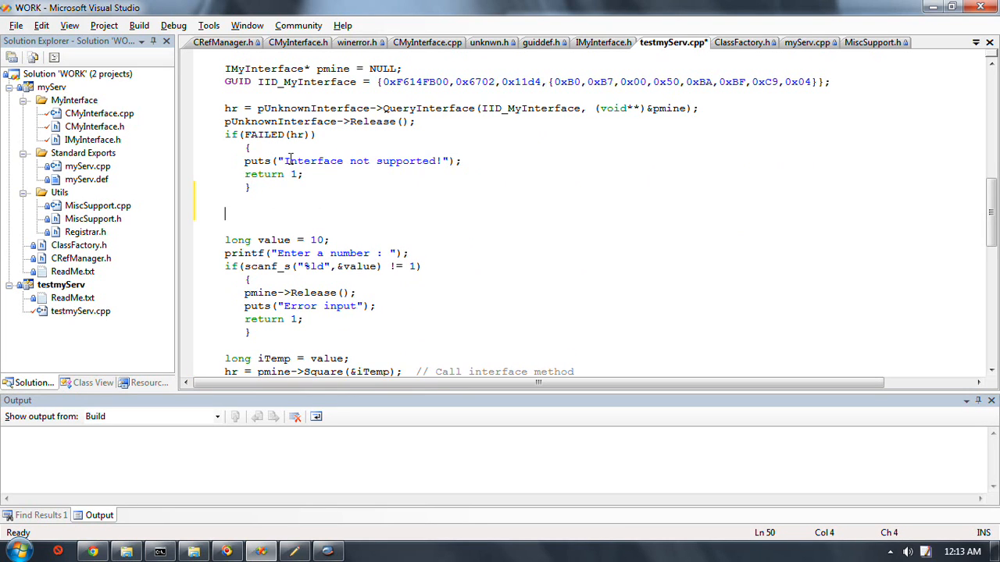
text(printf()
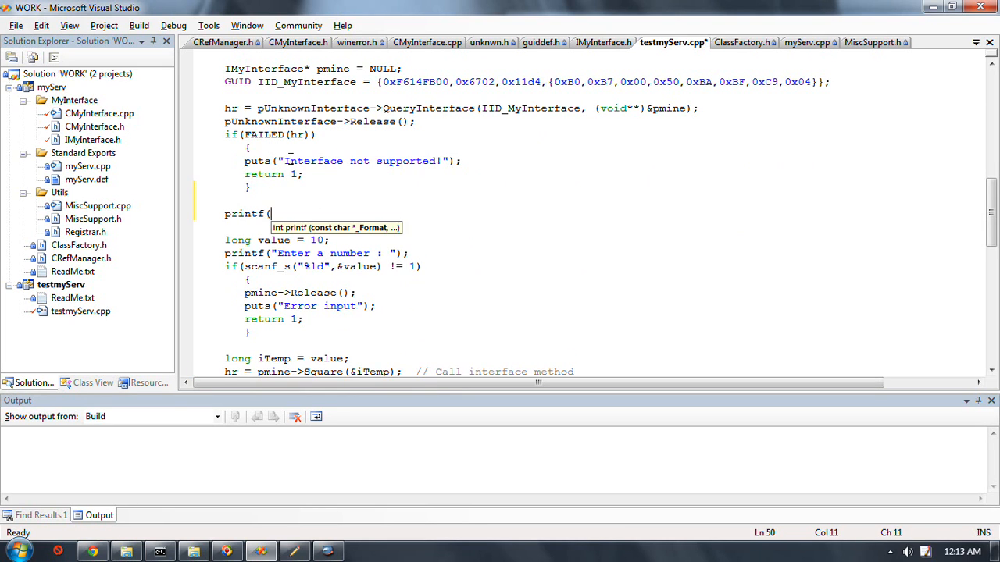
text("The number o)
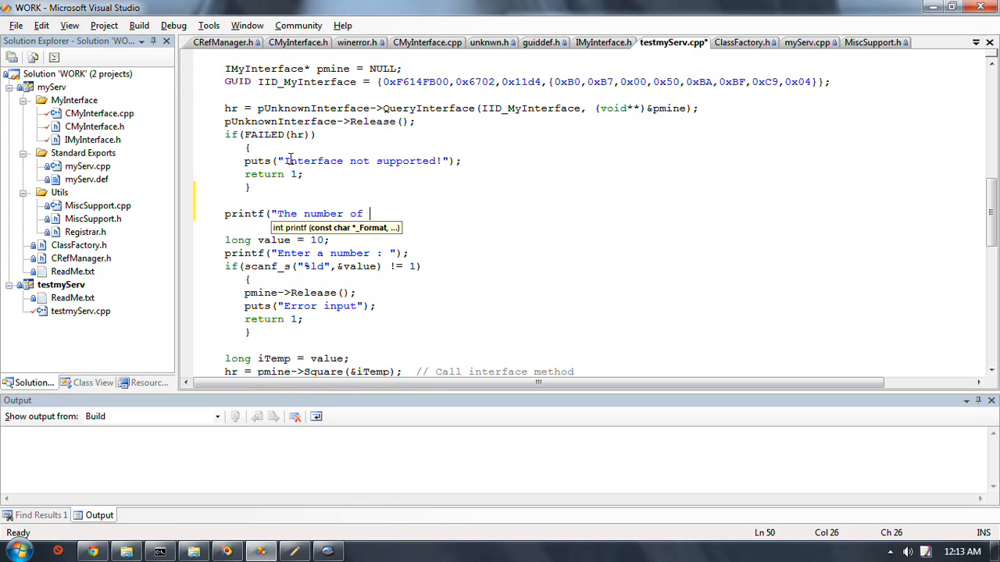
text(funcs su)
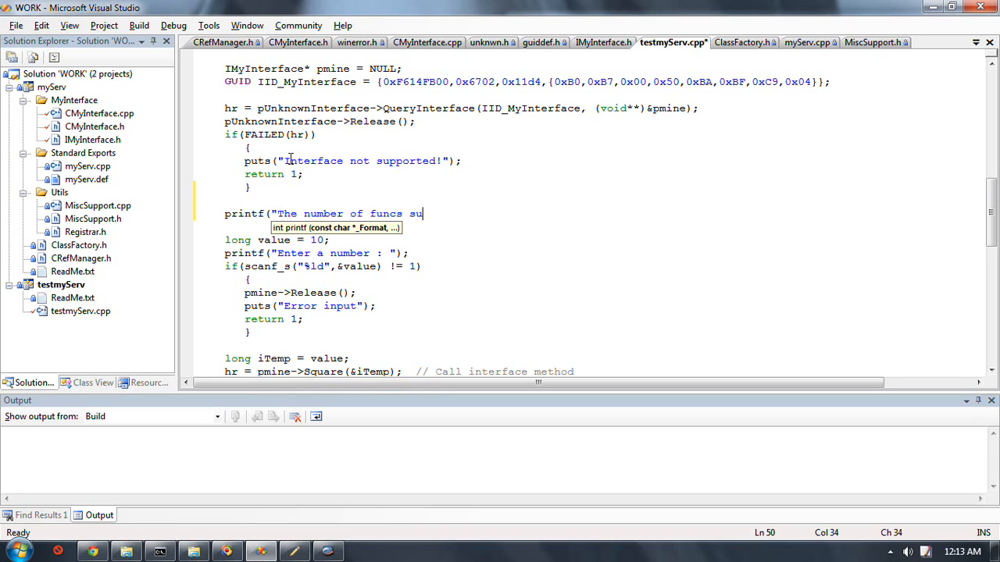
text(exposed by pmine is:)
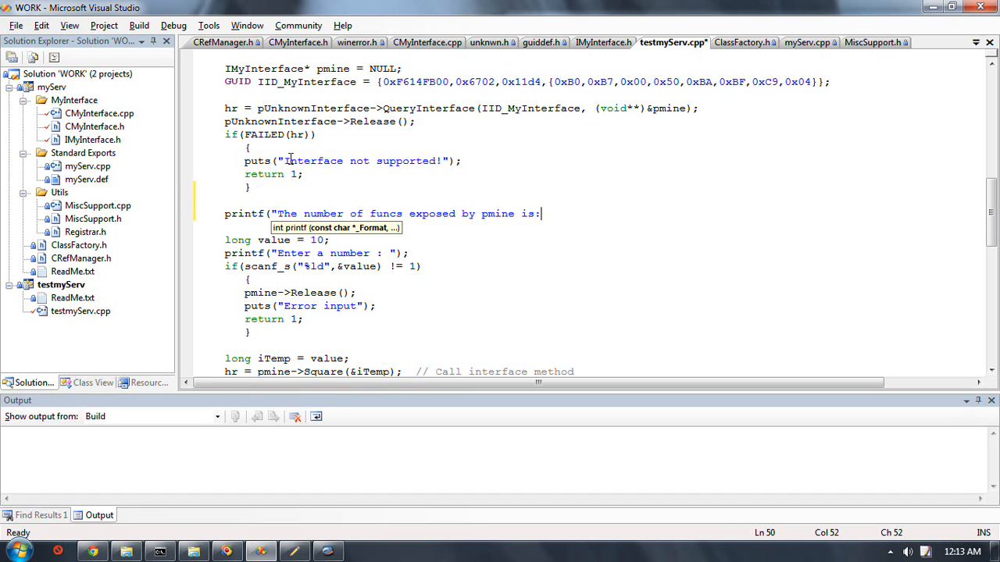
text(%d)
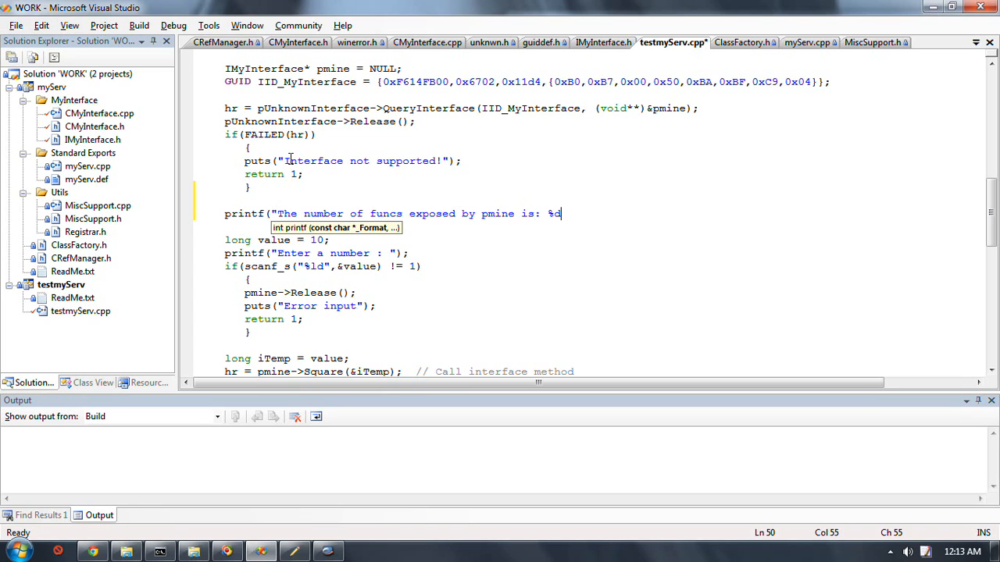
text(\n")
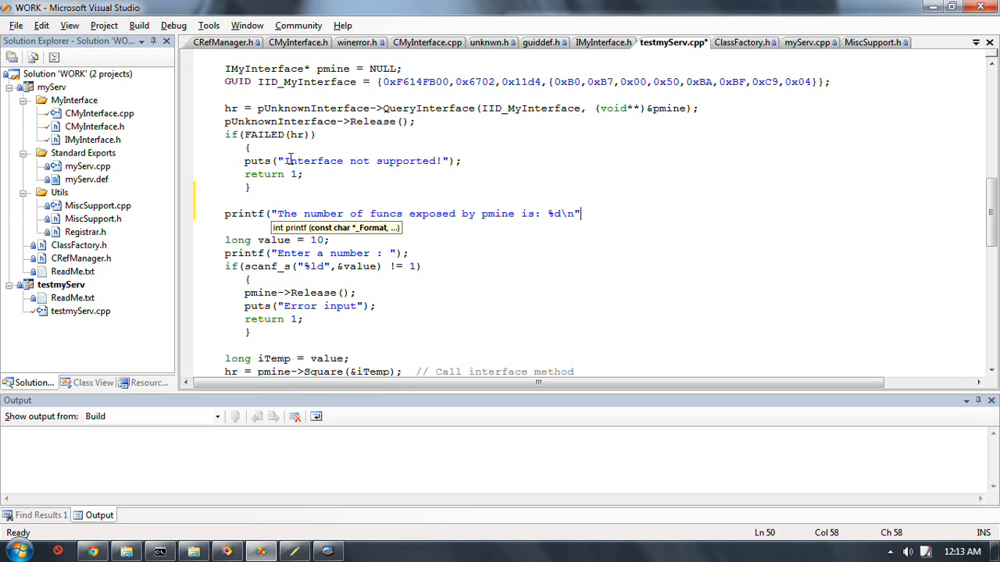
text(,)
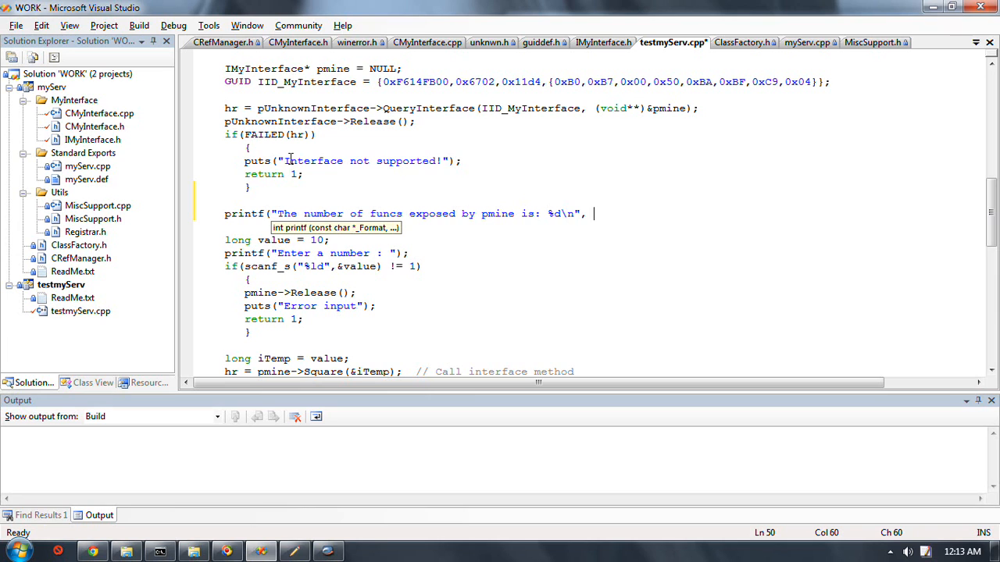
Copy NumFunctionsExposedByInterface from myServ.cpp and complete the call as NumFunctionsExposedByInterface(pmine));
click(225, 43)
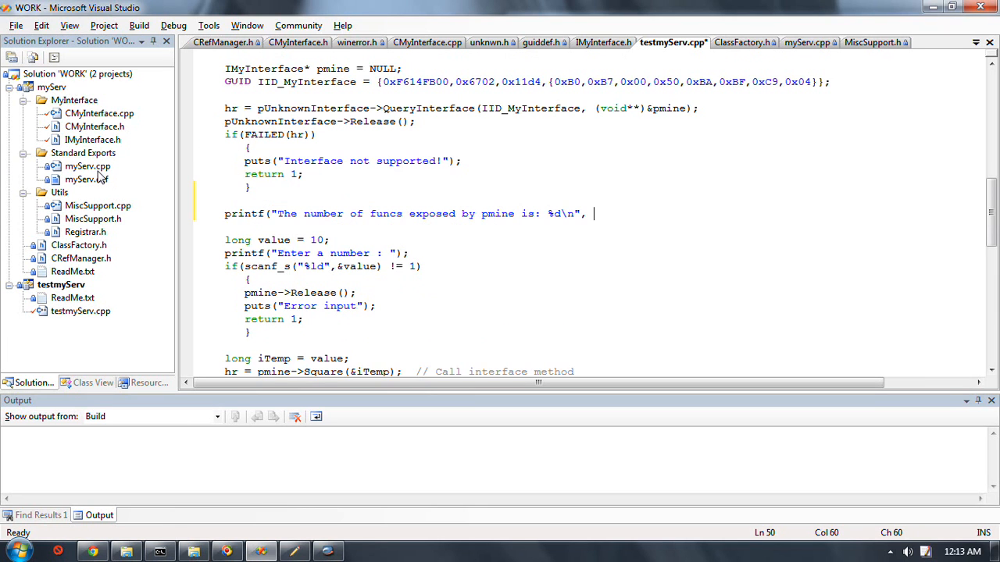
click(88, 166)
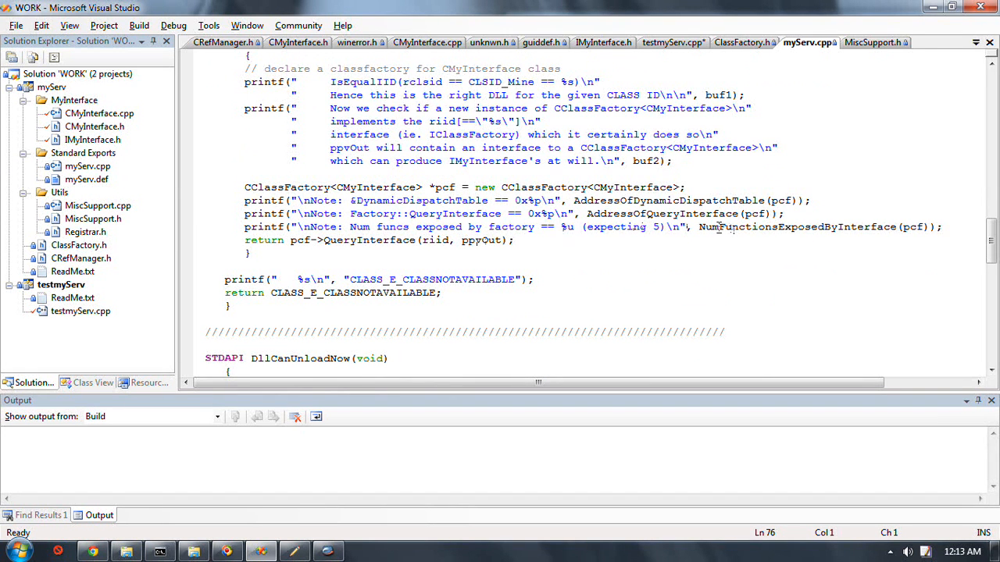
double_click(796, 226)
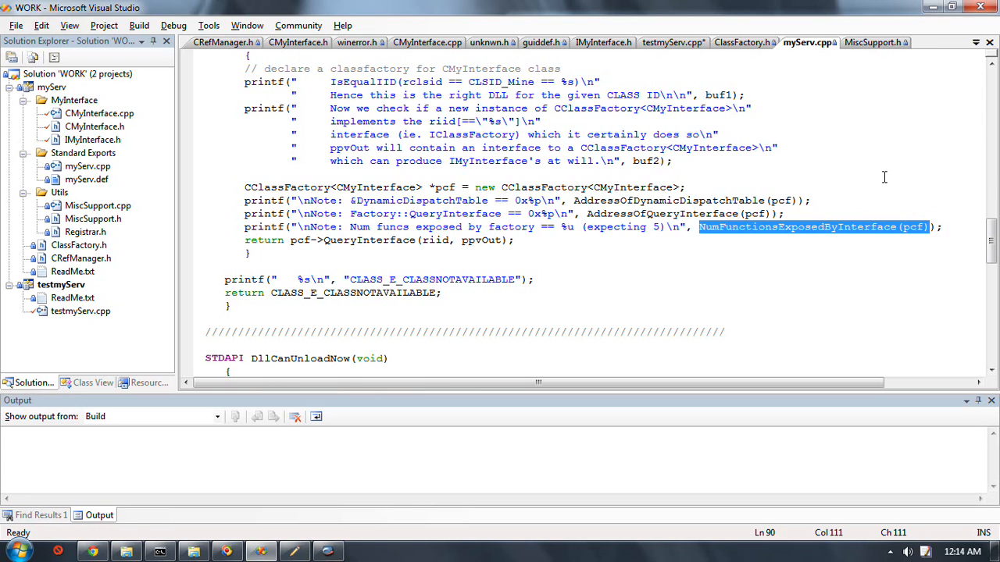
click(670, 42)
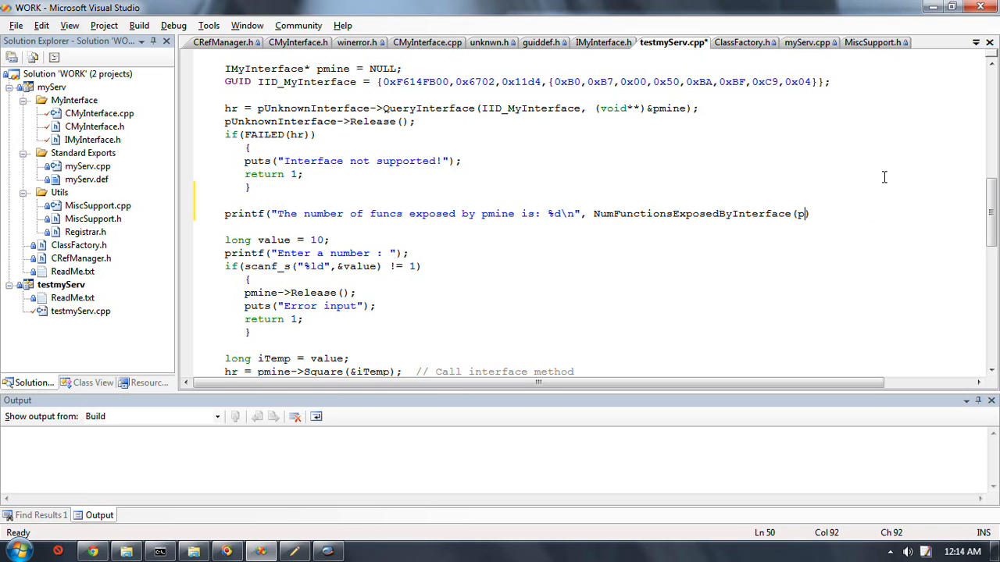
text(mine))
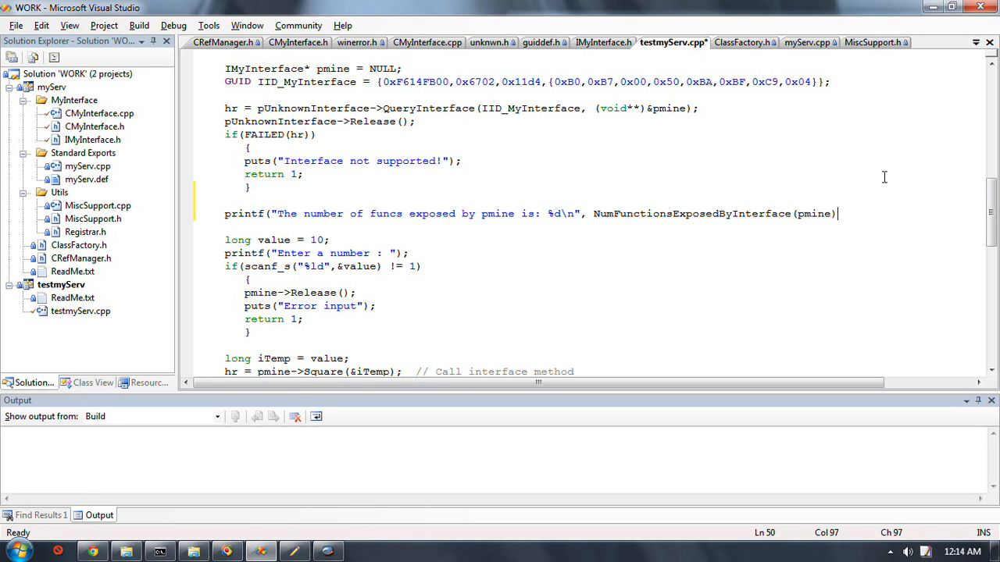
text();)
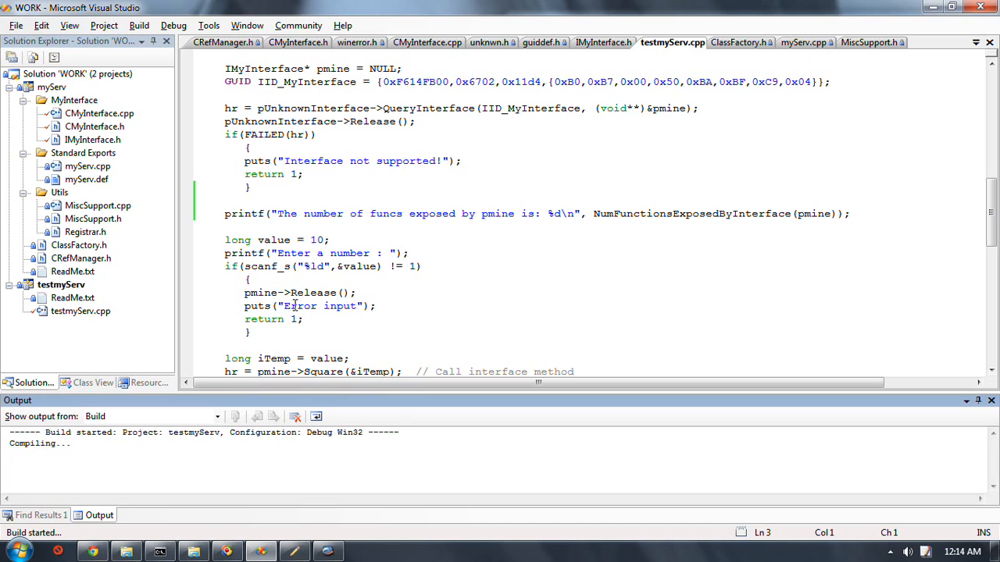
Delete the printf line that raised C3861, rebuild the out-of-date testmyServ and start debugging
click(331, 240)
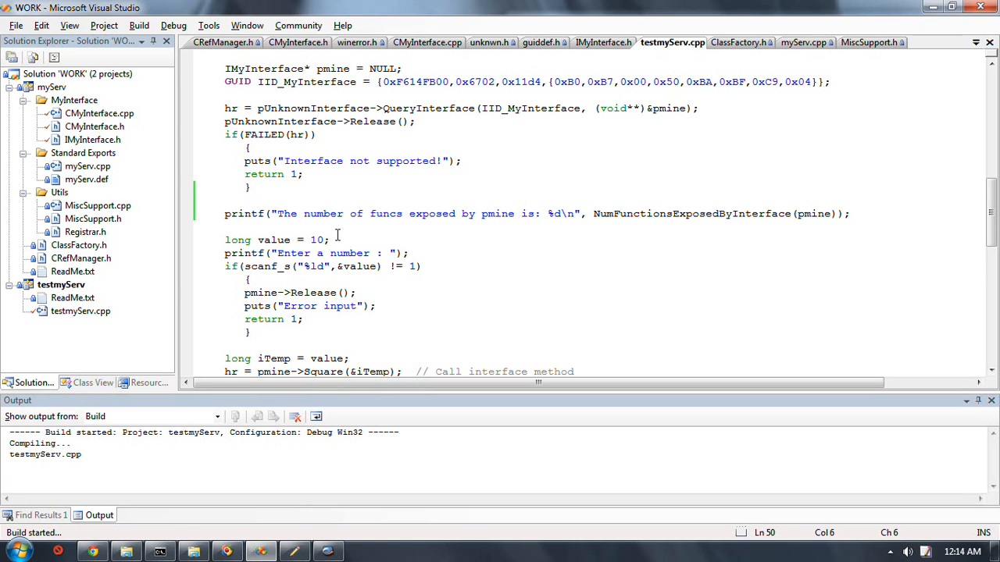
click(188, 213)
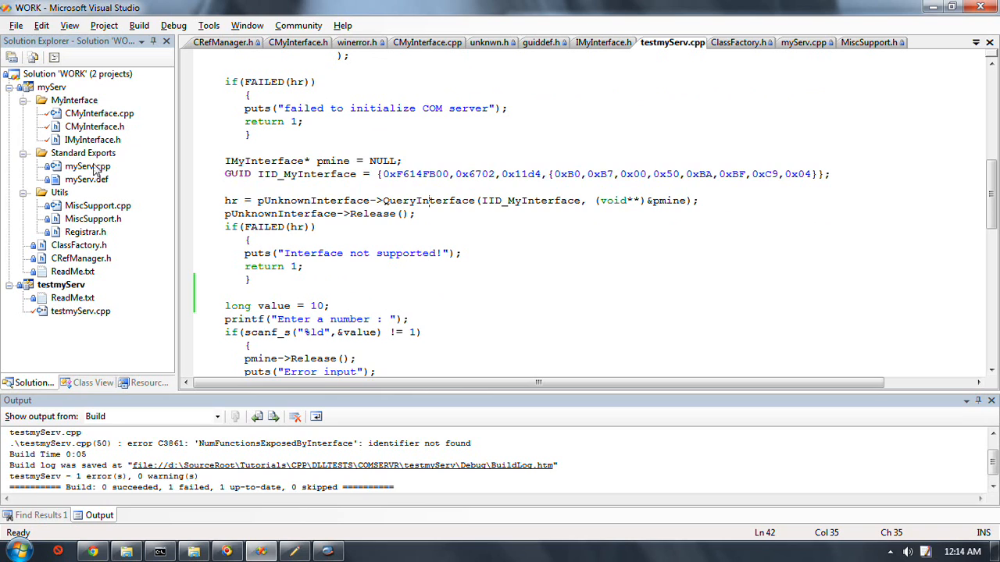
click(319, 200)
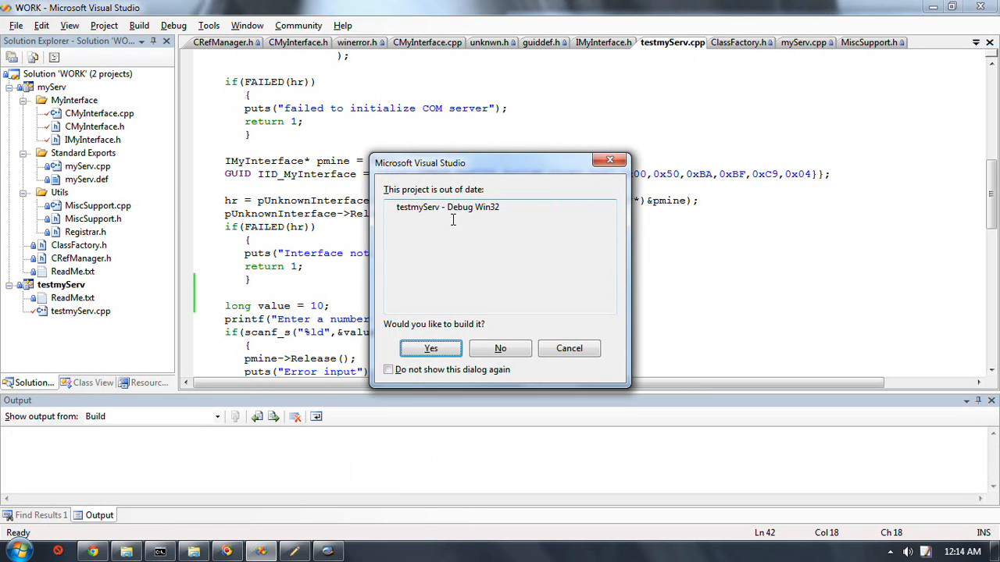
click(431, 349)
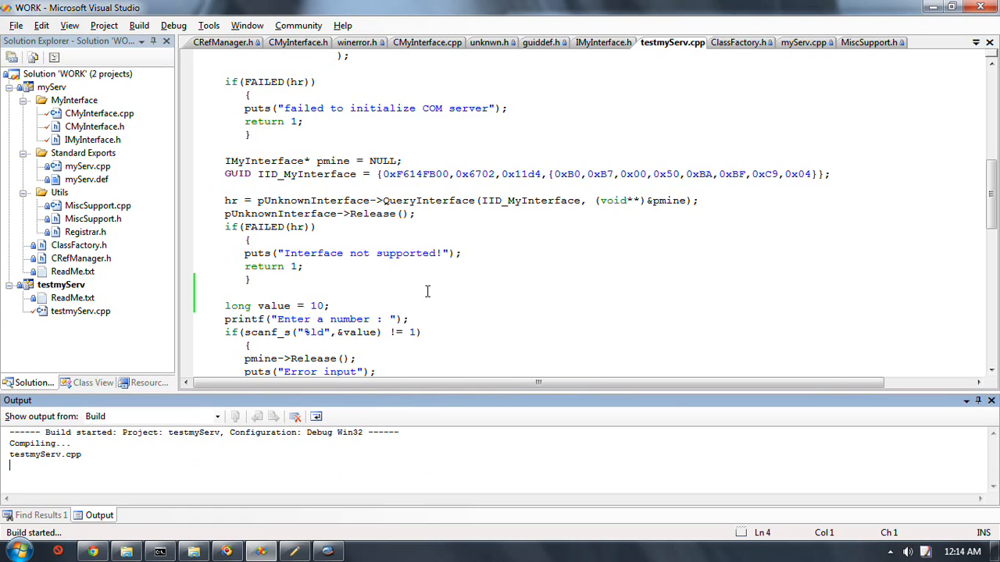
mouse_move(409, 238)
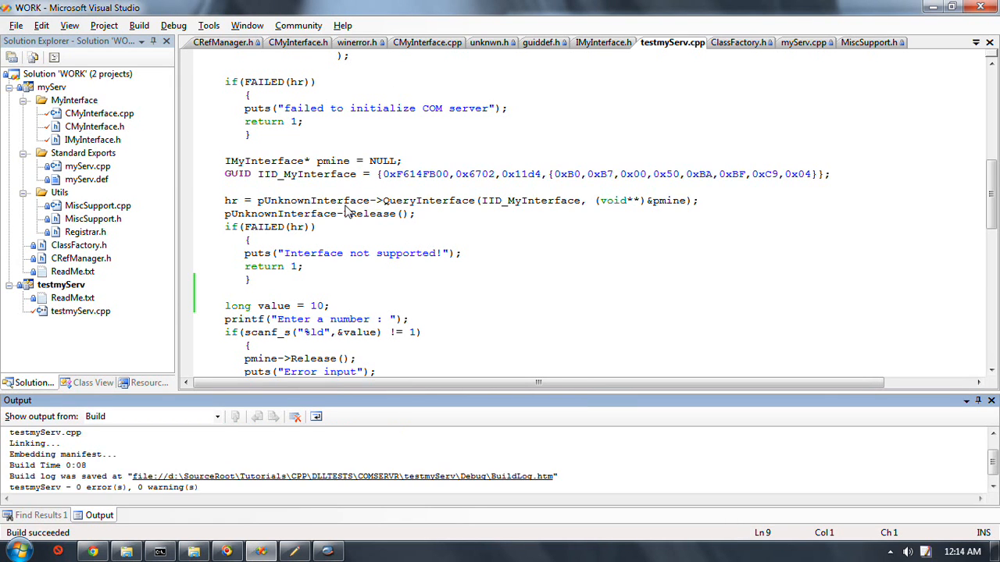
key(F5)
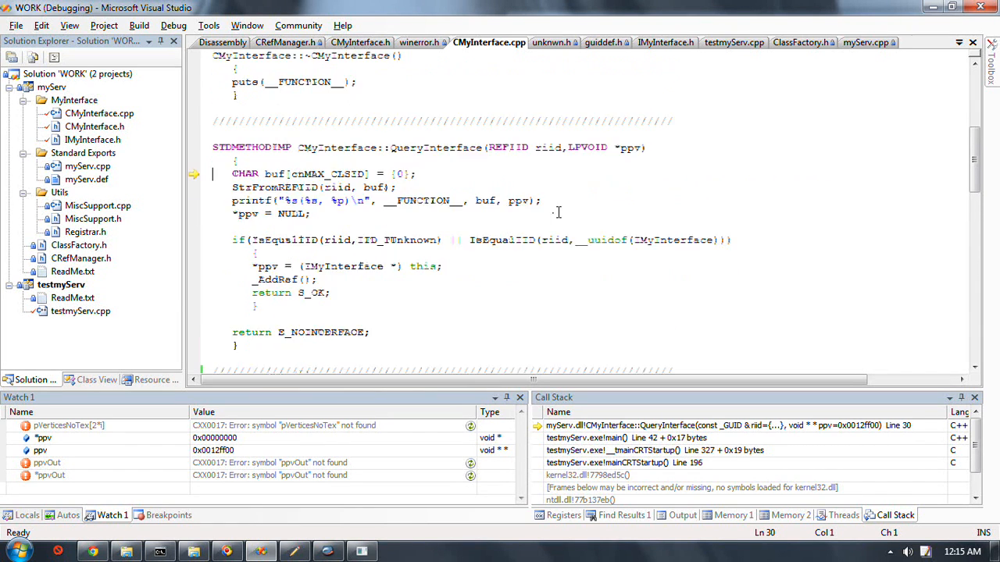
Step through CMyInterface::QueryInterface past the IID match with F10
scroll(down, 3)
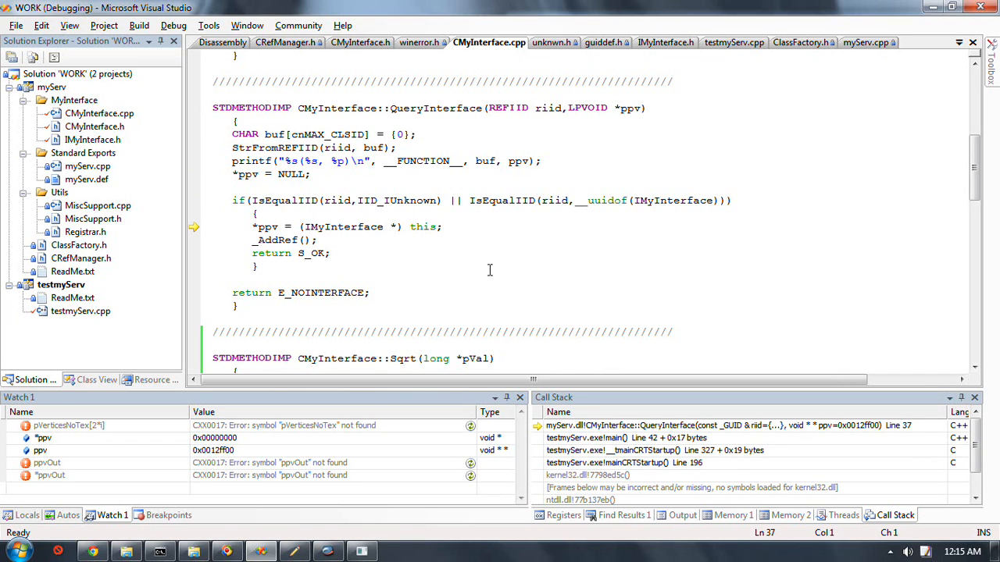
key(F10)
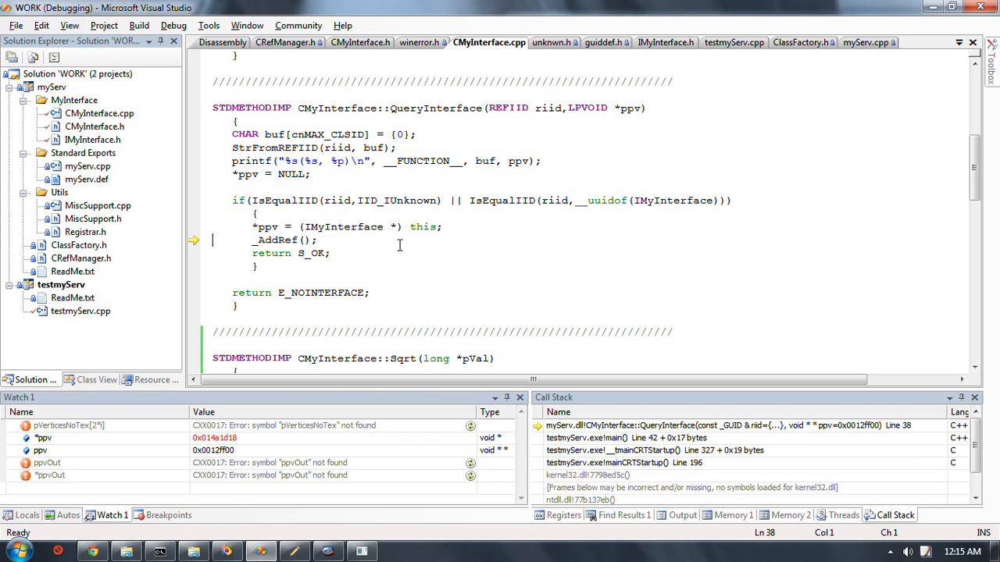
mouse_move(477, 250)
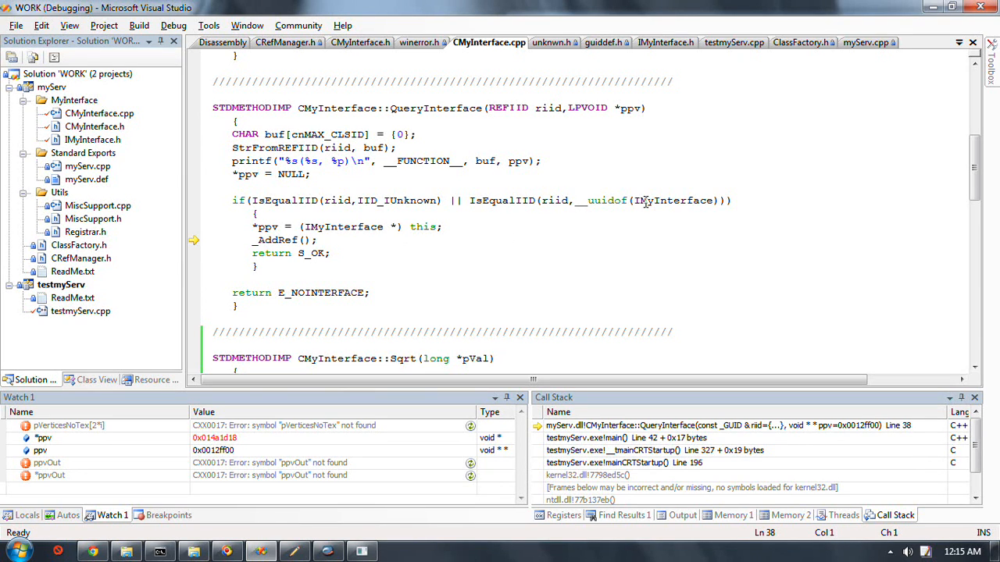
mouse_move(672, 200)
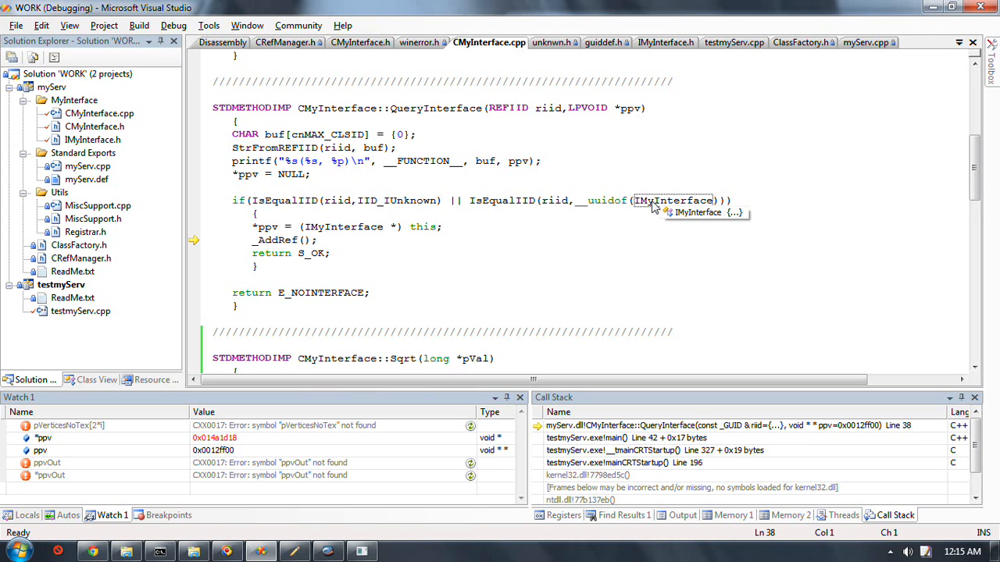
mouse_move(467, 172)
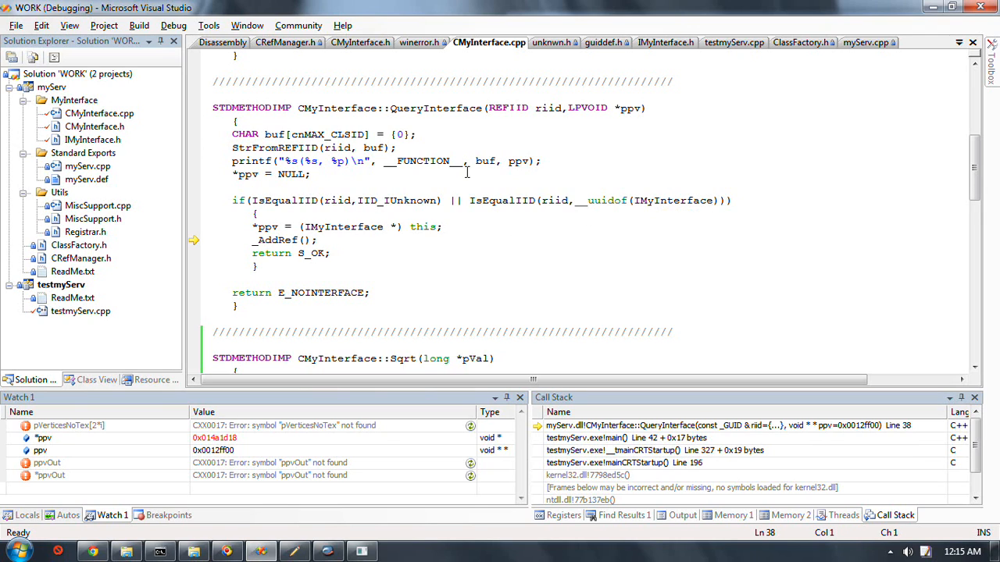
mouse_move(365, 106)
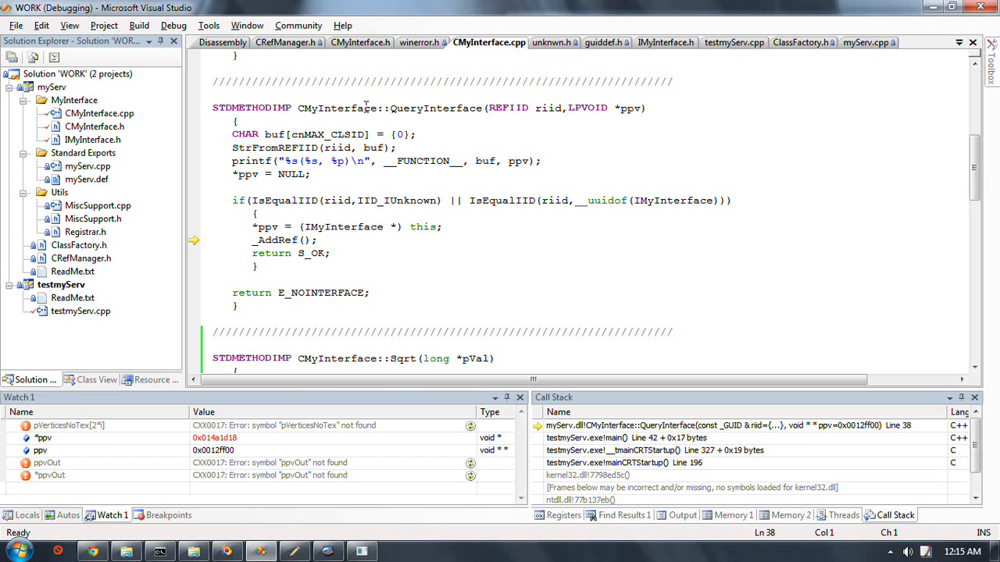
mouse_move(546, 108)
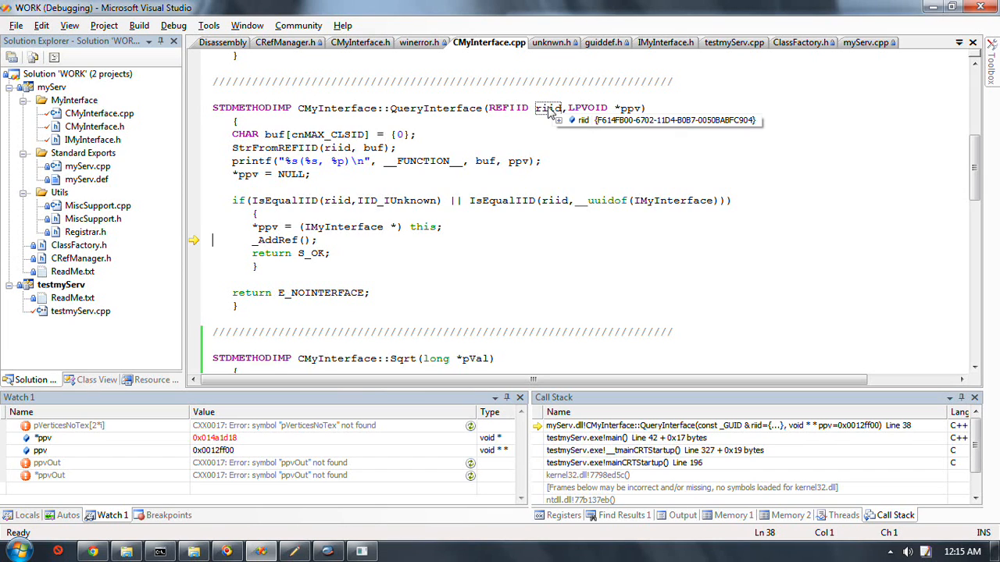
mouse_move(614, 94)
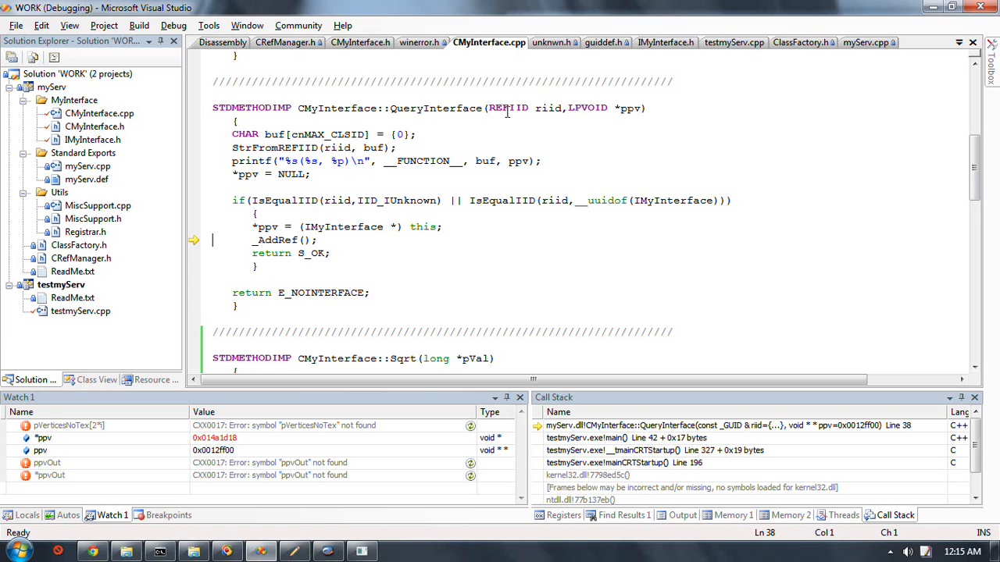
mouse_move(548, 108)
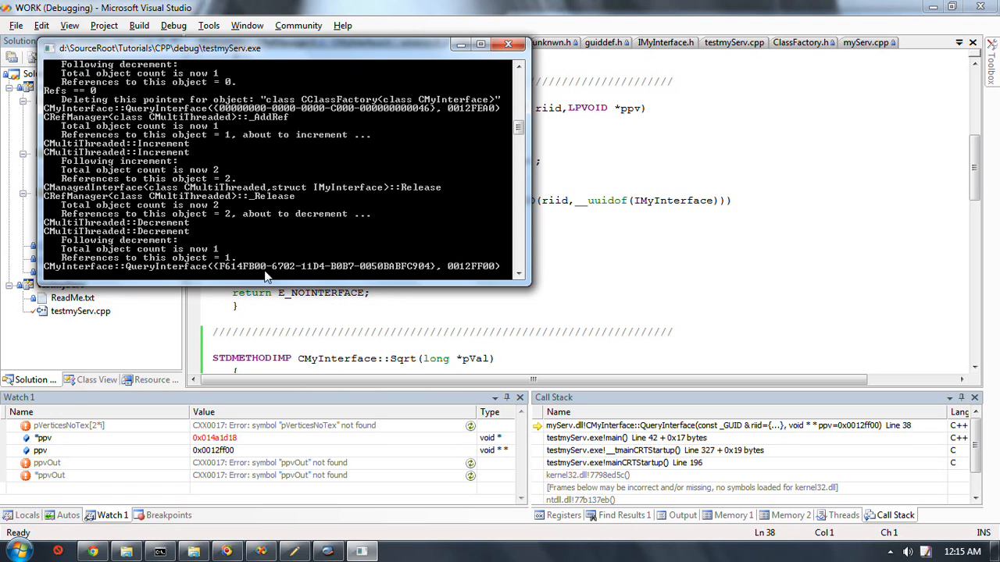
mouse_move(425, 271)
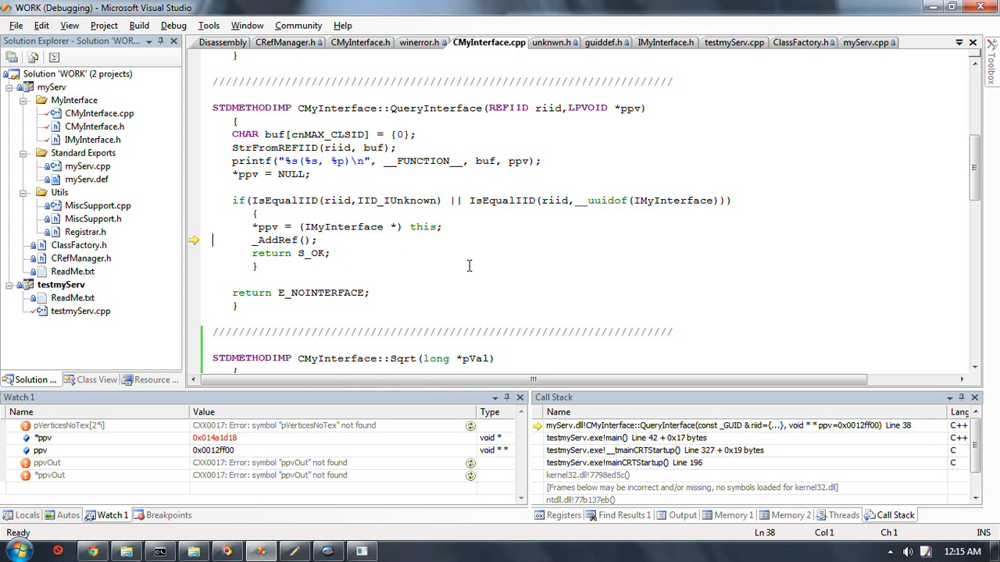
mouse_move(363, 256)
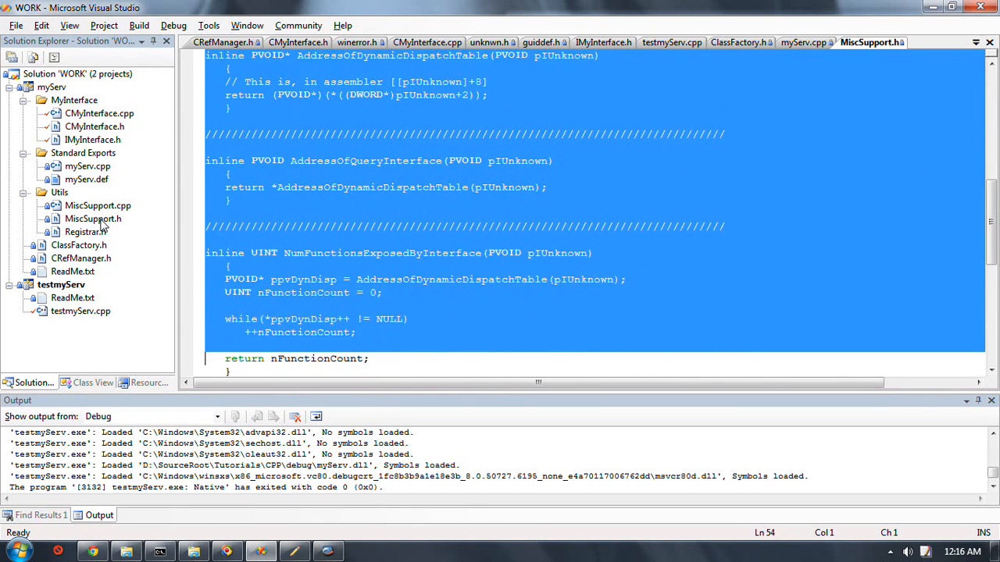
Return to testmyServ.cpp and scroll to the scanf_s failure branch where pmine->Release() belongs
scroll(down, 3)
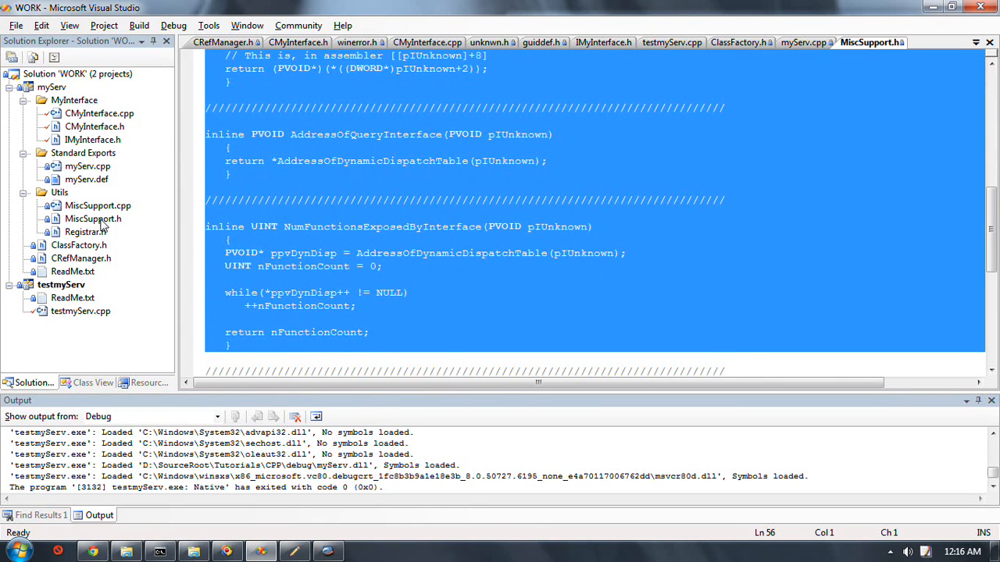
click(671, 42)
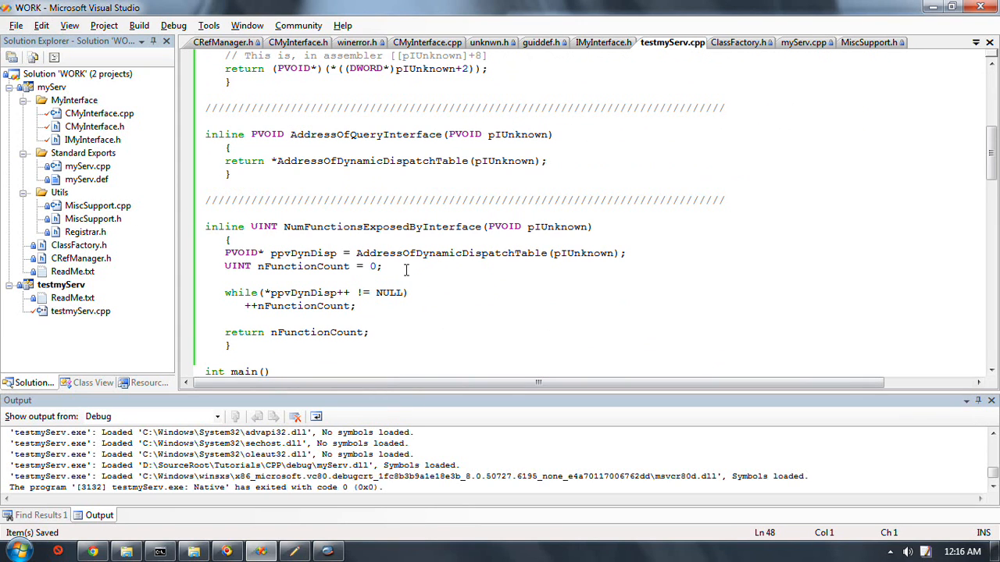
scroll(down, 3)
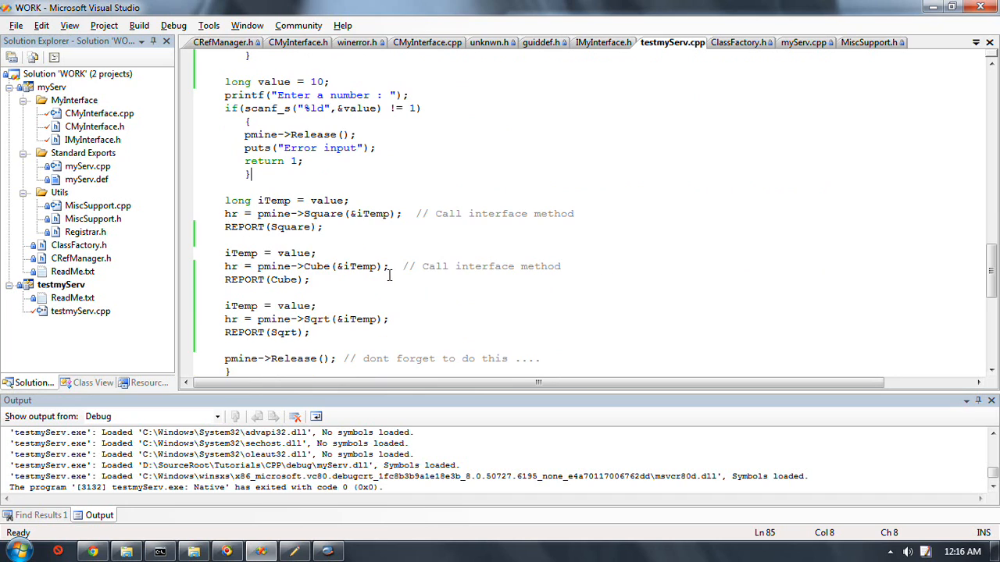
Add printf("Num funcs in pmine = %d\n", NumFunctionsExposedByInterface(pmine)); below the scanf_s error block
key(enter)
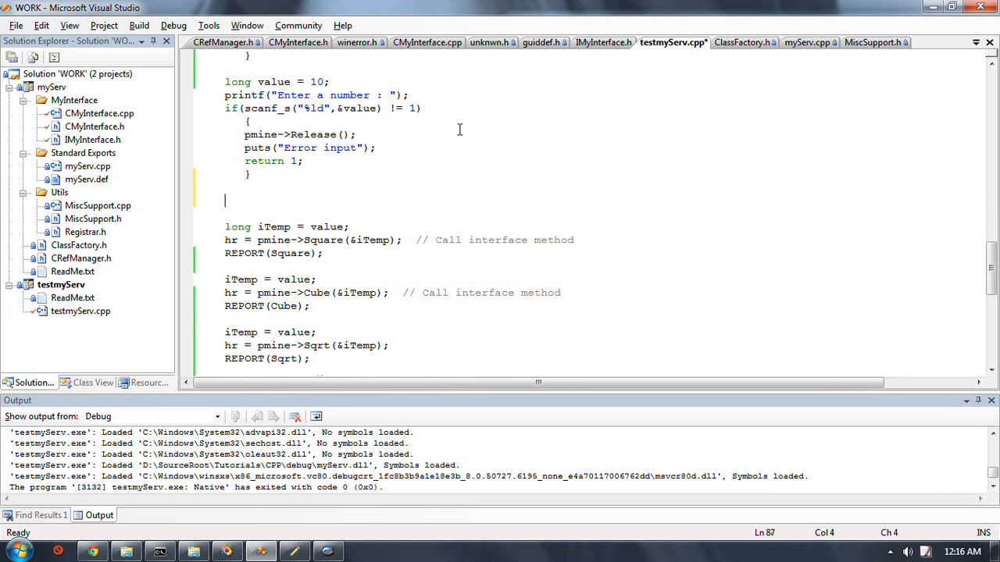
text(printf("Num funcs in p)
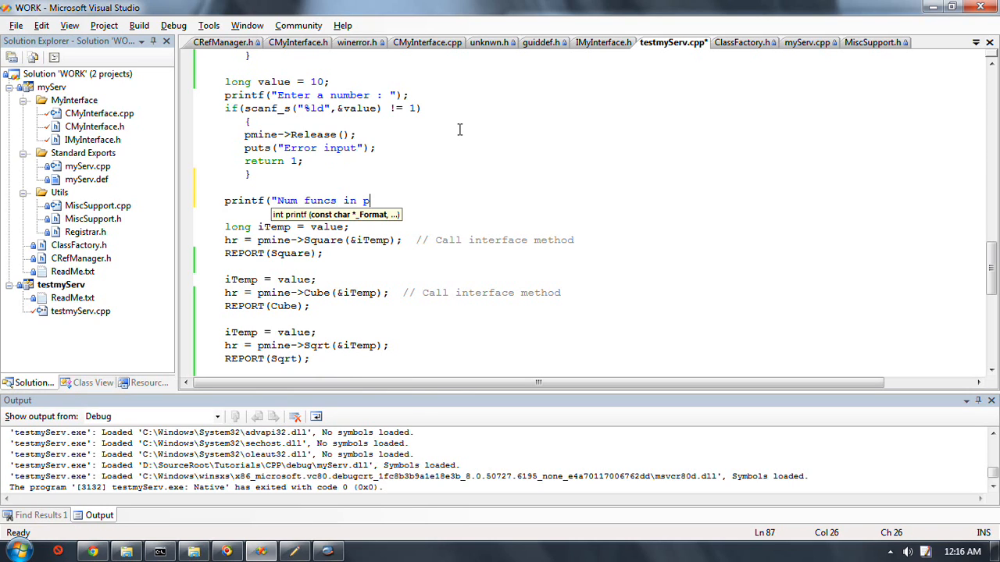
text(mine = %)
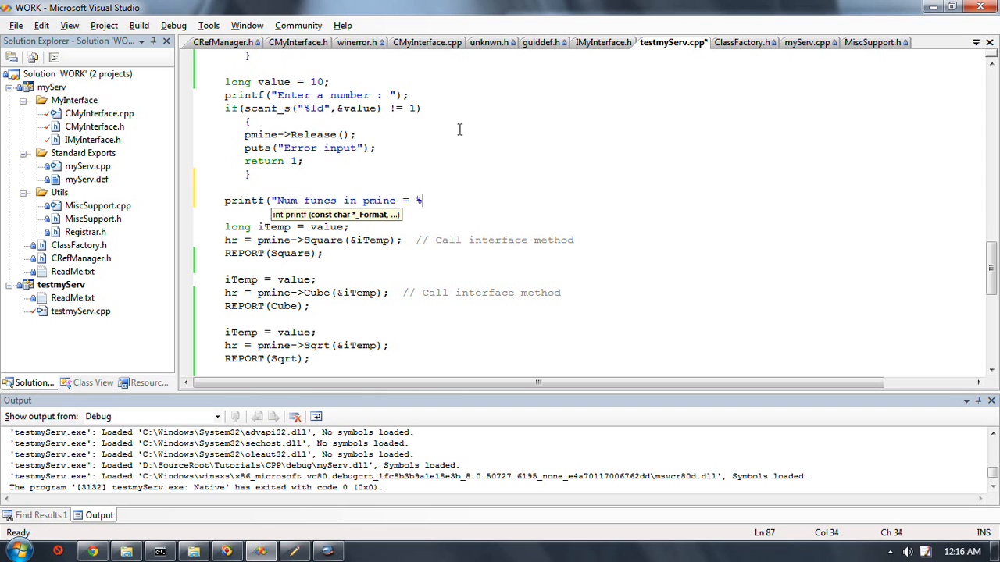
text(d\n")
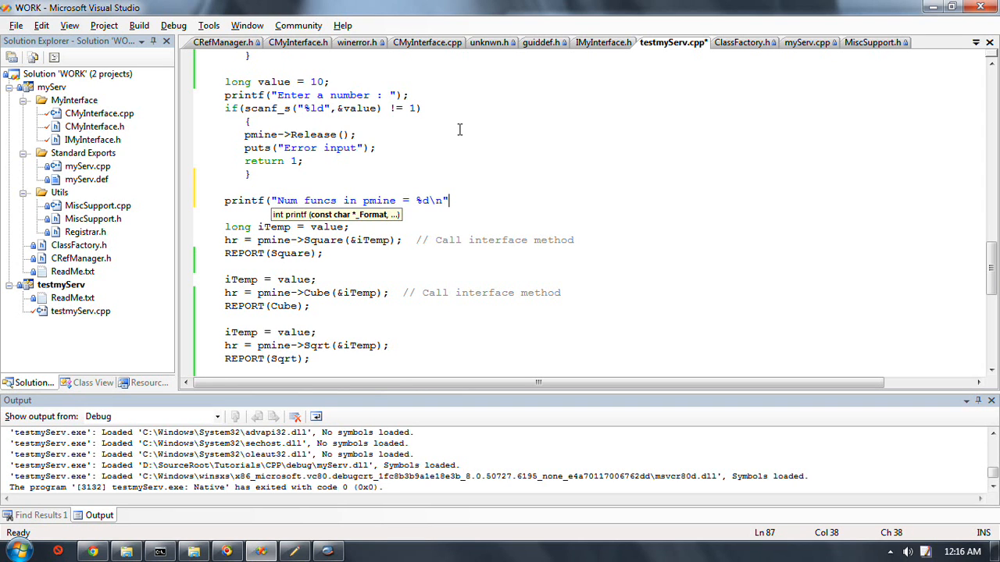
text(,)
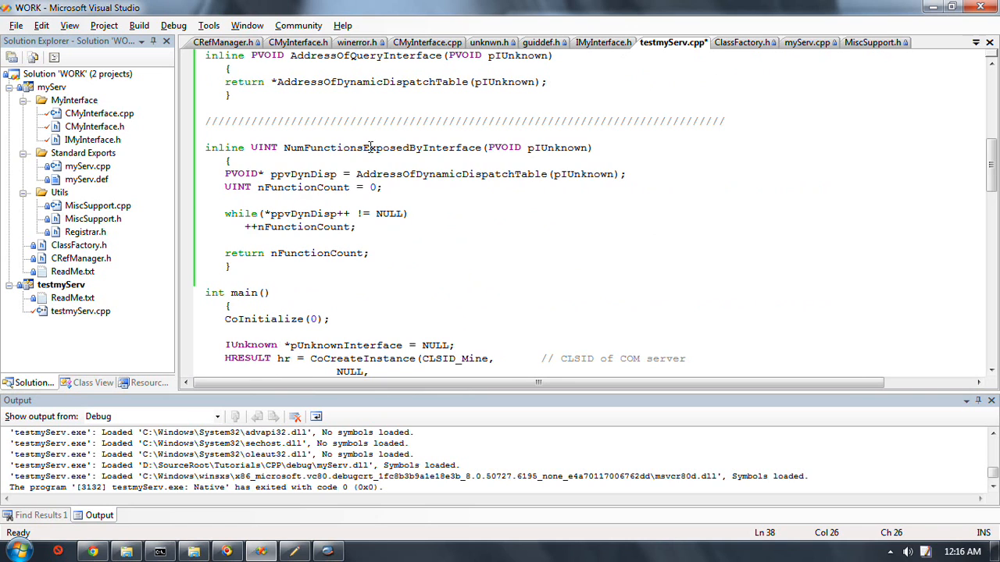
double_click(383, 147)
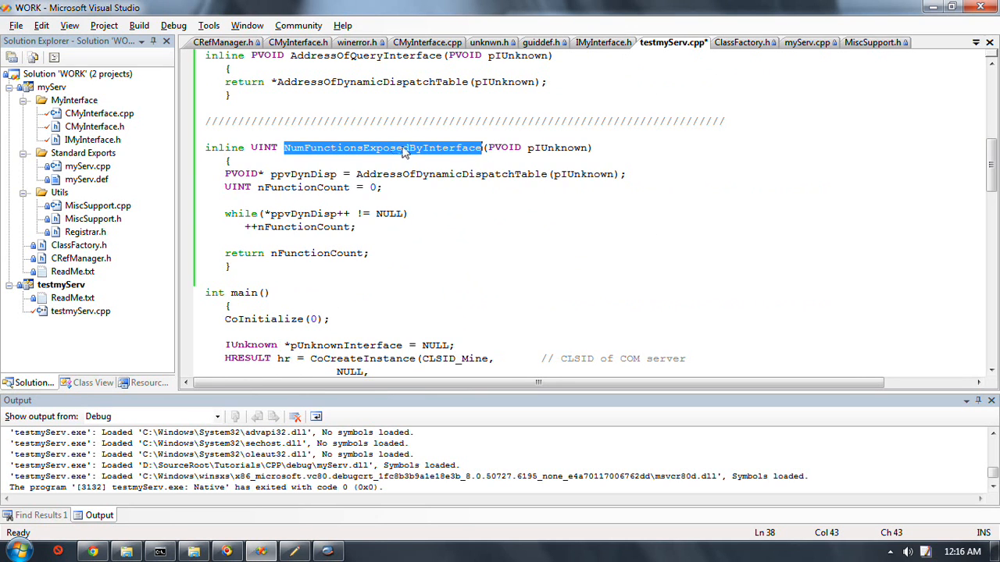
scroll(down, 3)
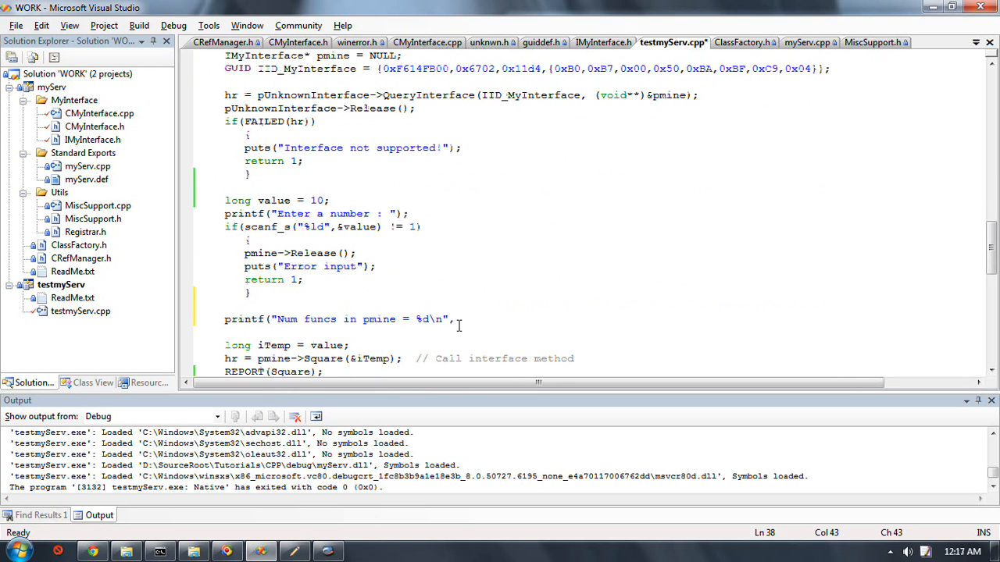
text(NumFunctionsExposedByInterface(p)
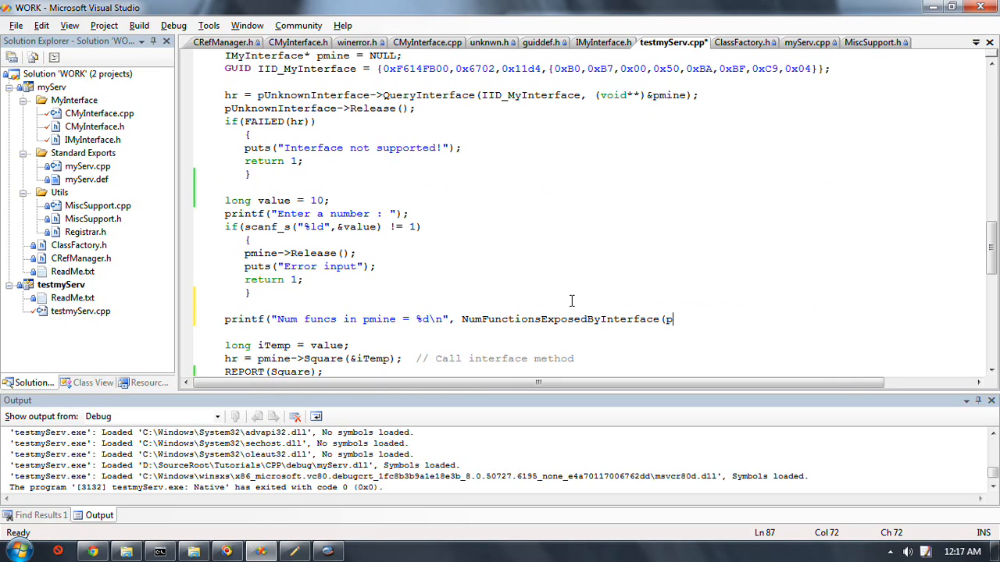
text(mine));)
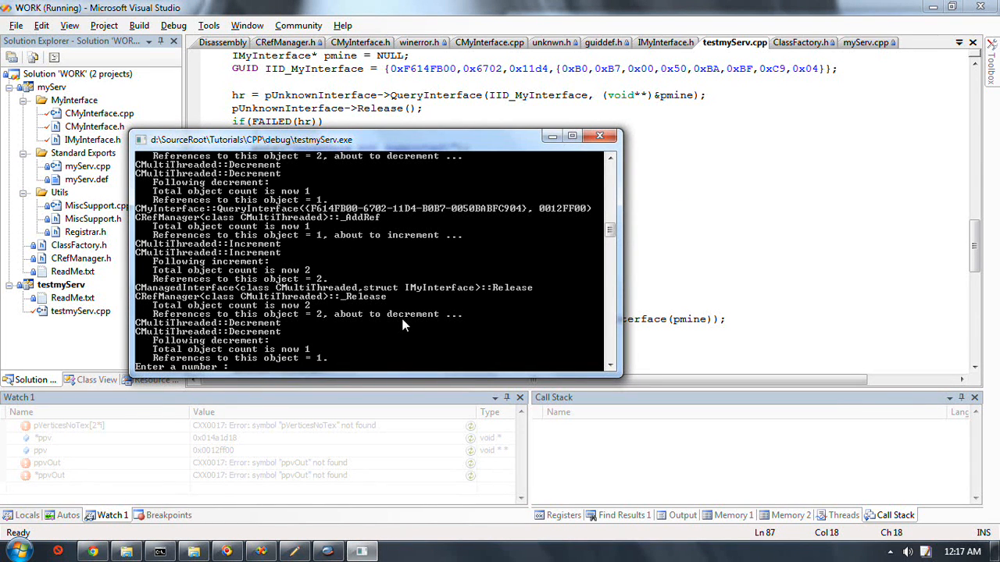
Enter 45, view the Disassembly of the counting routine, and stop debugging after the access violation
text(45)
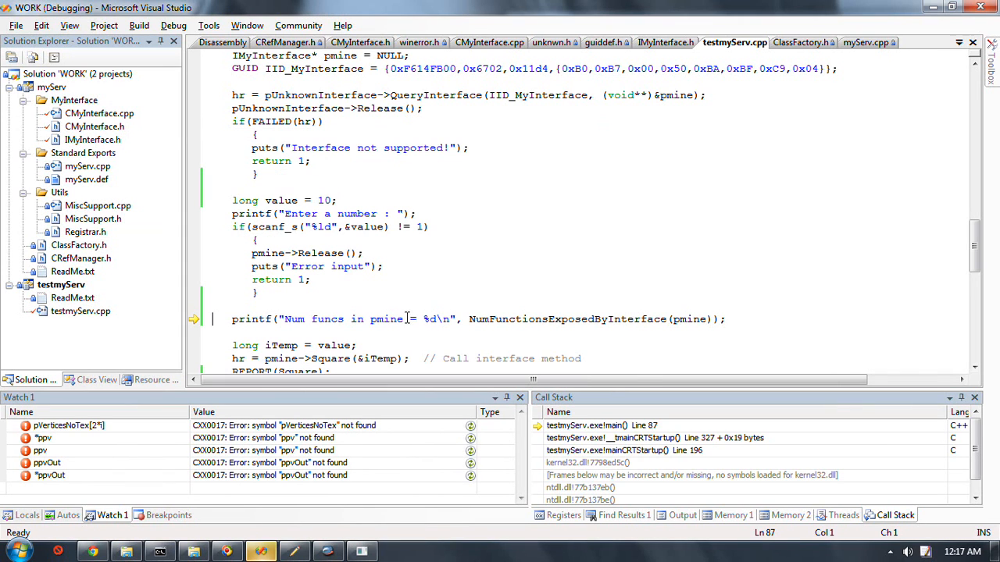
scroll(down, 3)
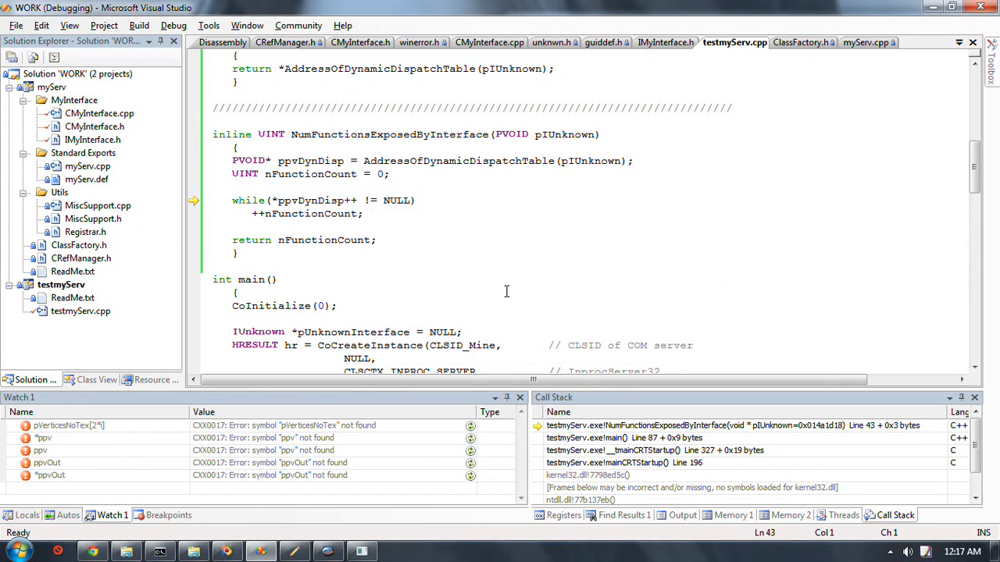
click(222, 42)
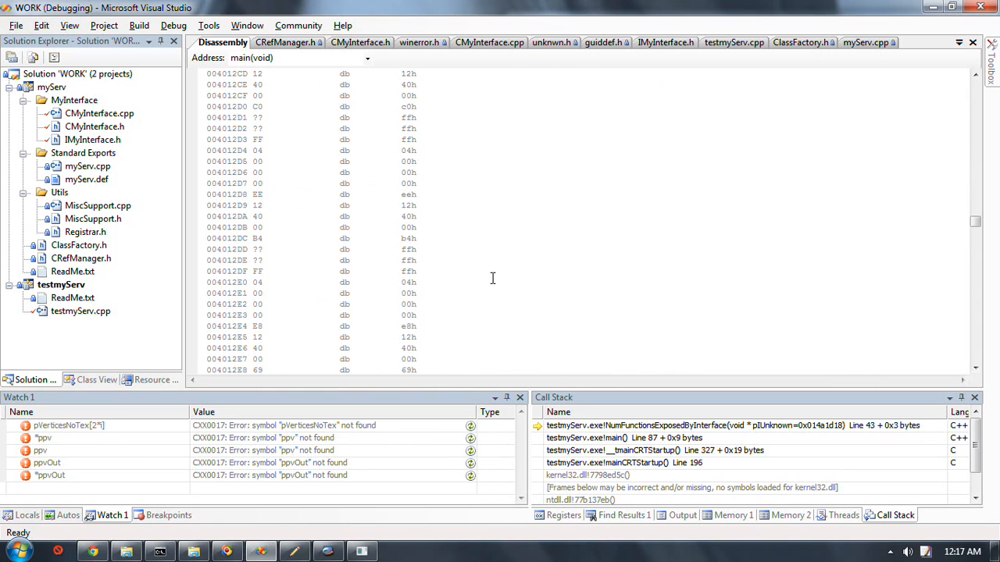
click(732, 42)
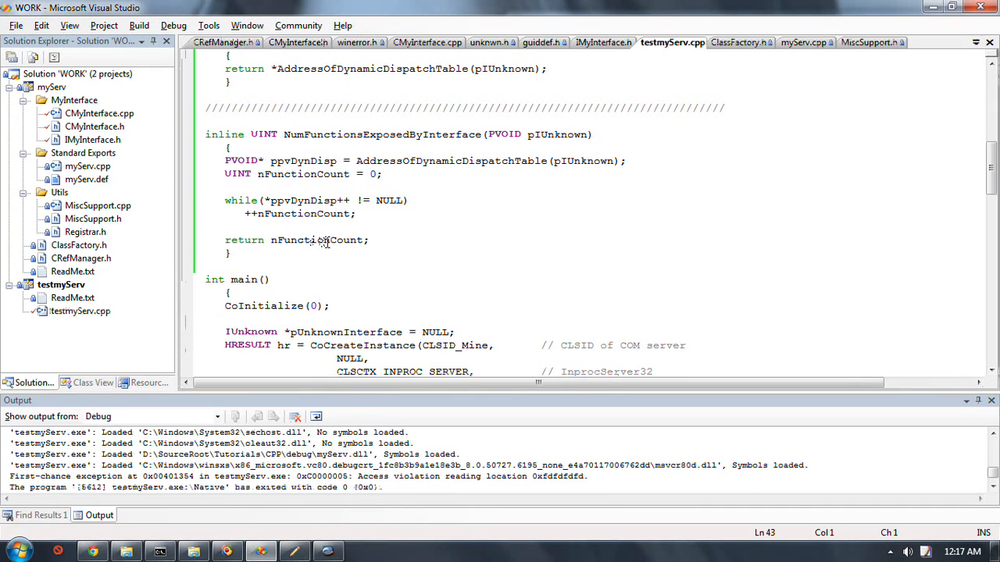
click(426, 42)
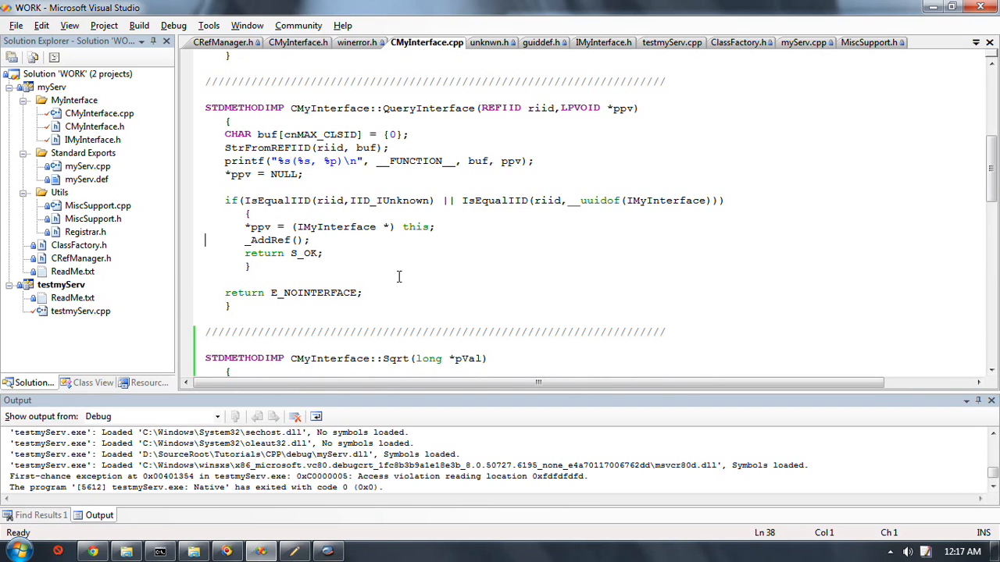
click(868, 42)
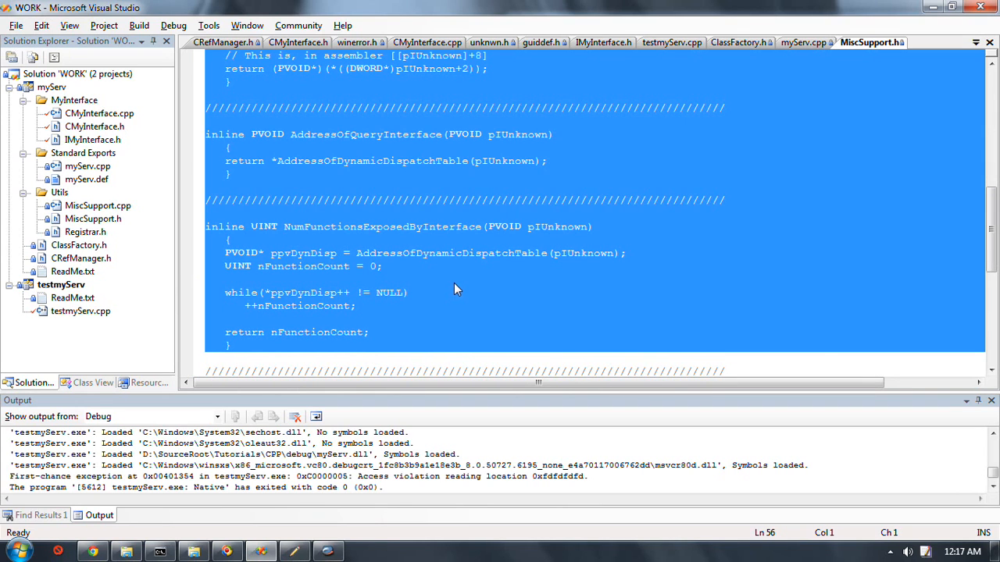
click(358, 241)
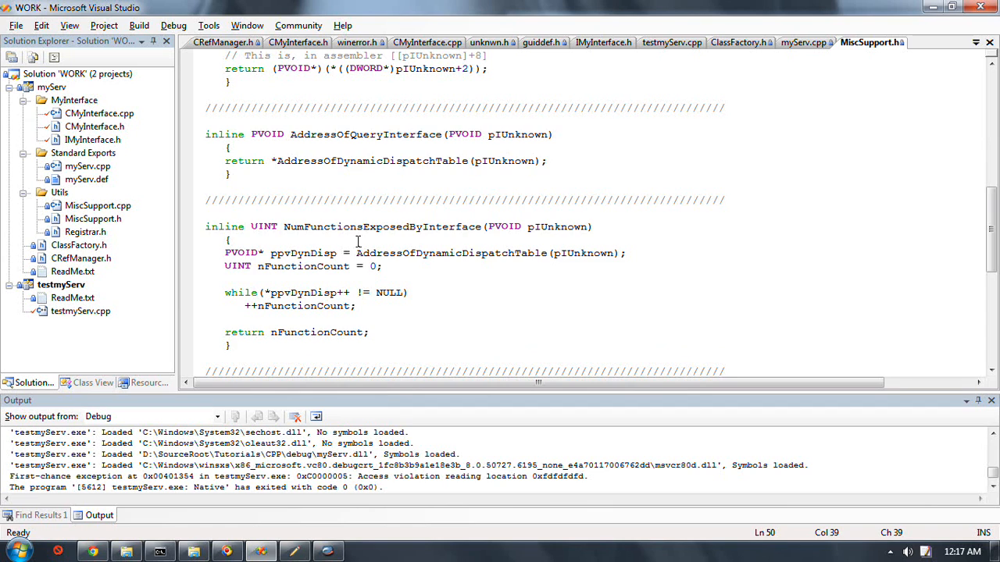
scroll(down, 3)
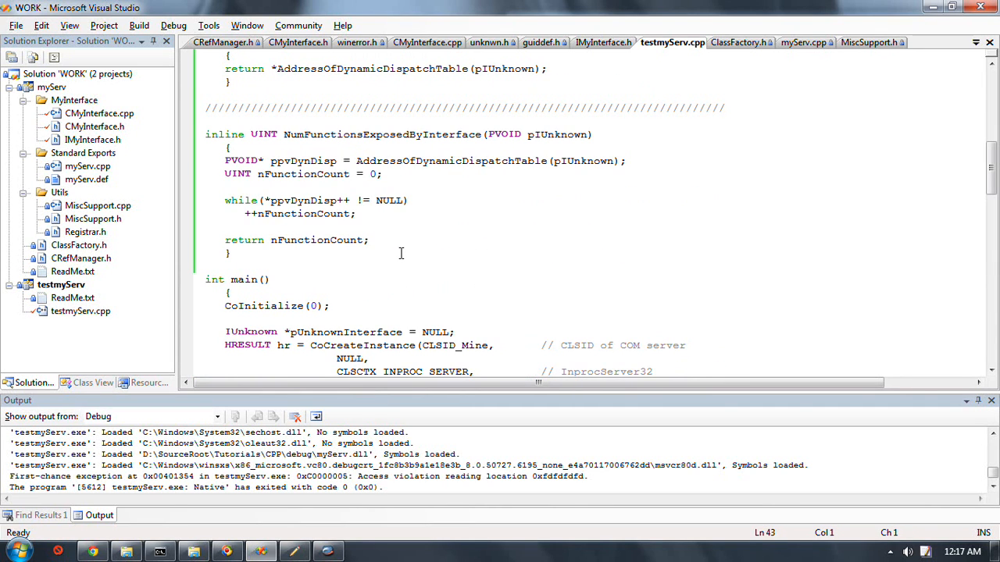
scroll(down, 3)
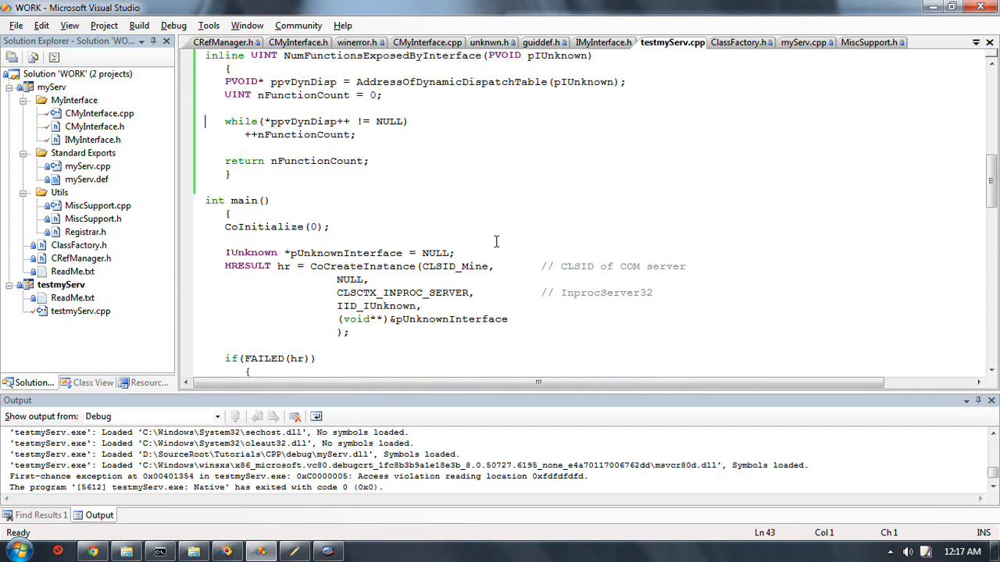
scroll(down, 3)
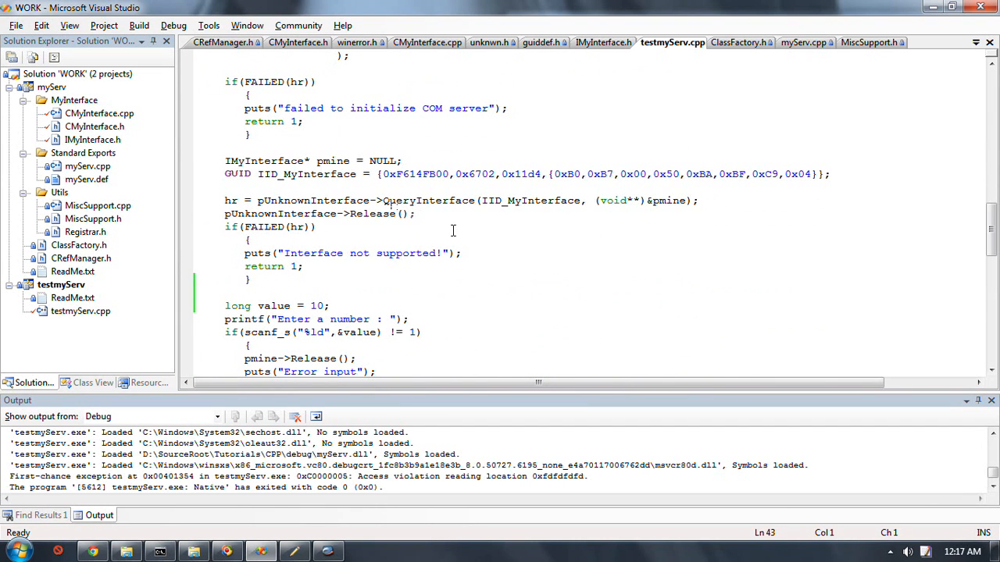
scroll(down, 3)
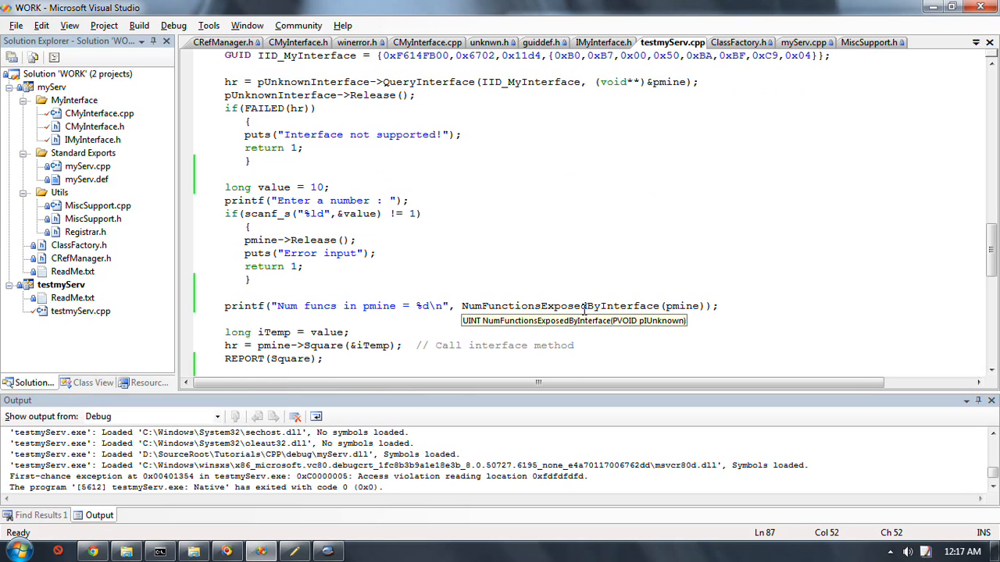
scroll(down, 3)
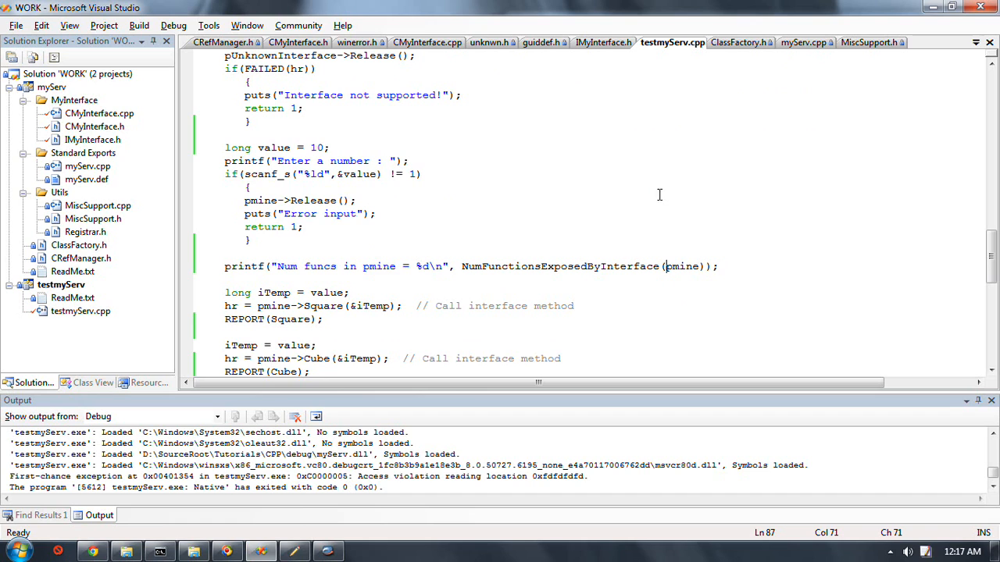
mouse_move(651, 200)
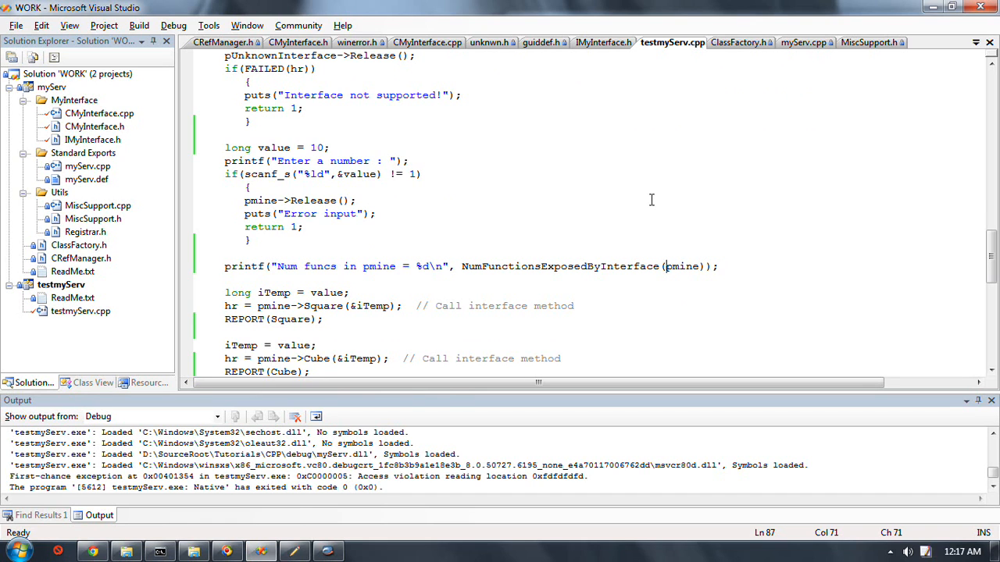
click(428, 42)
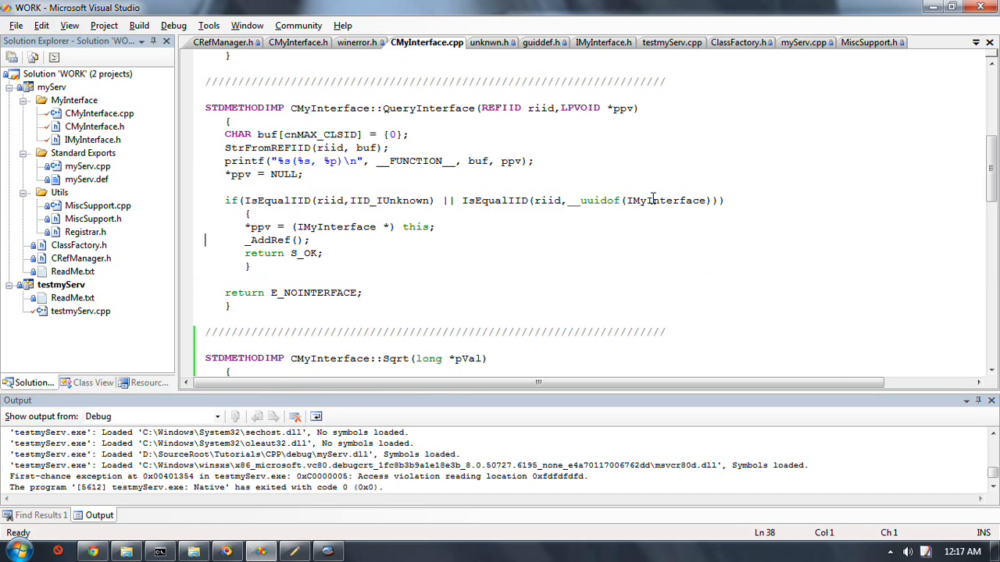
click(868, 42)
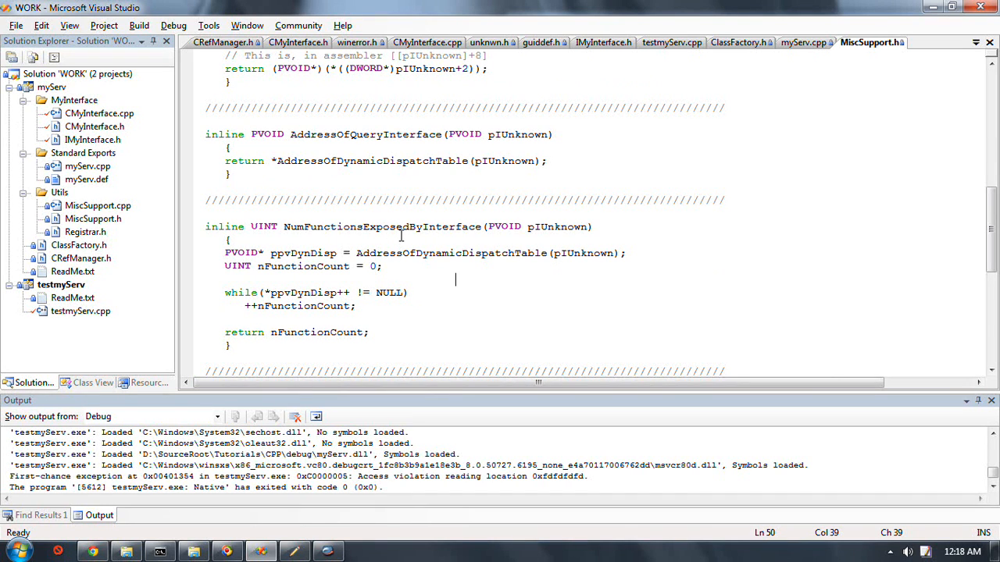
click(87, 165)
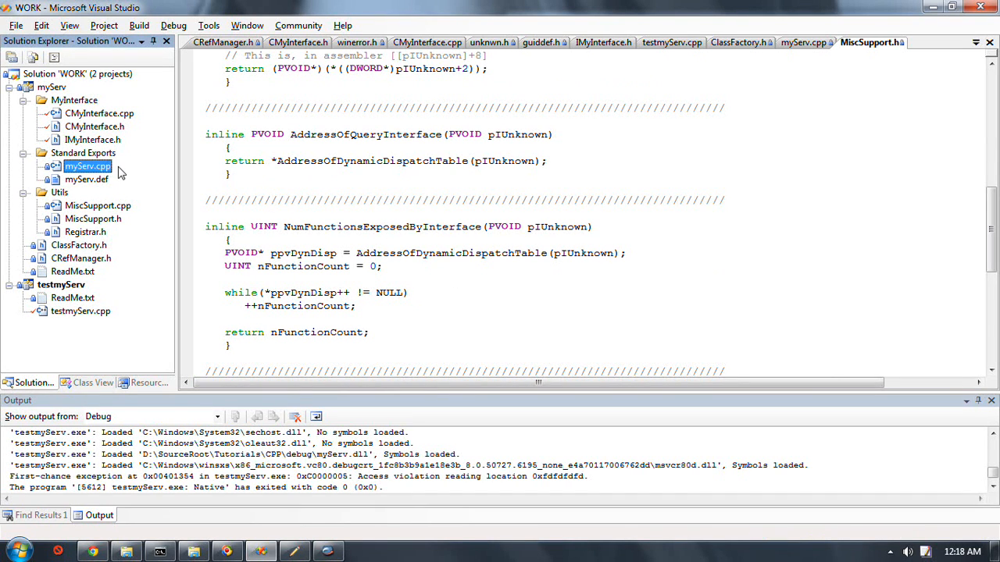
click(803, 43)
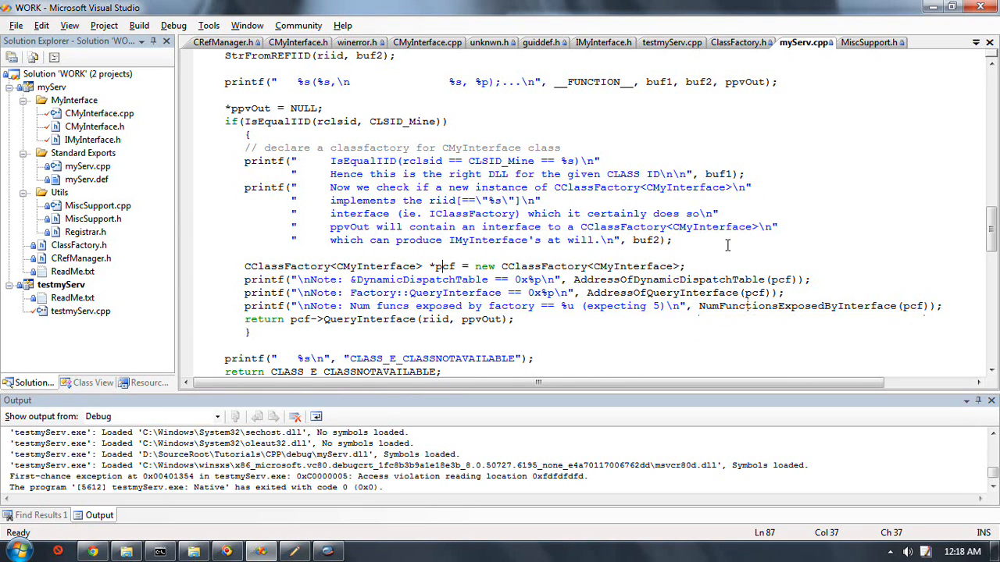
click(869, 42)
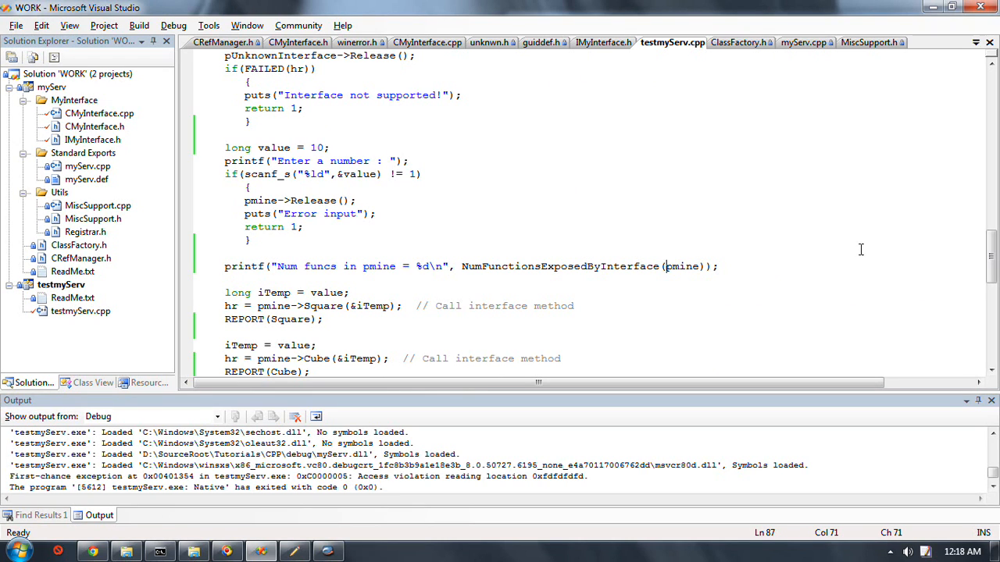
Change the argument to NumFunctionsExposedByInterface((DWORD*)pmine-2)
text((DWORD)
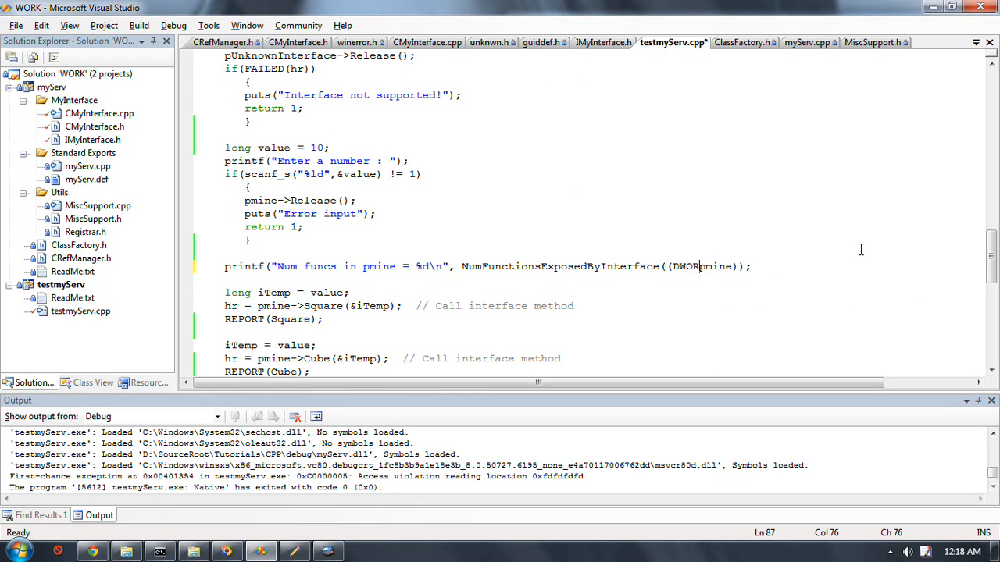
text(*))
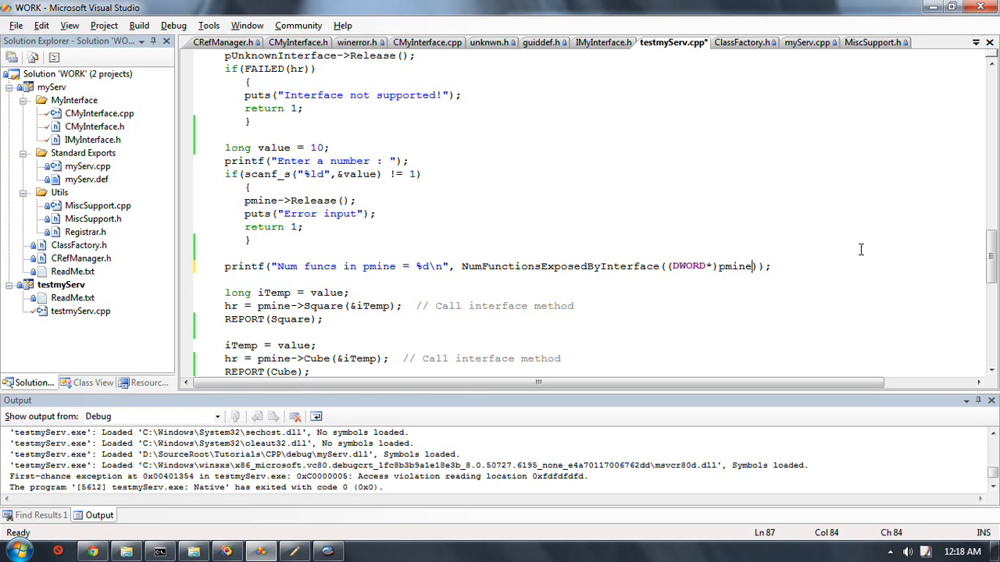
text(-)
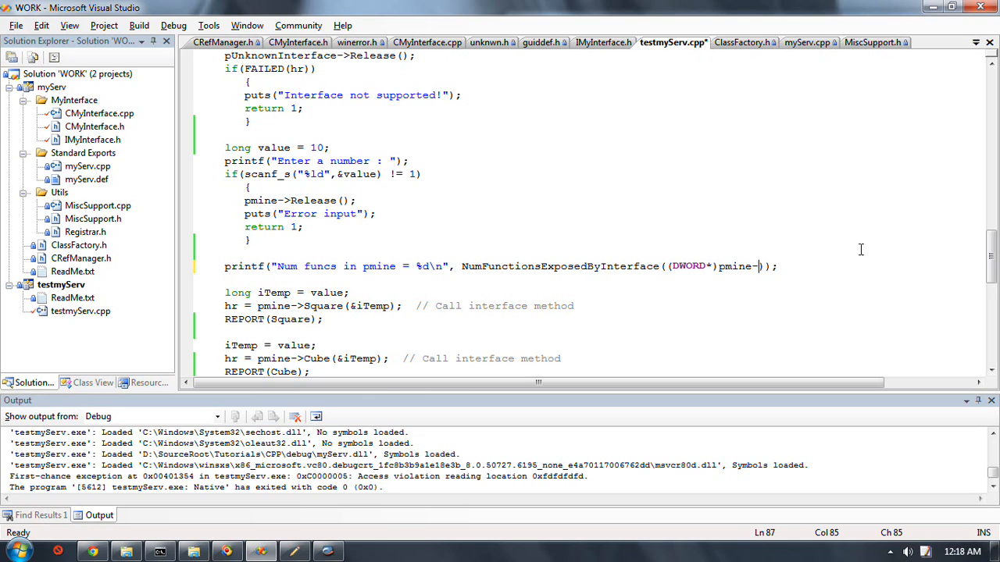
text(2))
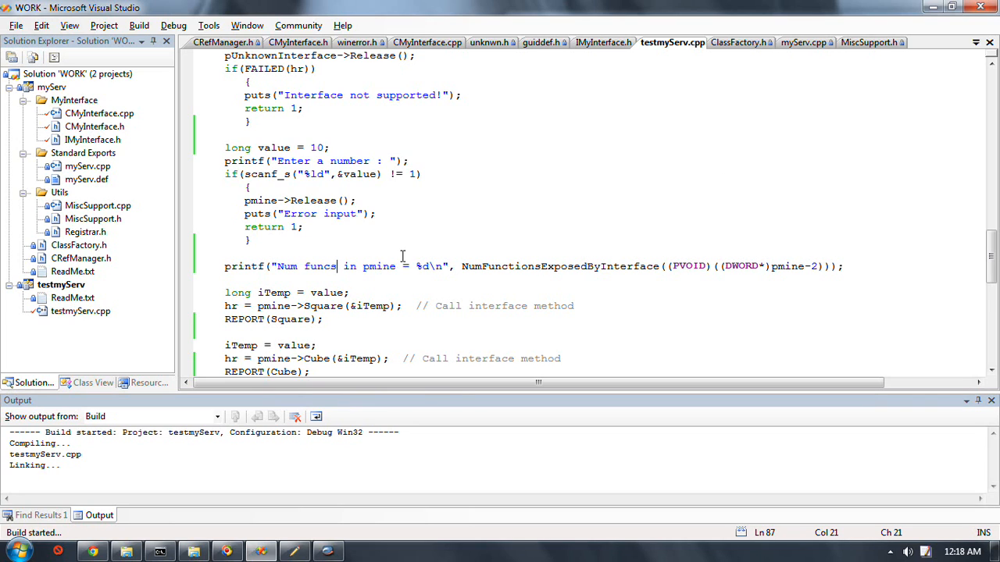
mouse_move(751, 272)
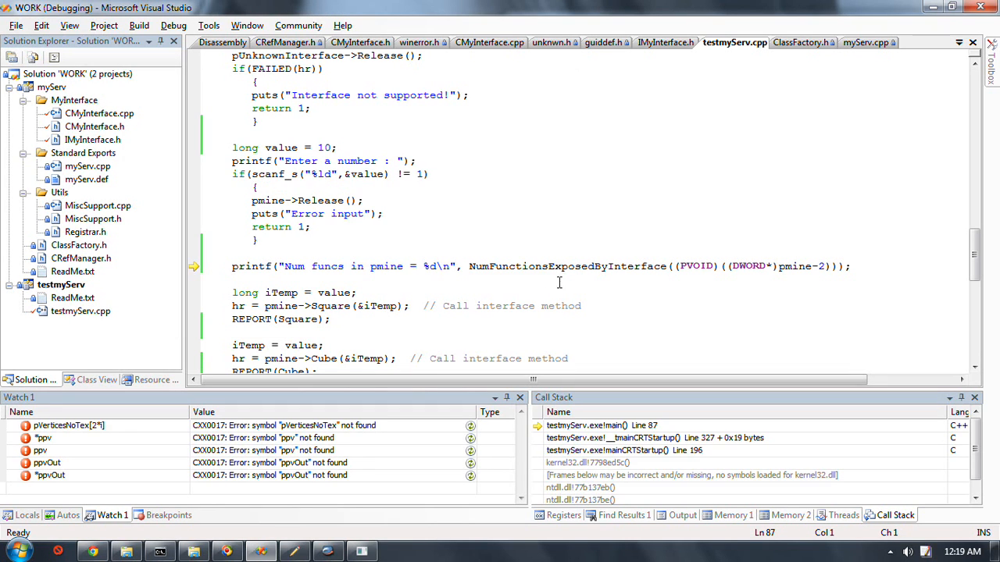
mouse_move(494, 278)
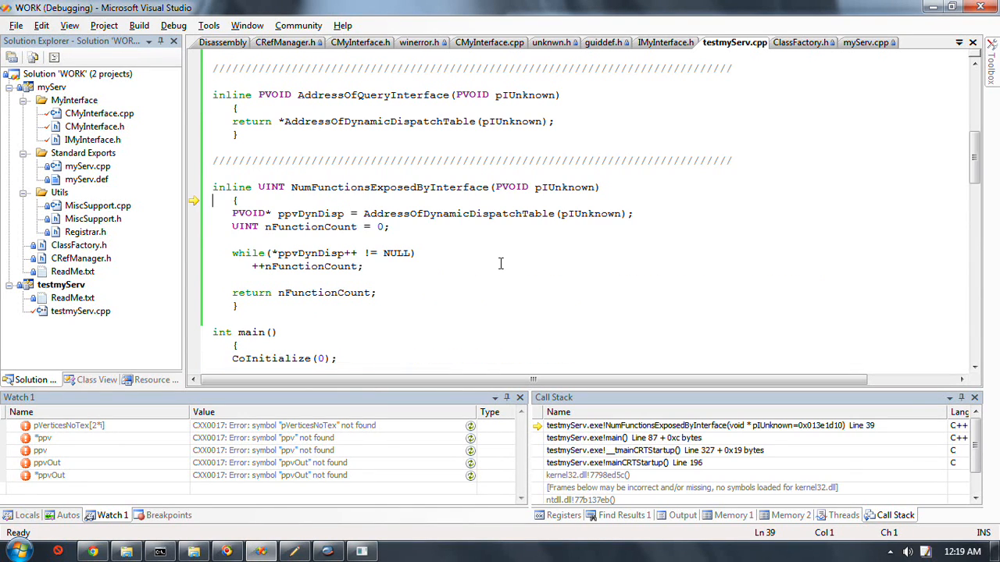
Step over NumFunctionsExposedByInterface's first lines, past the dispatch-table lookup
key(F10)
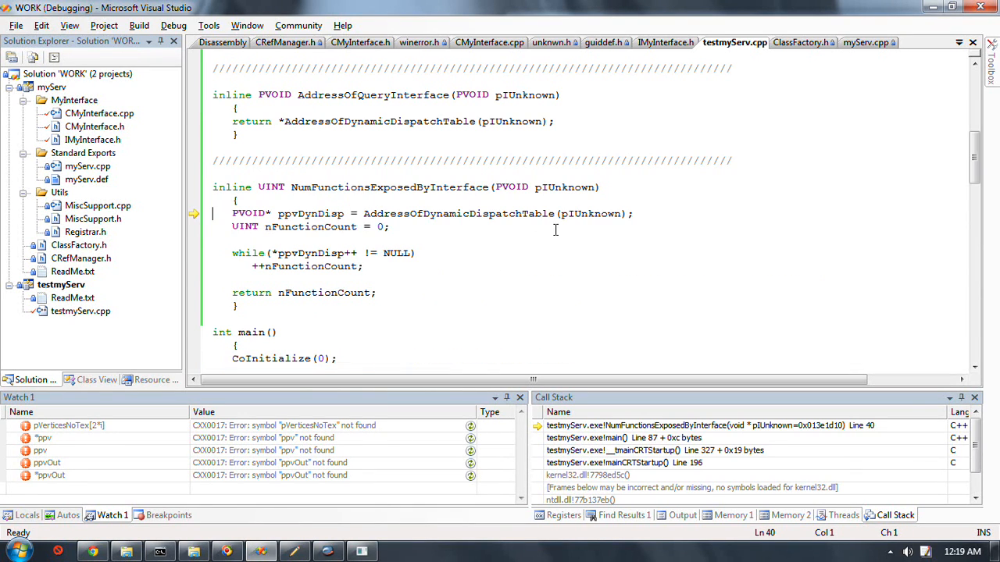
mouse_move(591, 212)
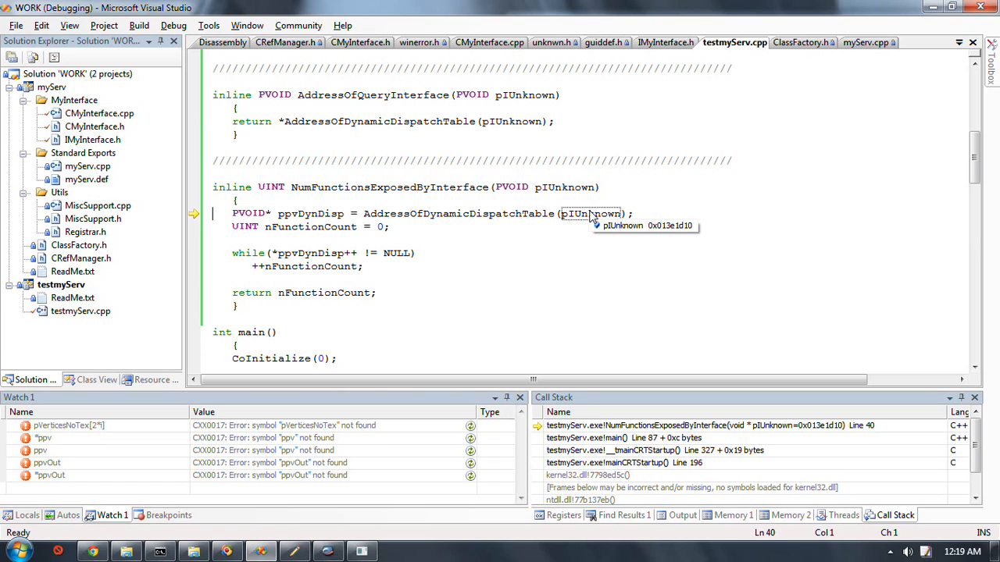
key(F10)
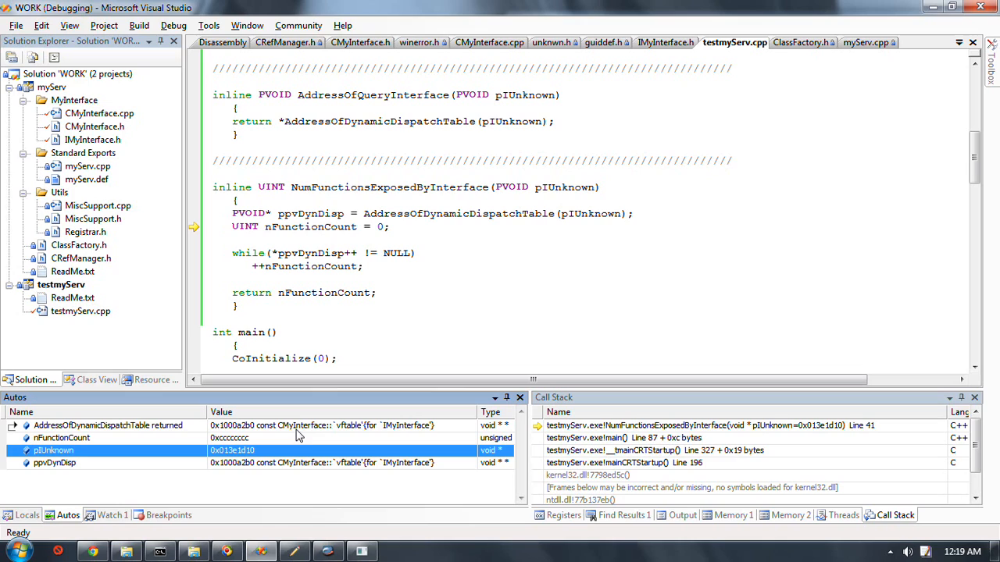
mouse_move(172, 434)
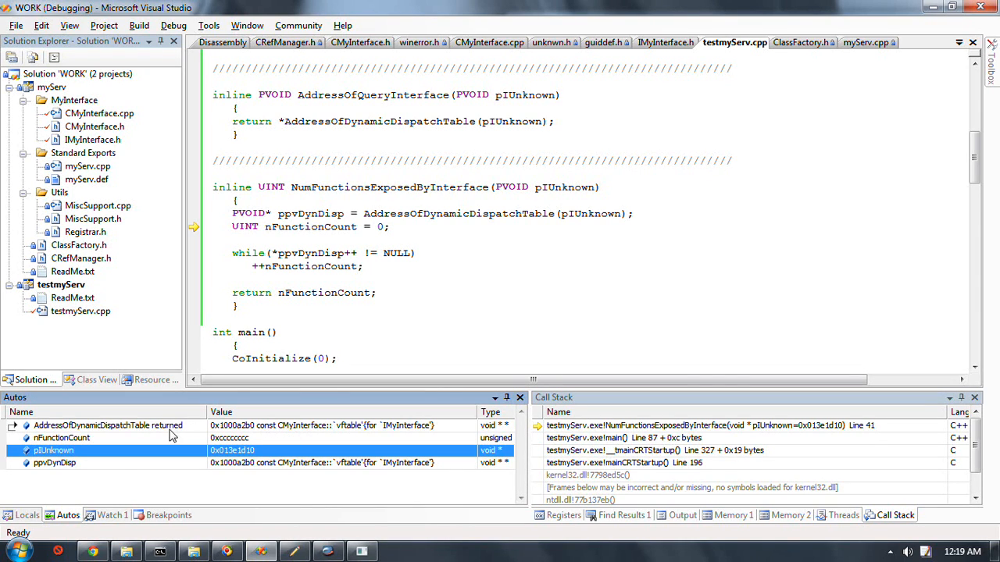
mouse_move(295, 424)
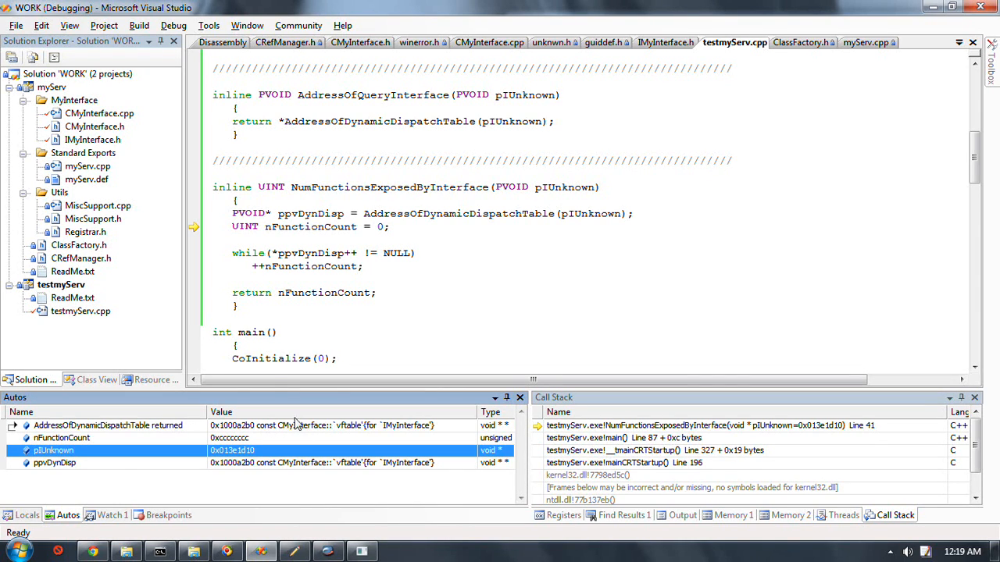
mouse_move(253, 435)
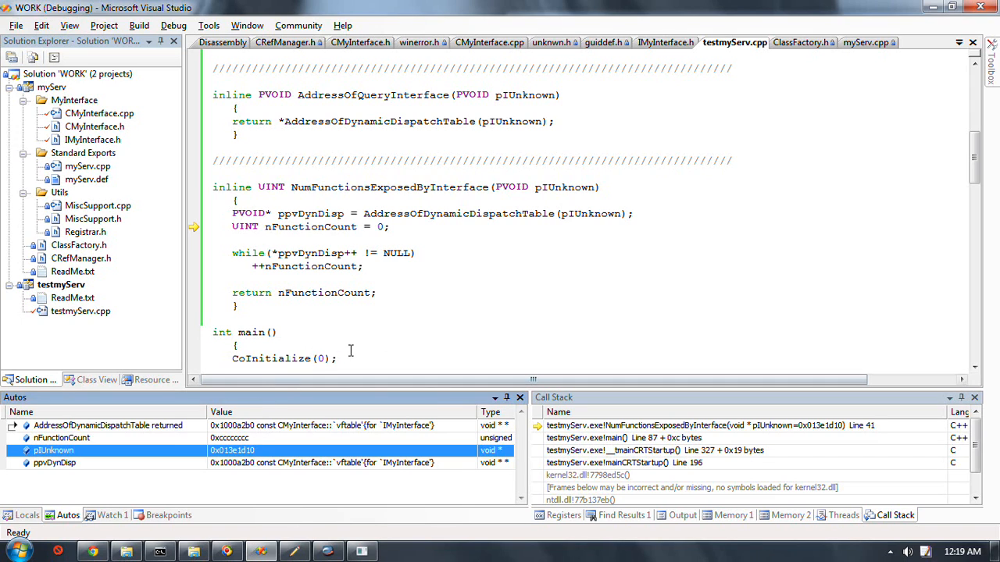
Step through the counting loop, return 6 to main, and execute the function-count printf
key(F10)
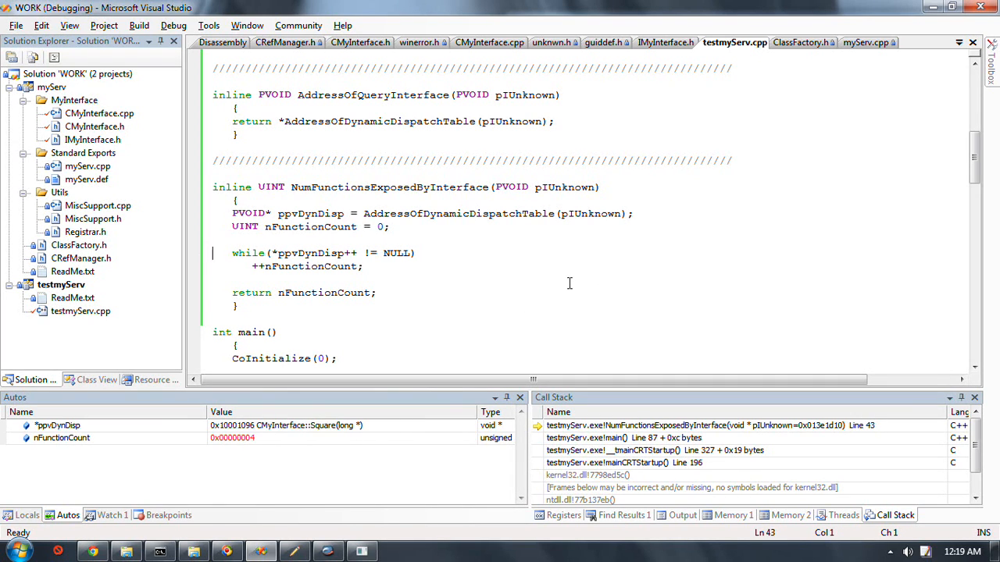
key(F10)
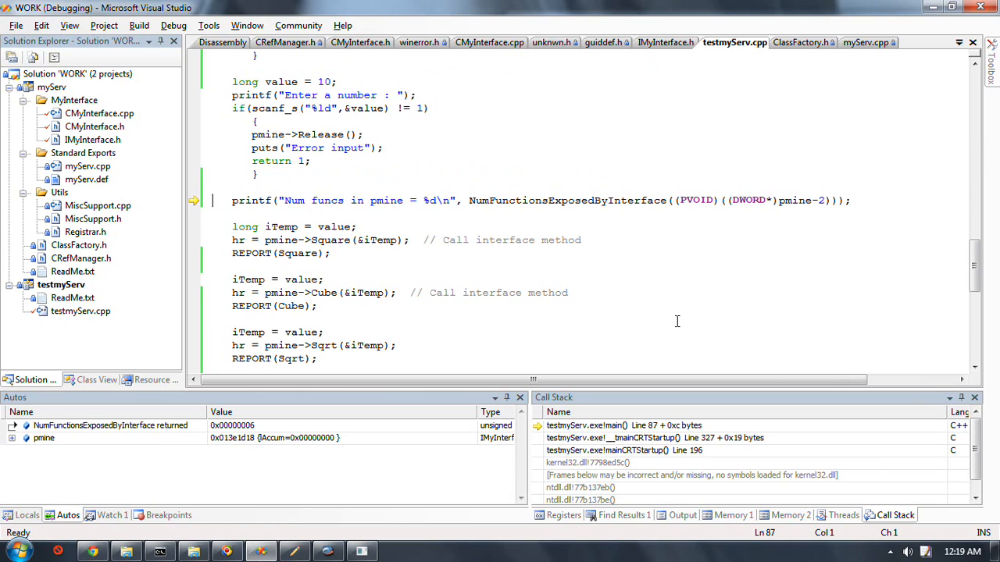
key(F10)
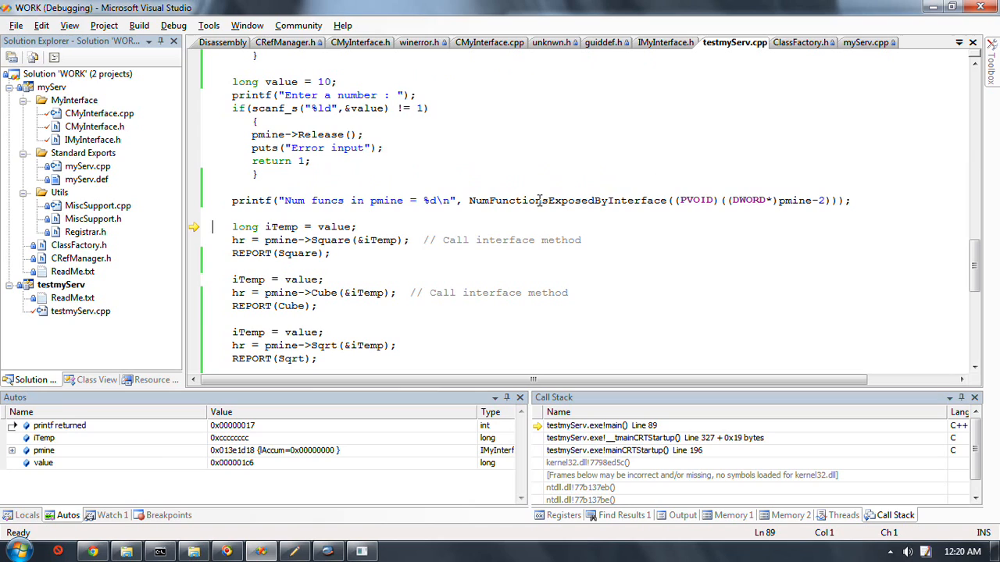
mouse_move(609, 191)
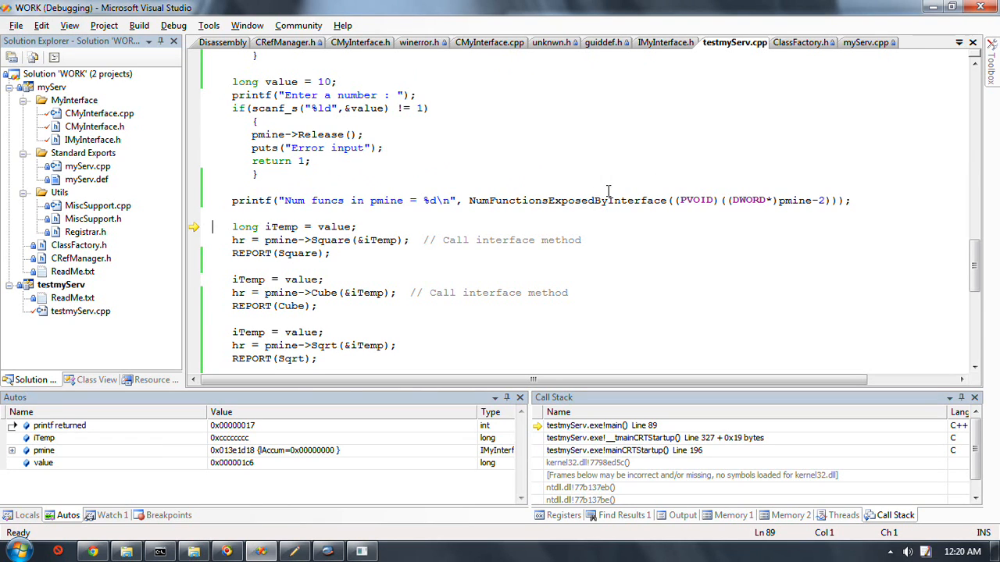
mouse_move(744, 115)
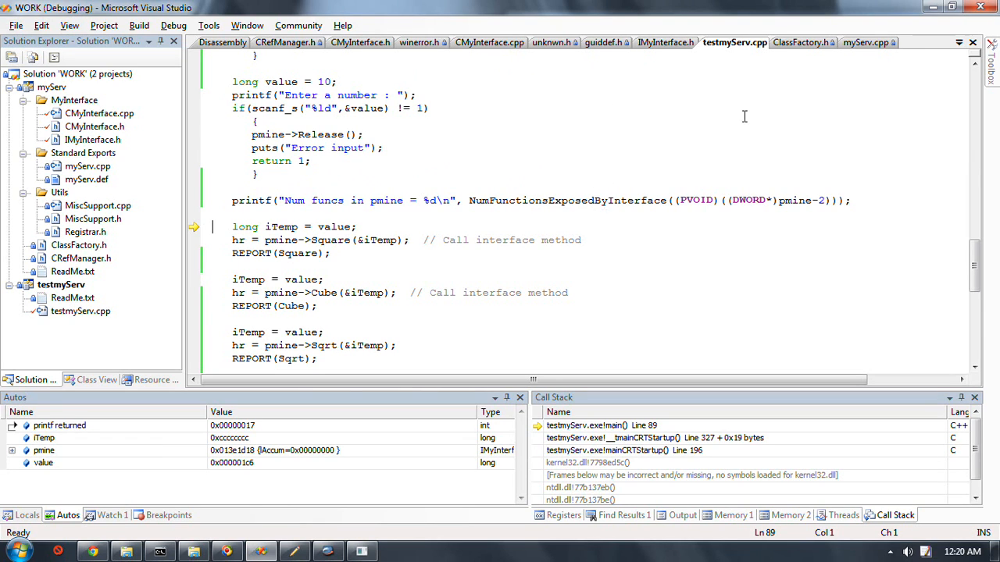
mouse_move(709, 164)
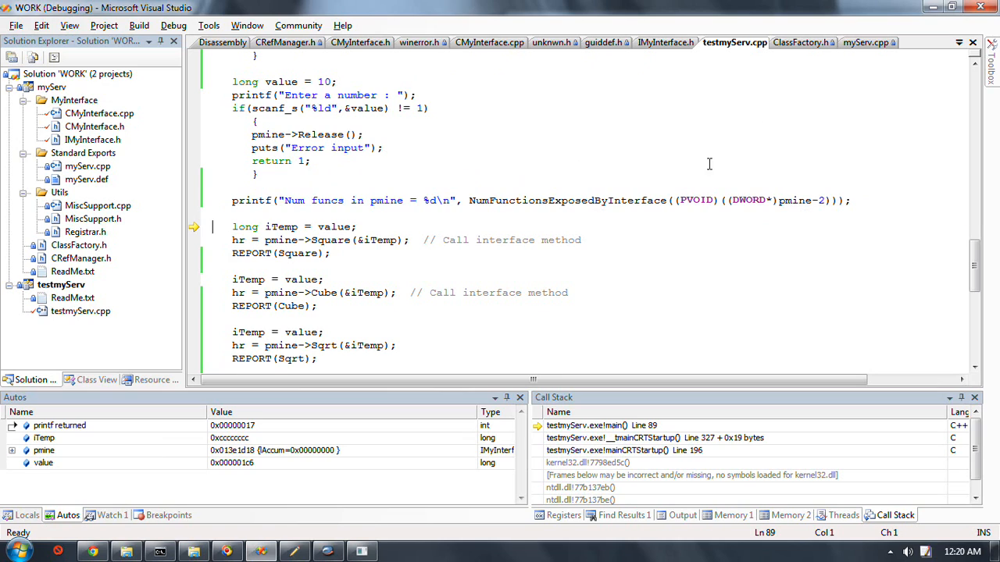
mouse_move(884, 232)
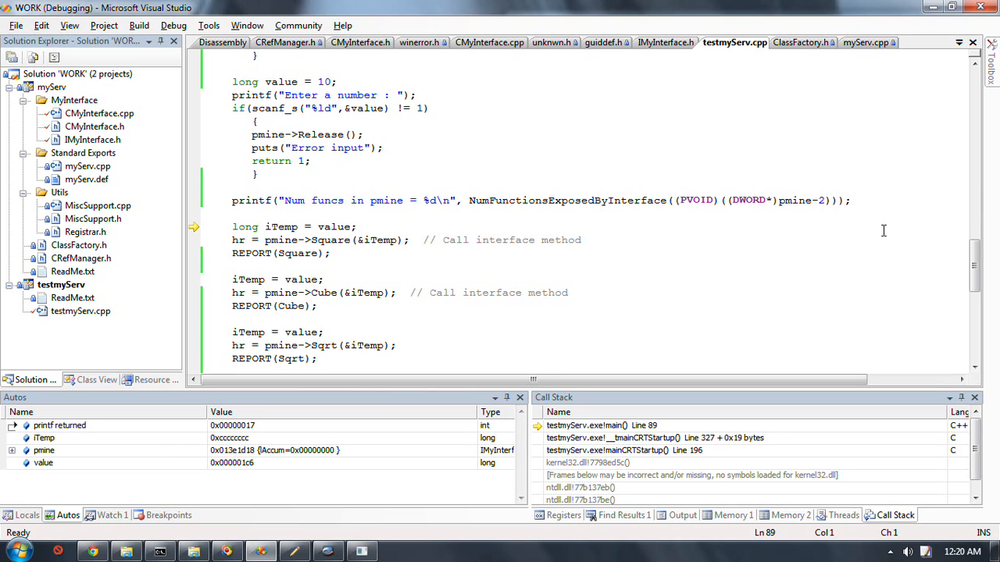
mouse_move(695, 243)
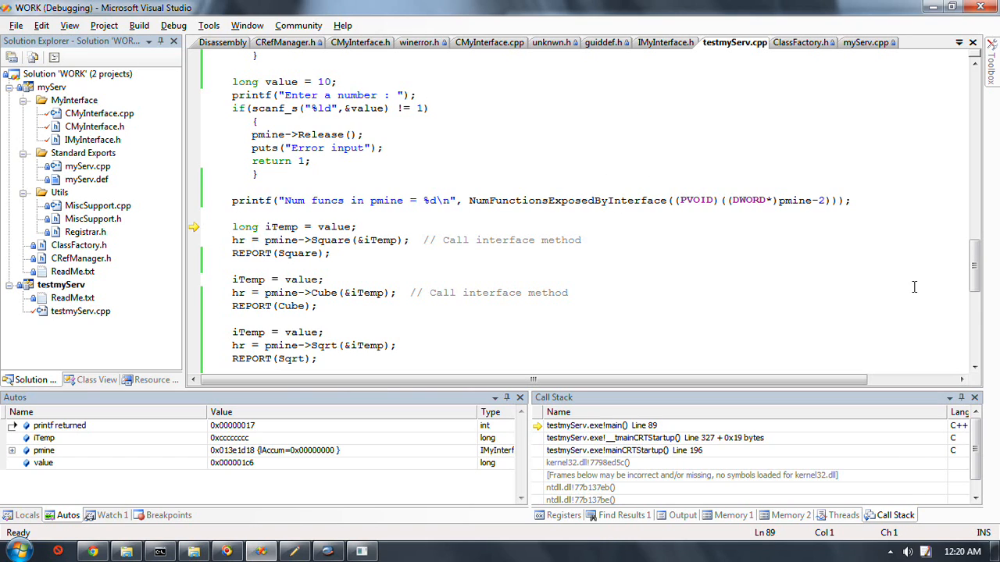
mouse_move(453, 222)
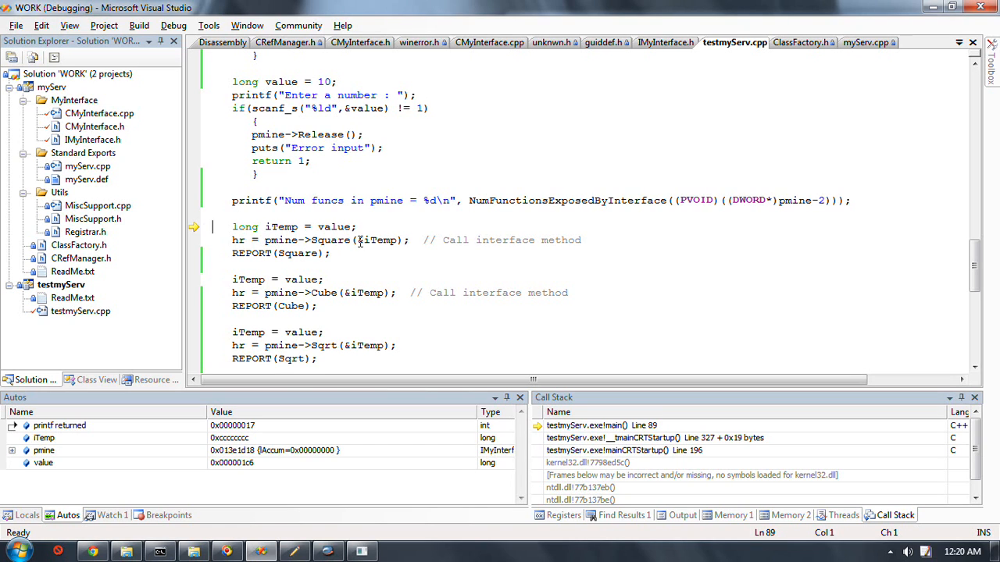
mouse_move(553, 264)
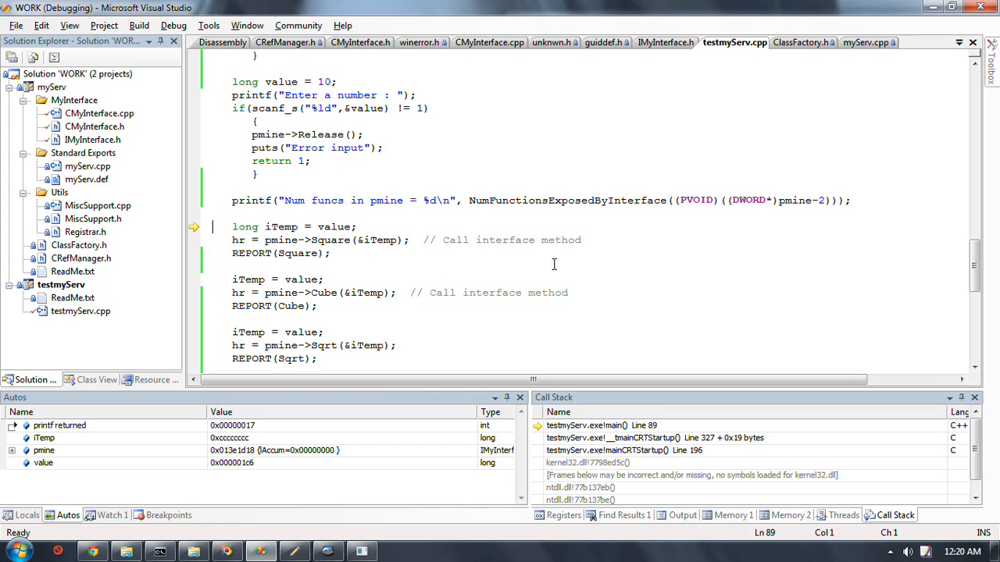
key(F10)
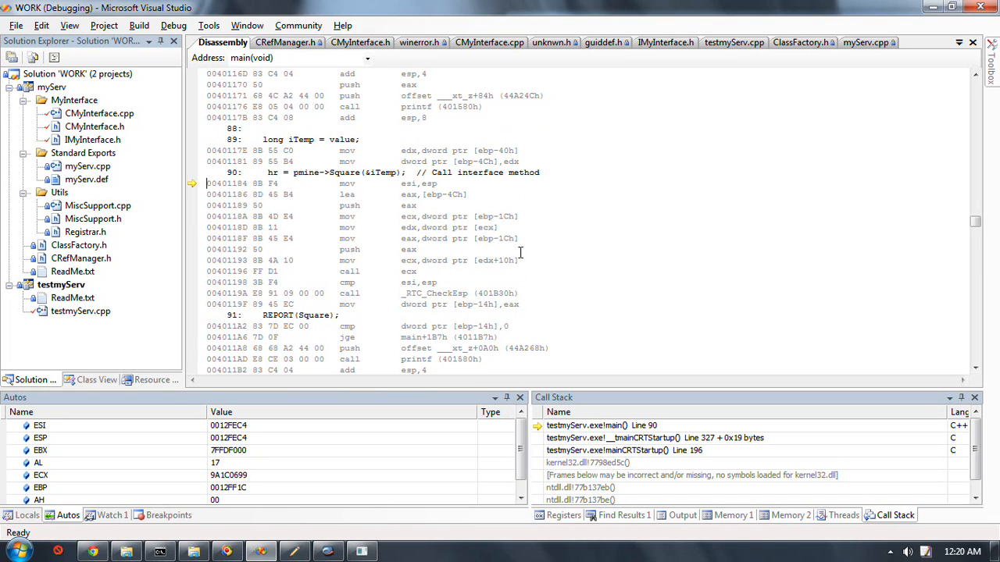
mouse_move(533, 259)
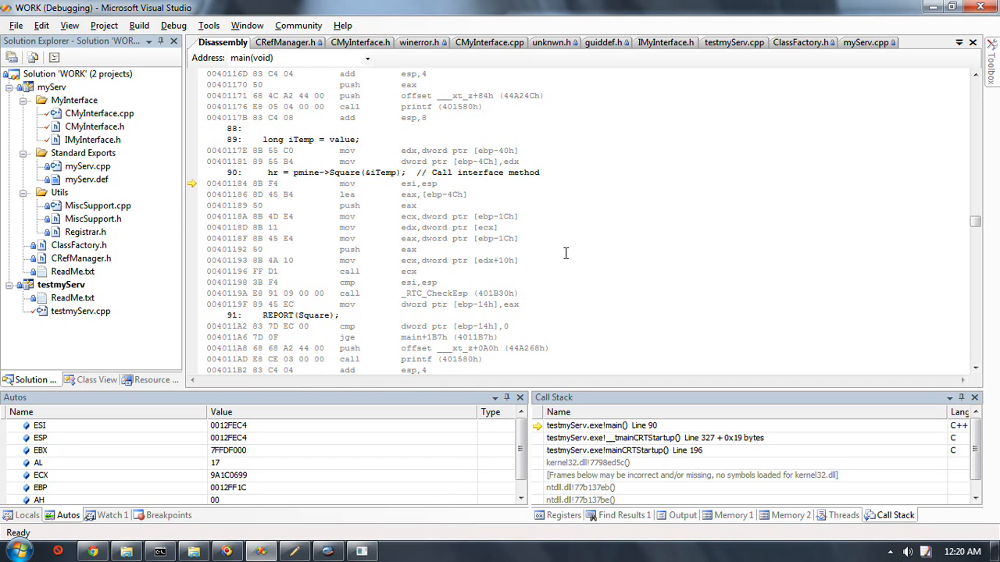
mouse_move(495, 212)
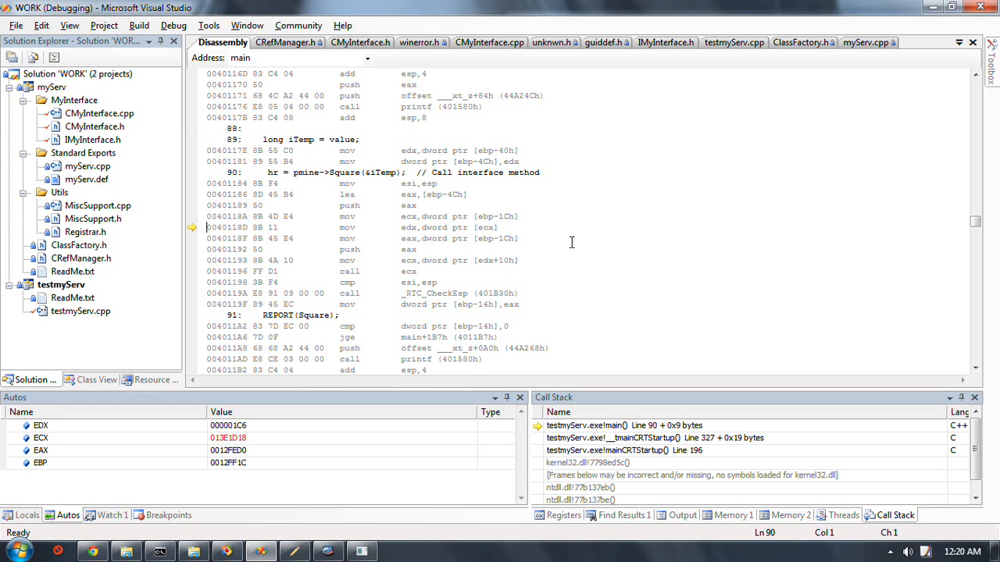
mouse_move(486, 228)
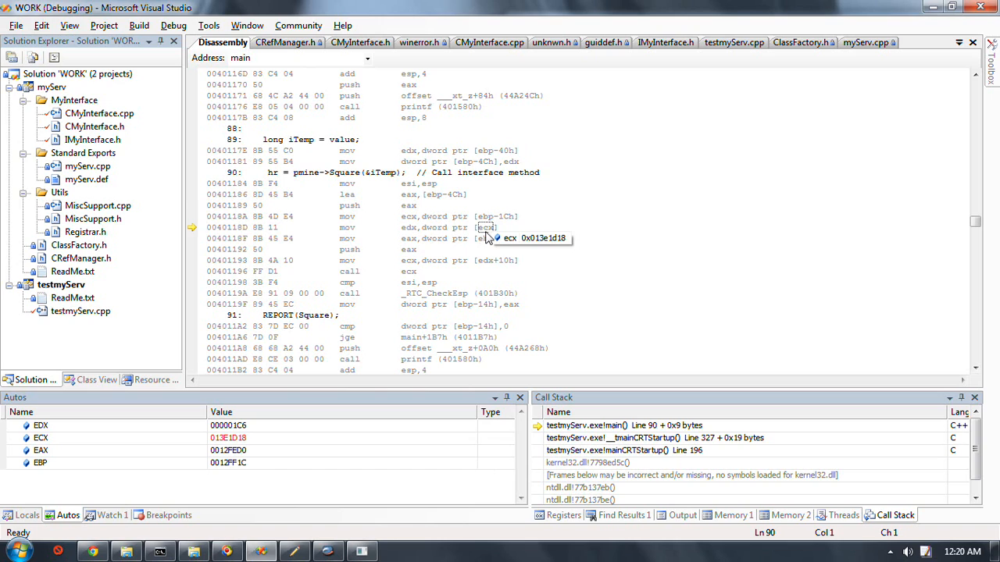
mouse_move(468, 234)
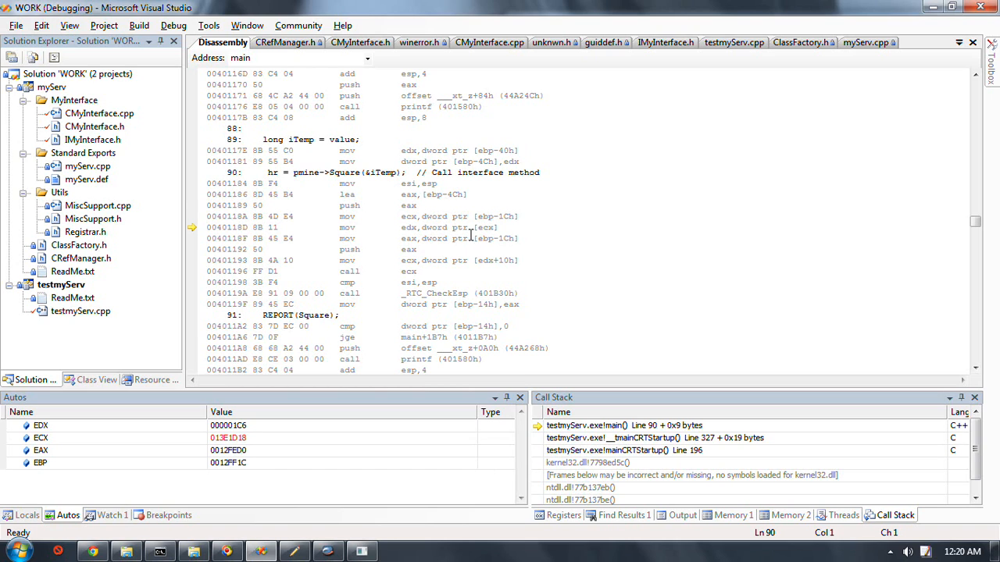
mouse_move(634, 225)
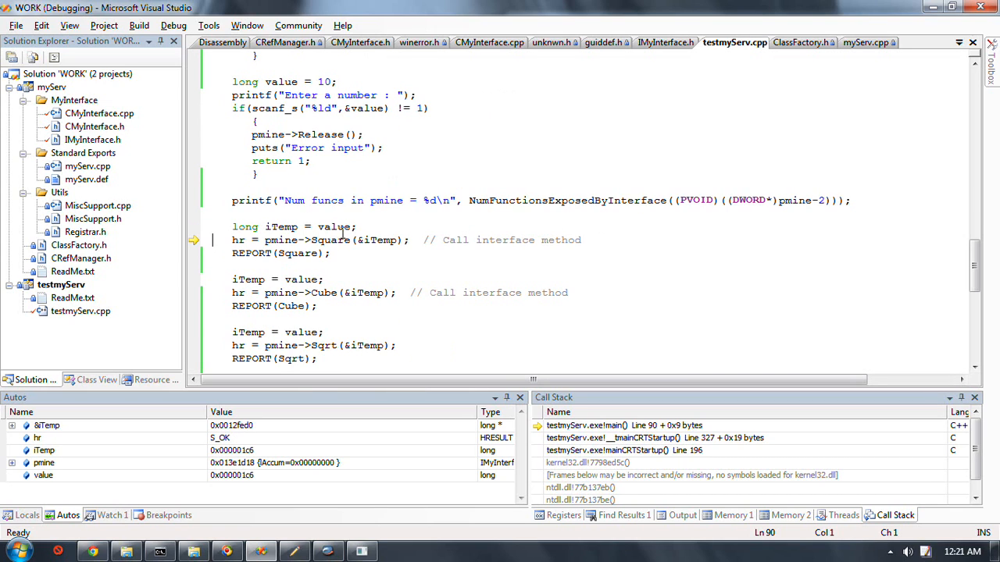
mouse_move(447, 253)
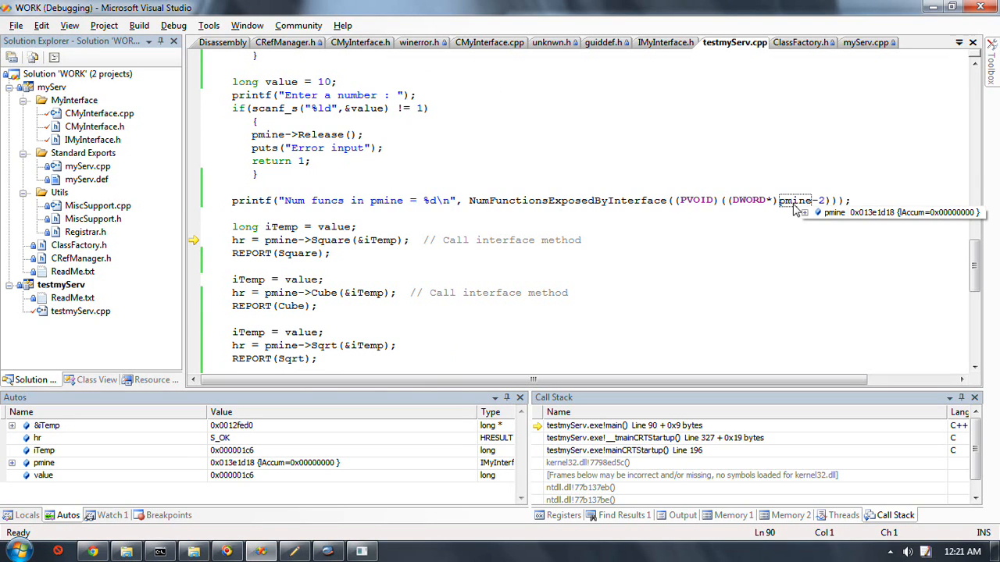
mouse_move(150, 253)
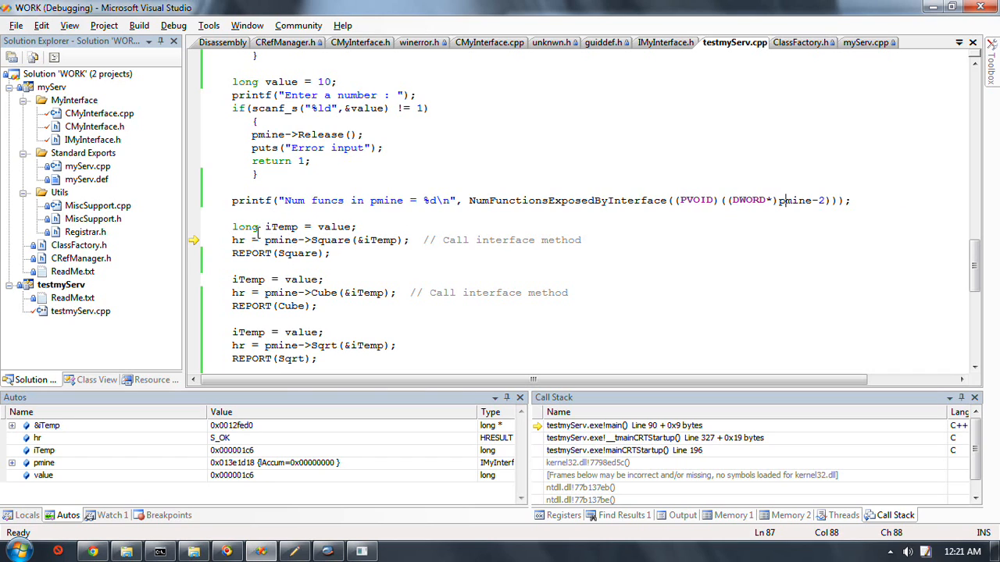
mouse_move(619, 178)
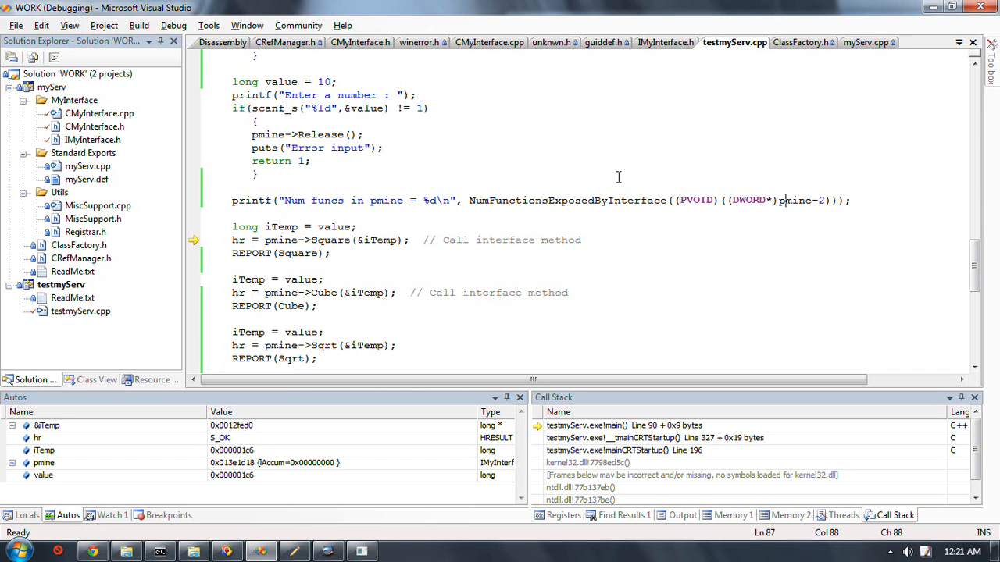
Return to testmyServ.cpp's source view paused on the pmine->Square line
click(775, 200)
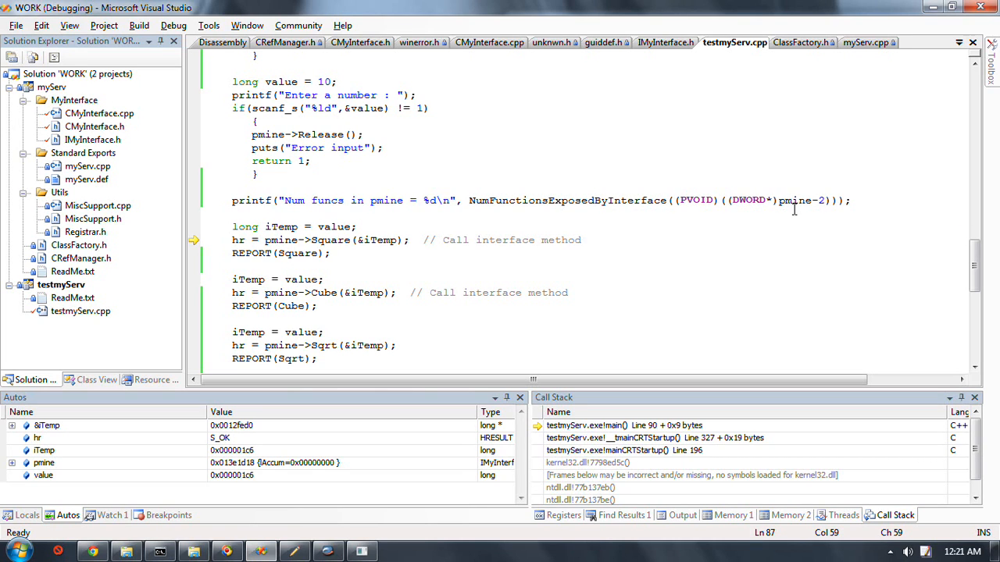
mouse_move(543, 197)
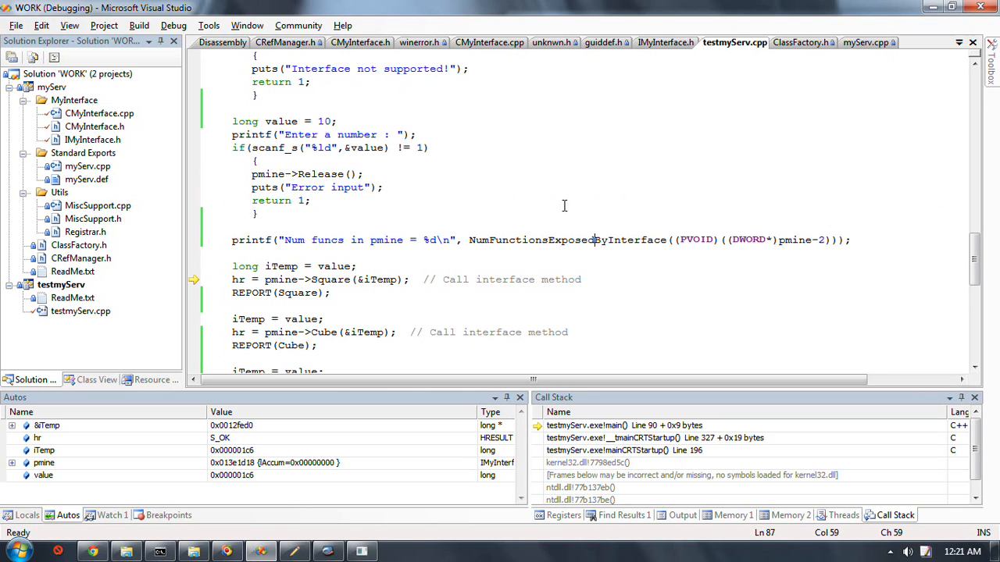
mouse_move(505, 244)
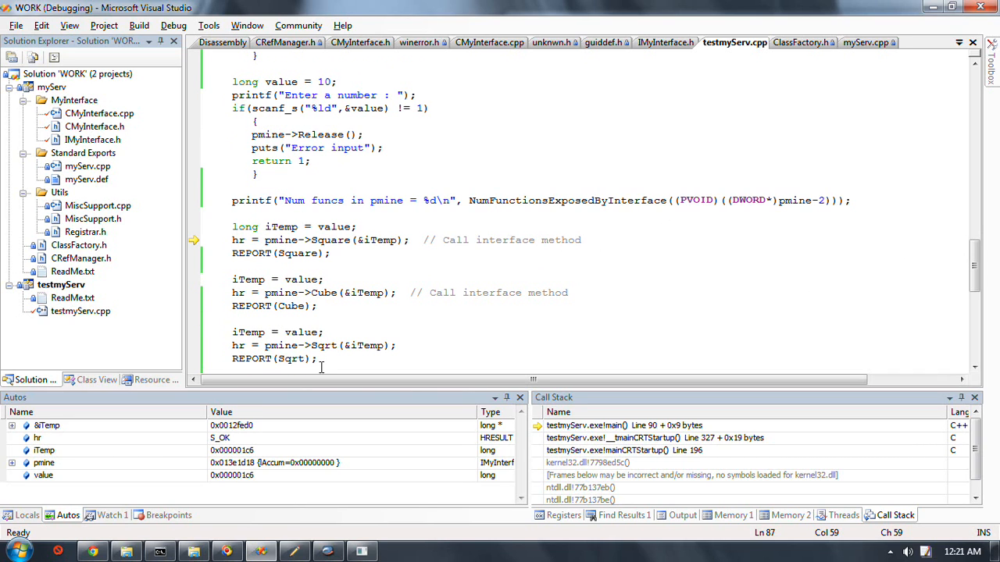
mouse_move(648, 206)
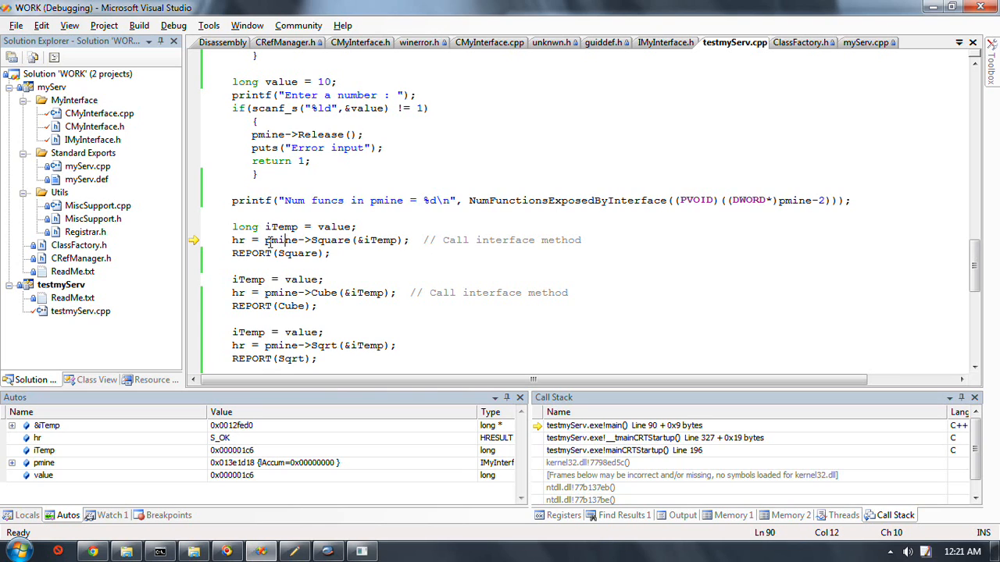
mouse_move(762, 103)
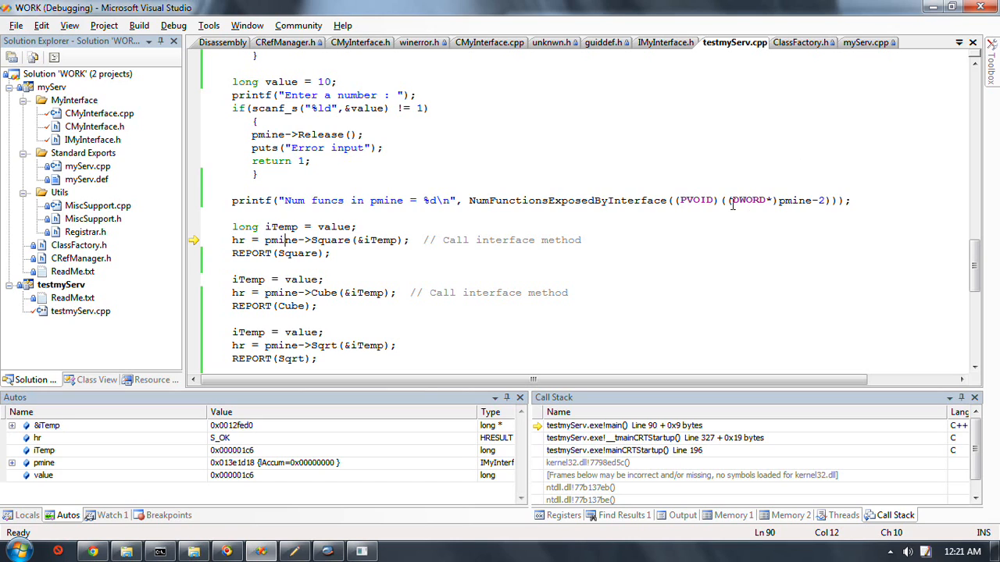
mouse_move(809, 107)
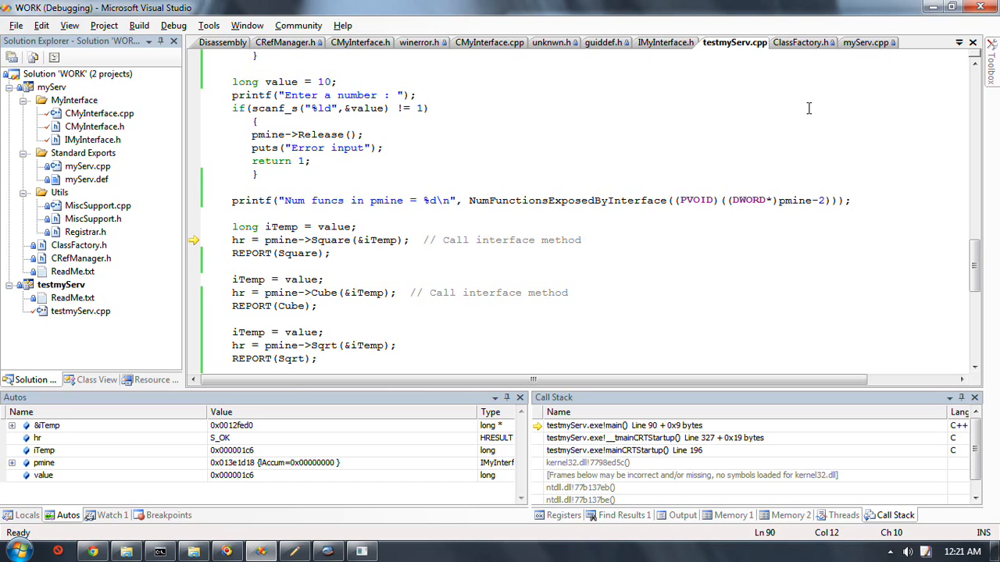
mouse_move(553, 271)
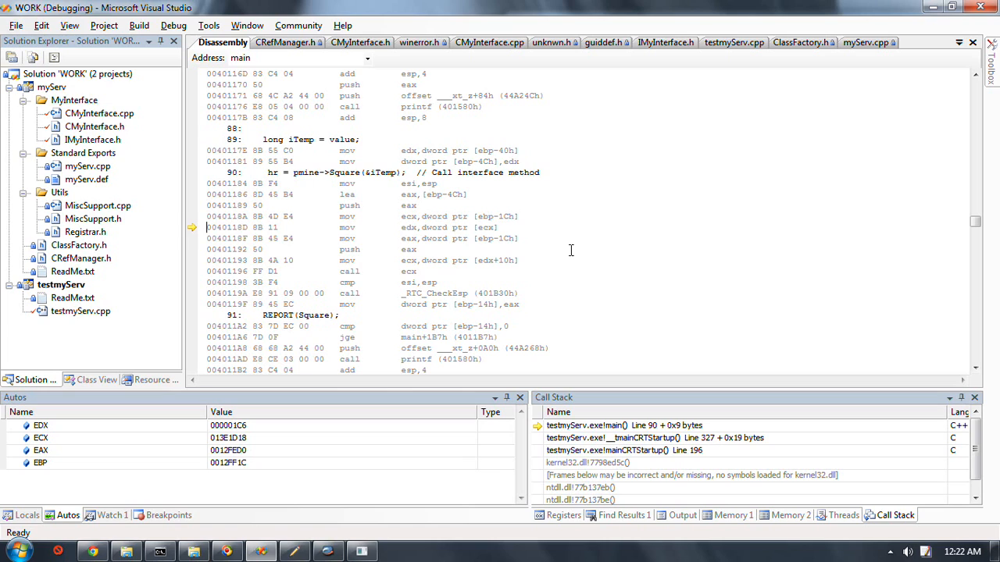
mouse_move(550, 259)
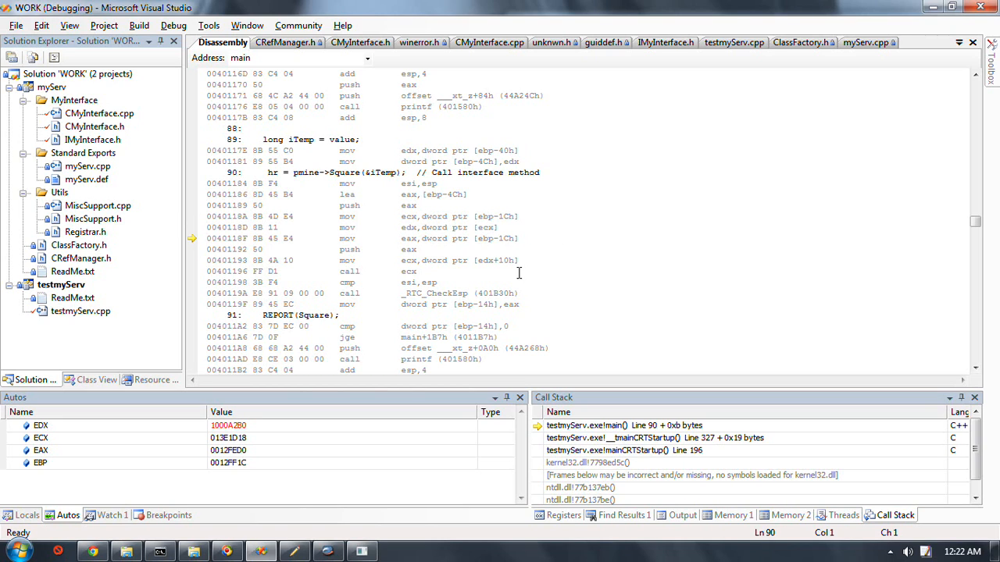
mouse_move(409, 238)
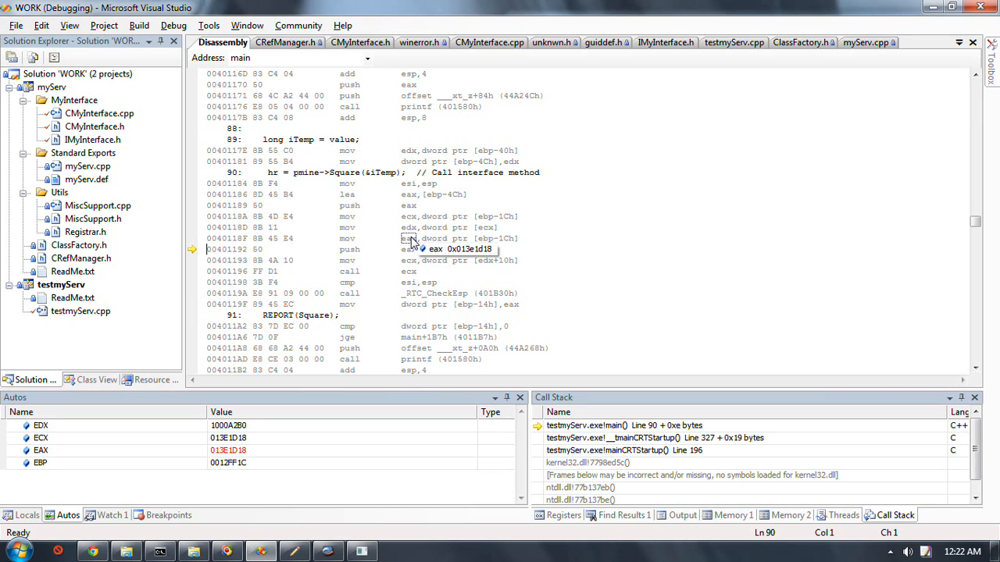
mouse_move(412, 243)
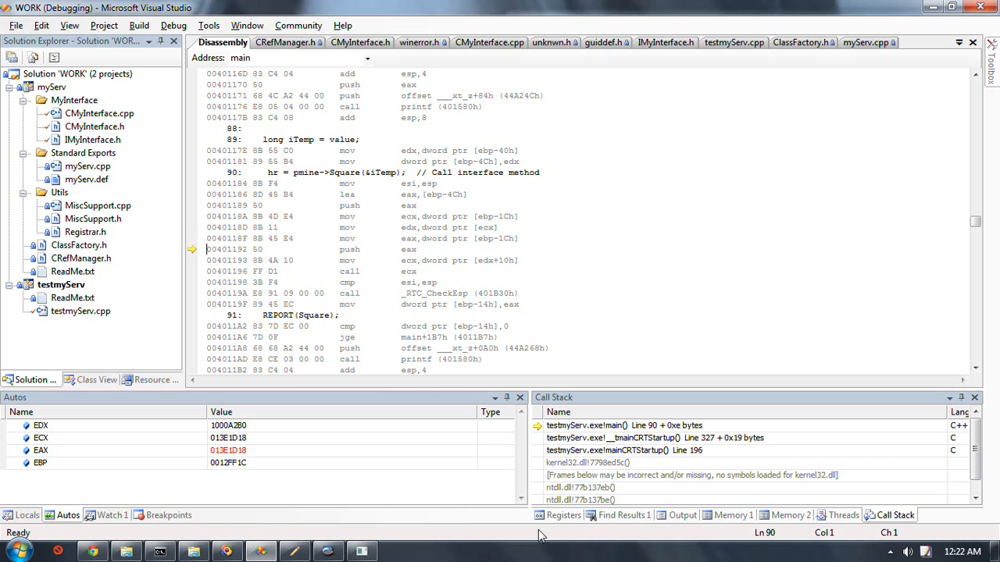
Show the Registers window with EAX holding pmine 0x013E1D18 and EDX 1000A2B0
click(563, 516)
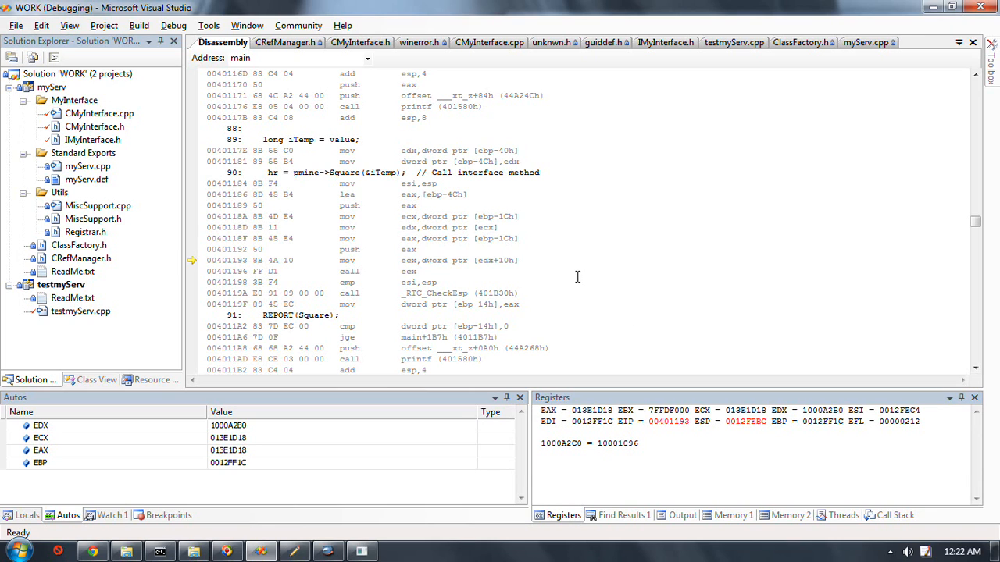
mouse_move(484, 259)
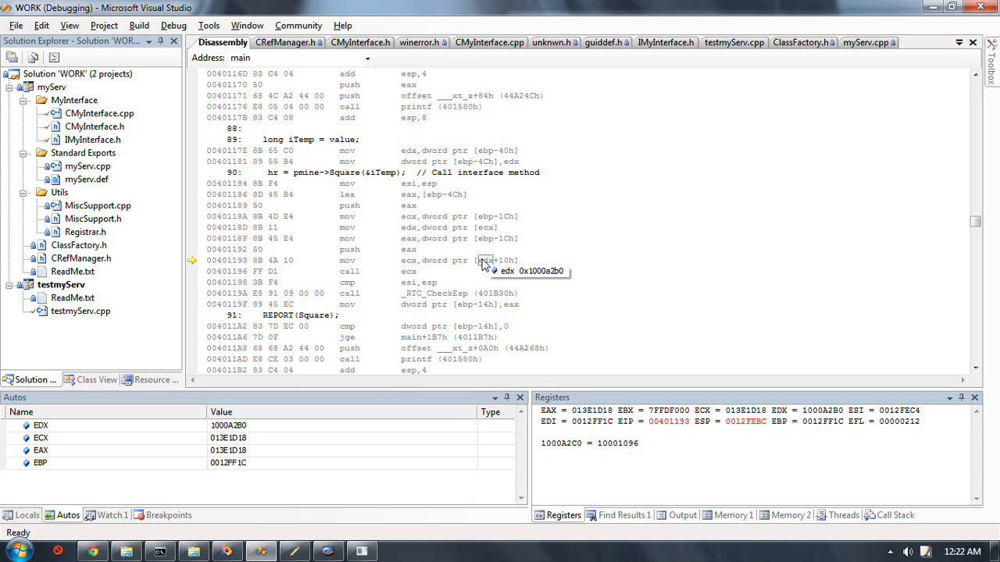
mouse_move(706, 242)
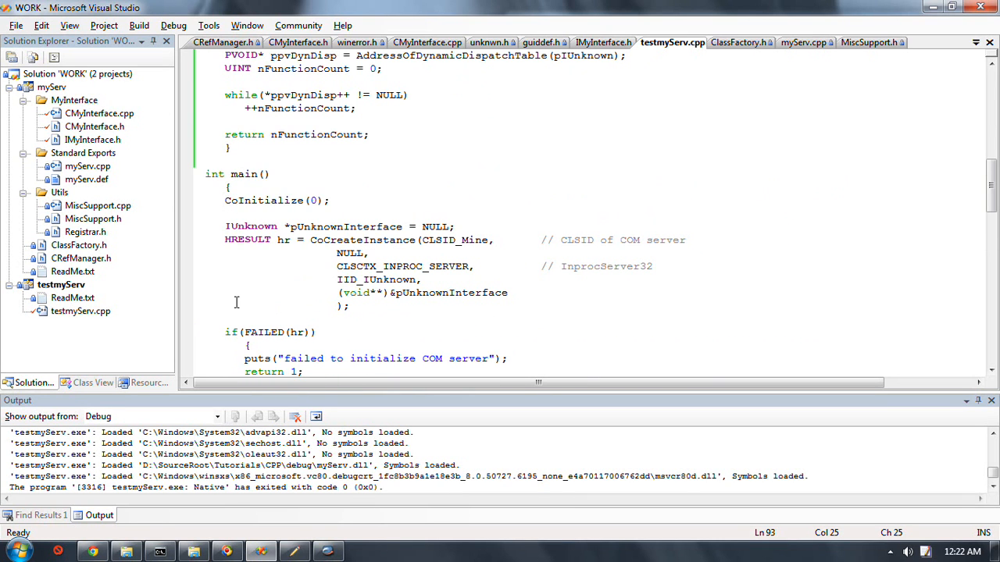
Add a CoUninitialize( call on a new line after pmine->Release() at the end of main
scroll(down, 3)
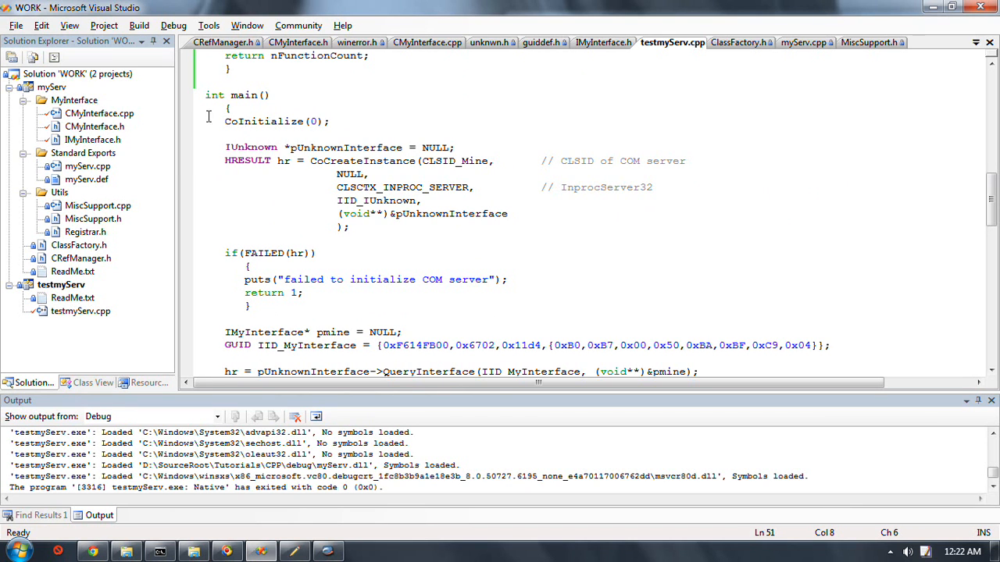
scroll(down, 3)
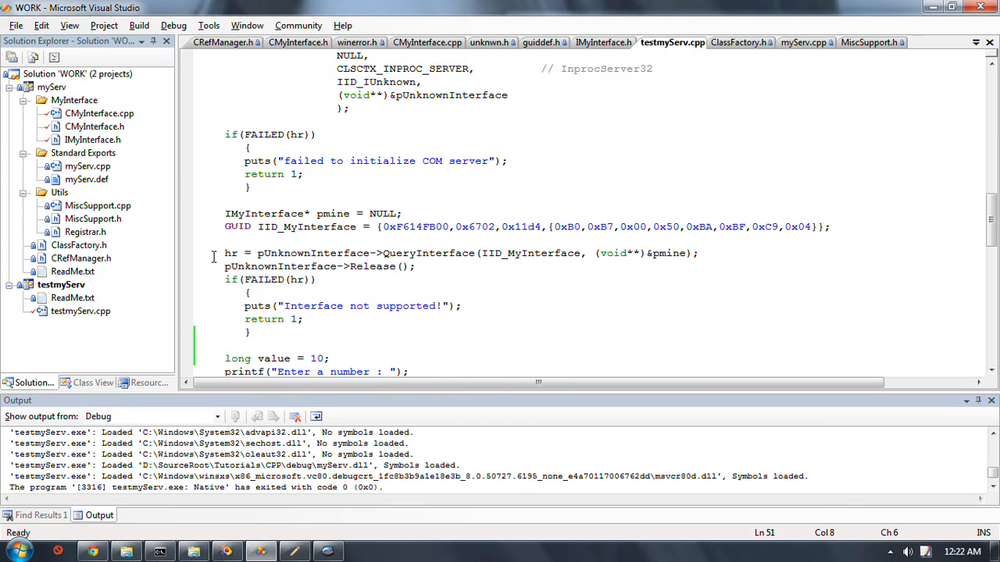
scroll(down, 3)
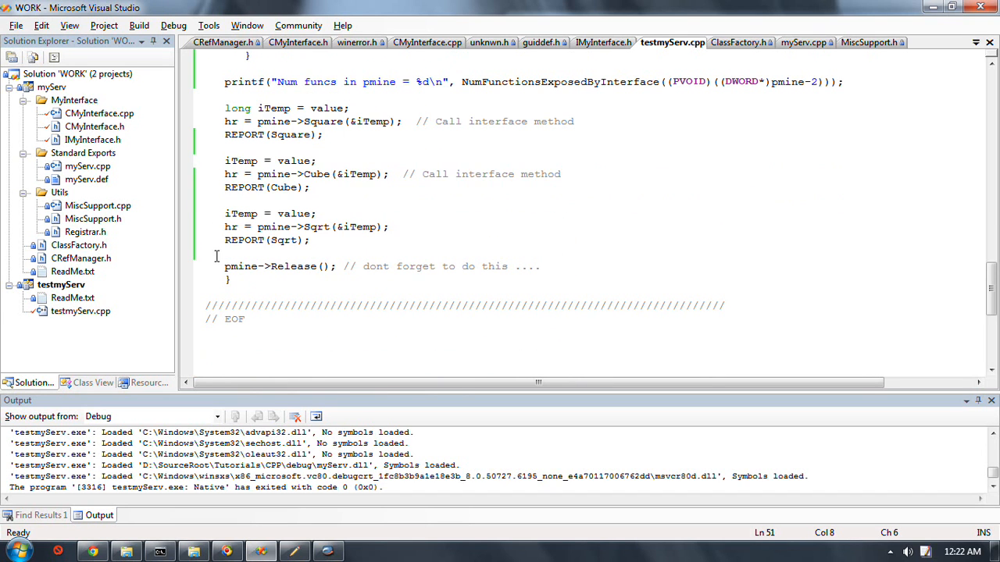
click(575, 253)
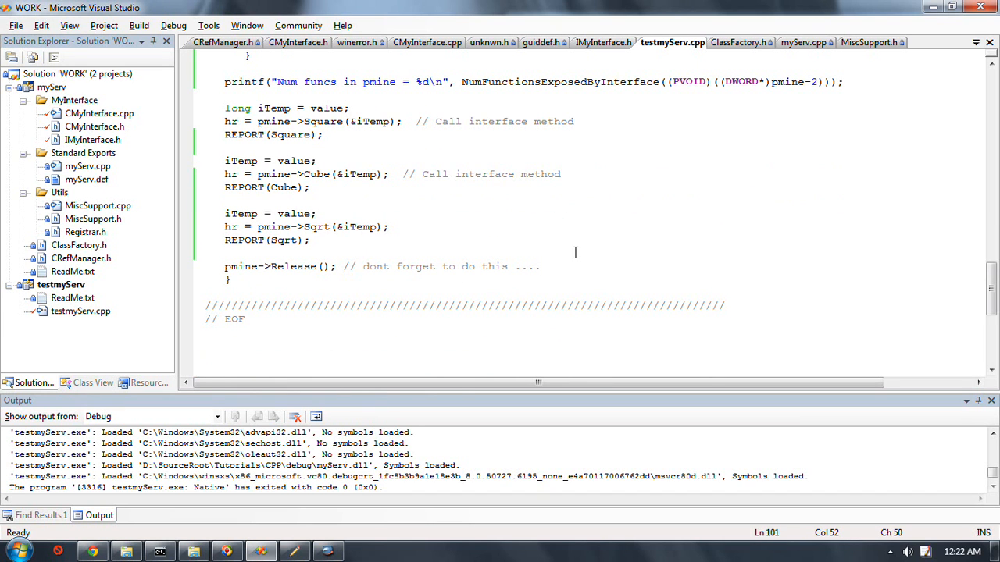
text(Co)
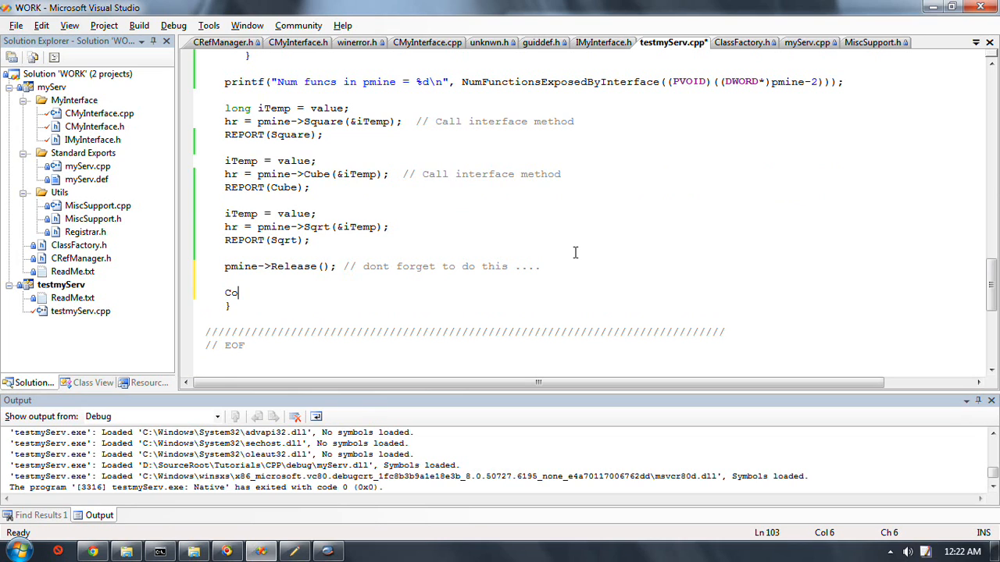
text(Uninitiqali)
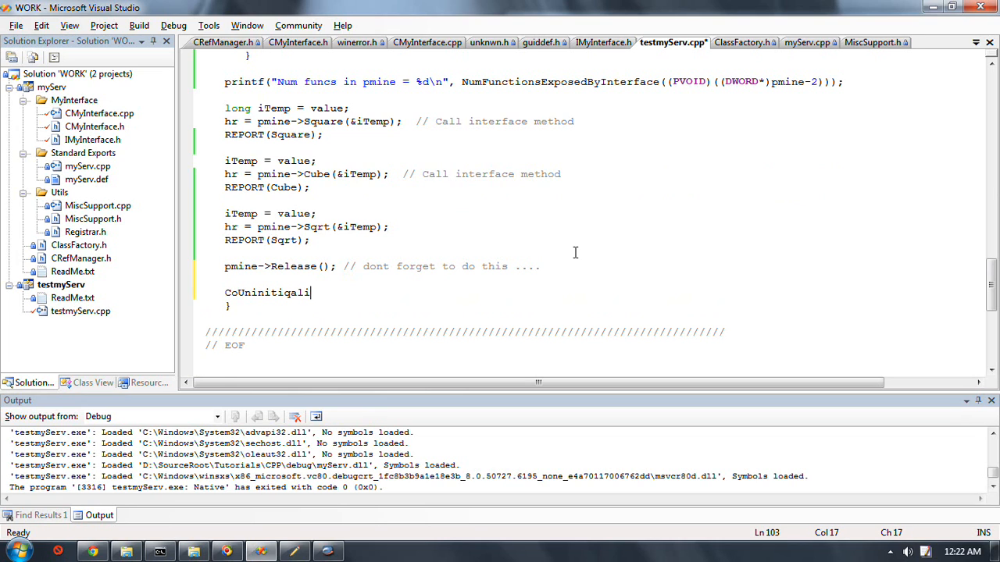
key(BackSpace)
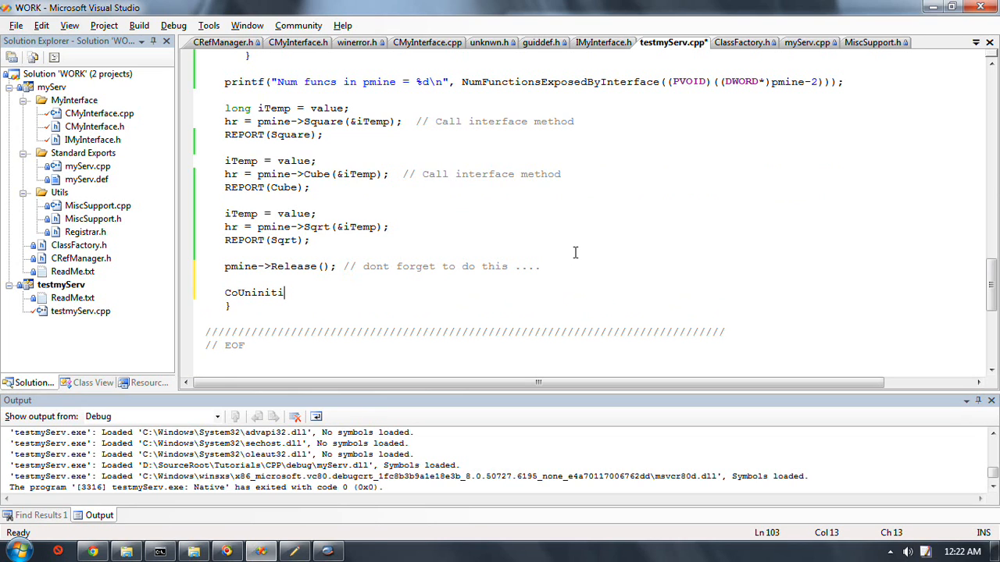
text(alize()
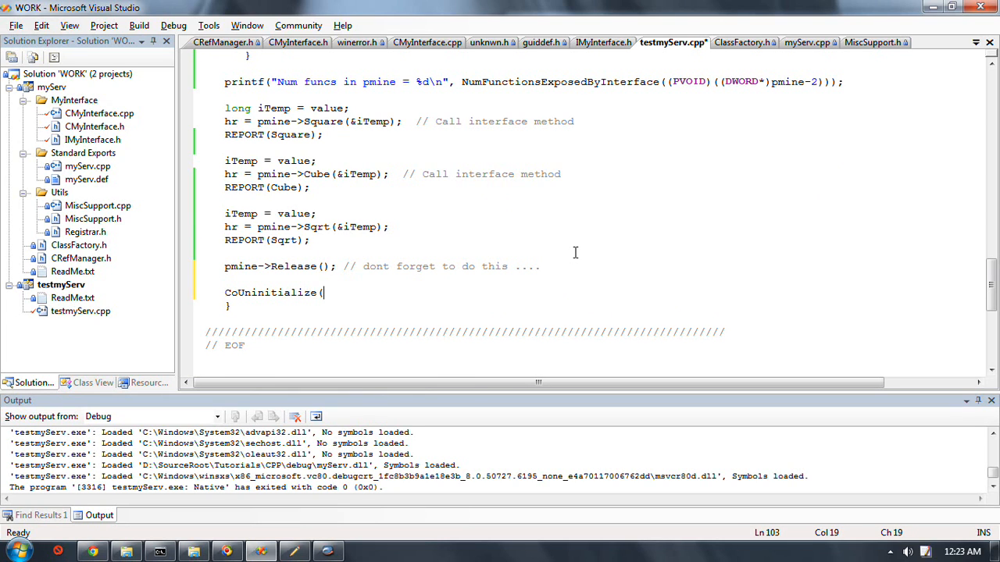
click(173, 25)
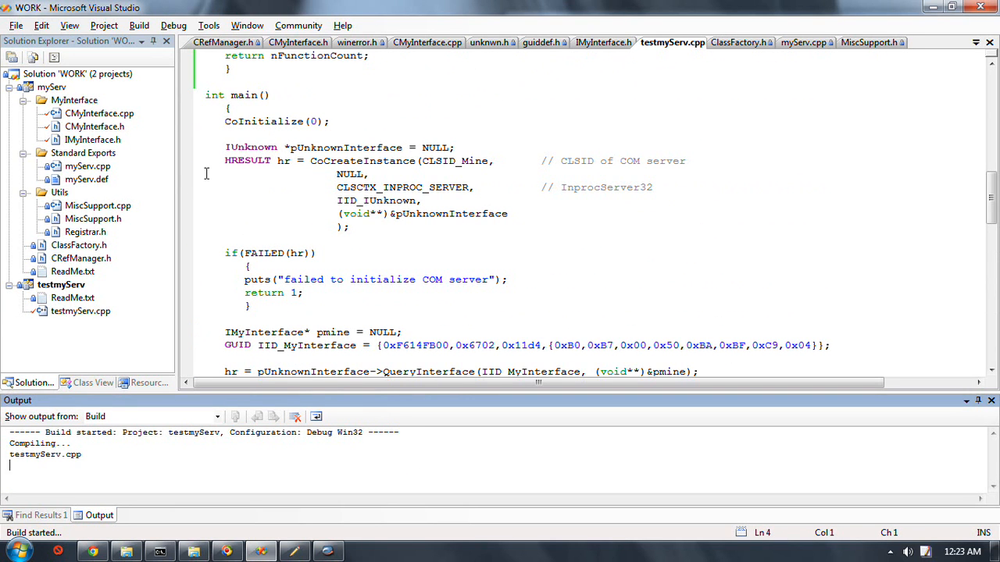
Scroll the Output window to confirm testmyServ built with 1 succeeded and no errors
scroll(down, 3)
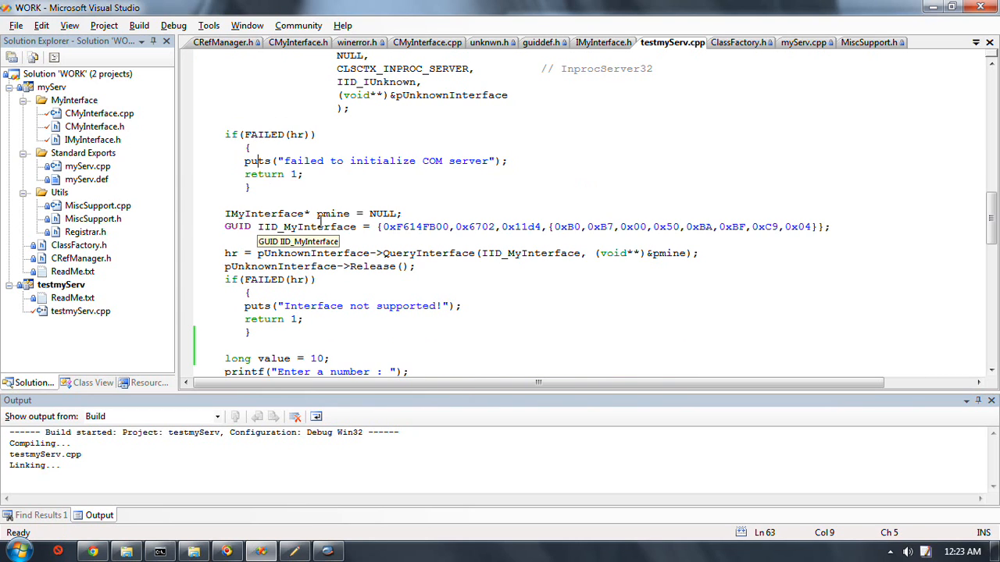
scroll(down, 3)
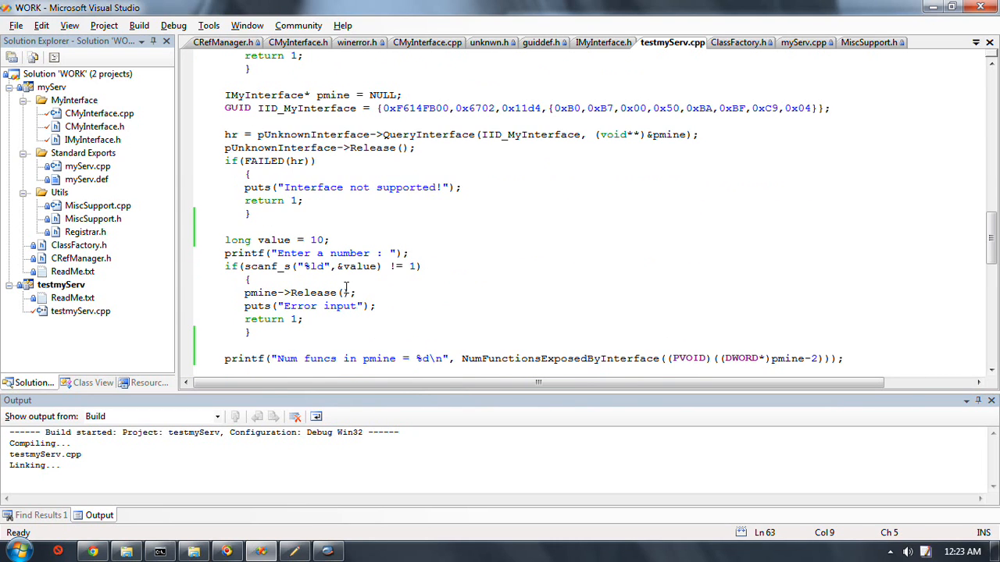
scroll(down, 3)
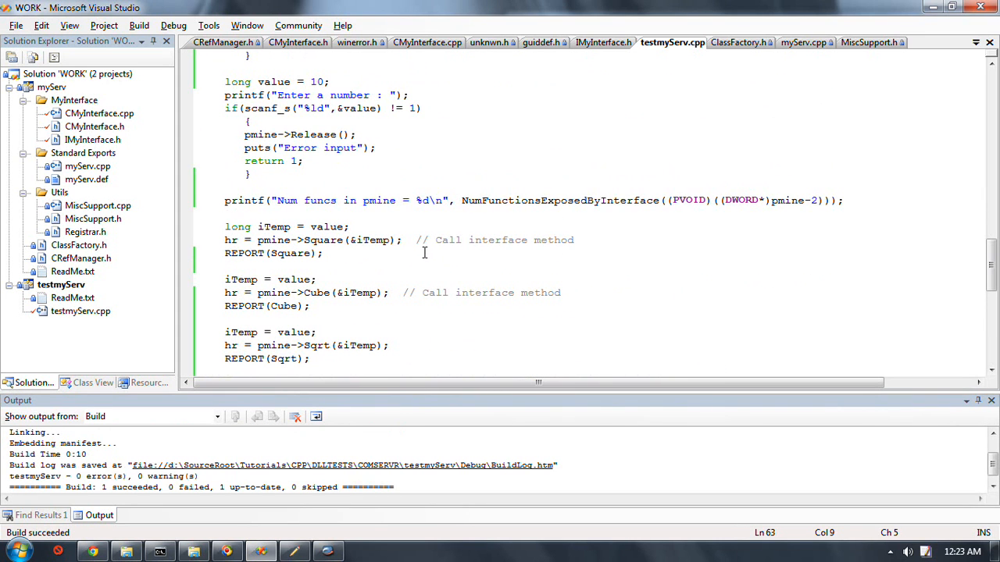
scroll(down, 3)
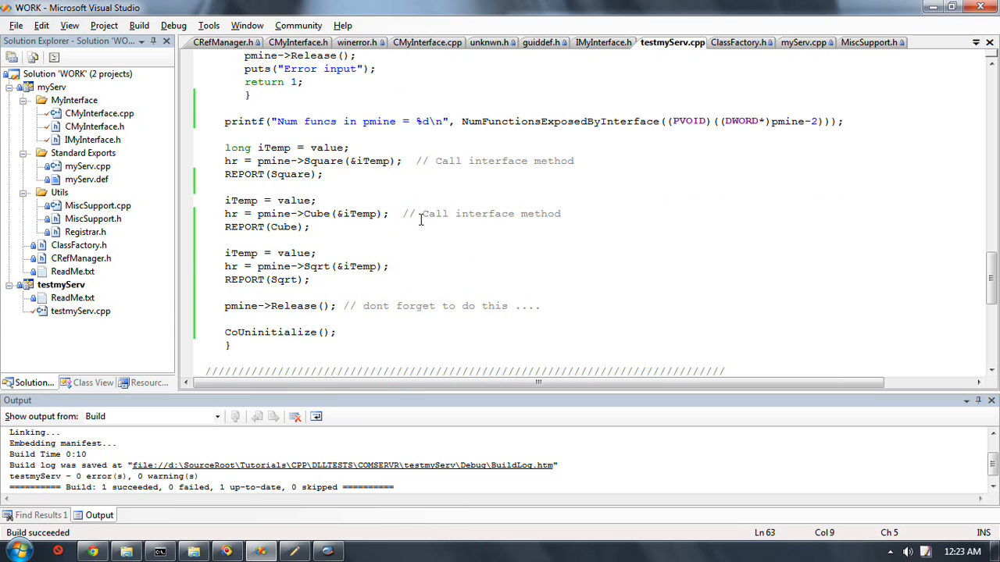